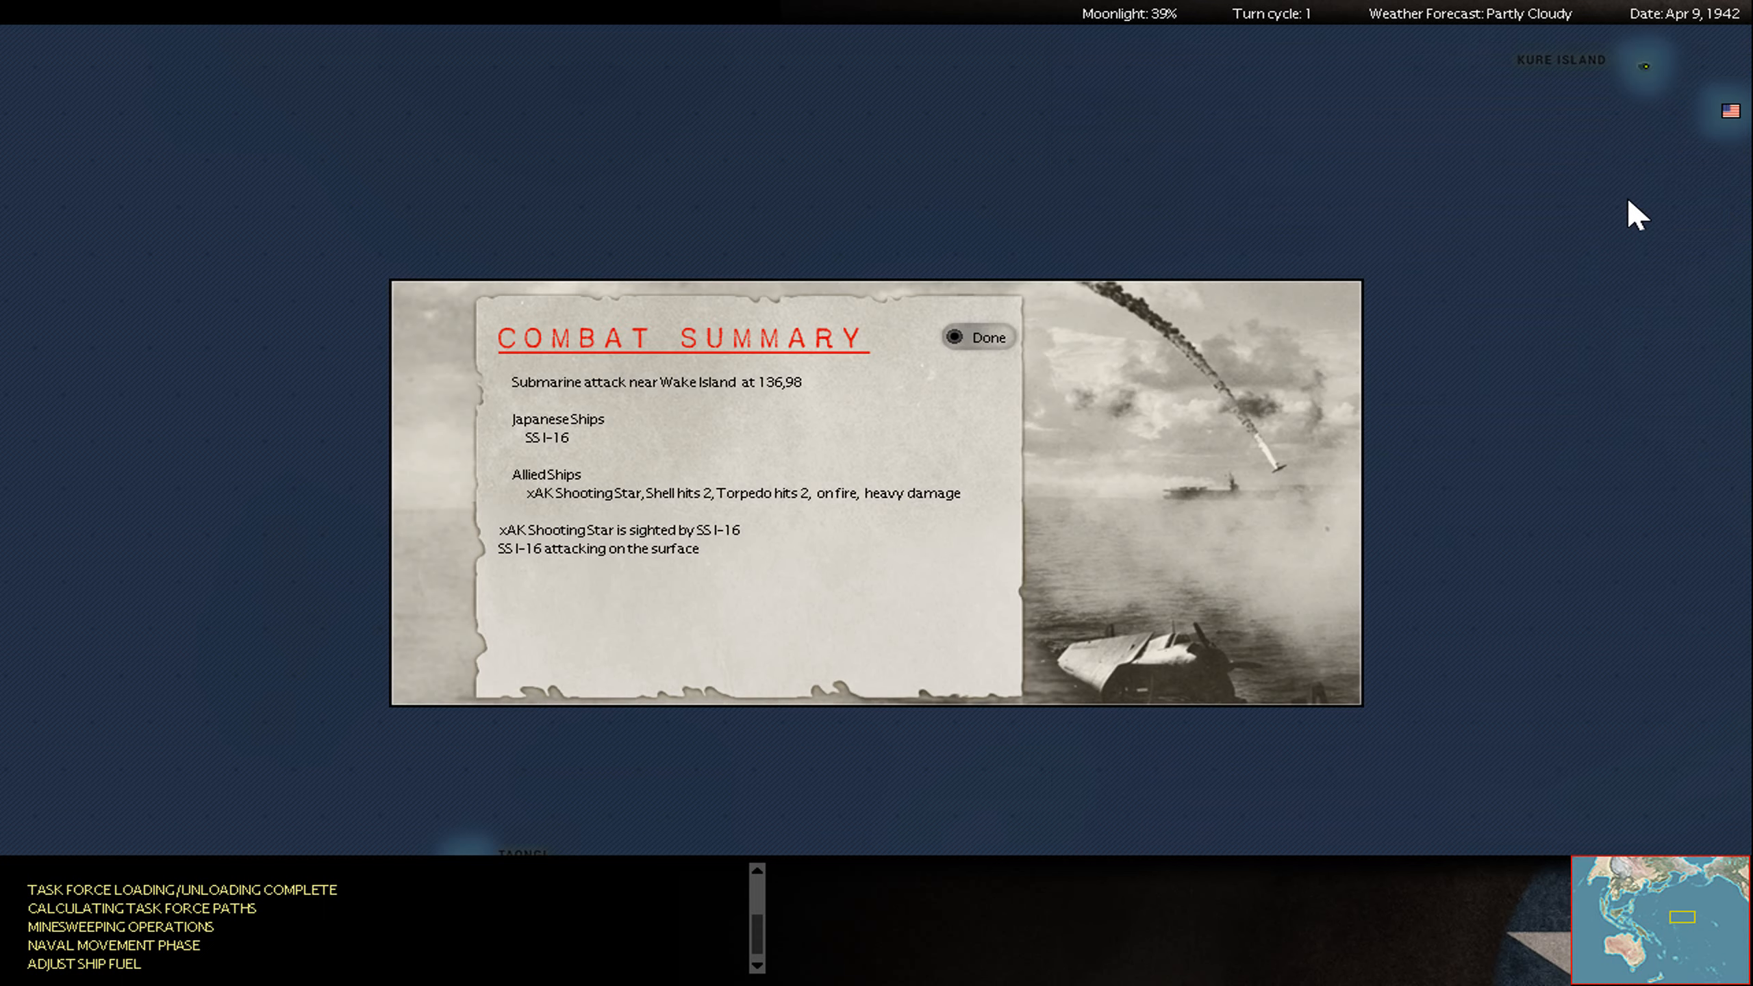
- Dismiss the Wake Island and Saipan submarine attack reports to finish the pulse
left_click(975, 336)
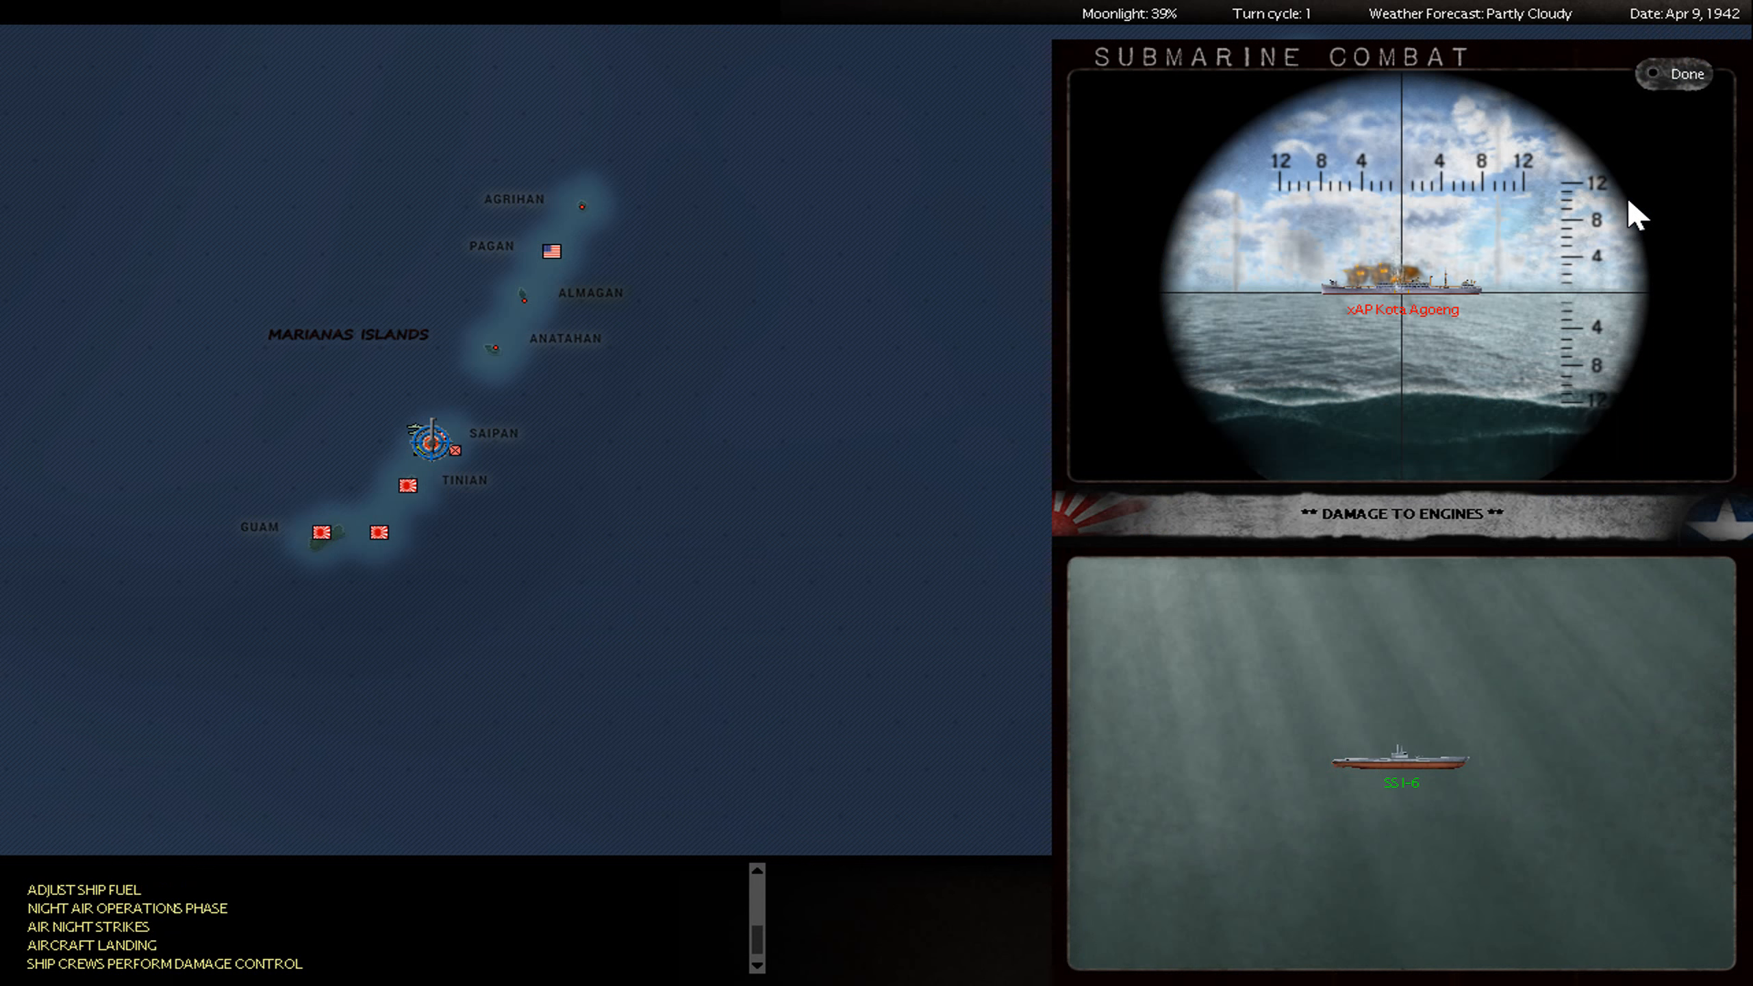
left_click(1674, 74)
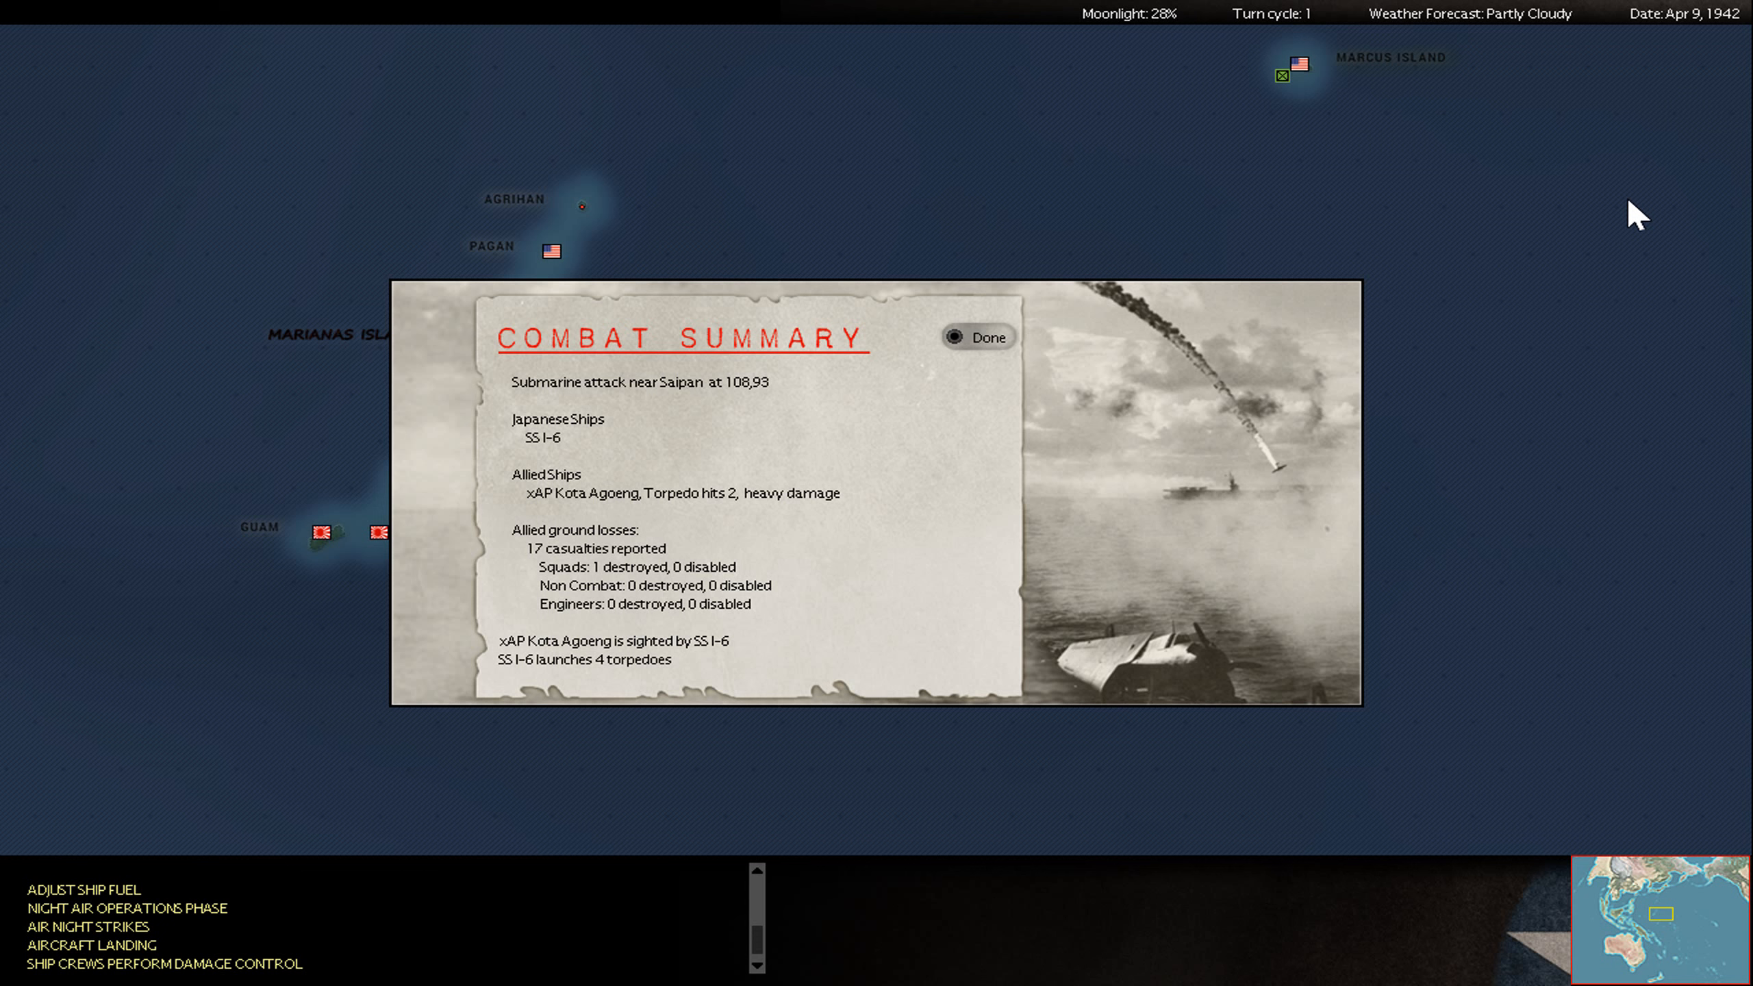
left_click(976, 337)
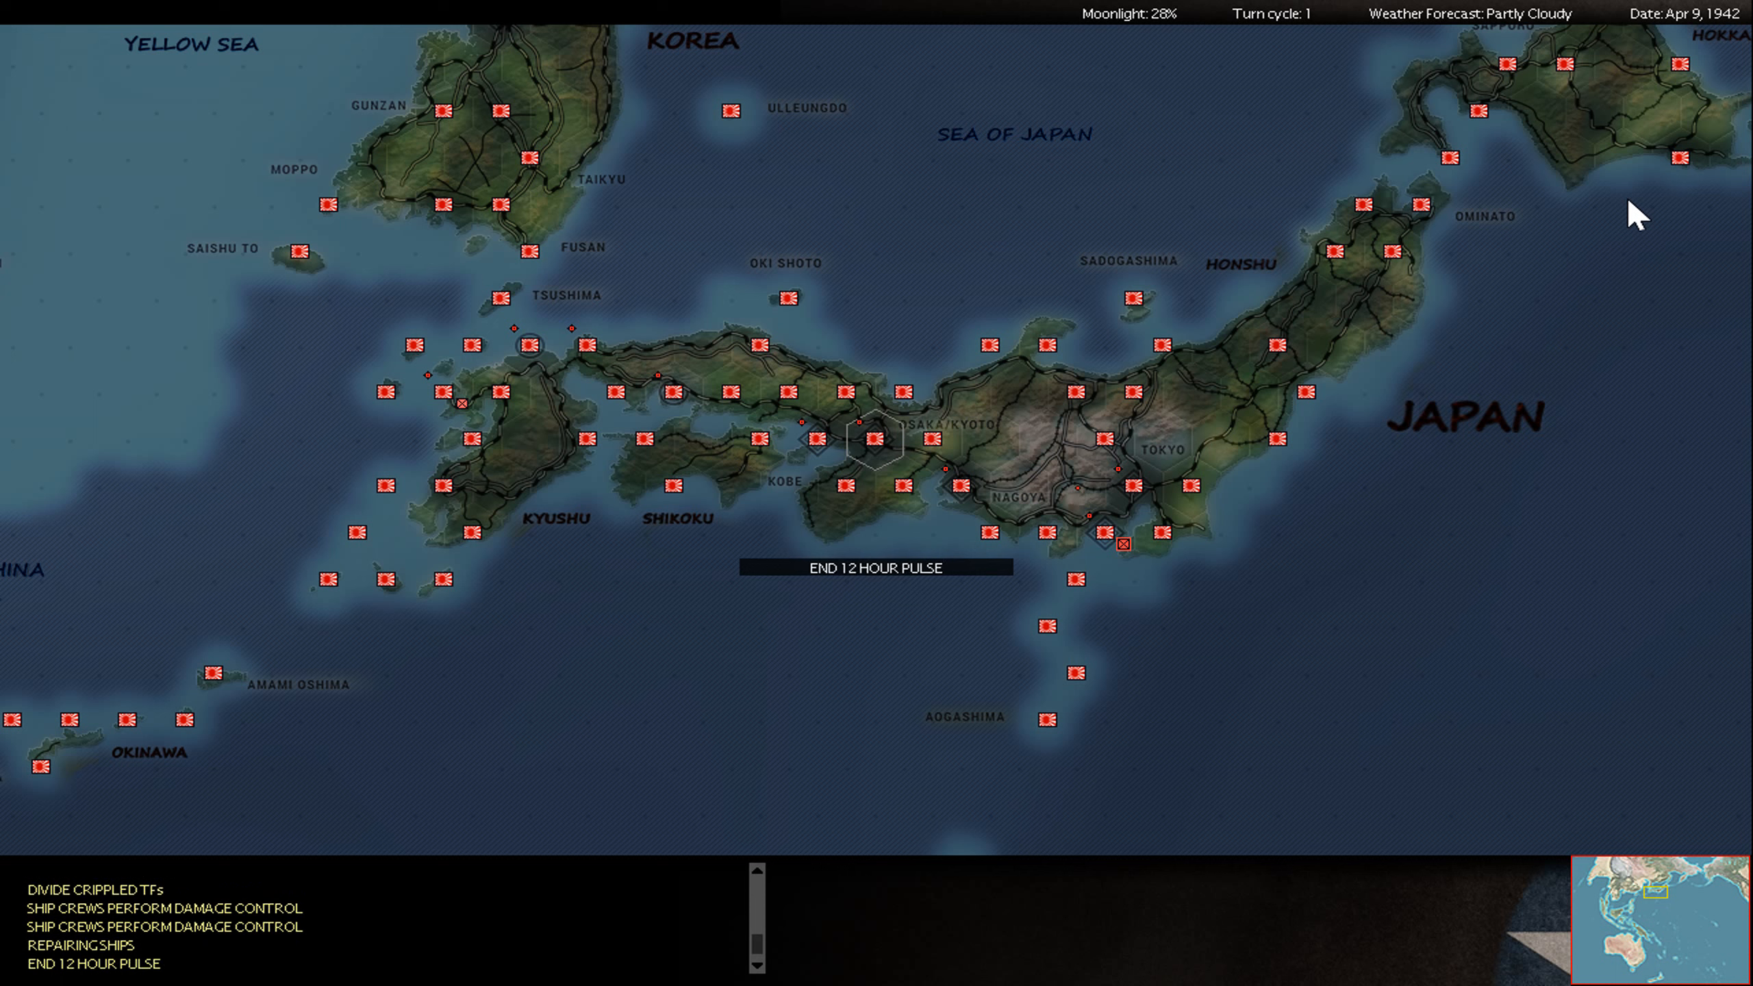
- Continue past the pulse end into the Ki-21 Sally bombardment near Foochow
left_click(875, 567)
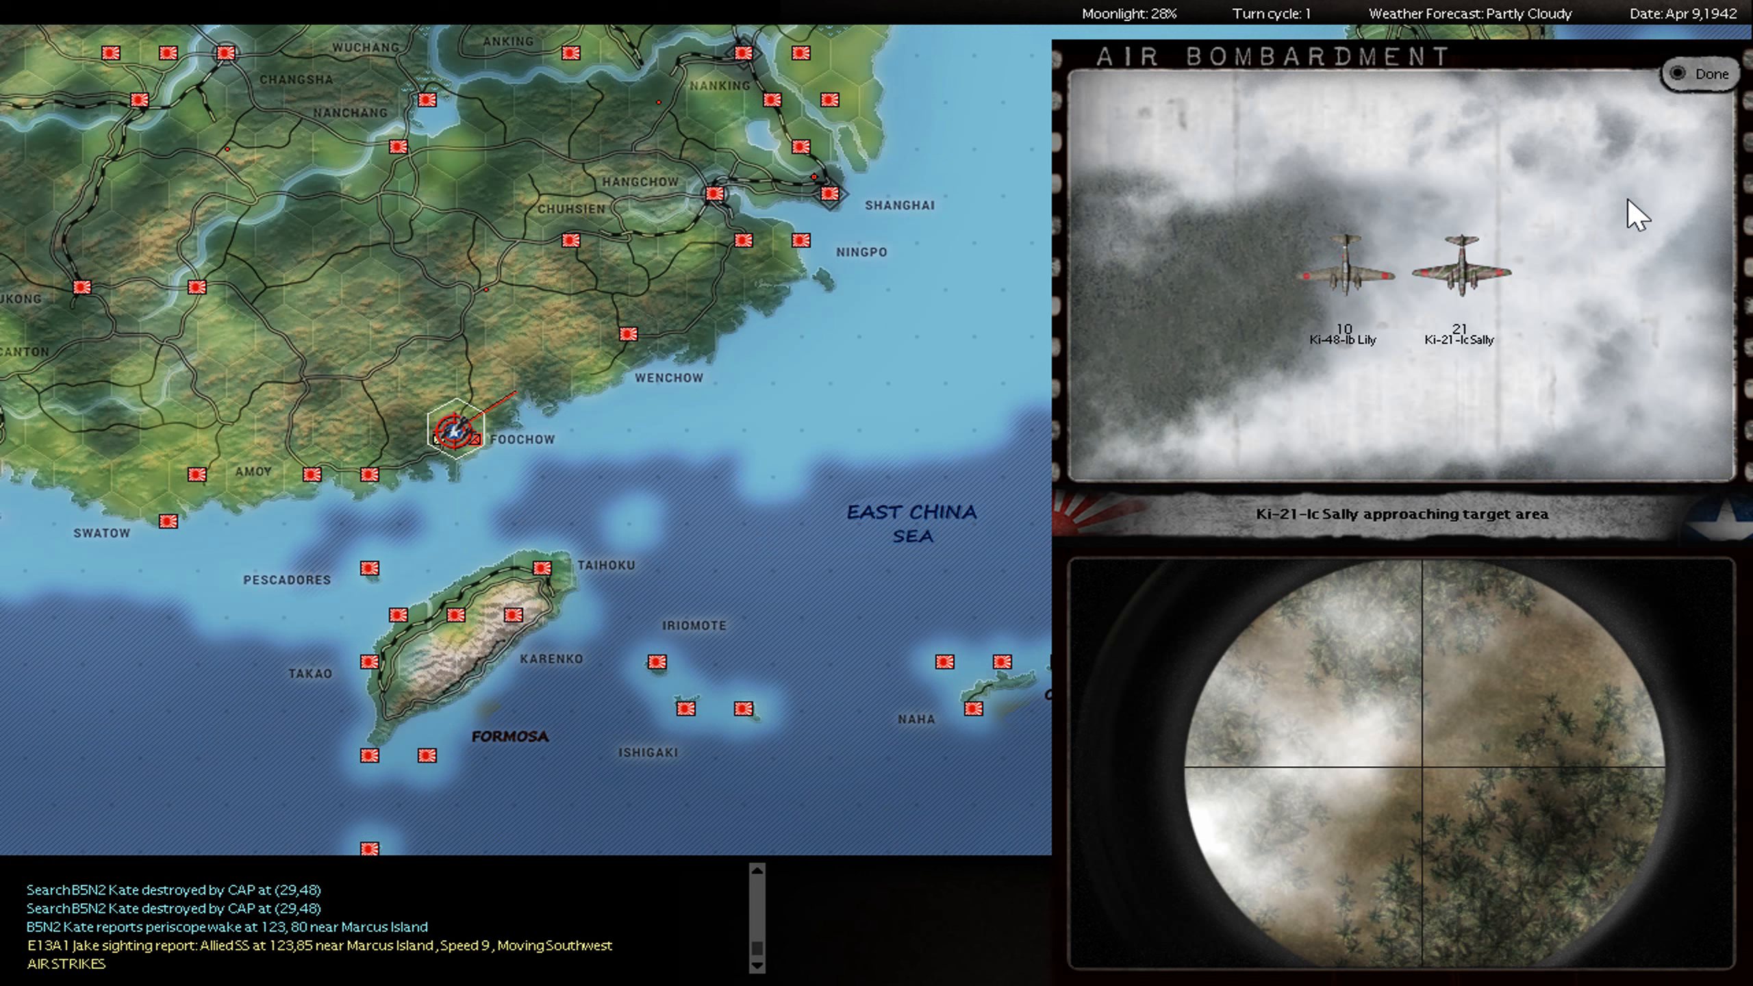
- Skip and dismiss the two Foochow bombing raids and their summaries
left_click(1699, 74)
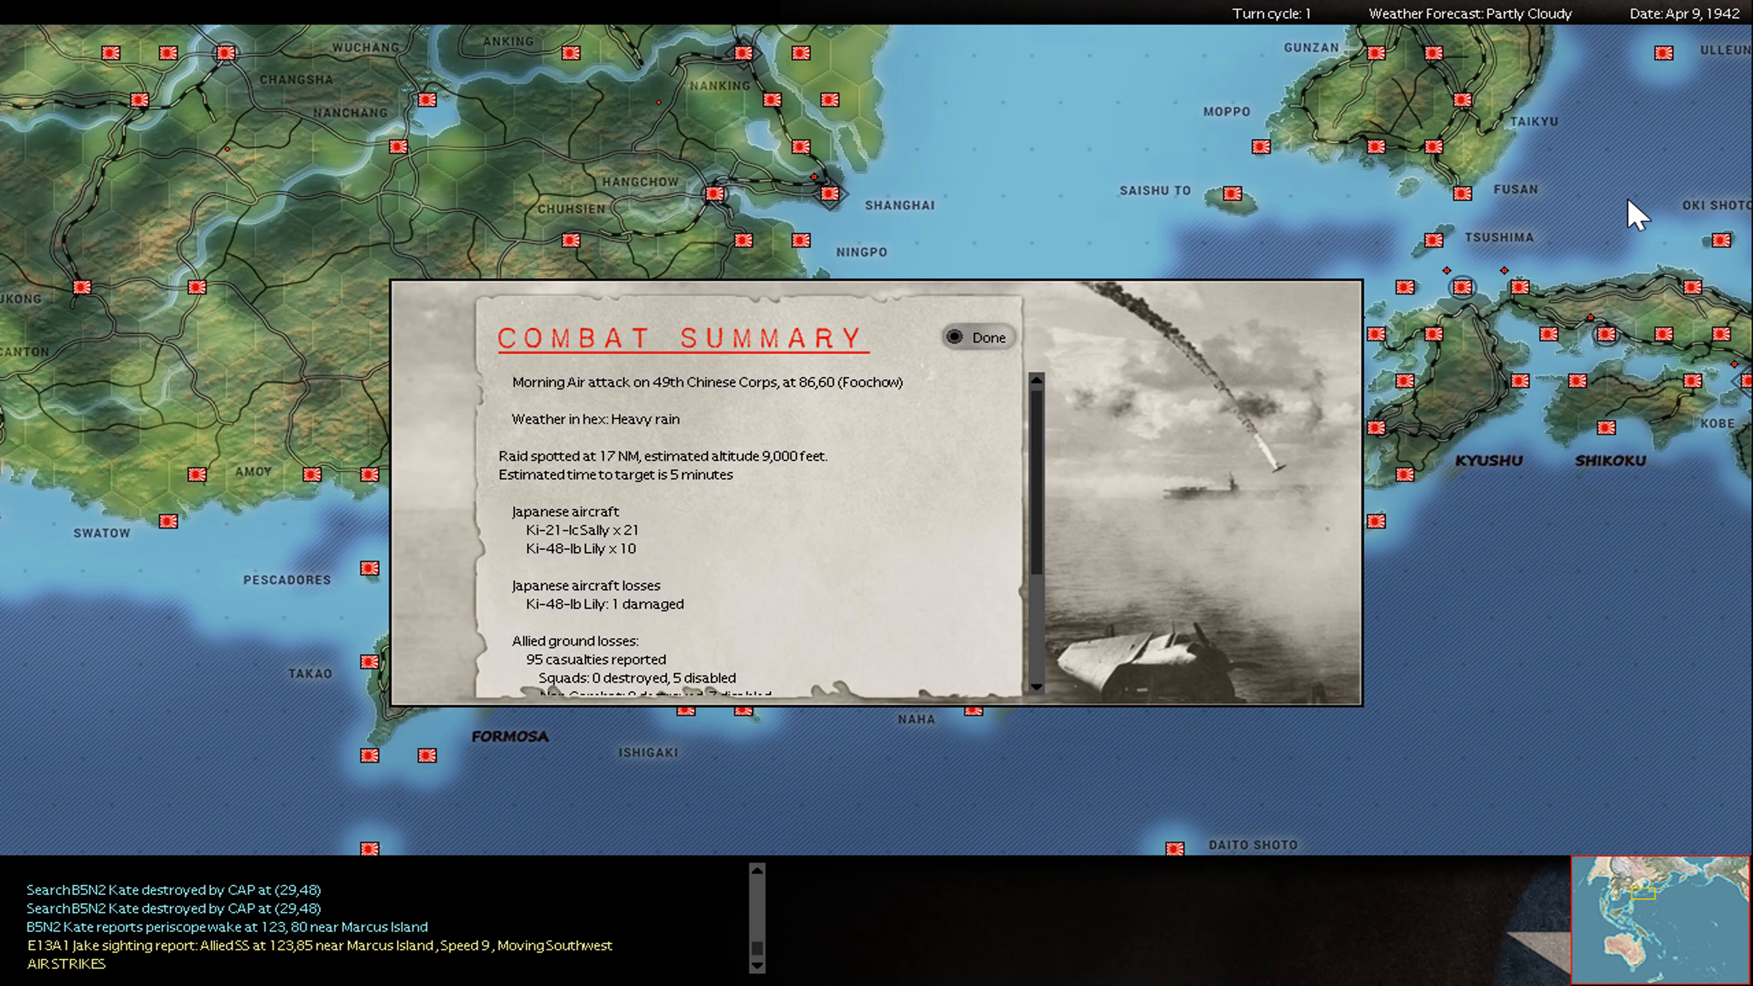
left_click(978, 336)
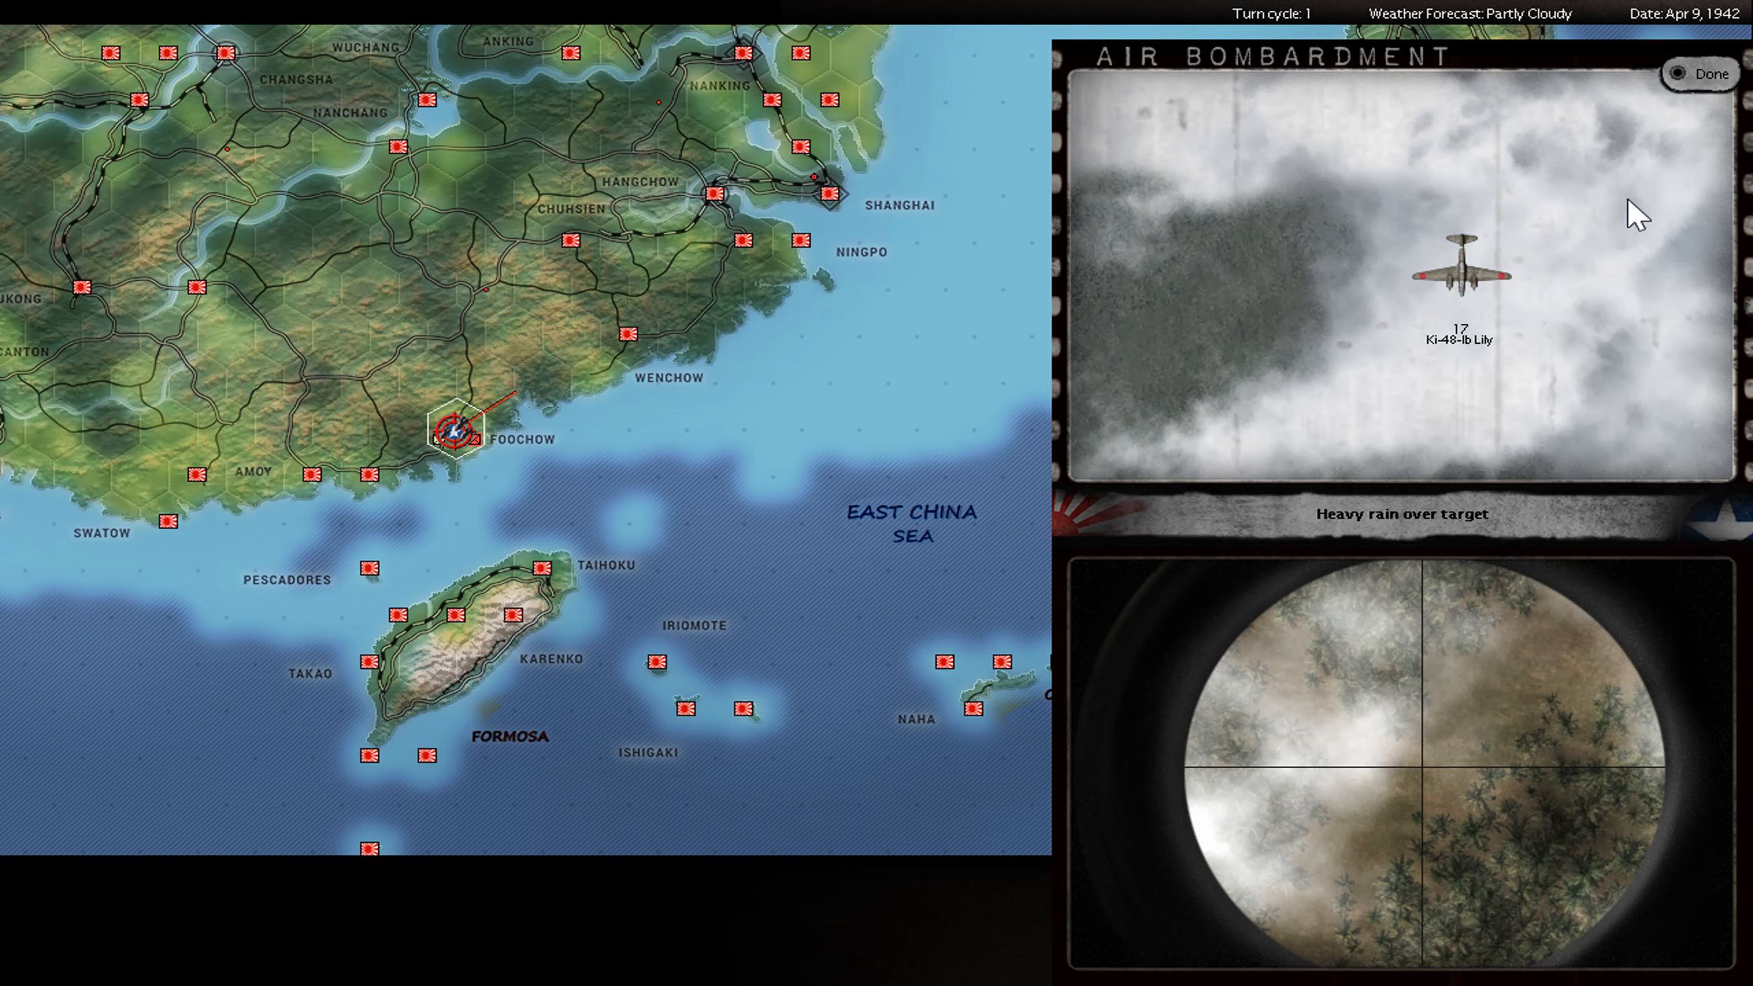
left_click(1700, 73)
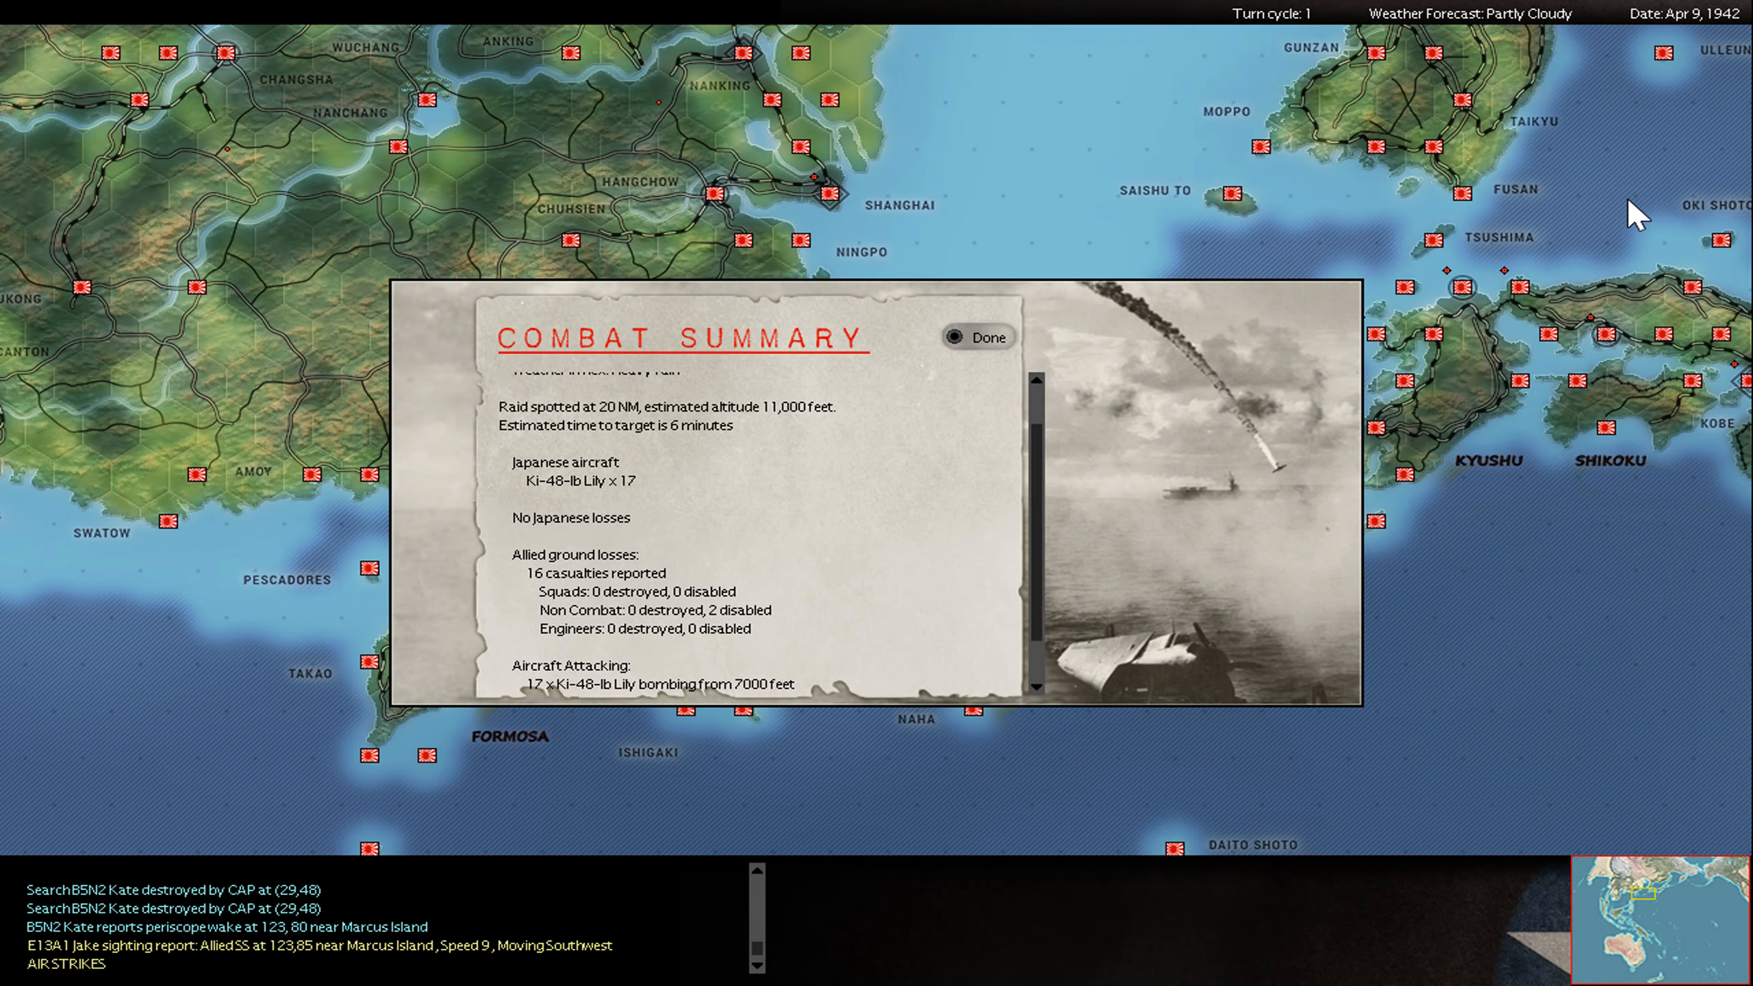
left_click(985, 337)
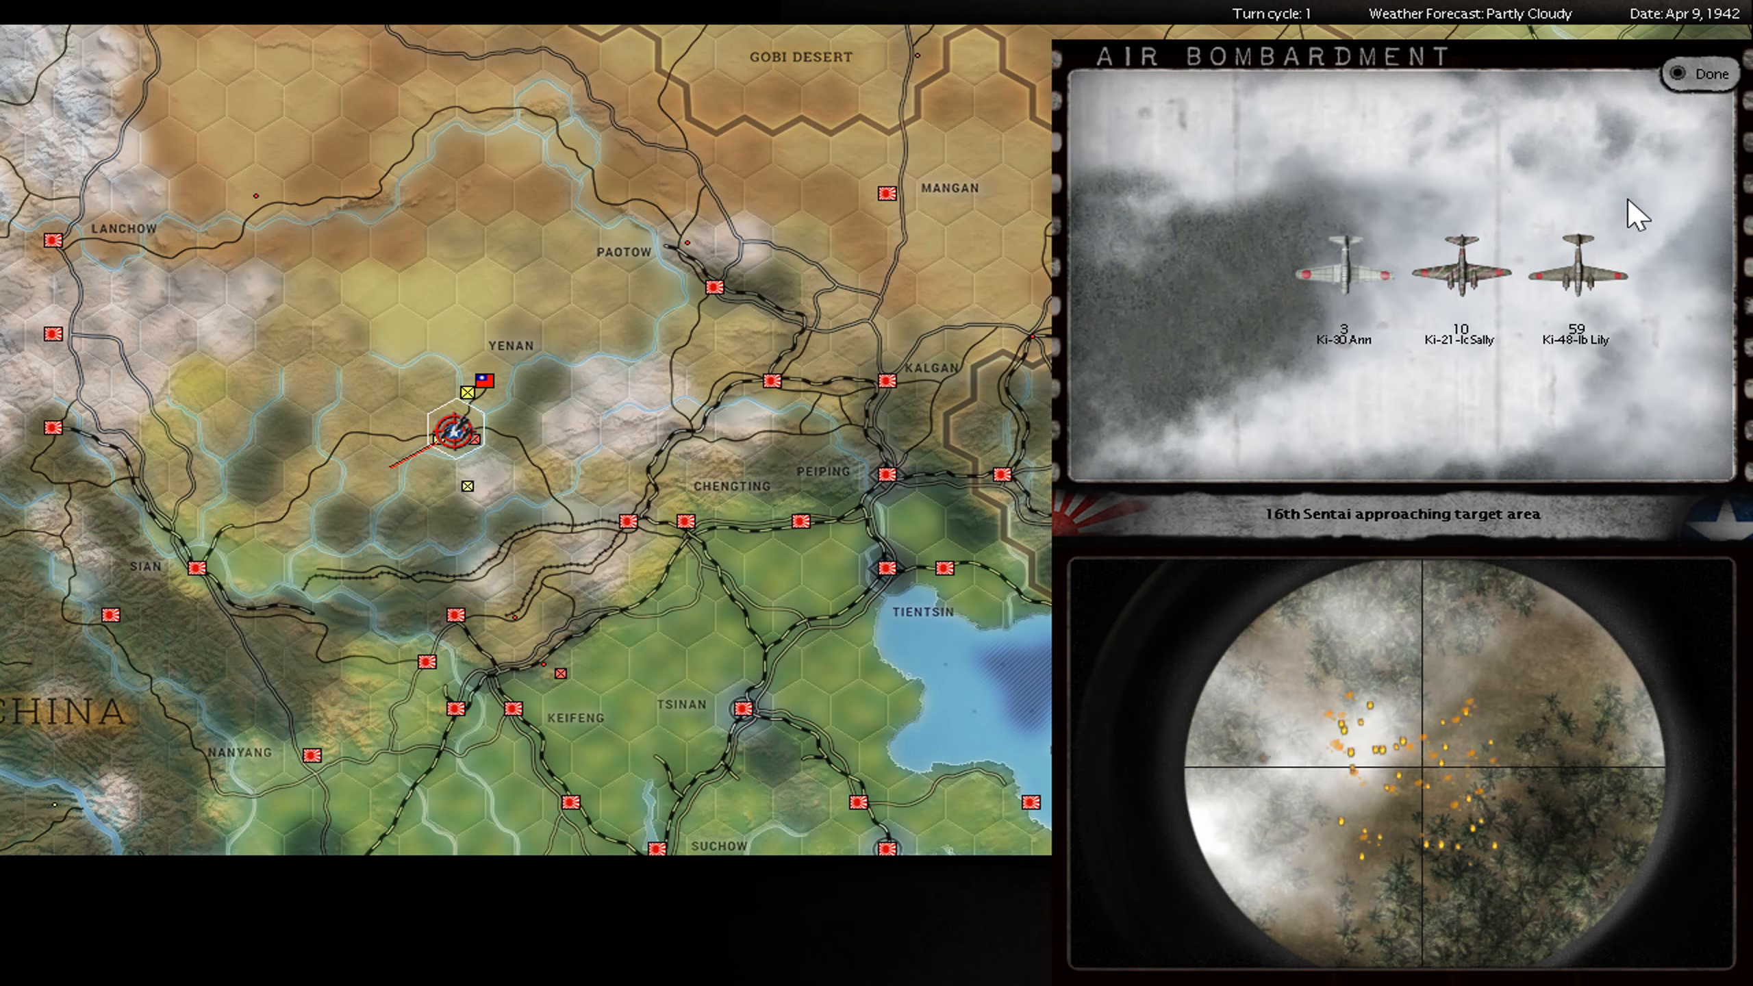
- Clear the 16th Sentai Yenan, Ki-30 Thailand and Ayuthia raid reports
left_click(1698, 72)
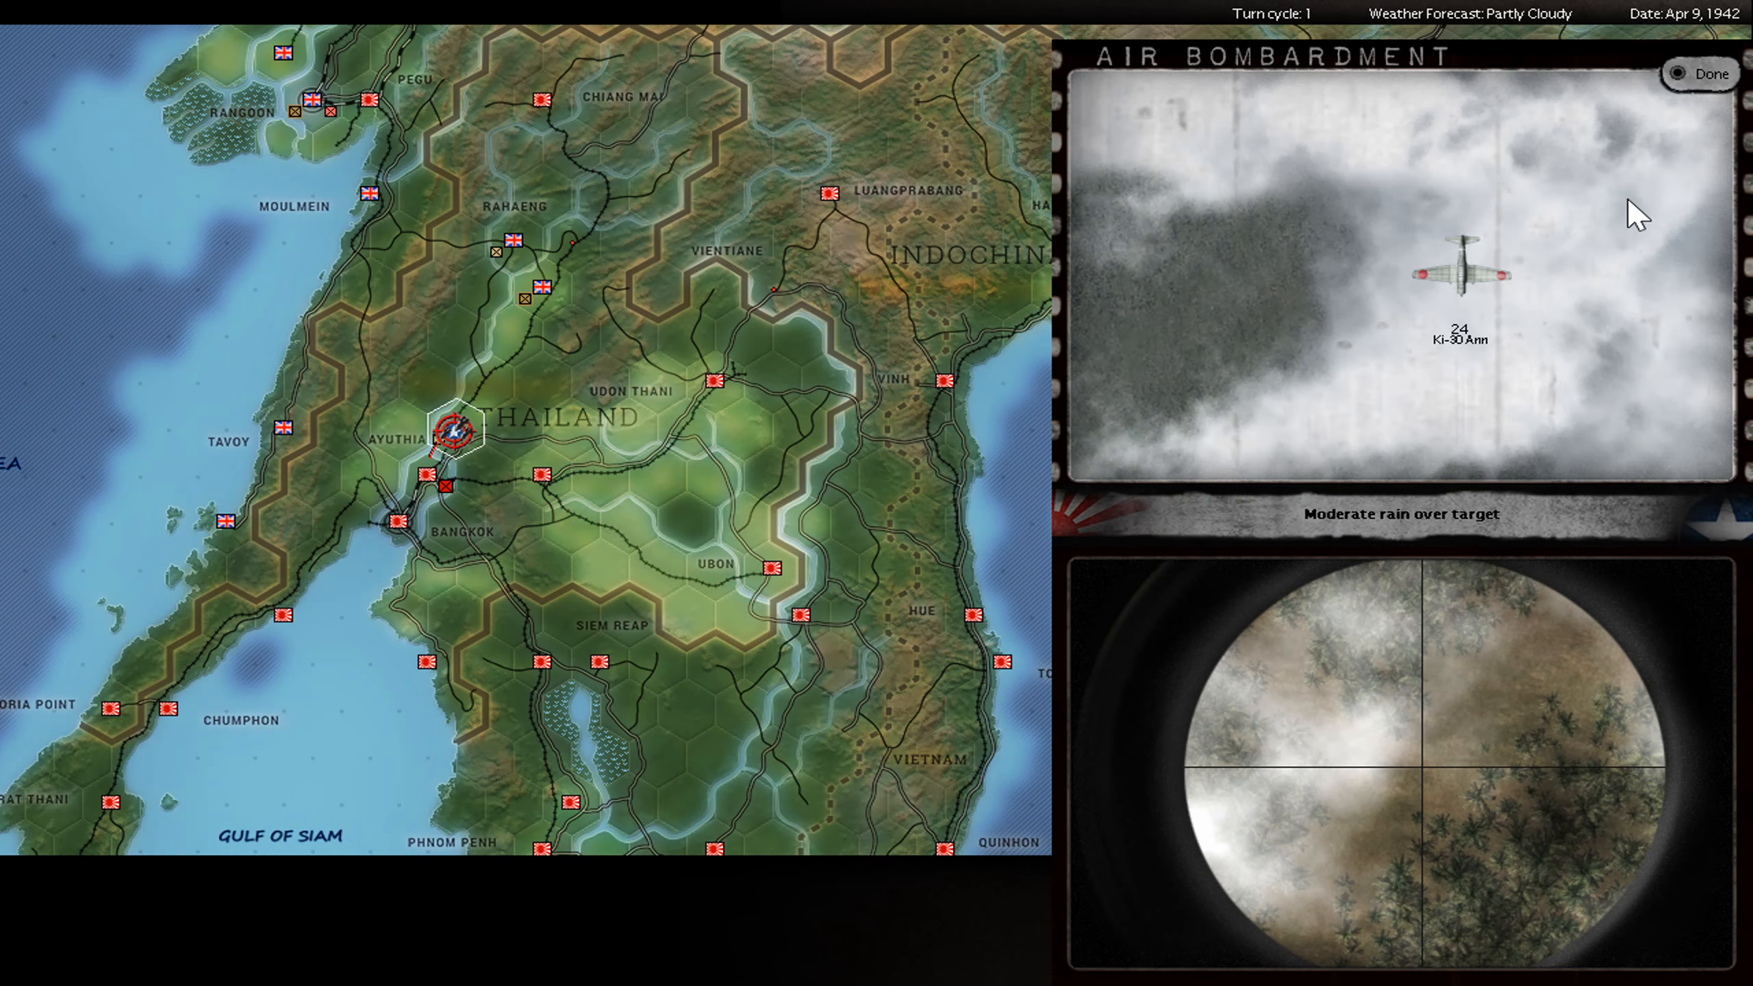
left_click(1698, 72)
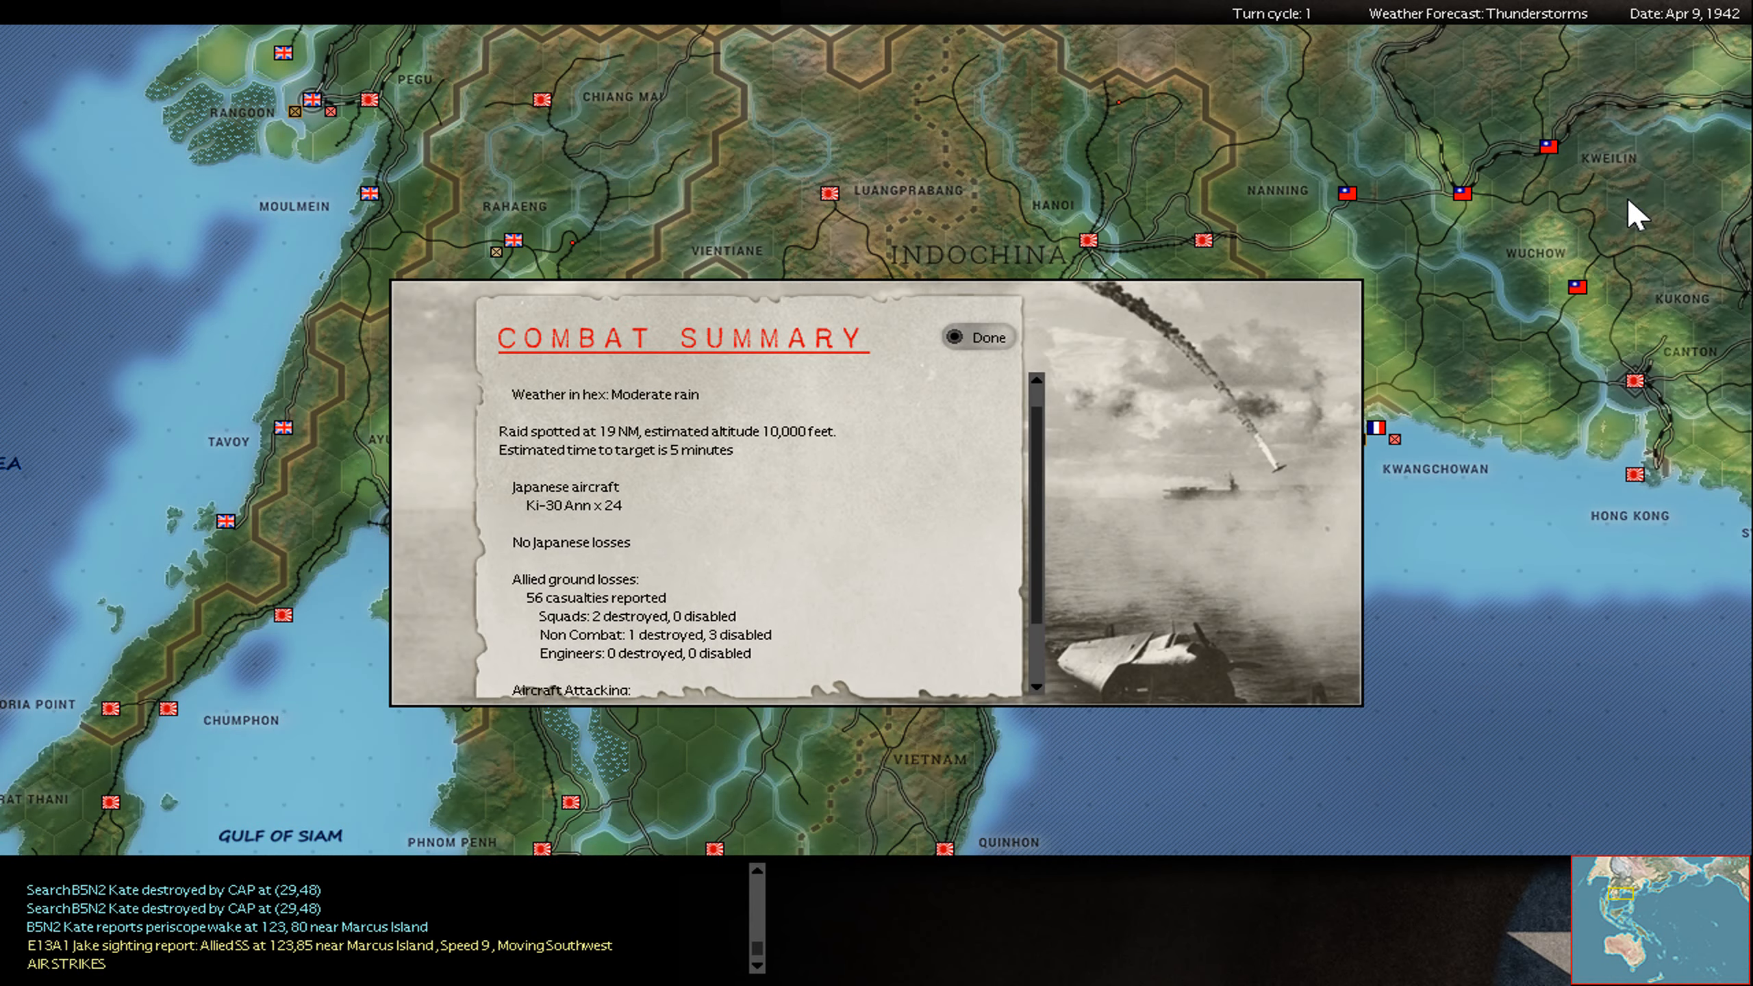
left_click(988, 336)
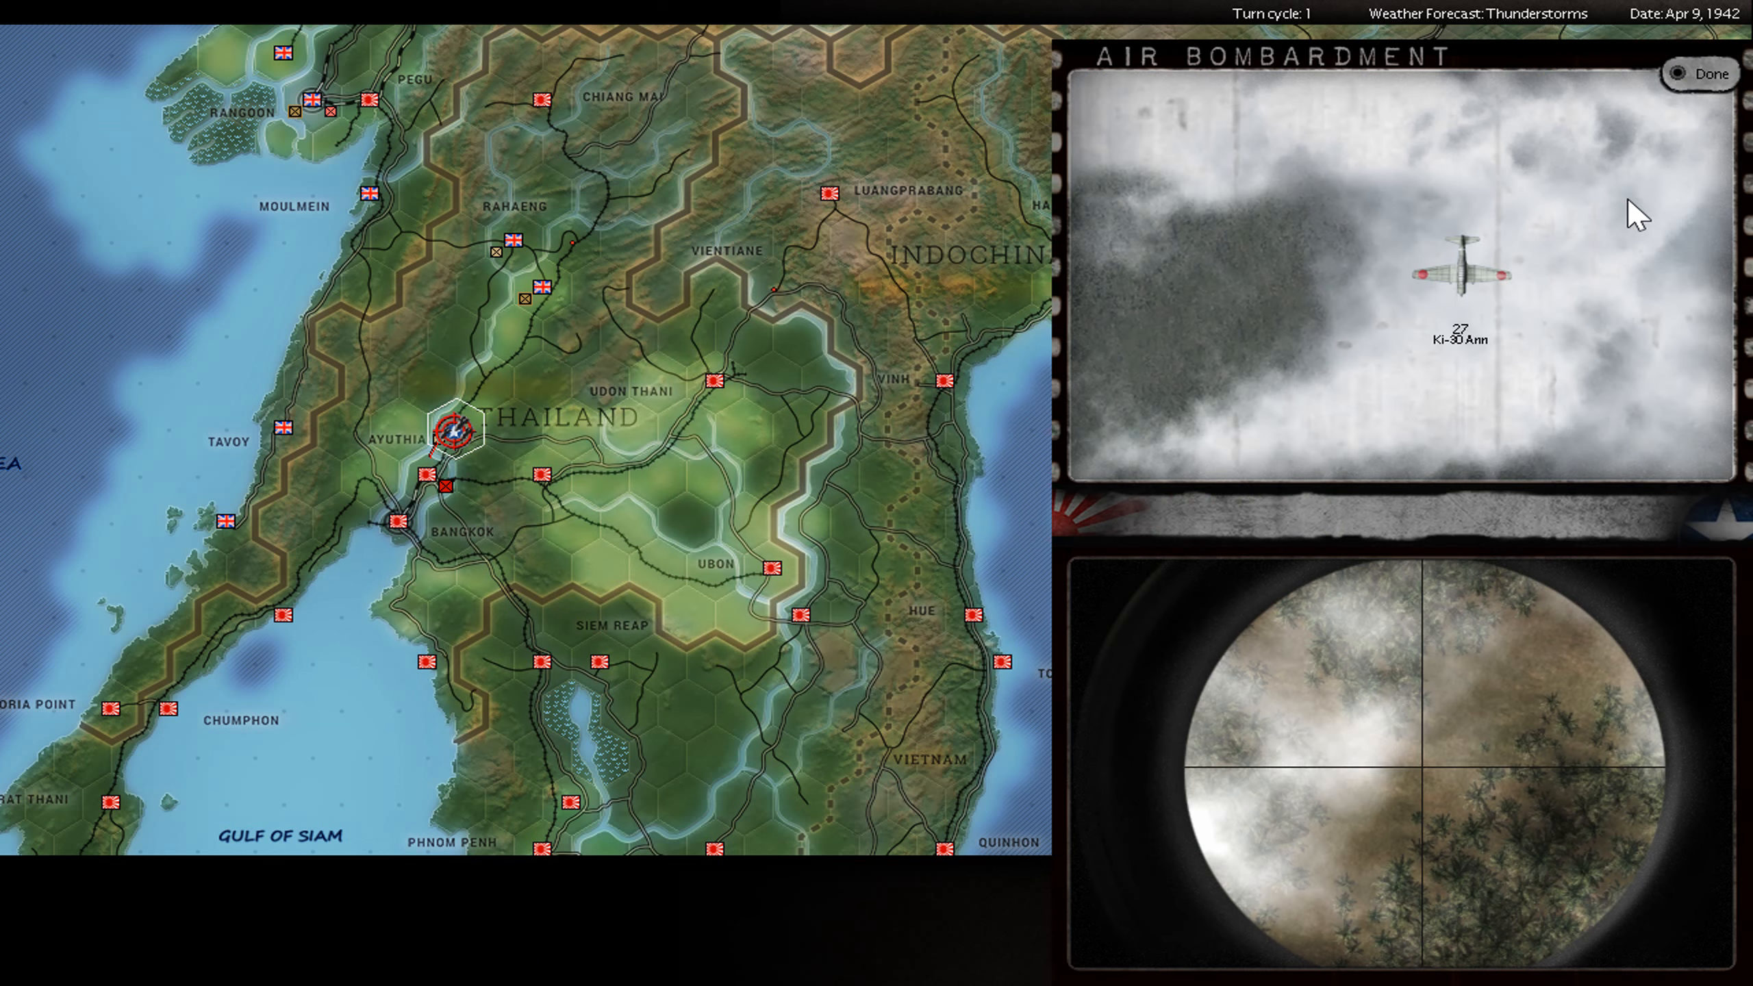
left_click(1698, 72)
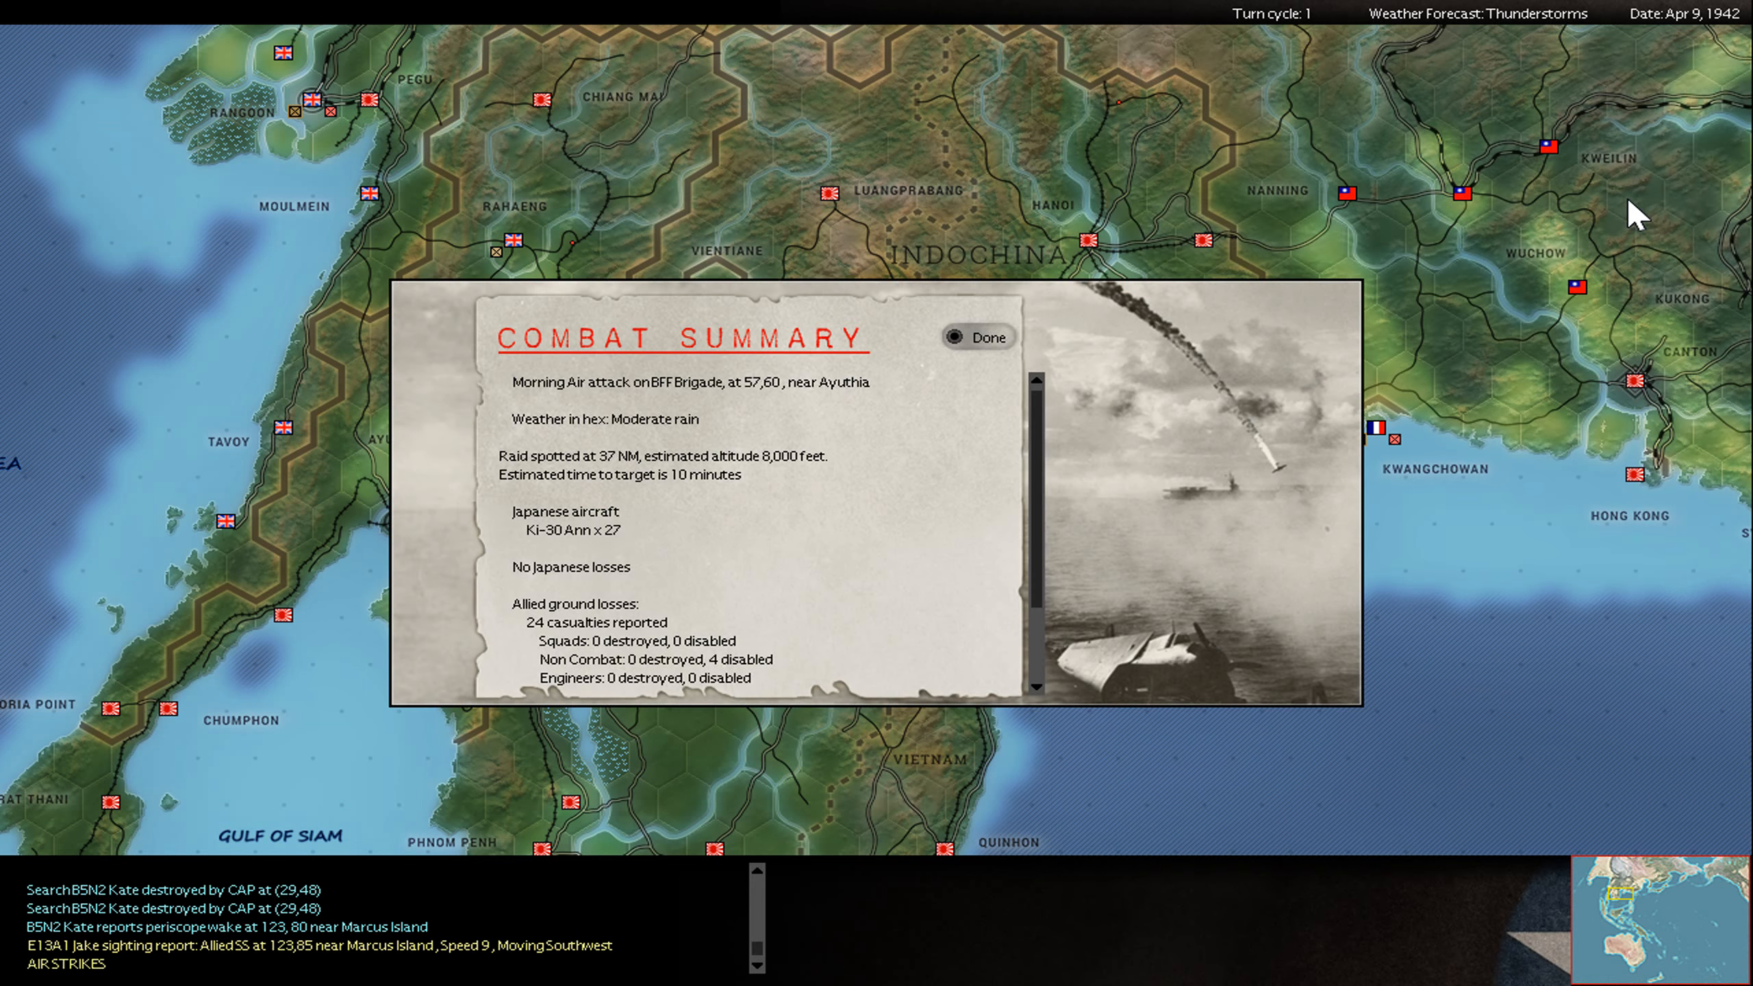
left_click(975, 336)
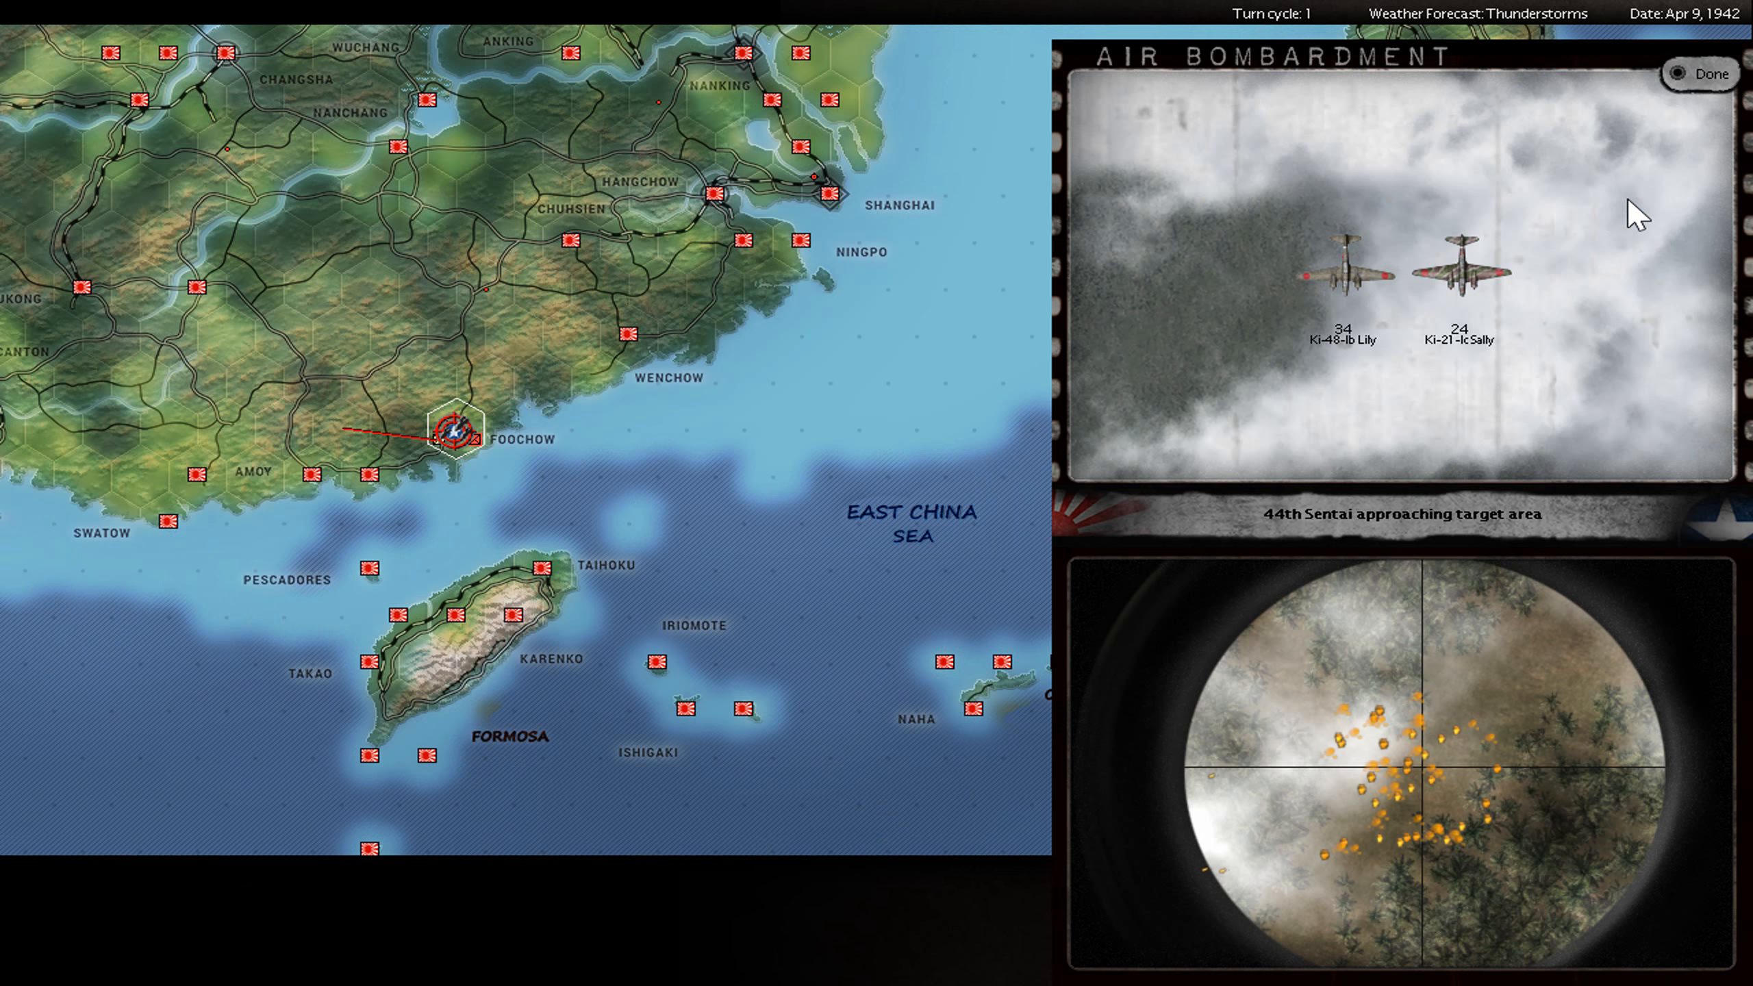
- Clear the 44th Sentai Foochow raid and three Yenan raid reports
left_click(1699, 74)
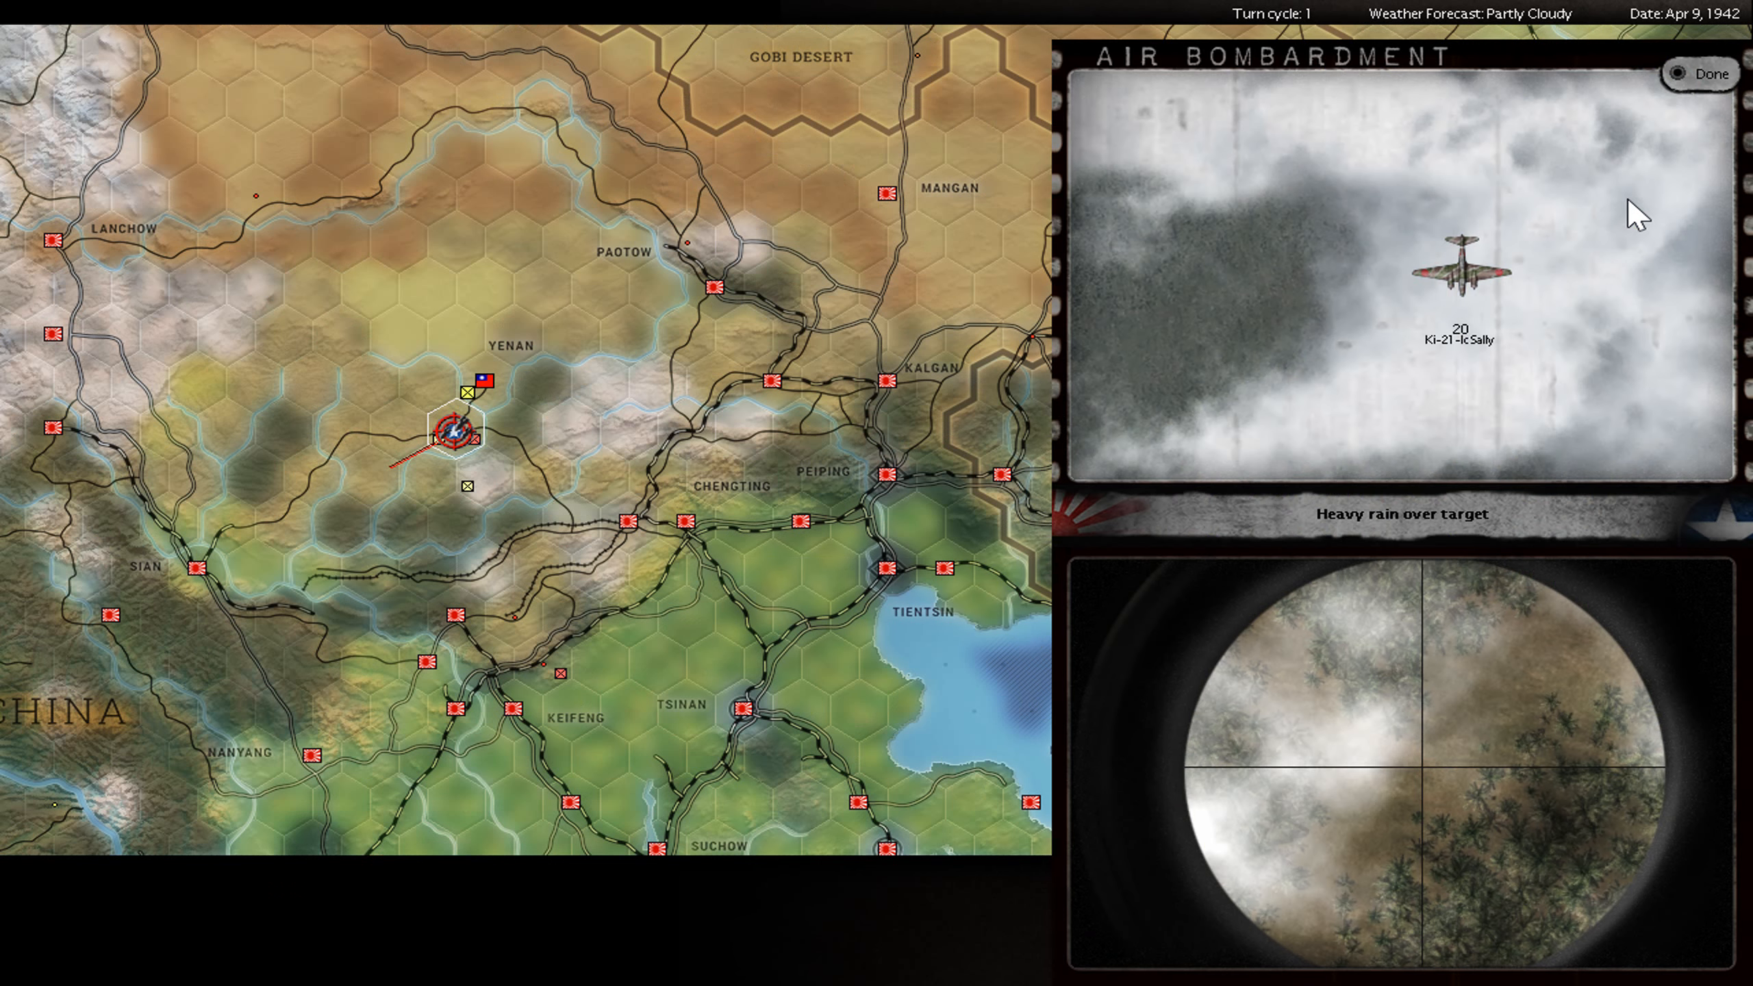
left_click(1698, 72)
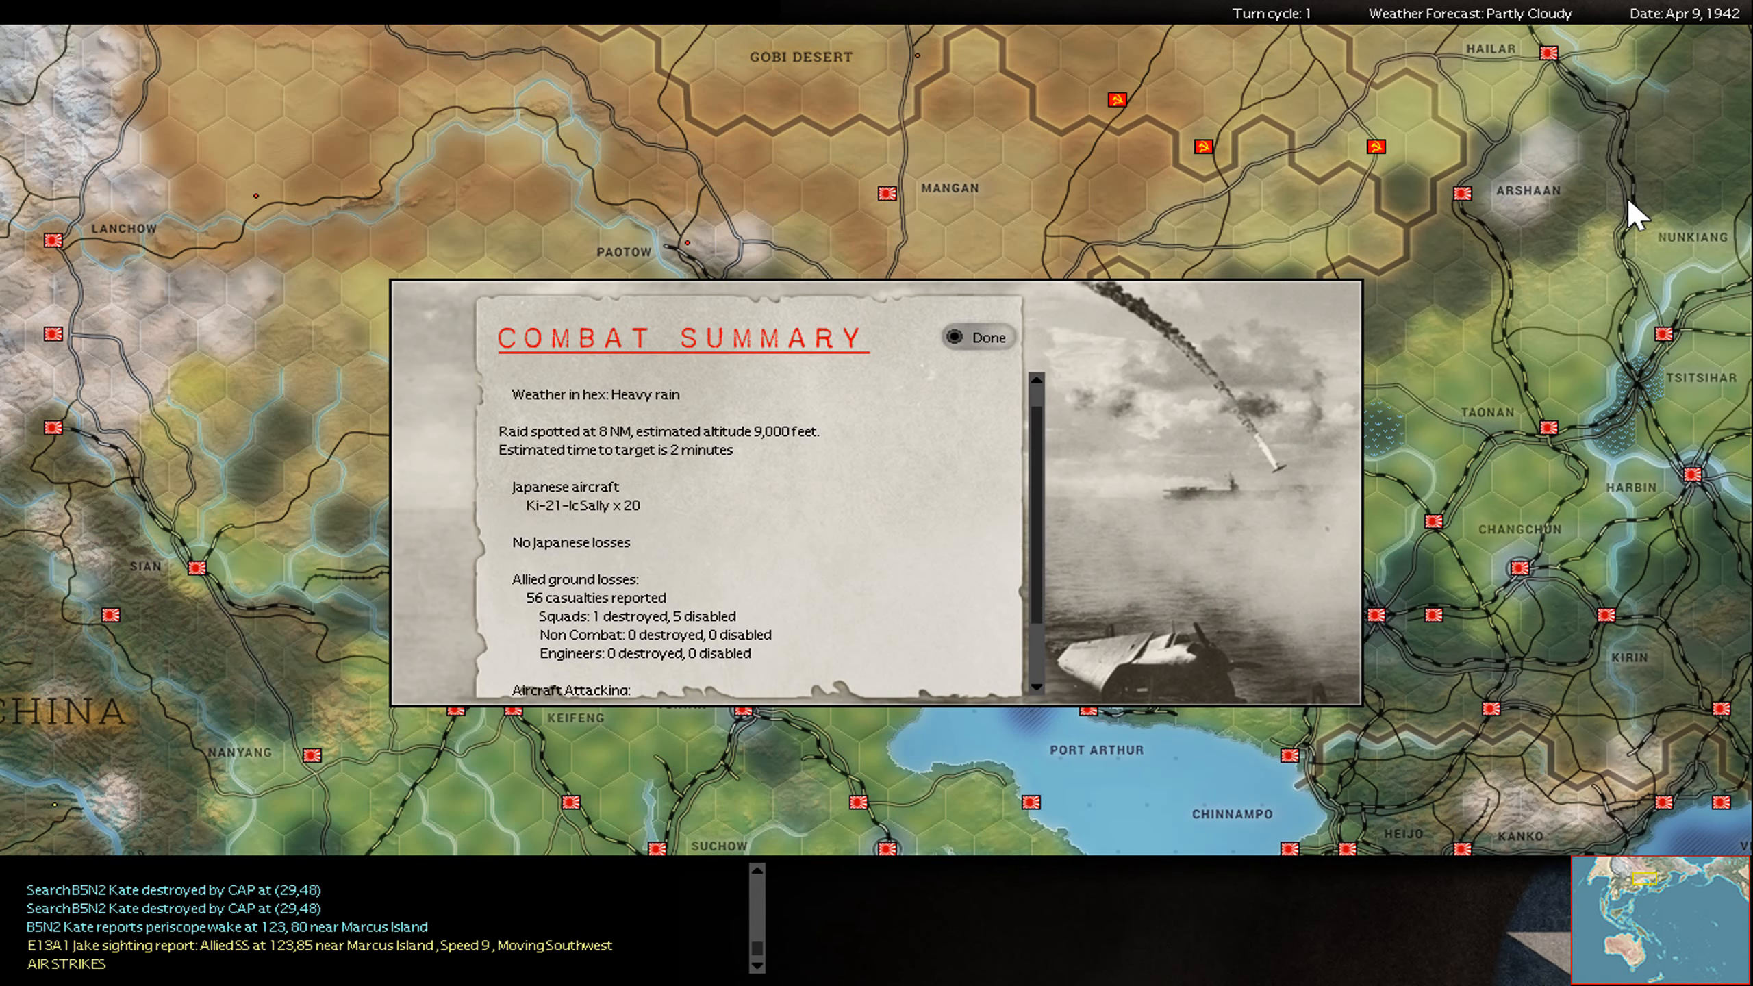
left_click(978, 337)
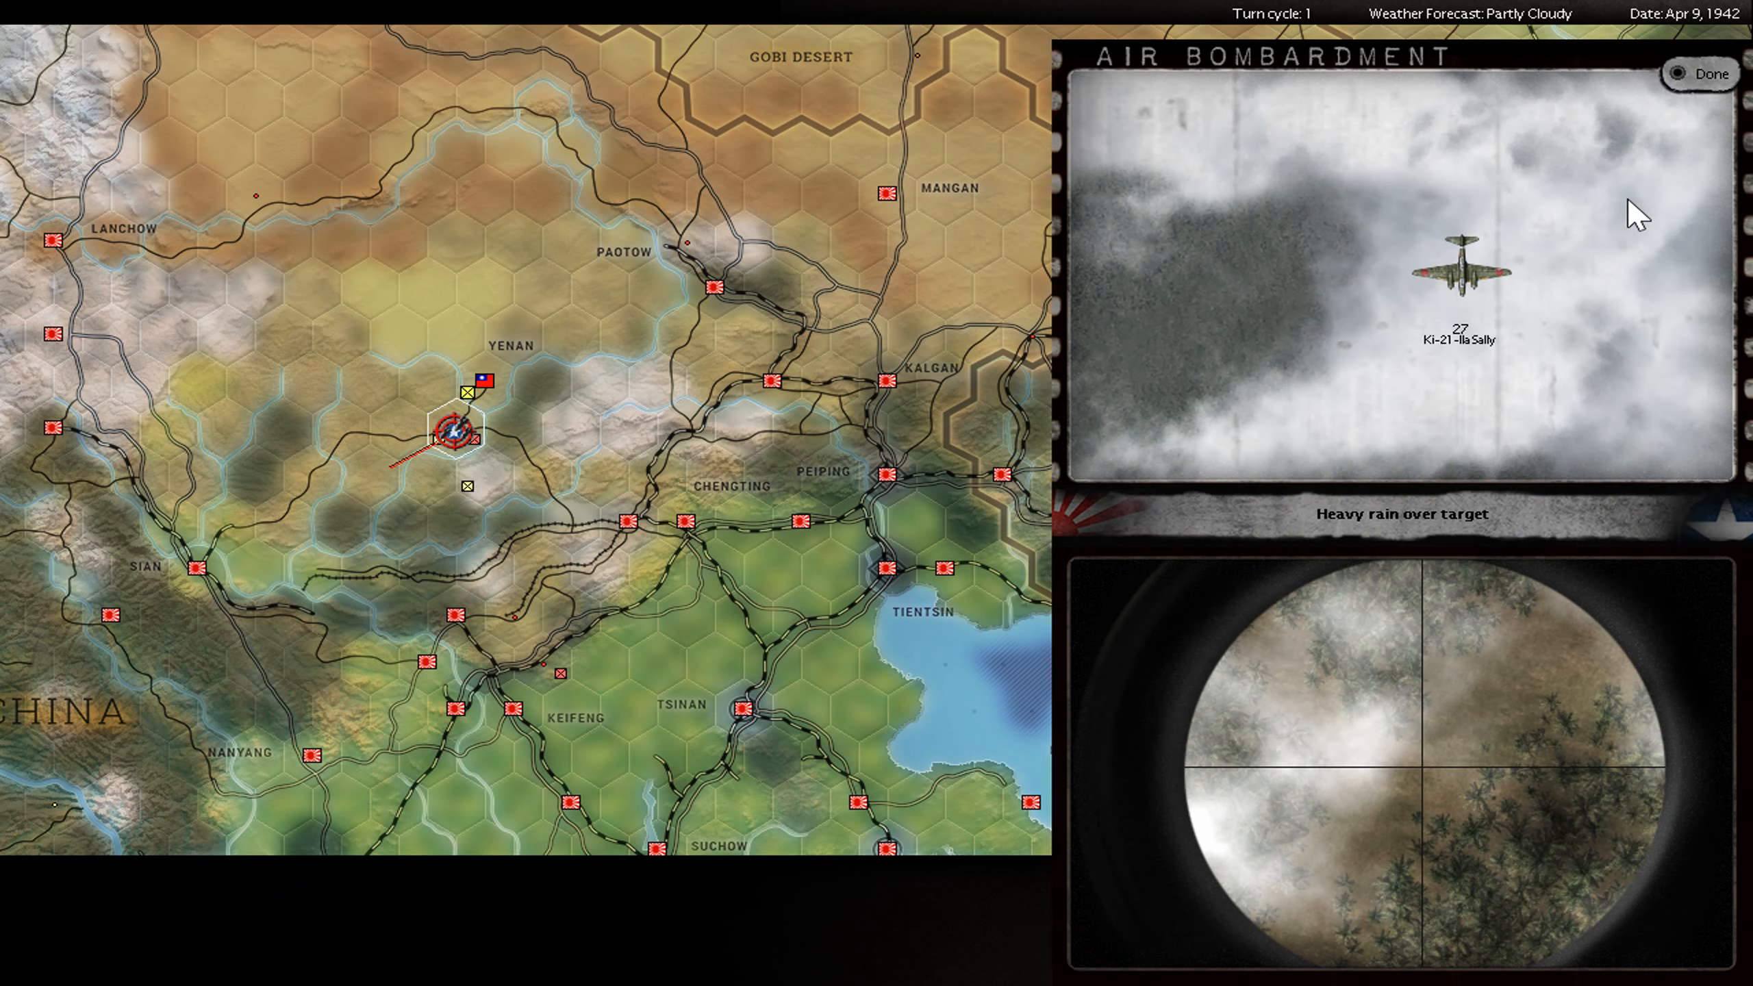
left_click(1698, 73)
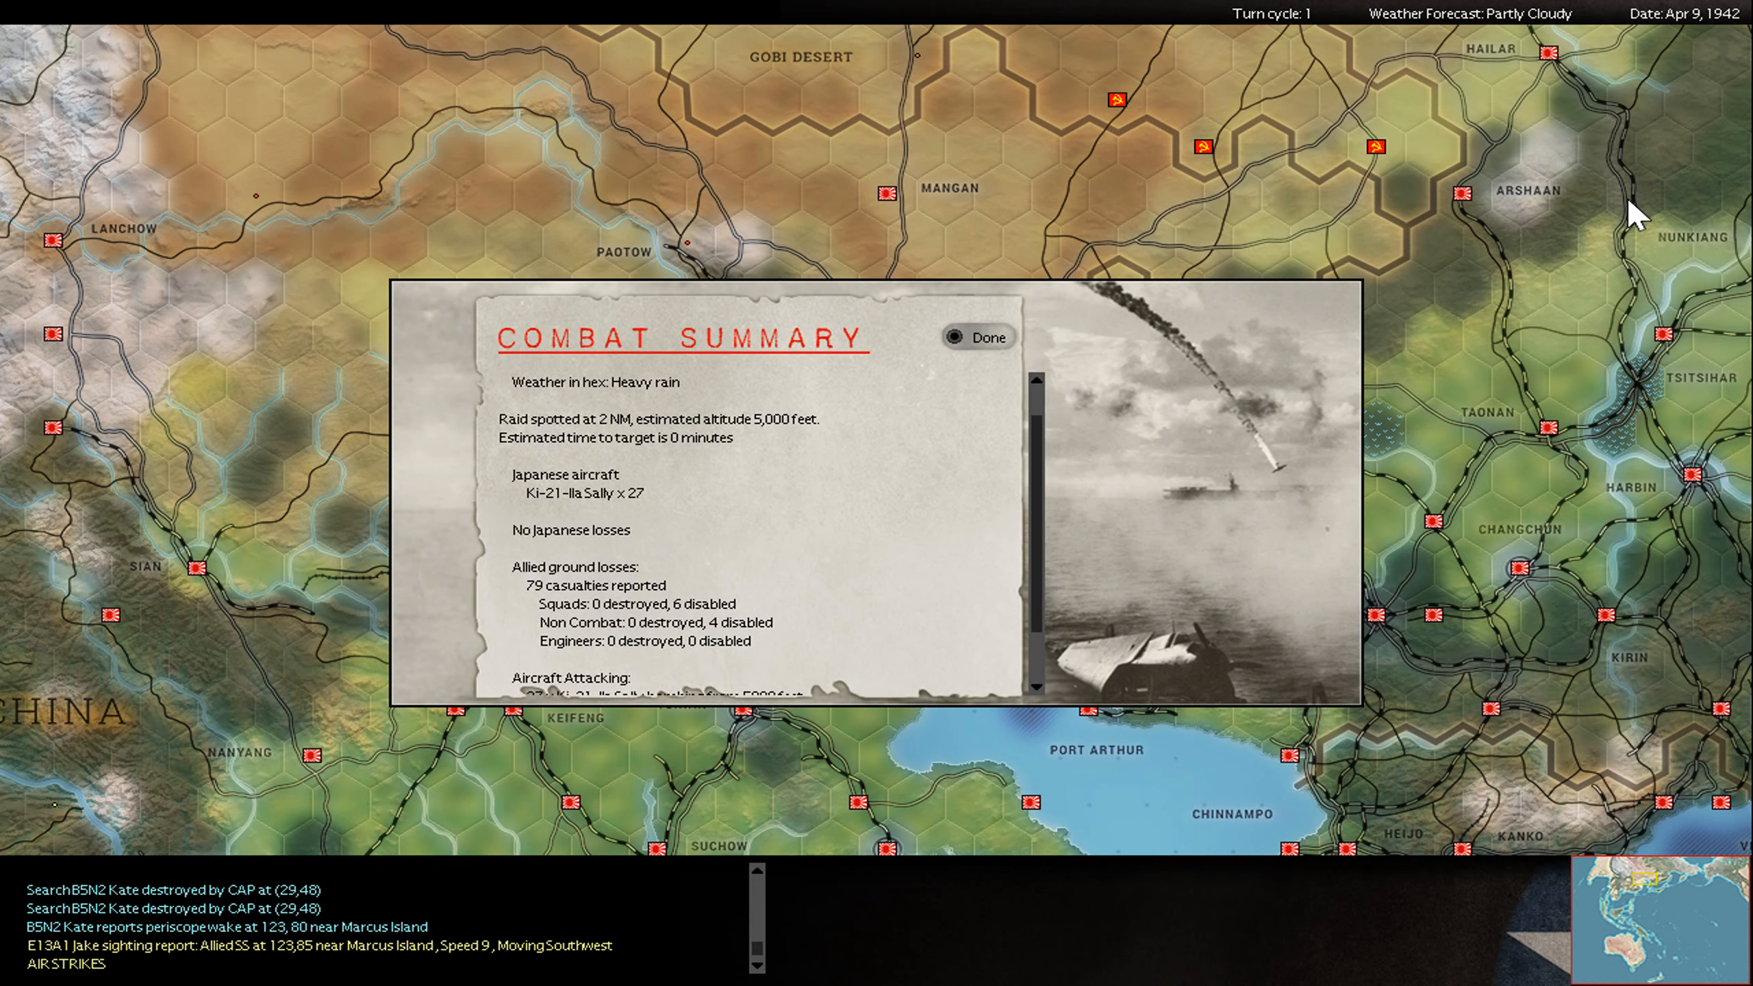
left_click(987, 336)
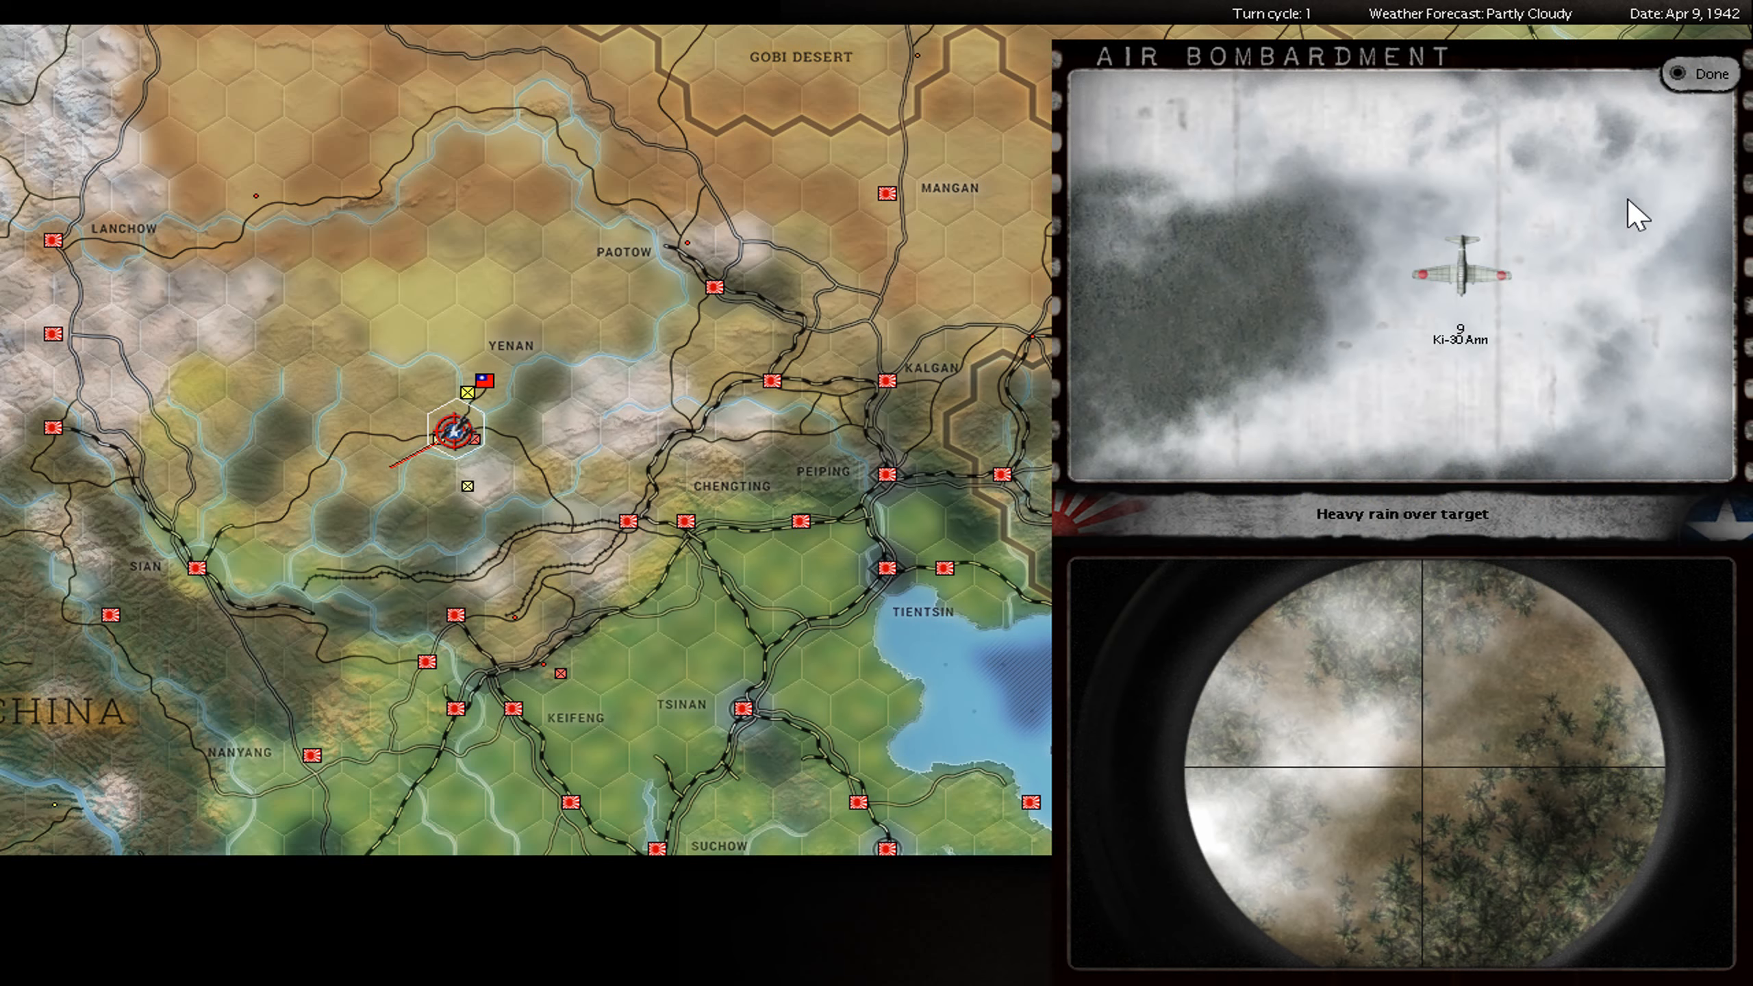
left_click(1698, 73)
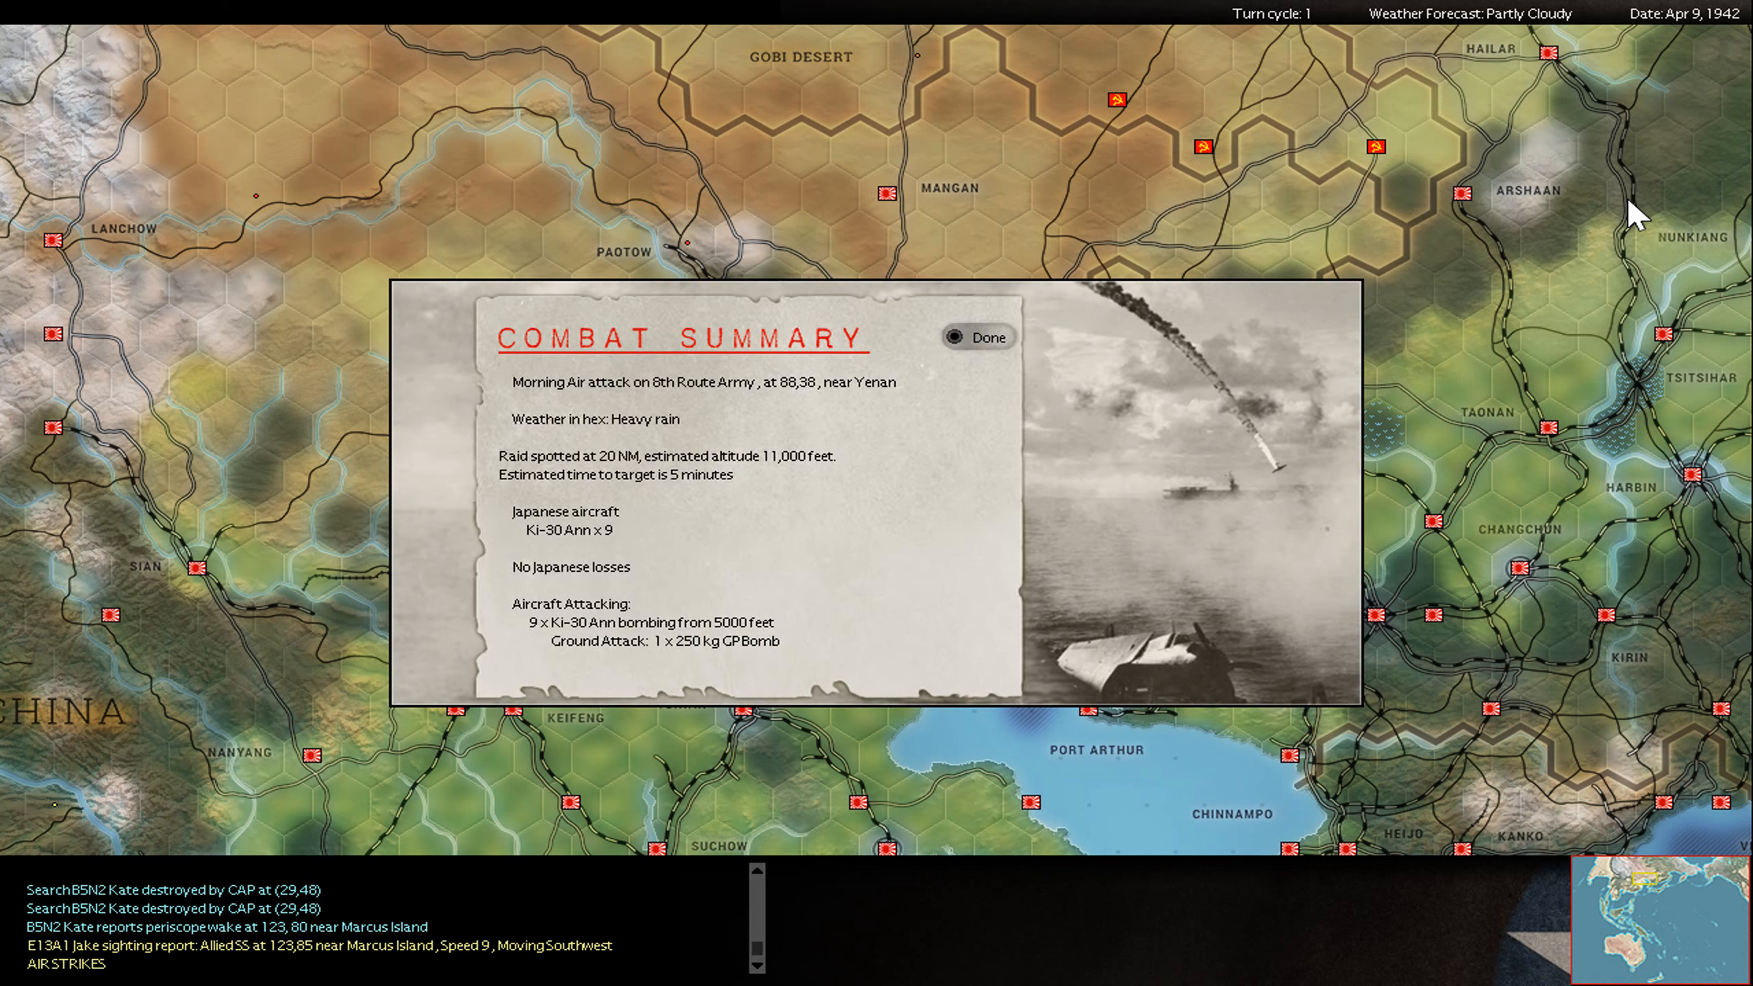
left_click(975, 336)
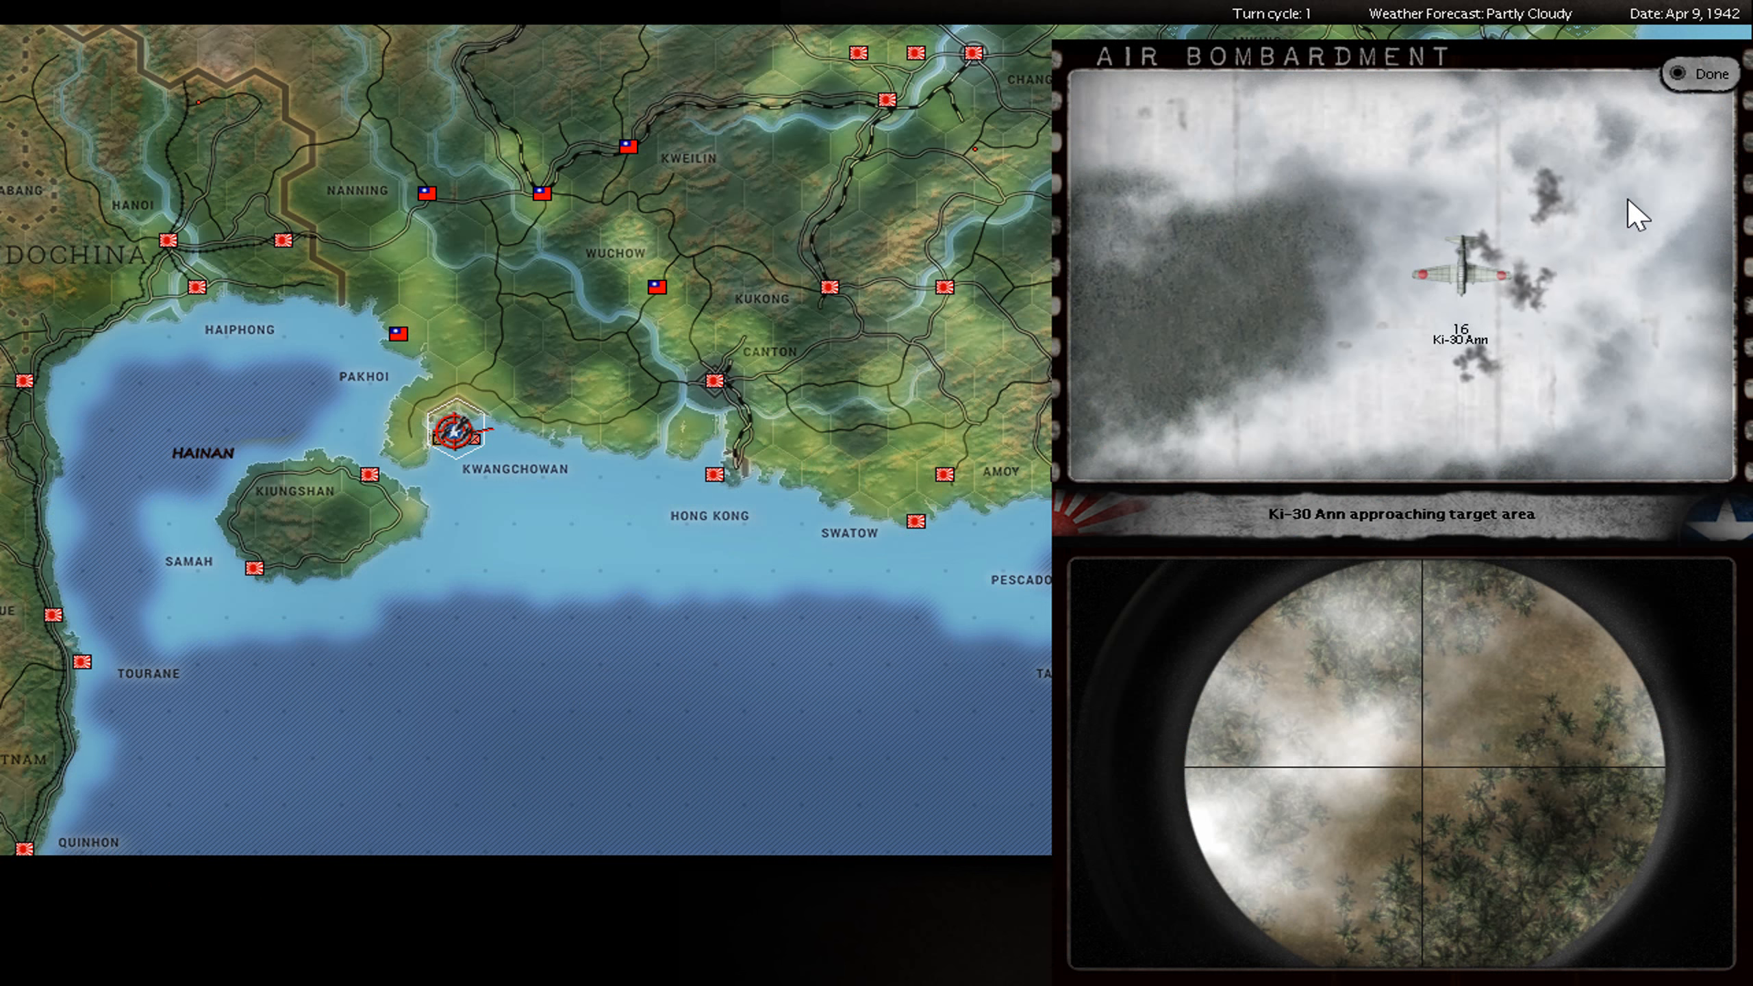
- Clear the Kwangchowan raid and the Hudson raid near Magwe
left_click(1700, 73)
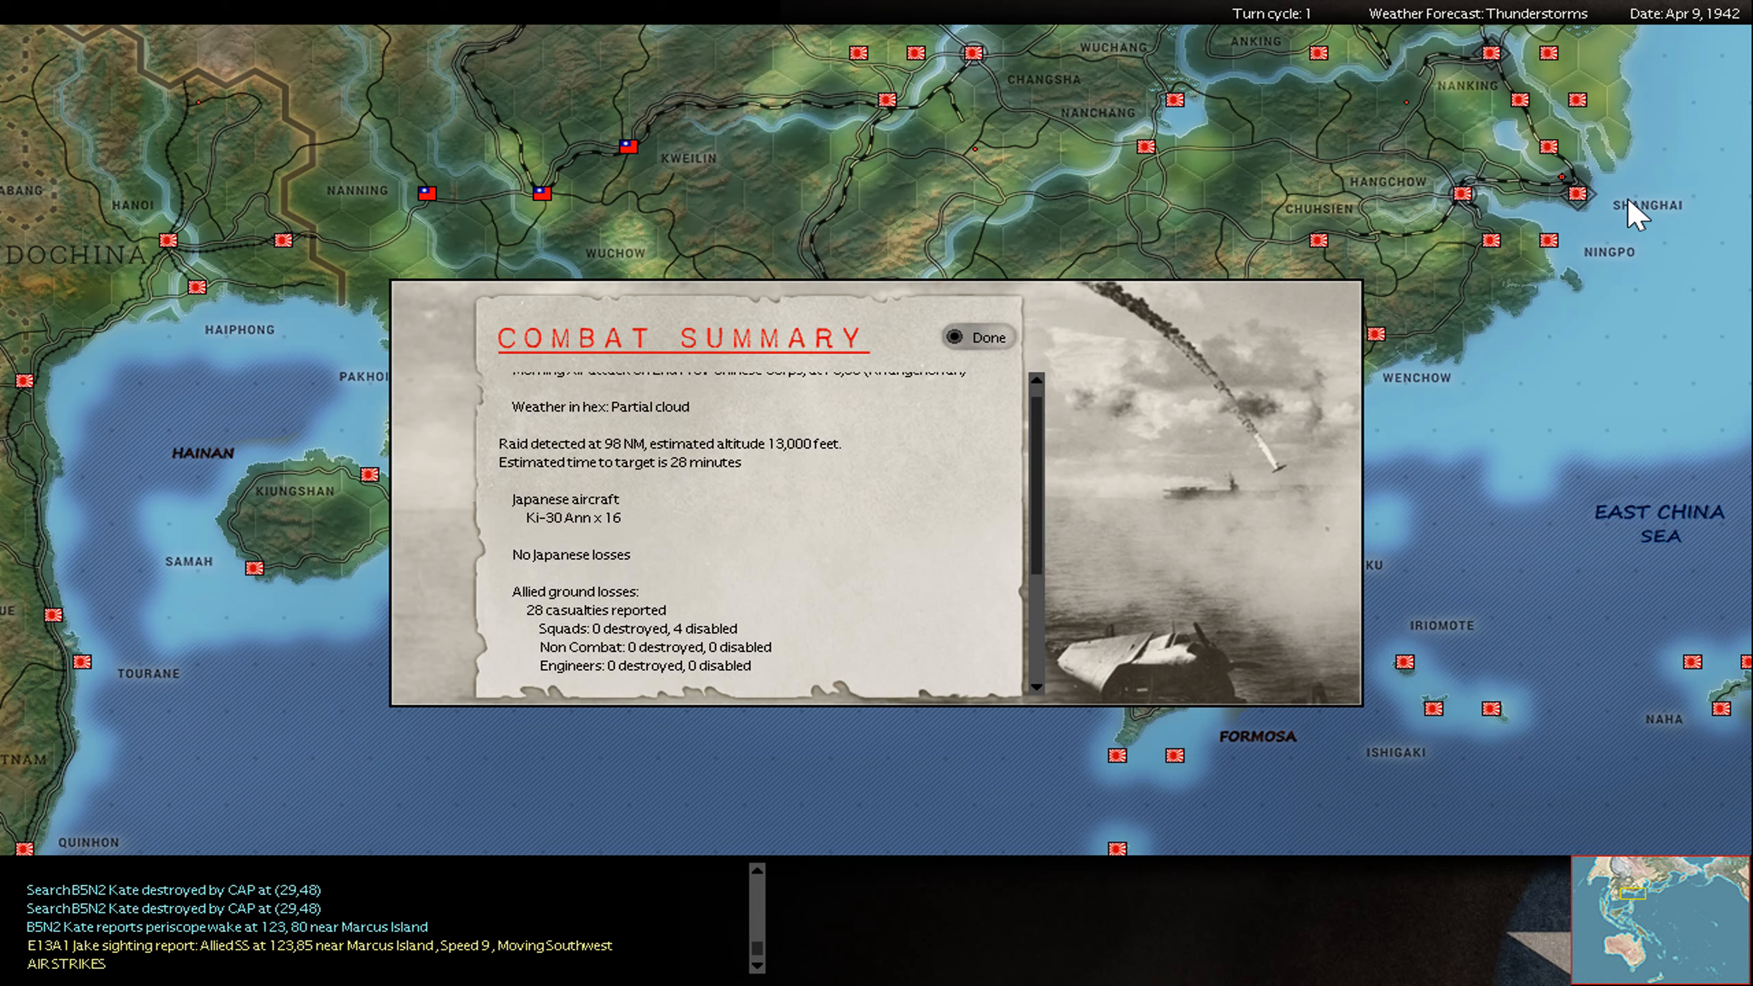
left_click(977, 336)
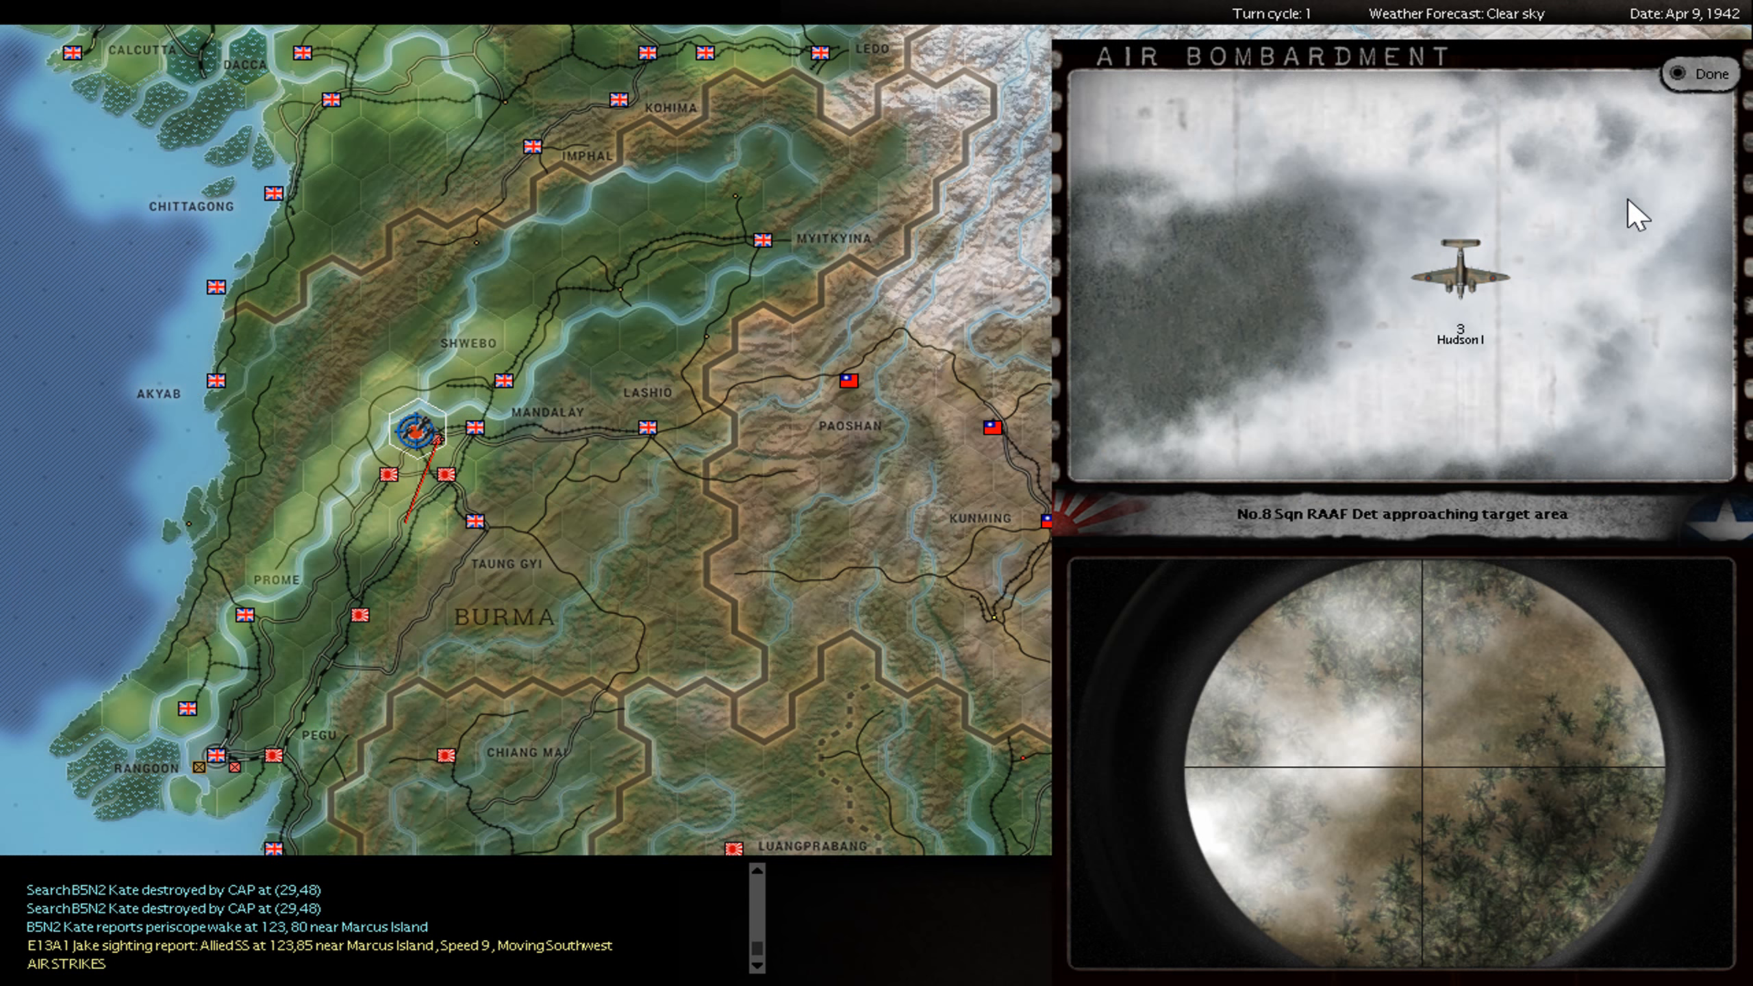
left_click(1698, 73)
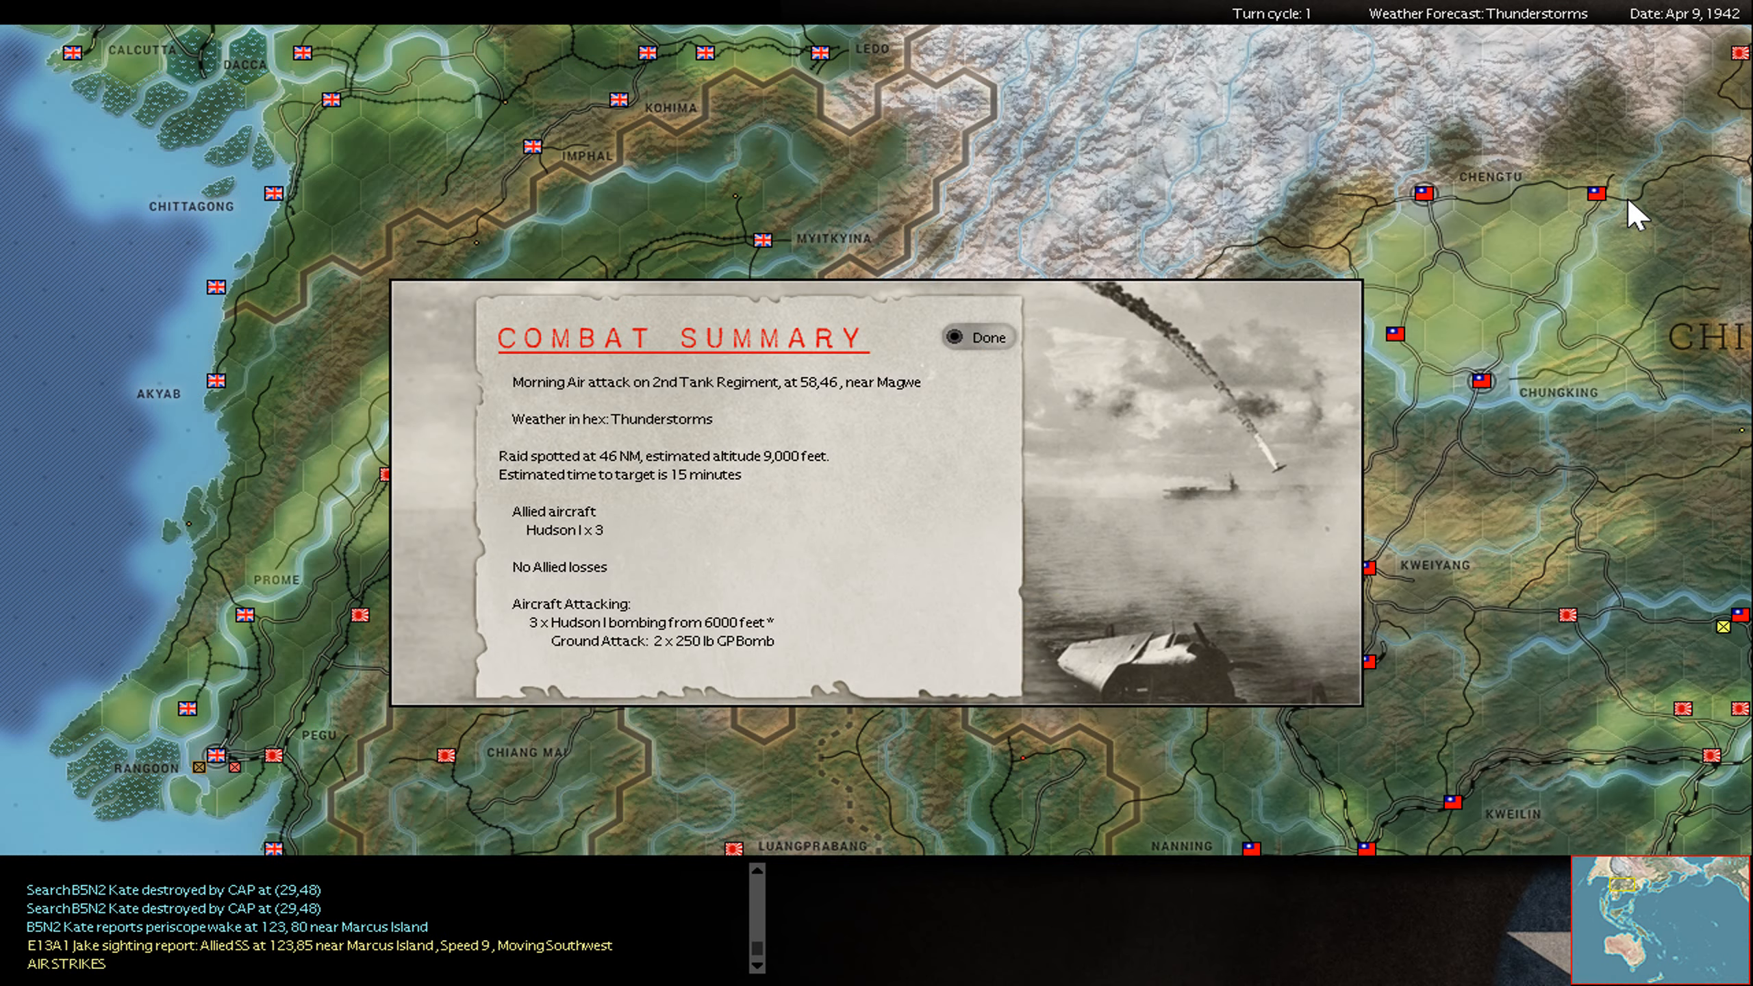
left_click(975, 336)
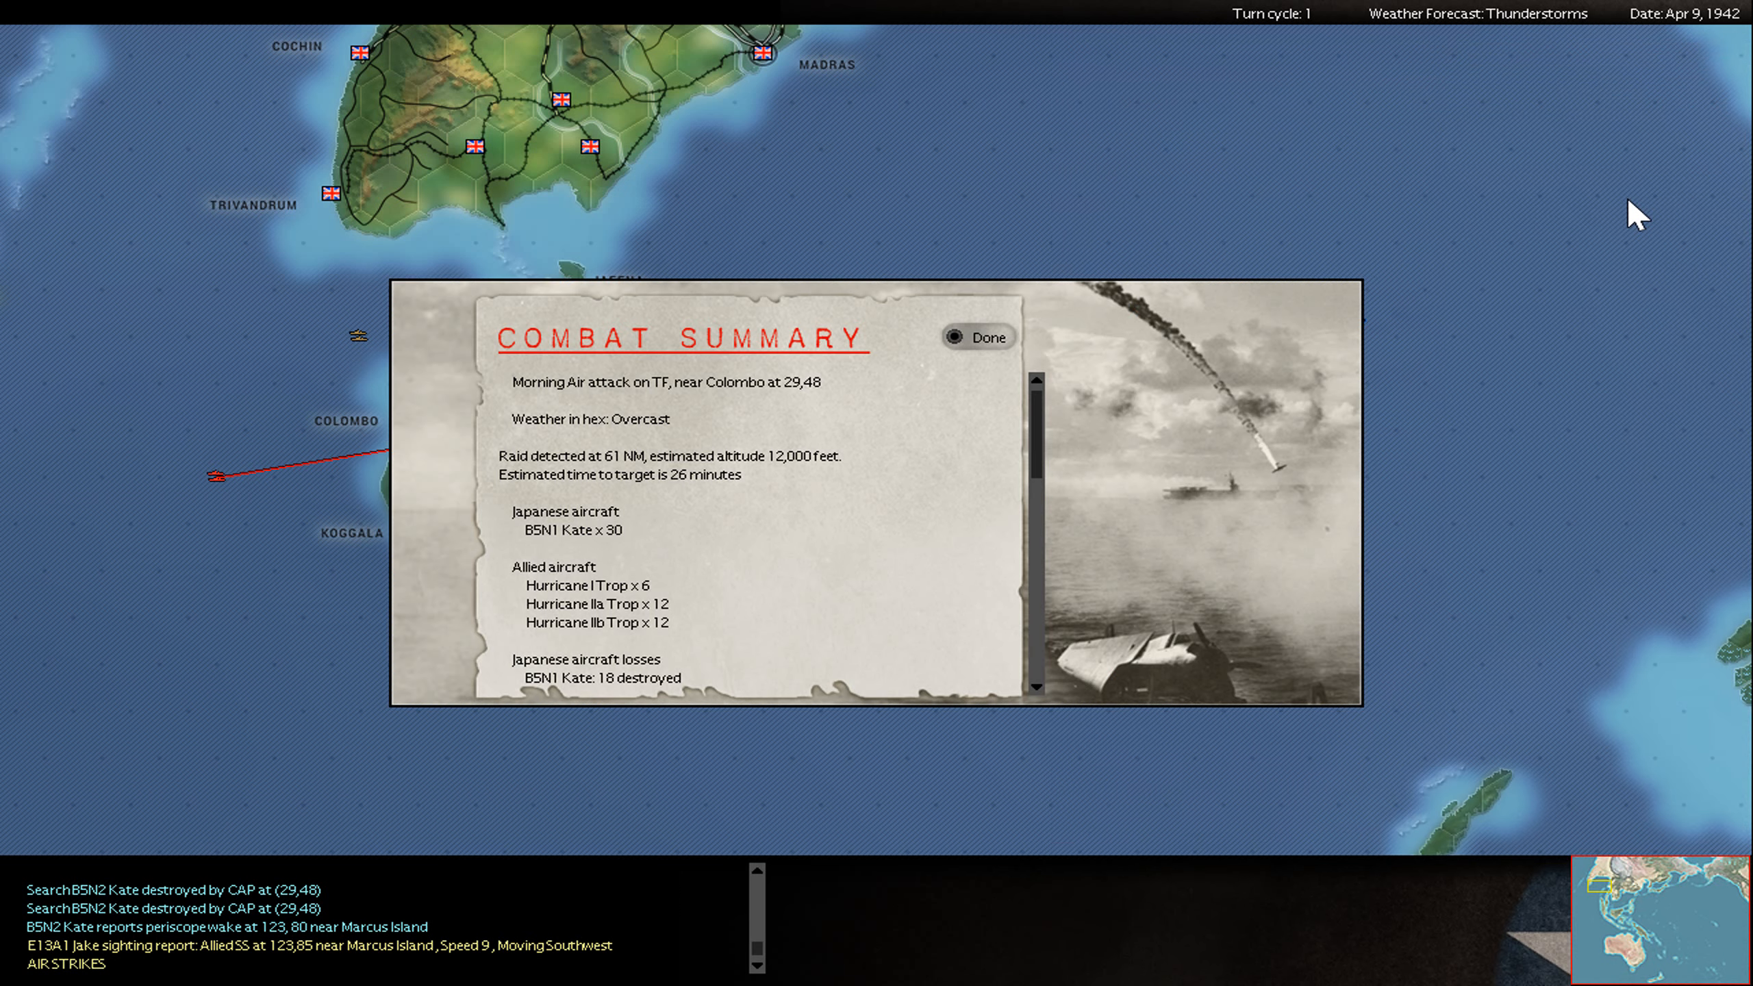
- Read through and dismiss the Colombo air attack summary
scroll("down", 3)
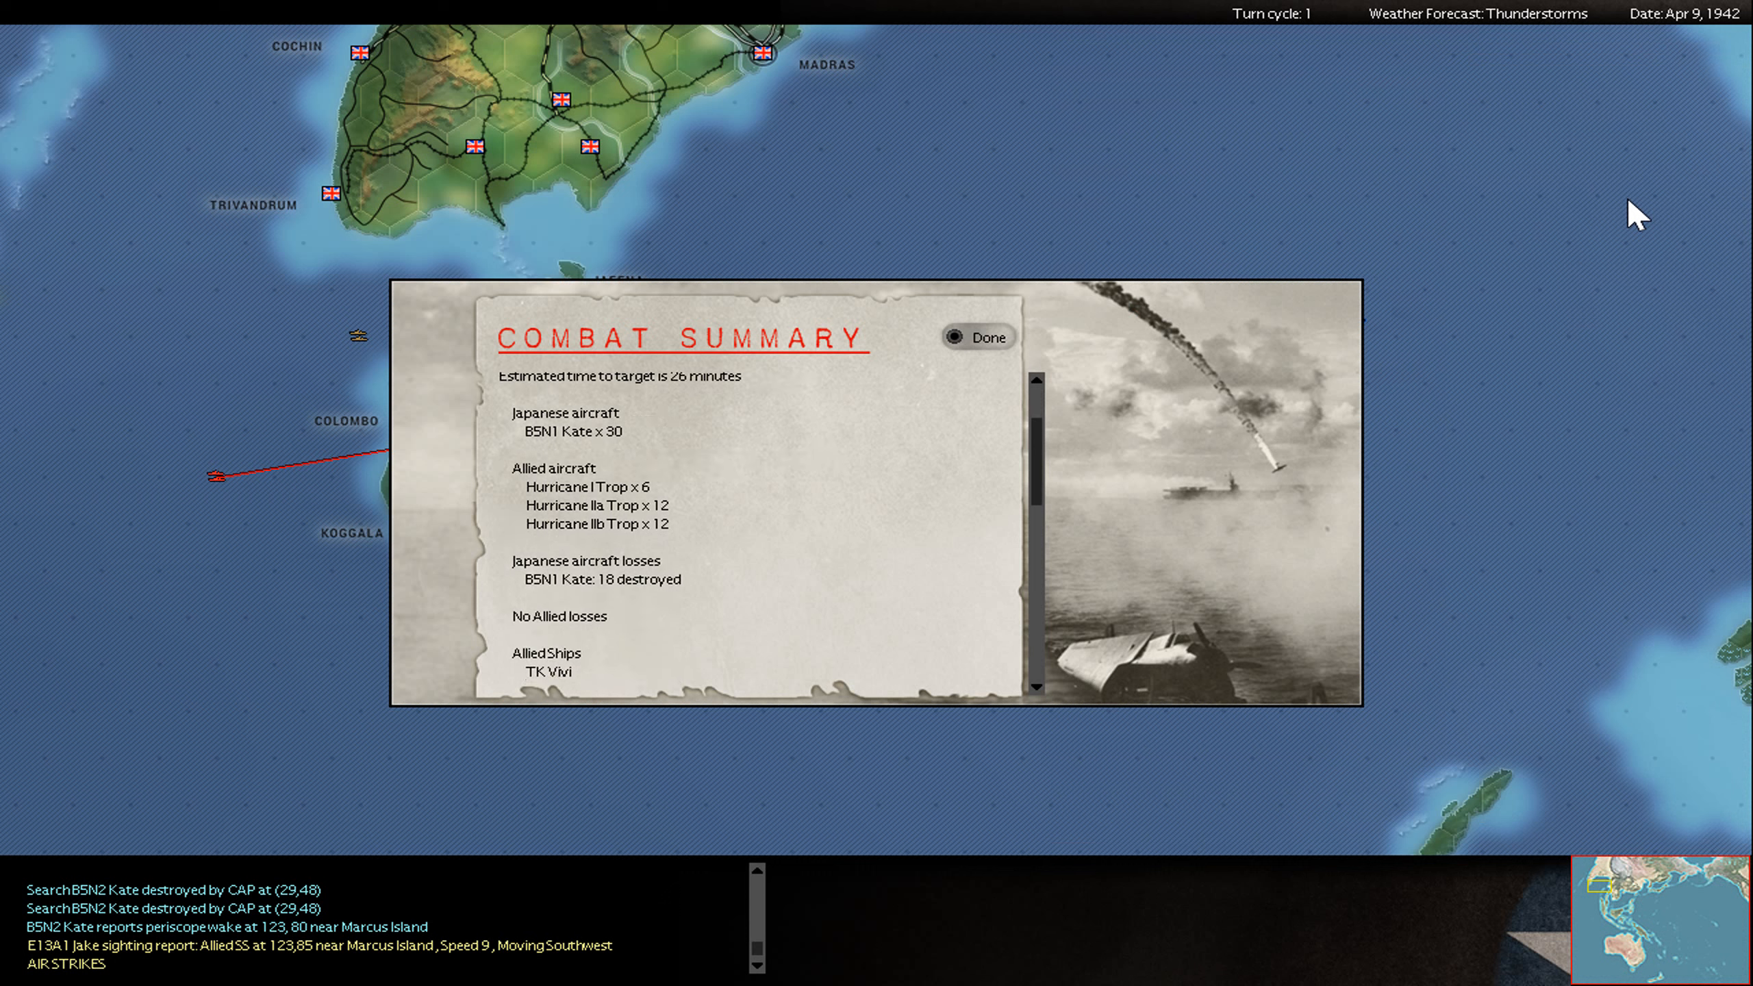
scroll("down", 3)
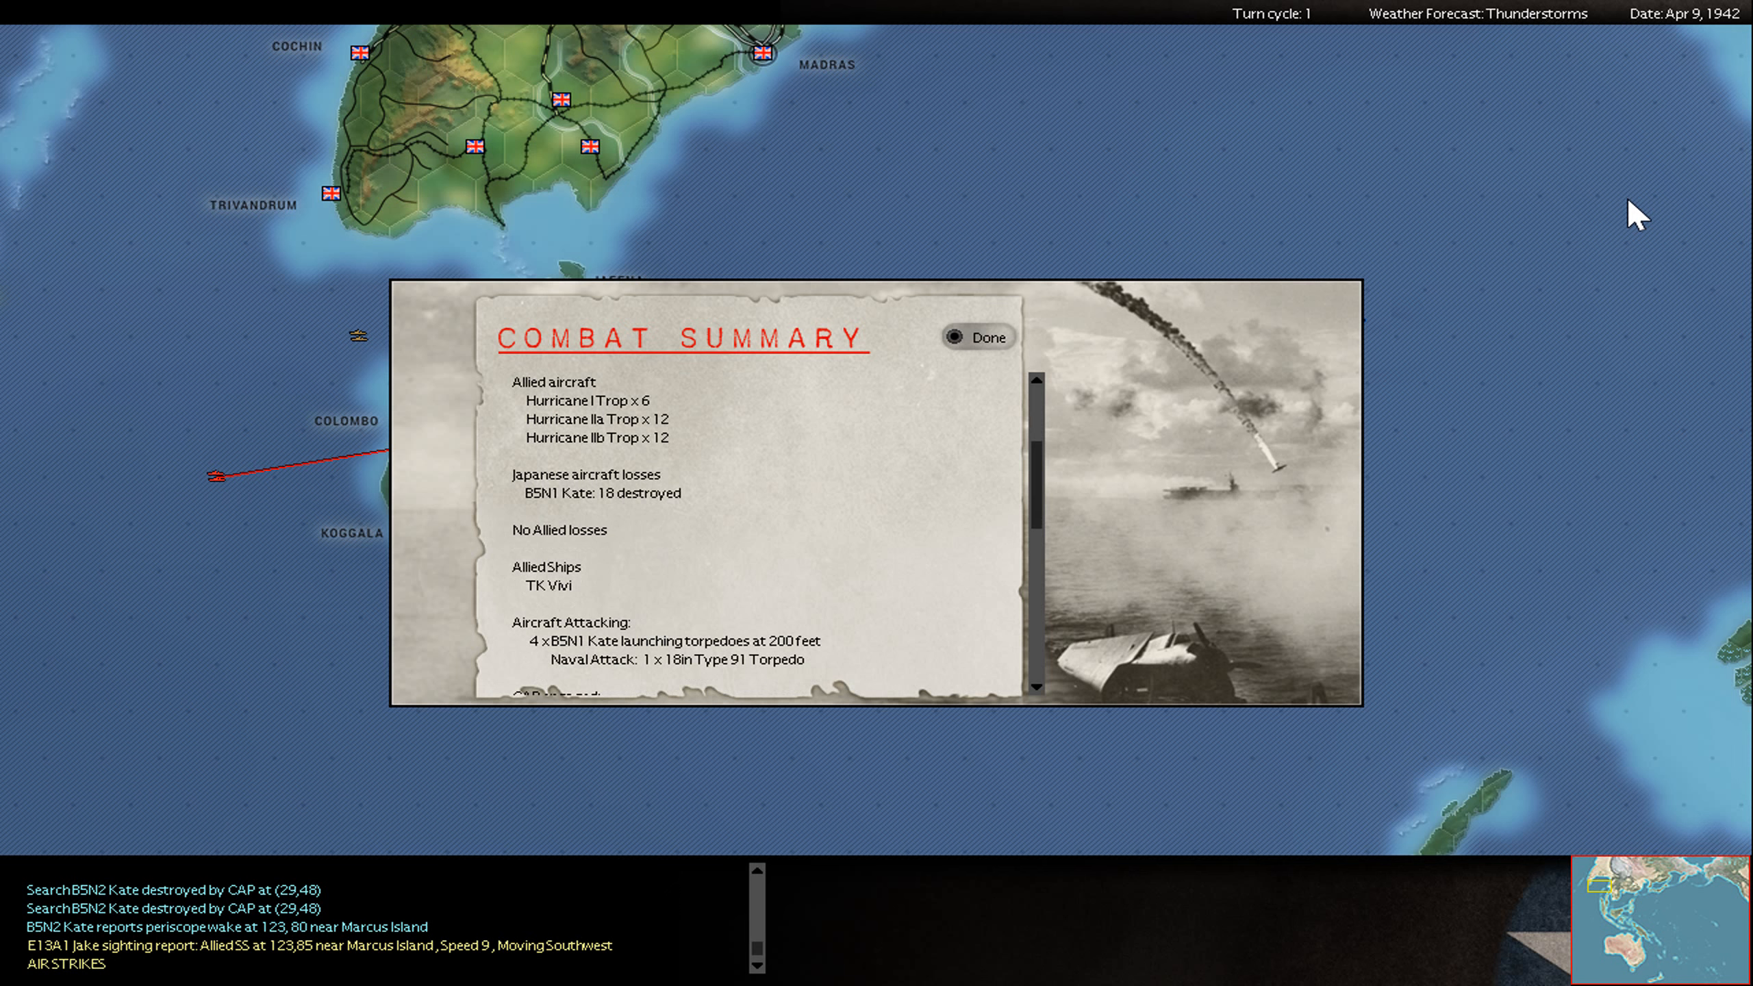
left_click(978, 336)
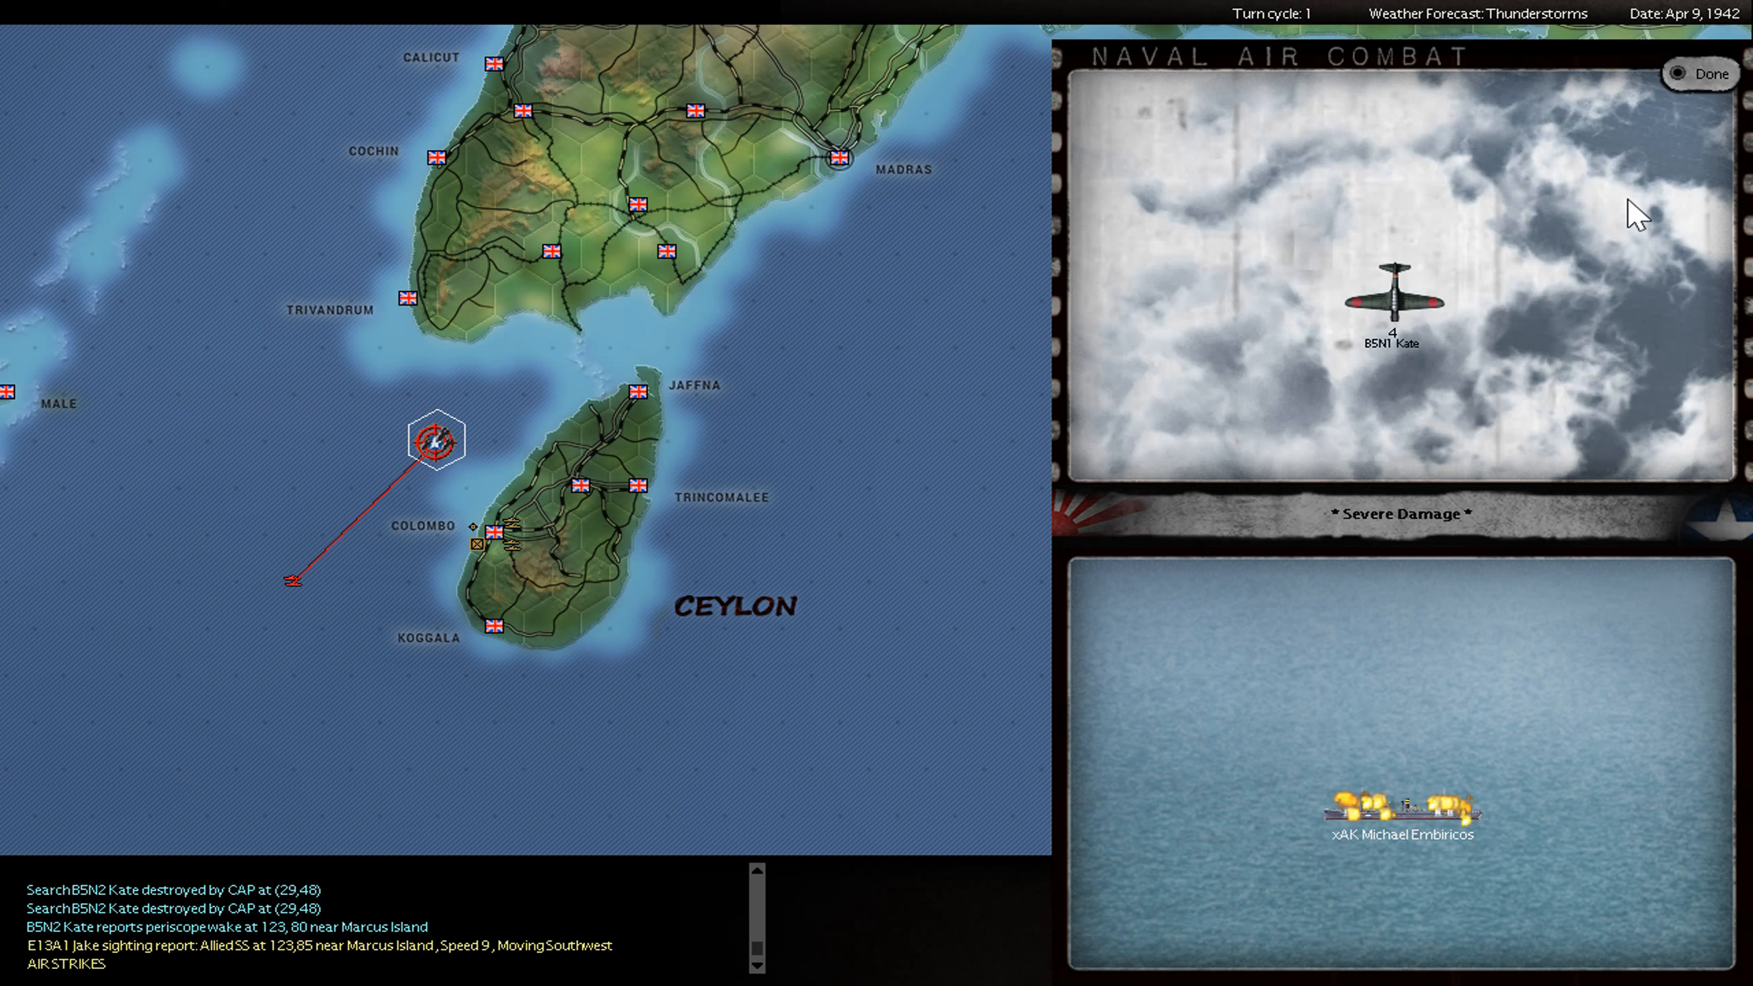
- Review the torpedo strike report: xAK Michael Embiricos sunk, two Kates lost
left_click(1697, 73)
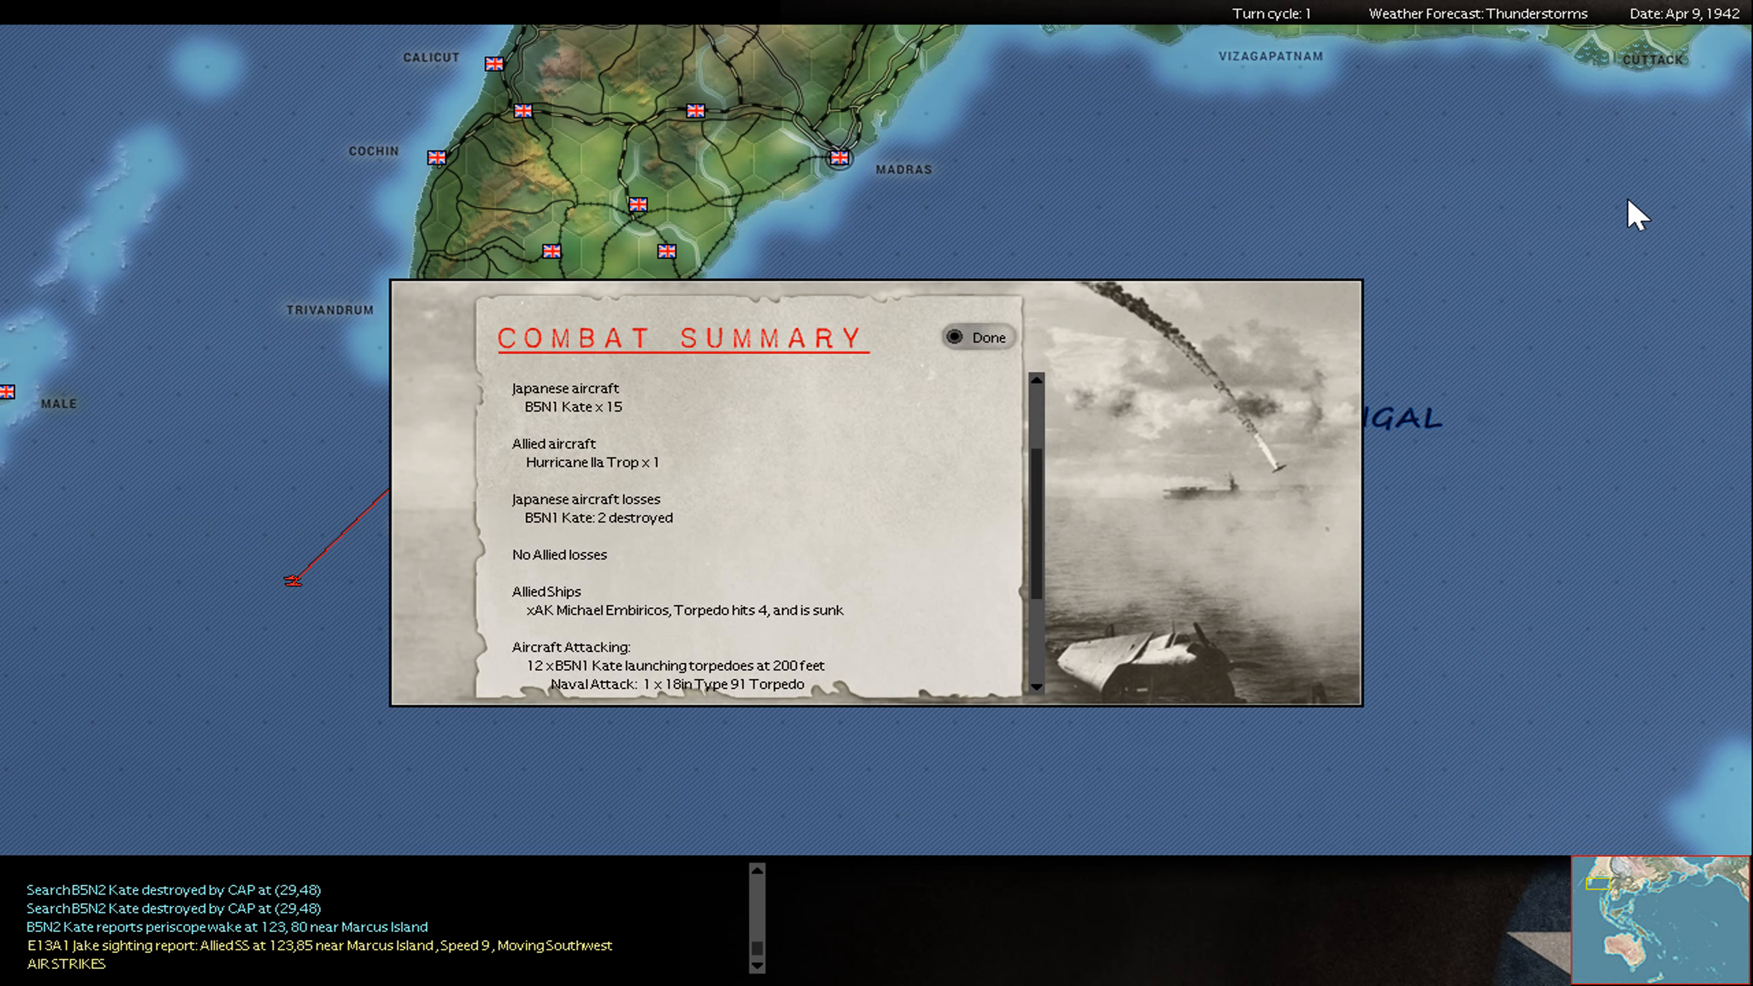
scroll("down", 3)
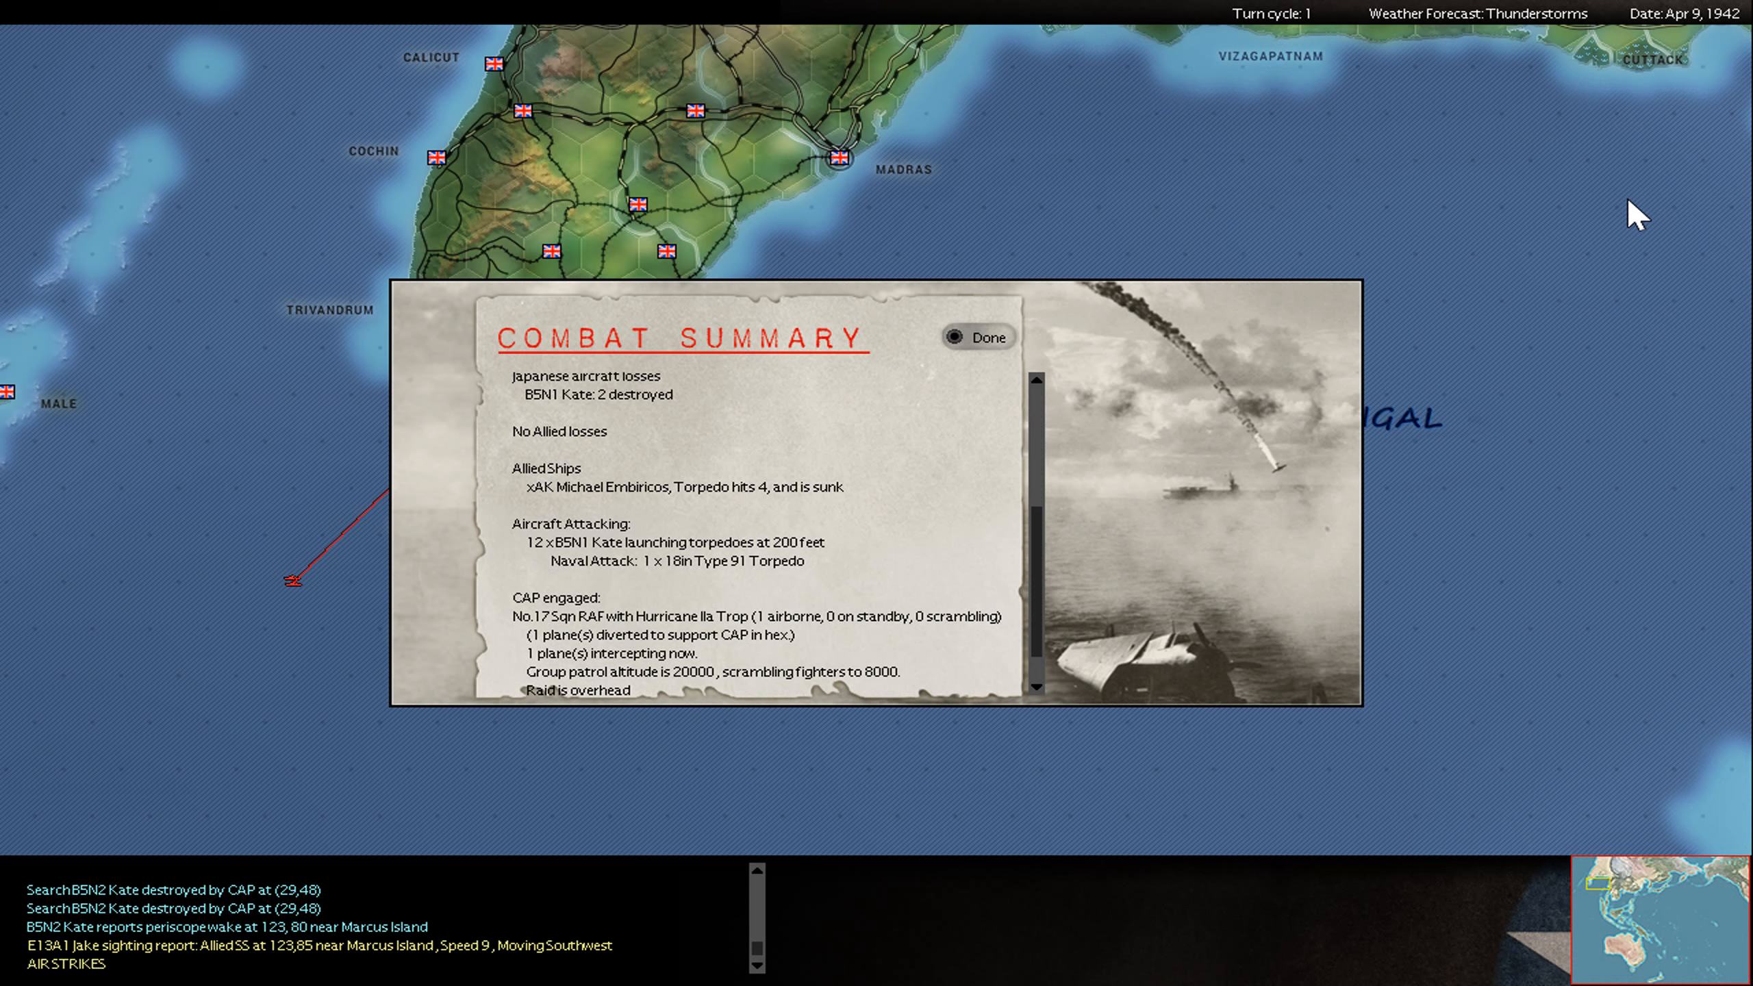
left_click(975, 336)
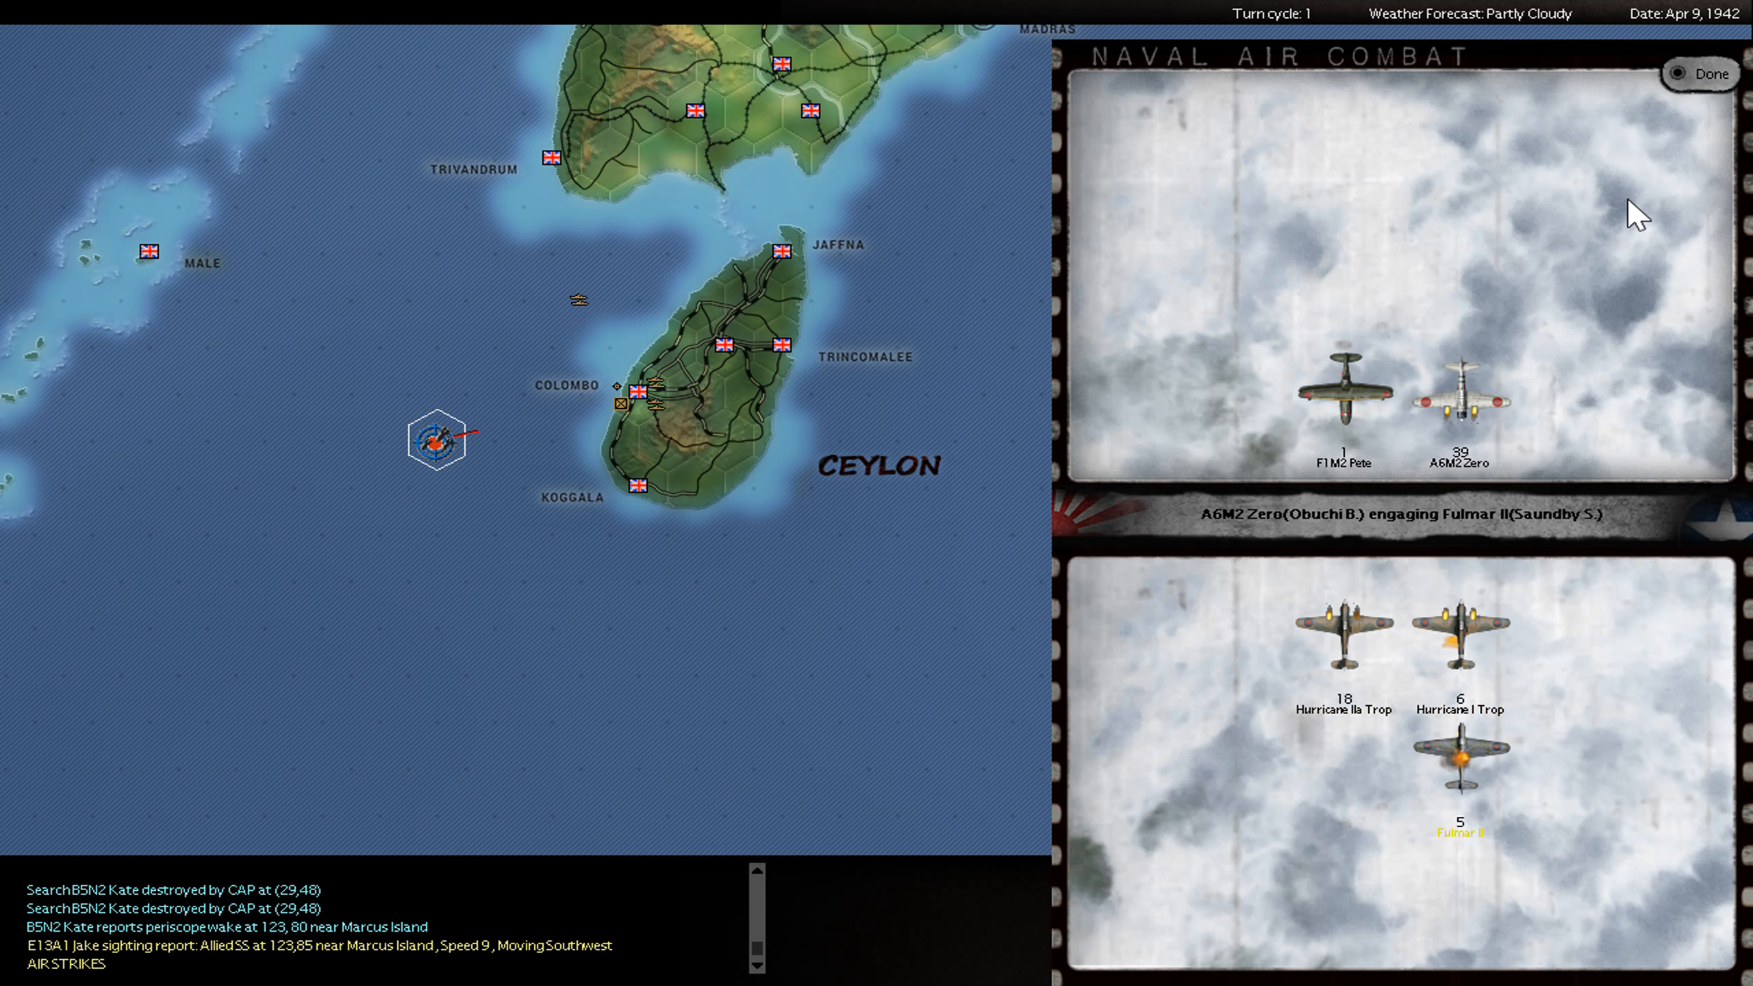
- Review and close the two Fulmar air battles off Colombo, seven Fulmars lost
left_click(1708, 73)
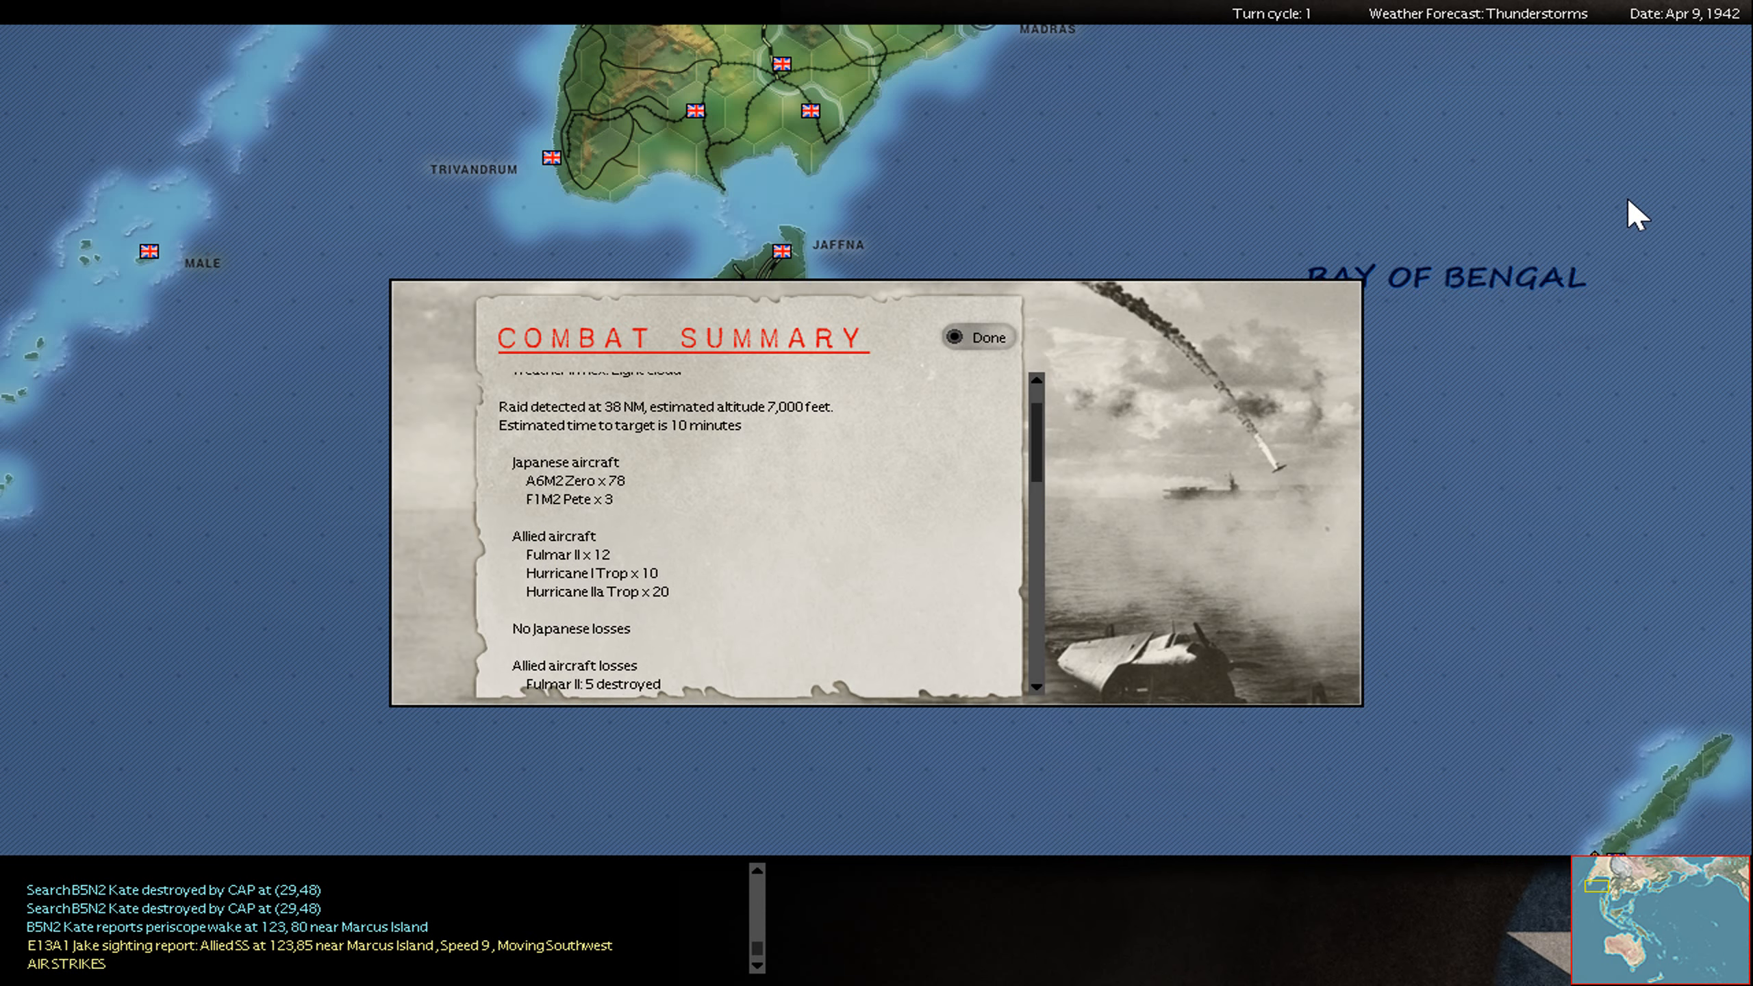
scroll("down", 3)
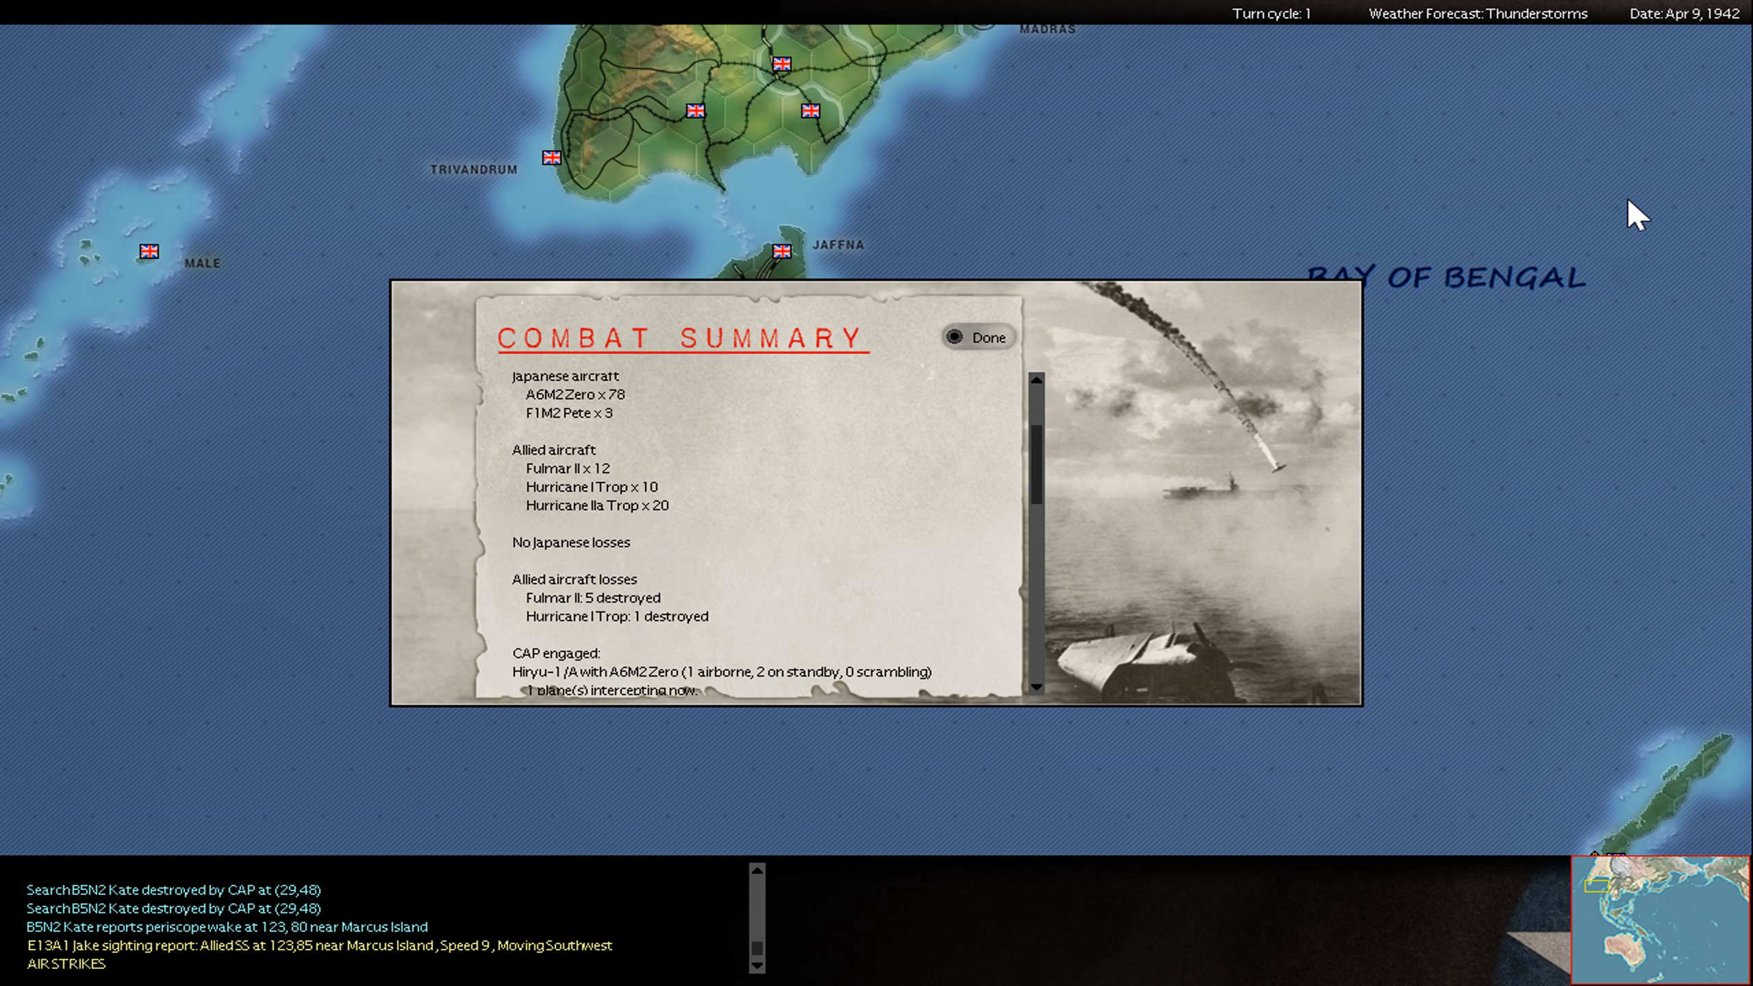
left_click(977, 336)
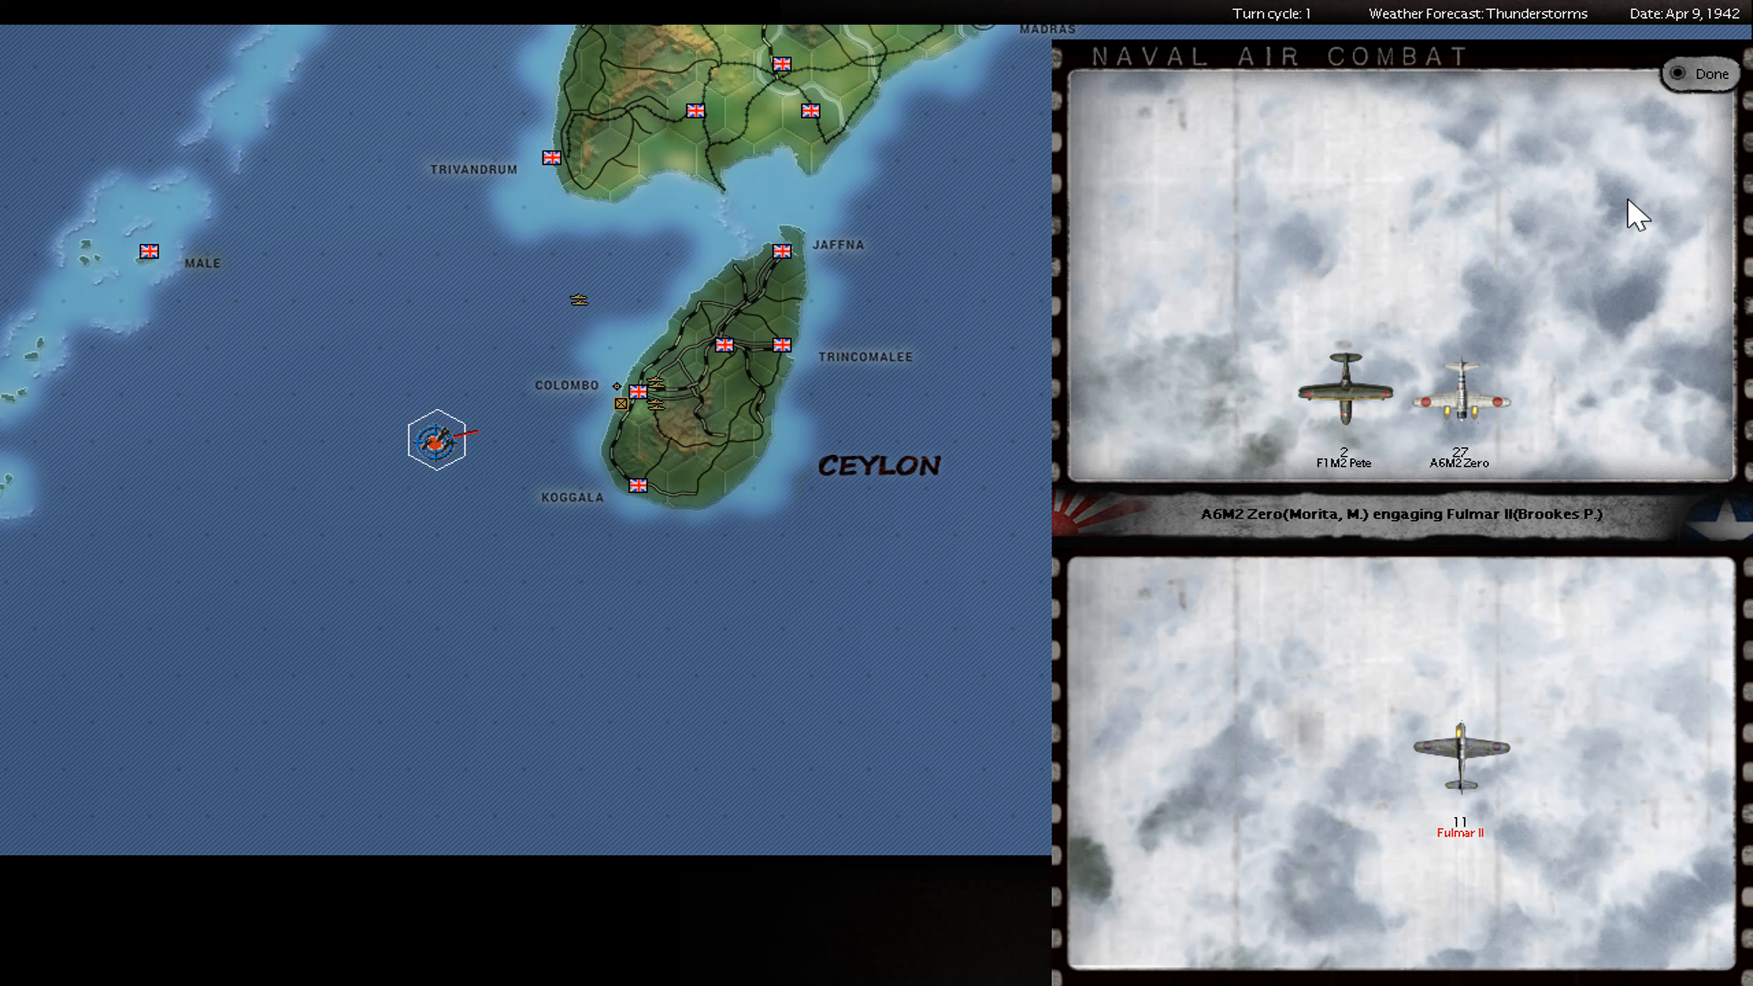
left_click(1703, 72)
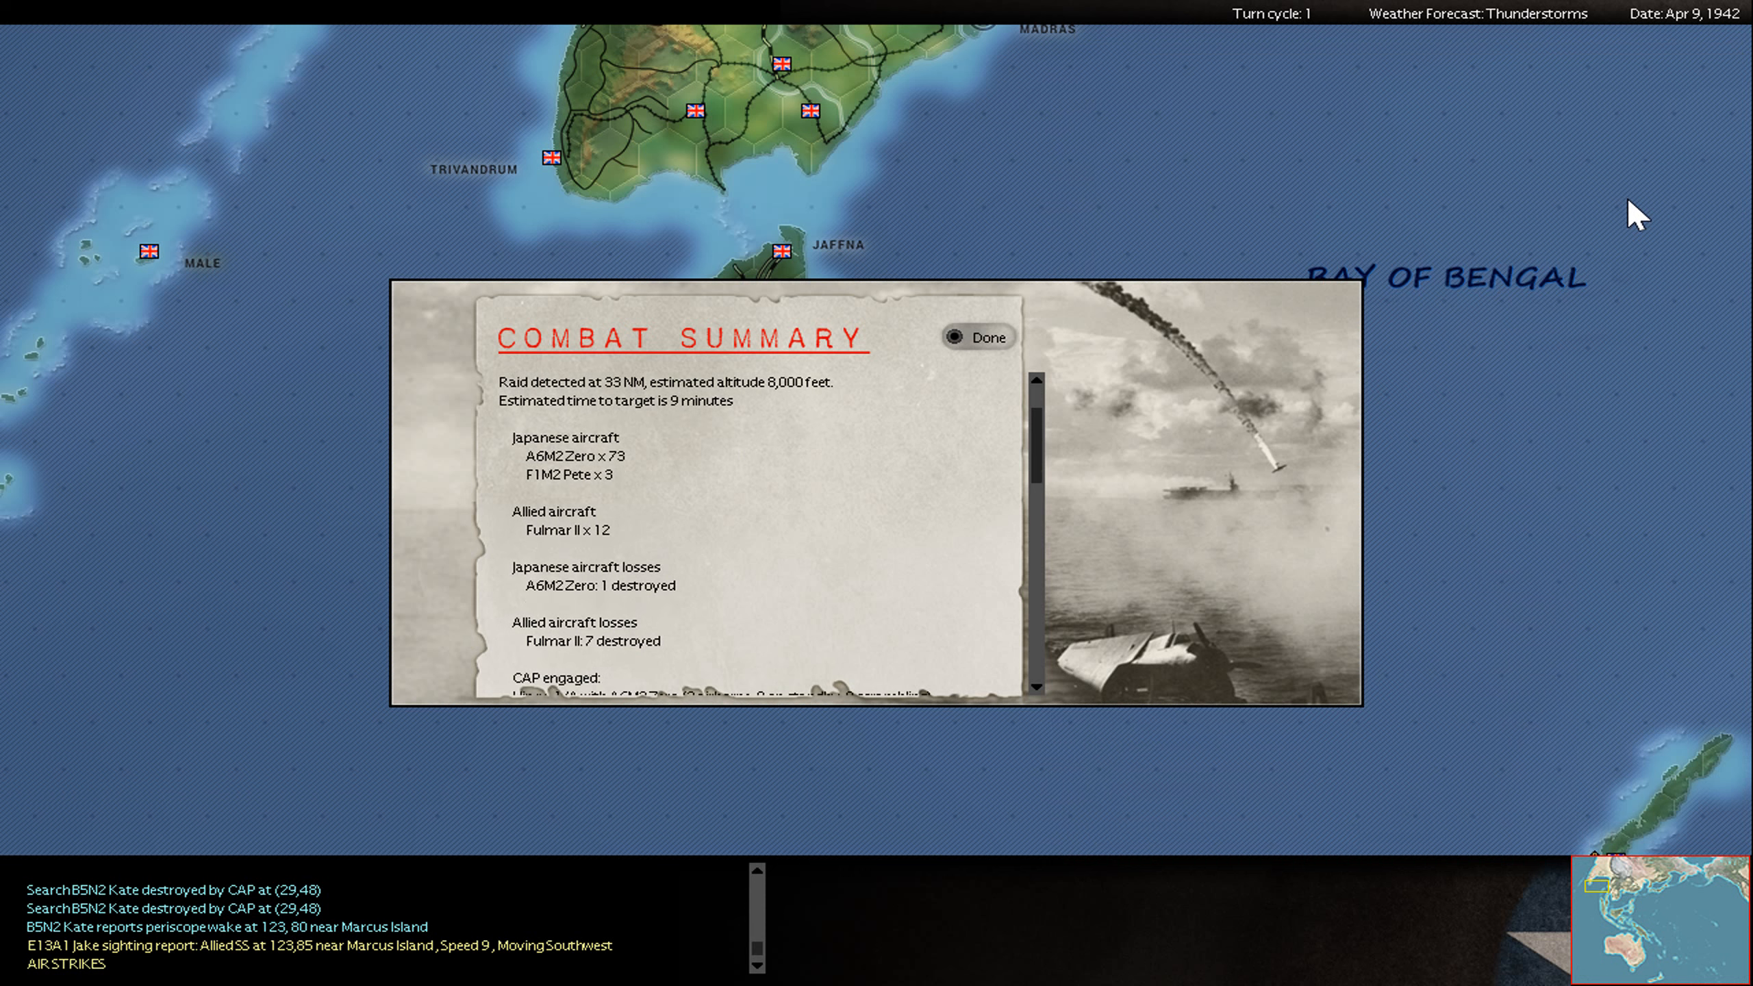
scroll("down", 3)
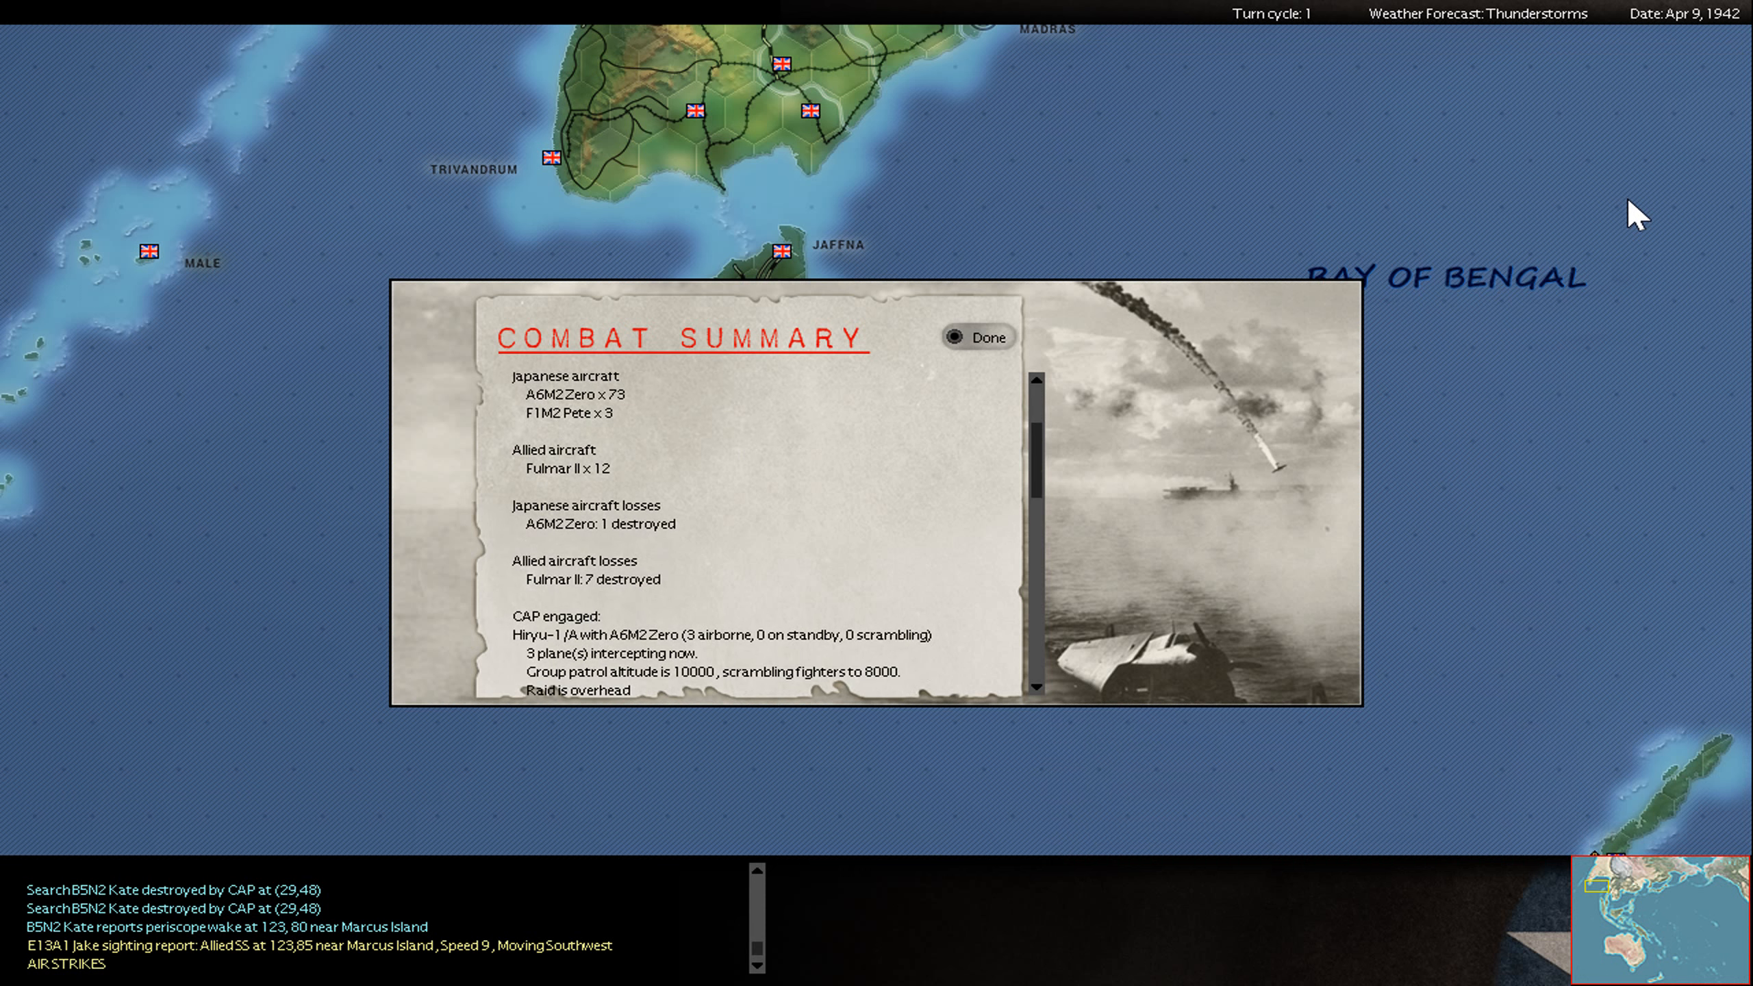
left_click(978, 336)
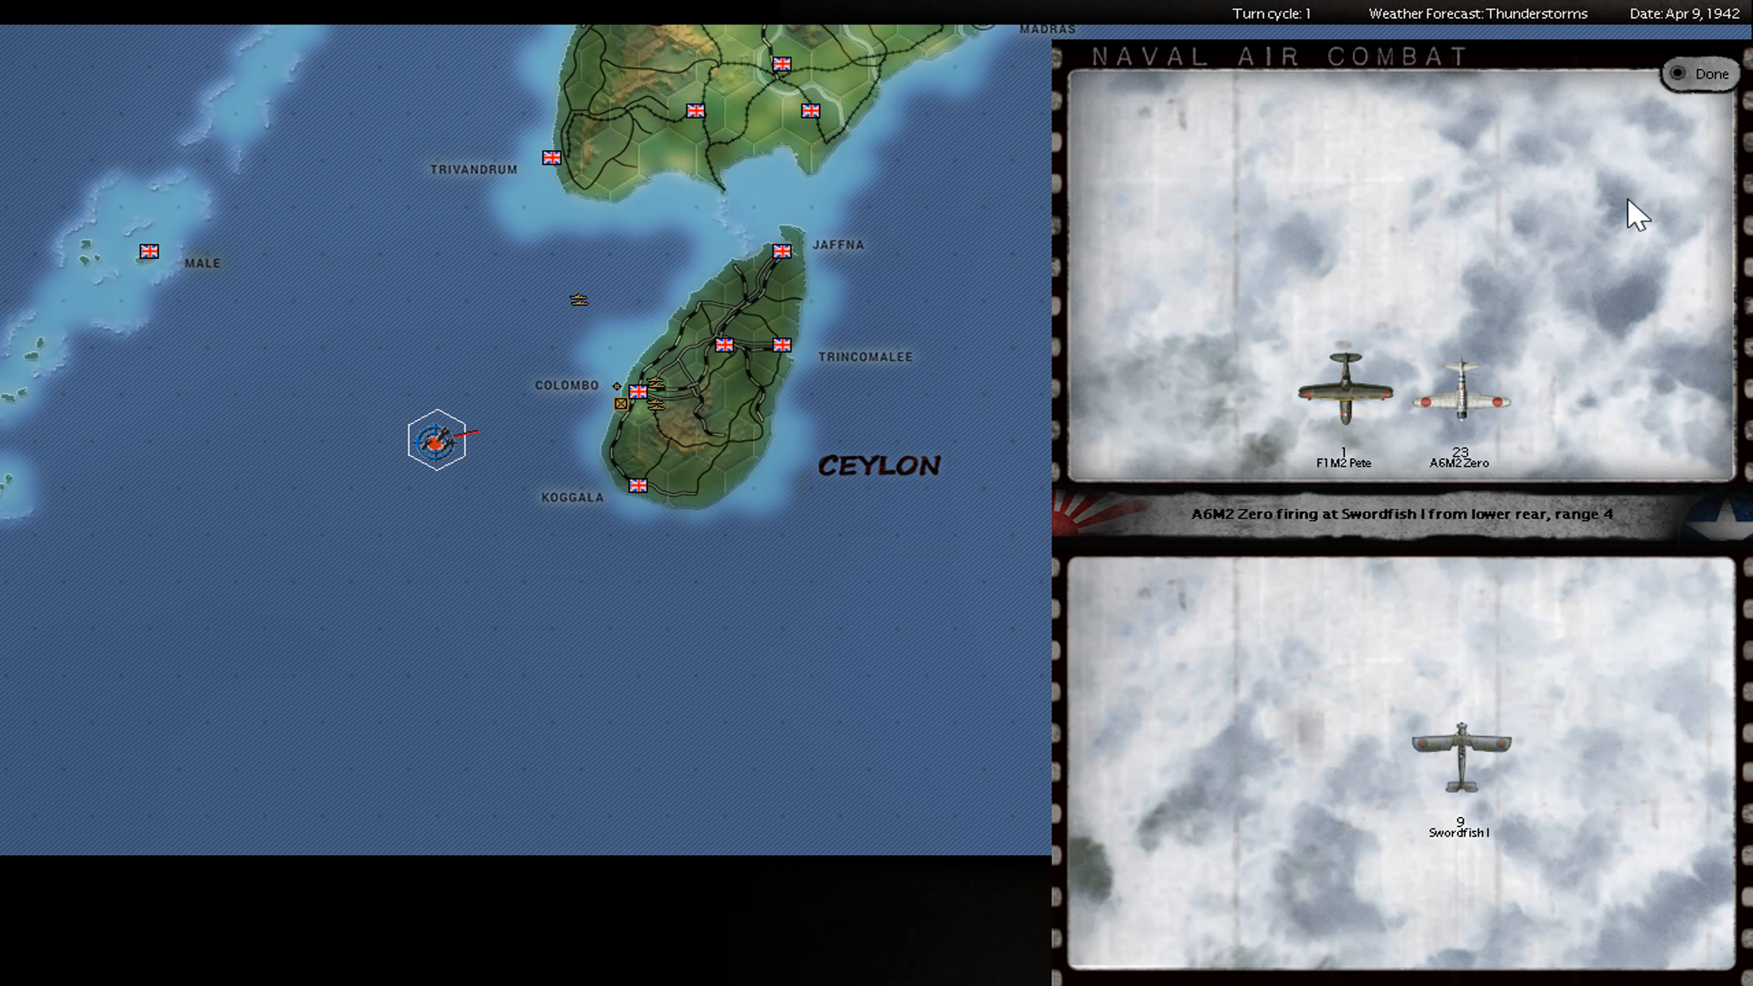
- Close the Swordfish losses report and skip to the Blenheim battle results
left_click(1699, 74)
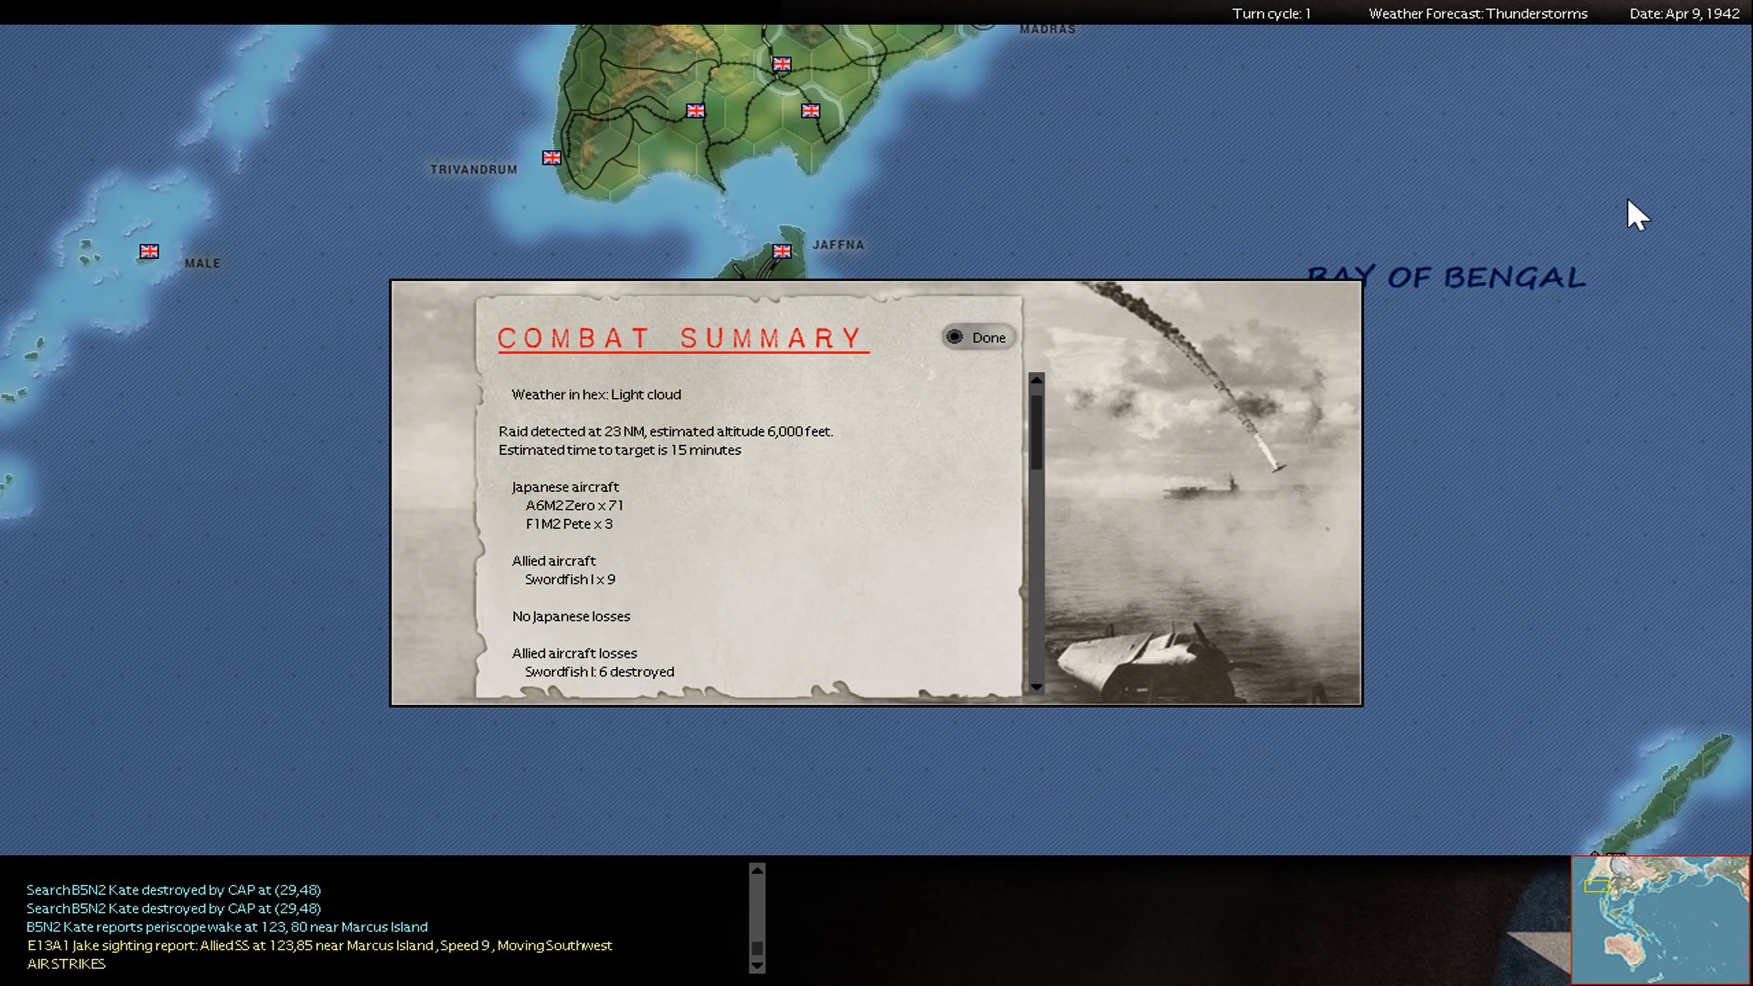
left_click(976, 336)
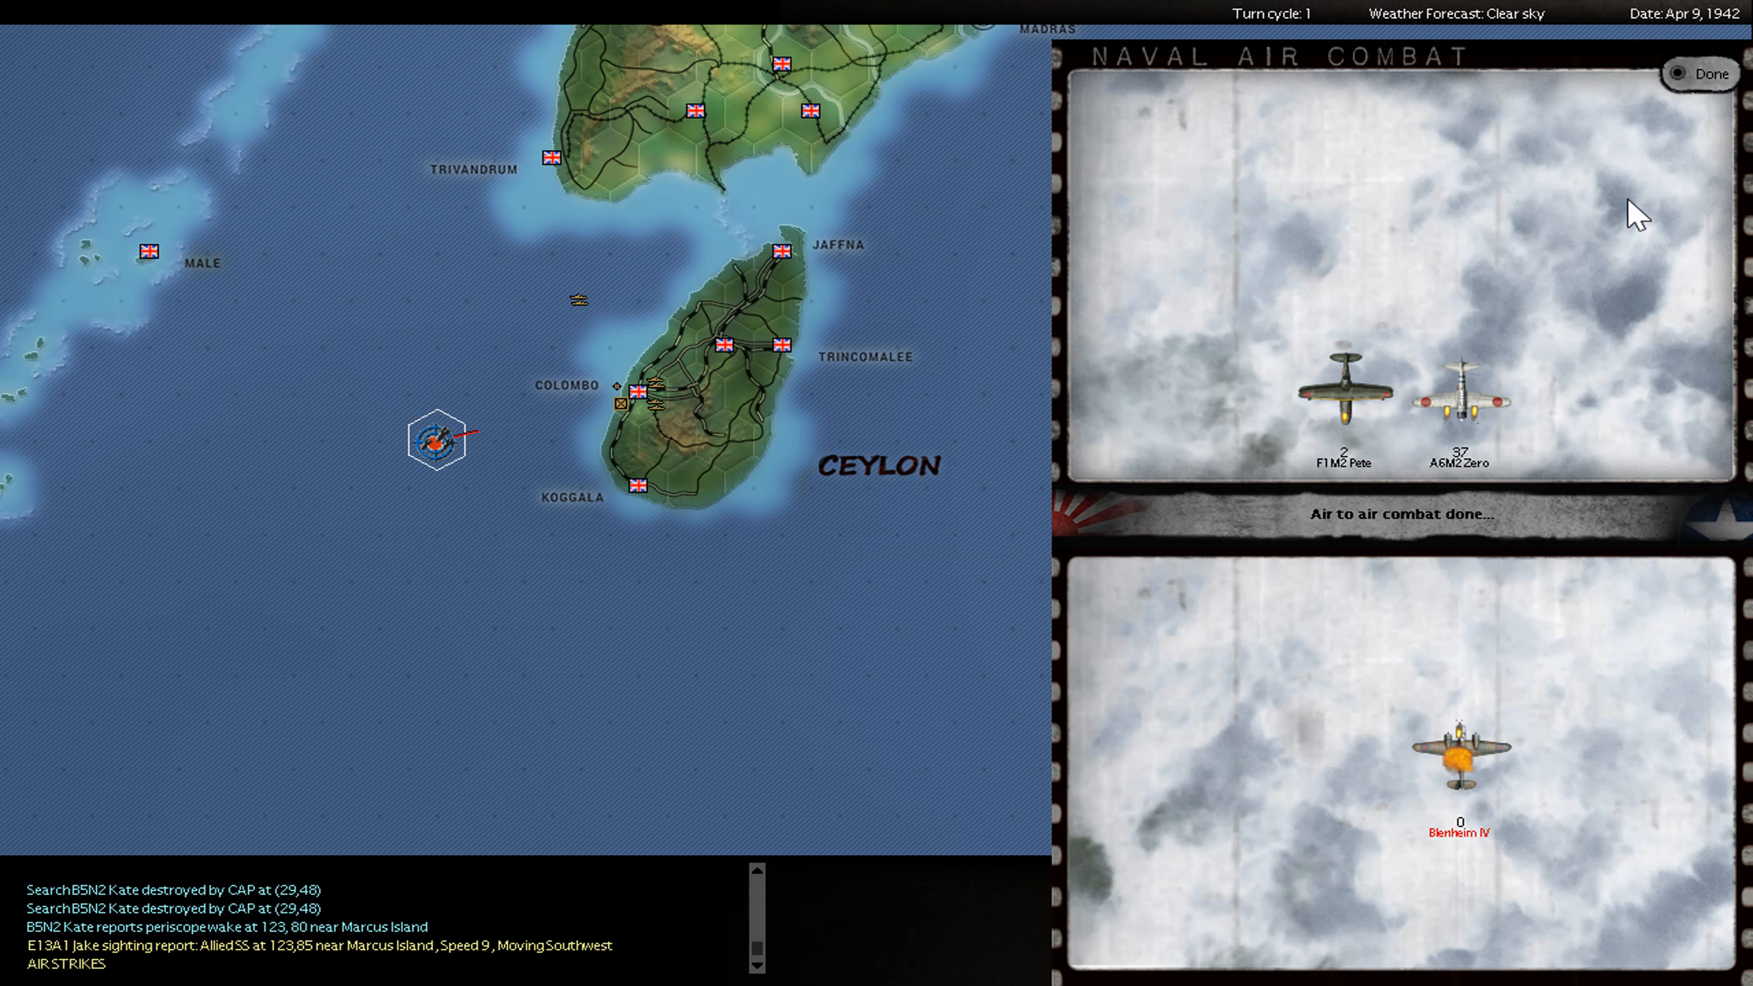
left_click(1699, 72)
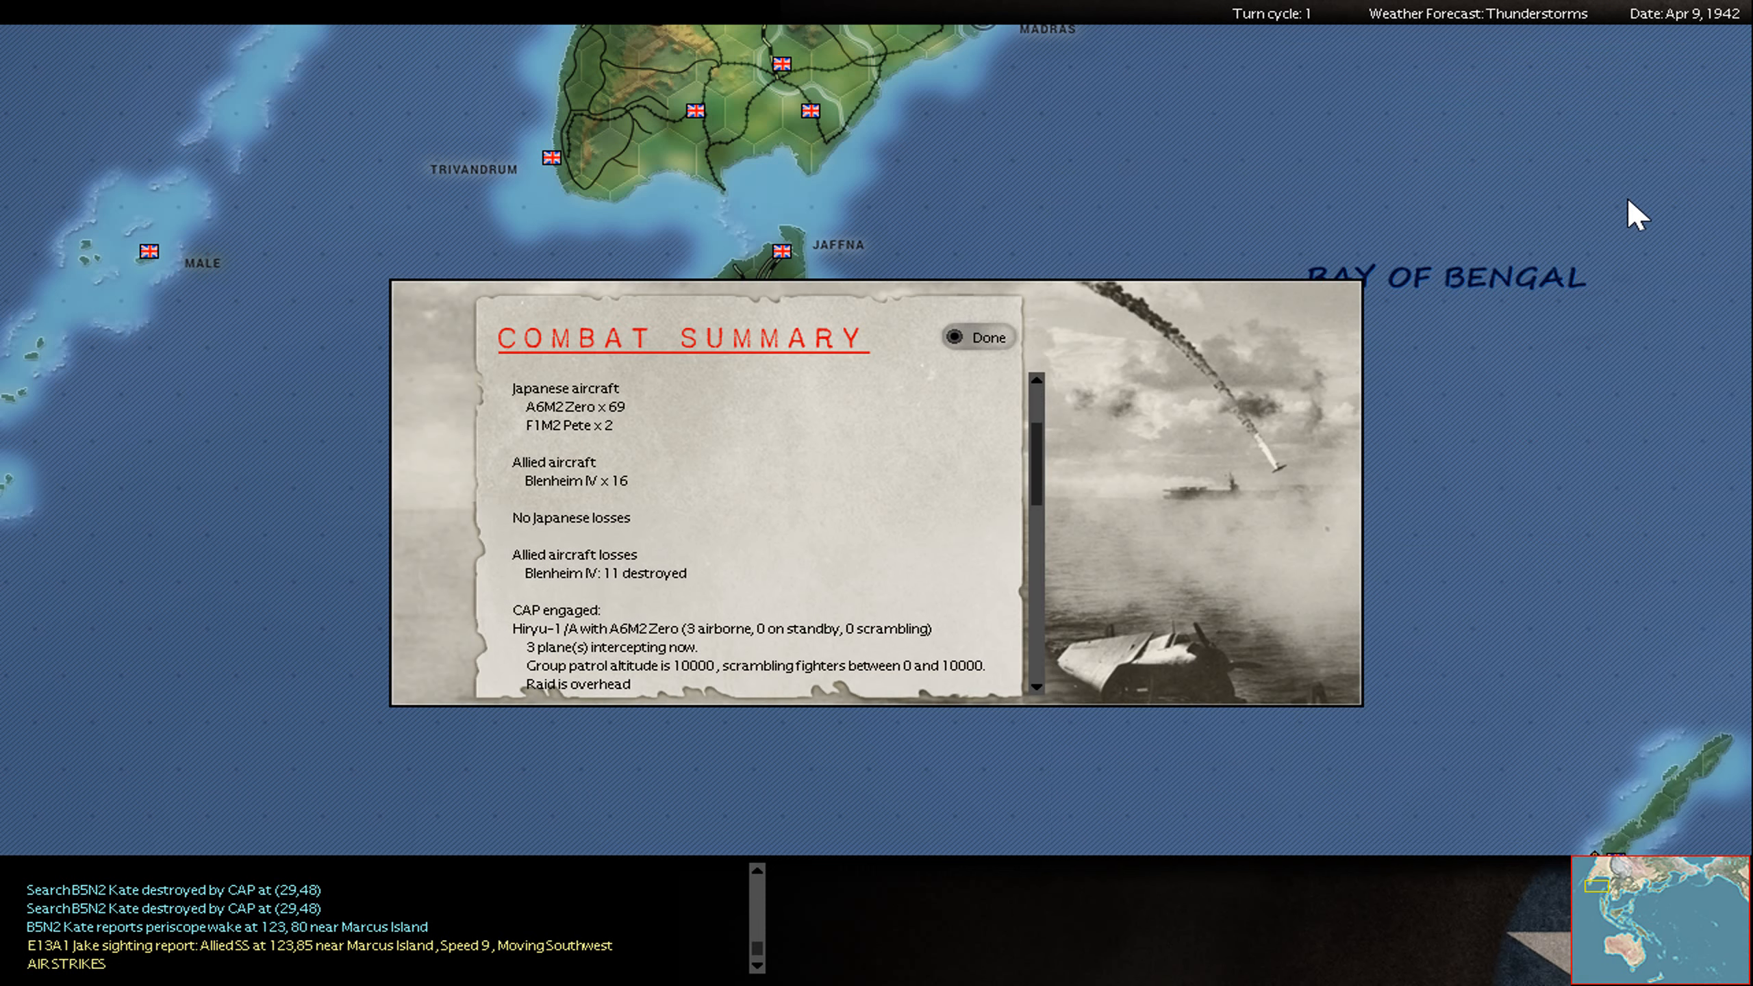
- Close the Blenheim report and review the repulsed Hudson raid on carrier Soryu
left_click(978, 336)
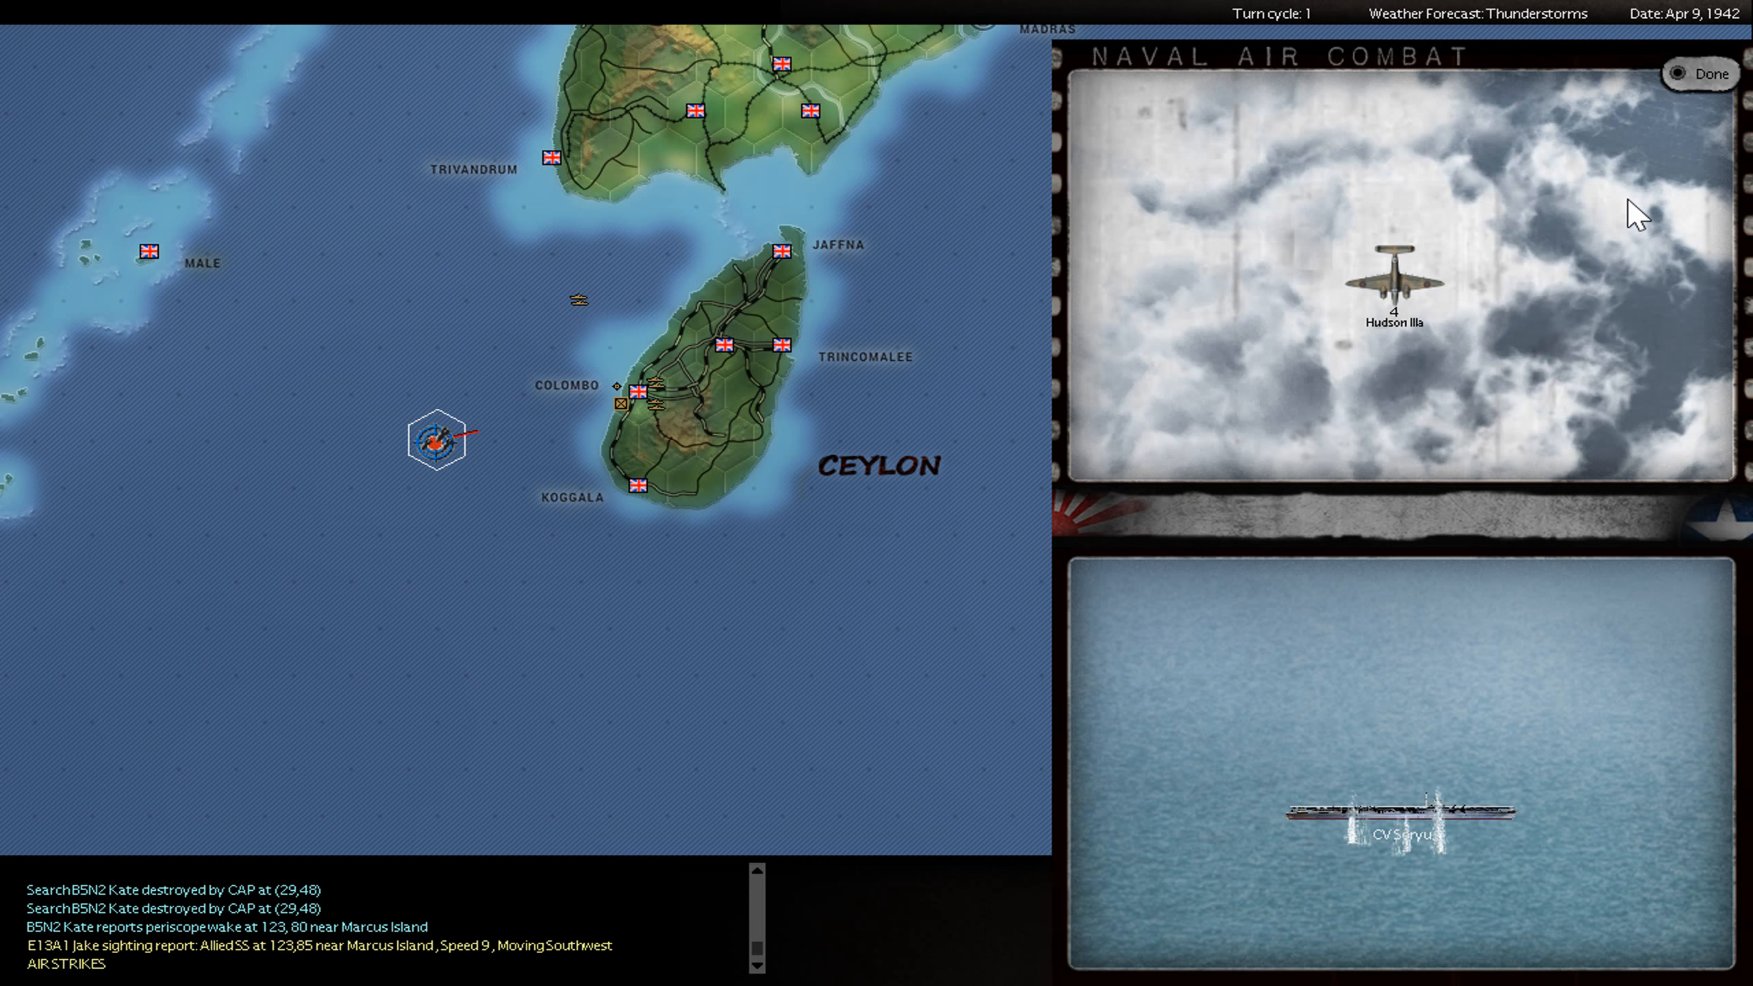
left_click(1698, 73)
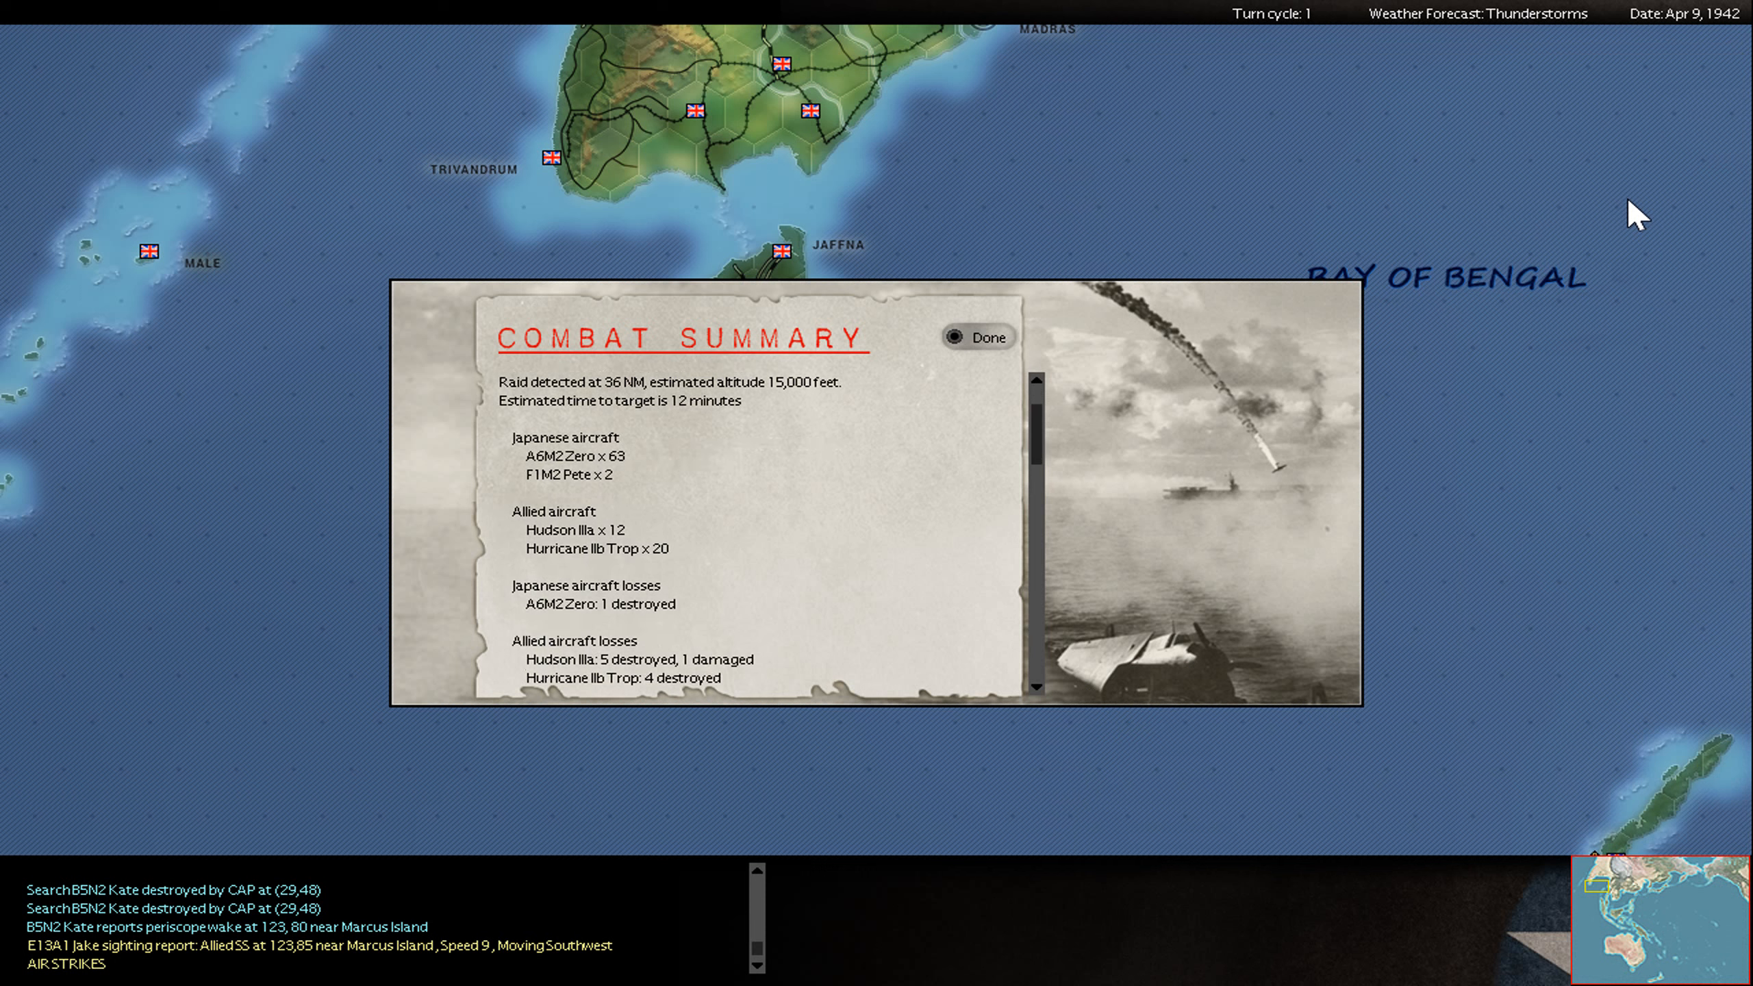
scroll("down", 3)
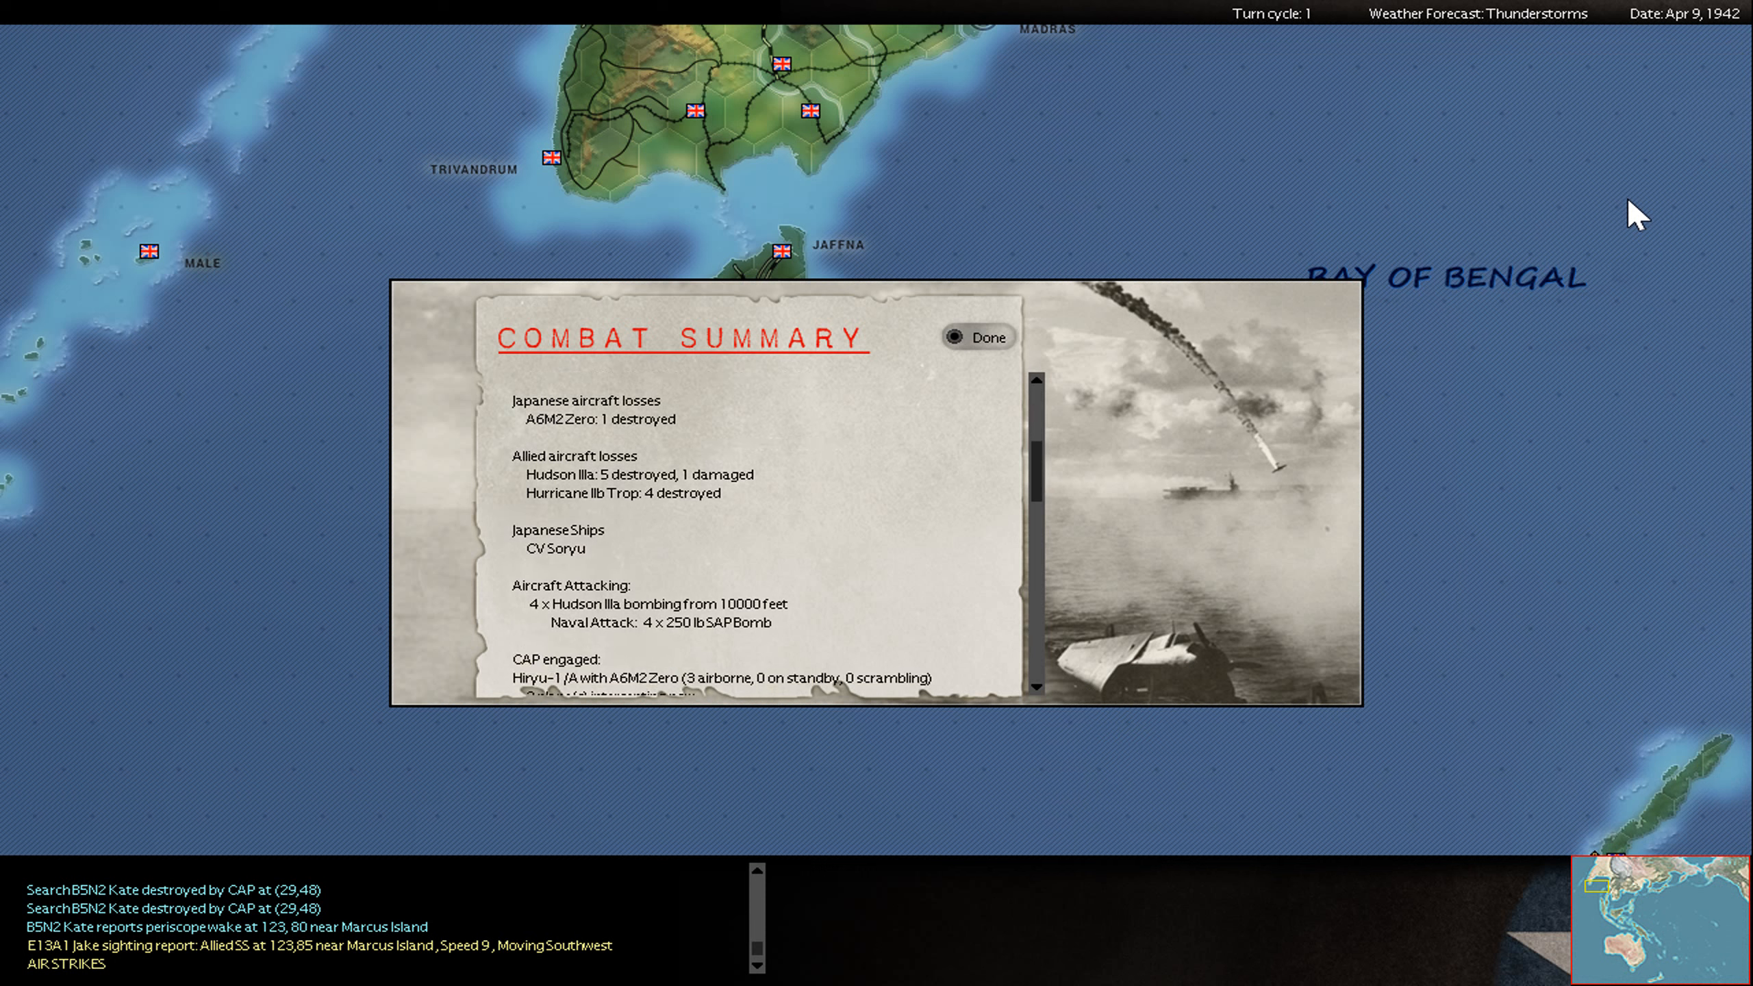
left_click(977, 337)
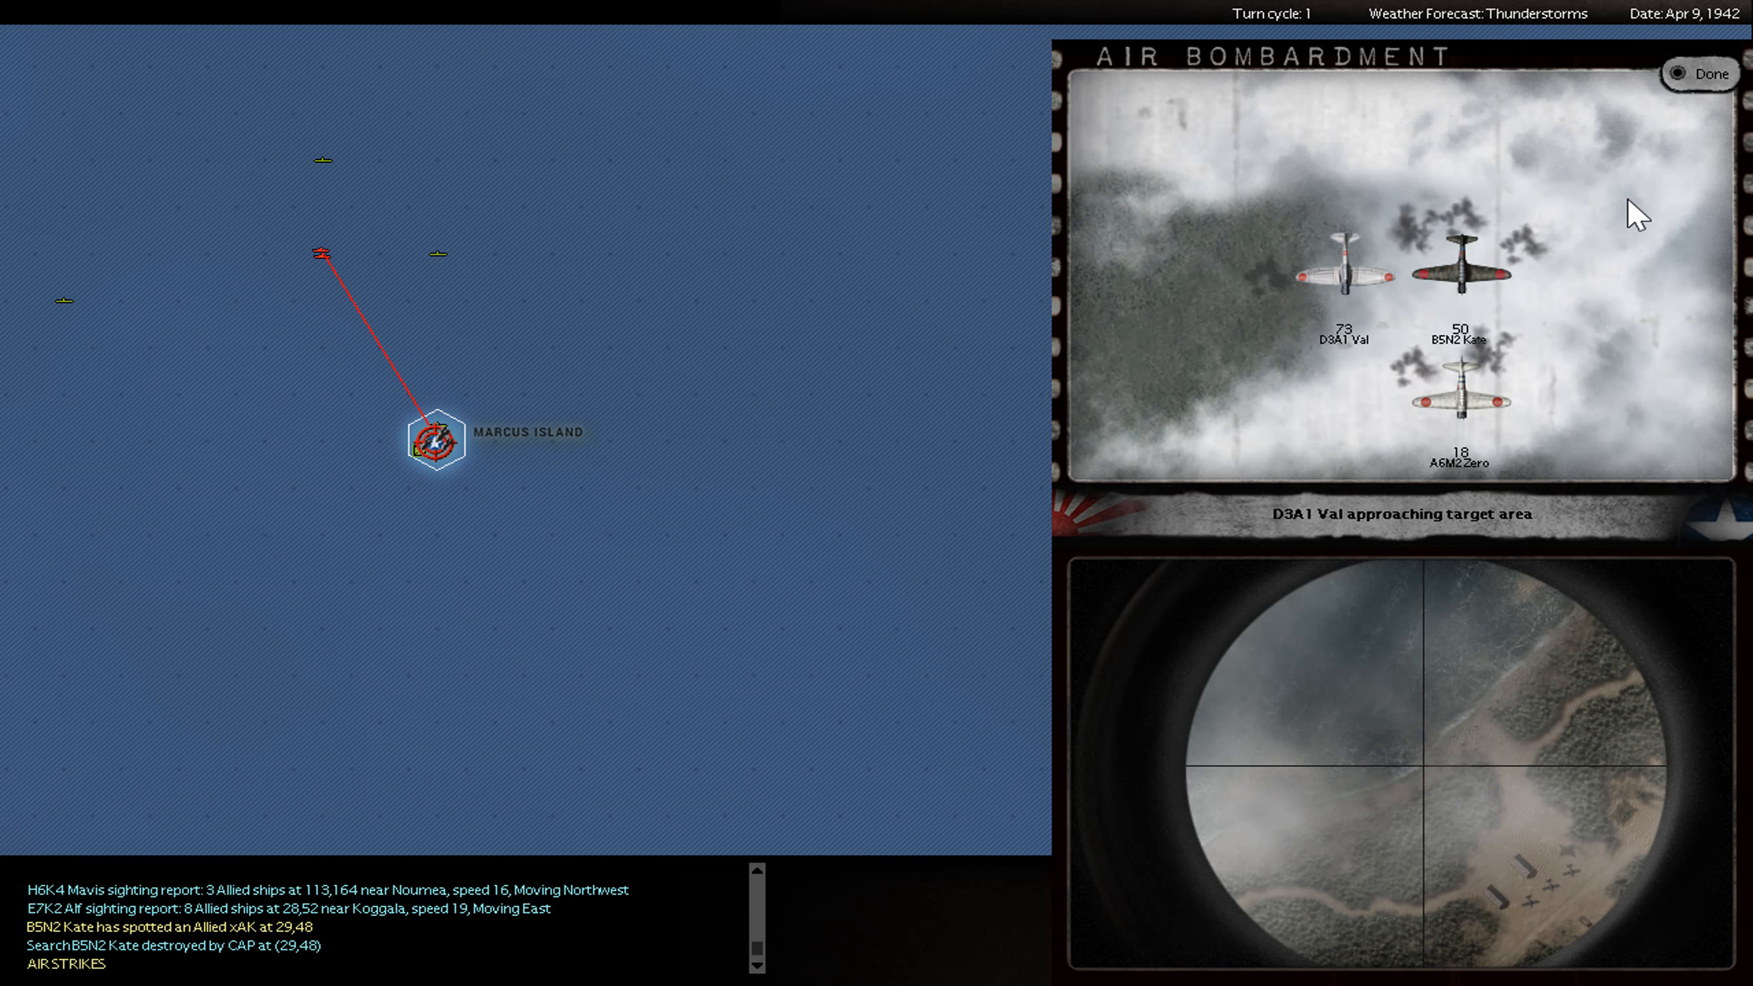
- Review and close the Marcus Island Val raid and Gisborne Vincent raid reports
left_click(1700, 73)
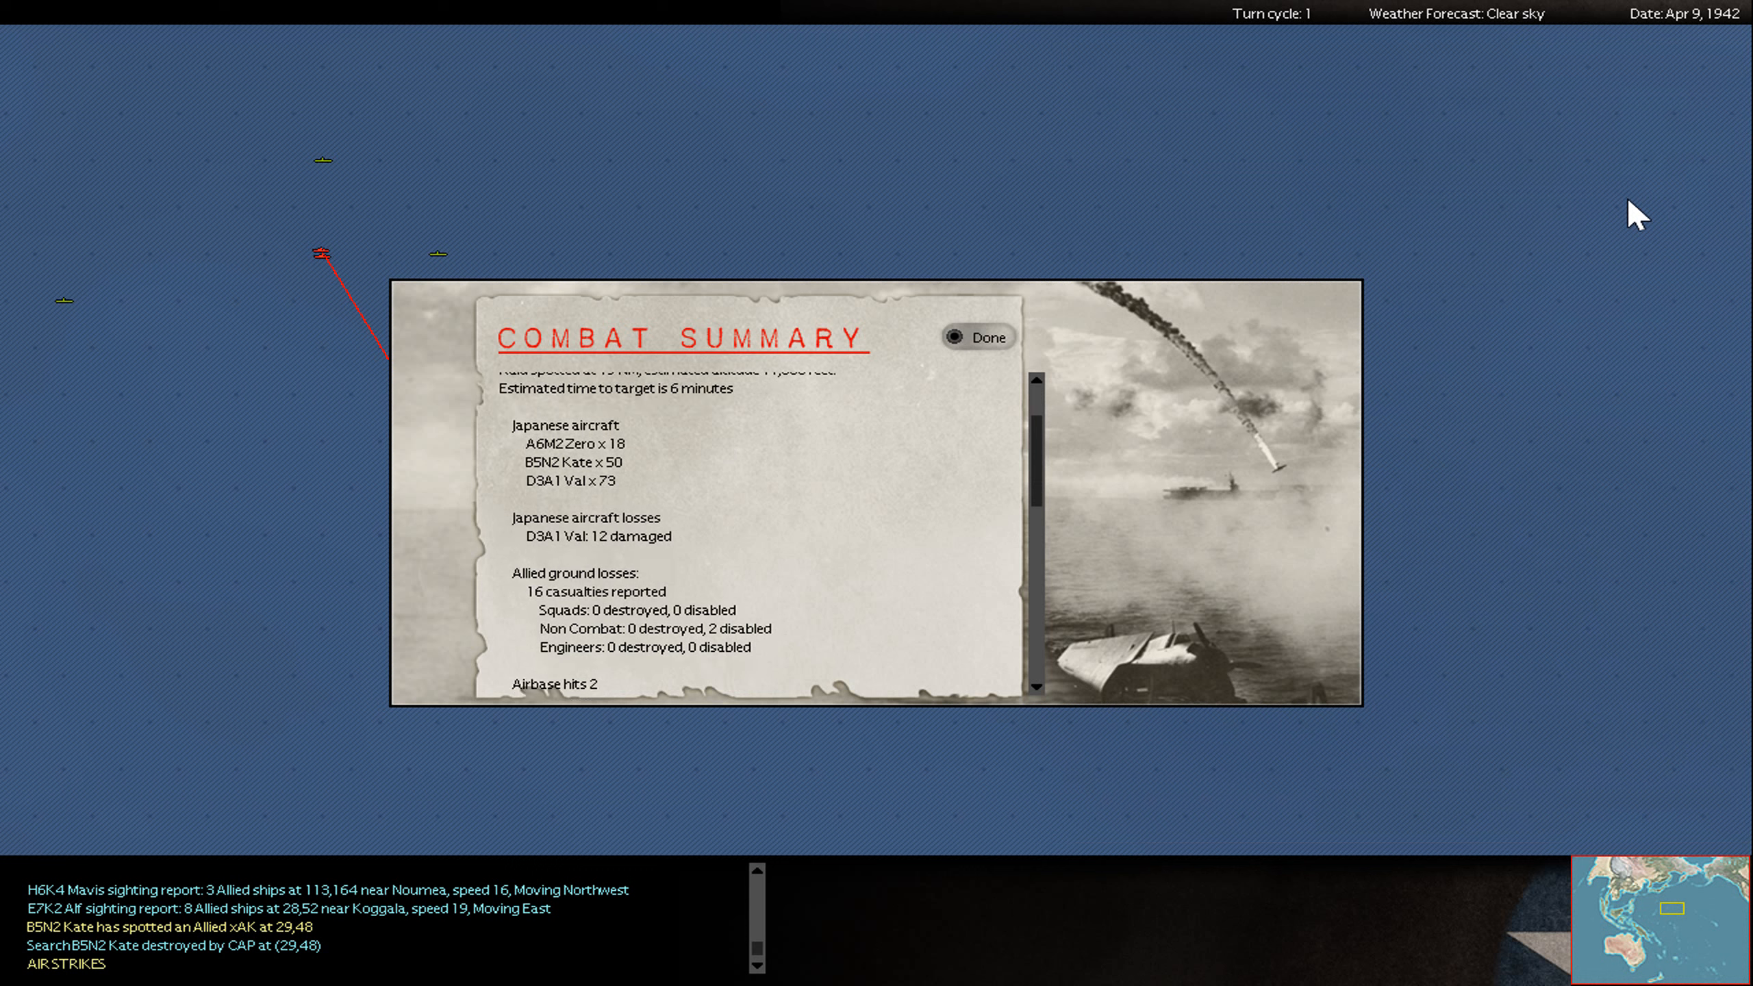
scroll("down", 3)
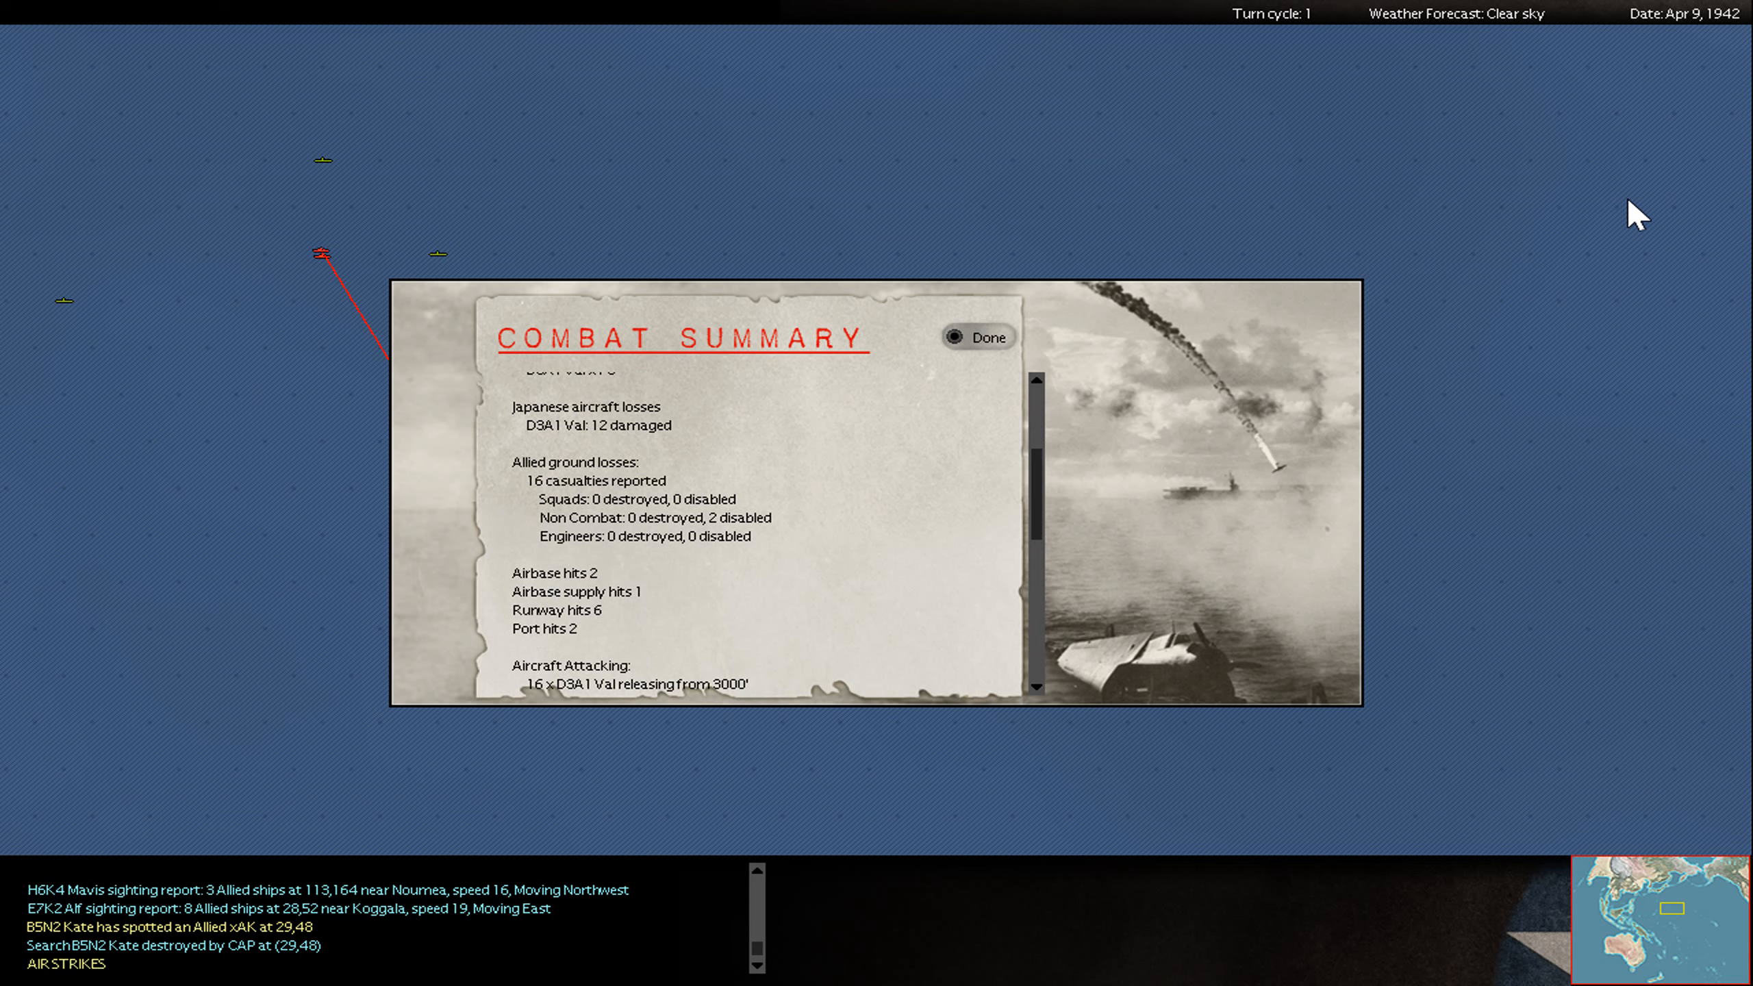
left_click(977, 336)
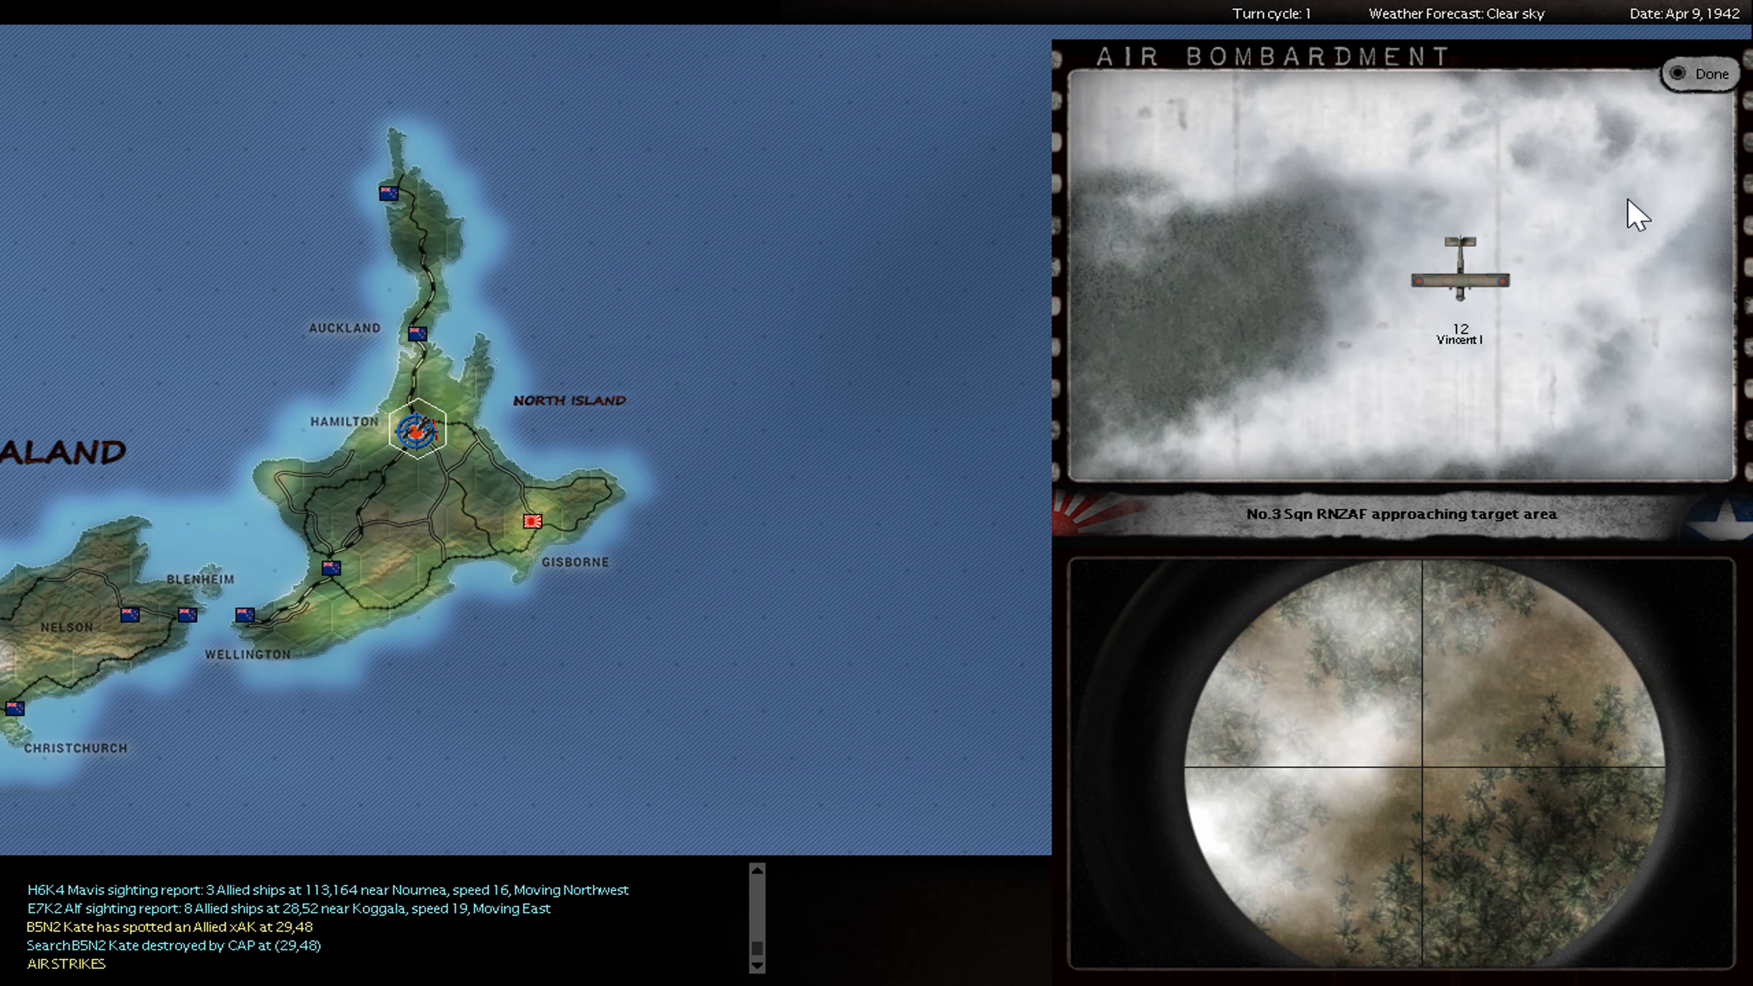
left_click(1697, 72)
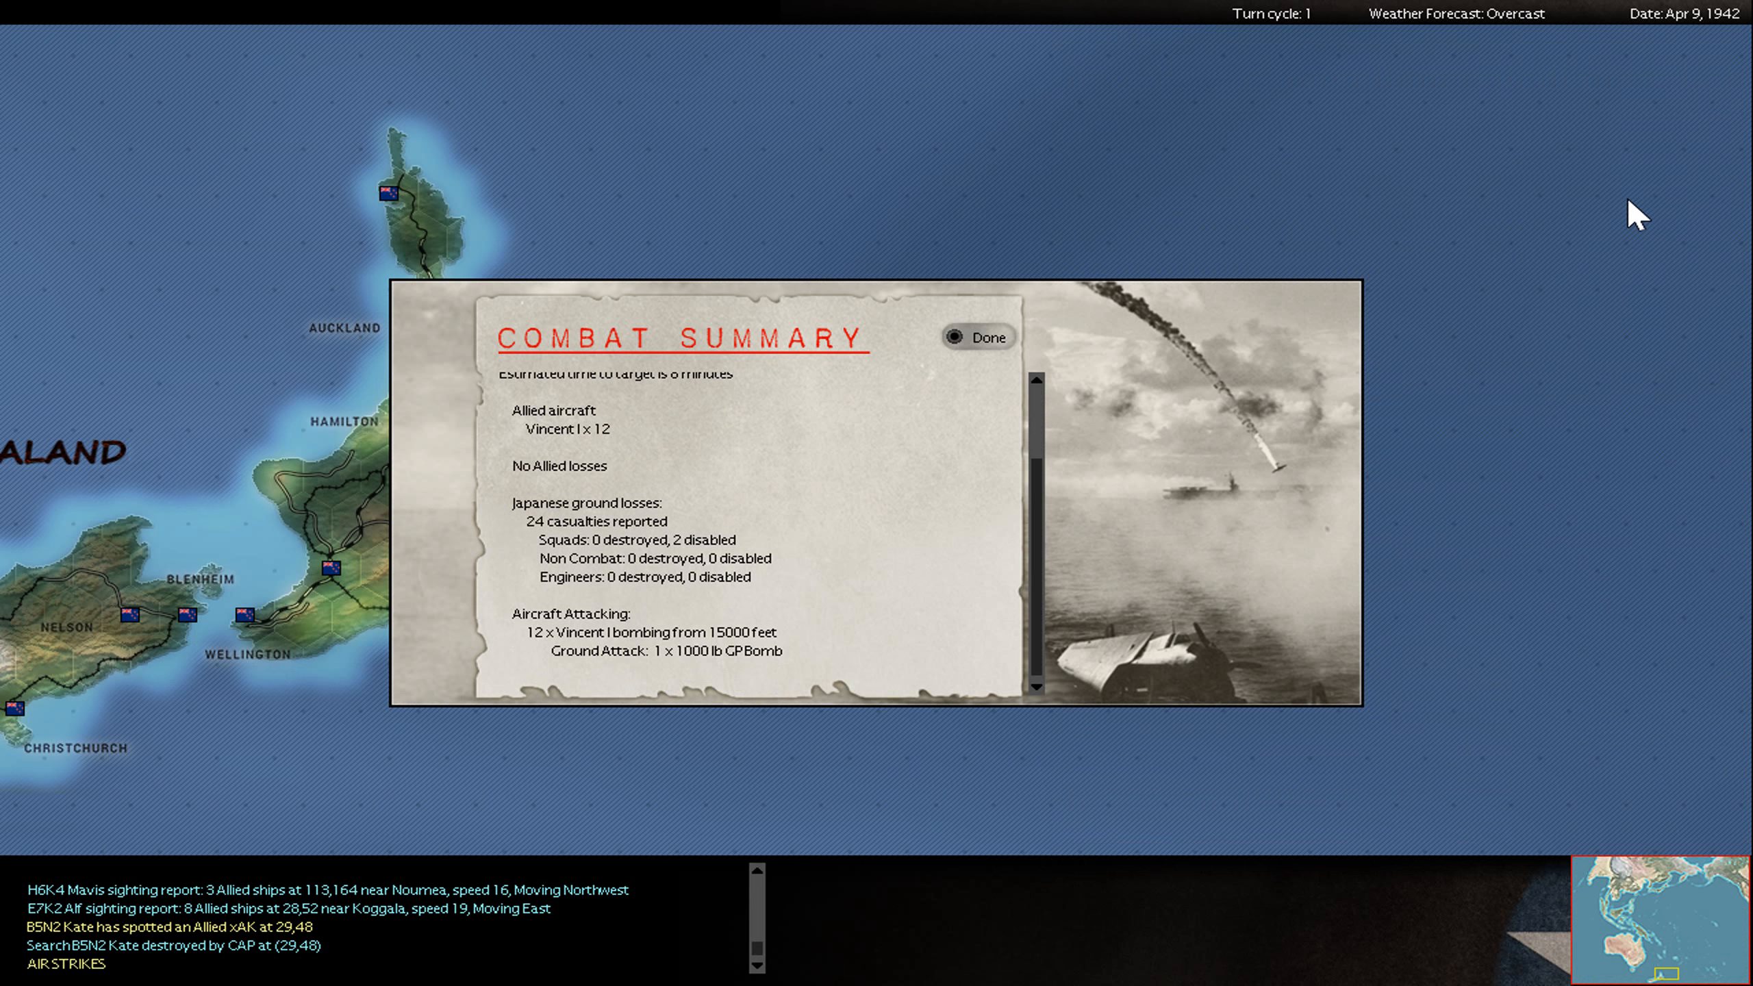
left_click(977, 336)
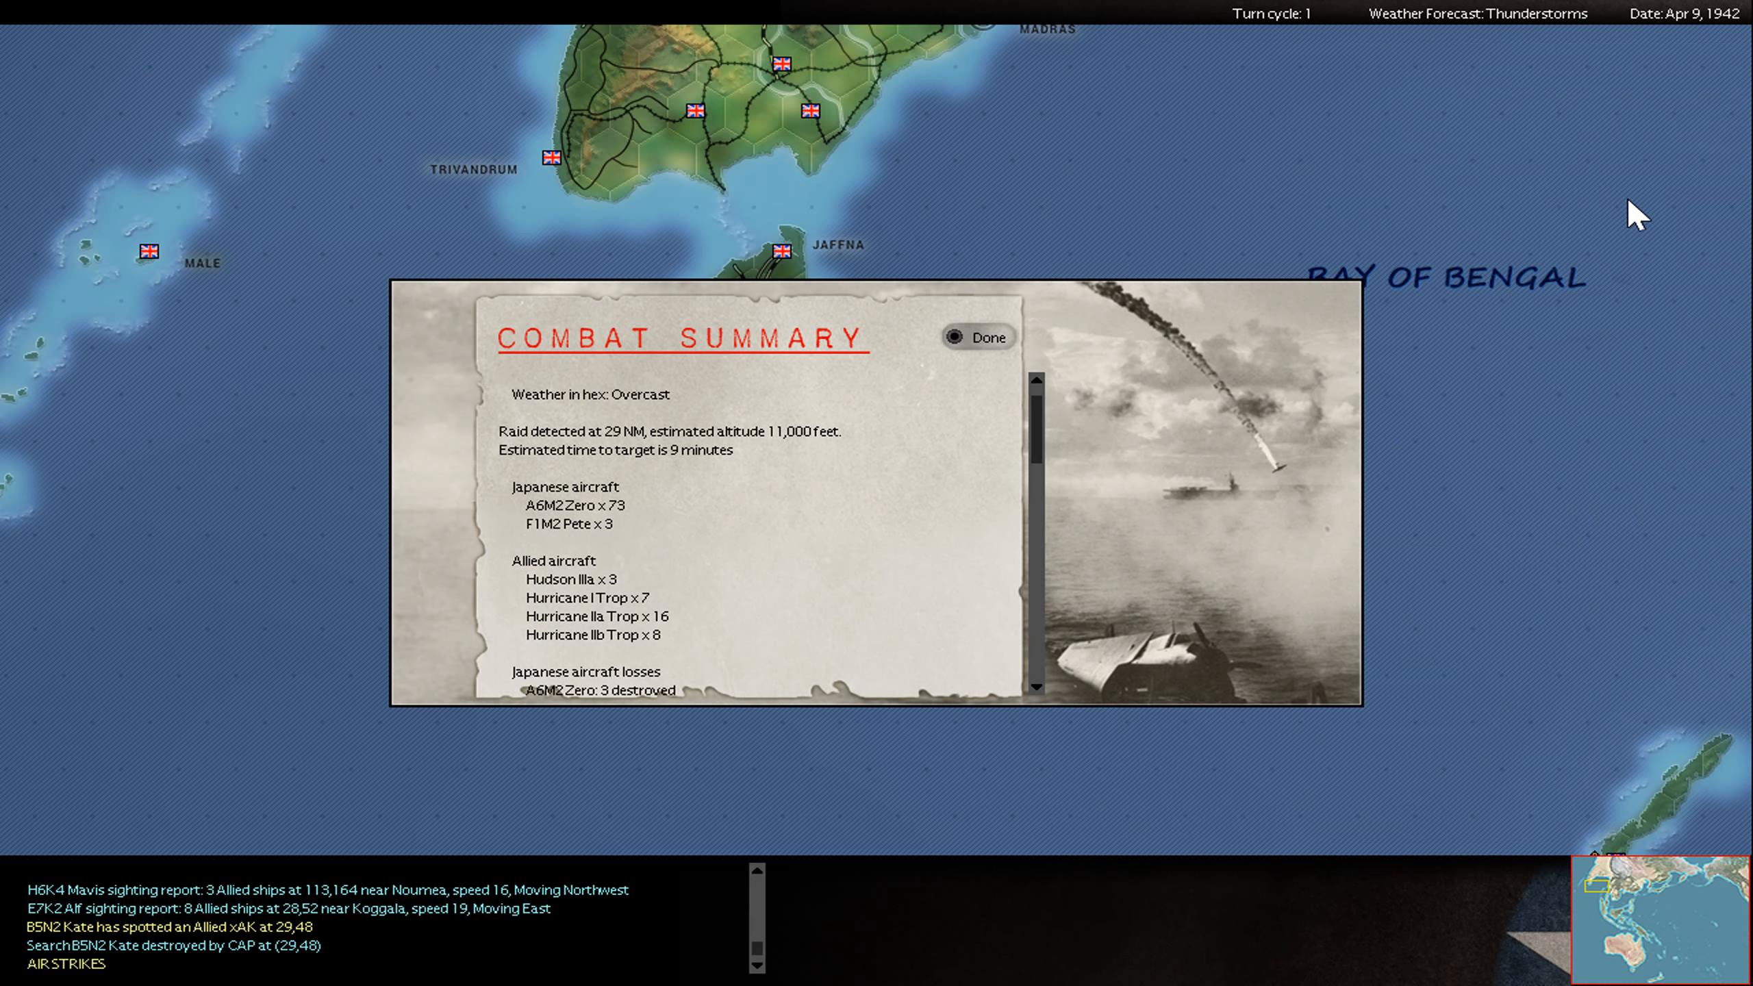
- Close the Ceylon interception report (three Zeros, two Hudsons lost) and resume Colombo playback
scroll("down", 3)
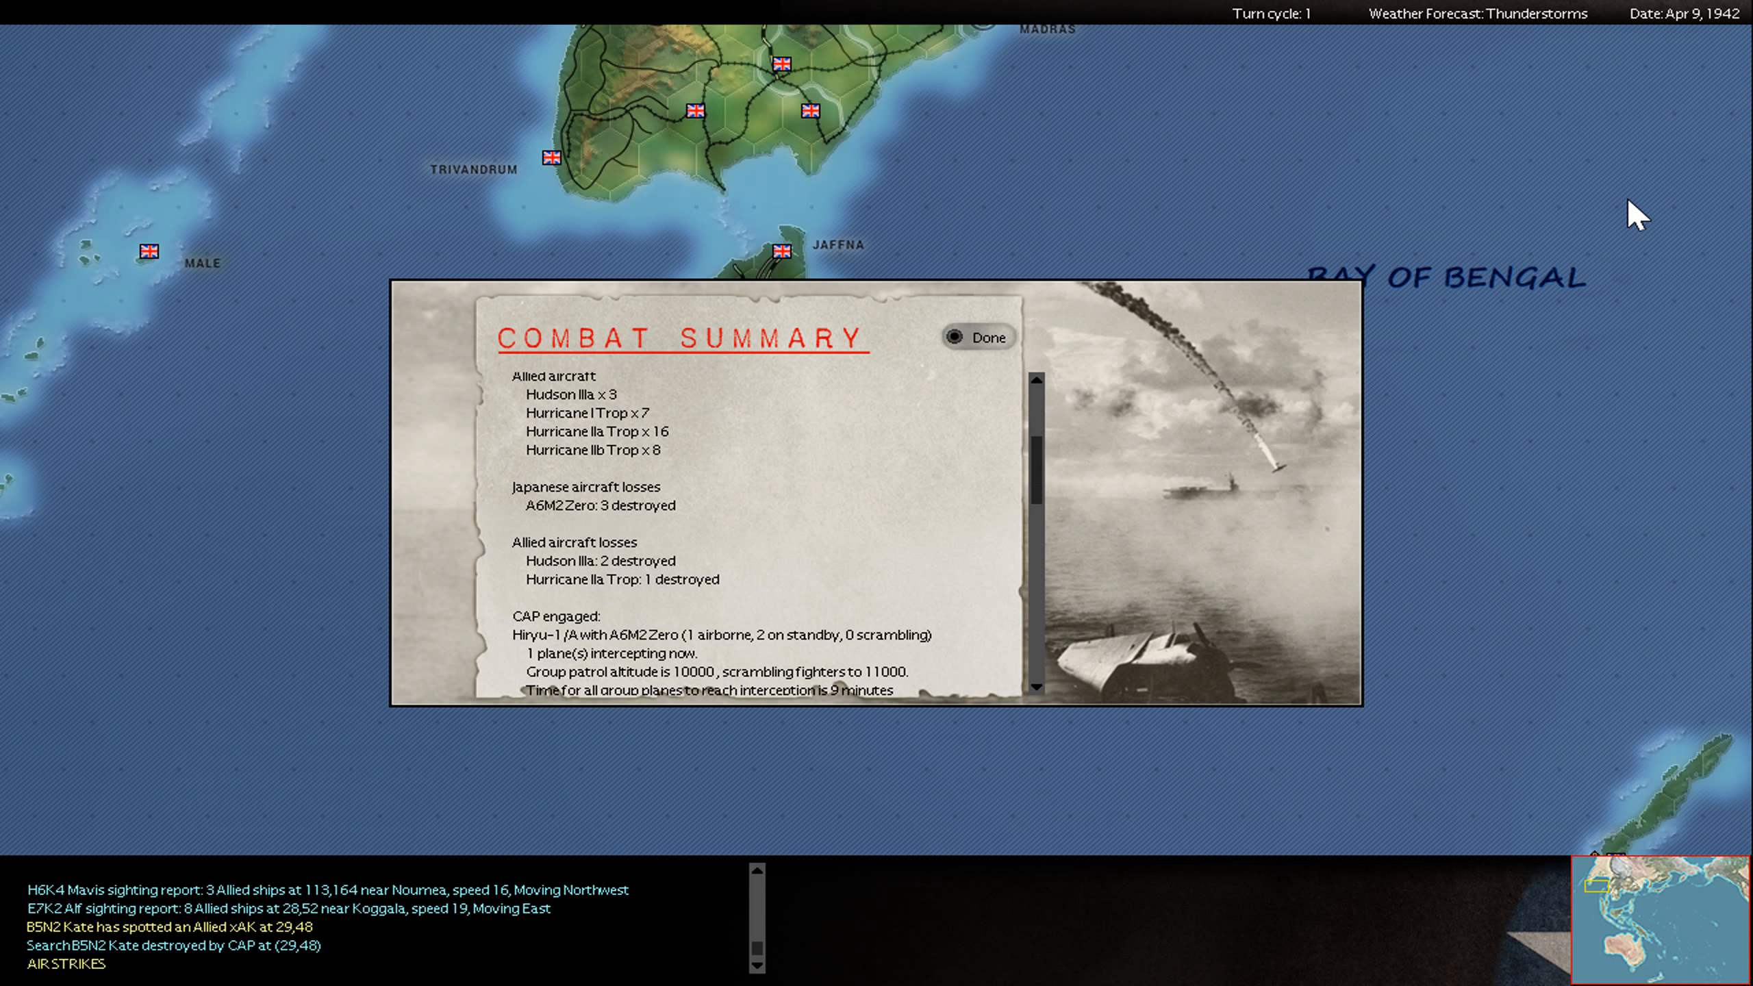
left_click(977, 336)
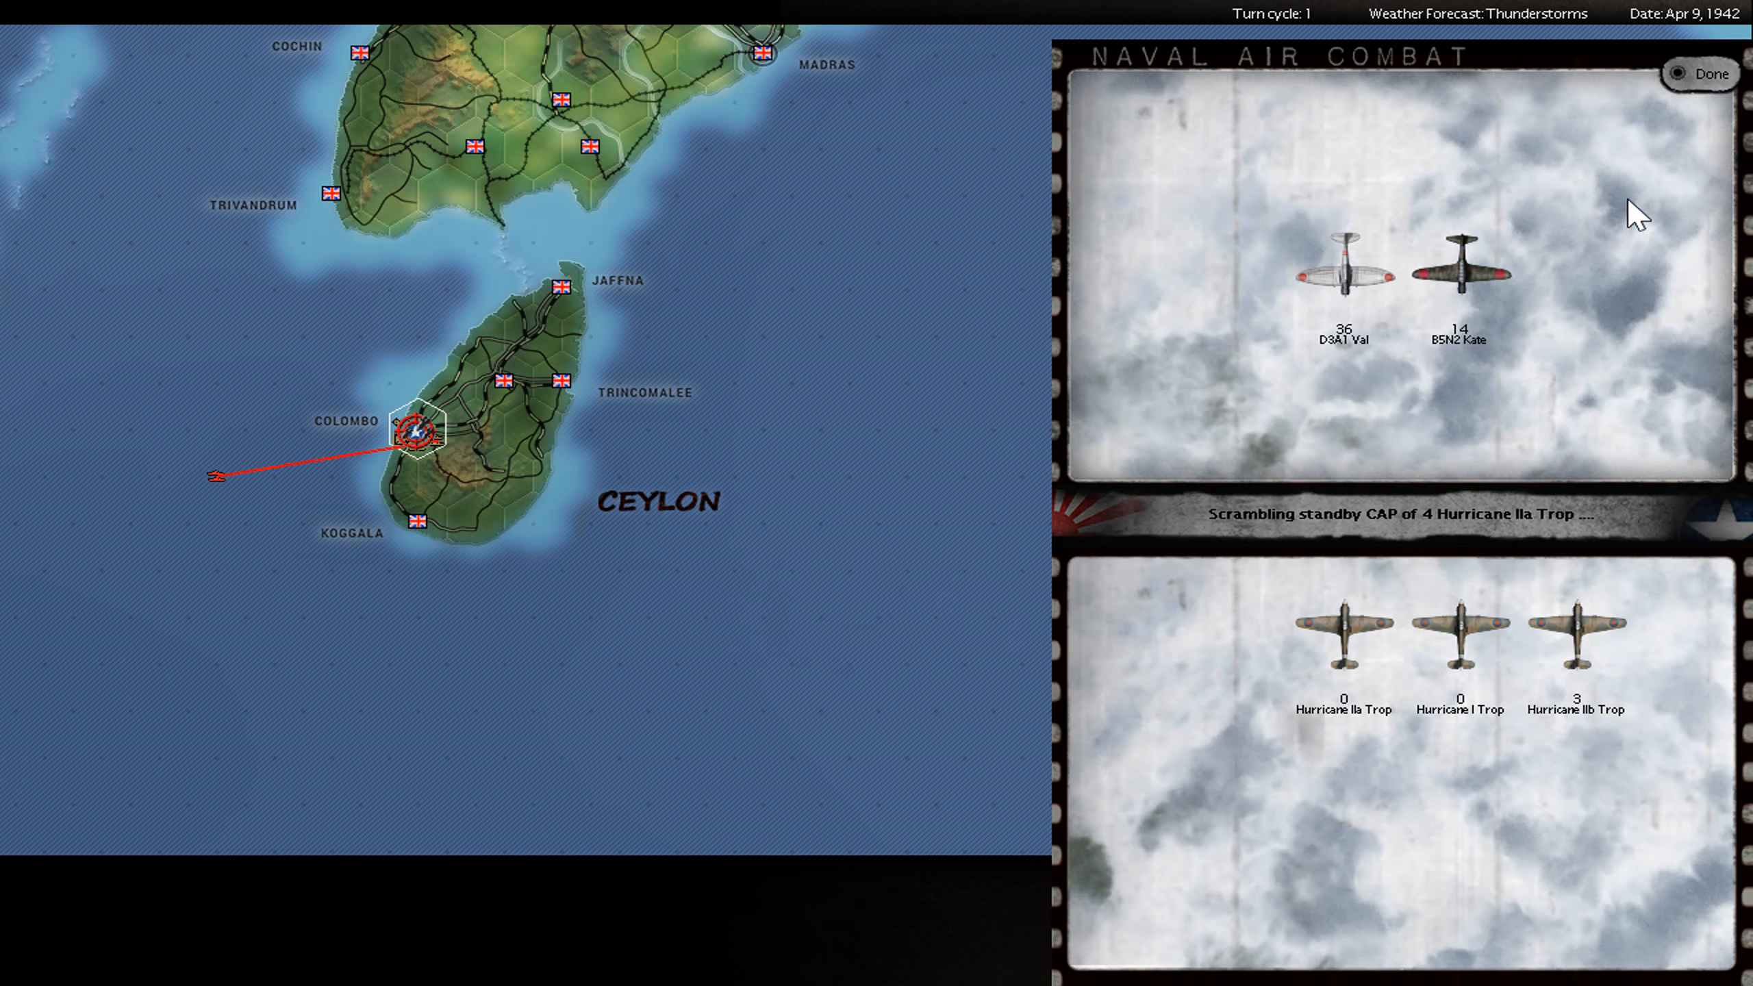
left_click(1699, 72)
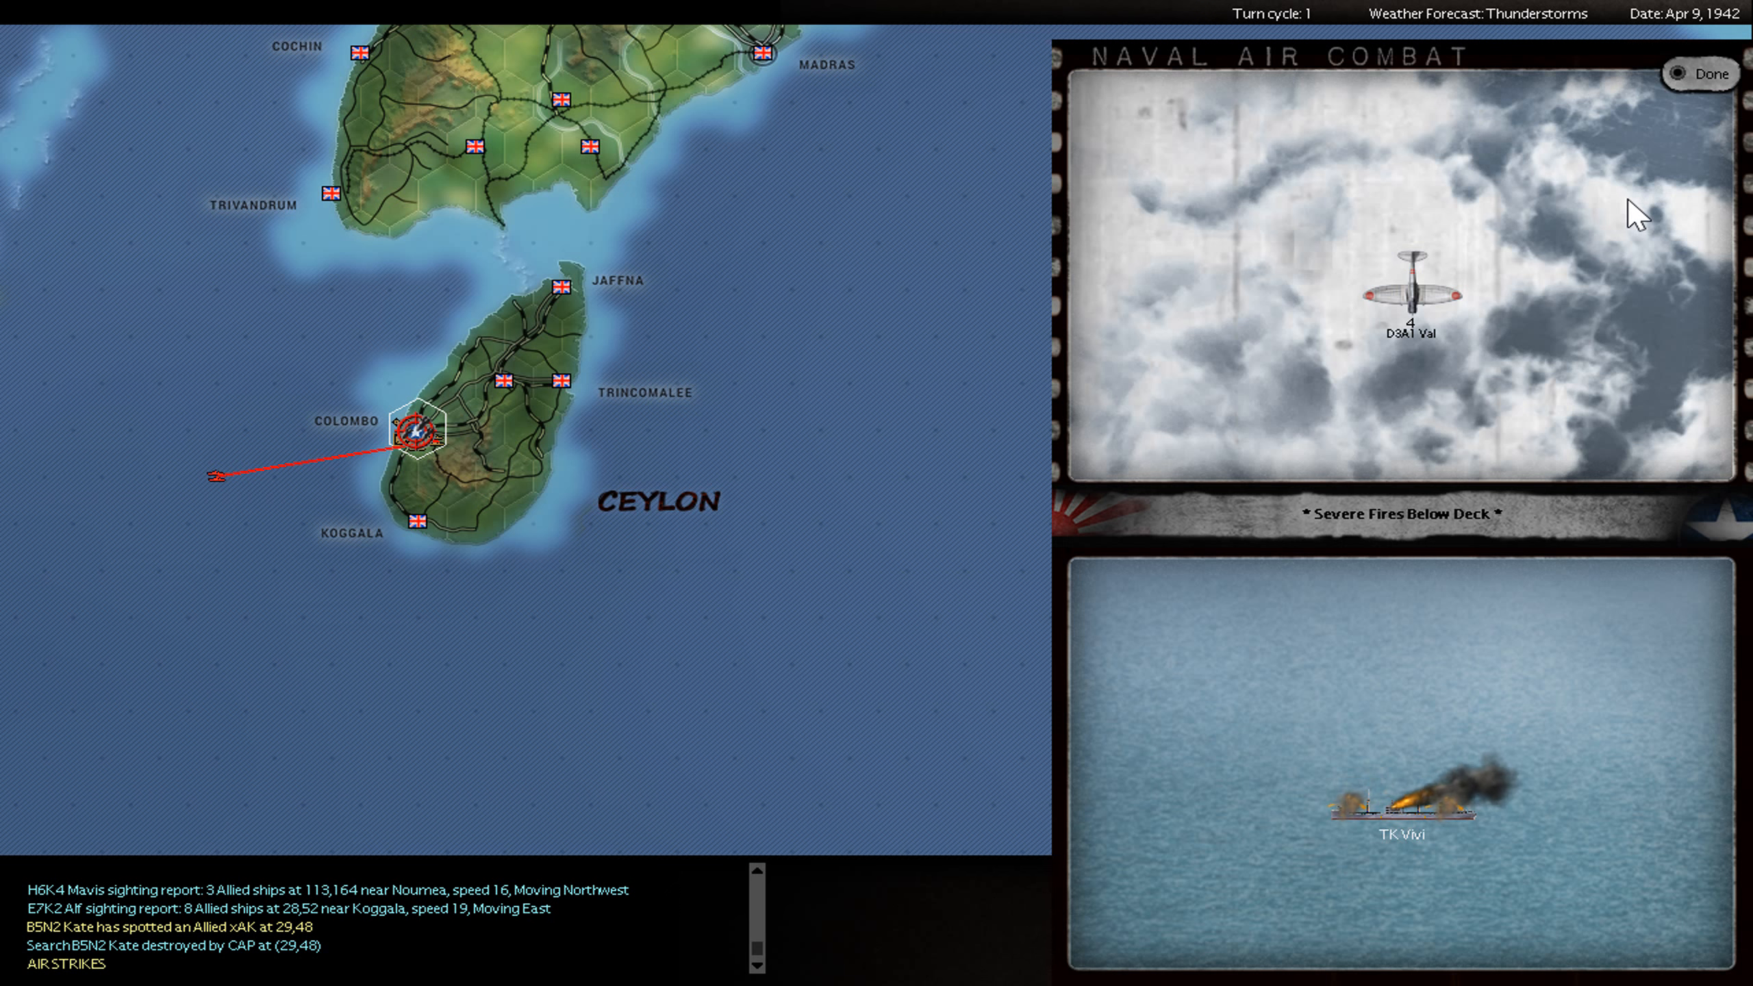
- Review and close the Colombo strike results: twelve Vals lost, Barpeta and Vivi hit
left_click(1700, 74)
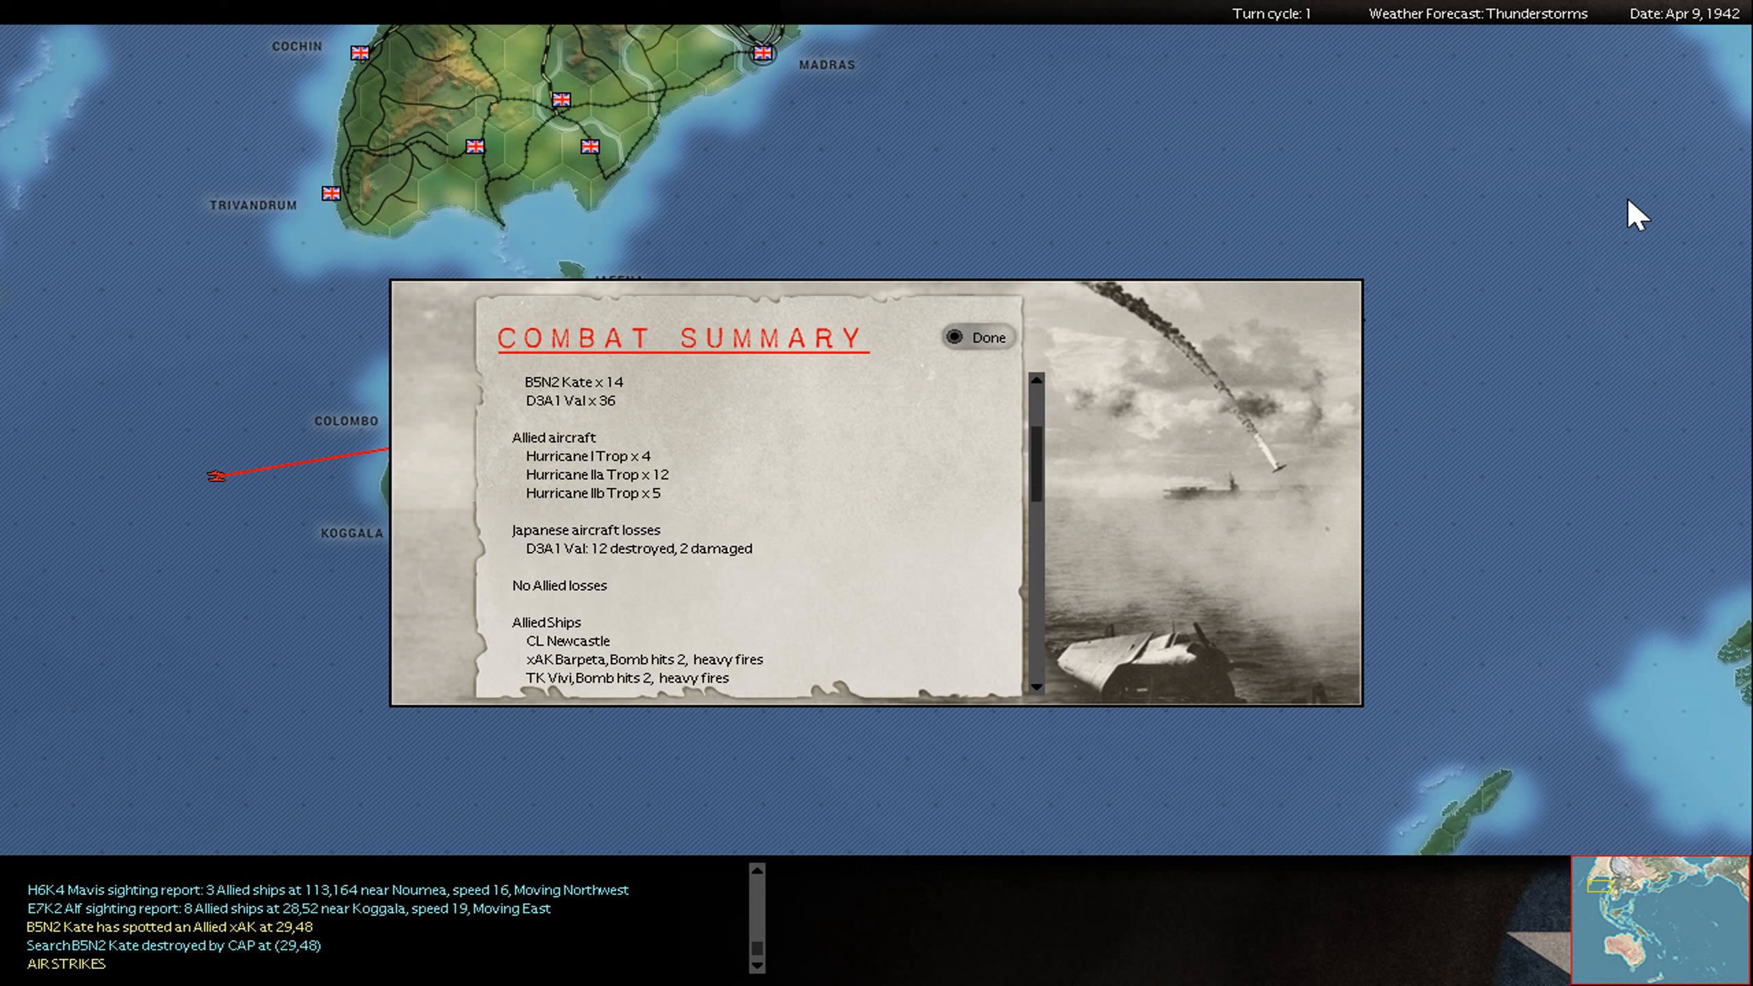
scroll("down", 3)
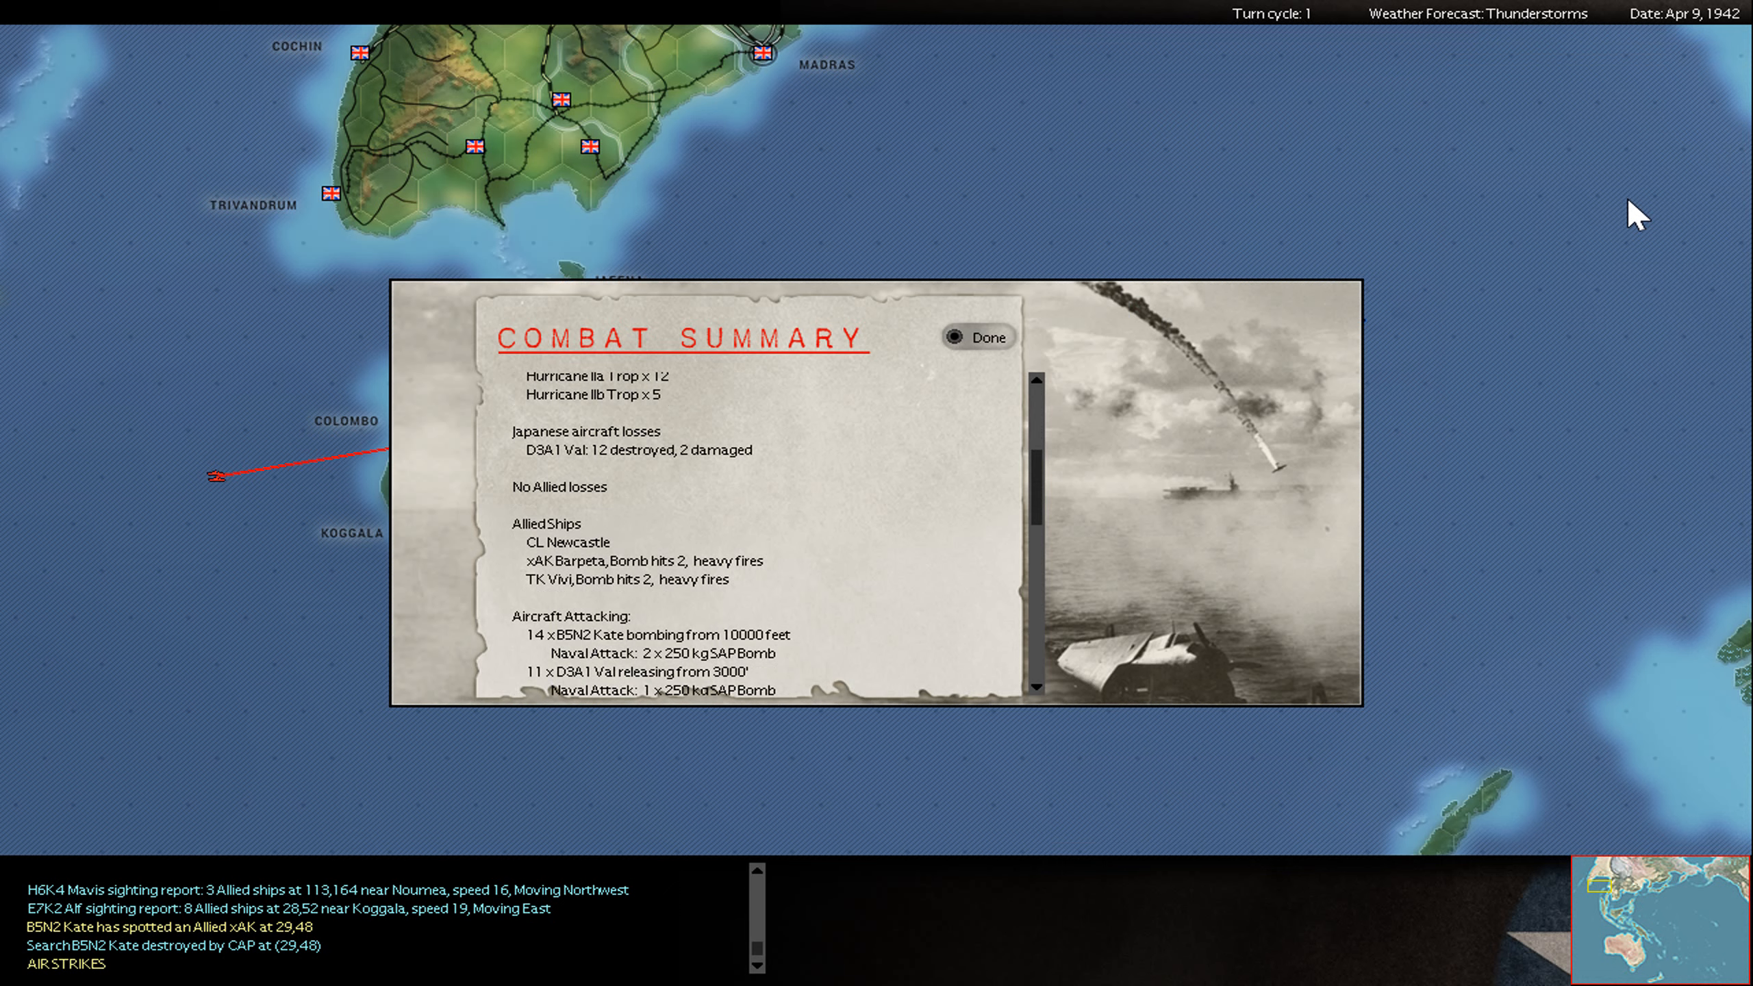
left_click(978, 336)
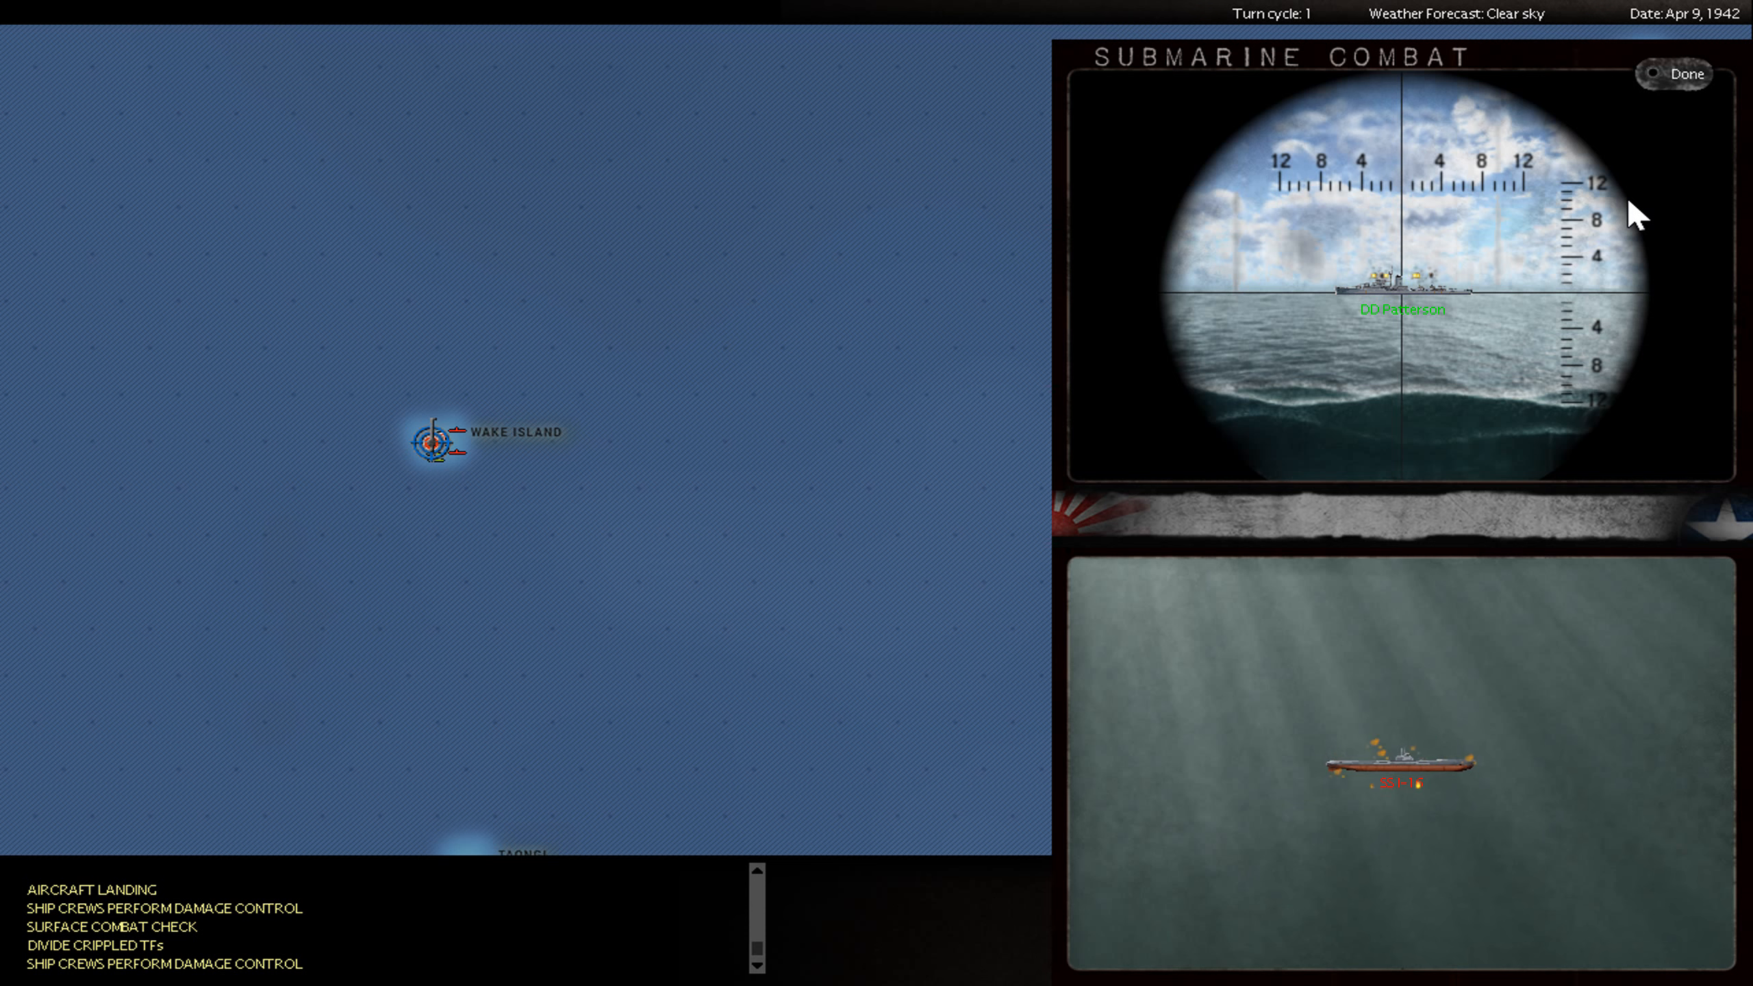
- Skip the Wake Island submarine combat and dismiss its ASW and Babar assault reports
left_click(1685, 74)
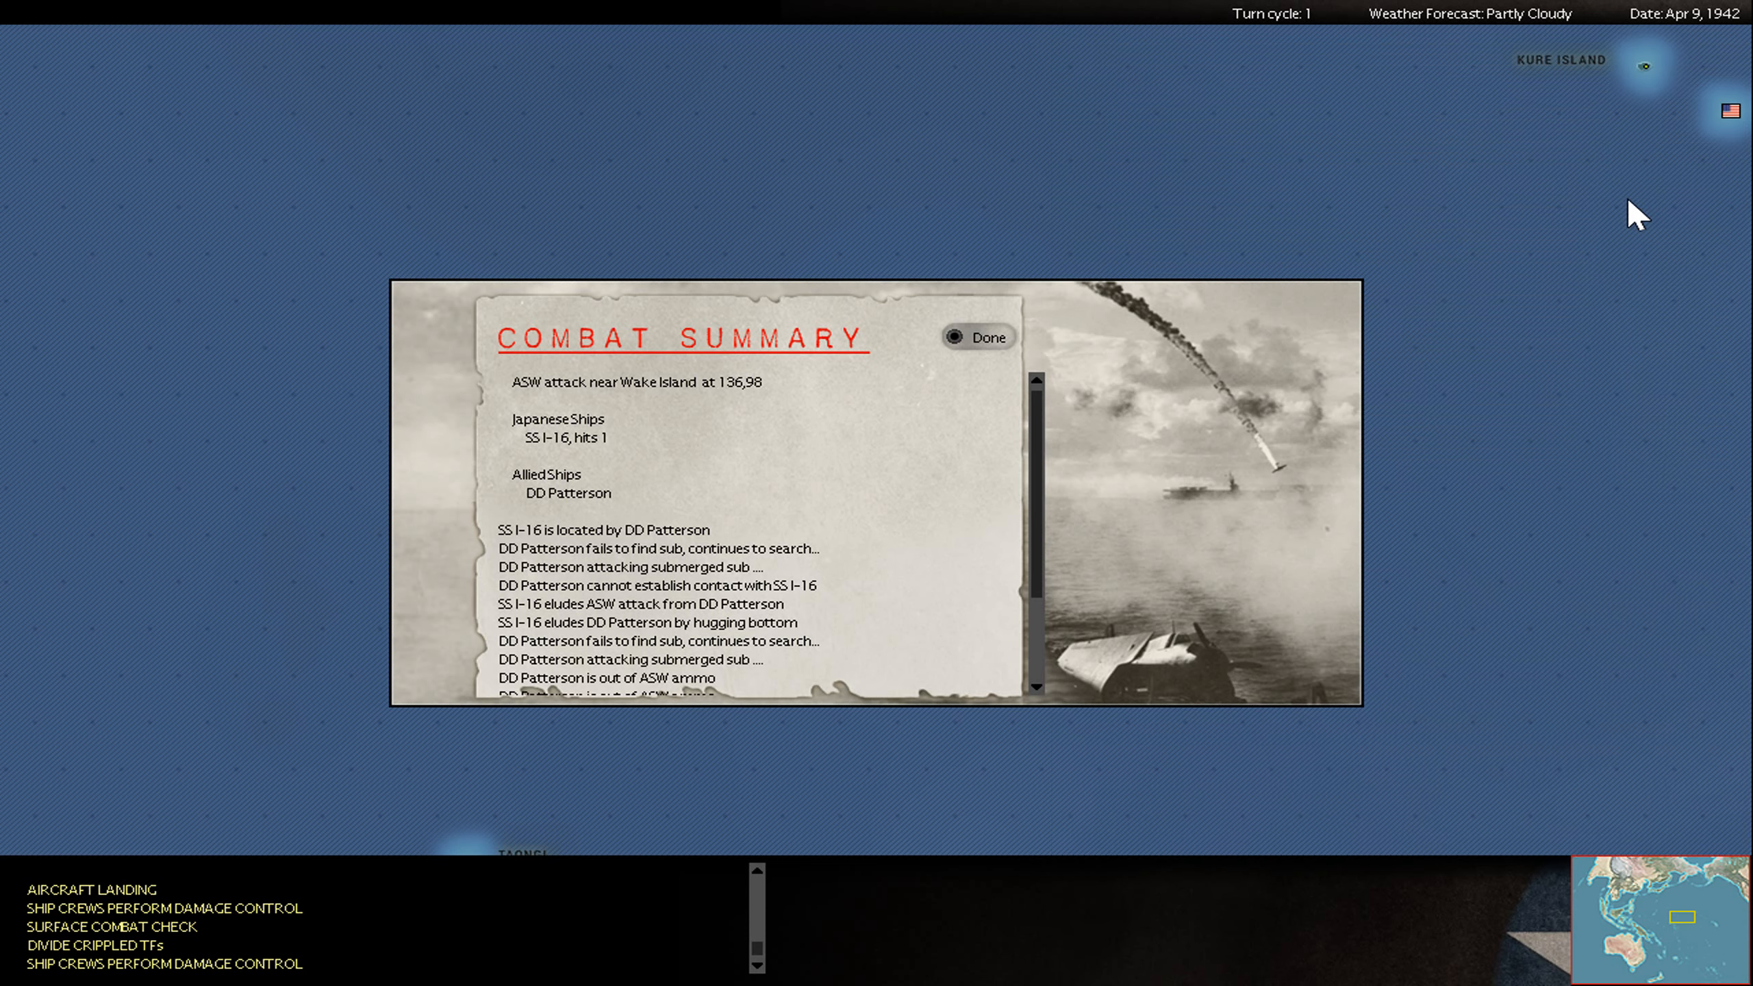
left_click(976, 336)
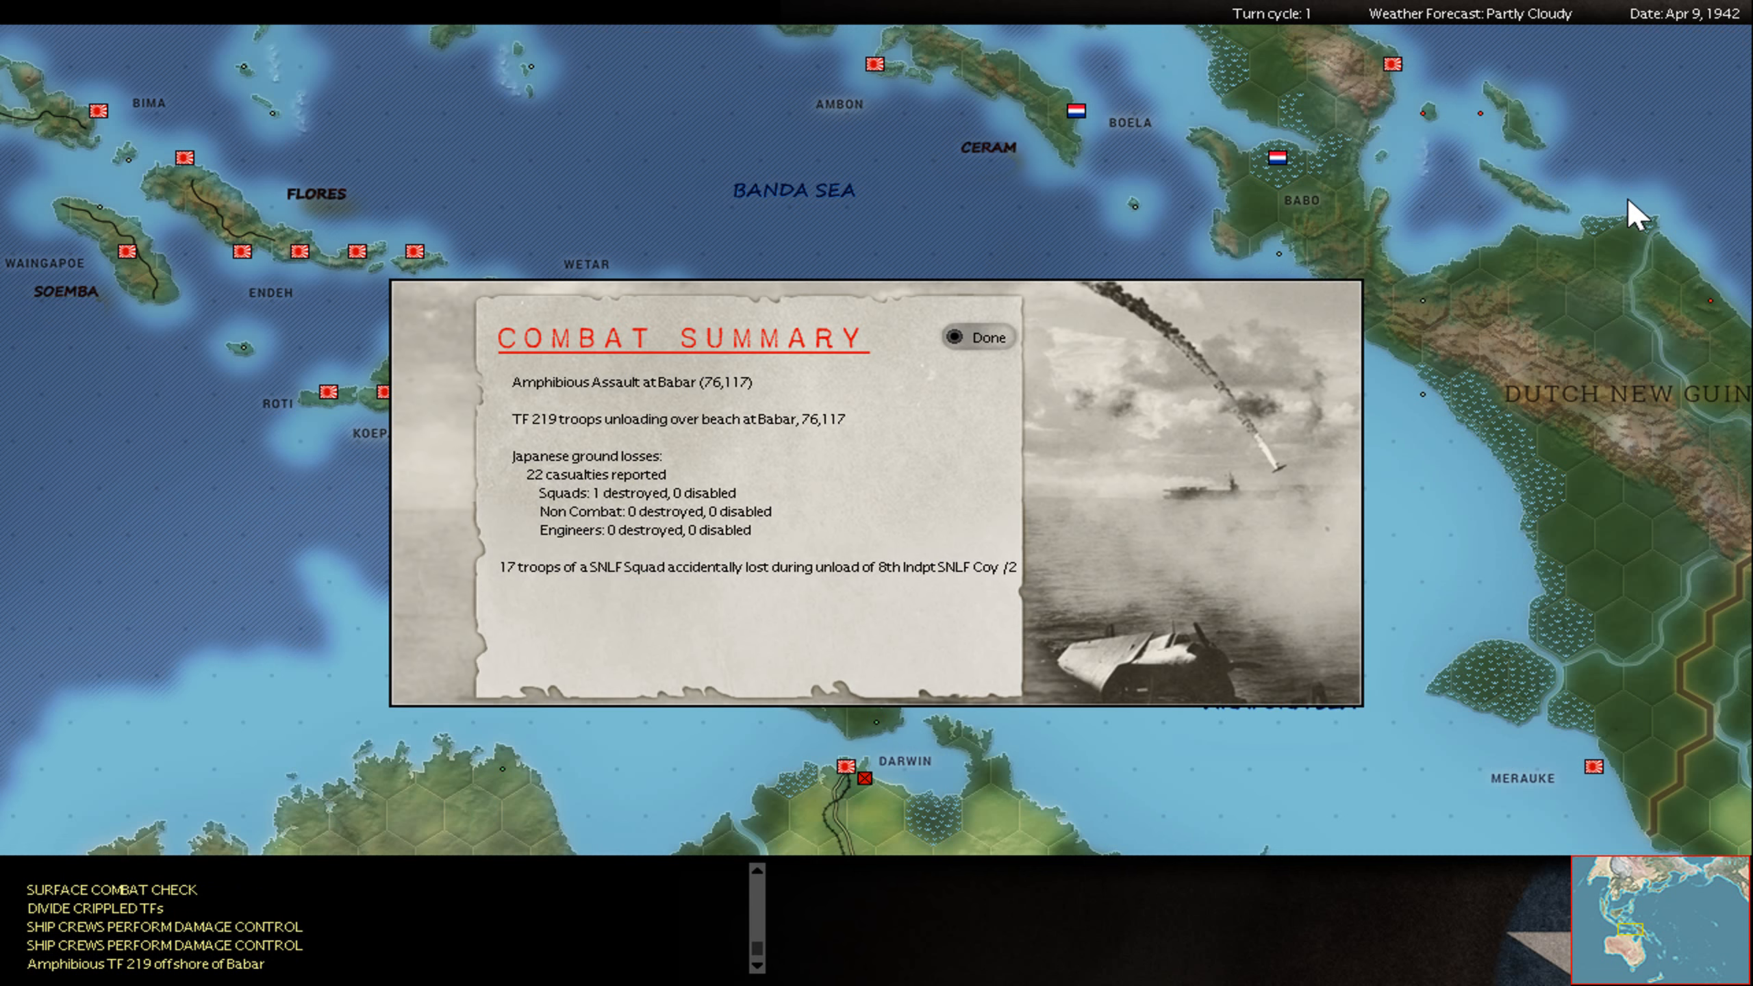
left_click(977, 336)
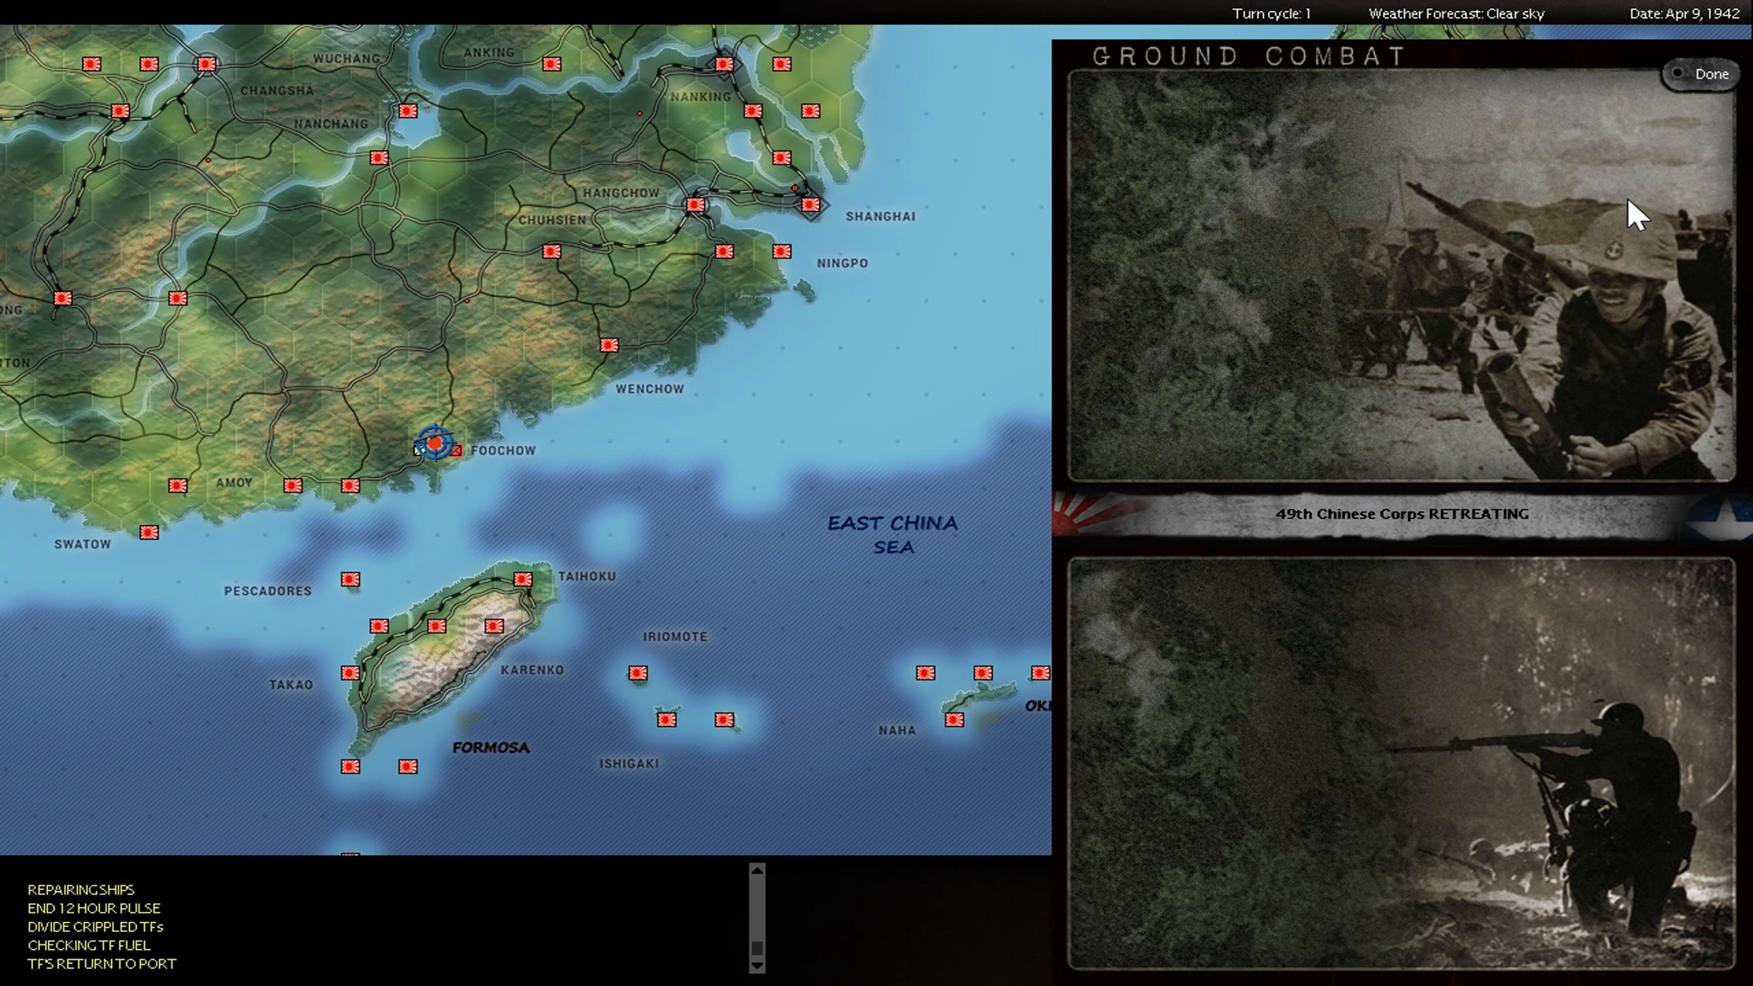
- Read through and dismiss the Foochow and Yenan ground combat summaries
left_click(1703, 74)
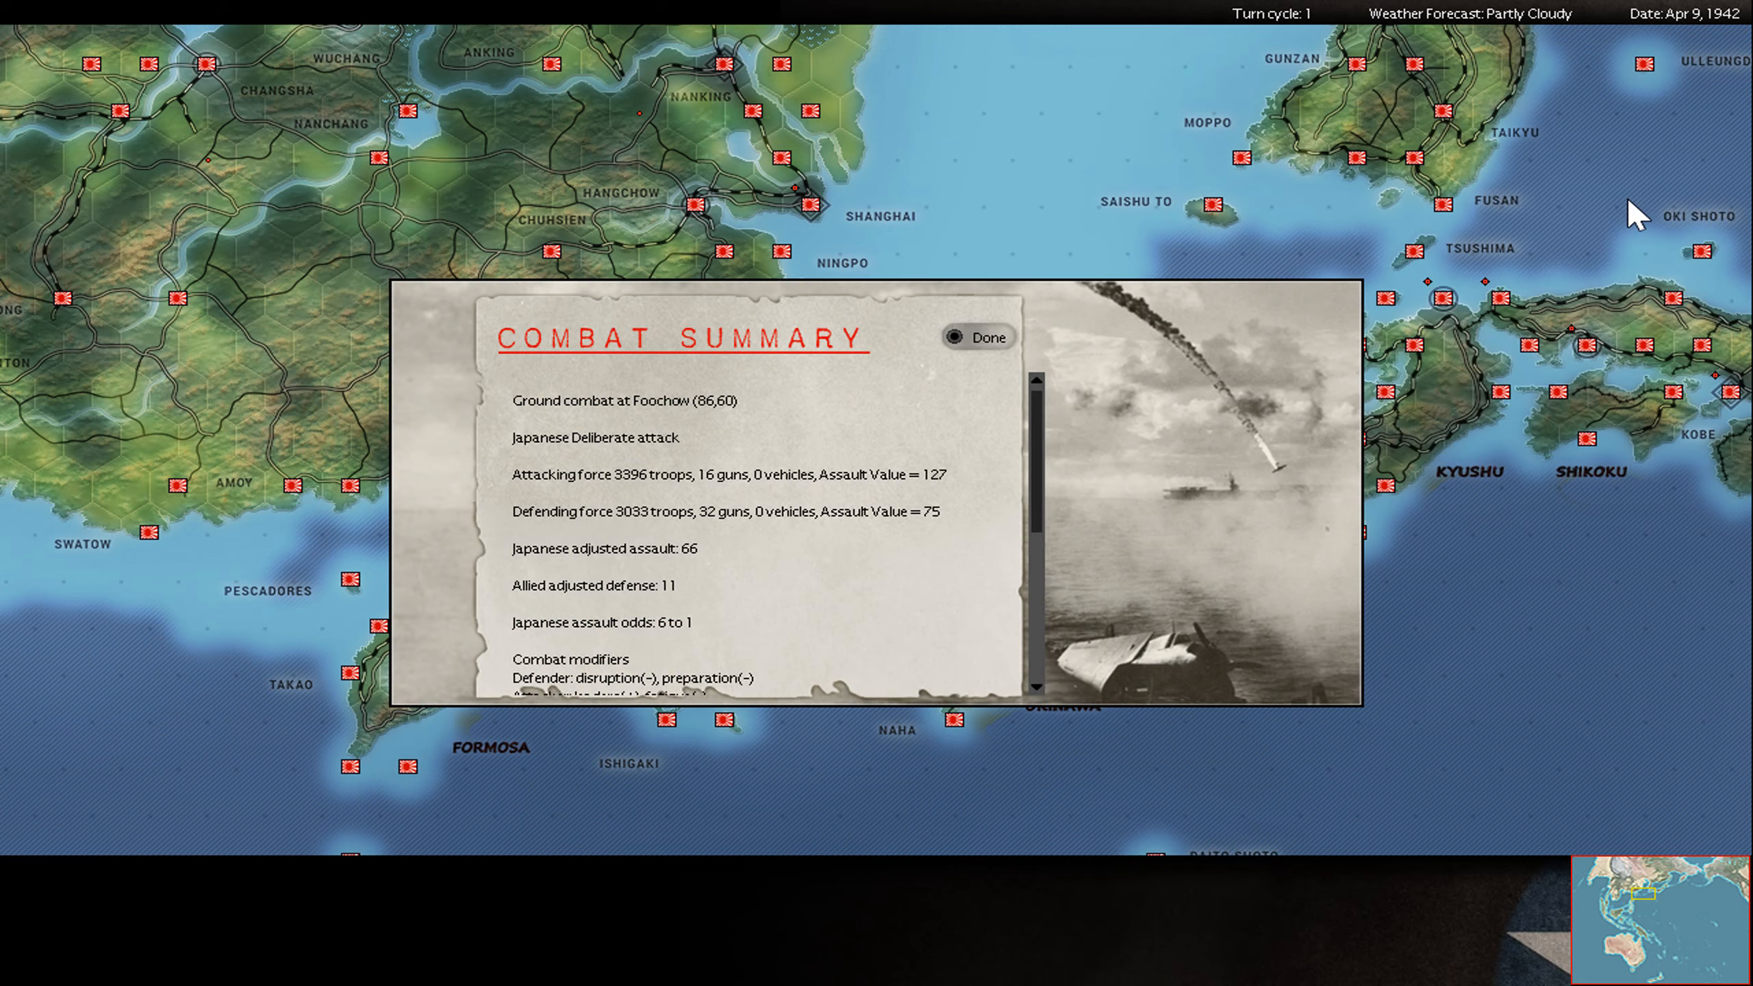
scroll("down", 3)
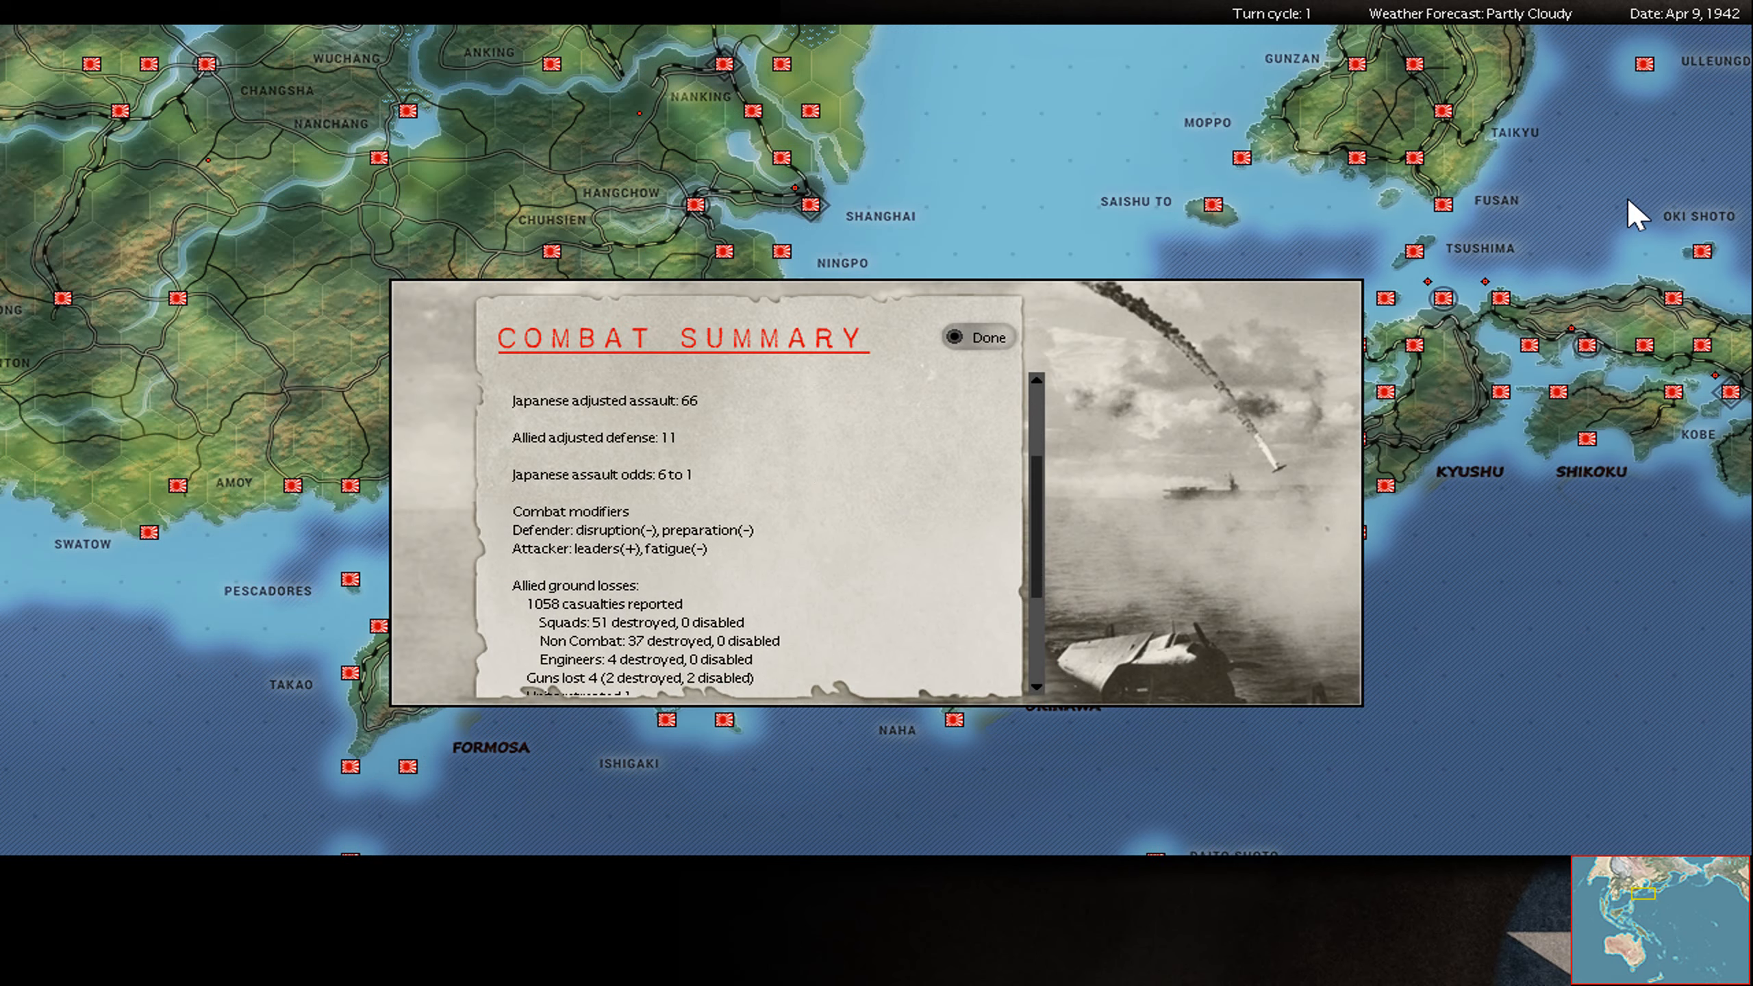
scroll("down", 3)
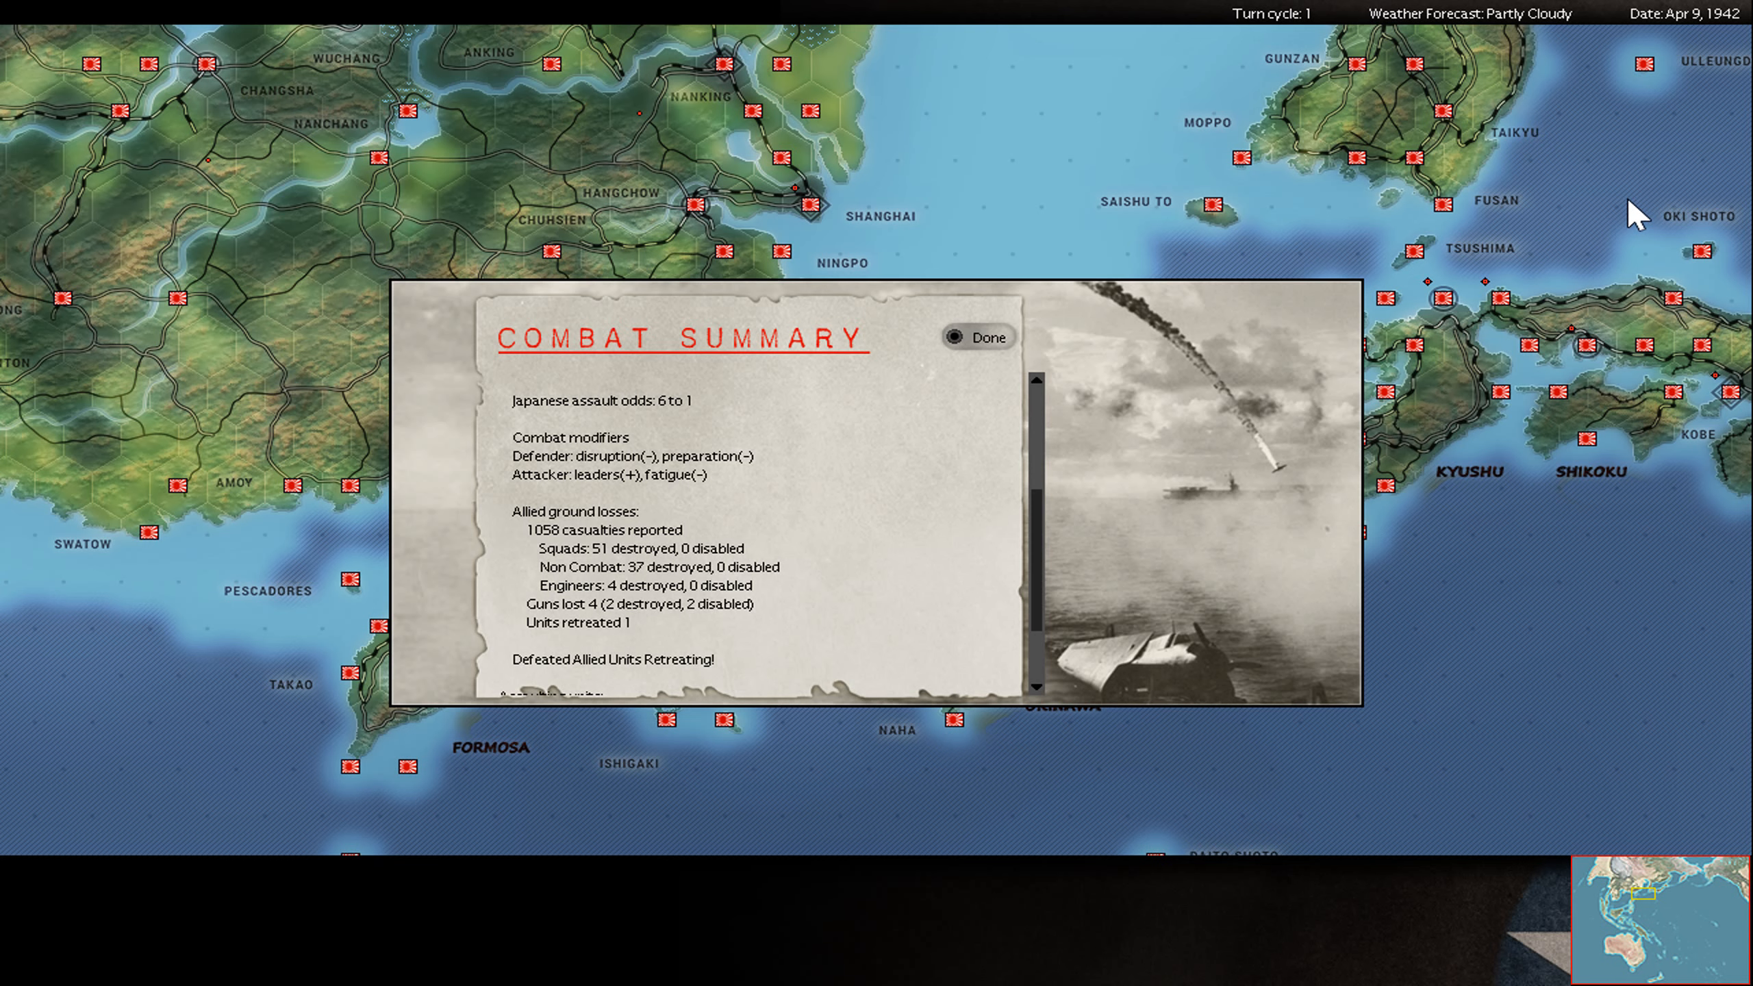
left_click(988, 336)
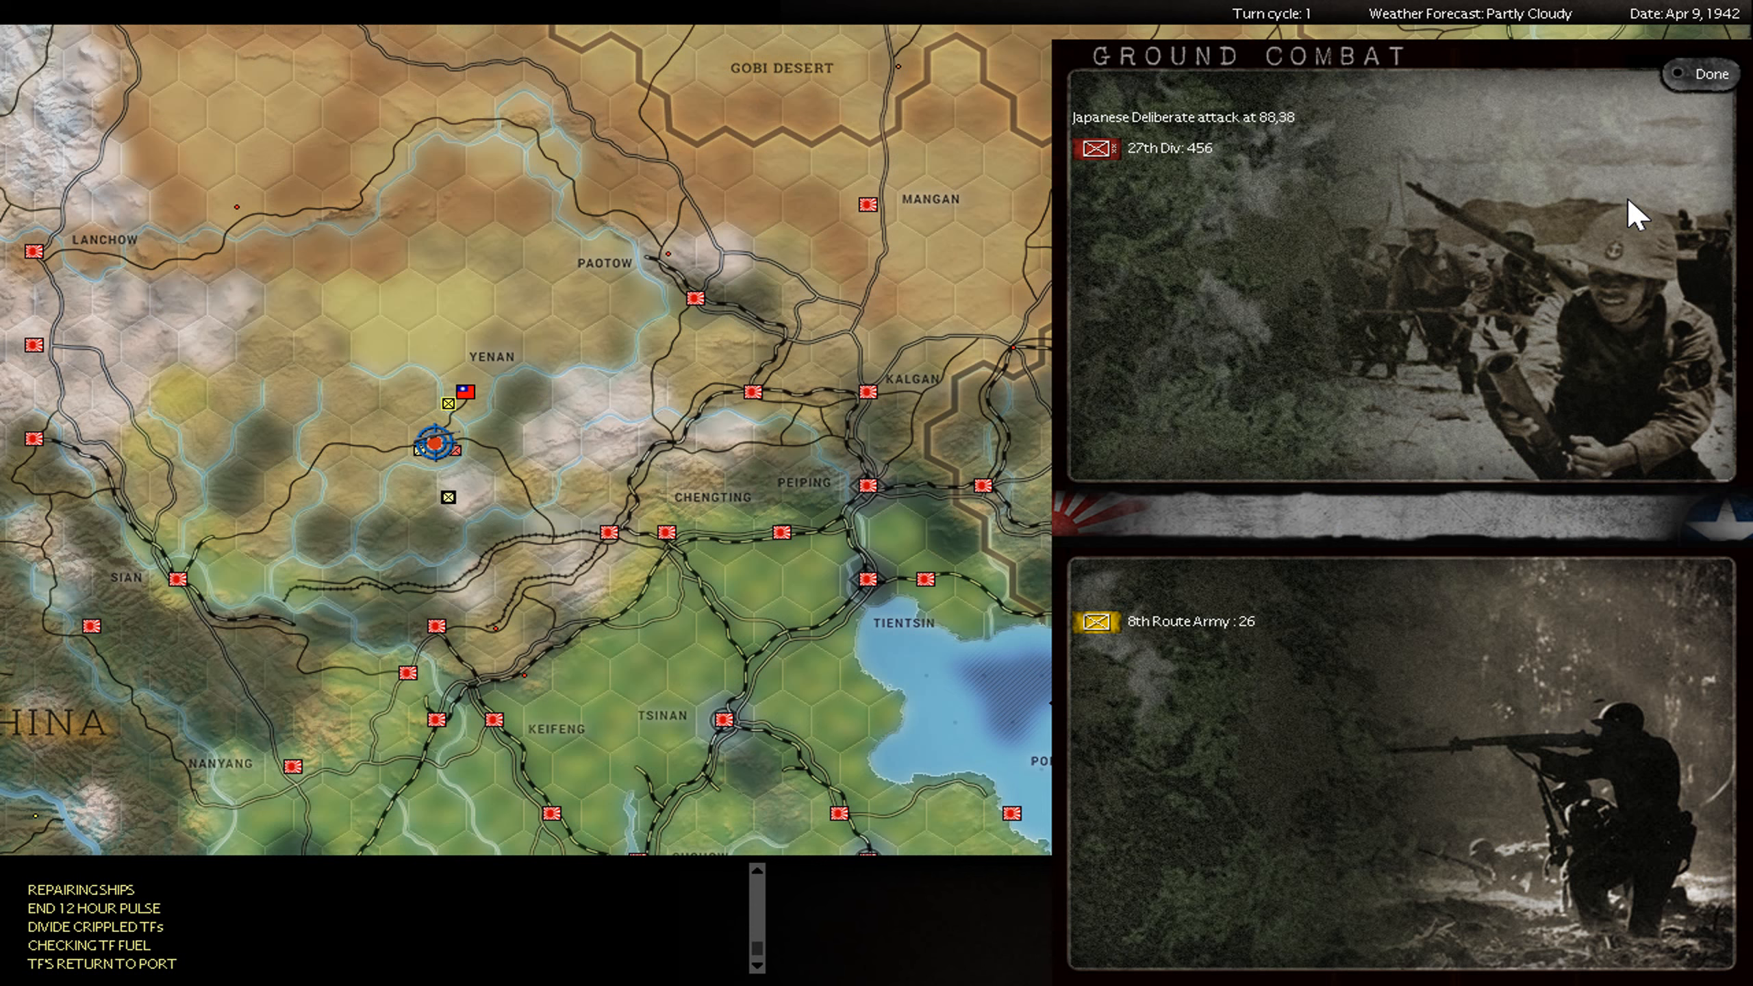
left_click(1705, 74)
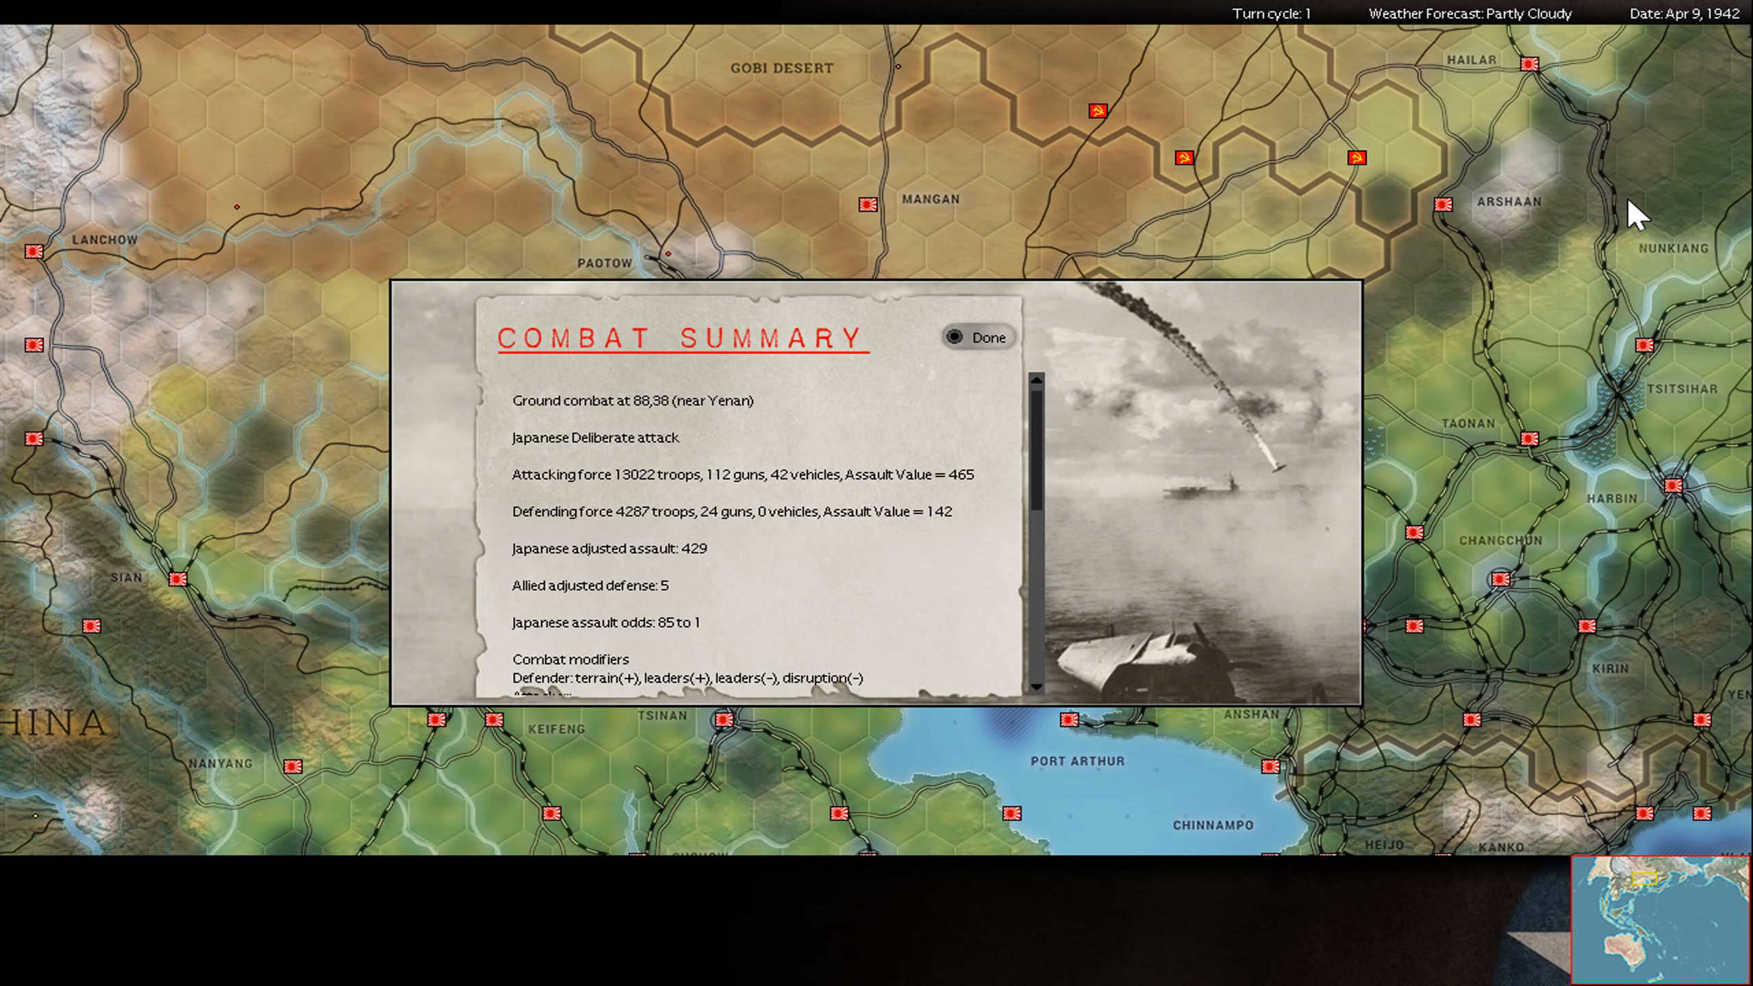
scroll("down", 3)
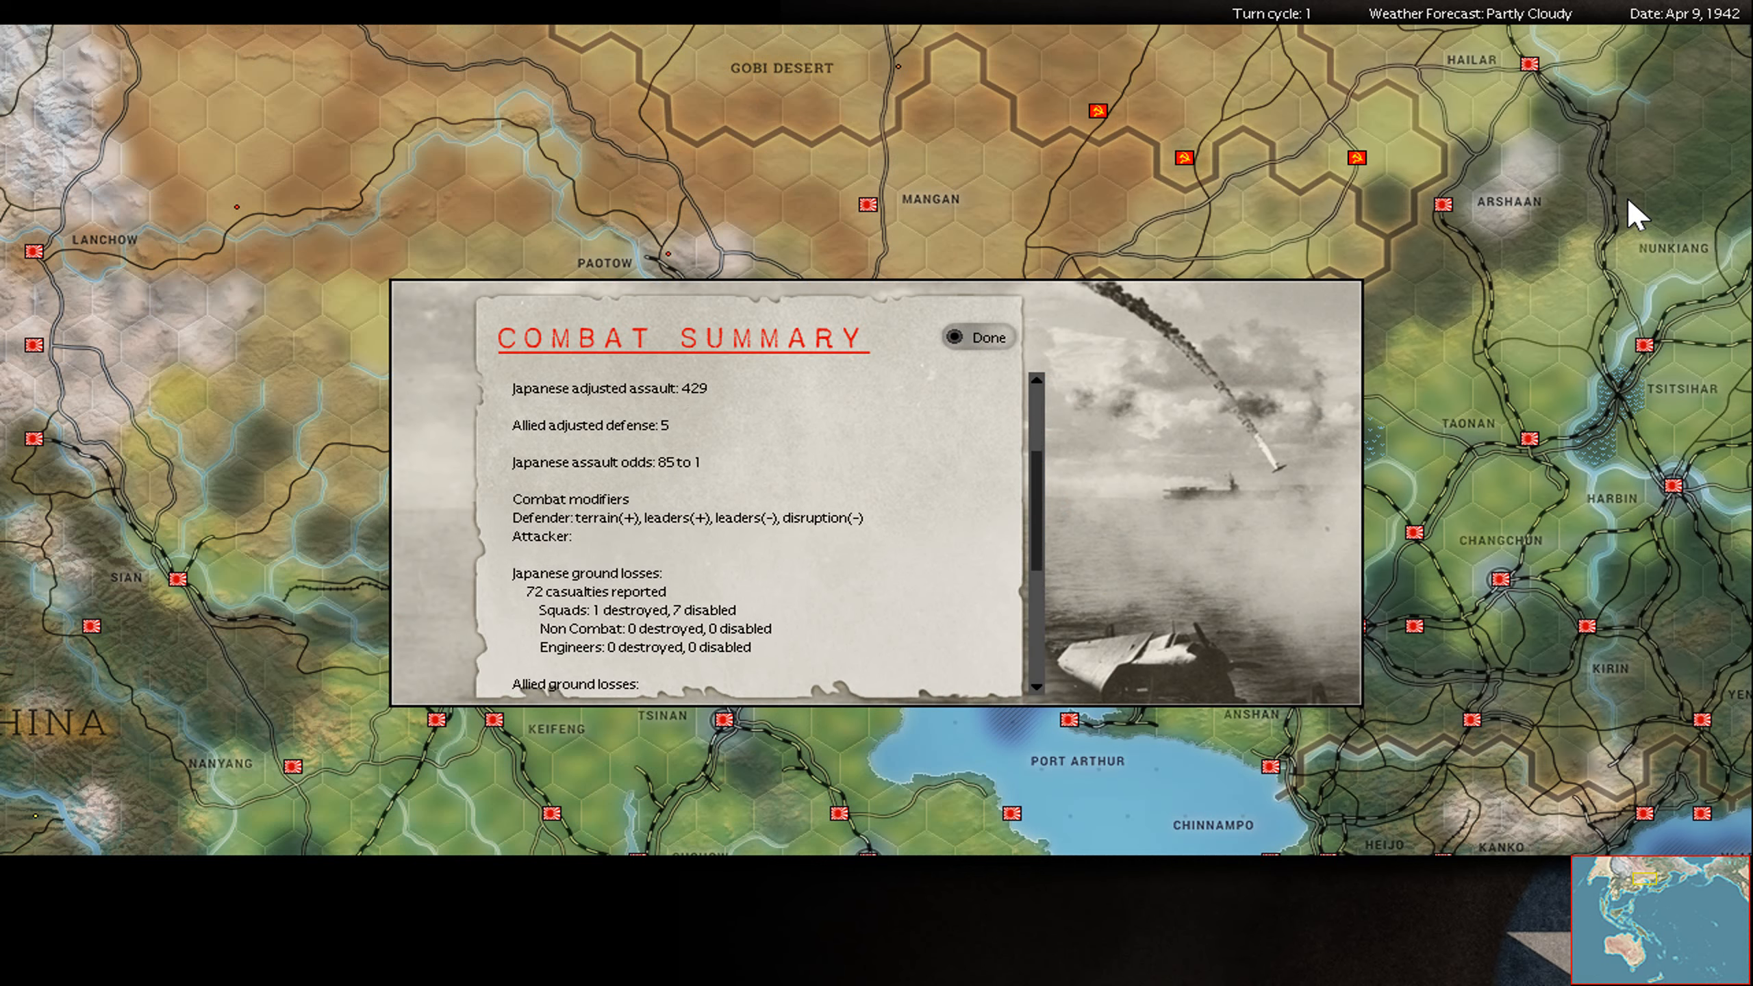
left_click(986, 336)
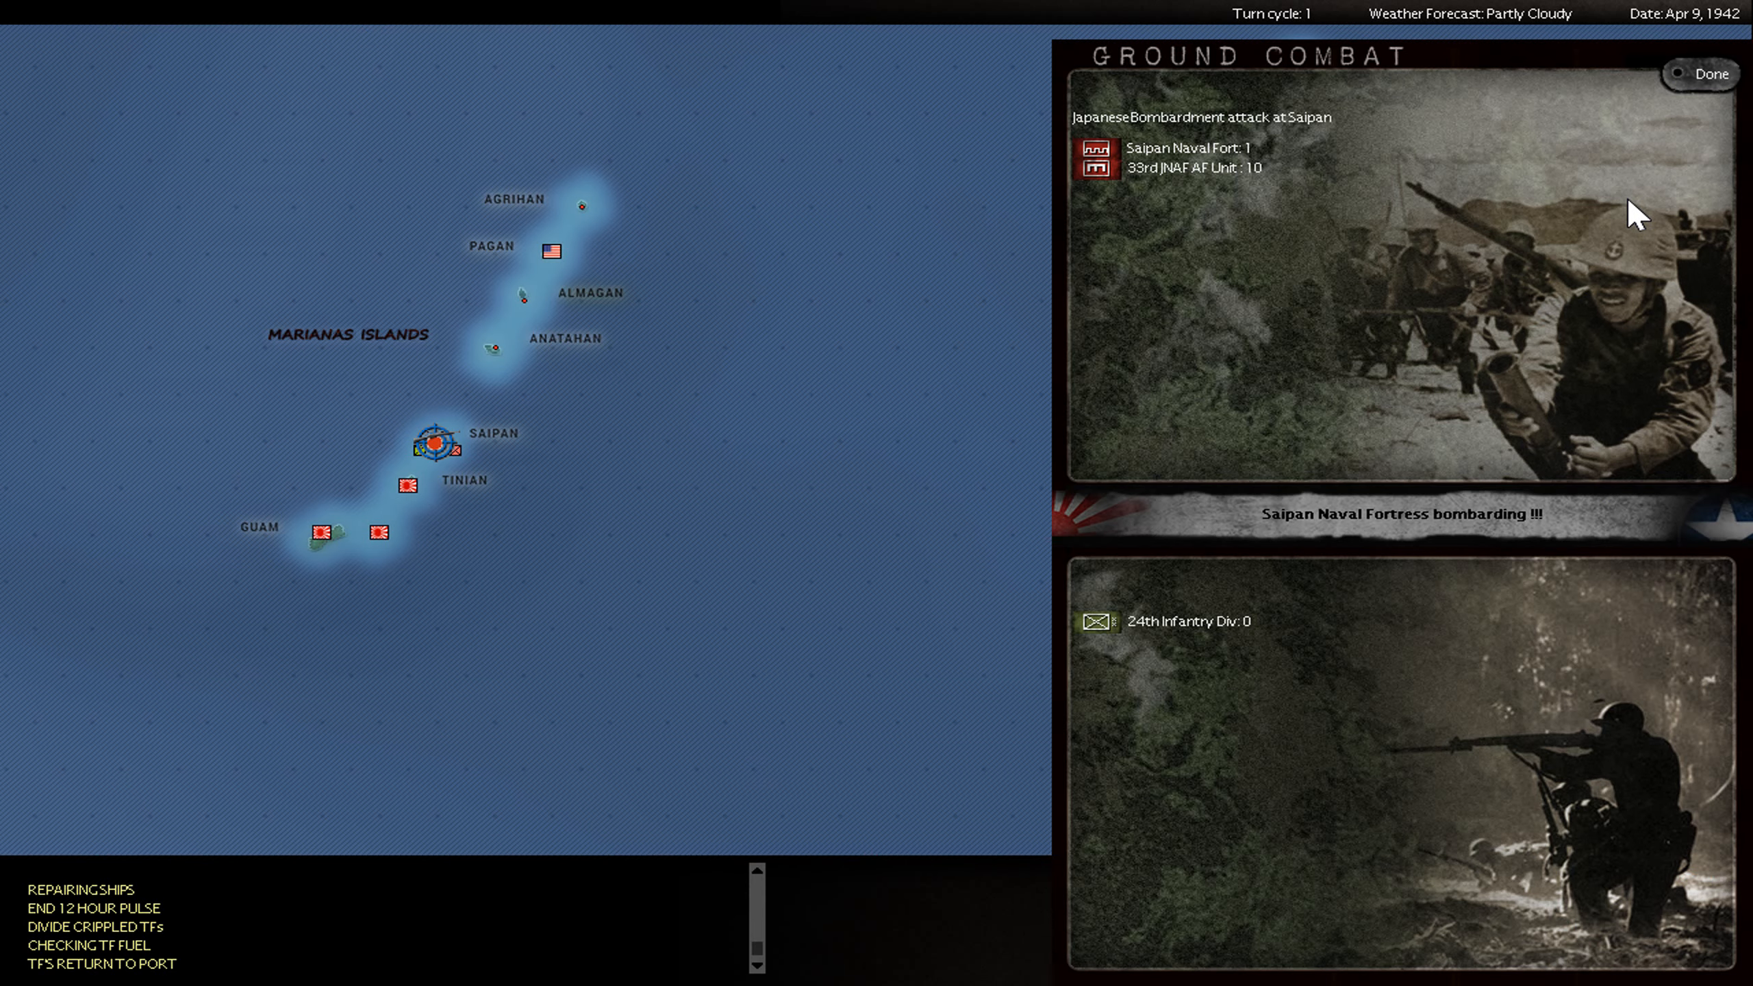
- Dismiss the Saipan bombardment and Kwangchowan combat summaries
left_click(1700, 74)
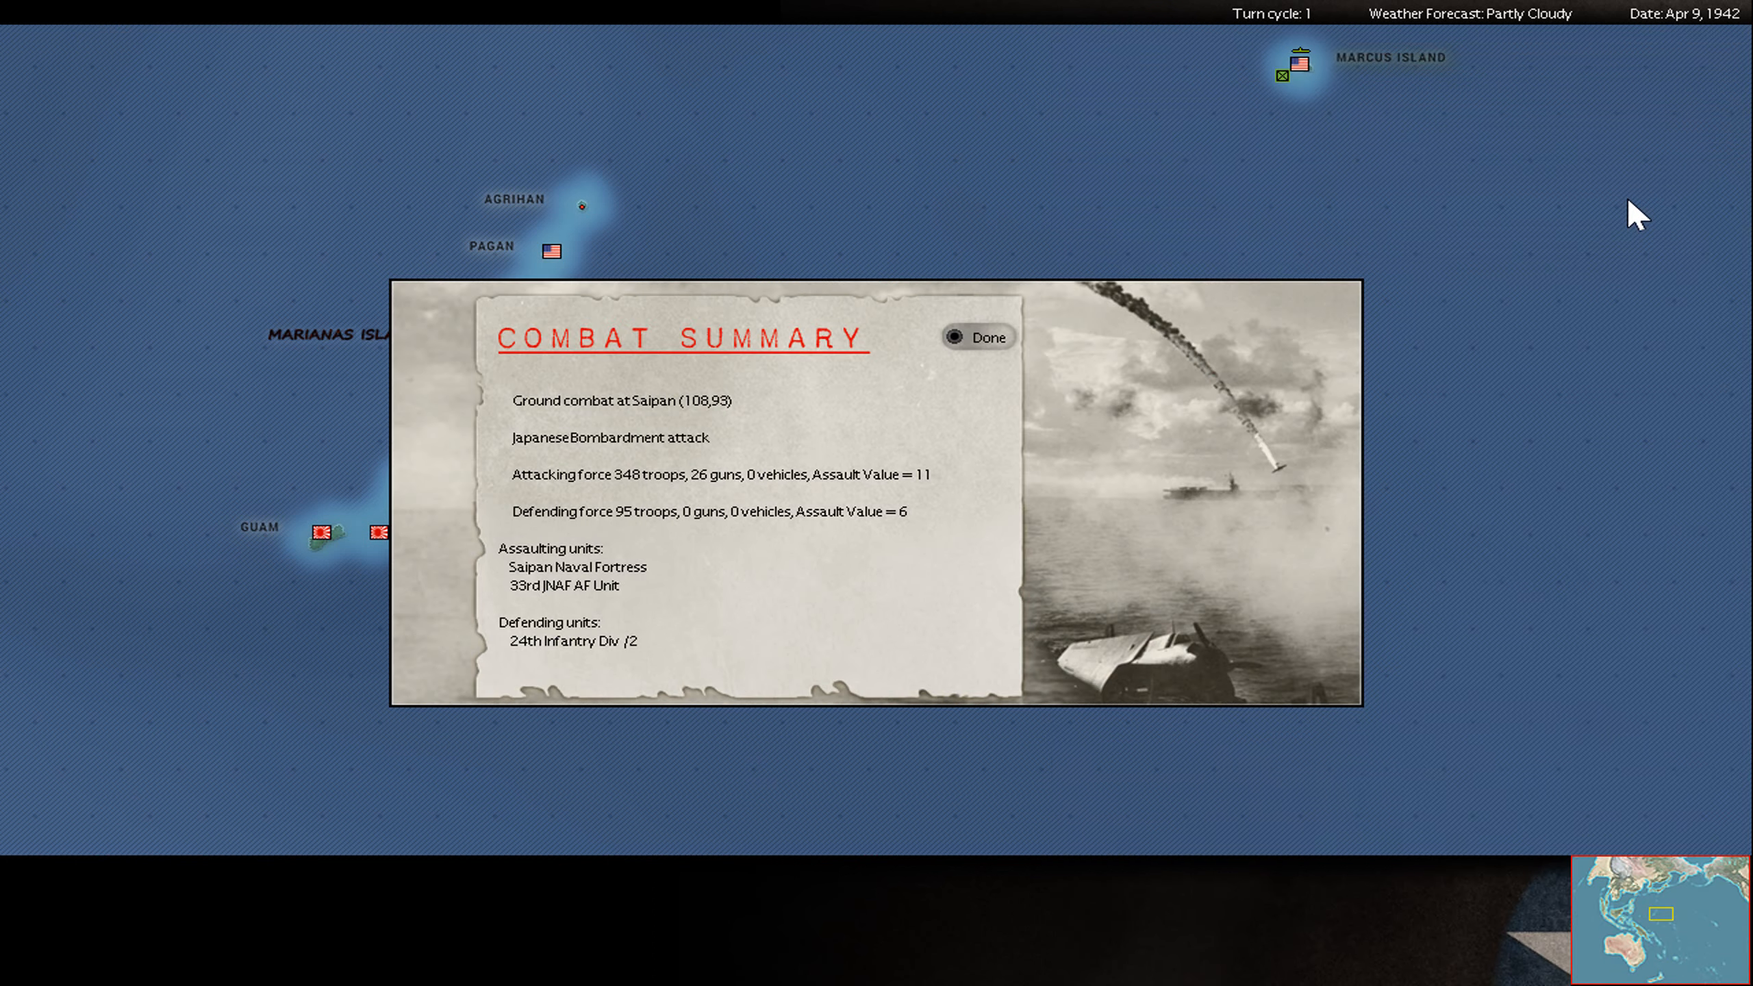
left_click(976, 336)
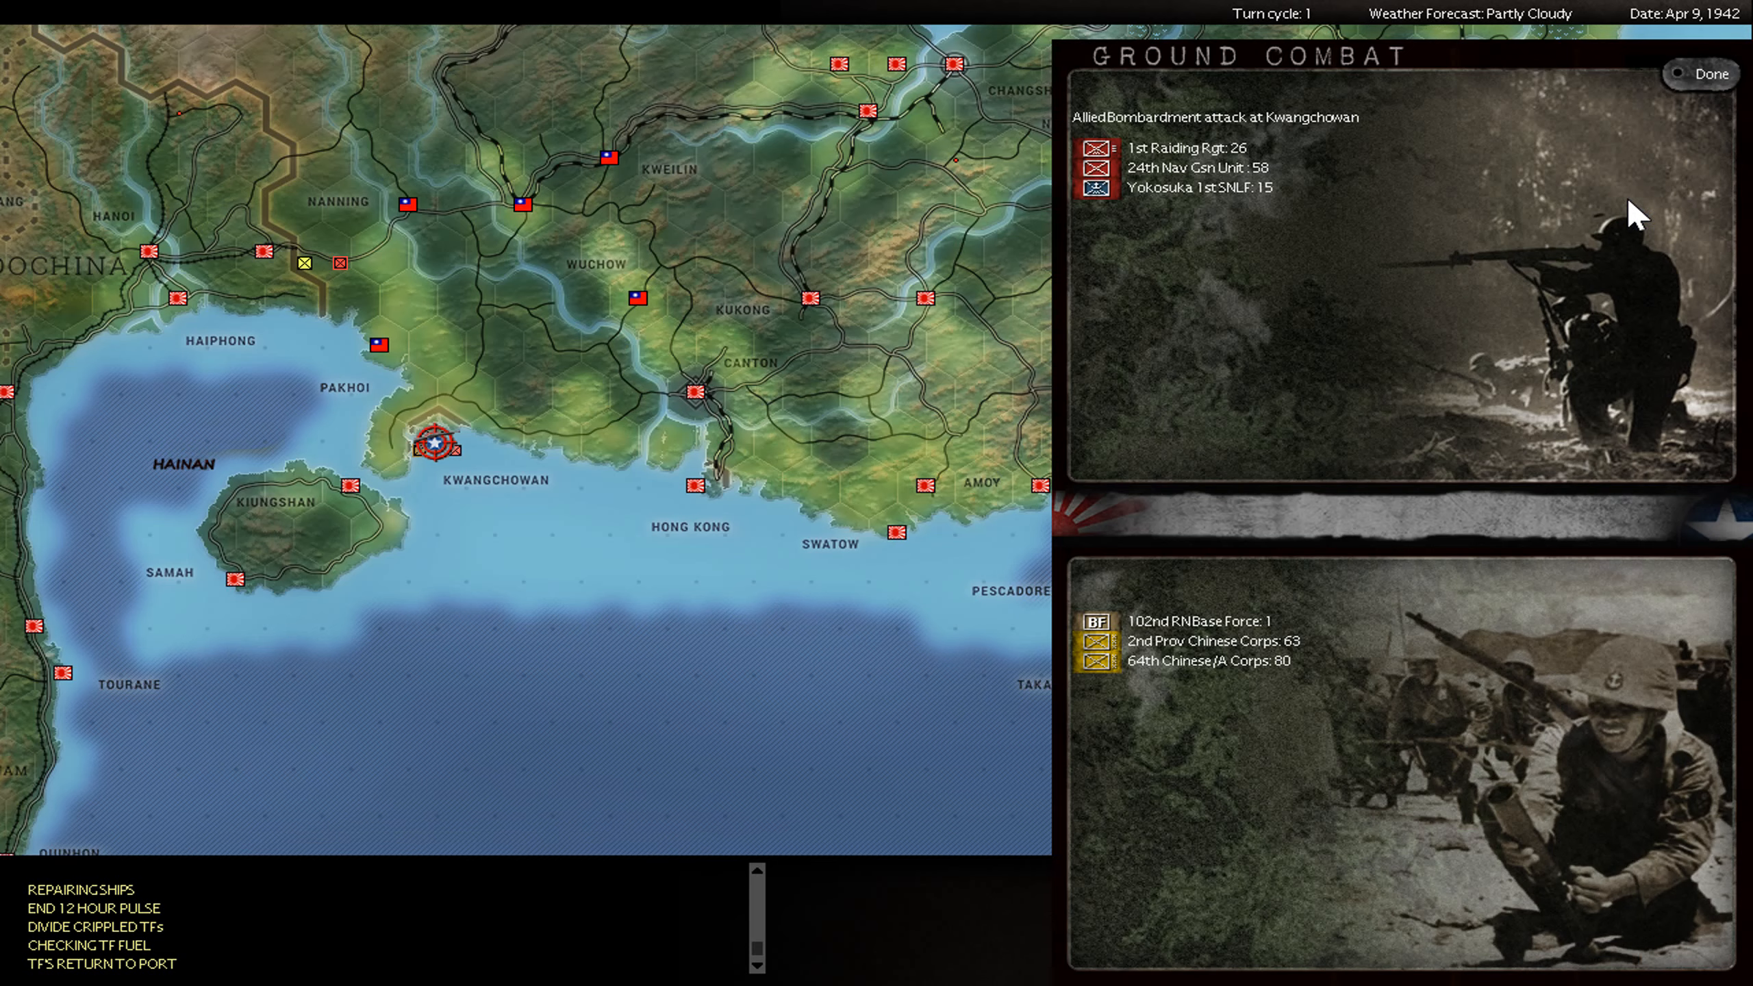
left_click(1701, 73)
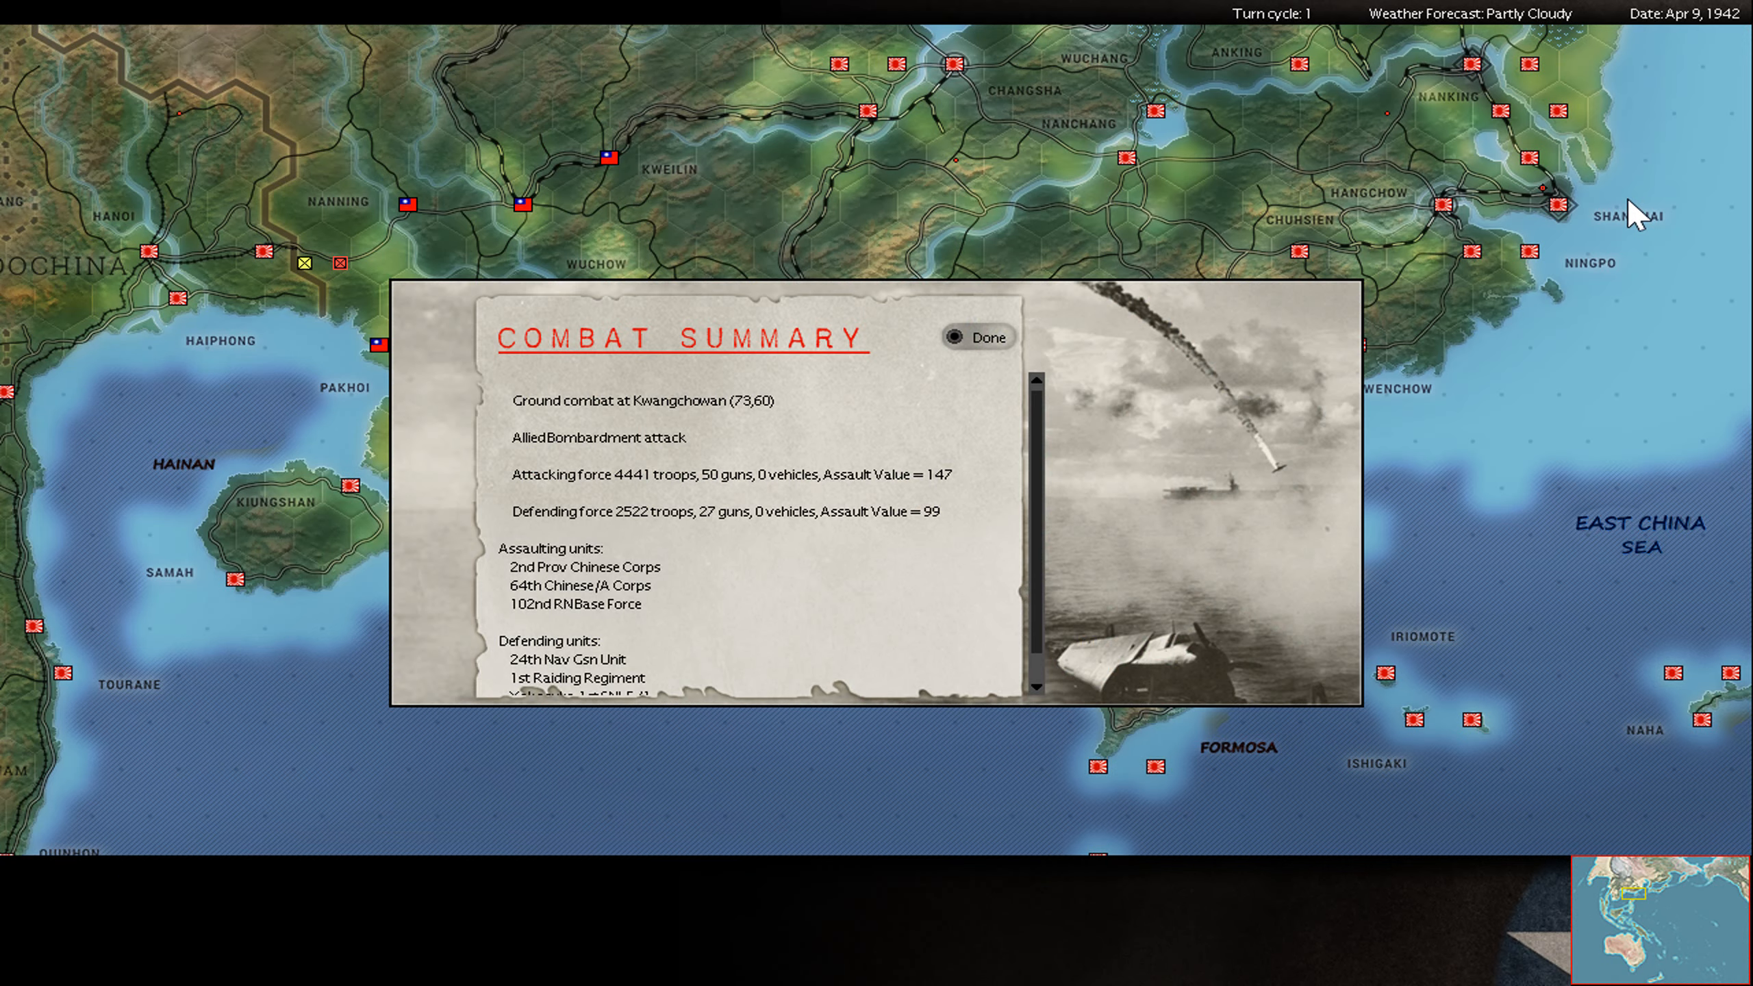
left_click(977, 336)
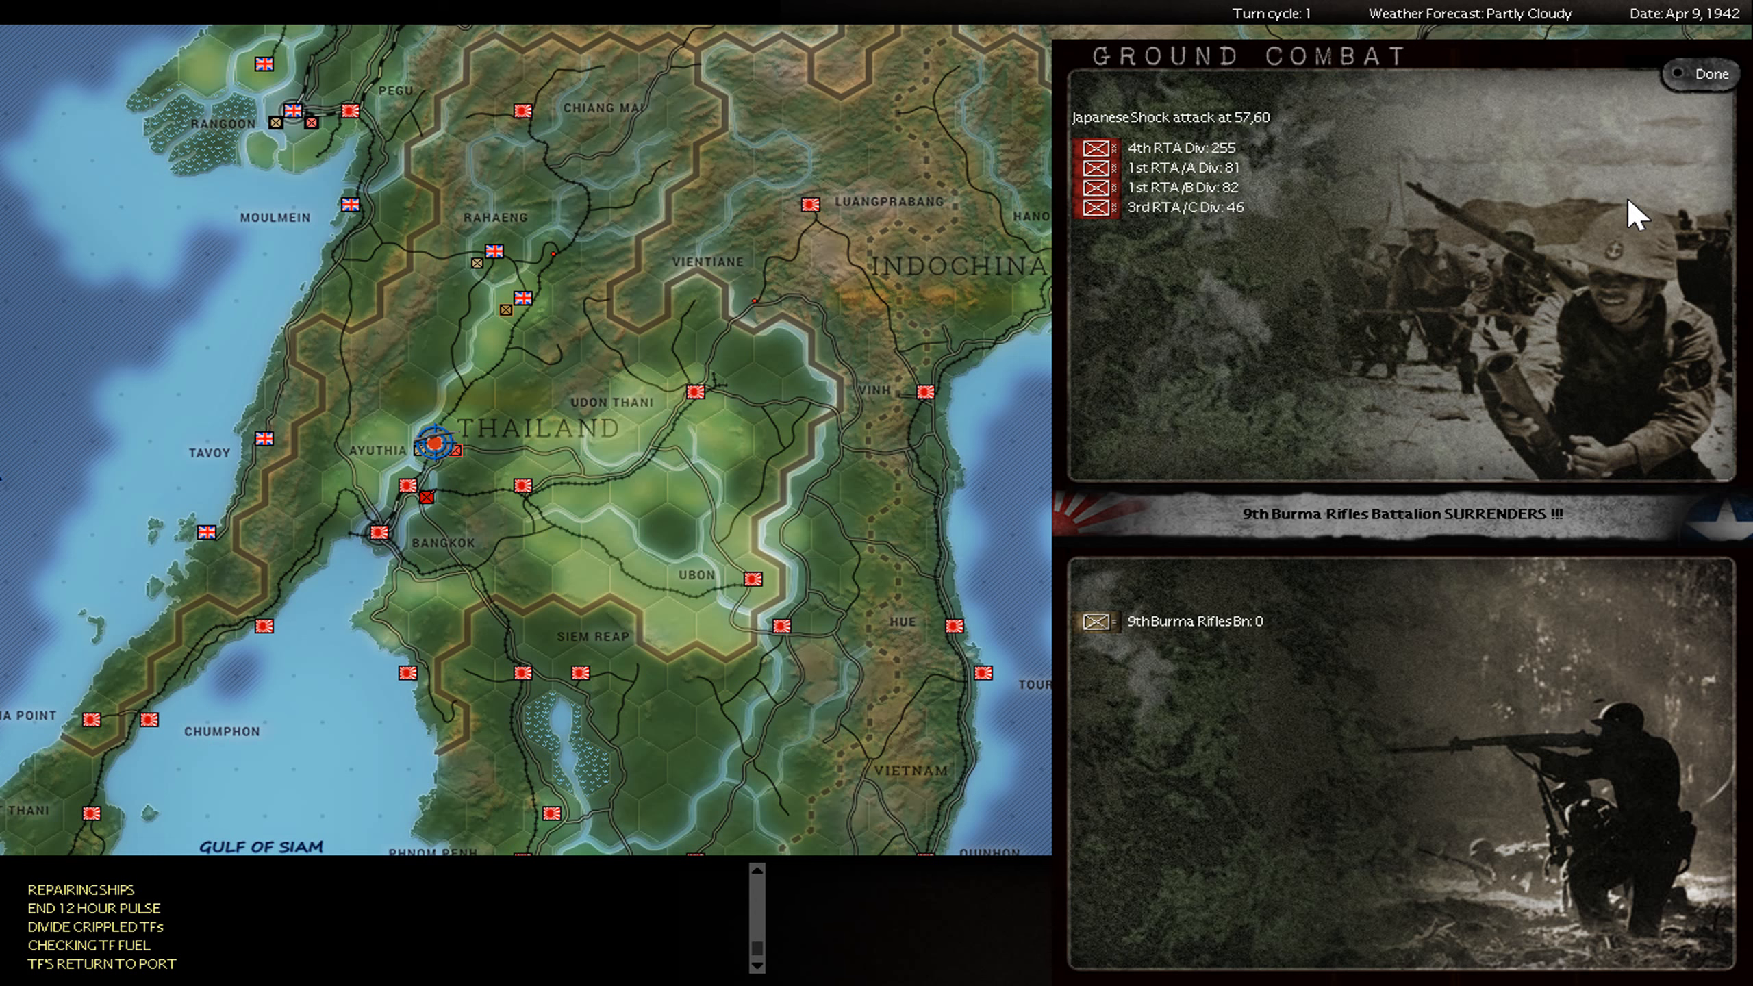
- Review and dismiss the Thailand shock attack and failed Allied Saipan assault summaries
left_click(1703, 74)
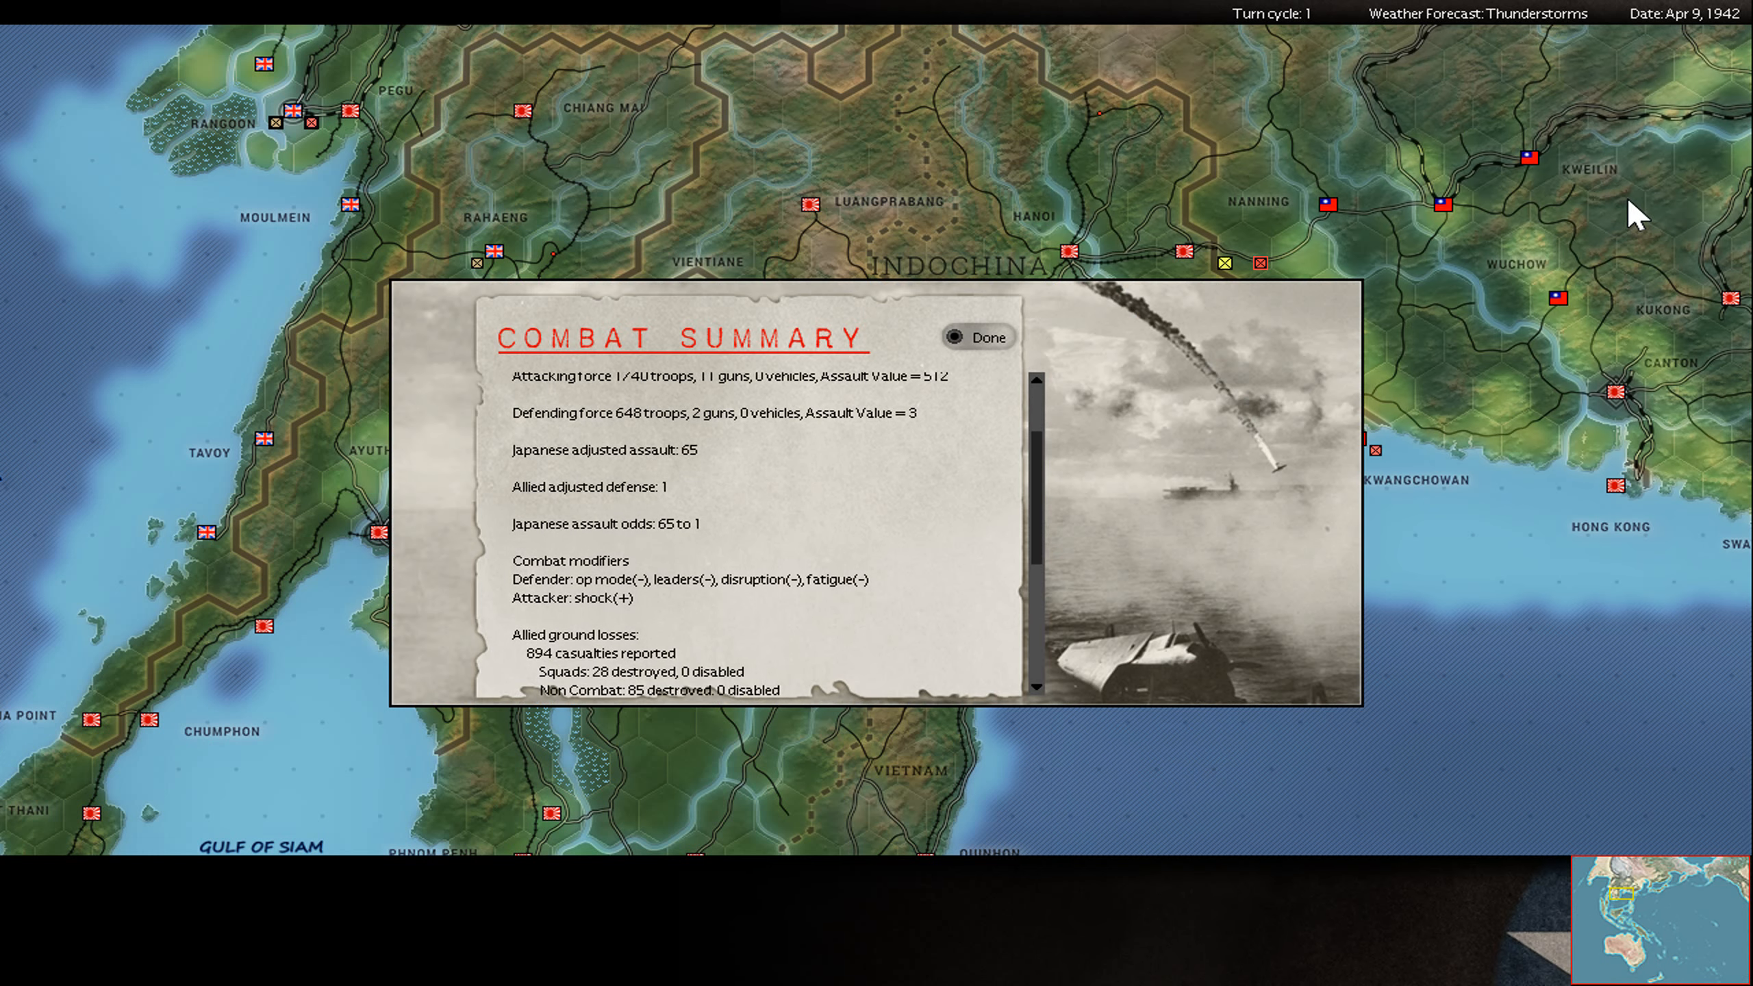
scroll("down", 3)
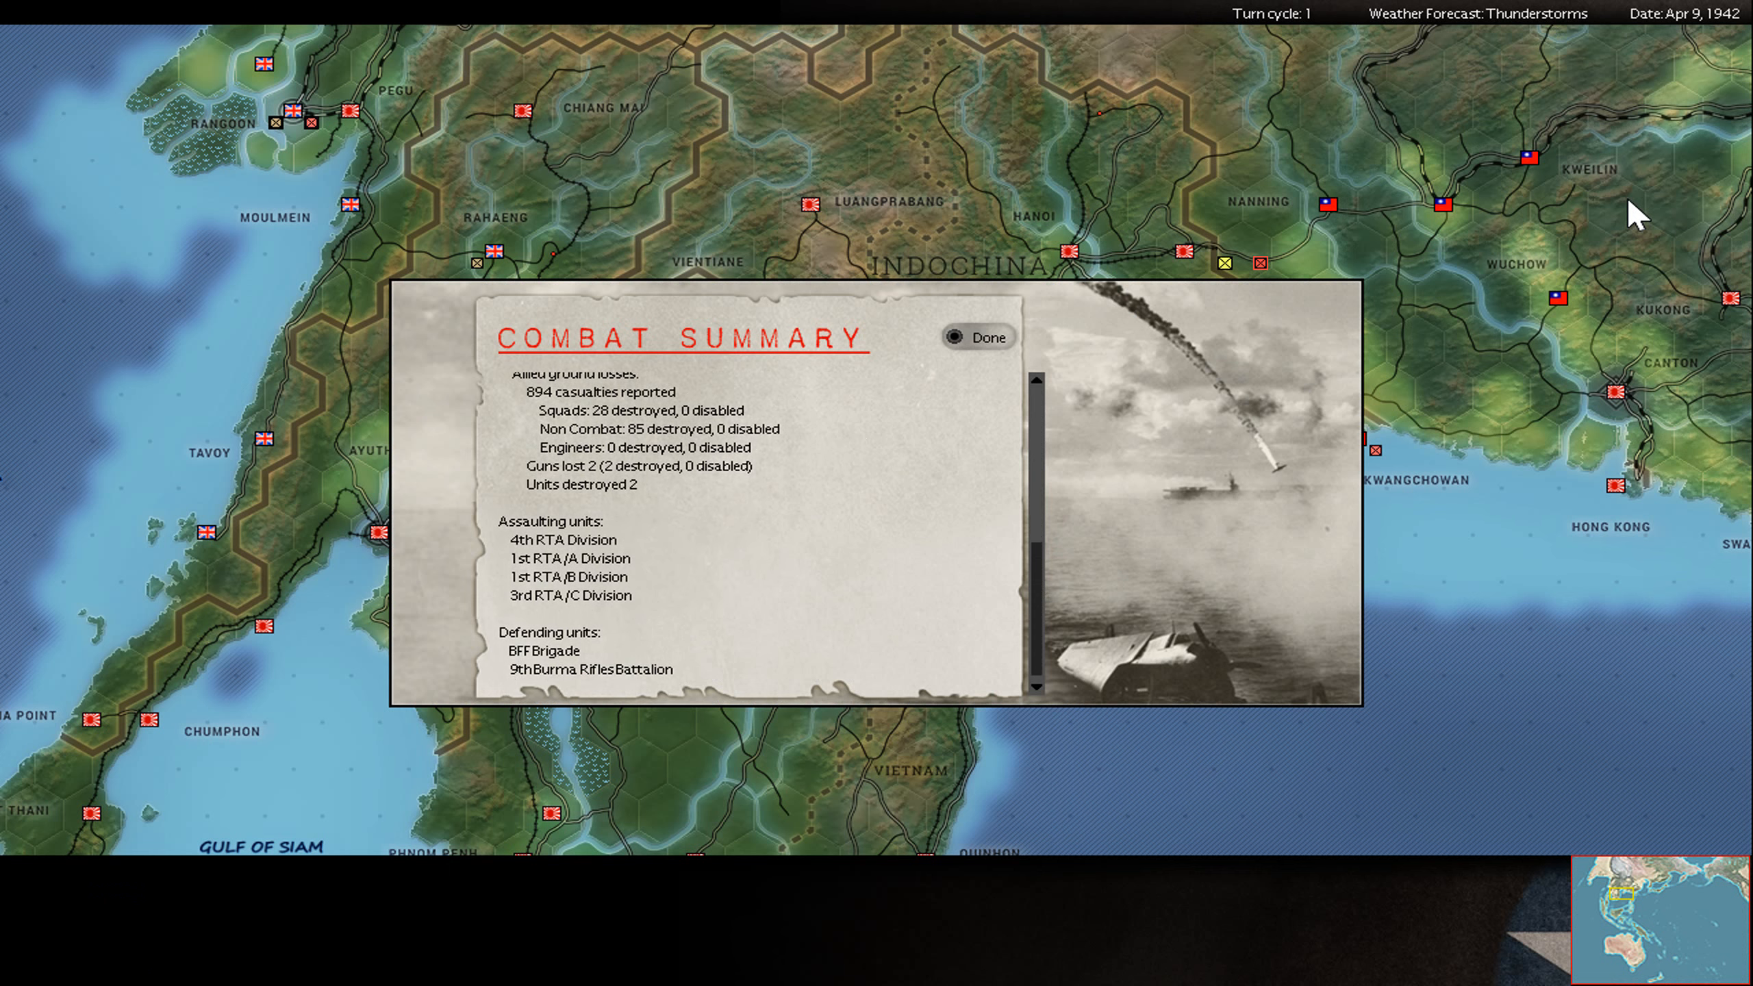
left_click(974, 336)
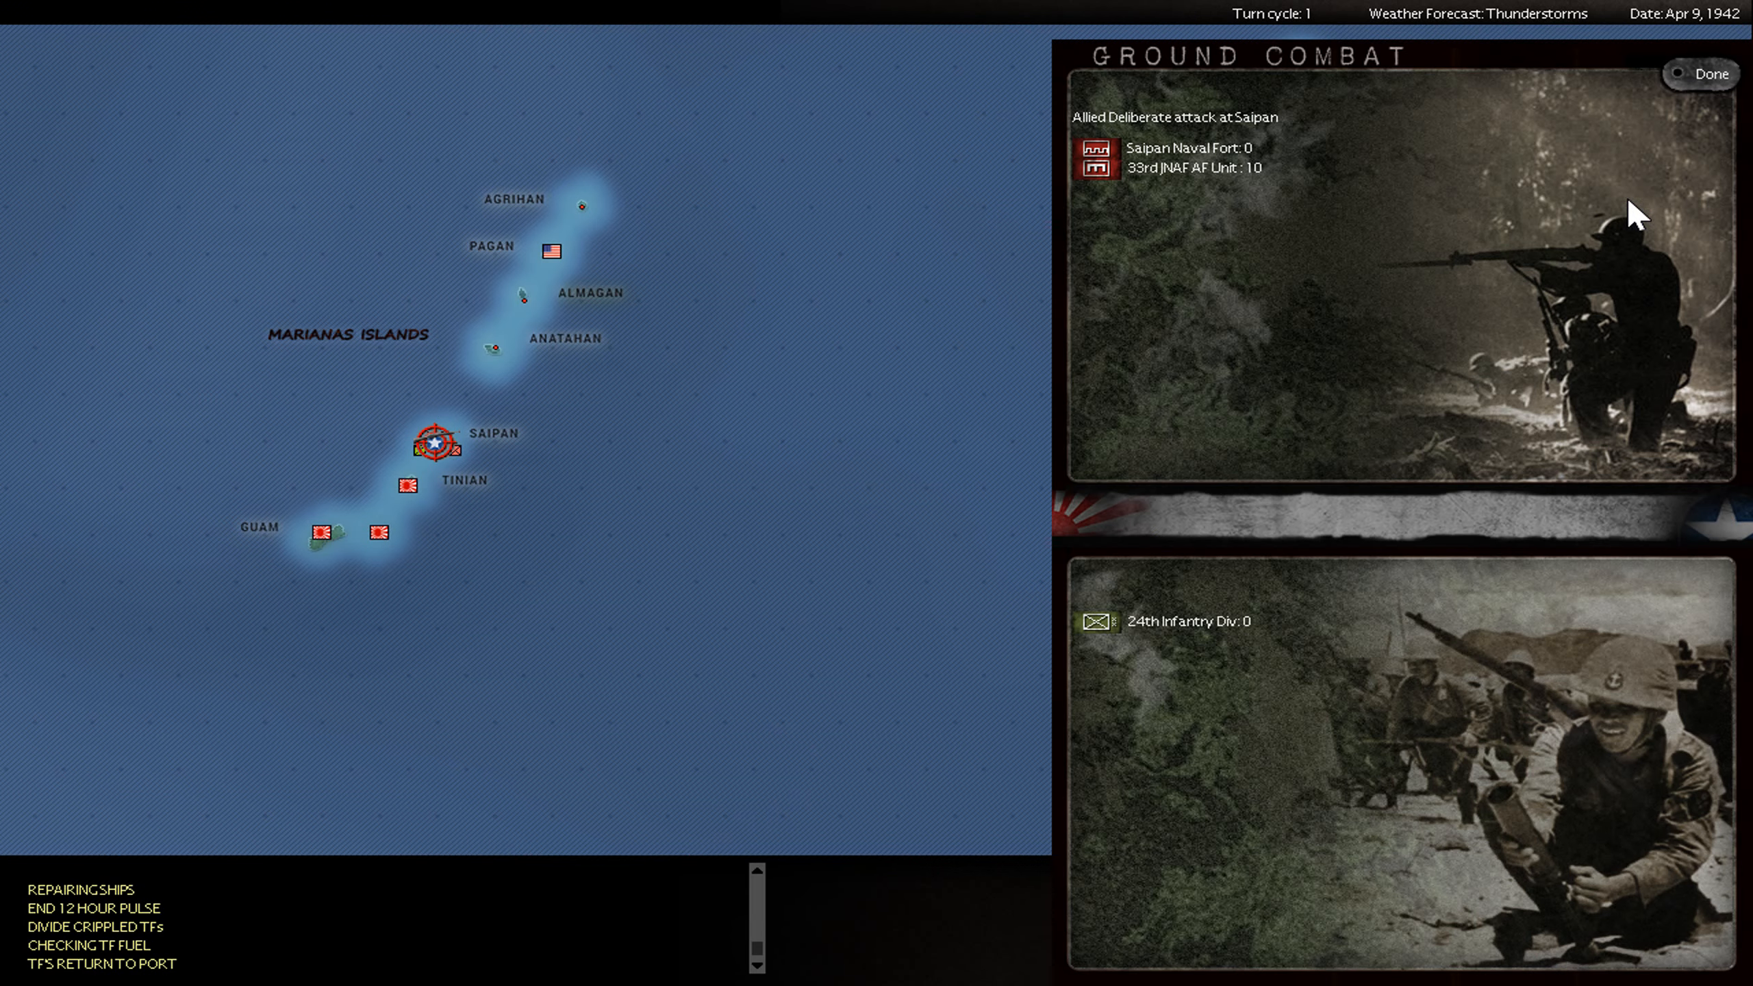
left_click(1707, 72)
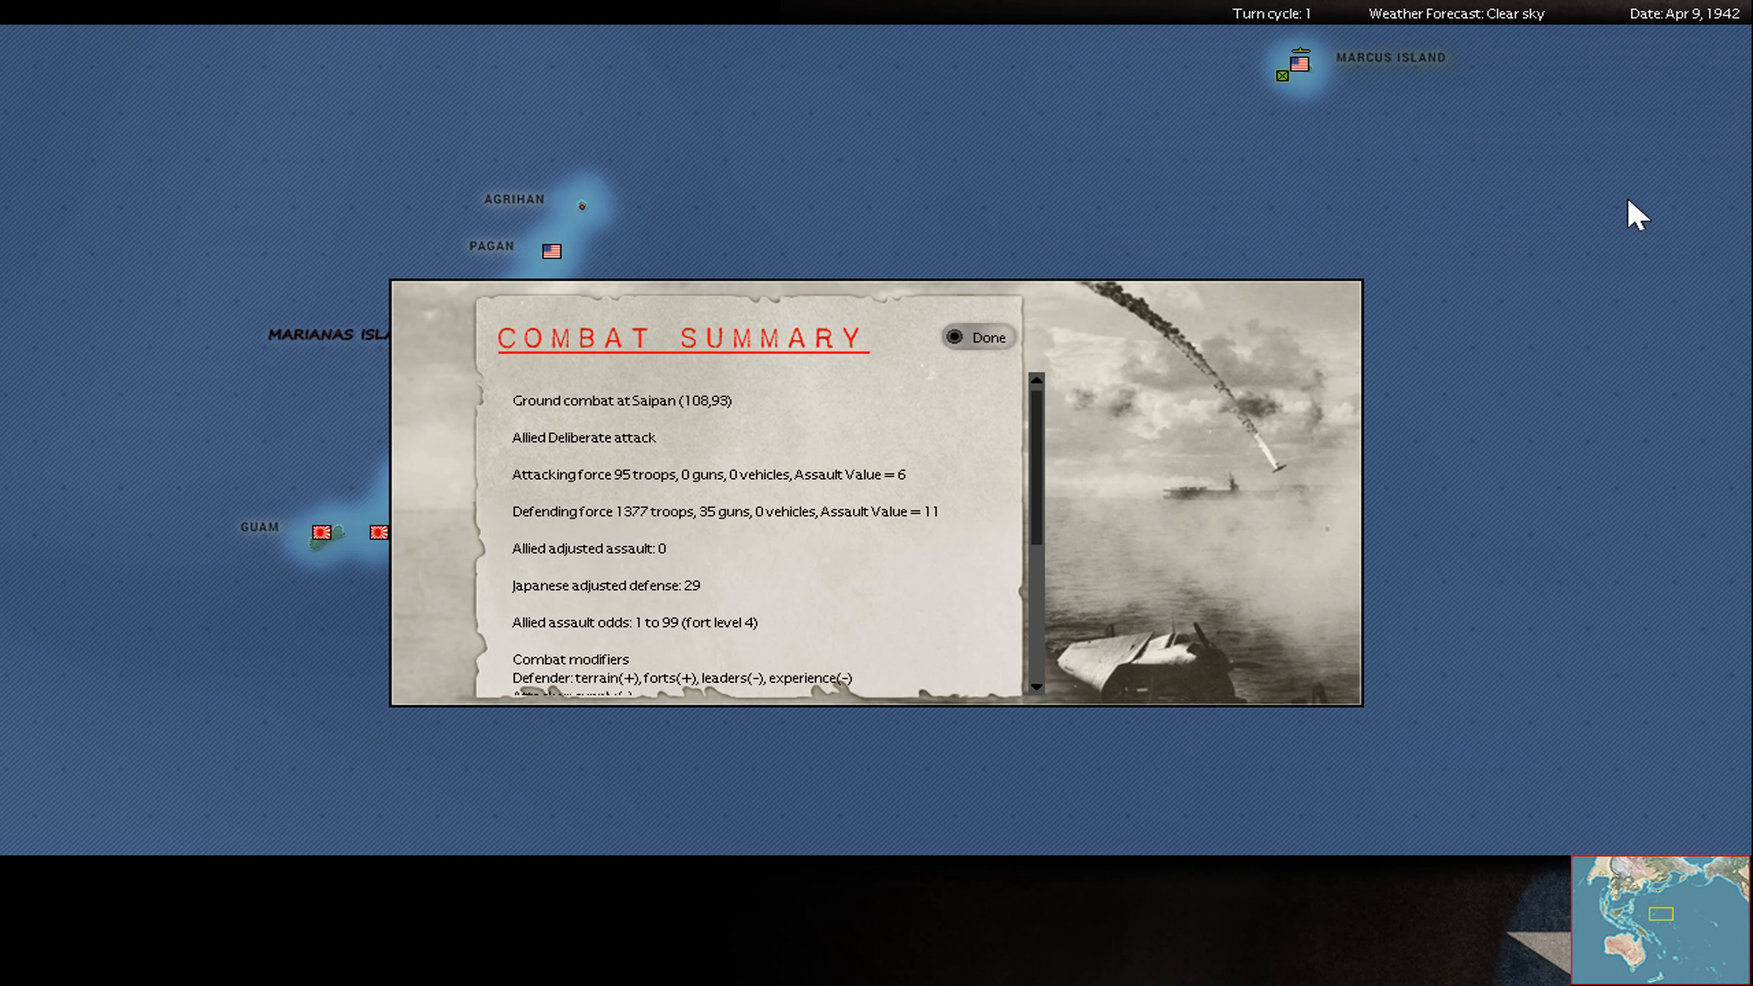
scroll("down", 3)
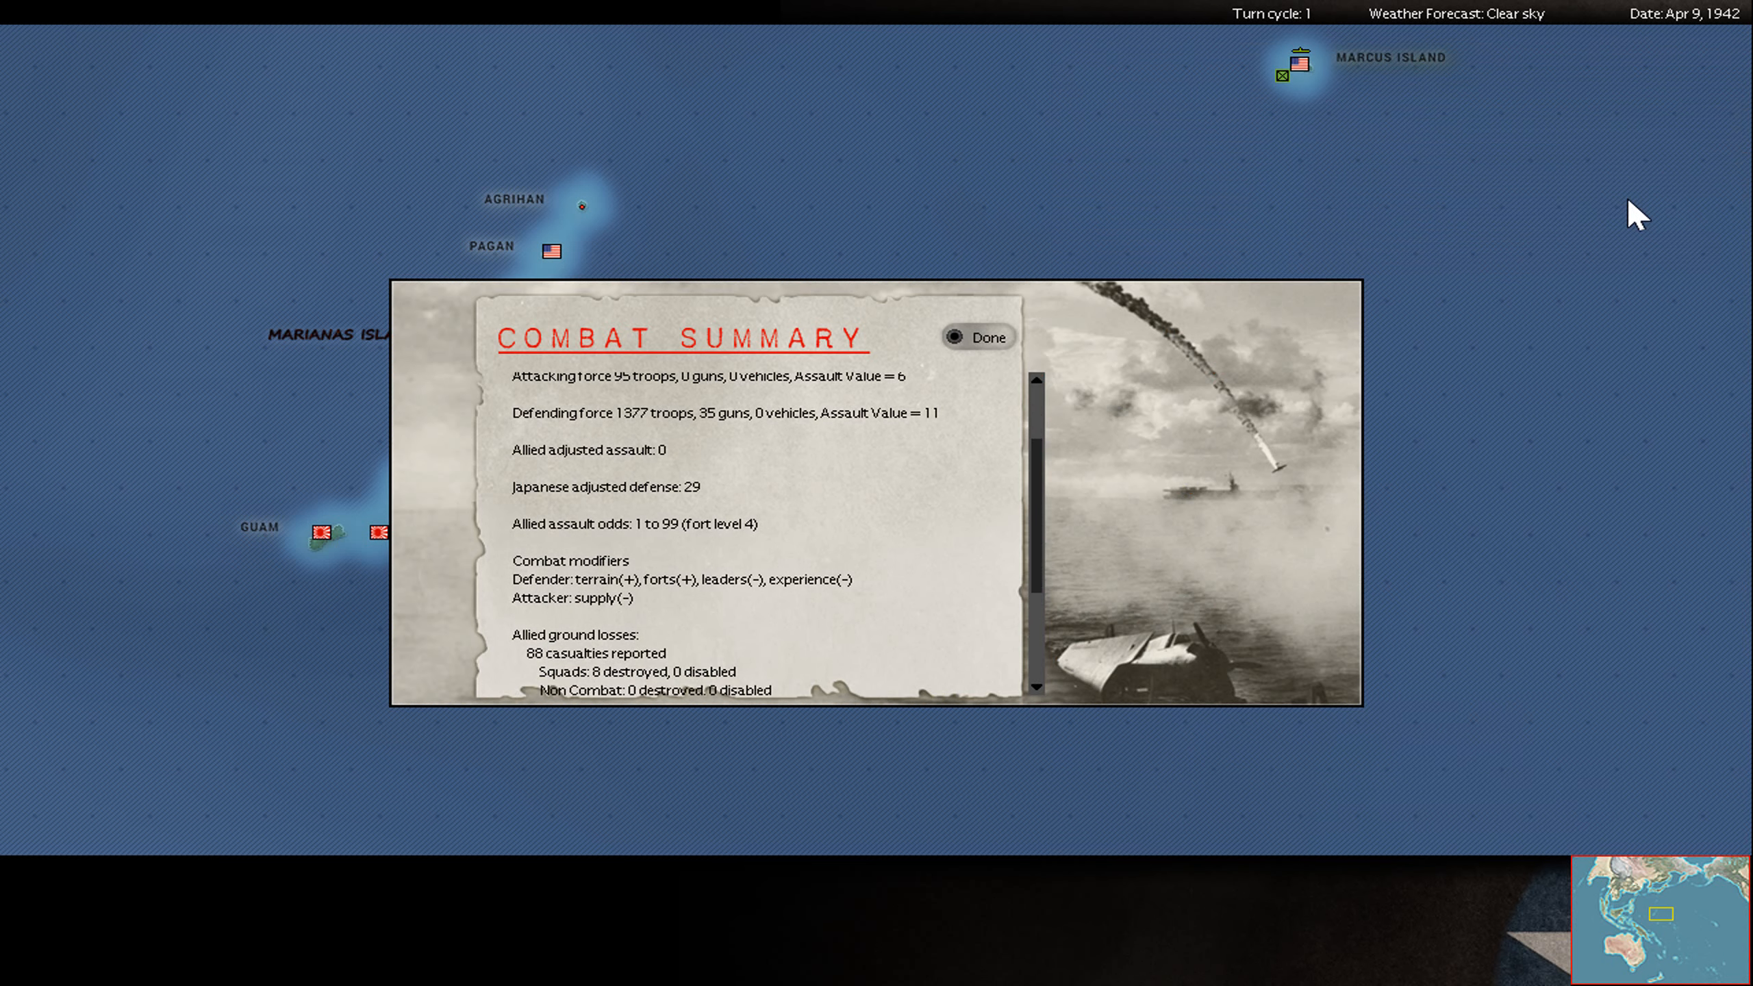
scroll("down", 3)
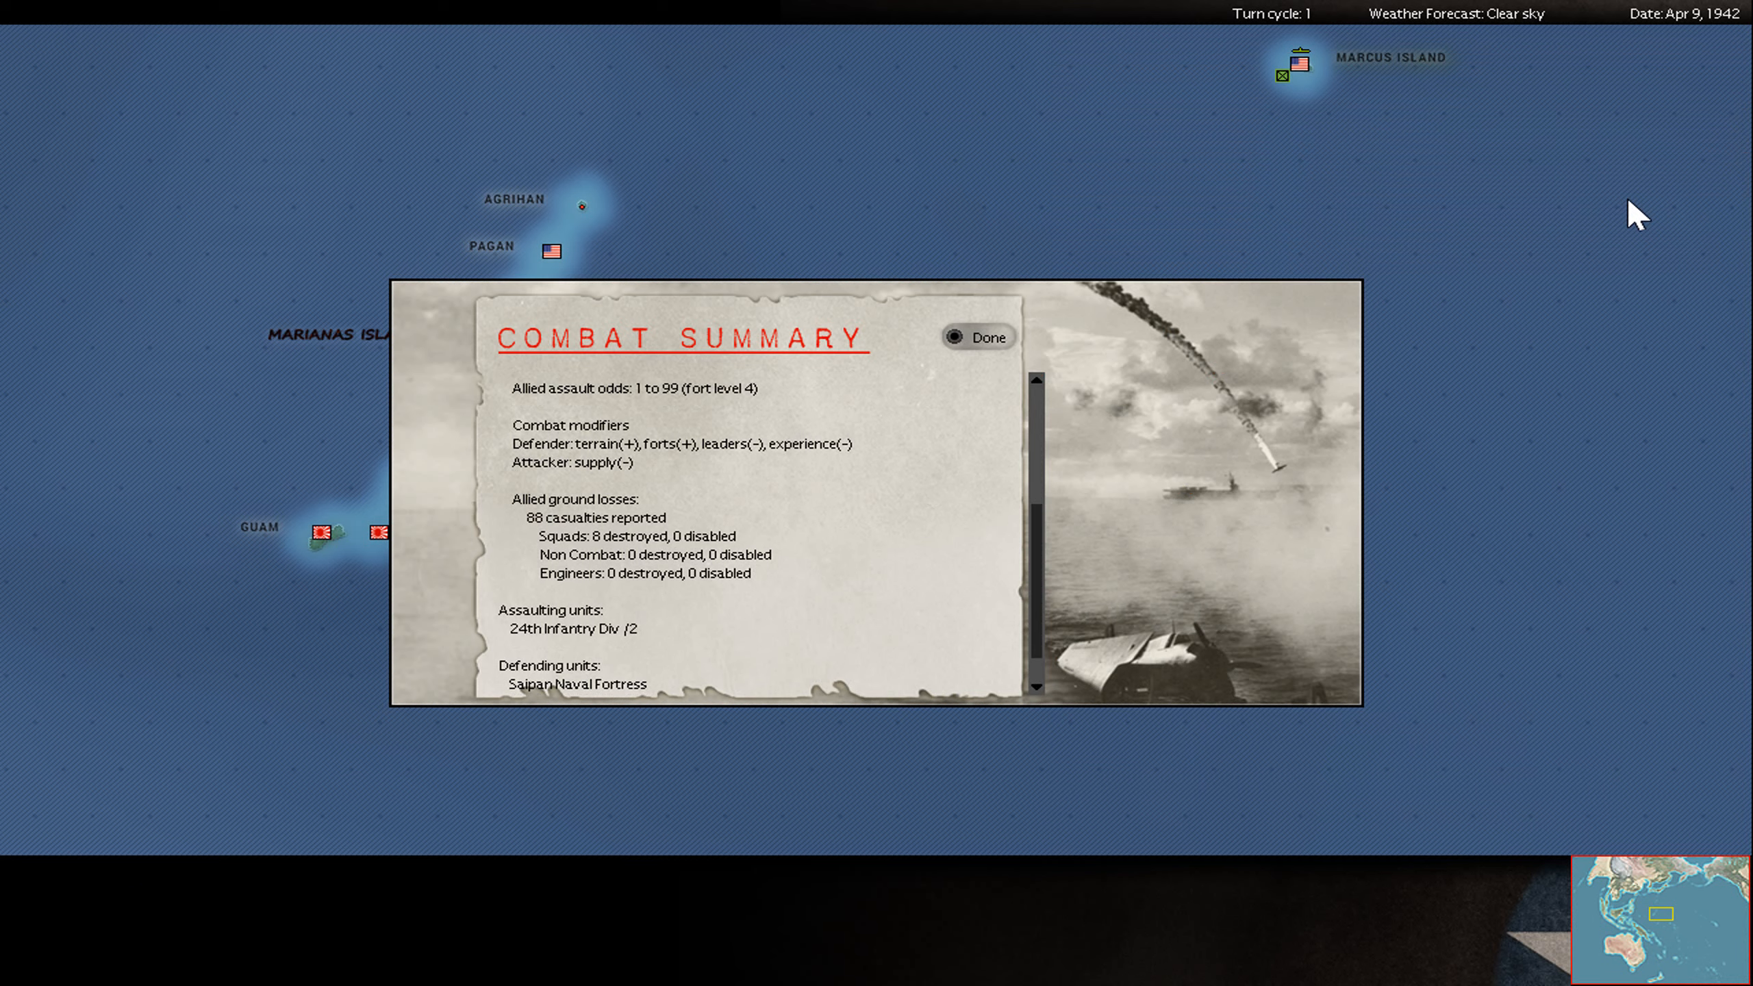
left_click(975, 337)
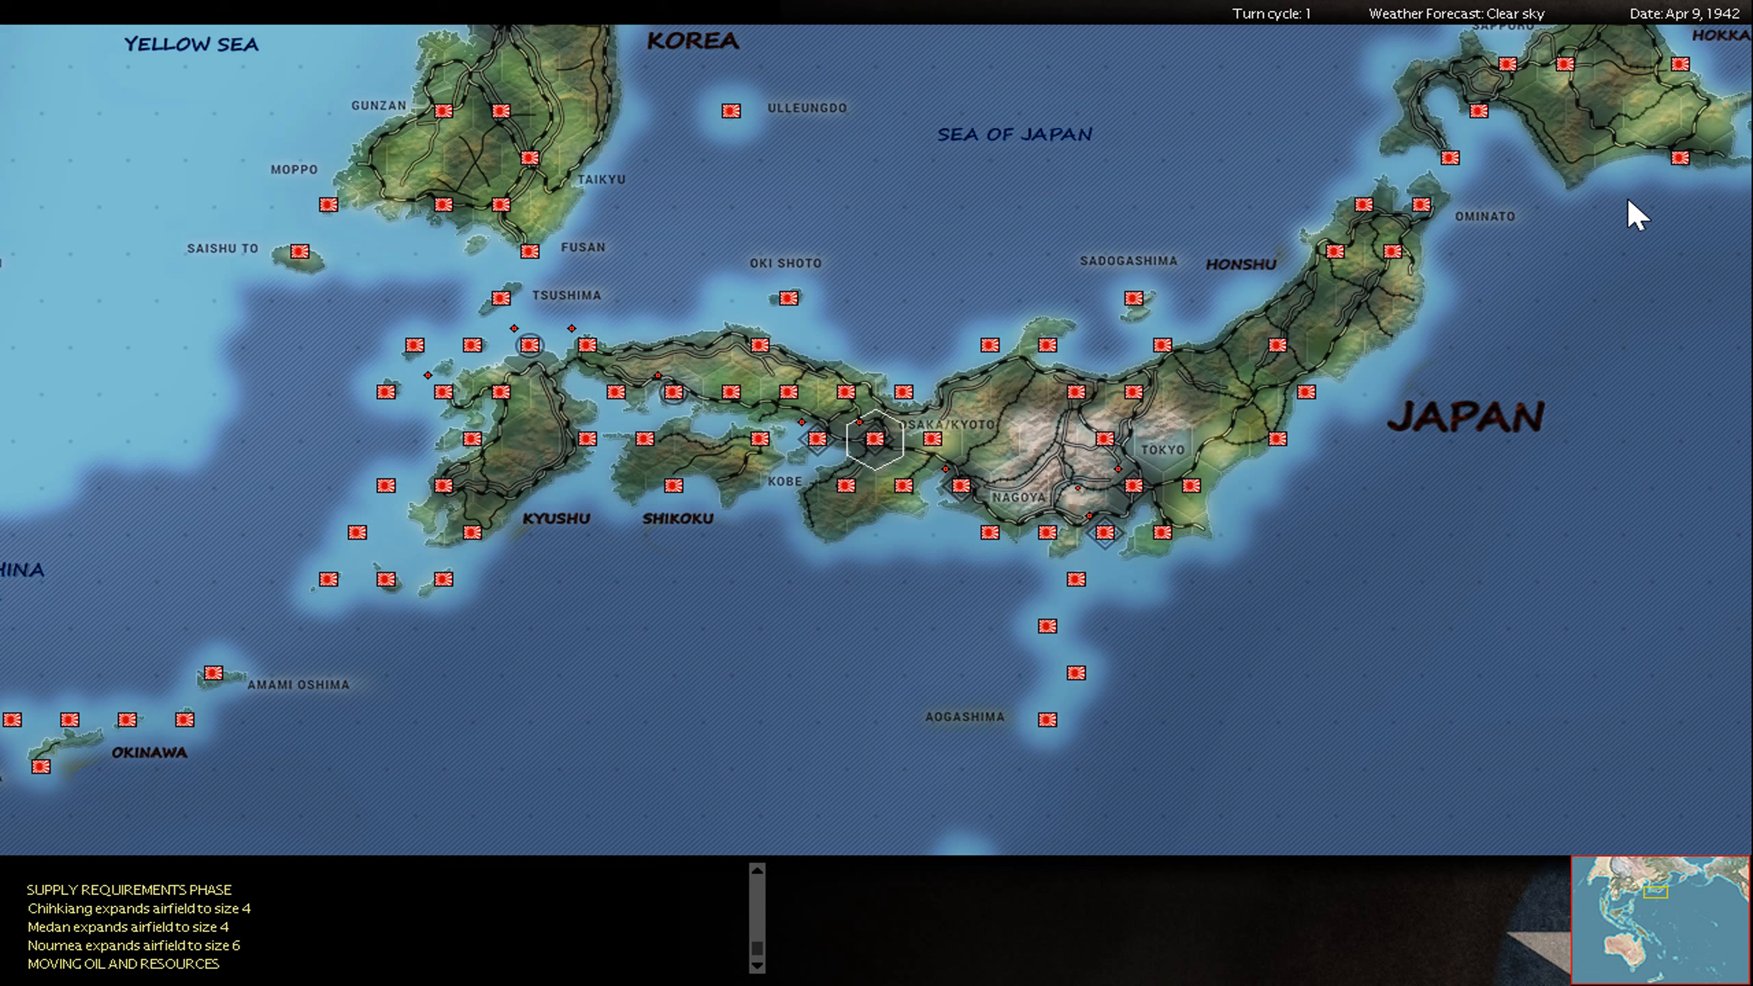
mouse_move(1272, 898)
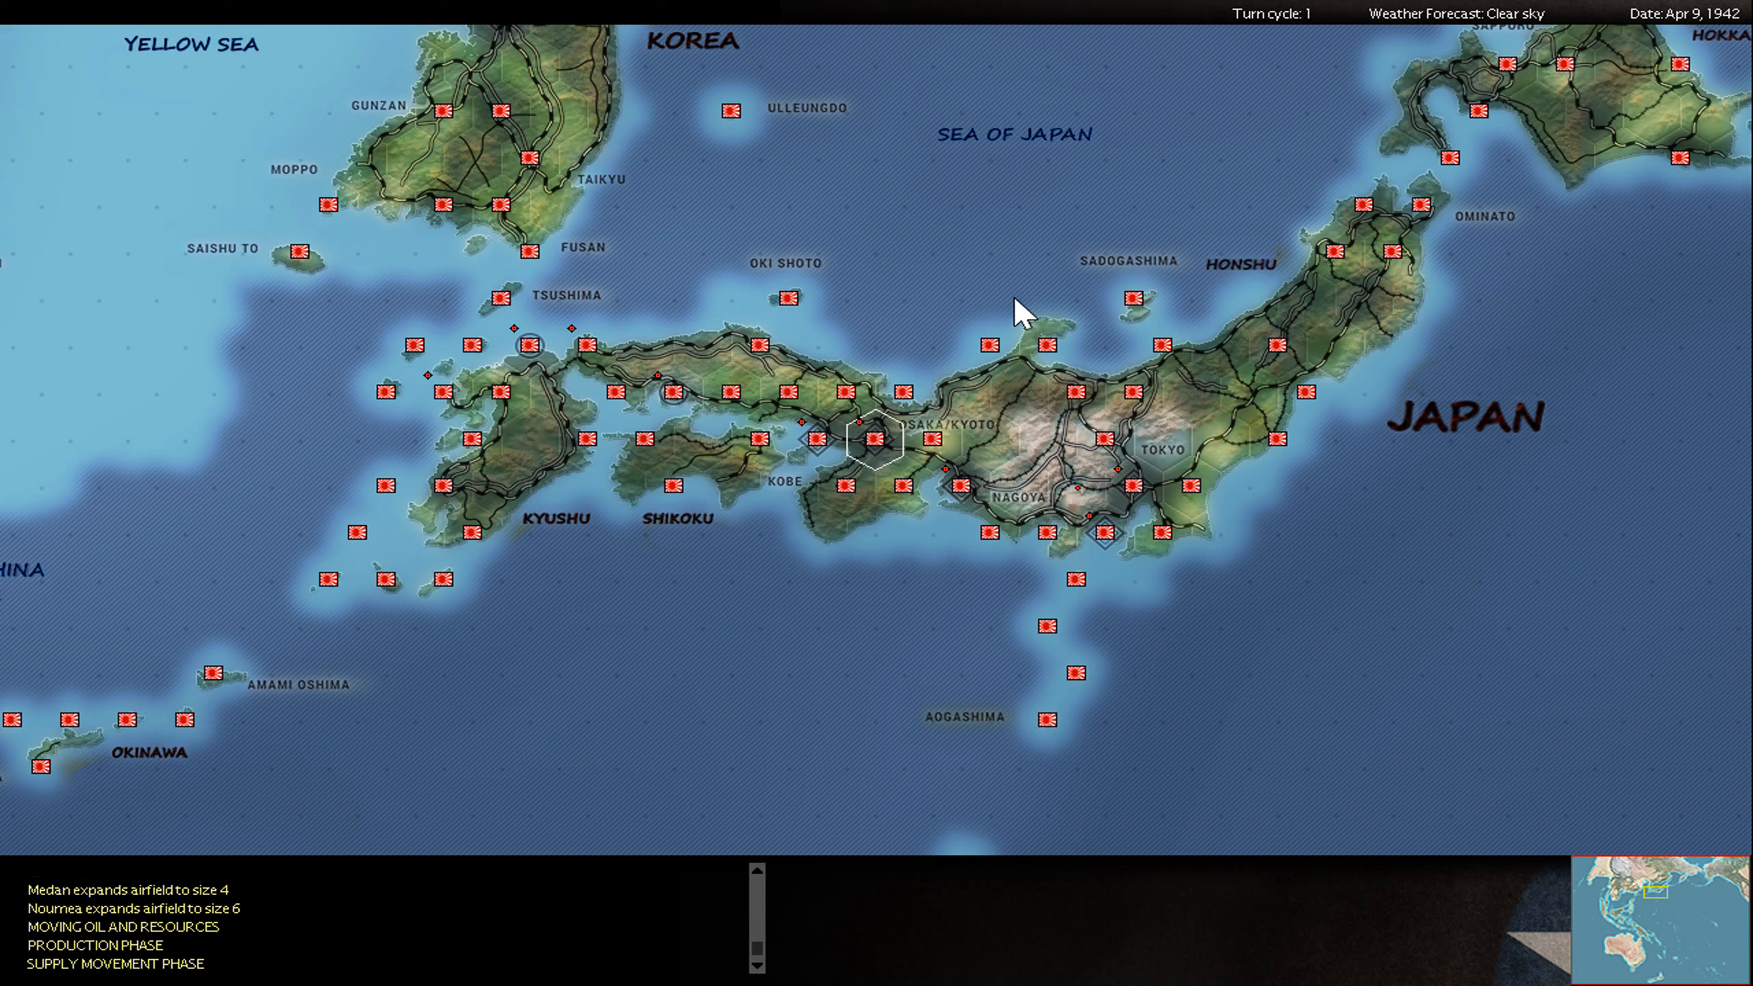
mouse_move(1026, 211)
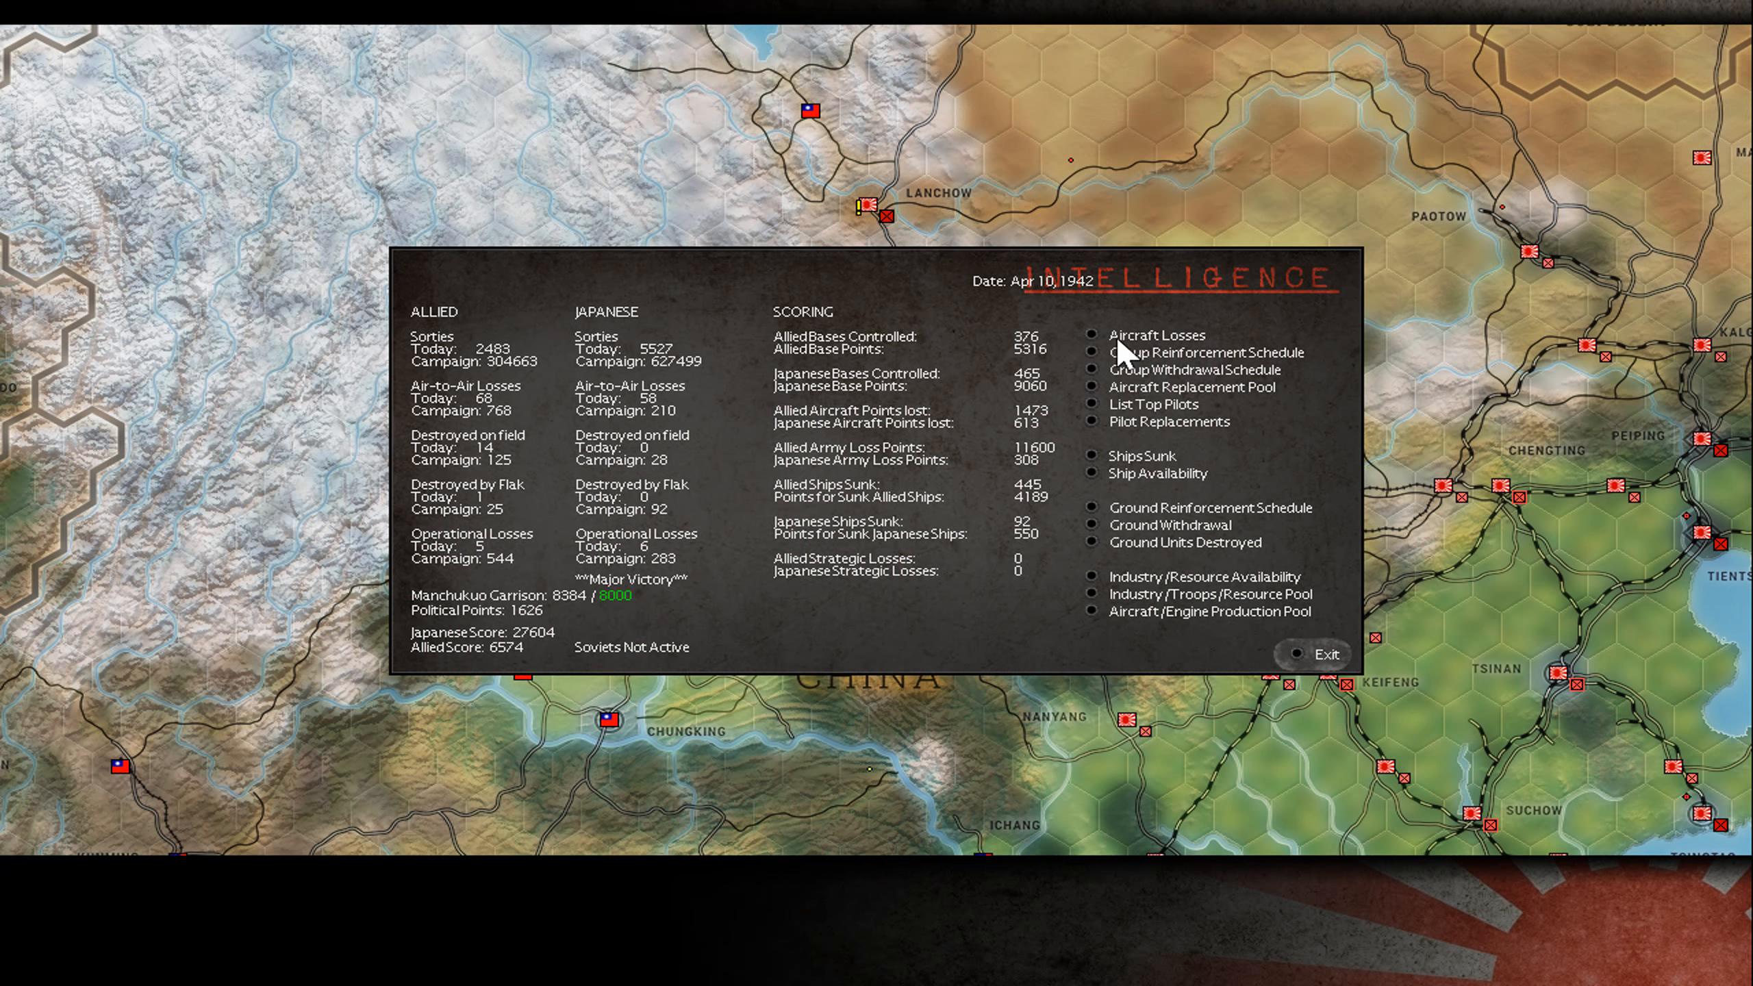
- Compare Japanese (64) and Allied (96) aircraft losses, then go back to Intelligence
left_click(1155, 334)
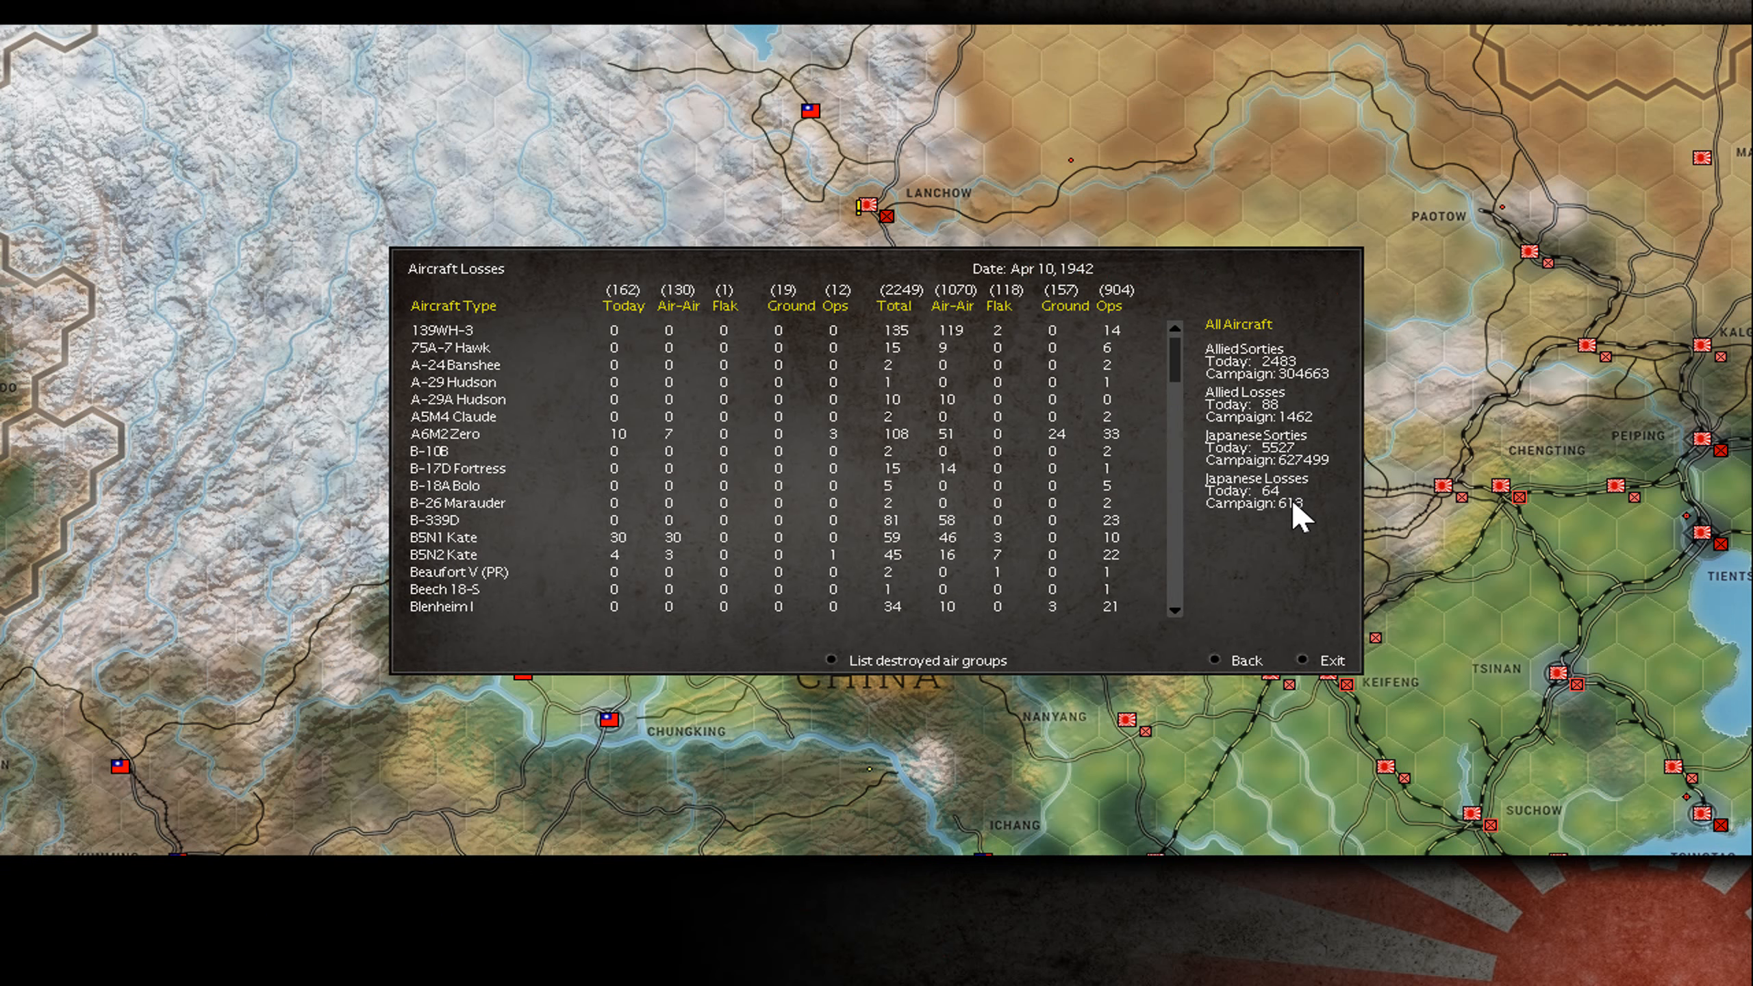
mouse_move(1286, 475)
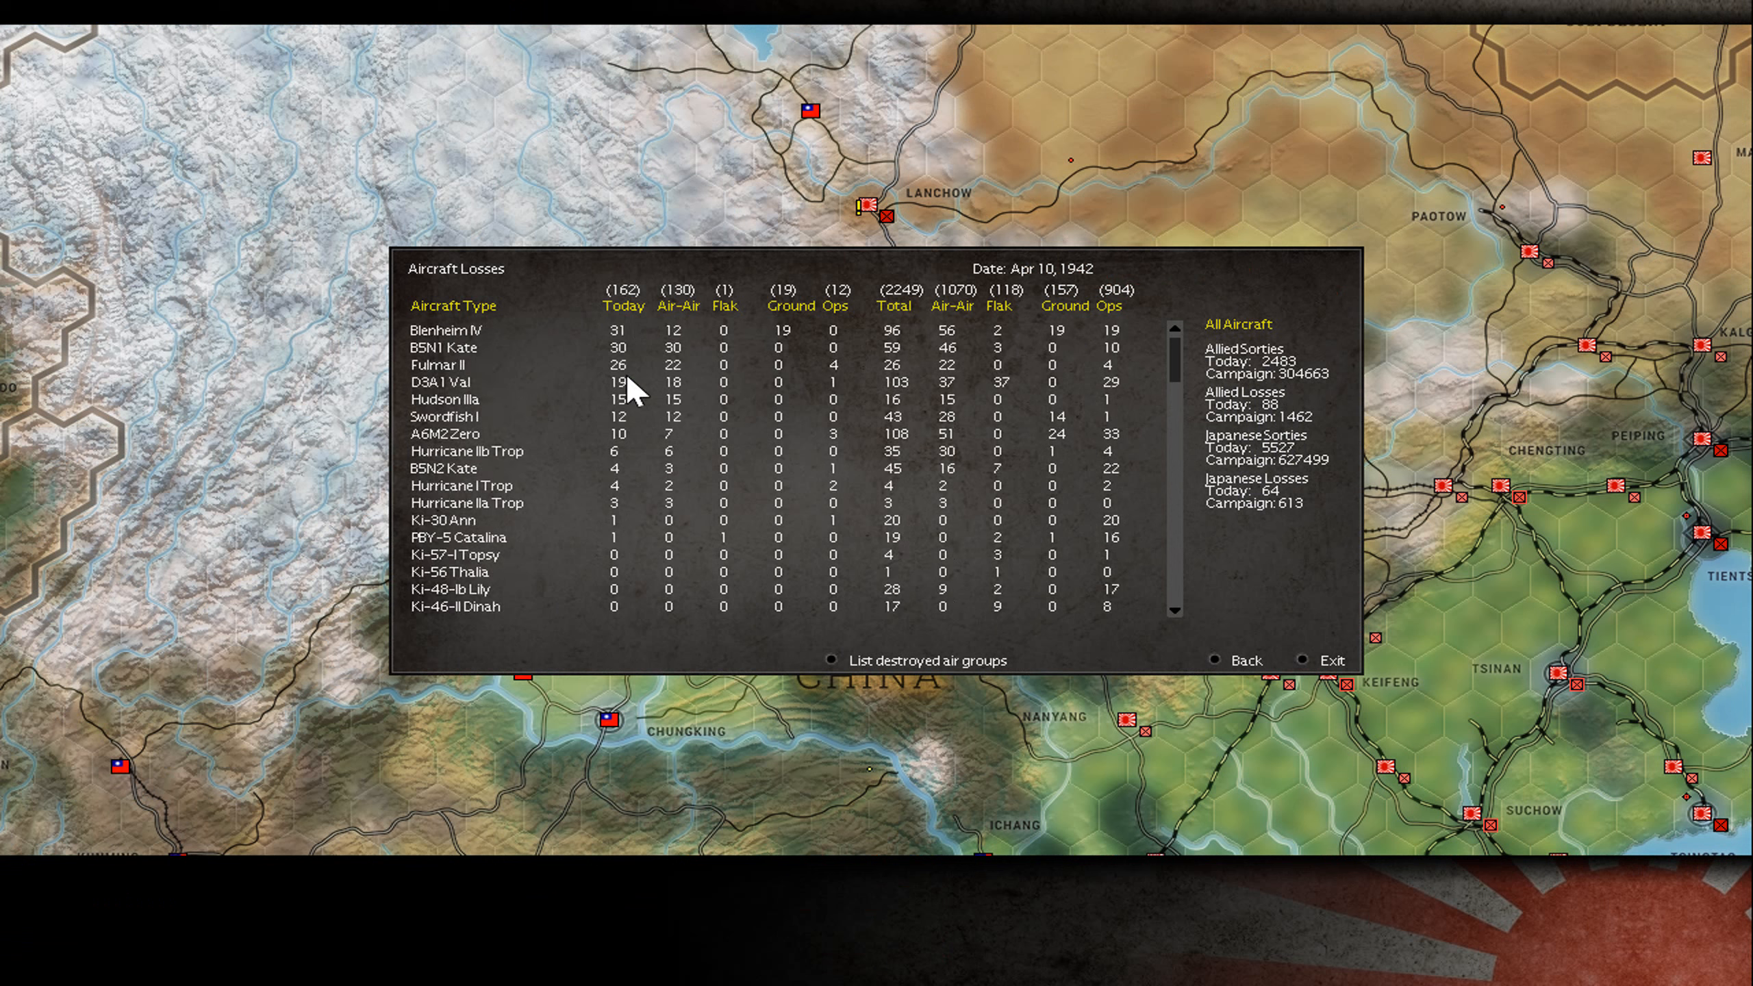
left_click(1238, 324)
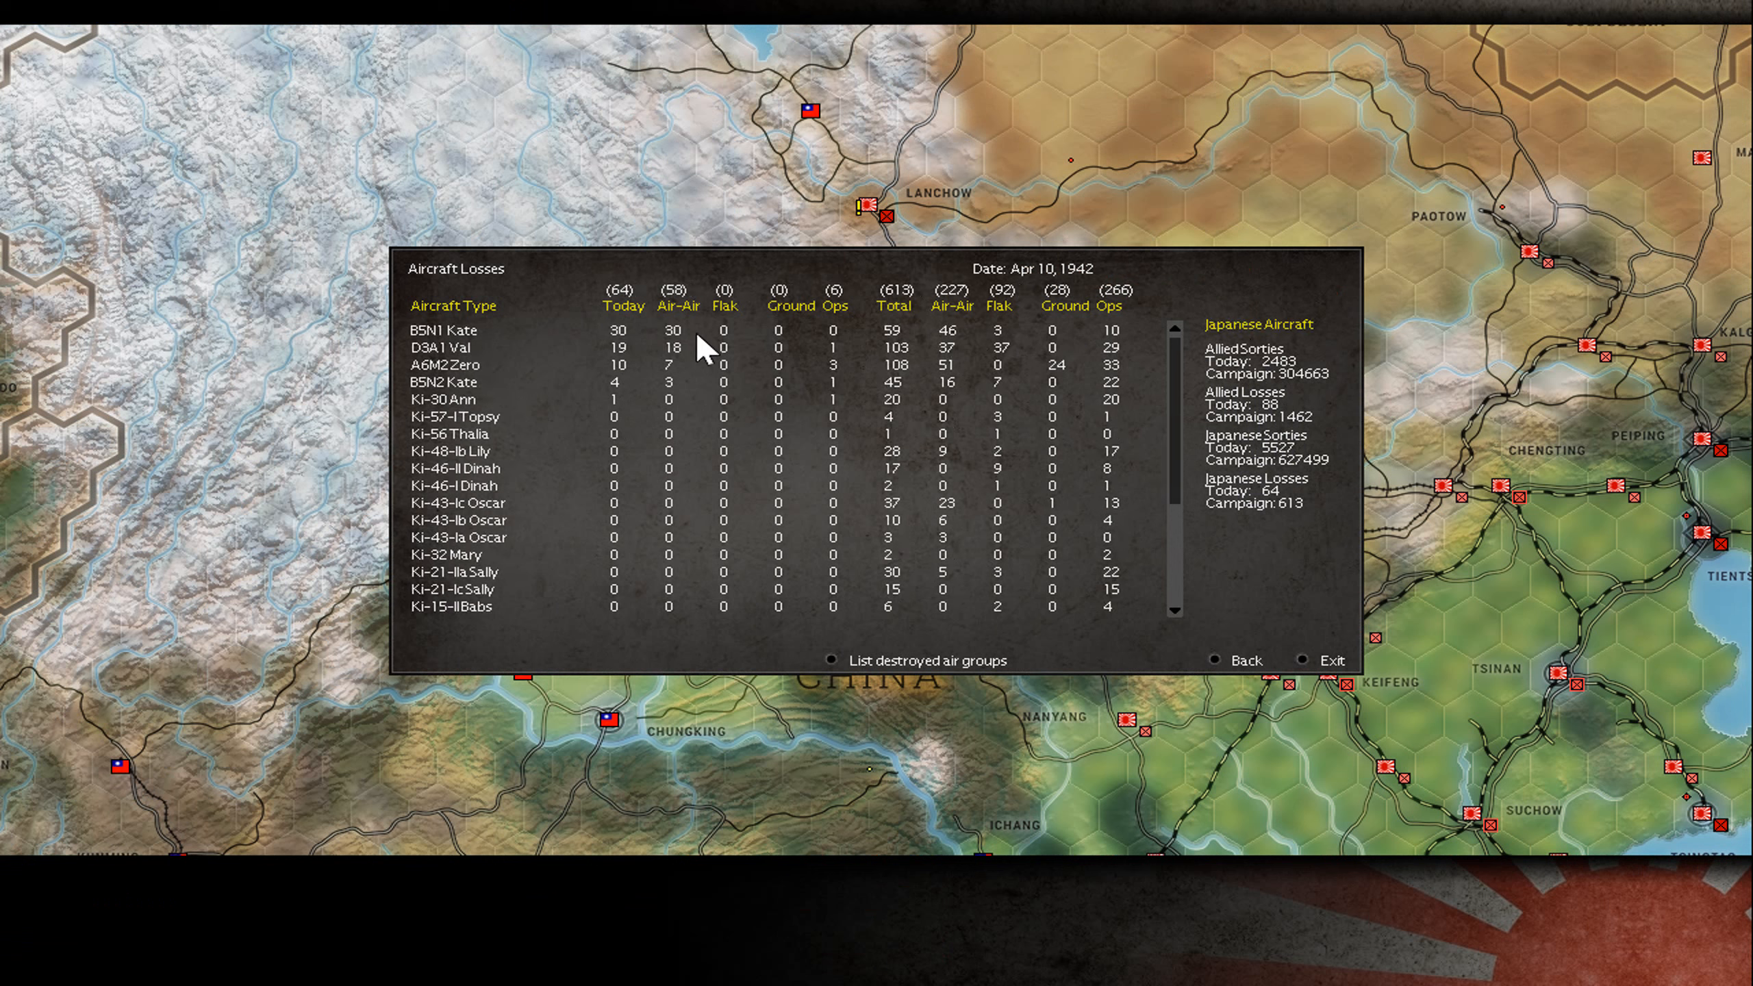
mouse_move(609, 369)
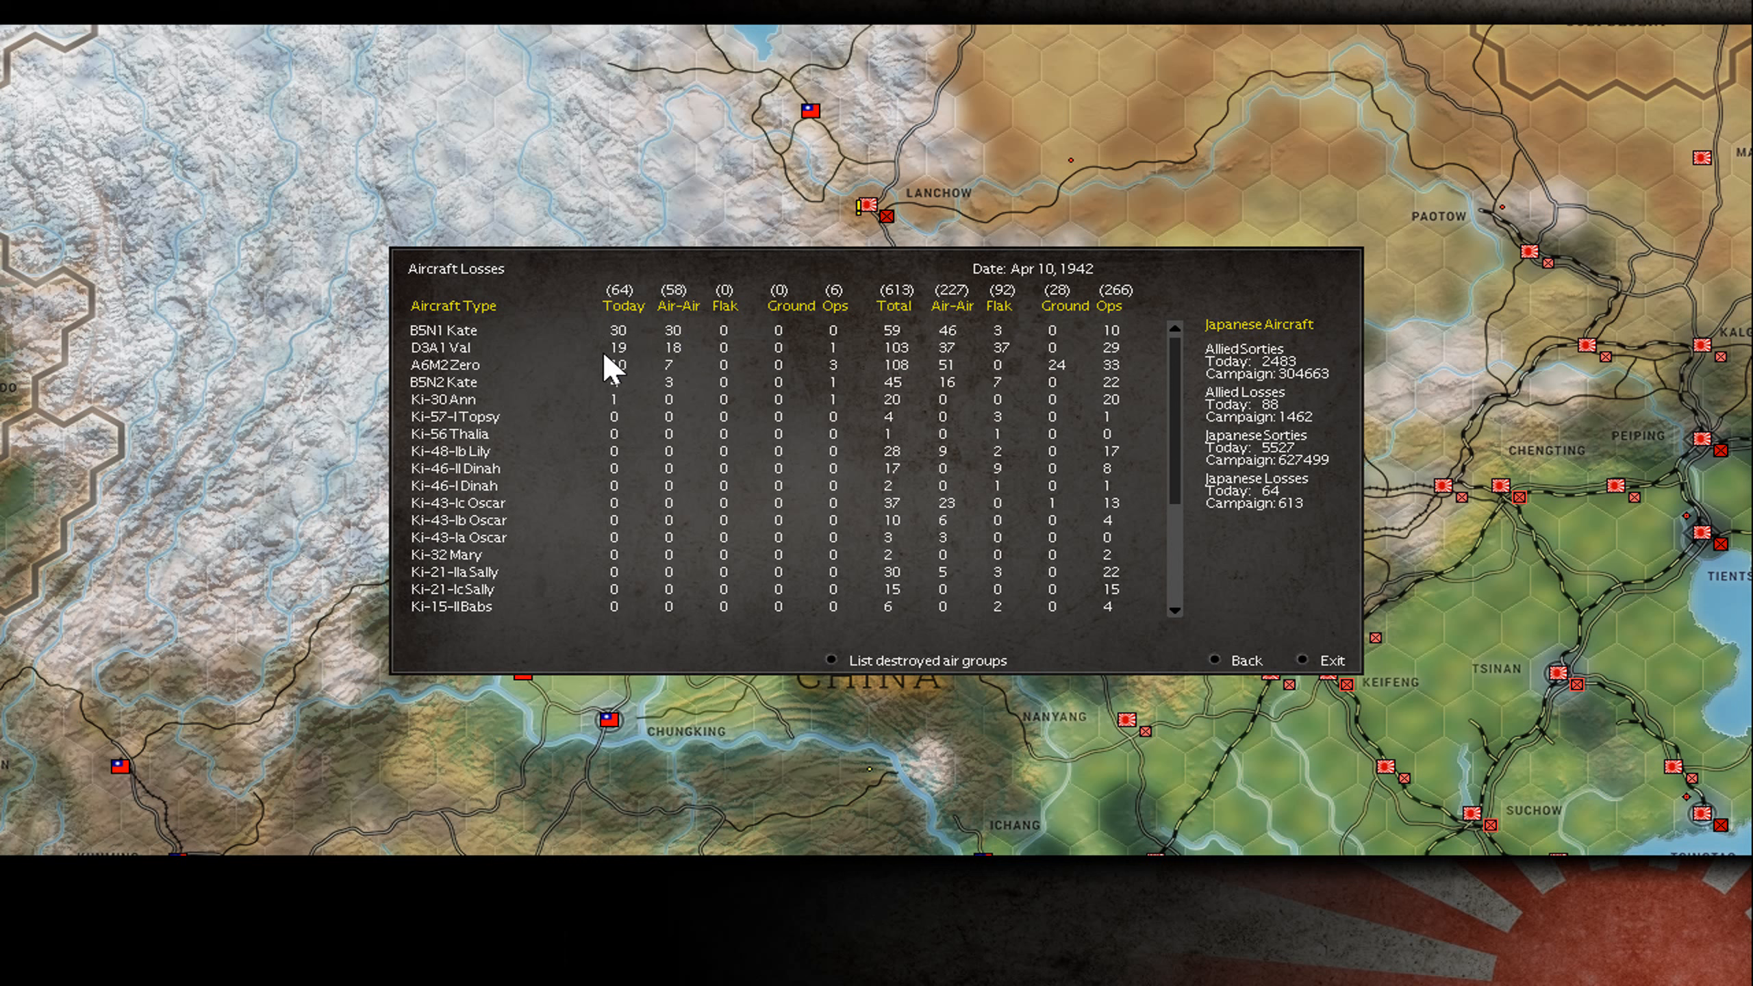
mouse_move(642, 360)
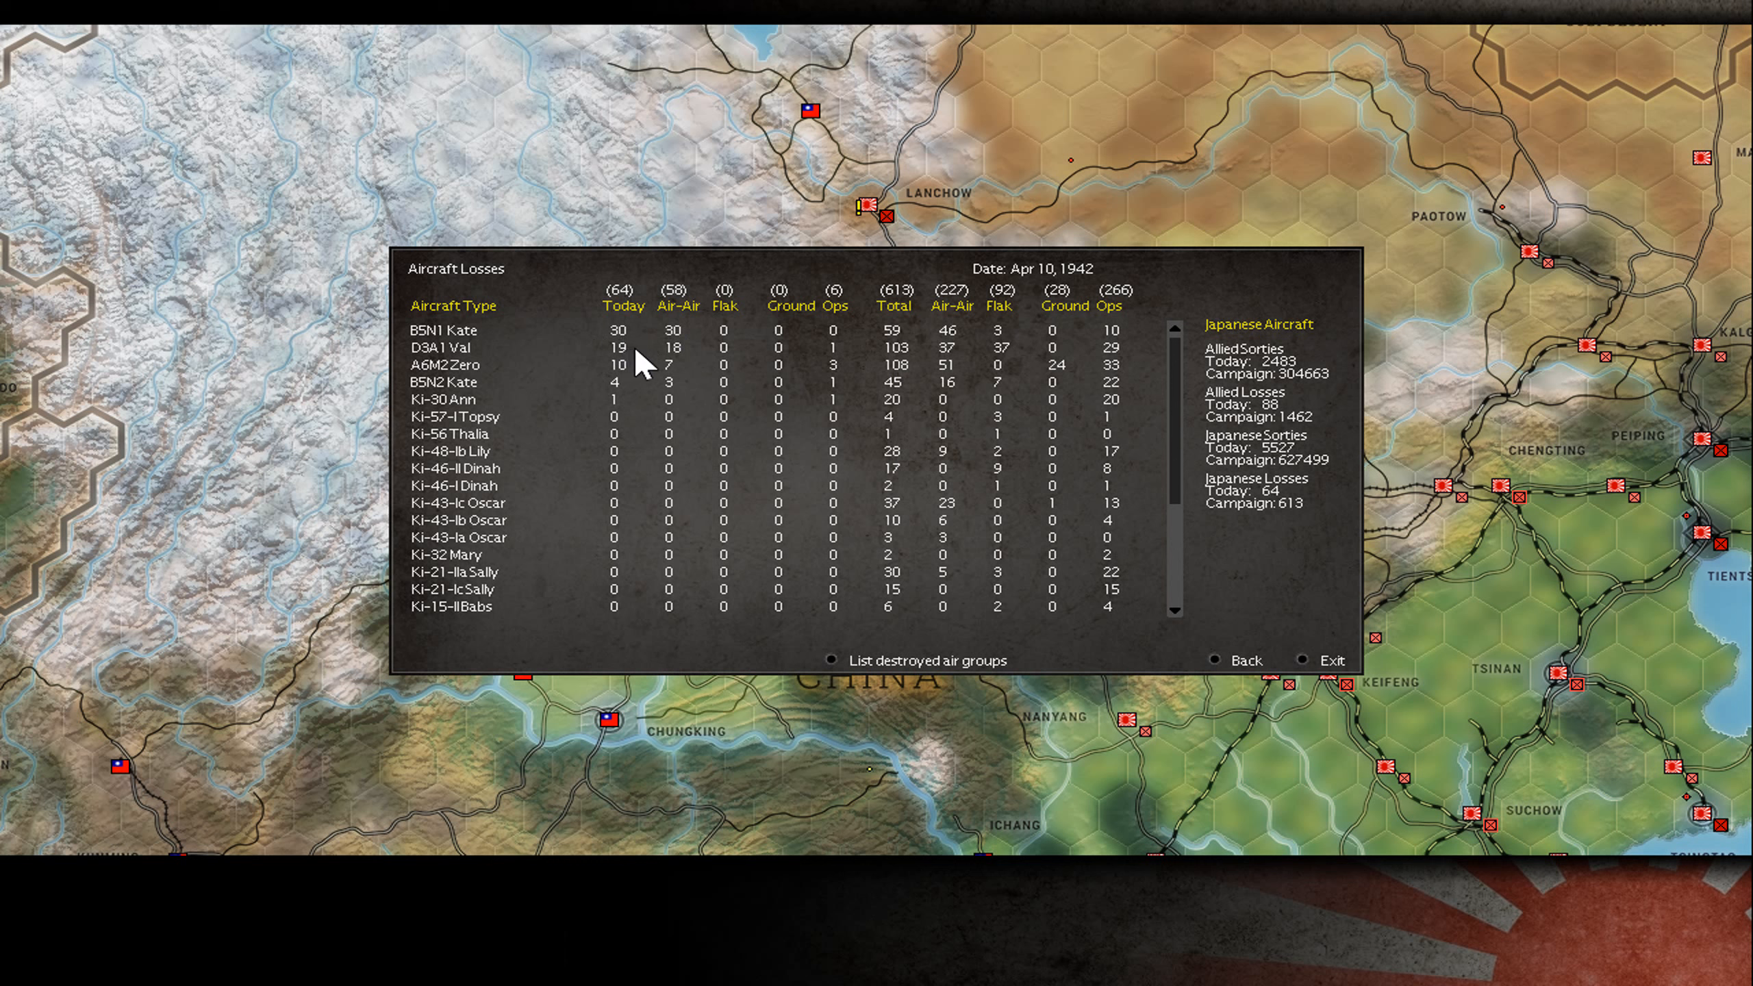
mouse_move(634, 356)
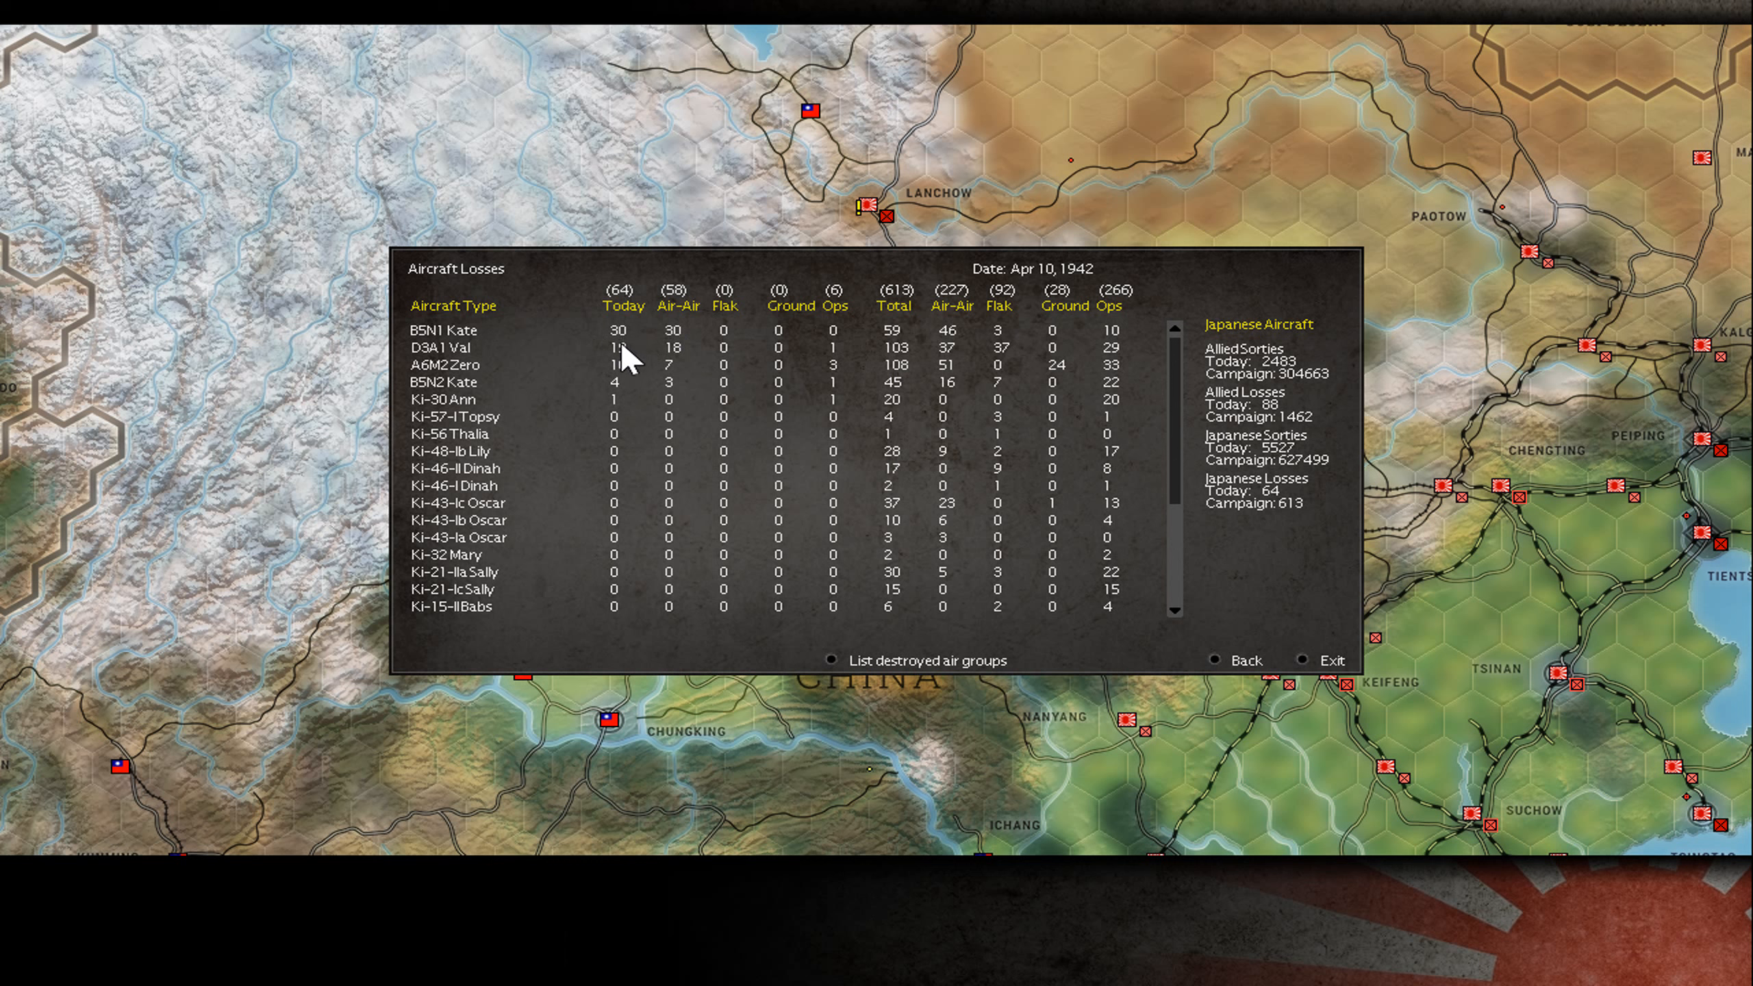
mouse_move(631, 341)
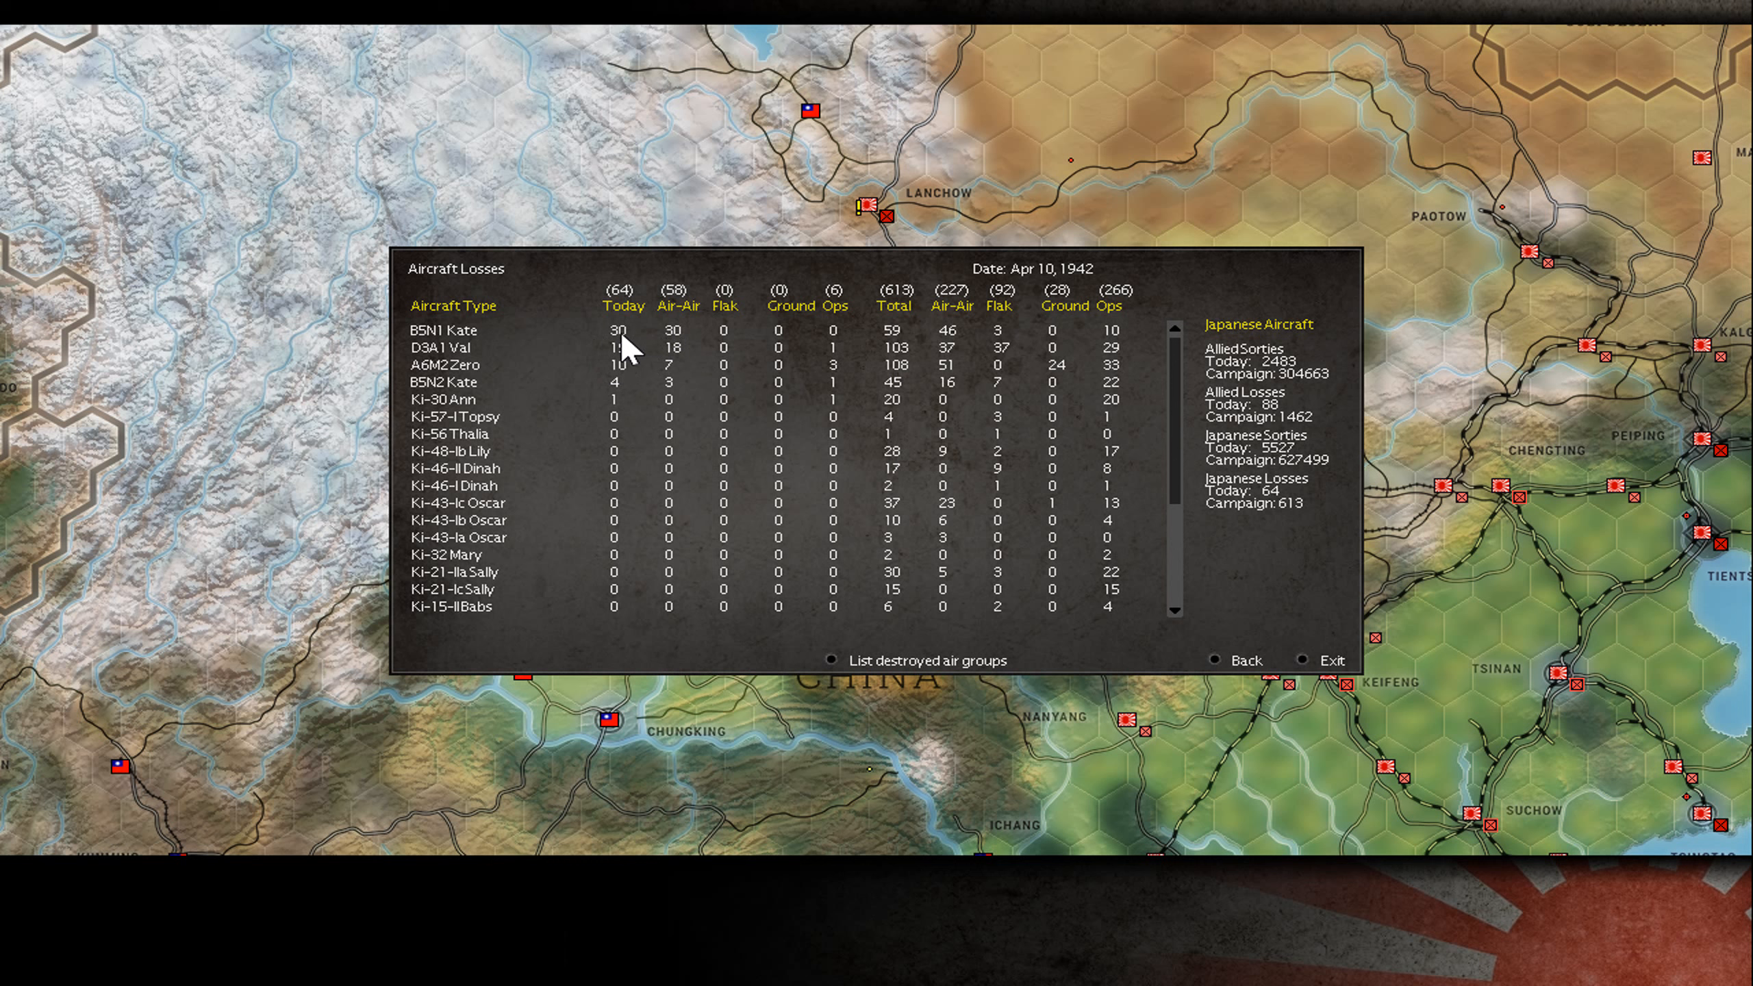
mouse_move(658, 388)
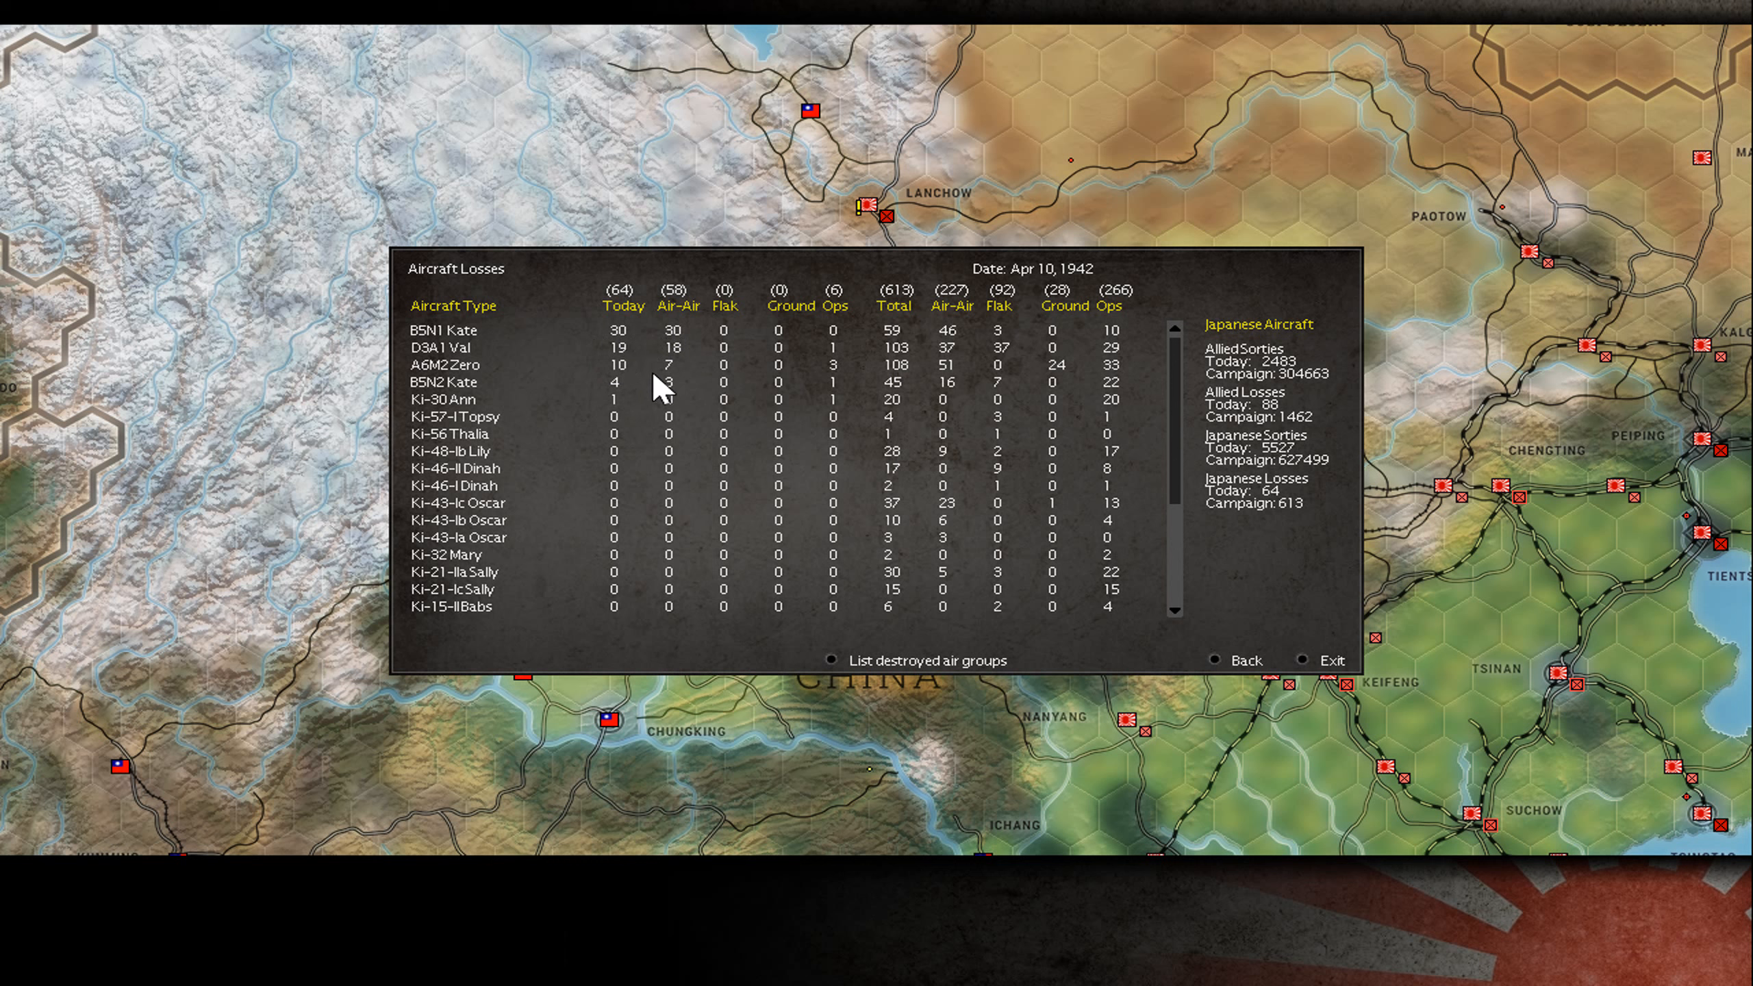
mouse_move(625, 338)
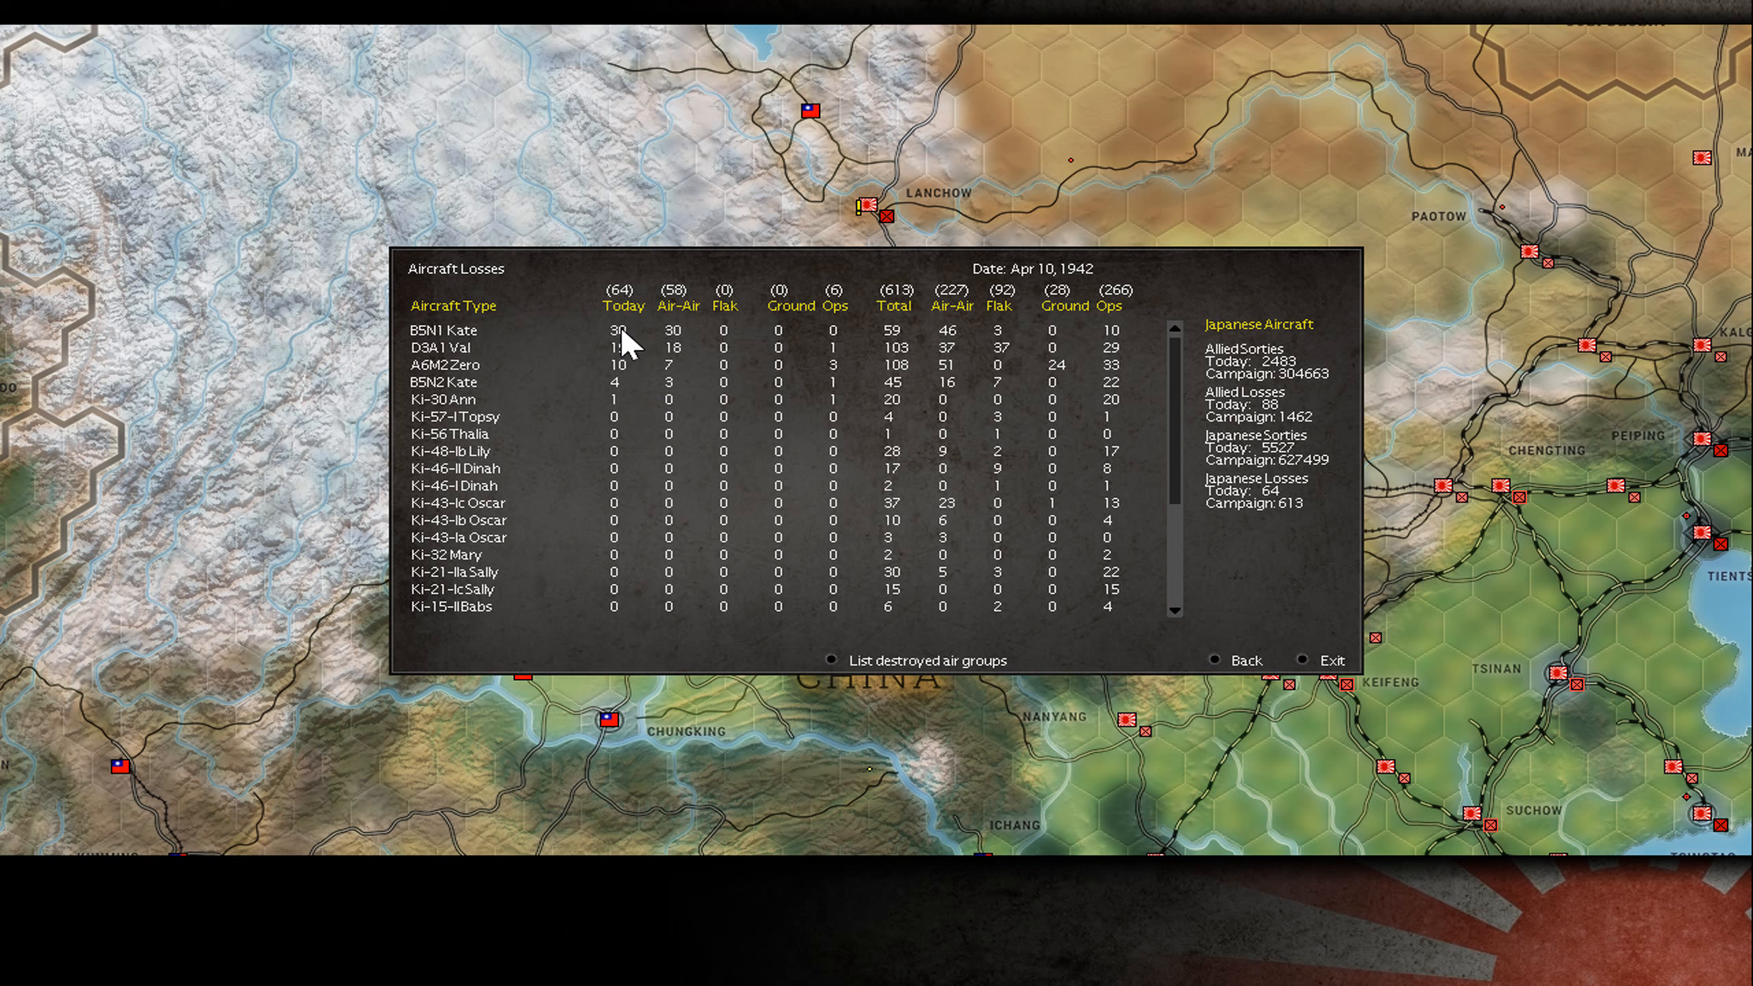
mouse_move(657, 360)
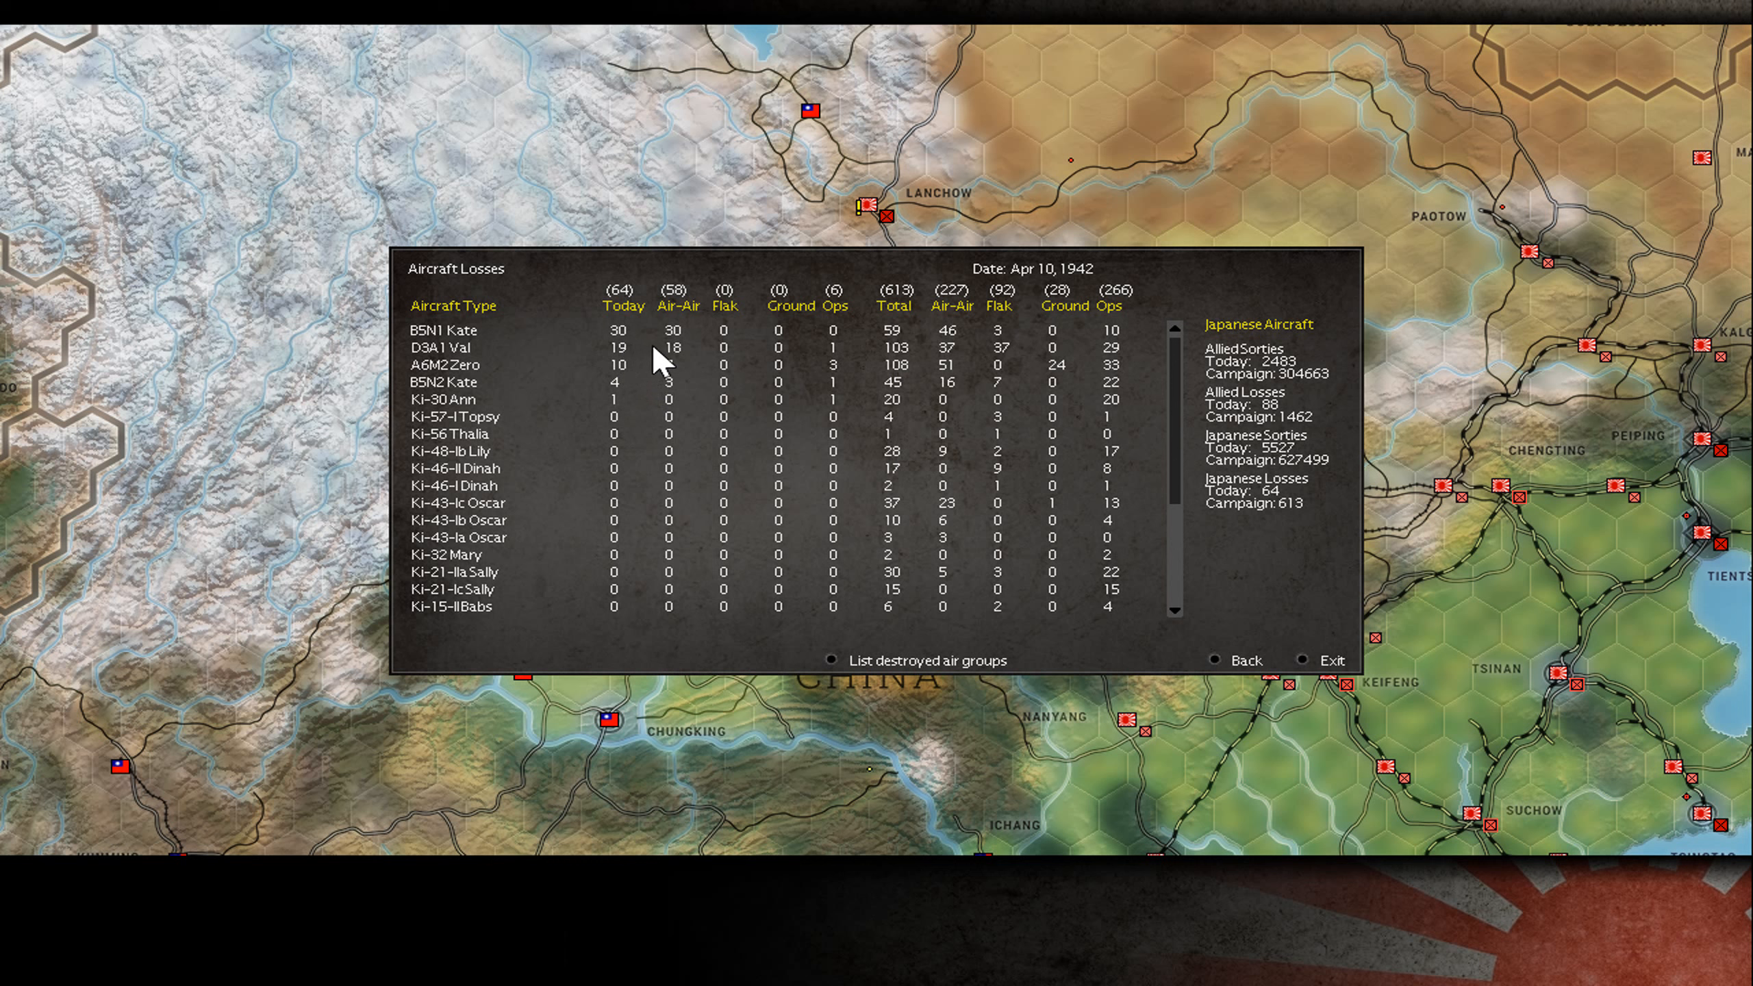
mouse_move(635, 377)
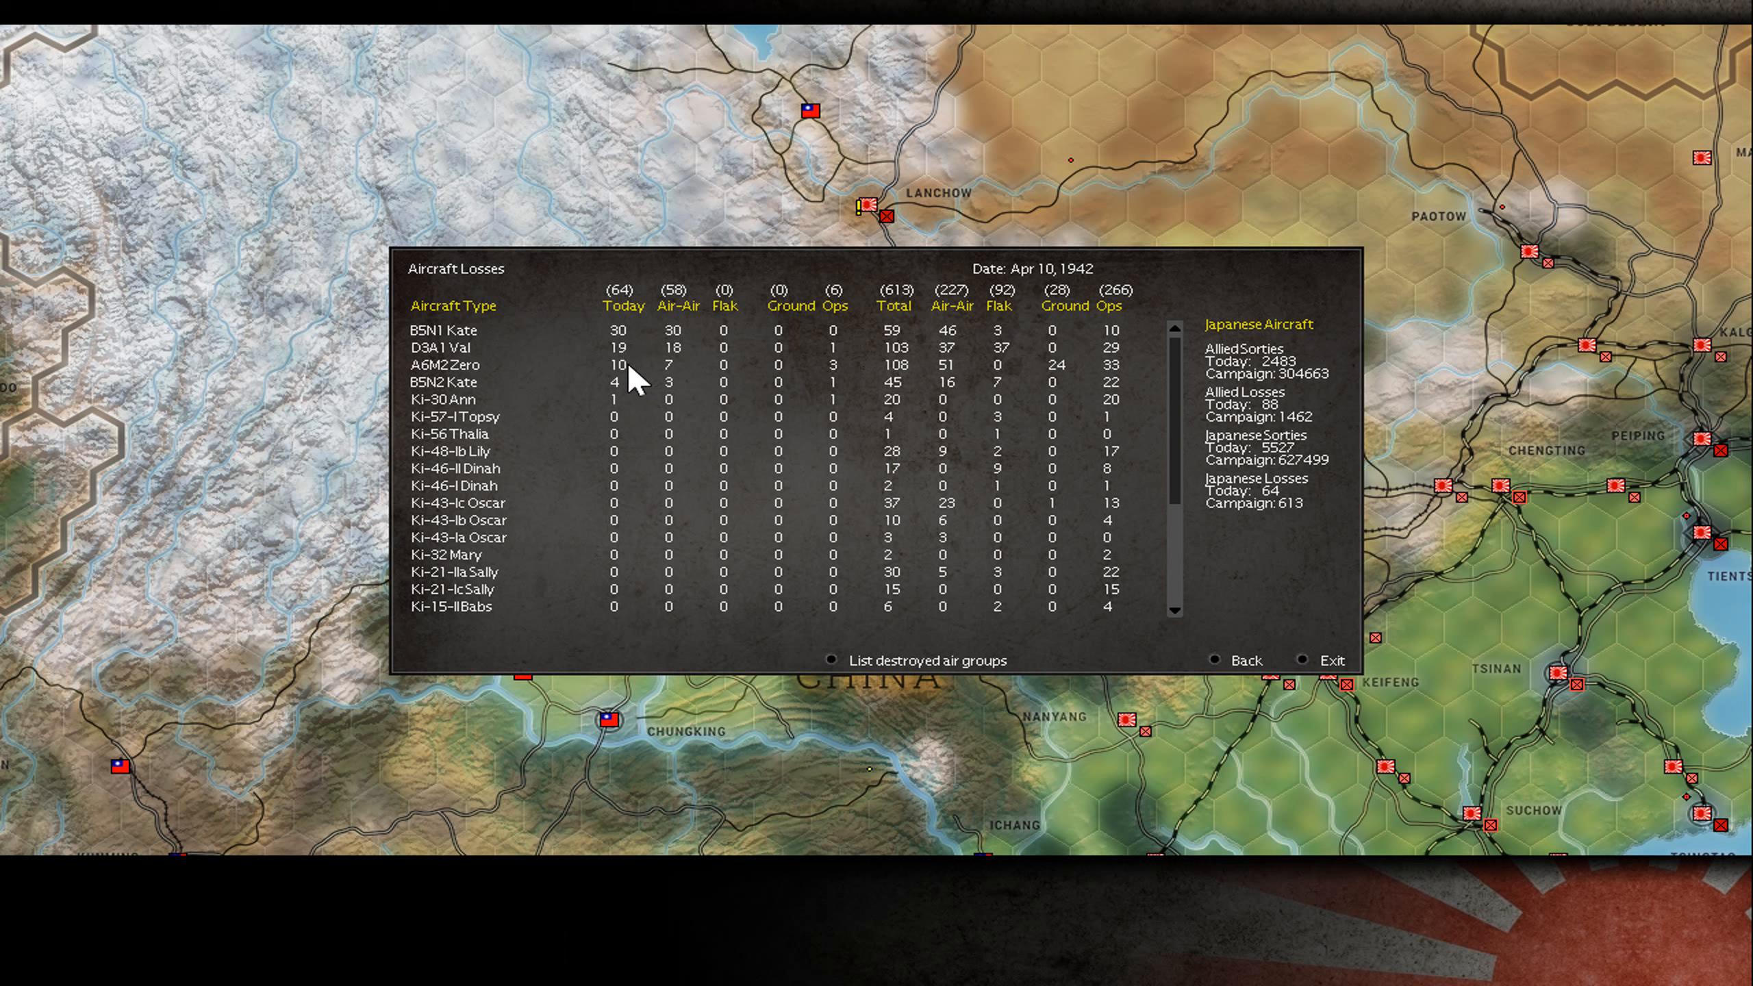
mouse_move(641, 384)
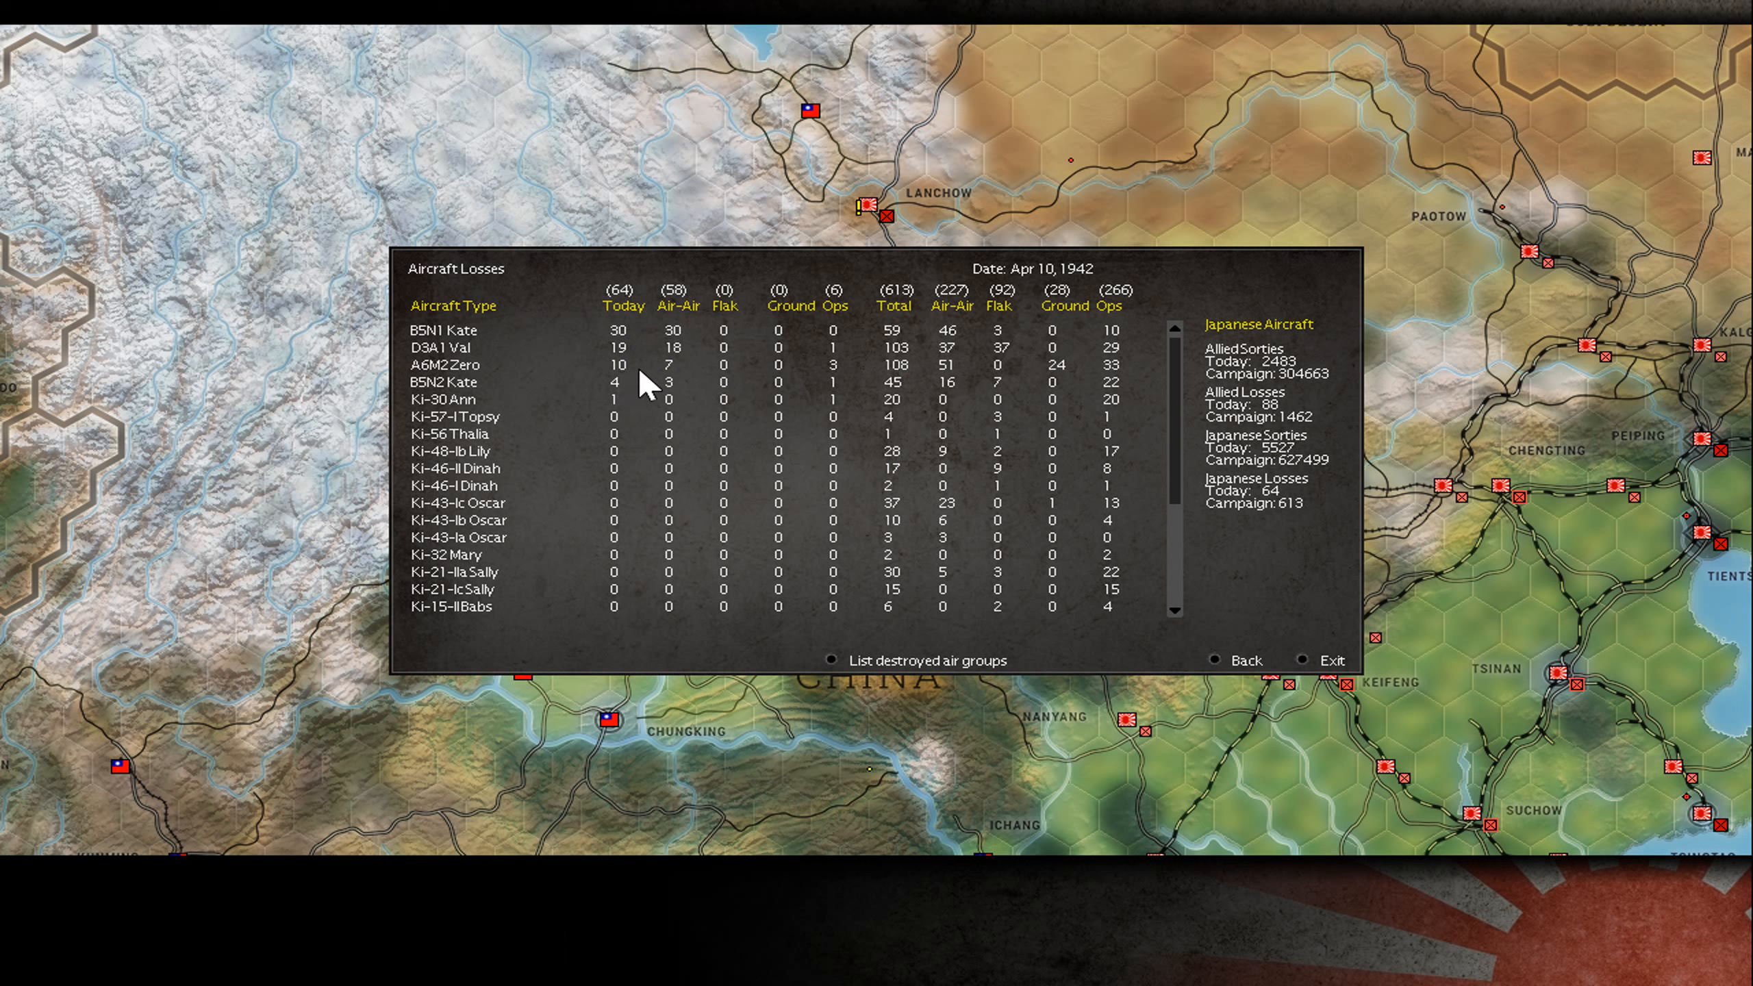
mouse_move(791, 431)
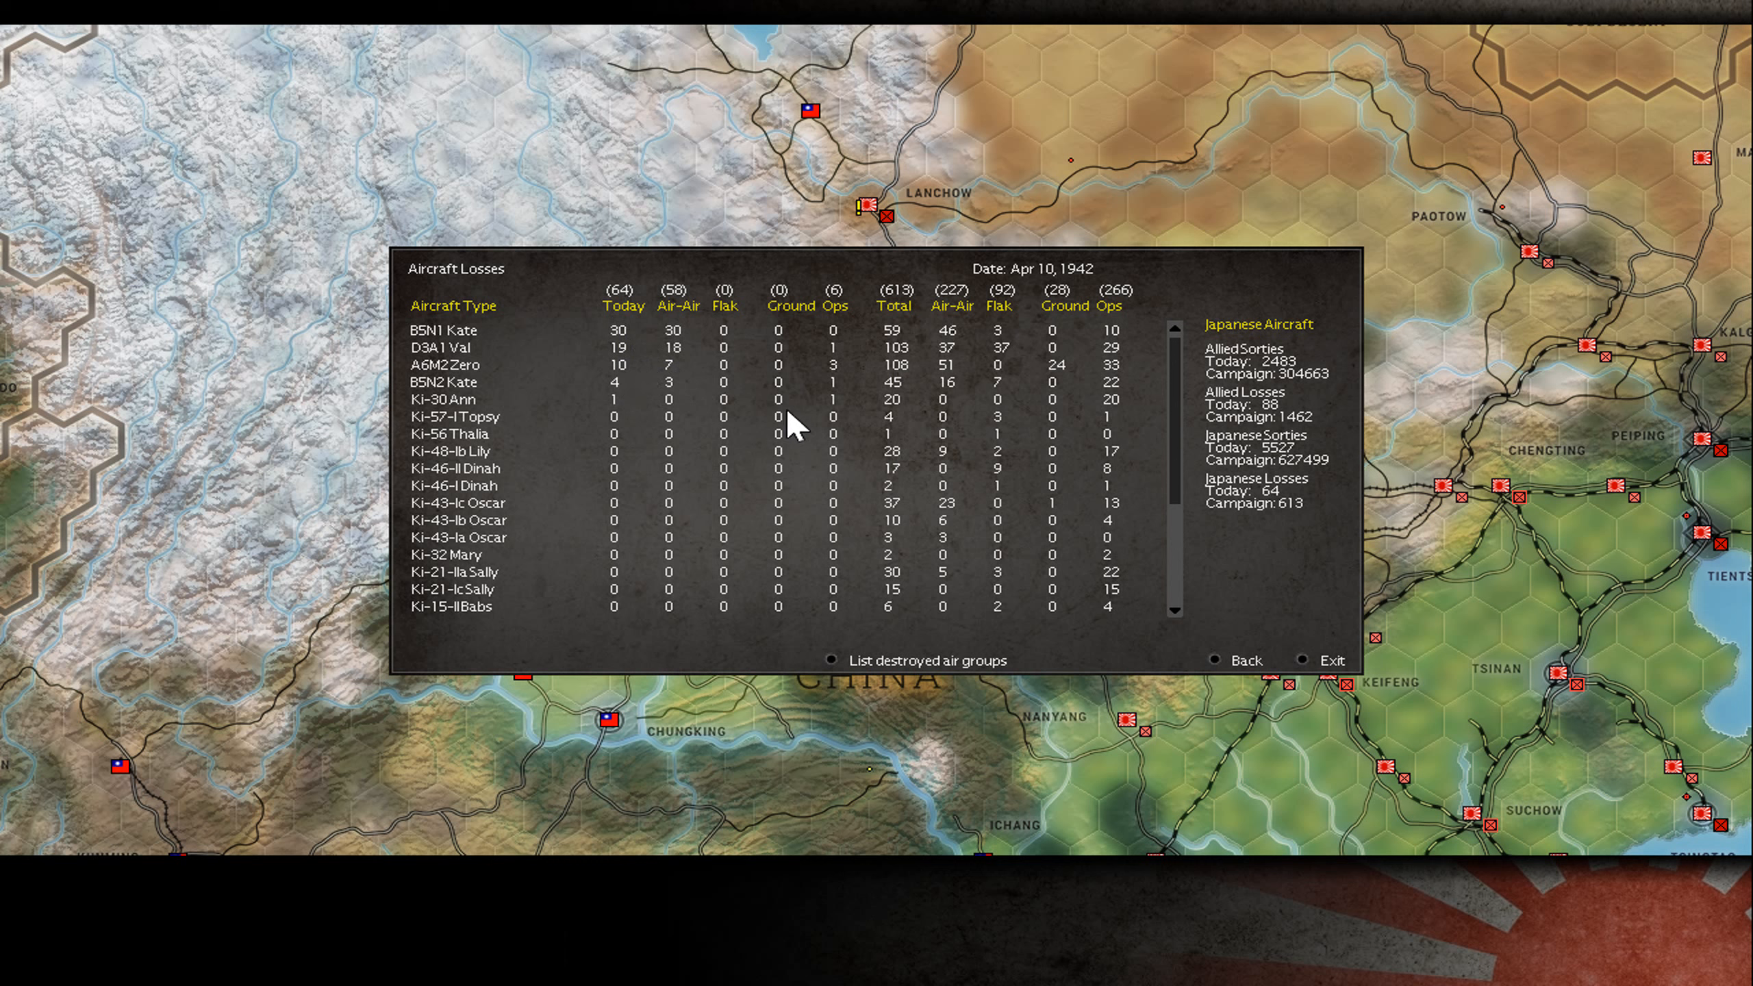
mouse_move(1254, 495)
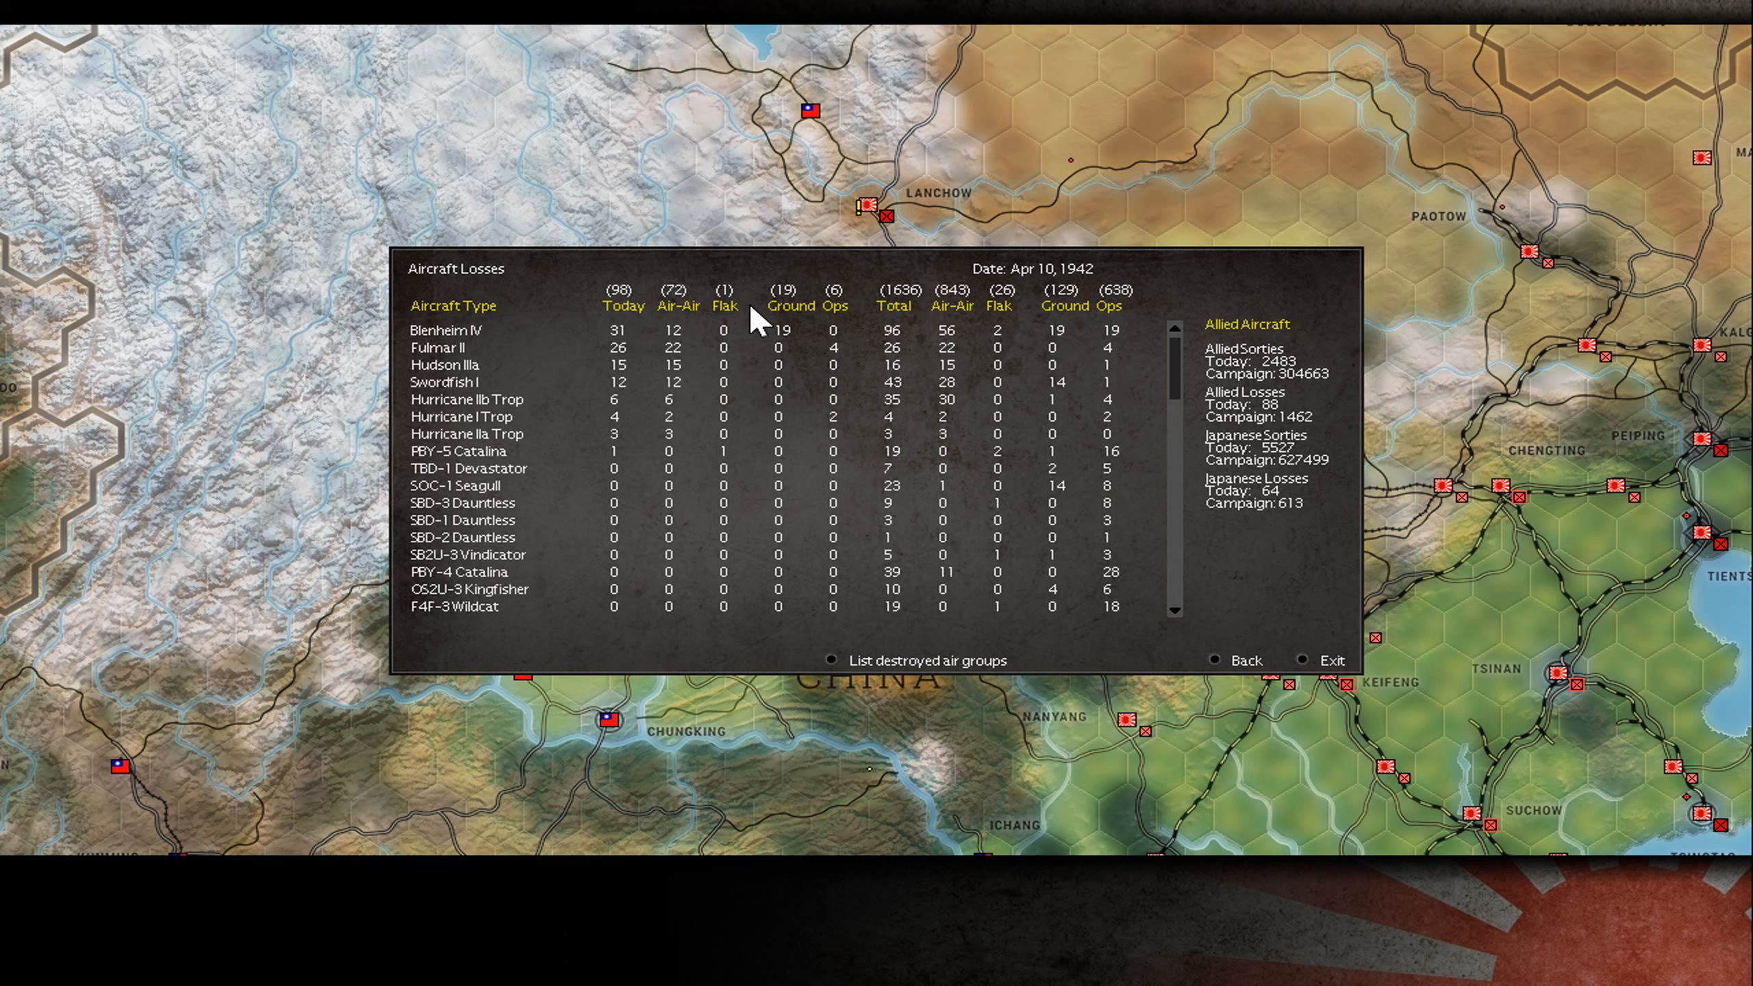
mouse_move(636, 415)
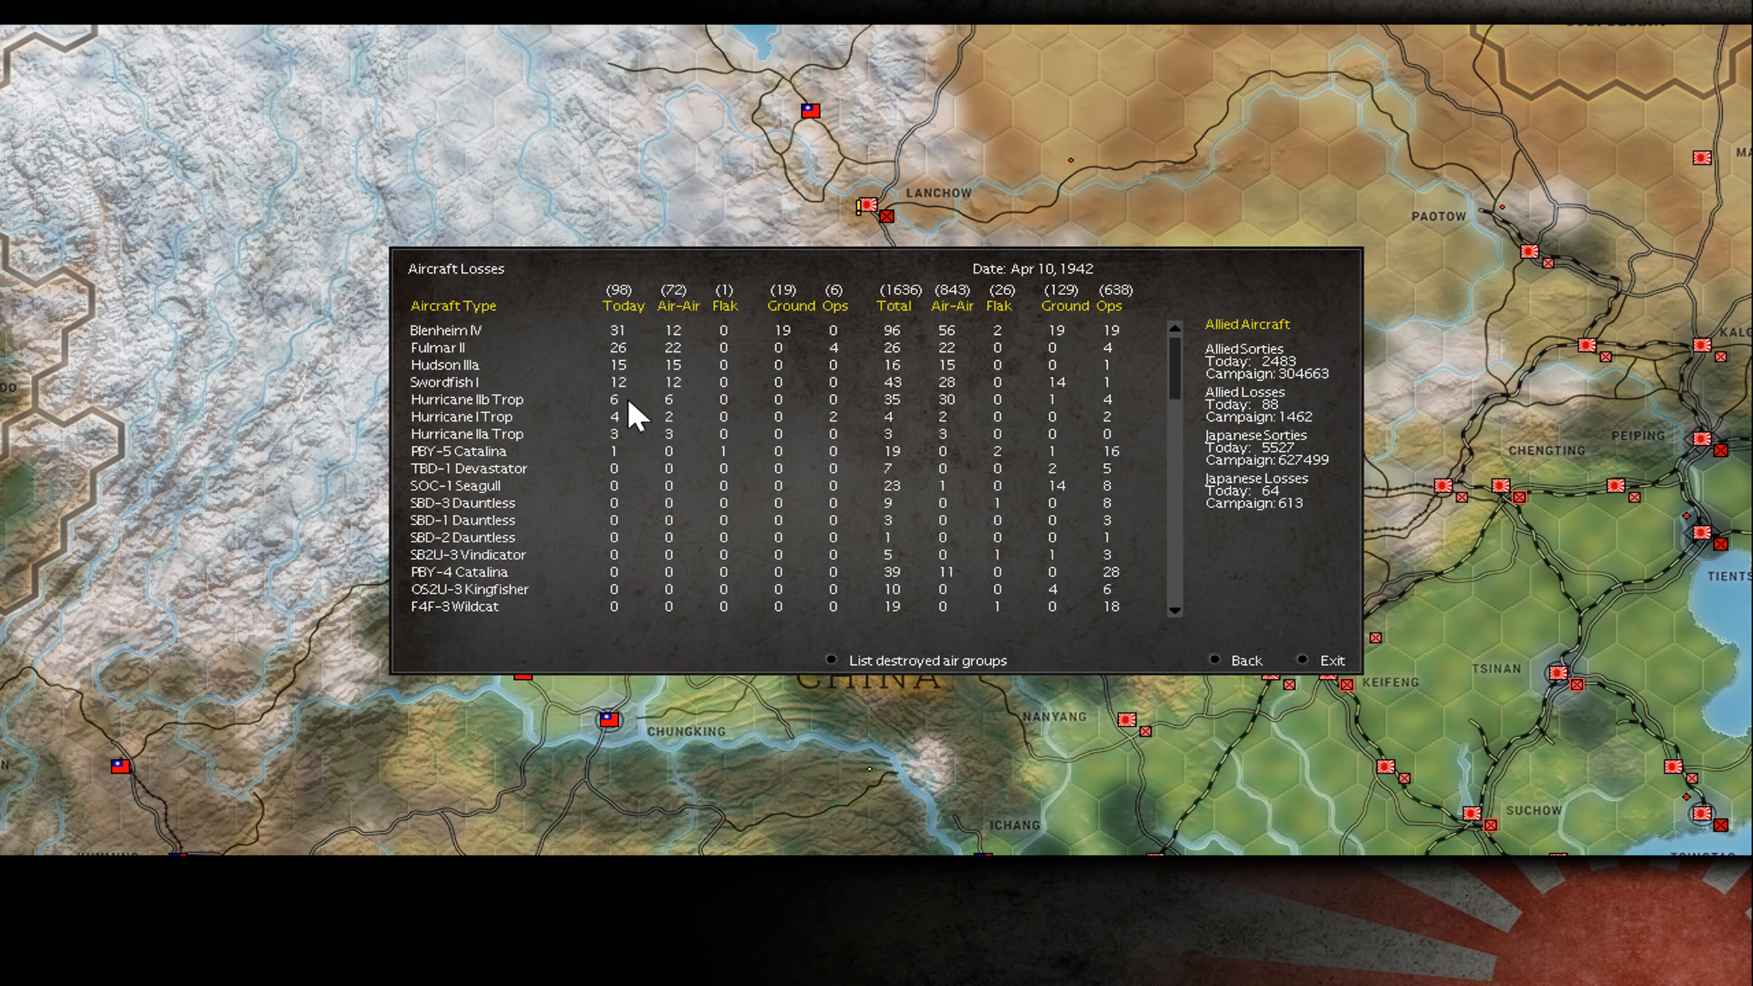
mouse_move(618, 357)
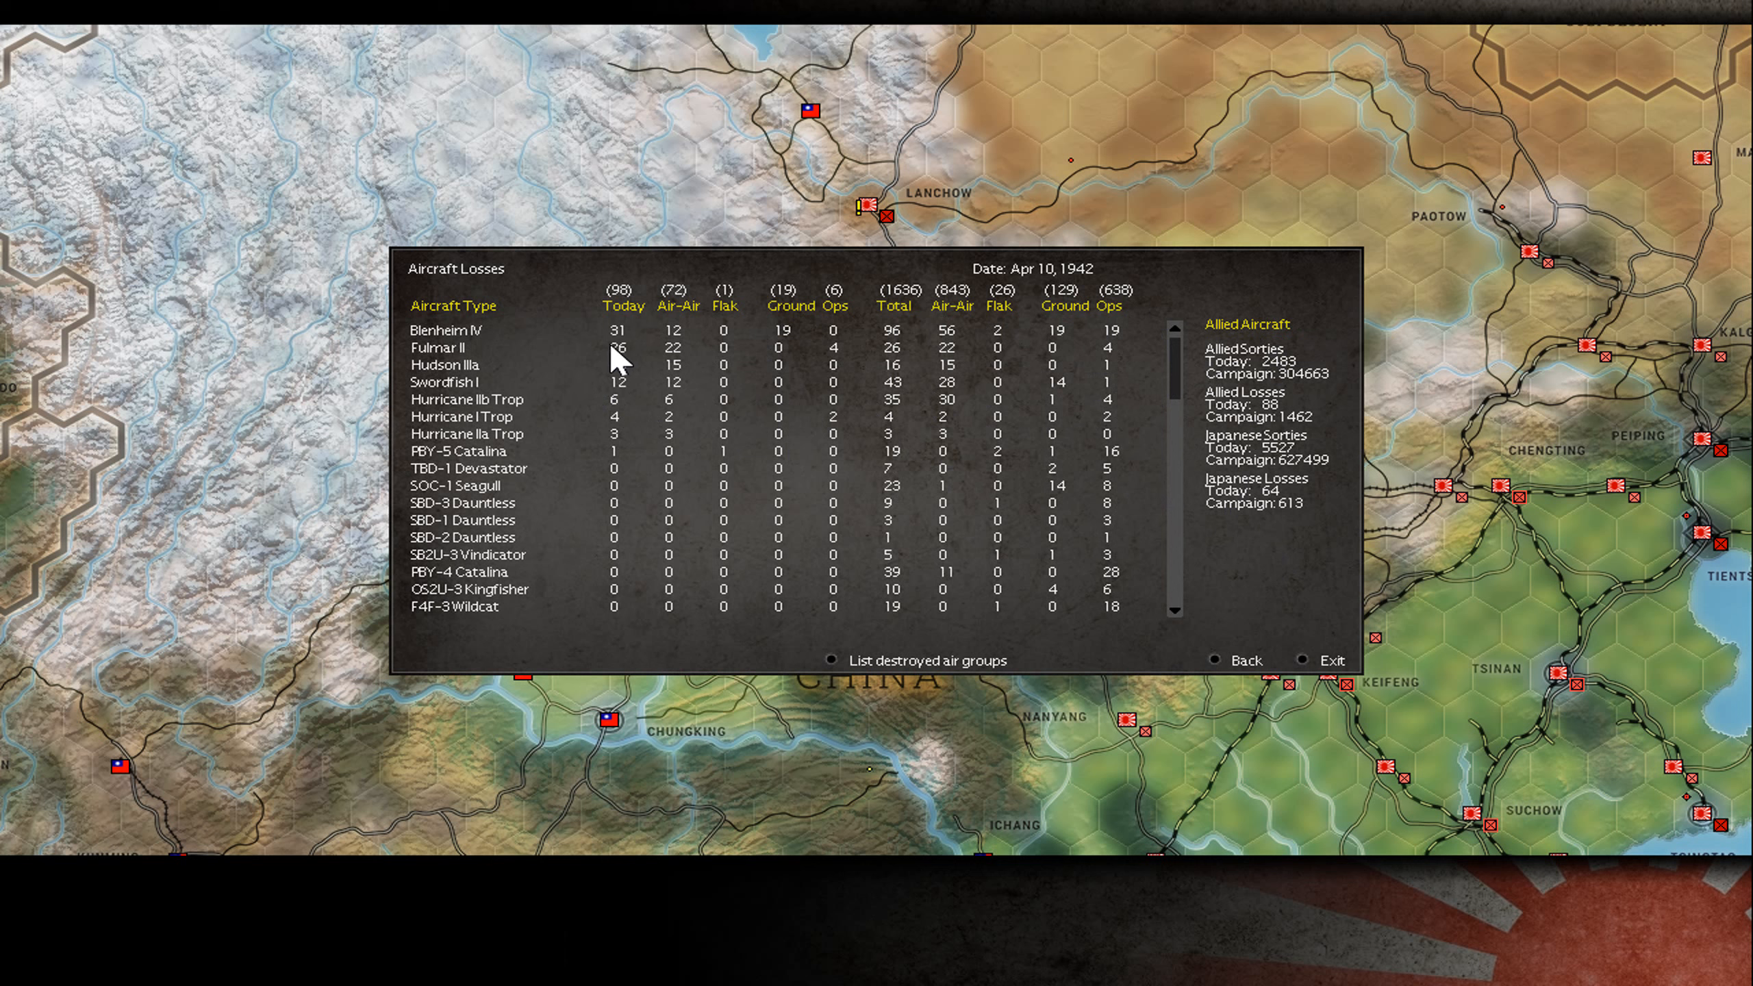
mouse_move(660, 385)
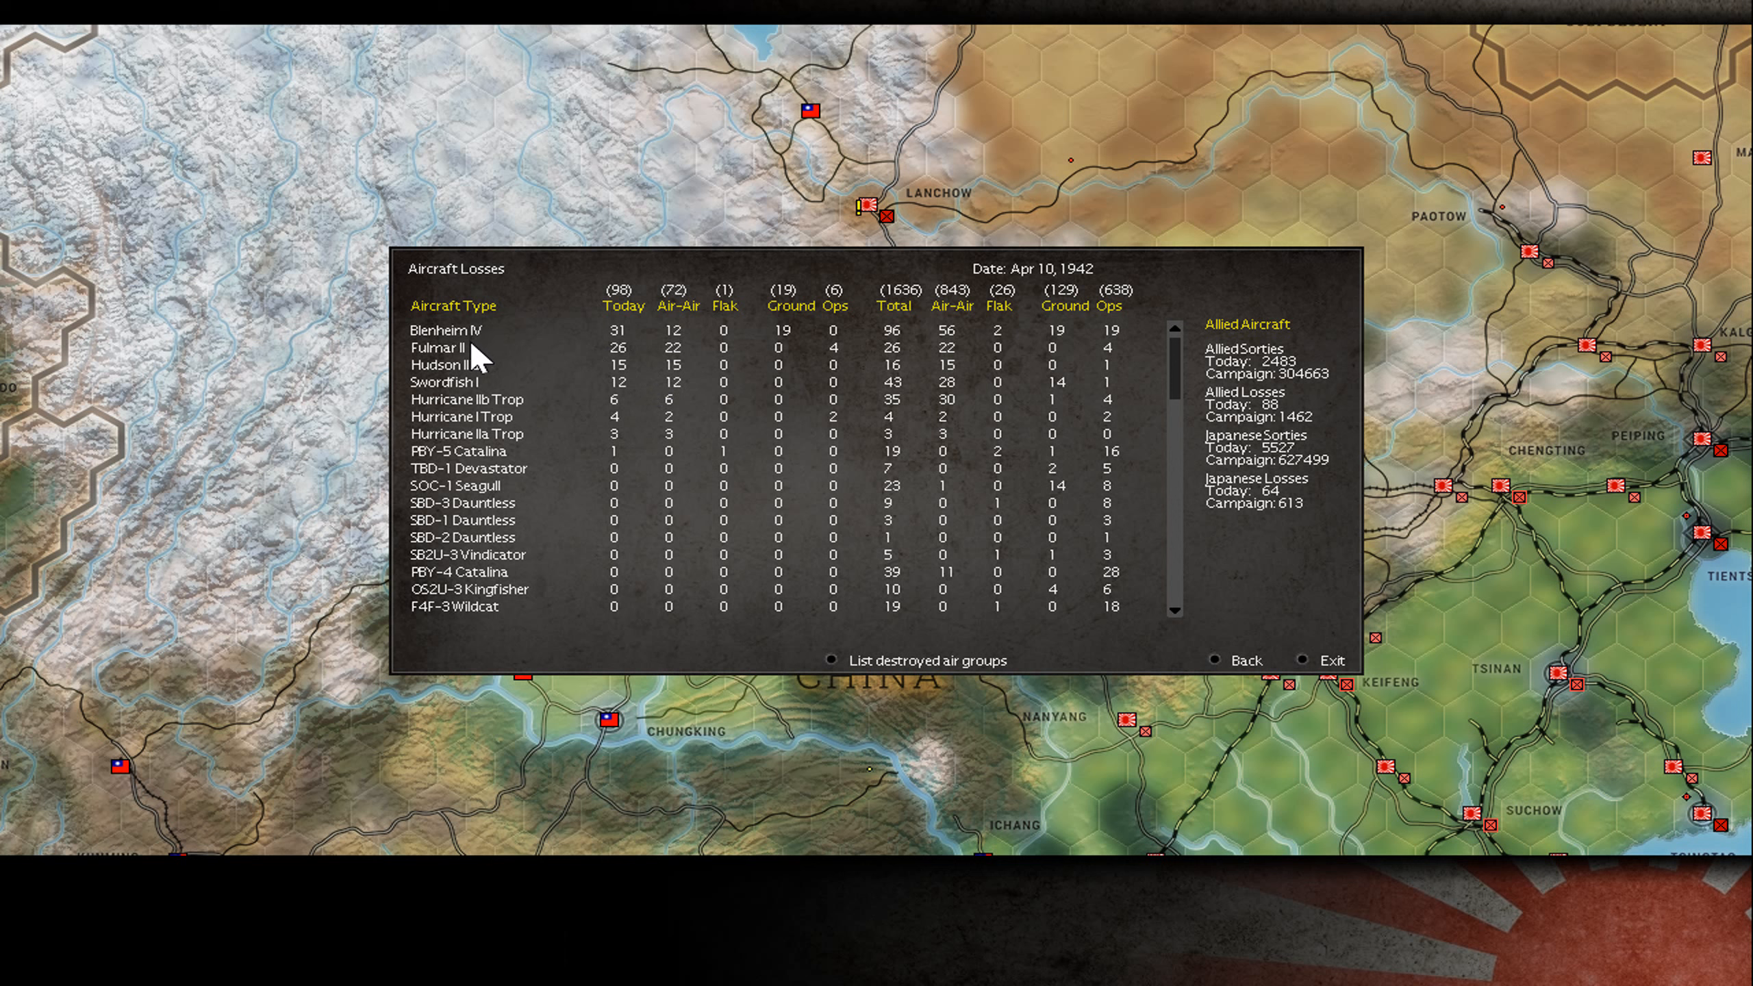
mouse_move(592, 410)
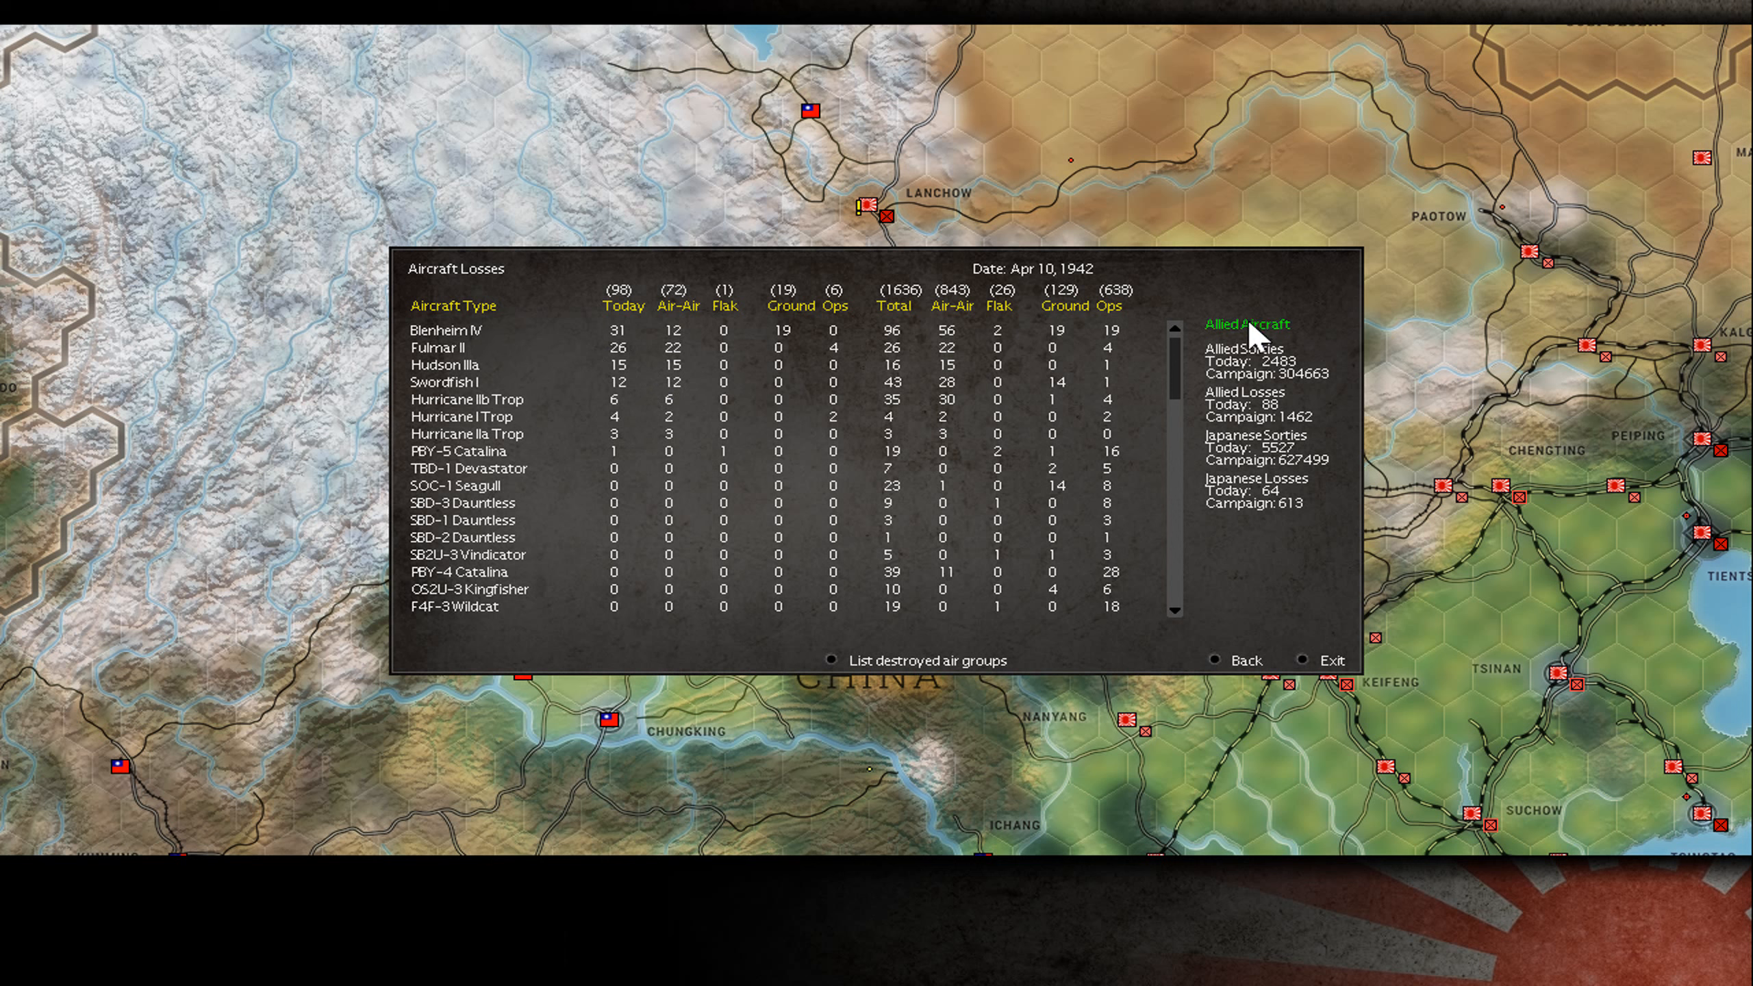
left_click(1247, 323)
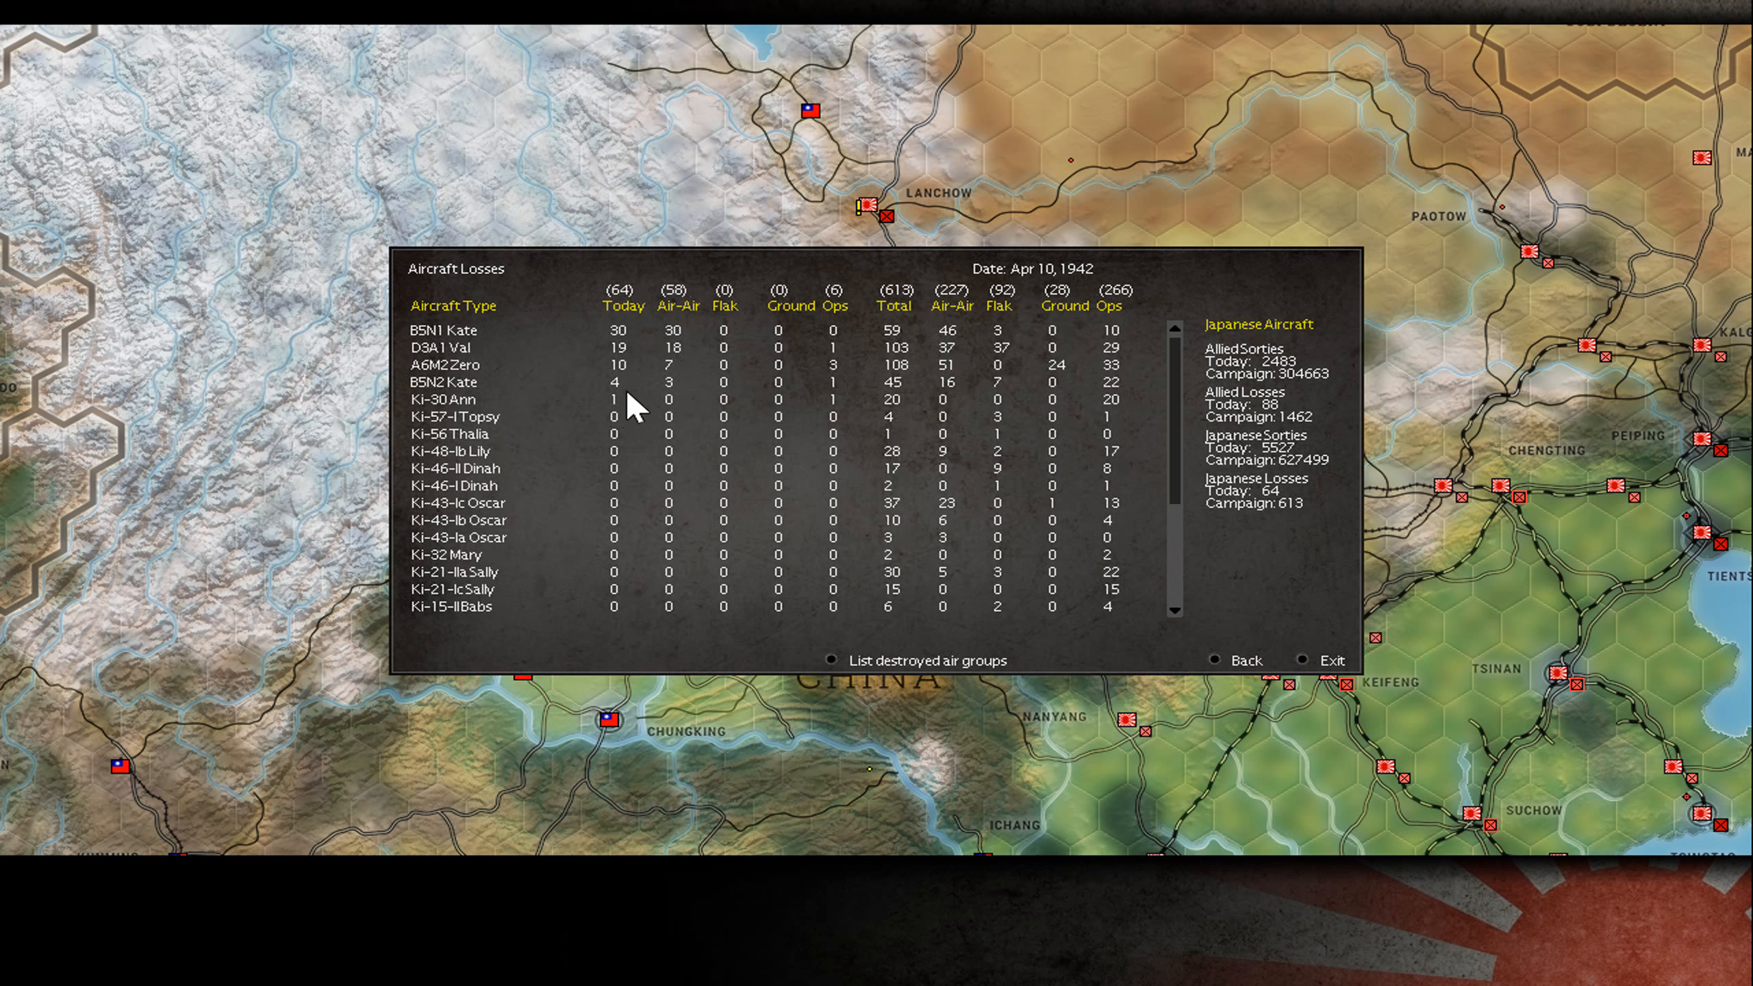
left_click(1258, 323)
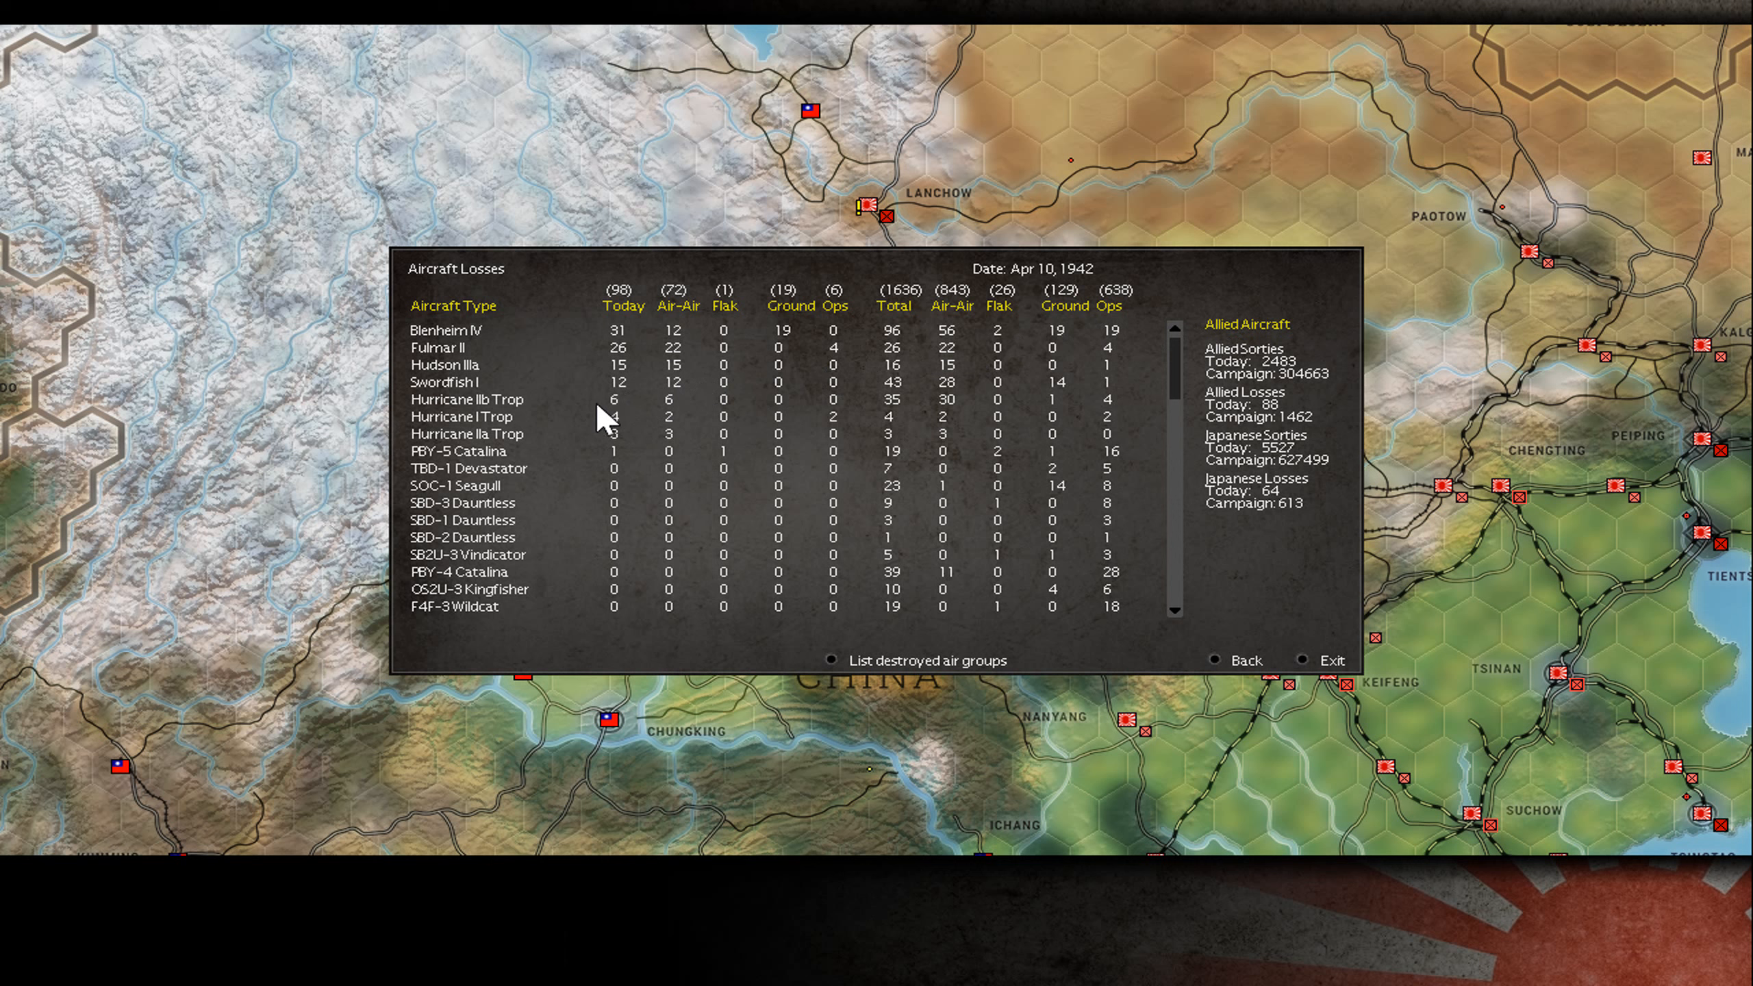
mouse_move(945, 506)
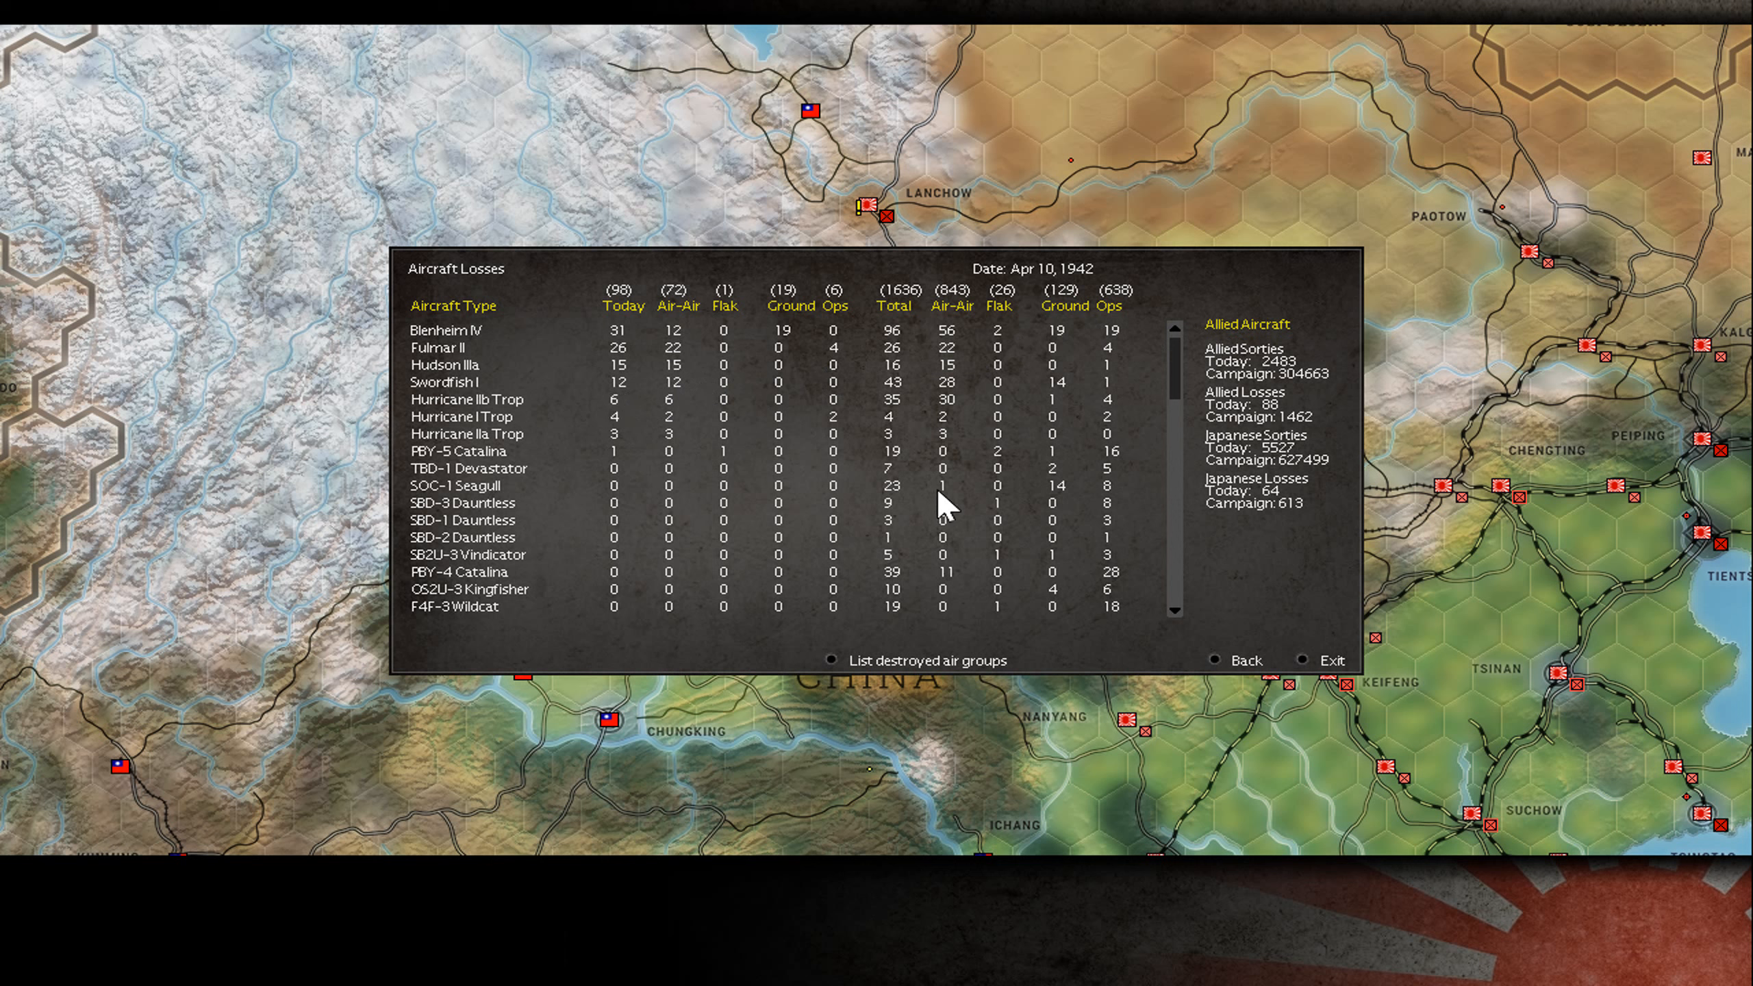
left_click(1244, 660)
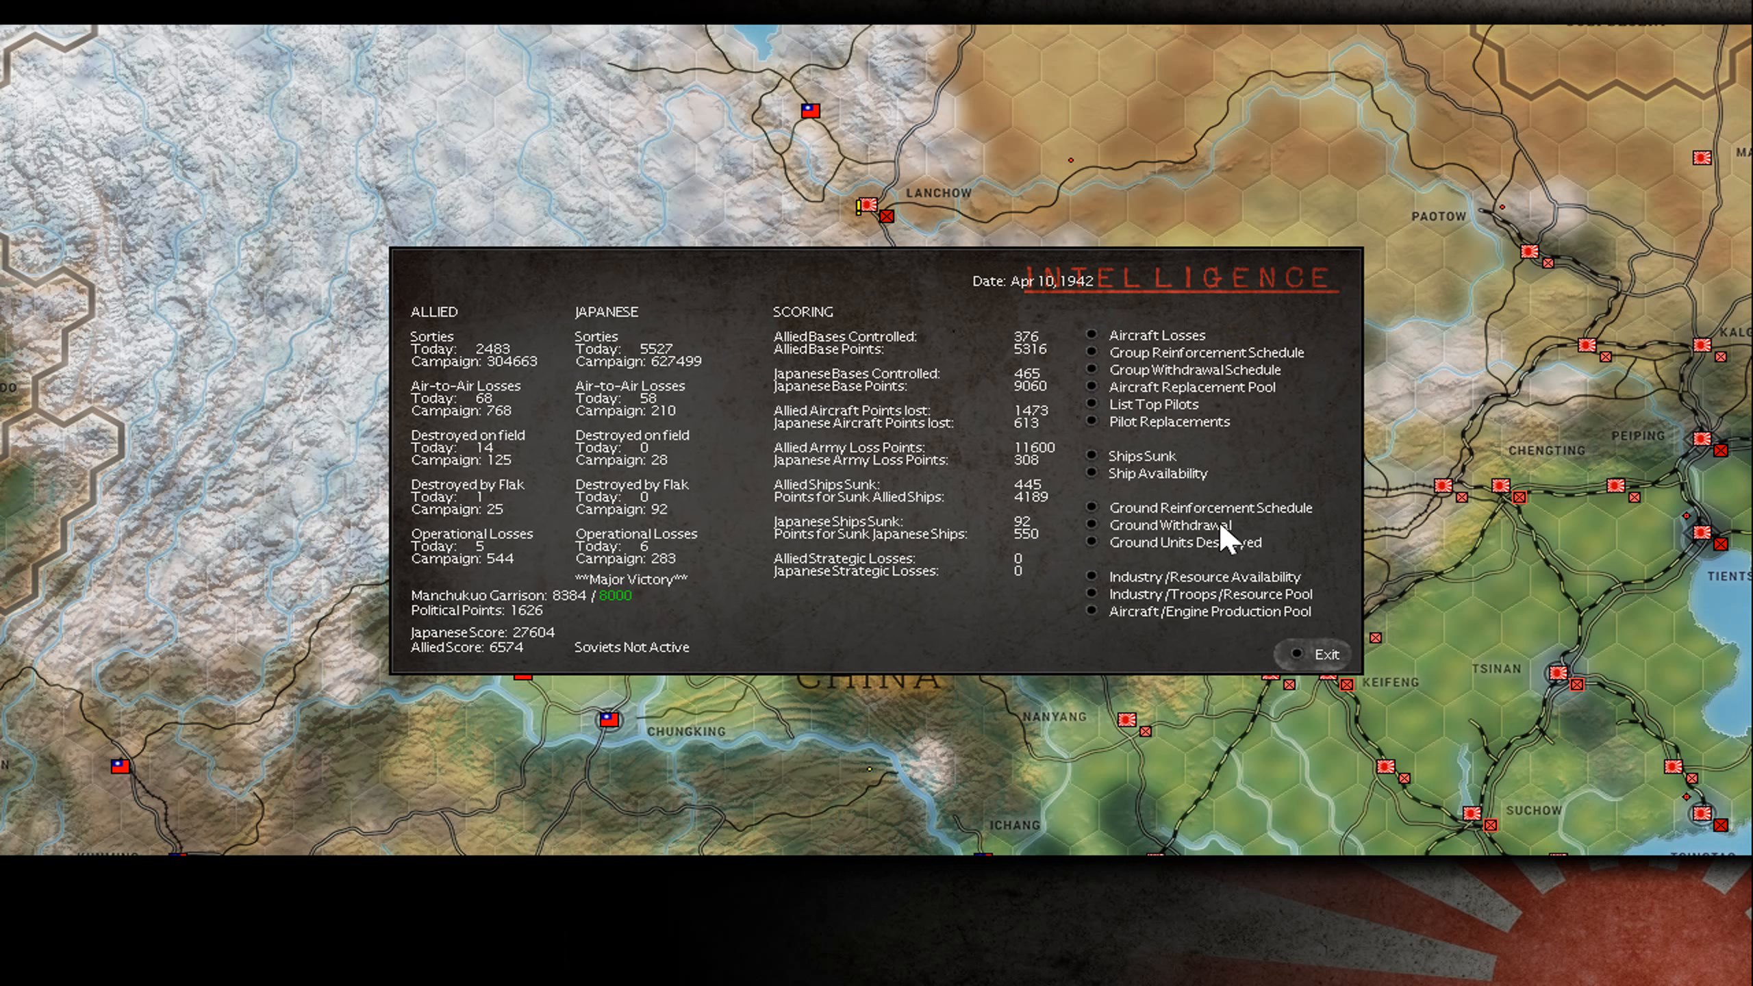
- Exit the intelligence summary and scroll the April 10 map eastward
left_click(1141, 456)
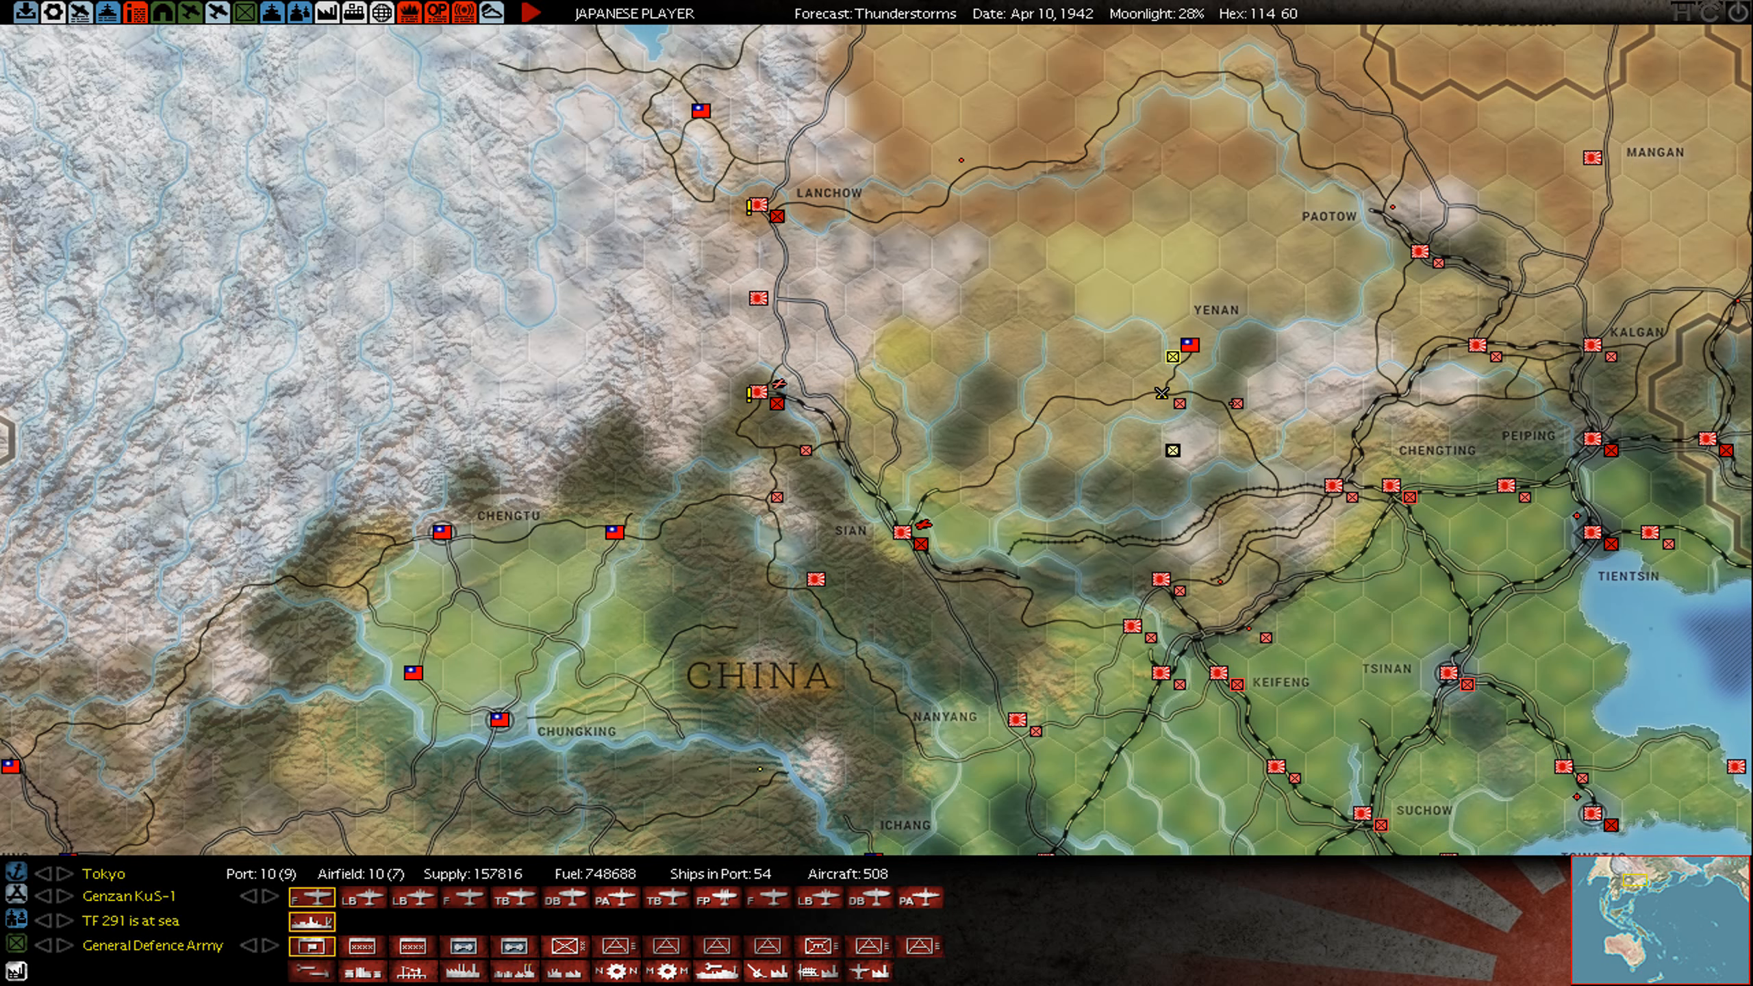
scroll("right", 3)
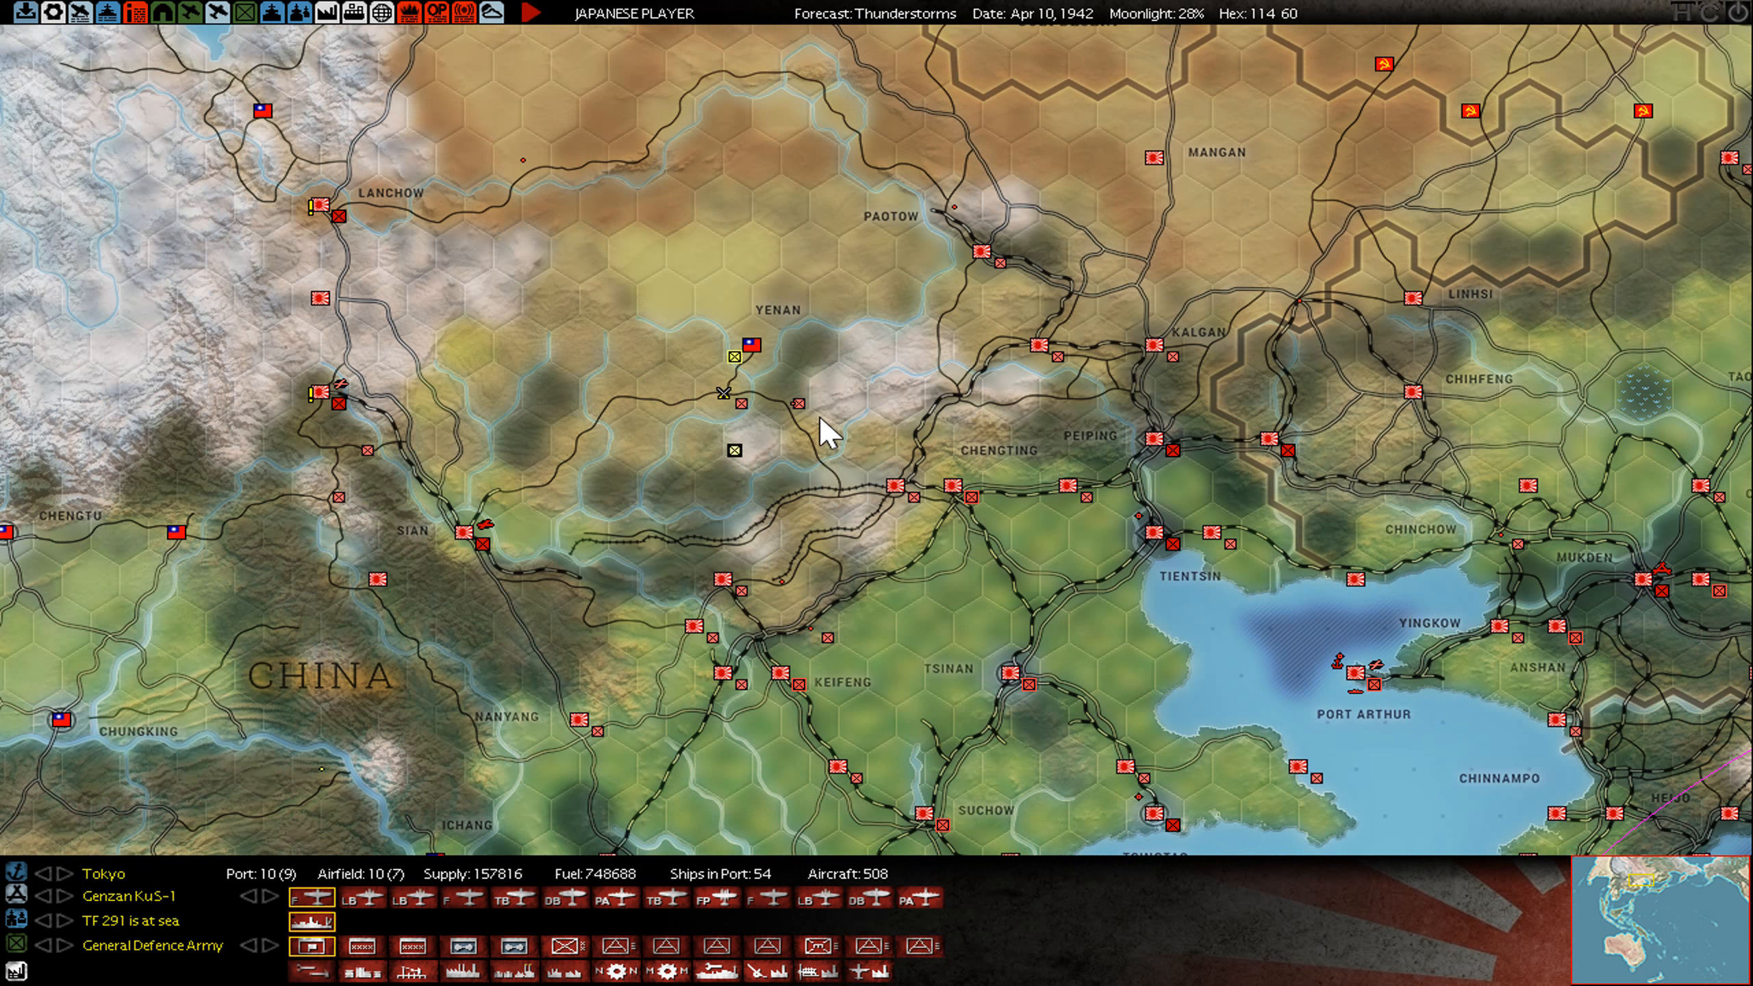
mouse_move(777, 416)
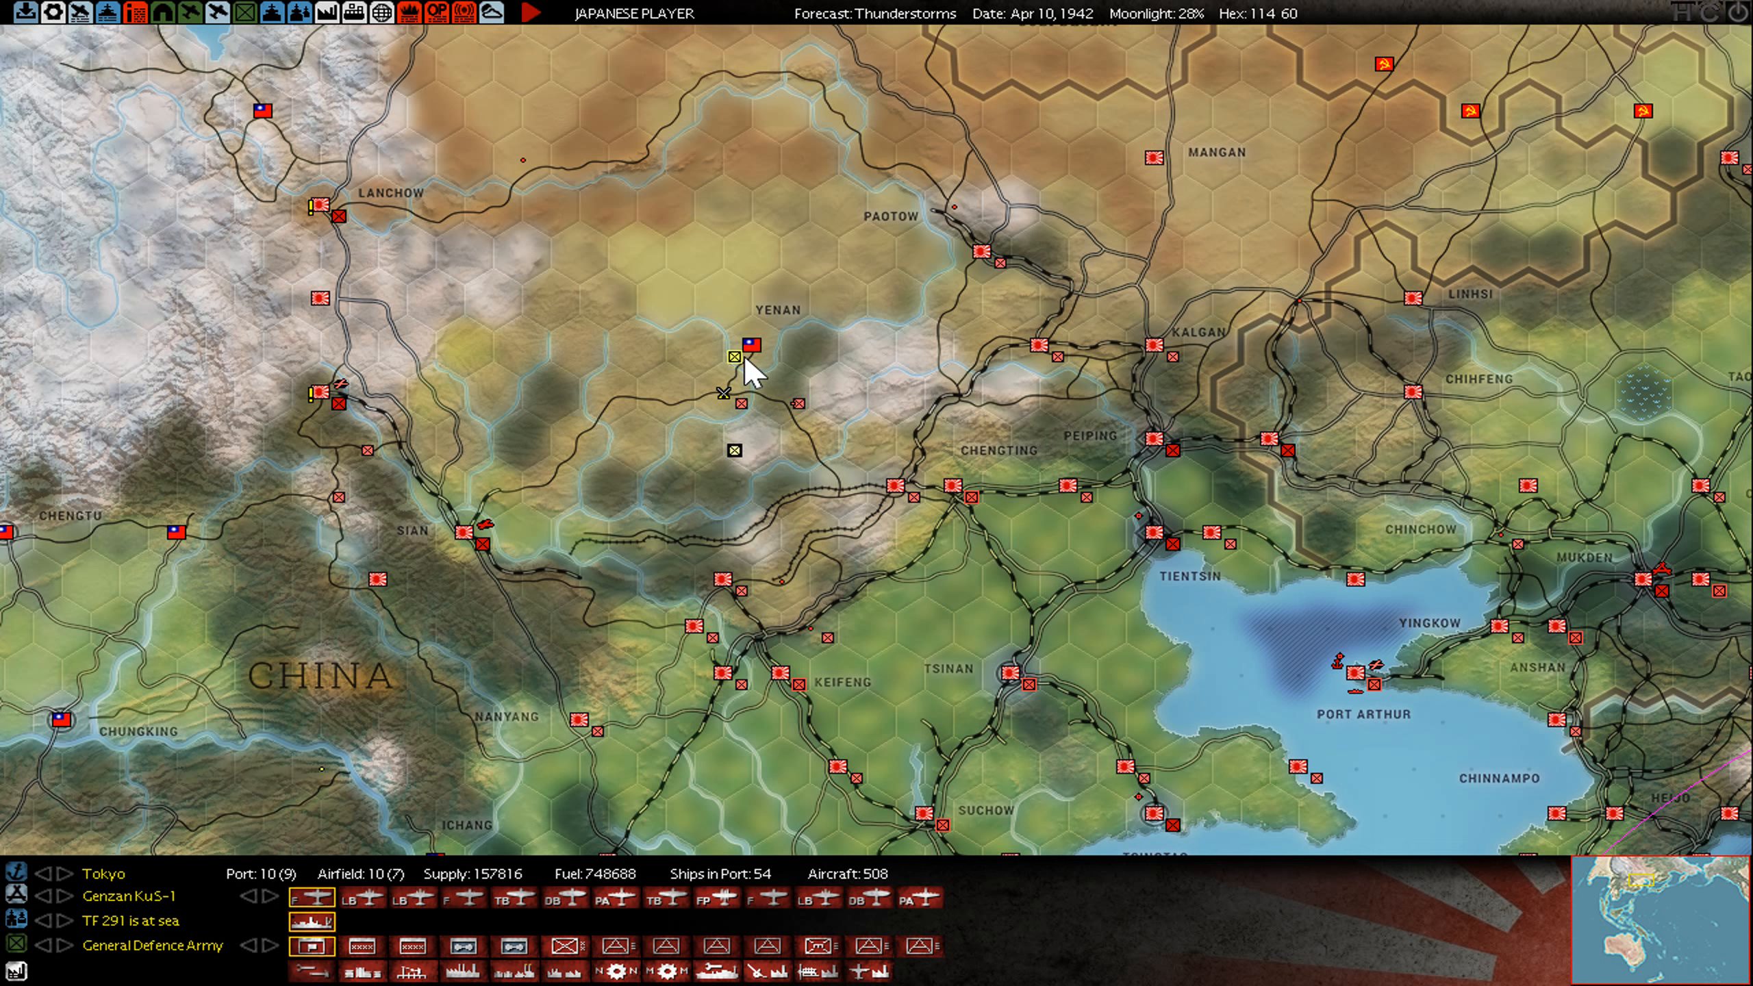
mouse_move(746, 402)
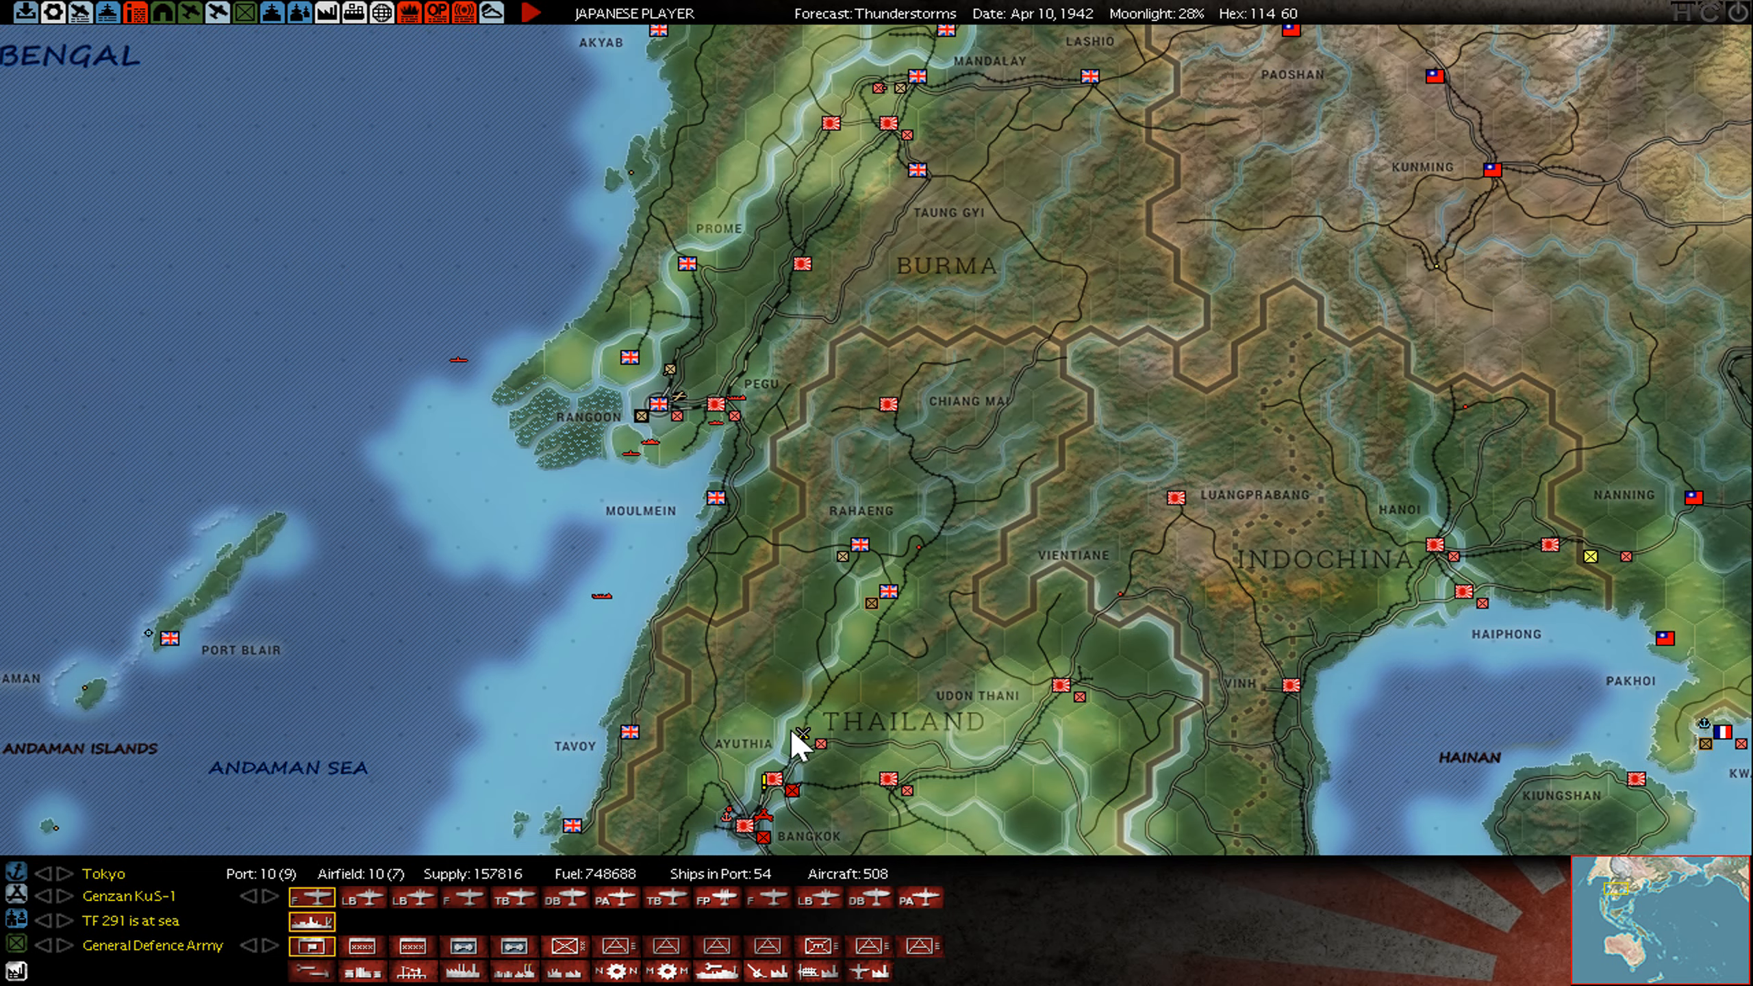
mouse_move(805, 738)
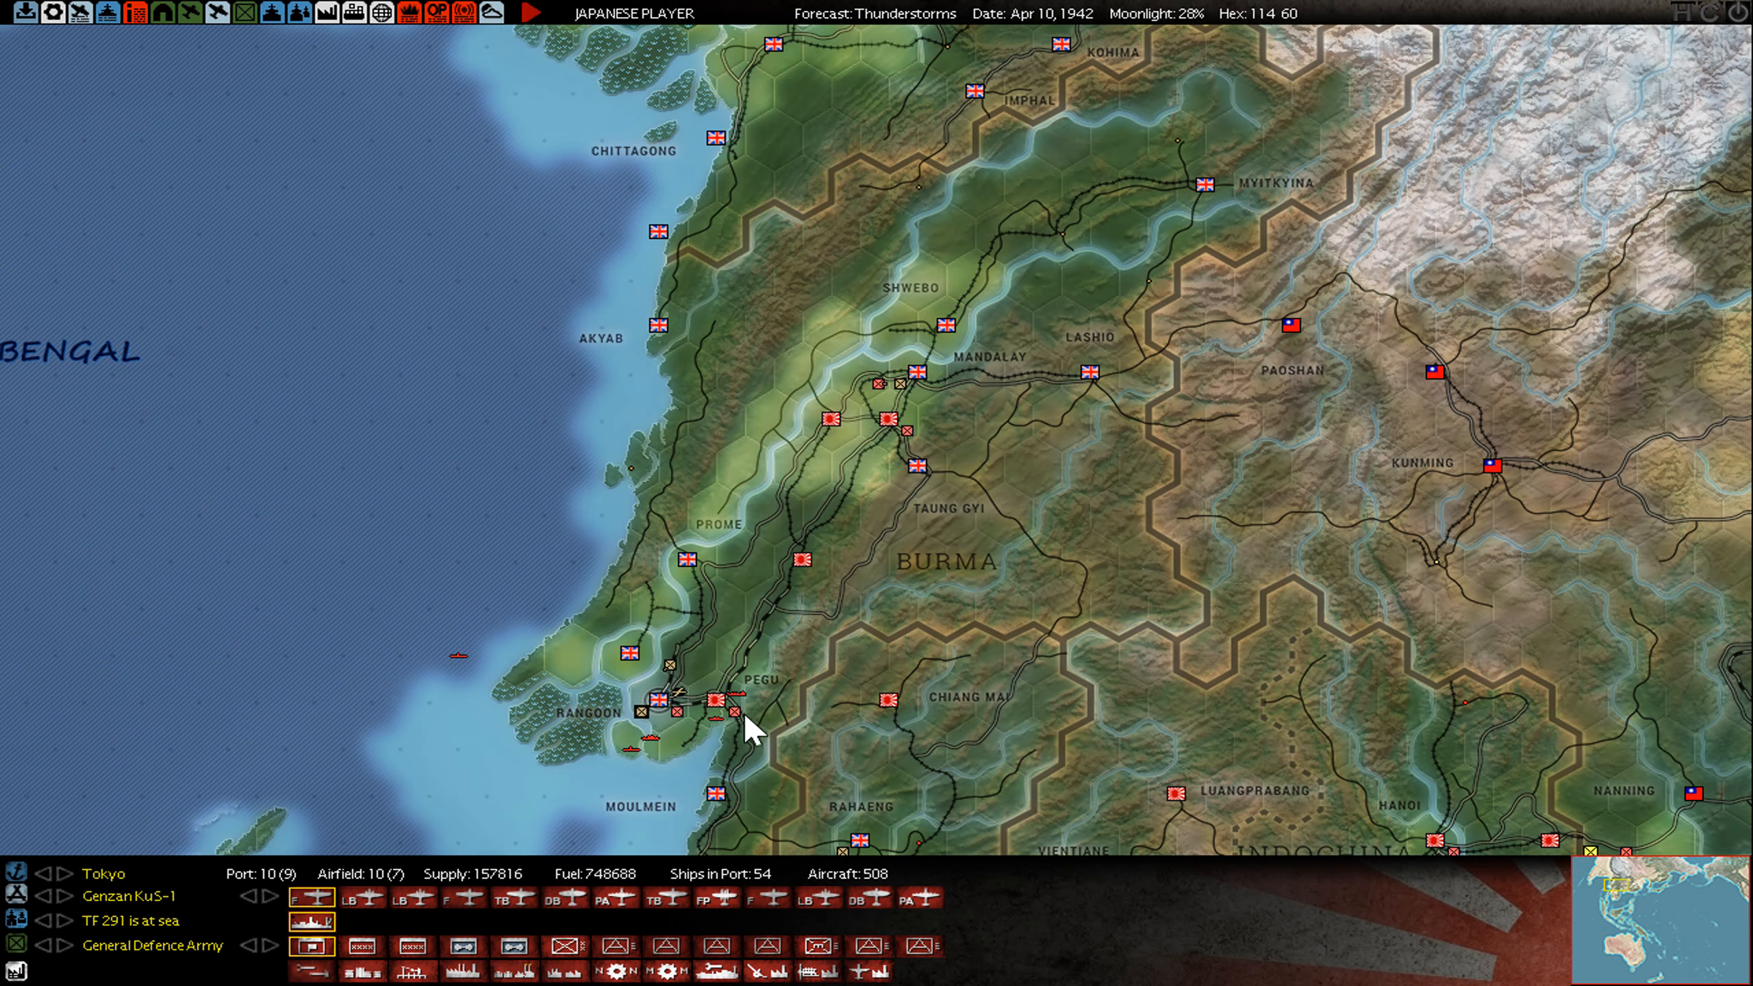
mouse_move(758, 764)
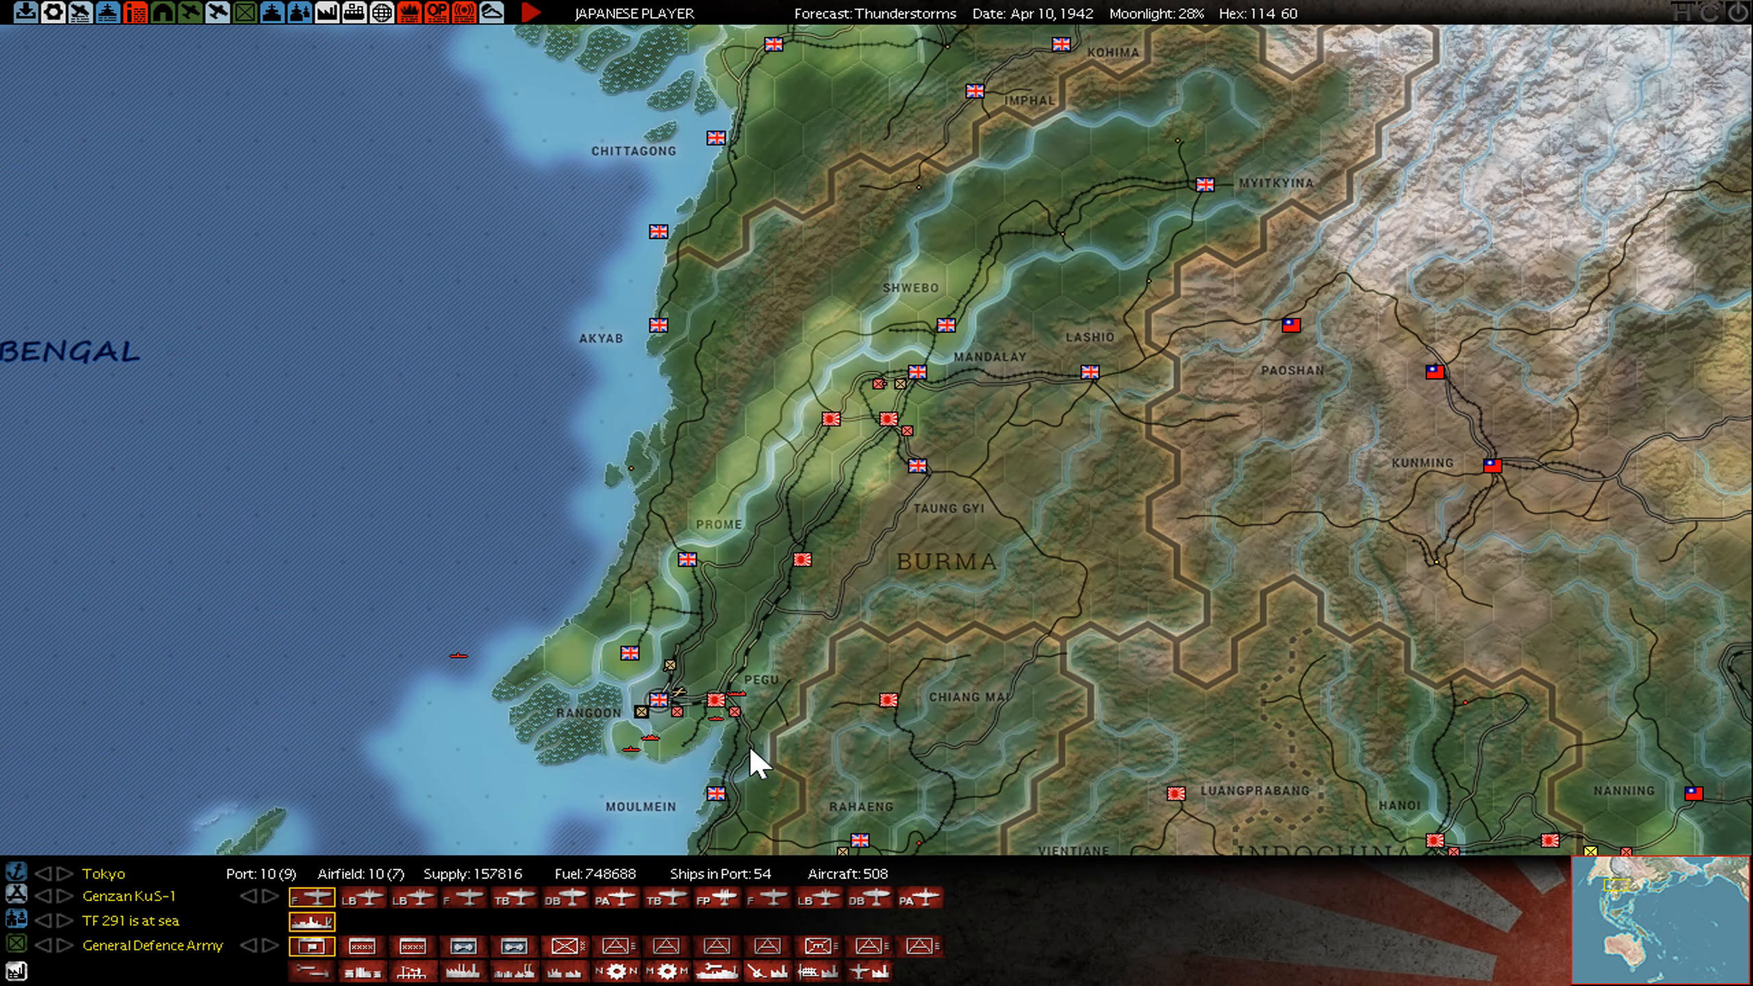
mouse_move(921, 283)
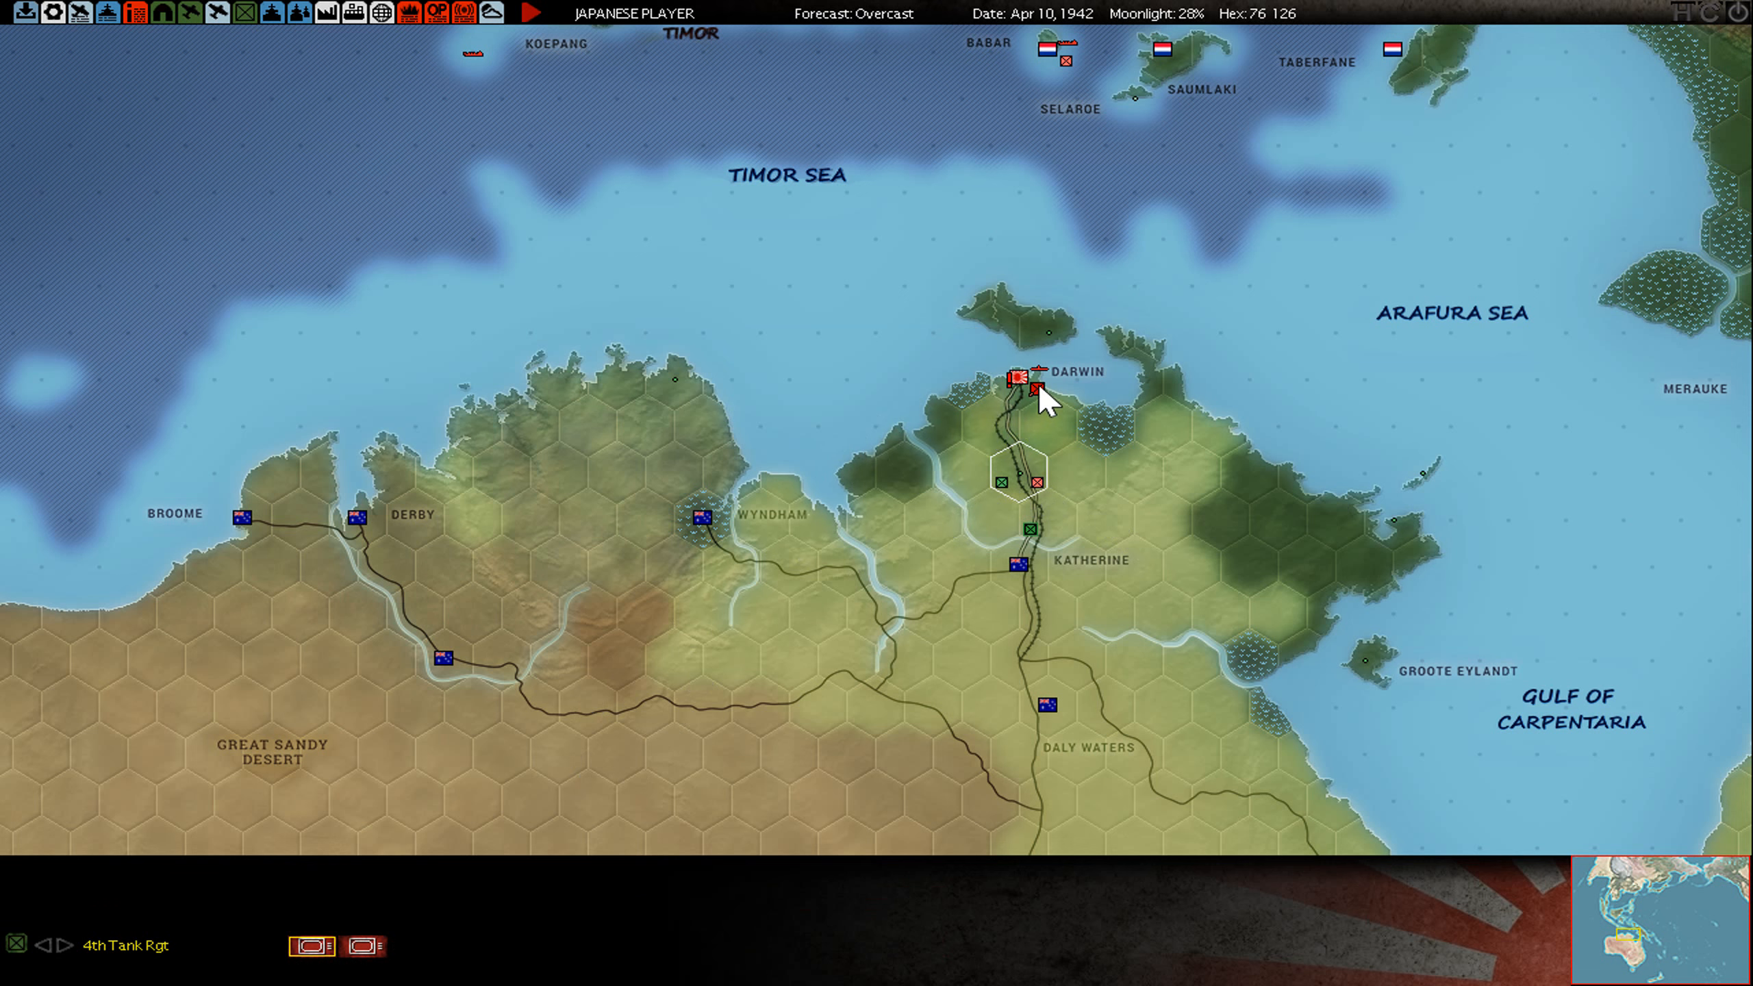
- Select Darwin, then view and close the 56th Recon Regiment's unit details
left_click(1019, 376)
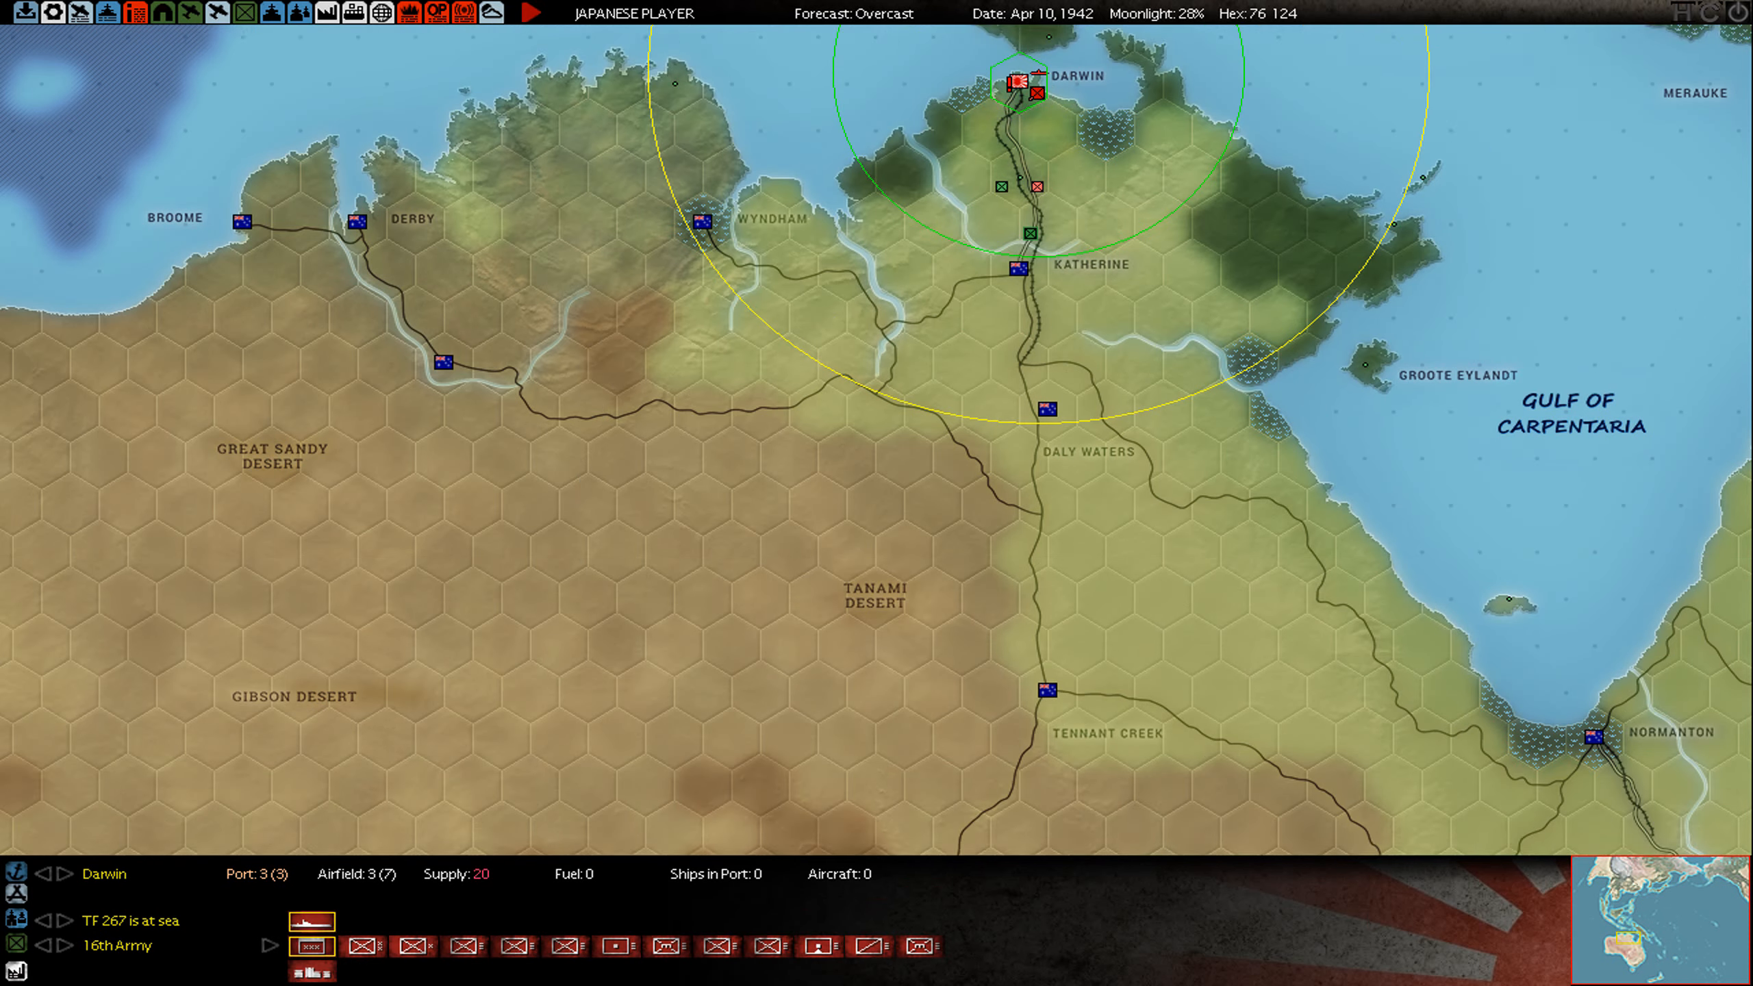
mouse_move(1030, 235)
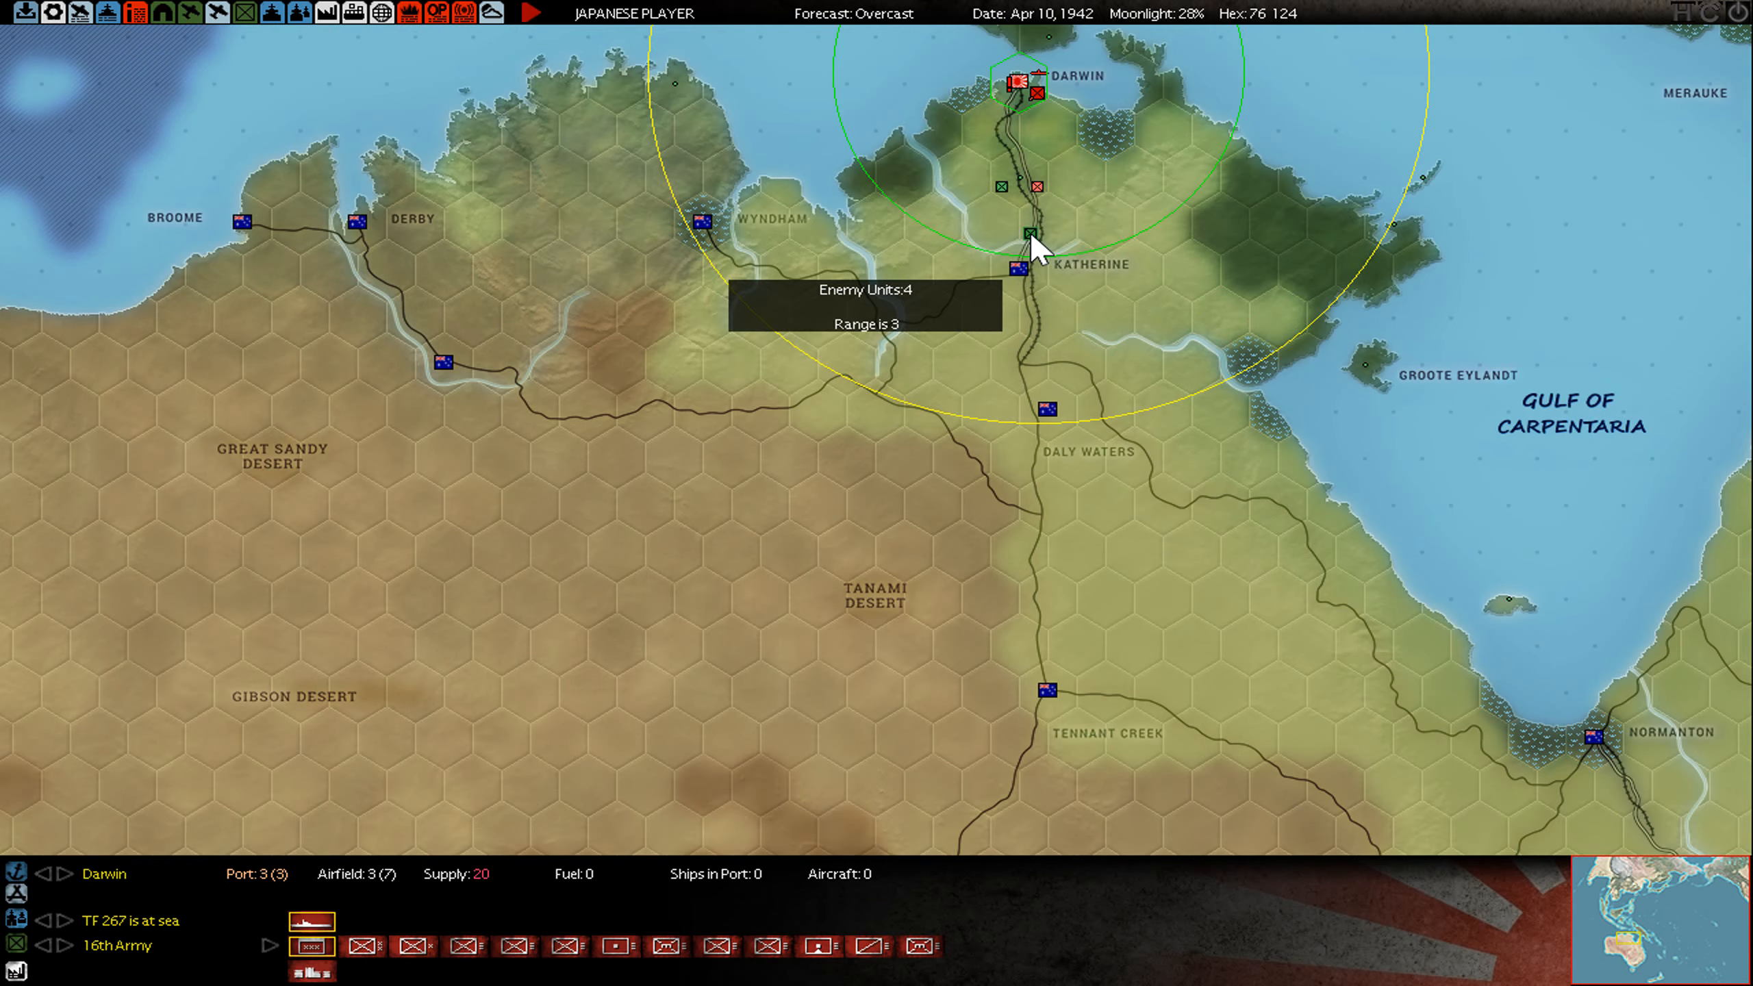
mouse_move(1033, 234)
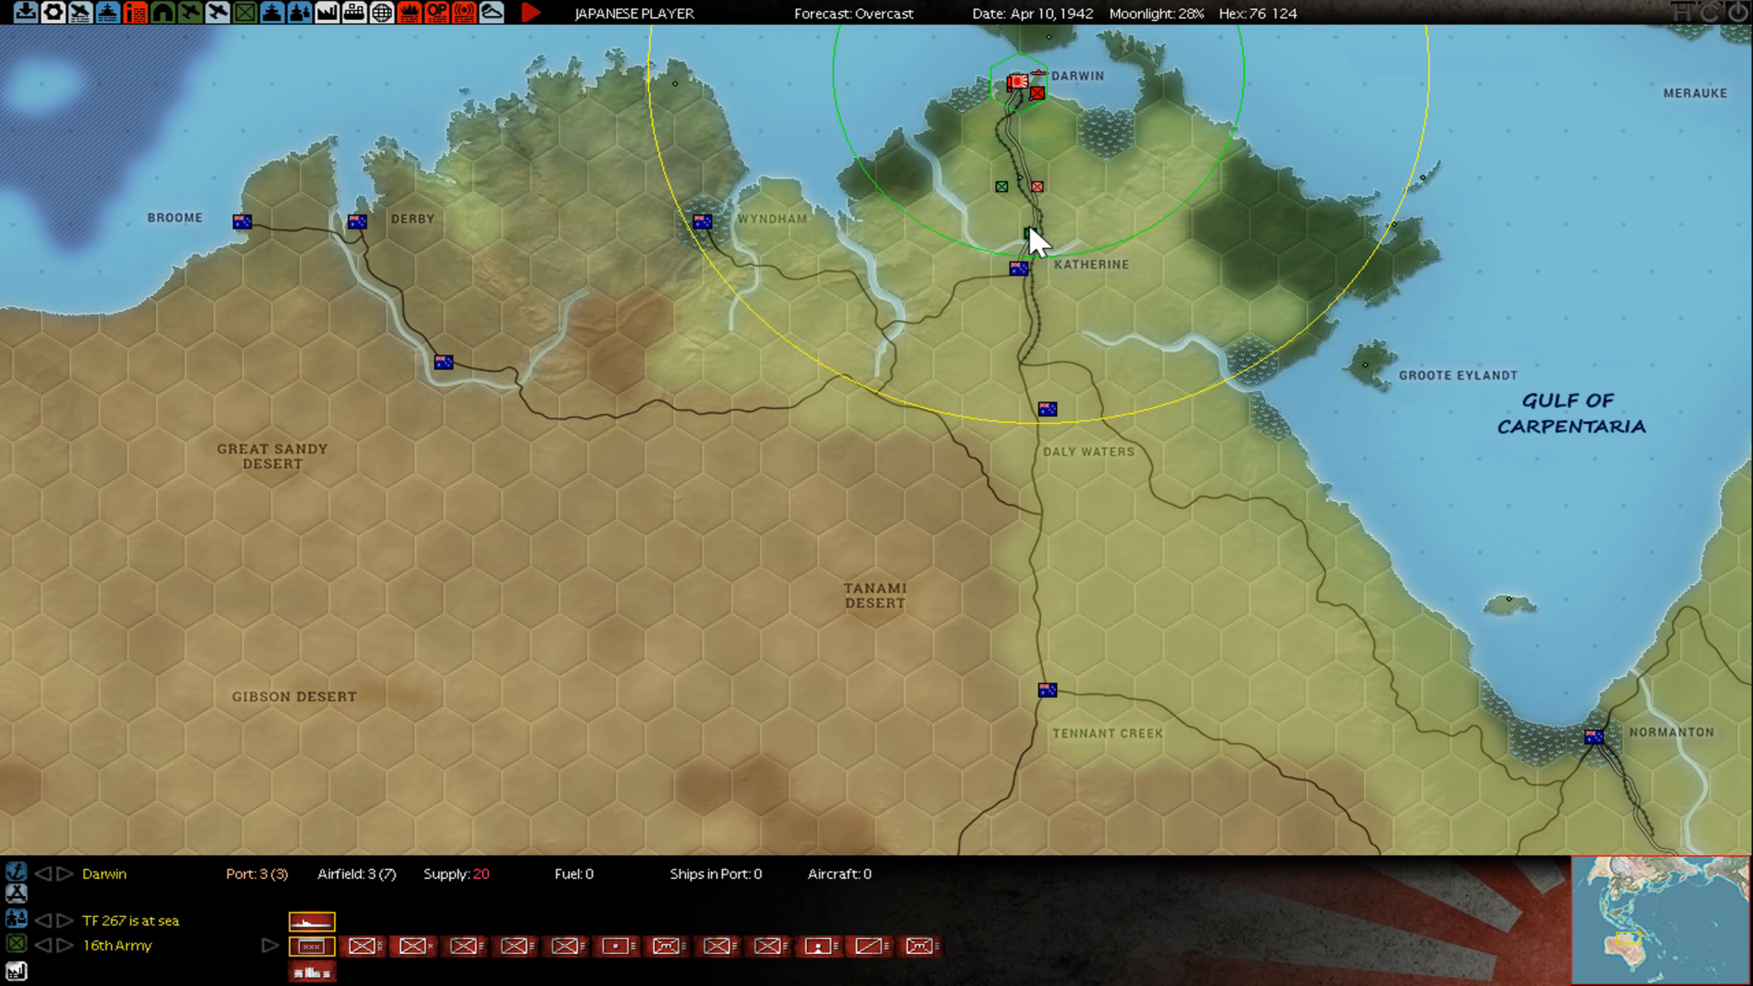
mouse_move(1019, 212)
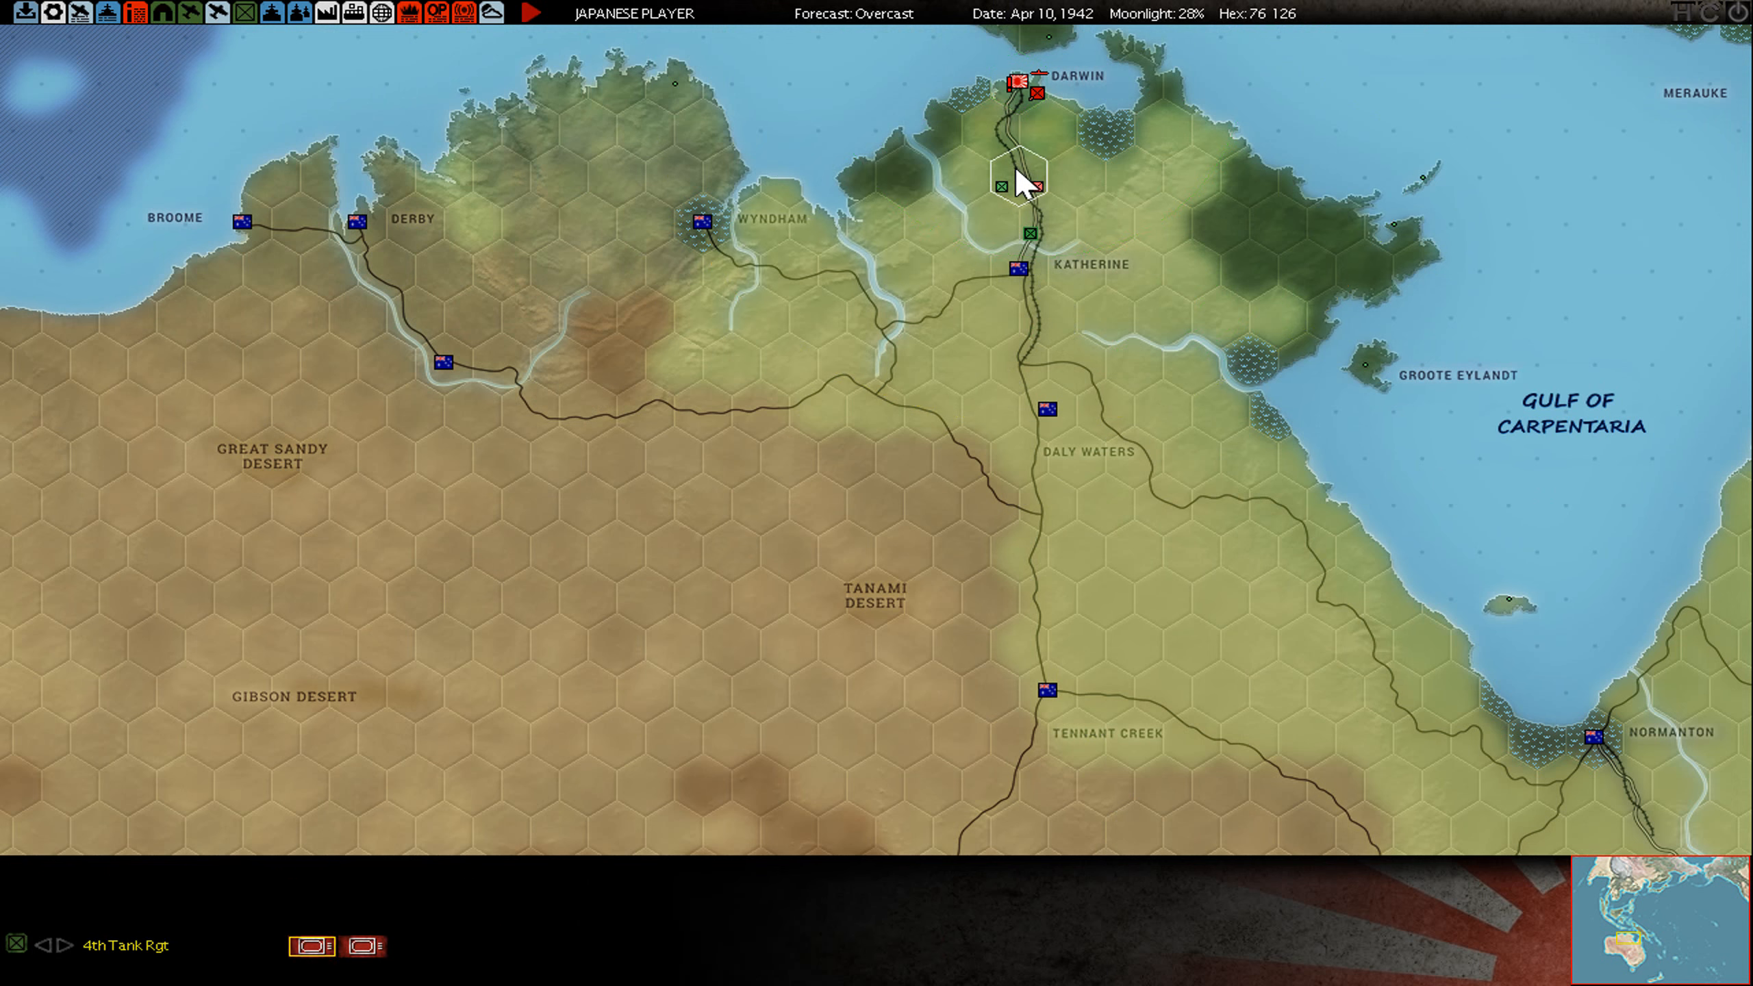
left_click(364, 946)
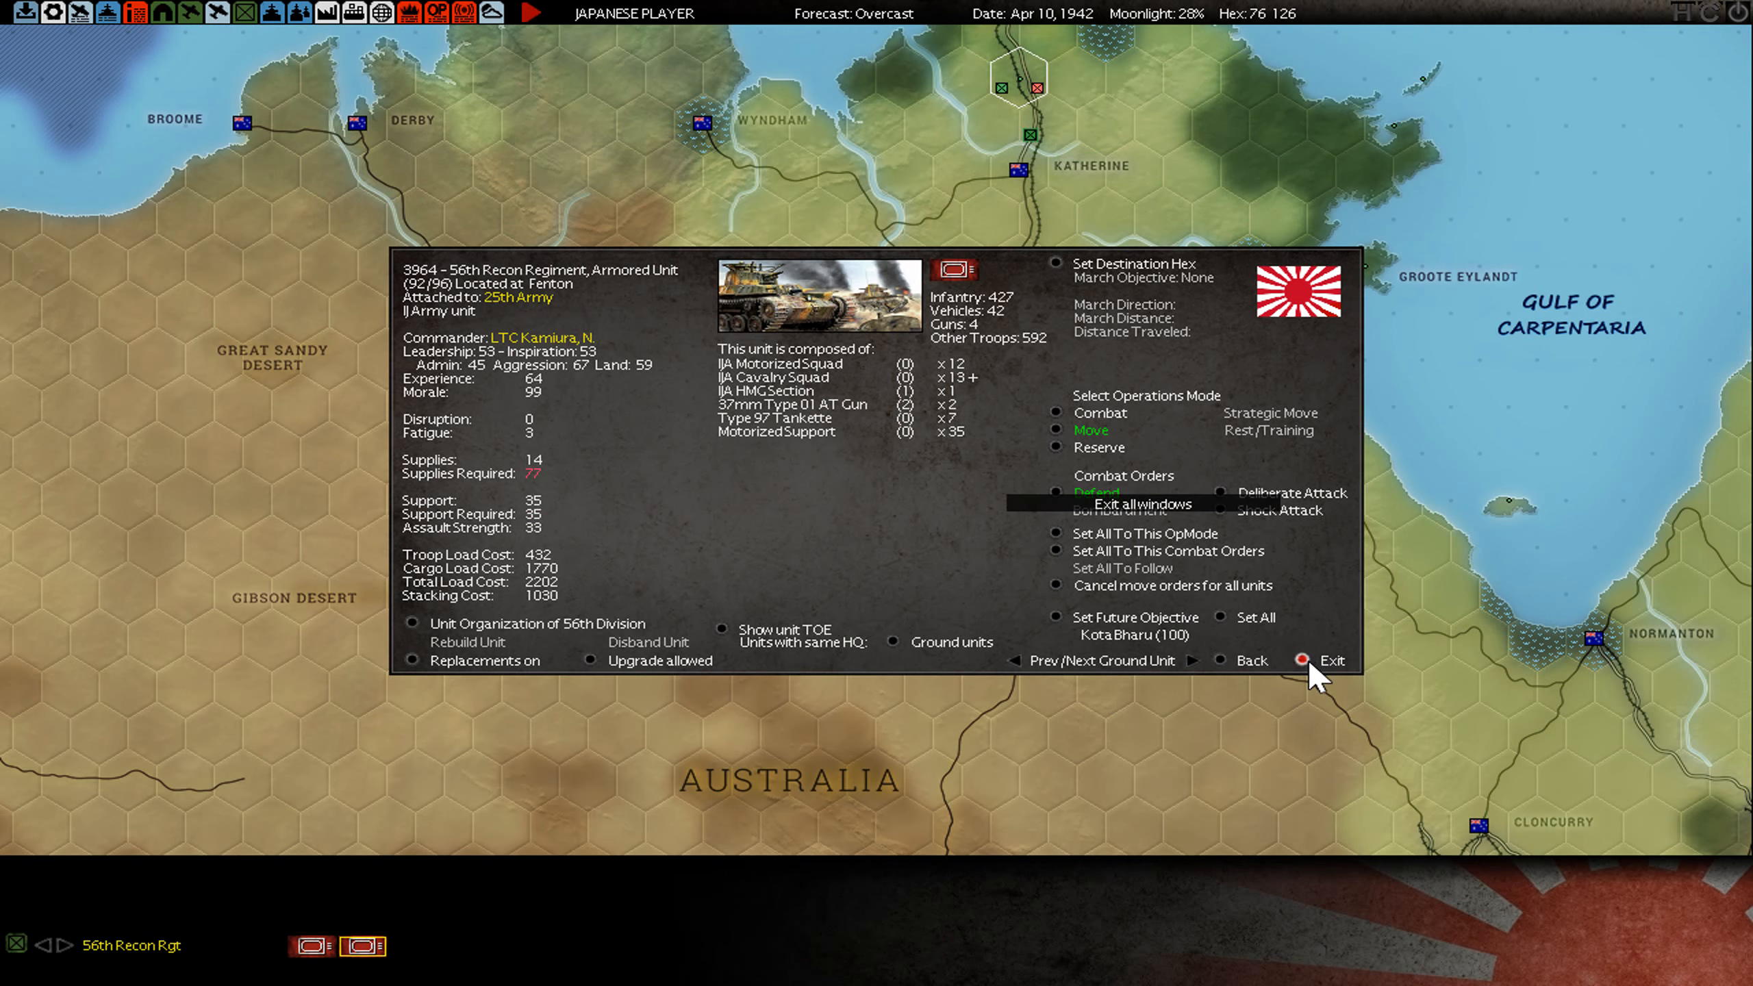
left_click(1329, 659)
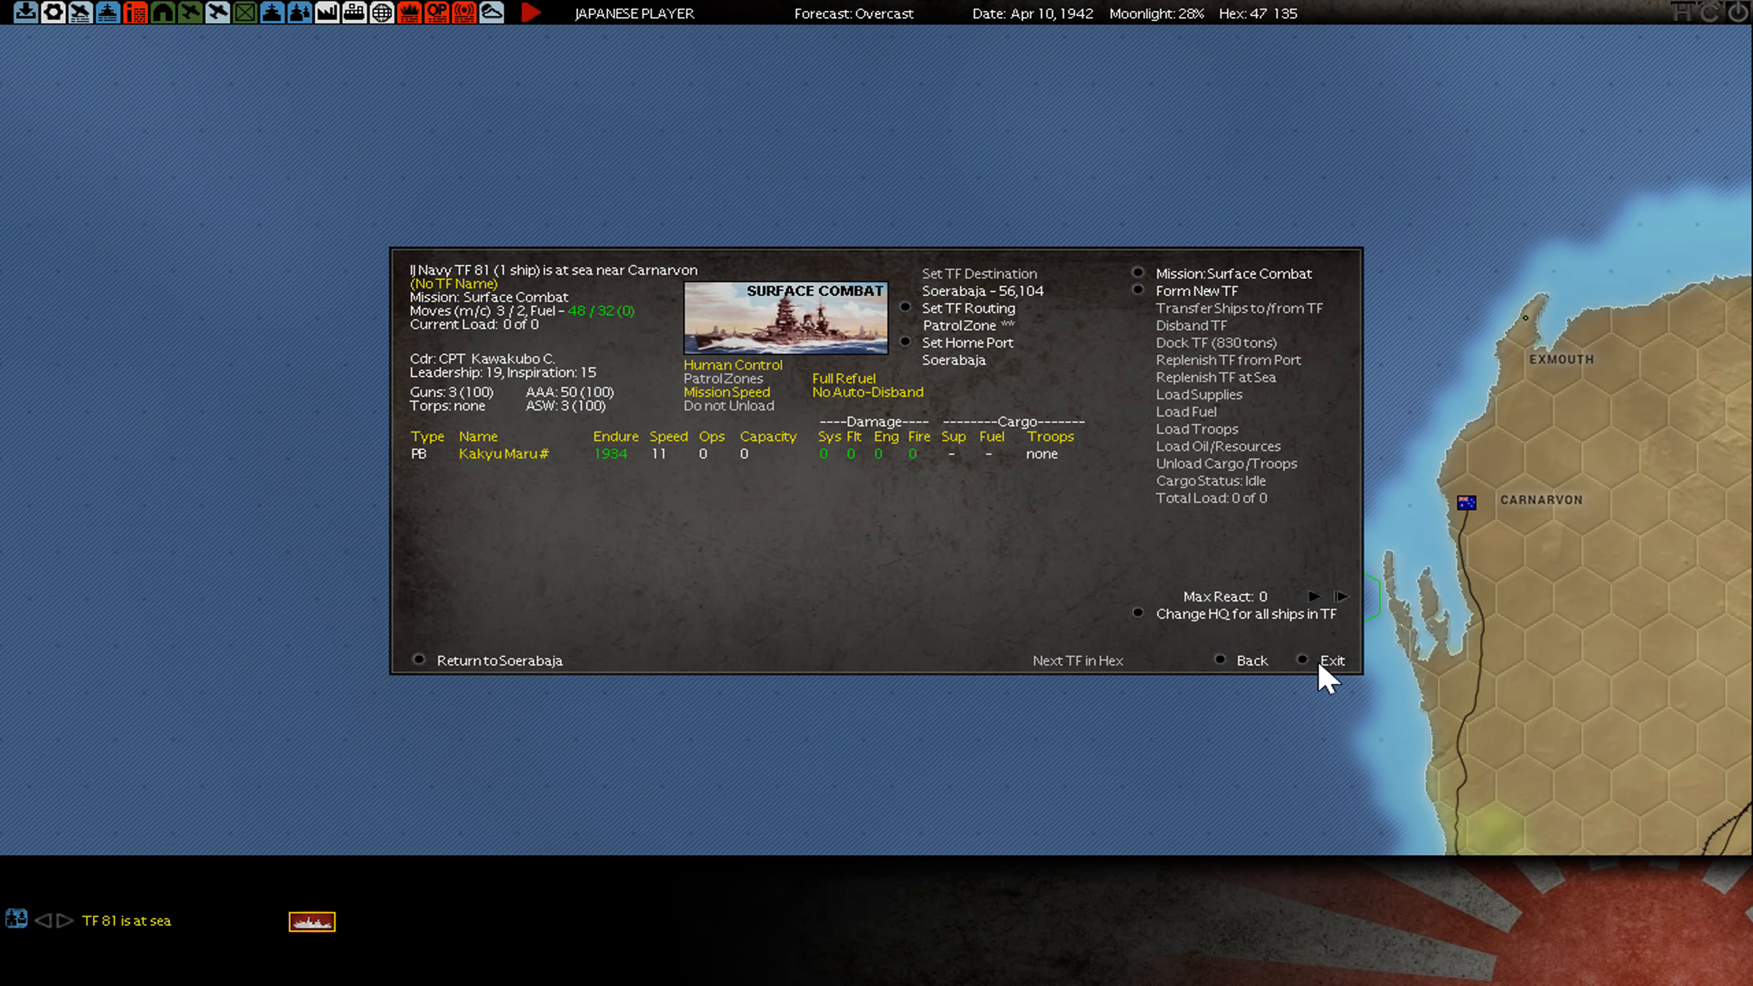
- Close TF 81's details and select the 14th Army near Gisborne, New Zealand
left_click(1331, 659)
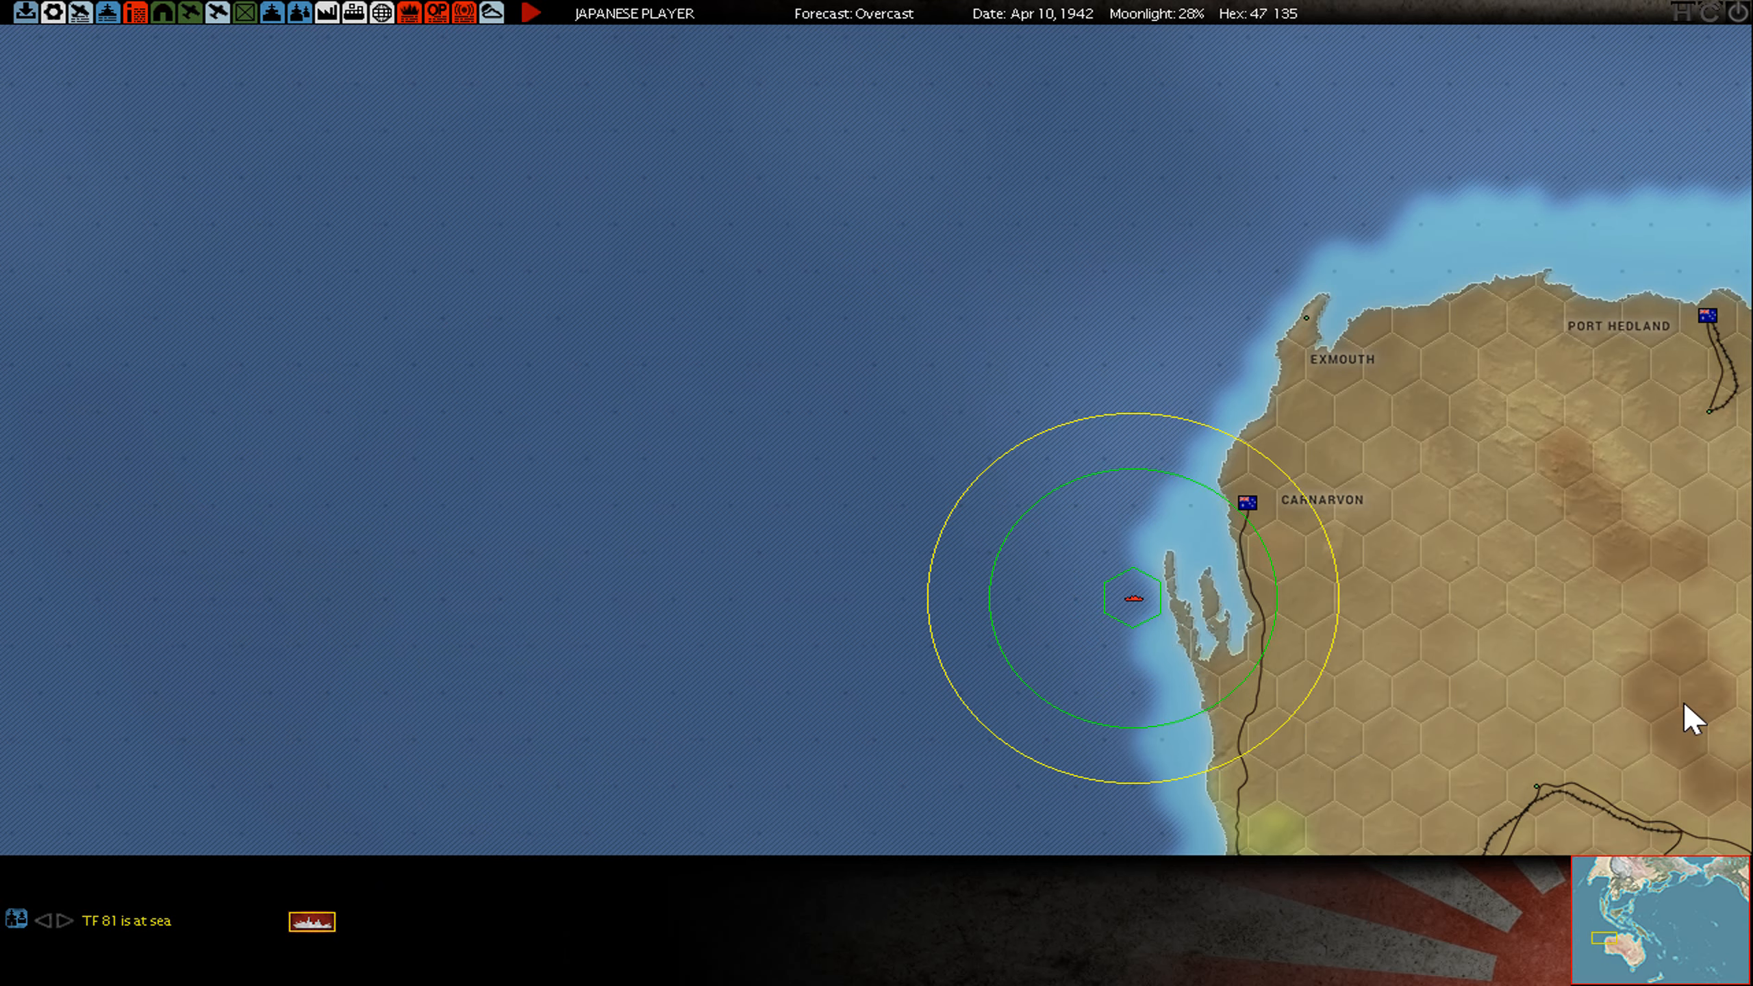
left_click(1657, 956)
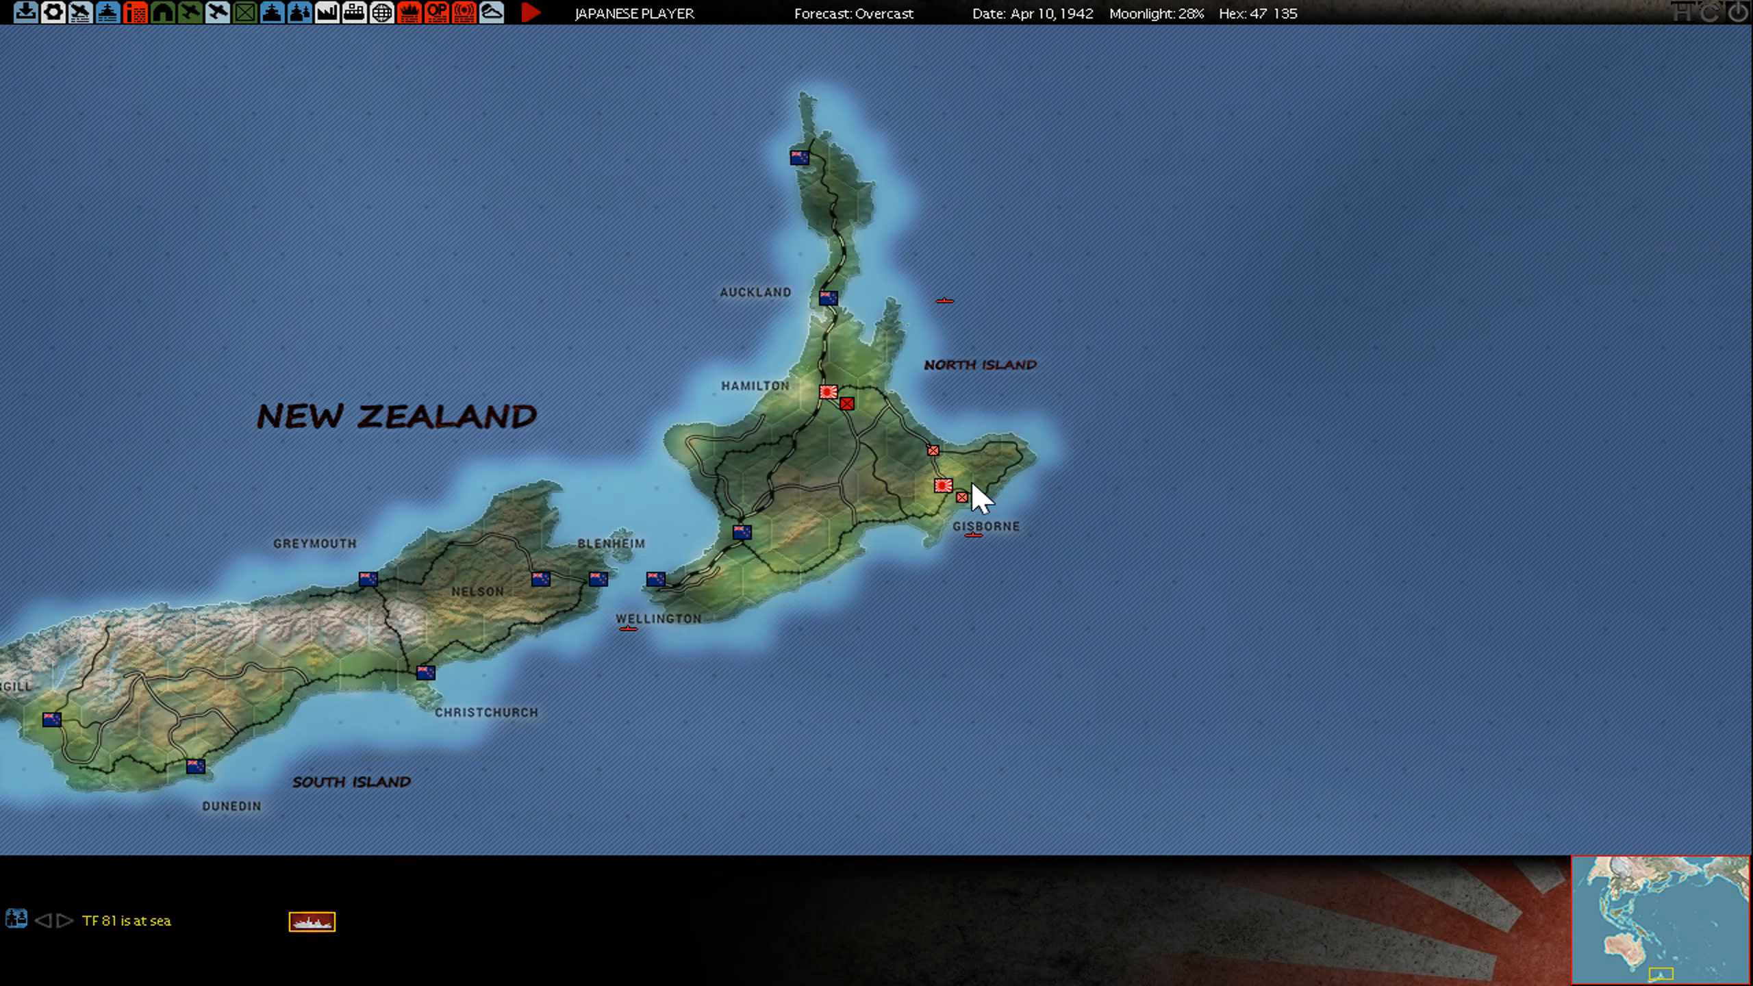
mouse_move(905, 467)
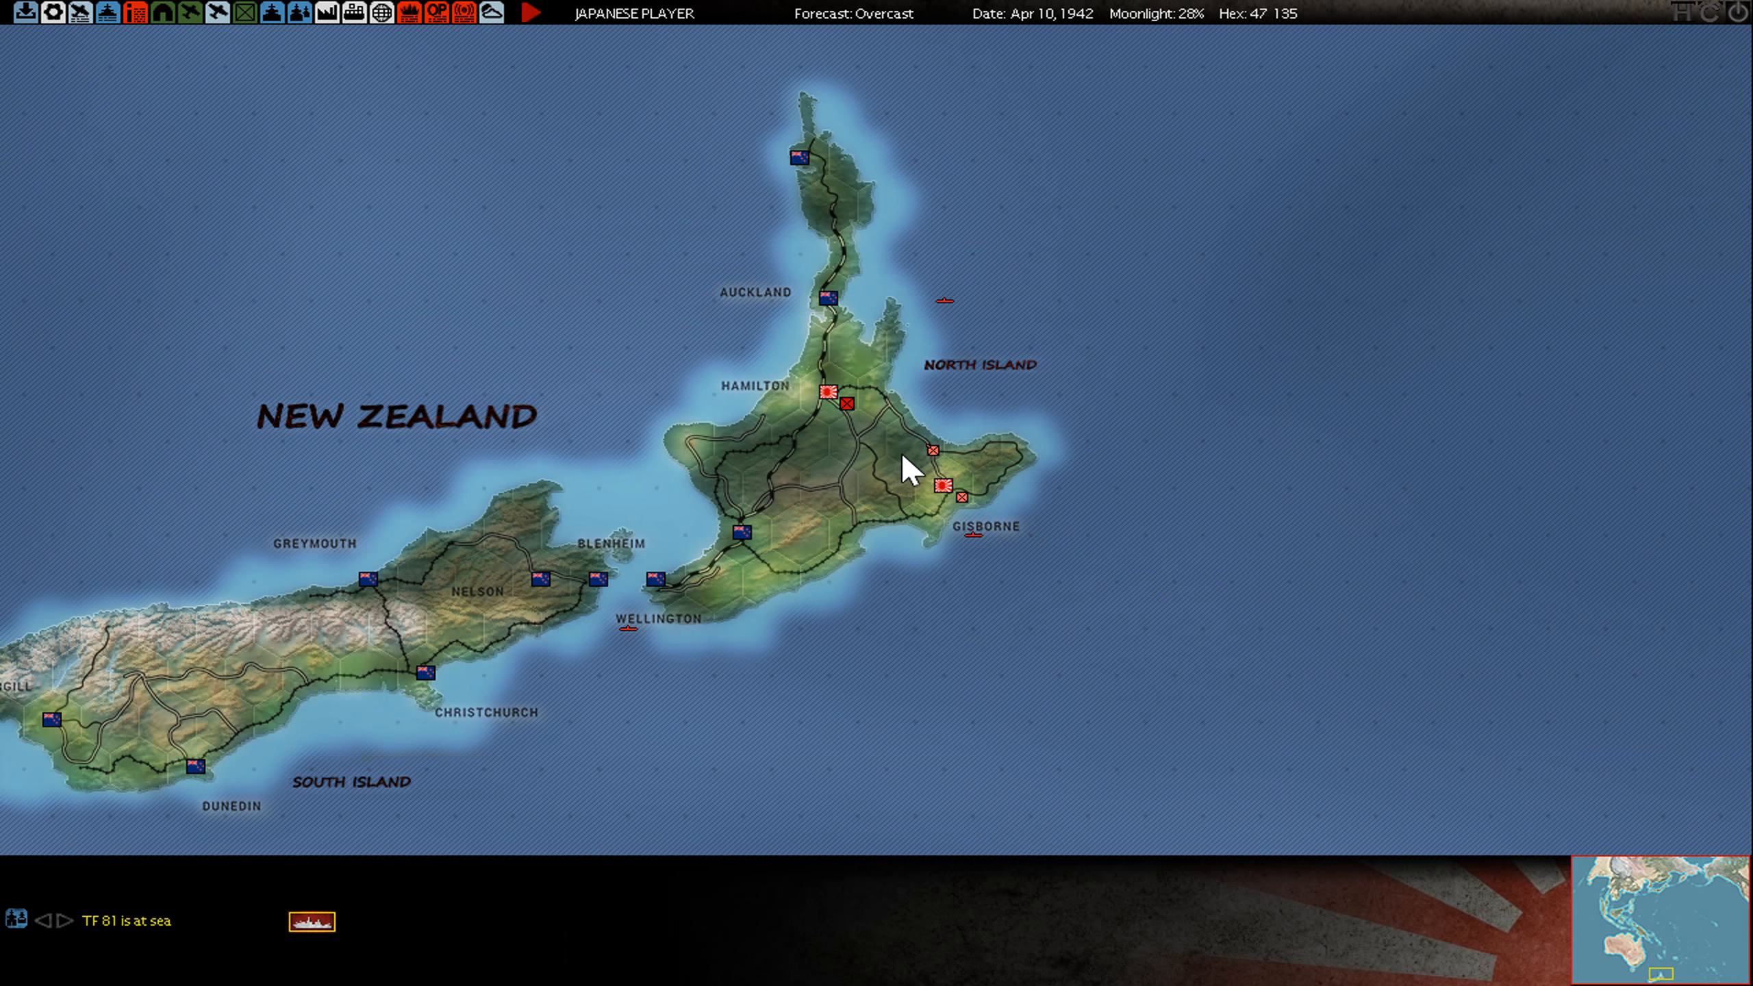
left_click(915, 458)
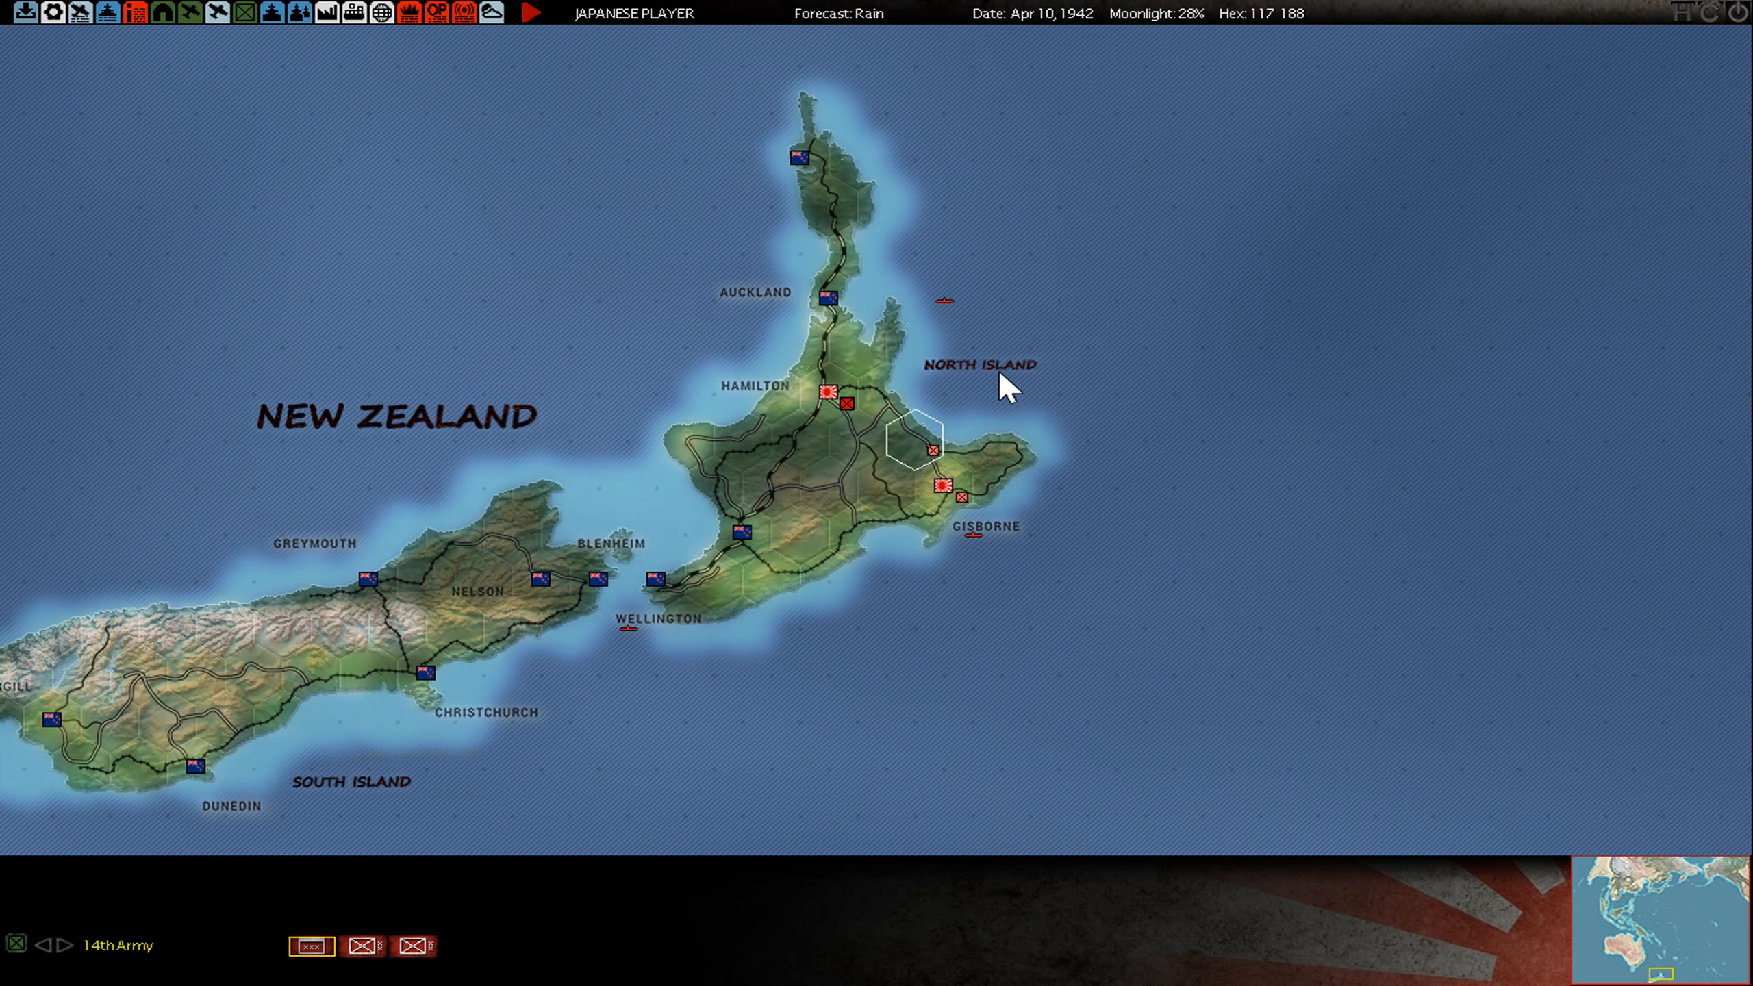
mouse_move(823, 411)
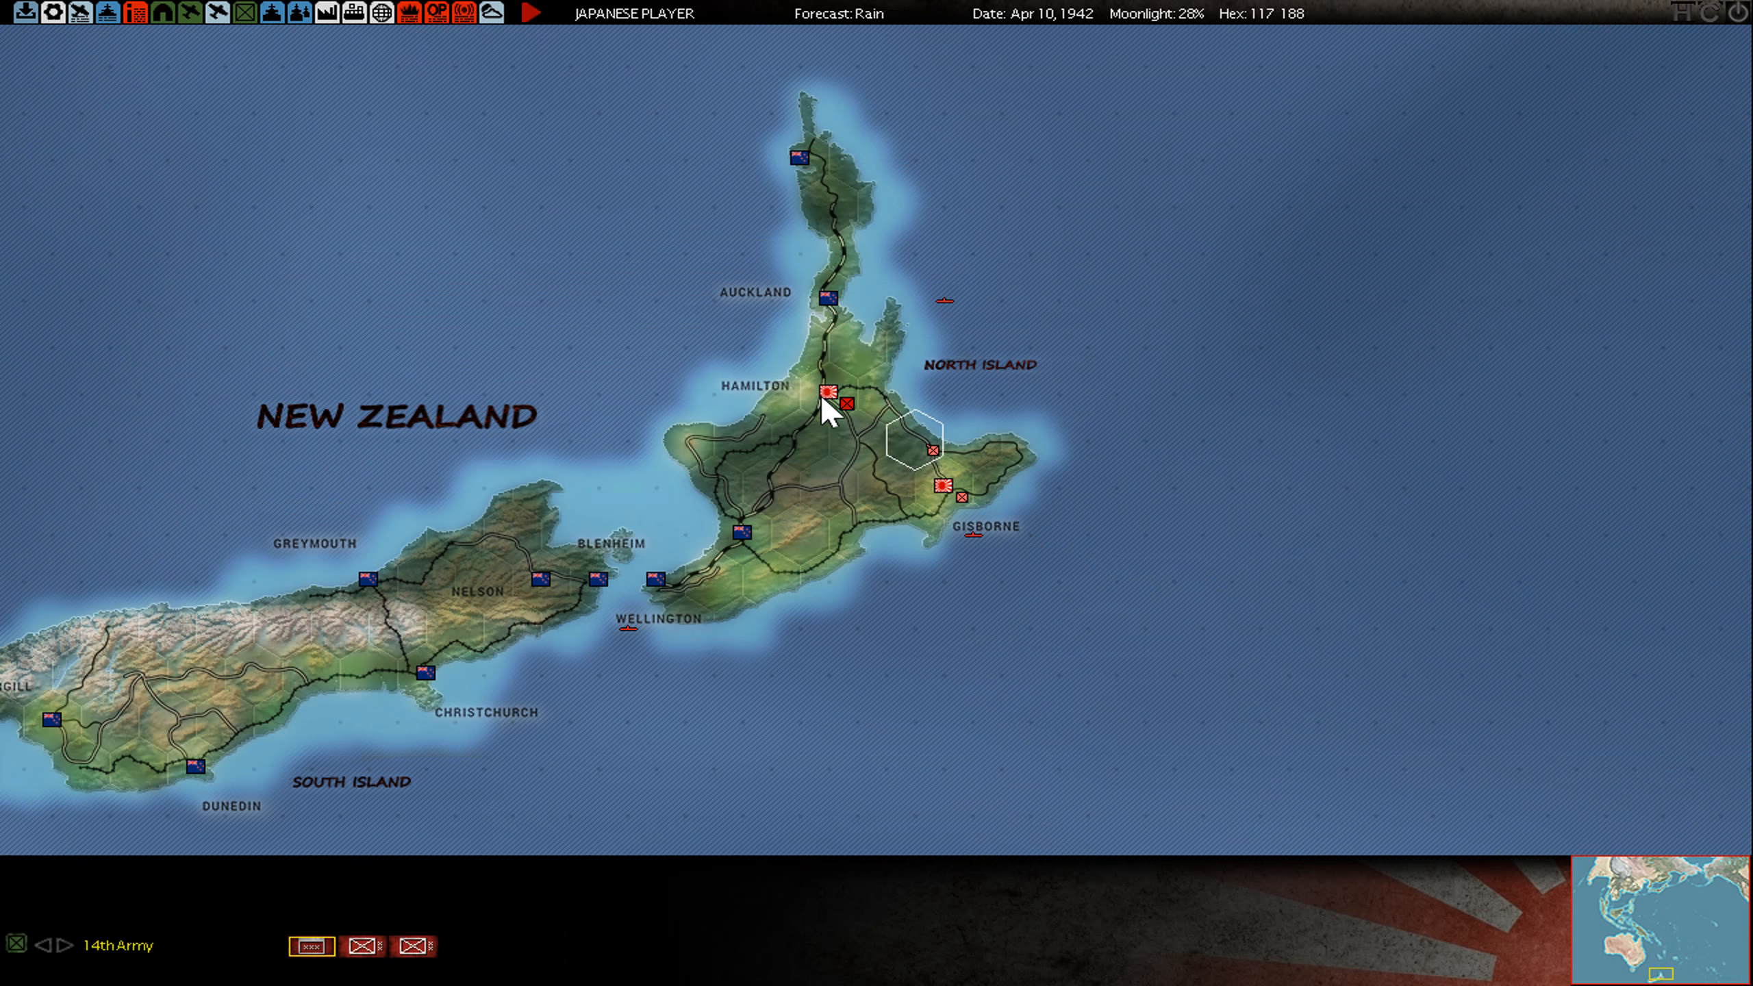
mouse_move(851, 327)
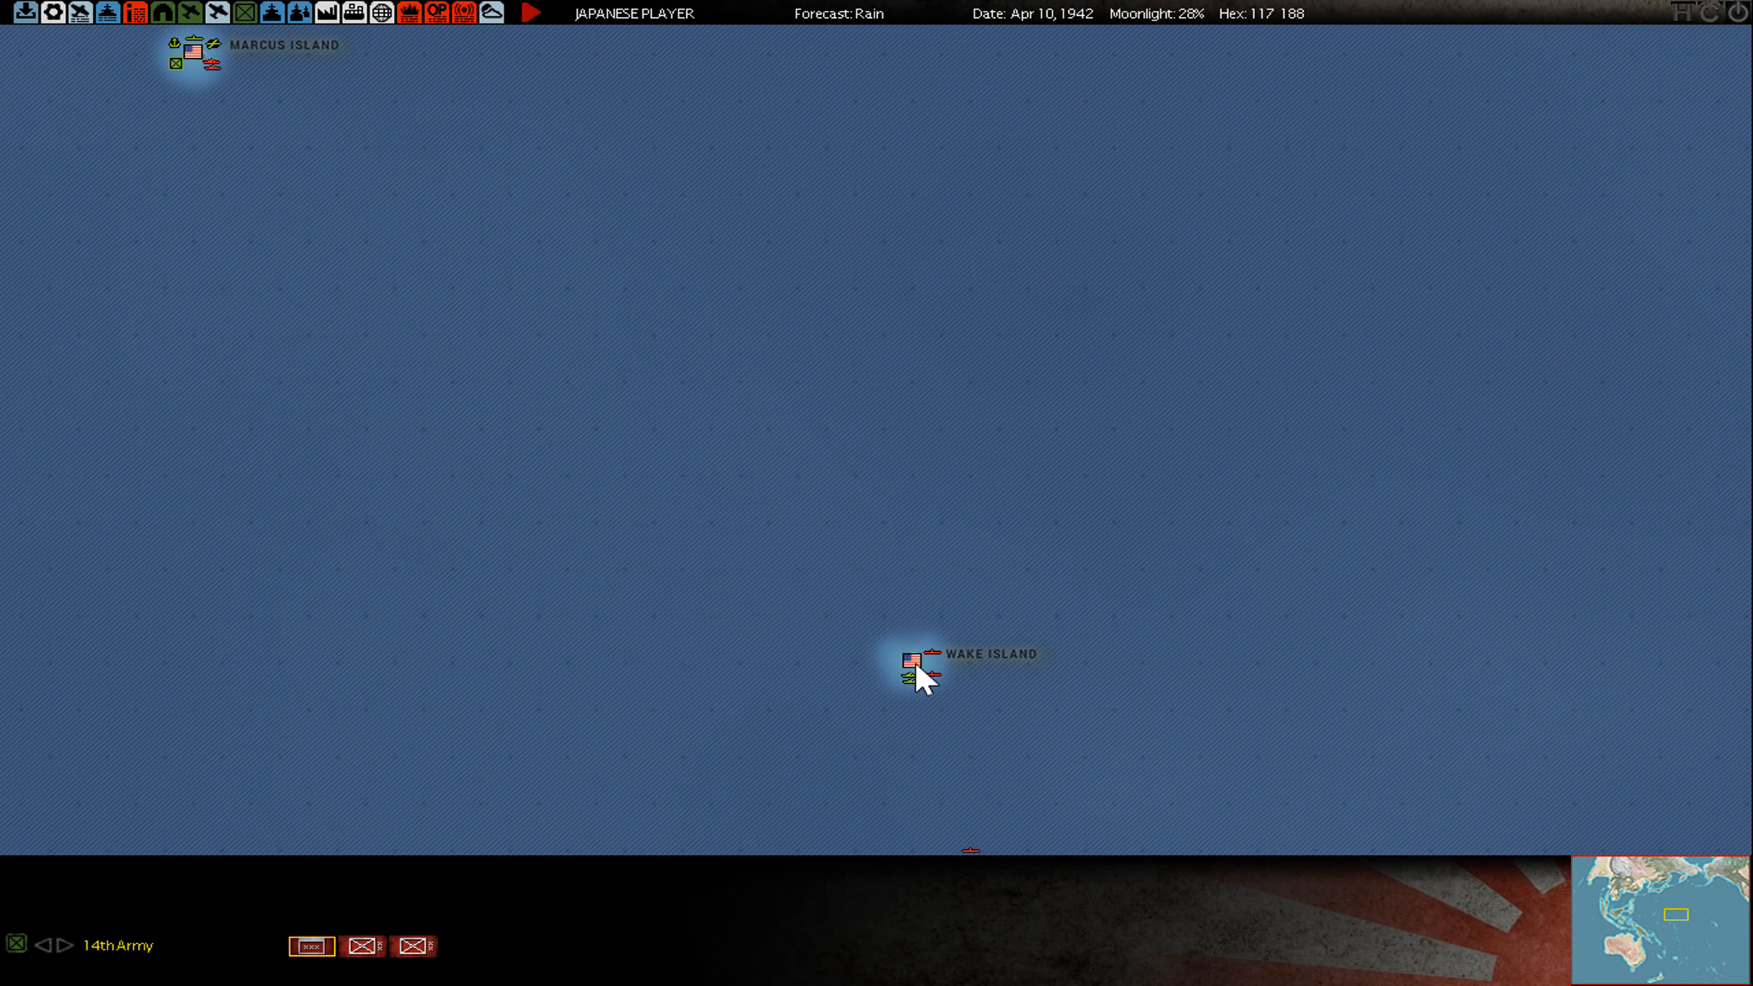
- View submarine I-16 from the Wake Island task force, then close its windows
left_click(908, 671)
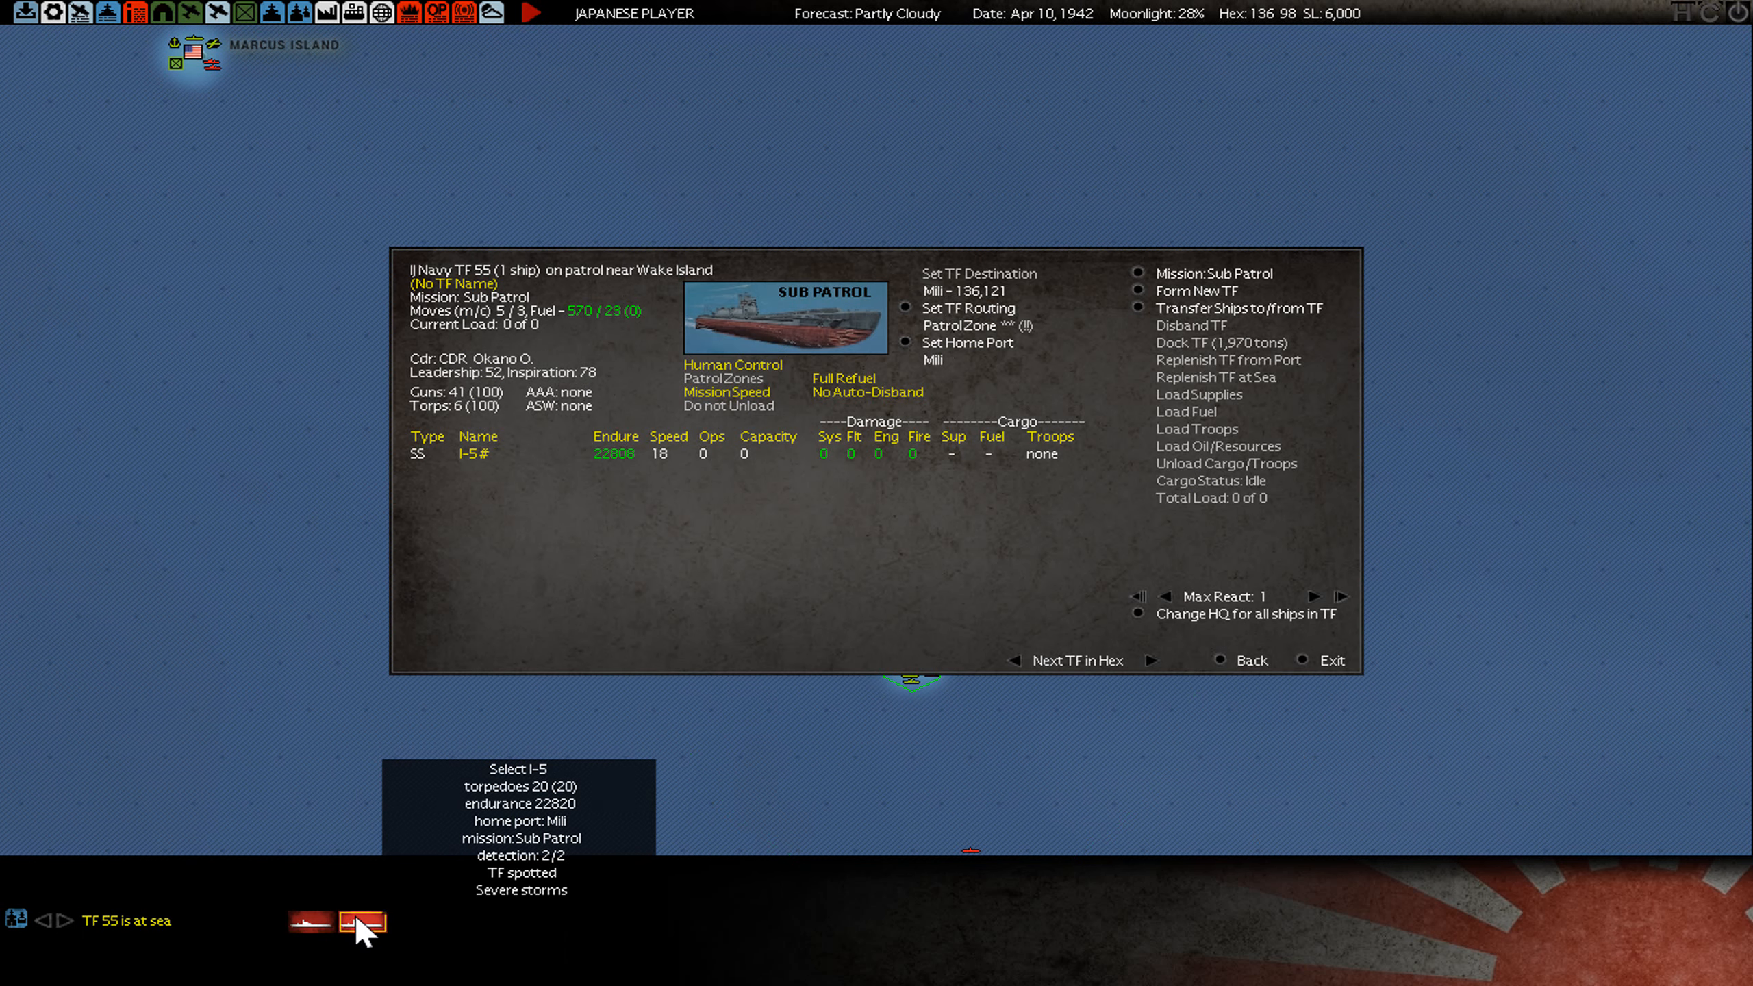
left_click(360, 922)
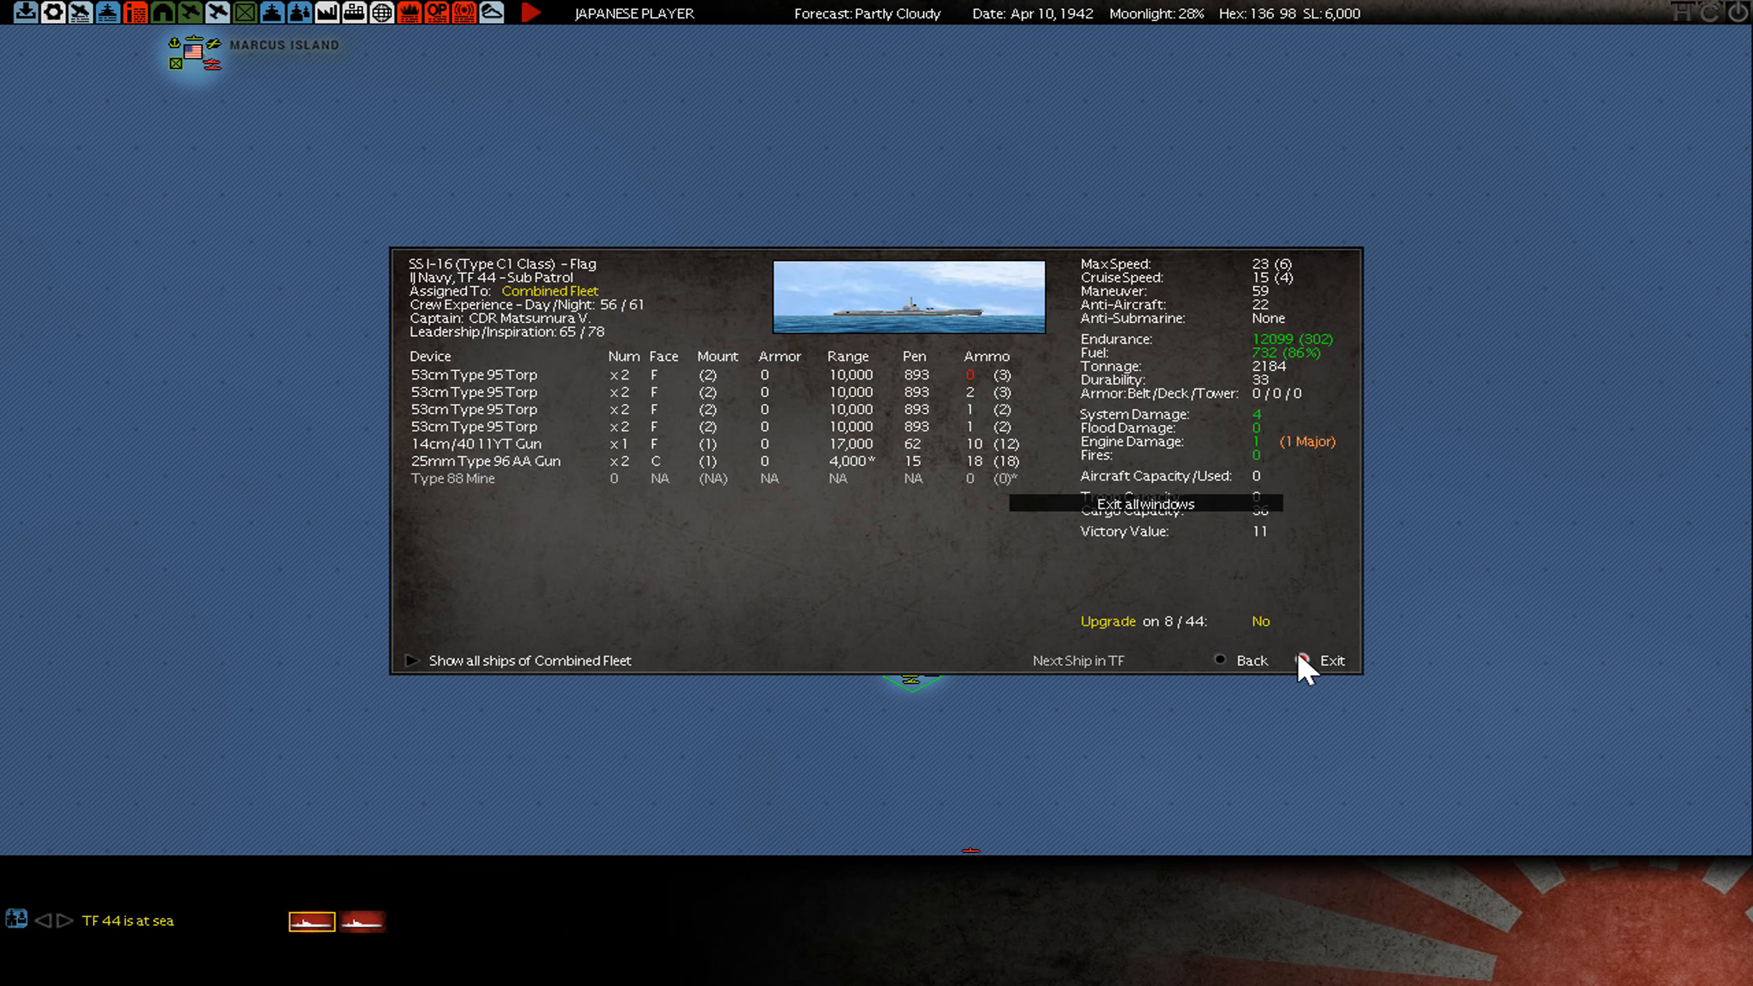
left_click(1330, 659)
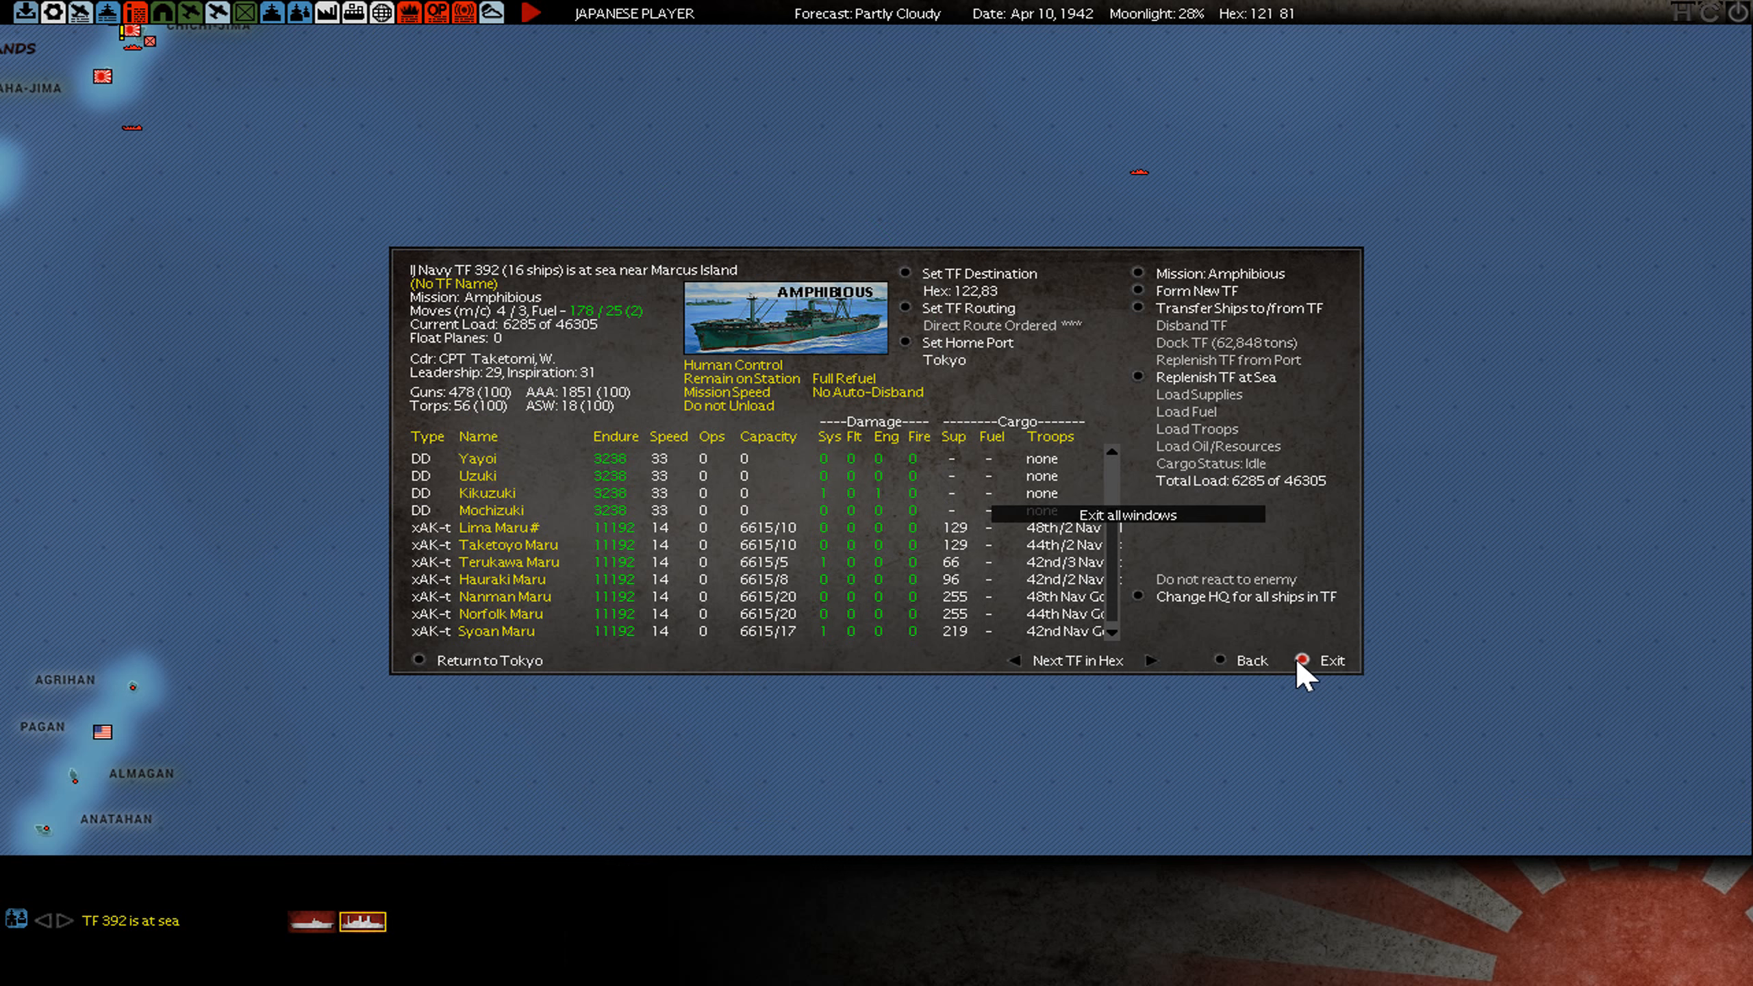
- Reopen TF 392 to review its destroyers and naval-guard transports, then exit
left_click(1331, 659)
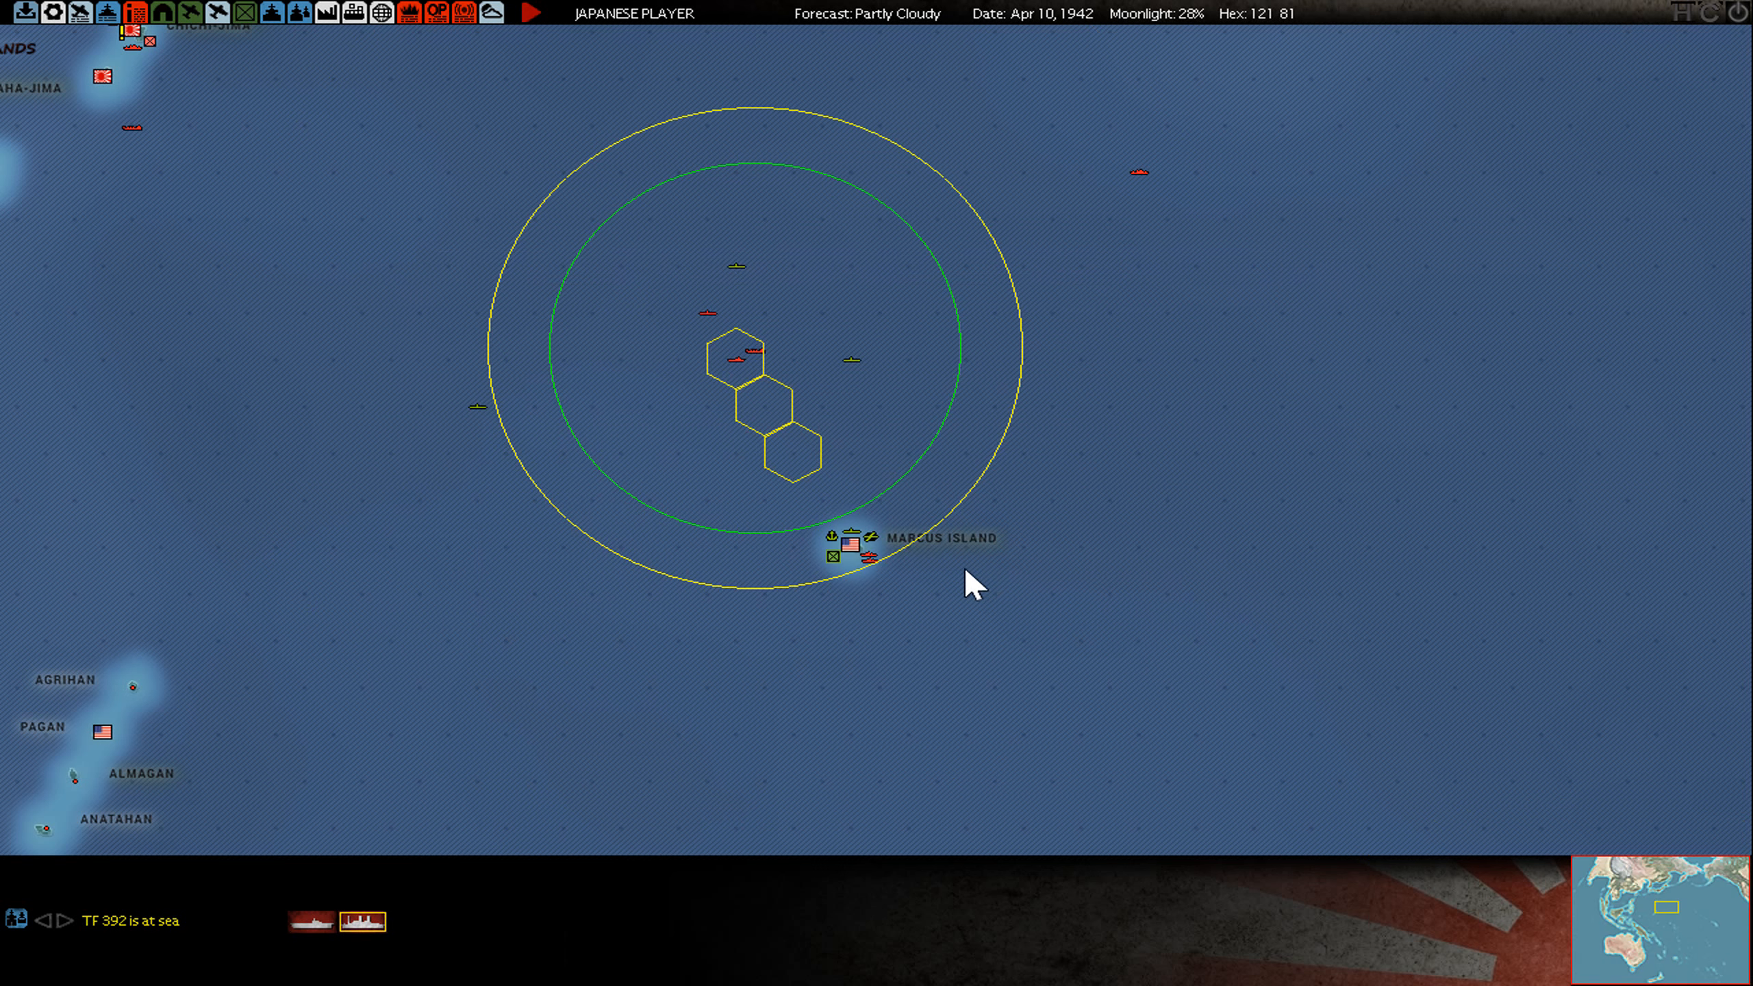
mouse_move(762, 528)
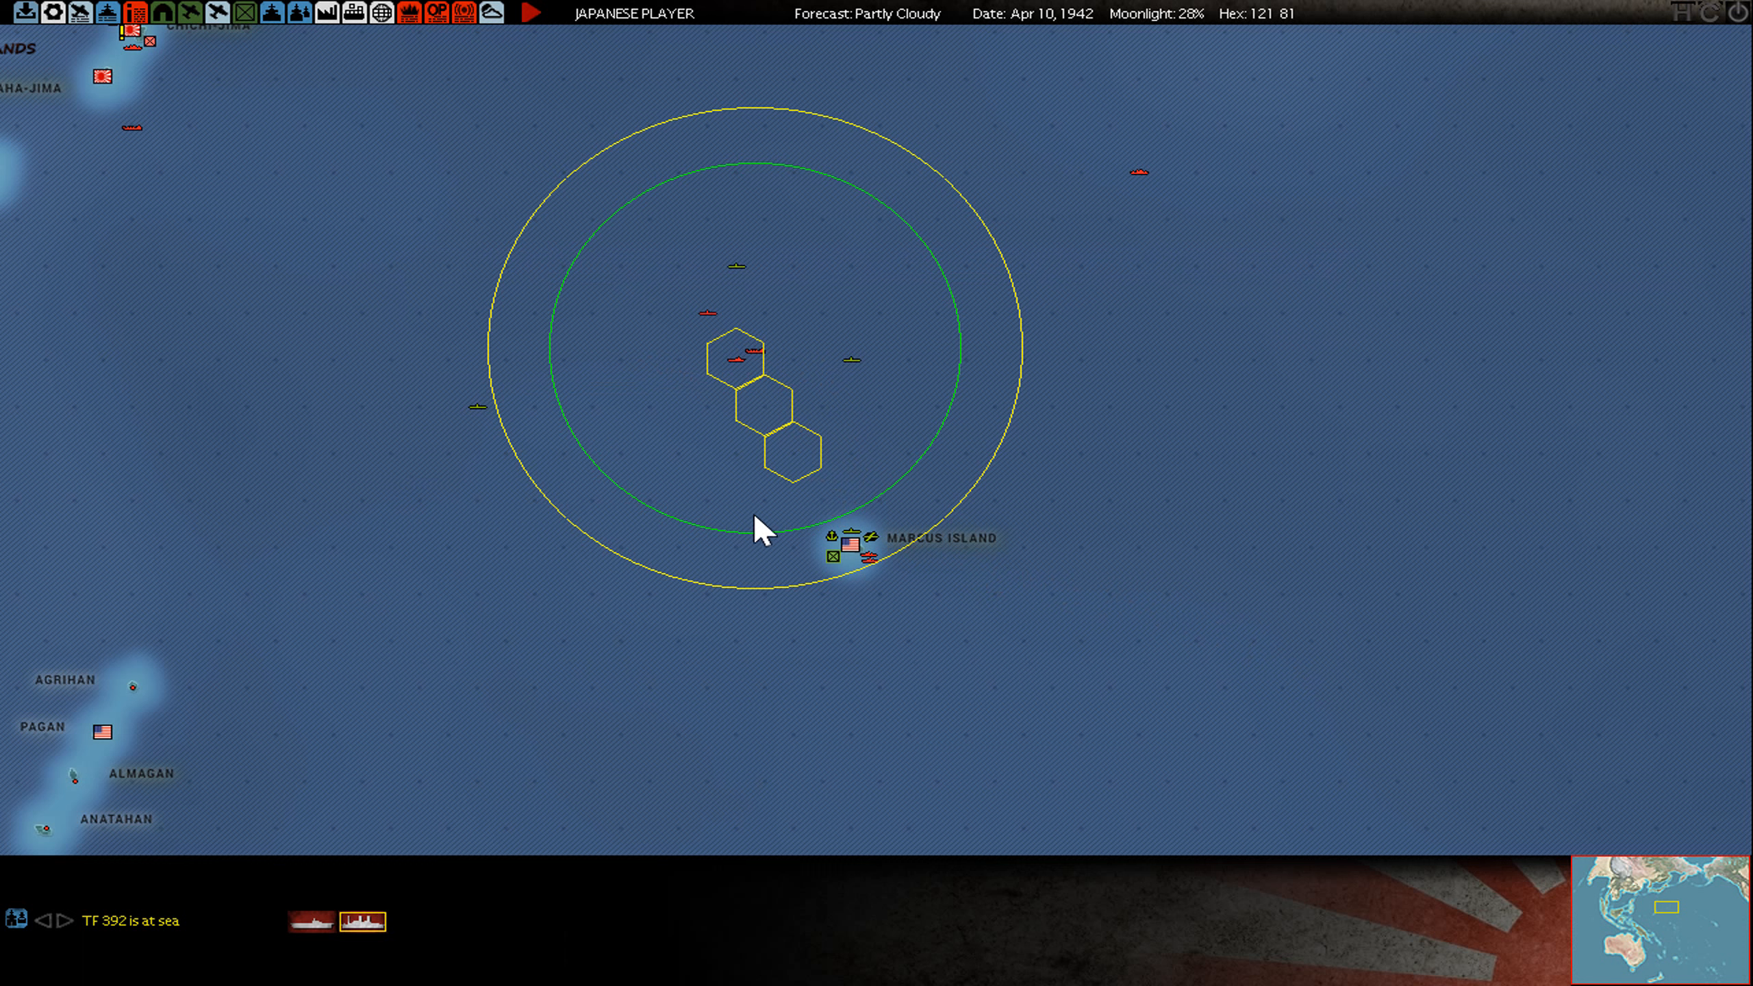
mouse_move(699, 713)
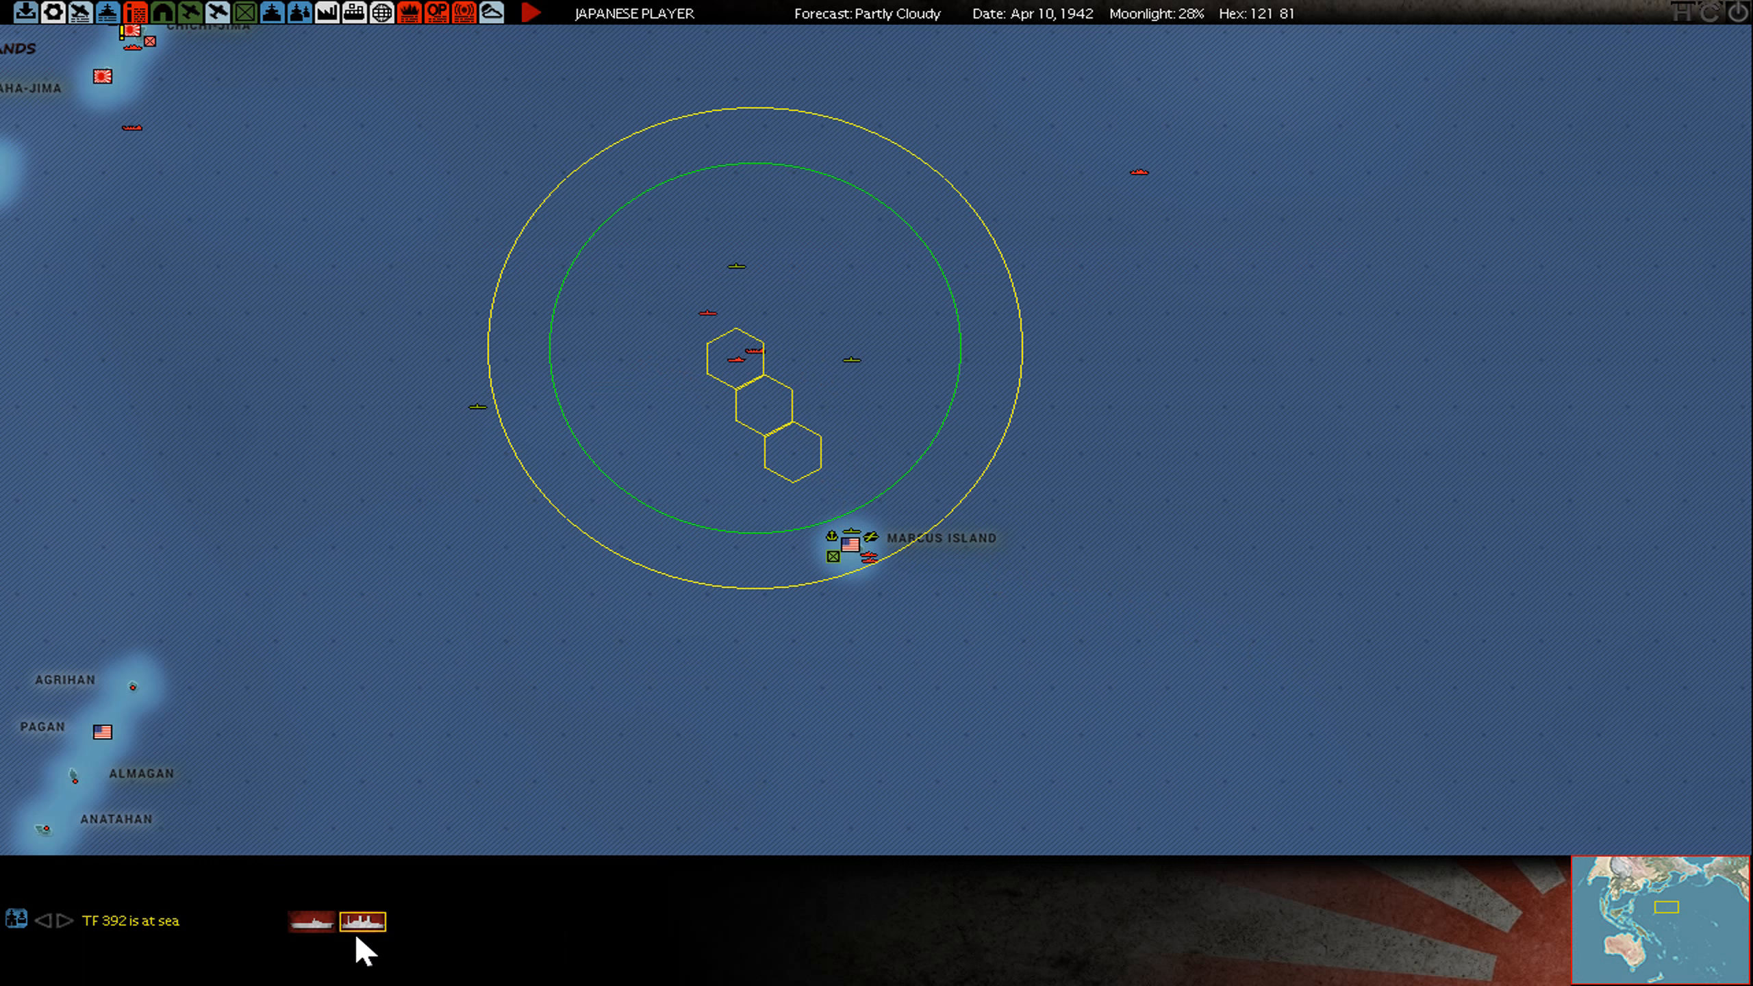
left_click(357, 921)
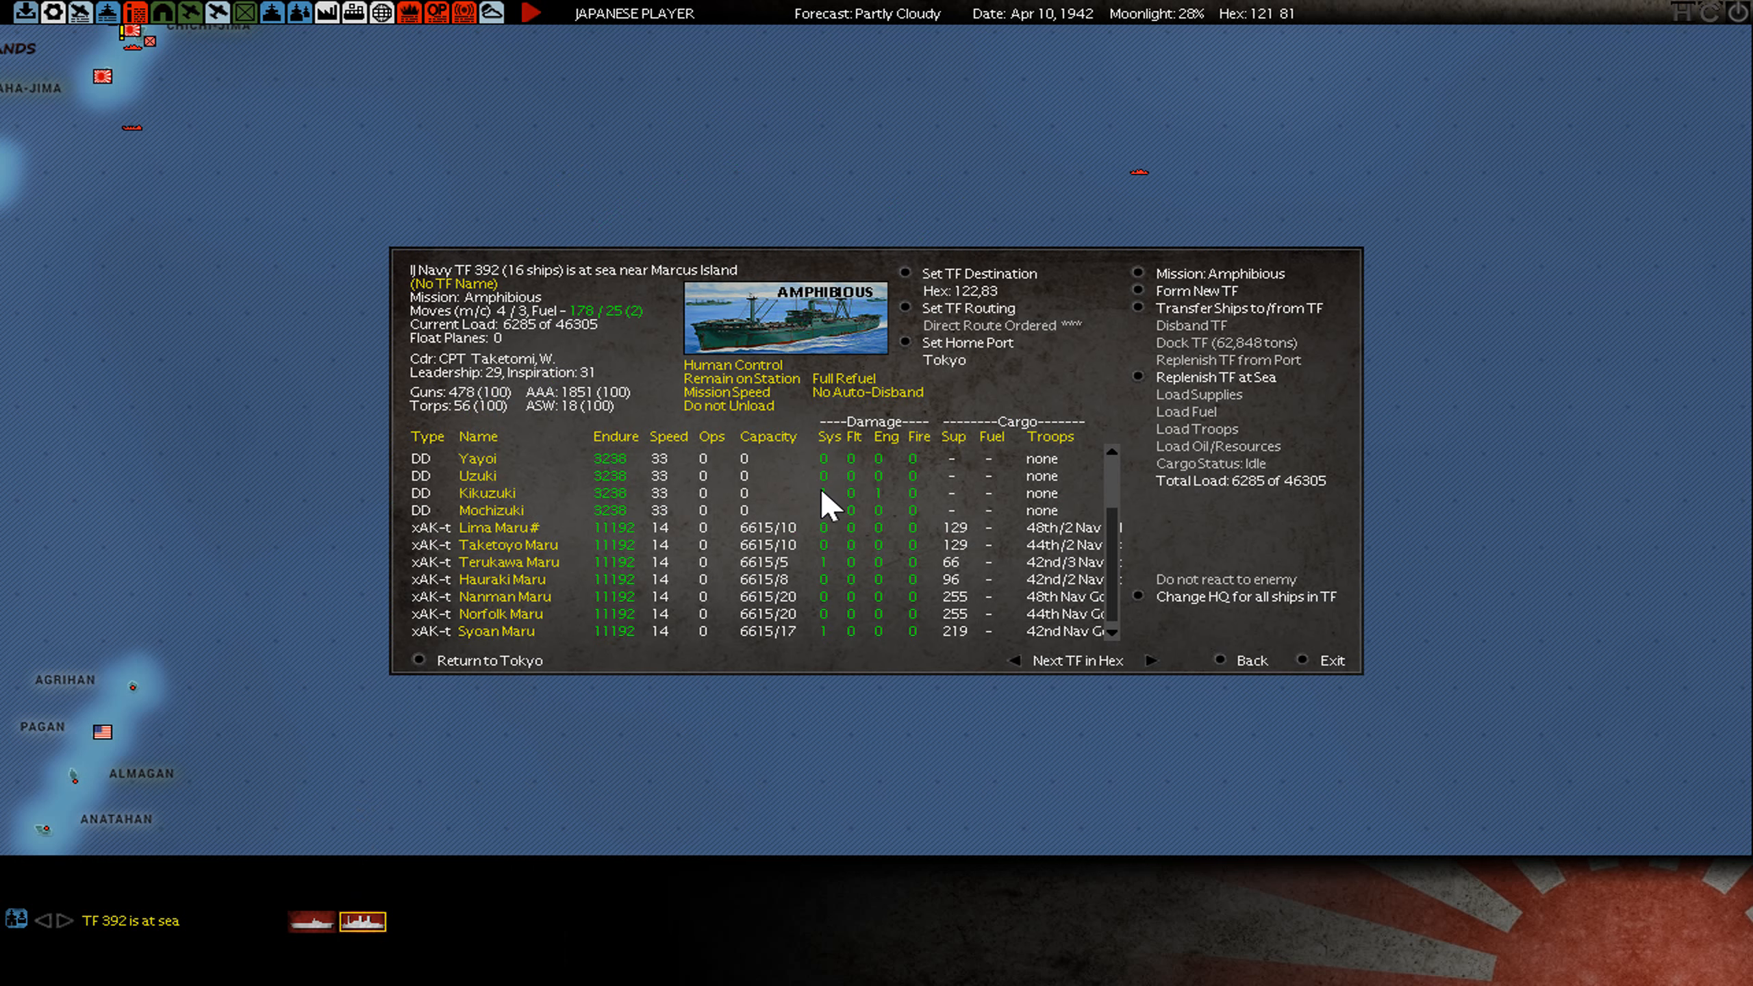
mouse_move(1009, 603)
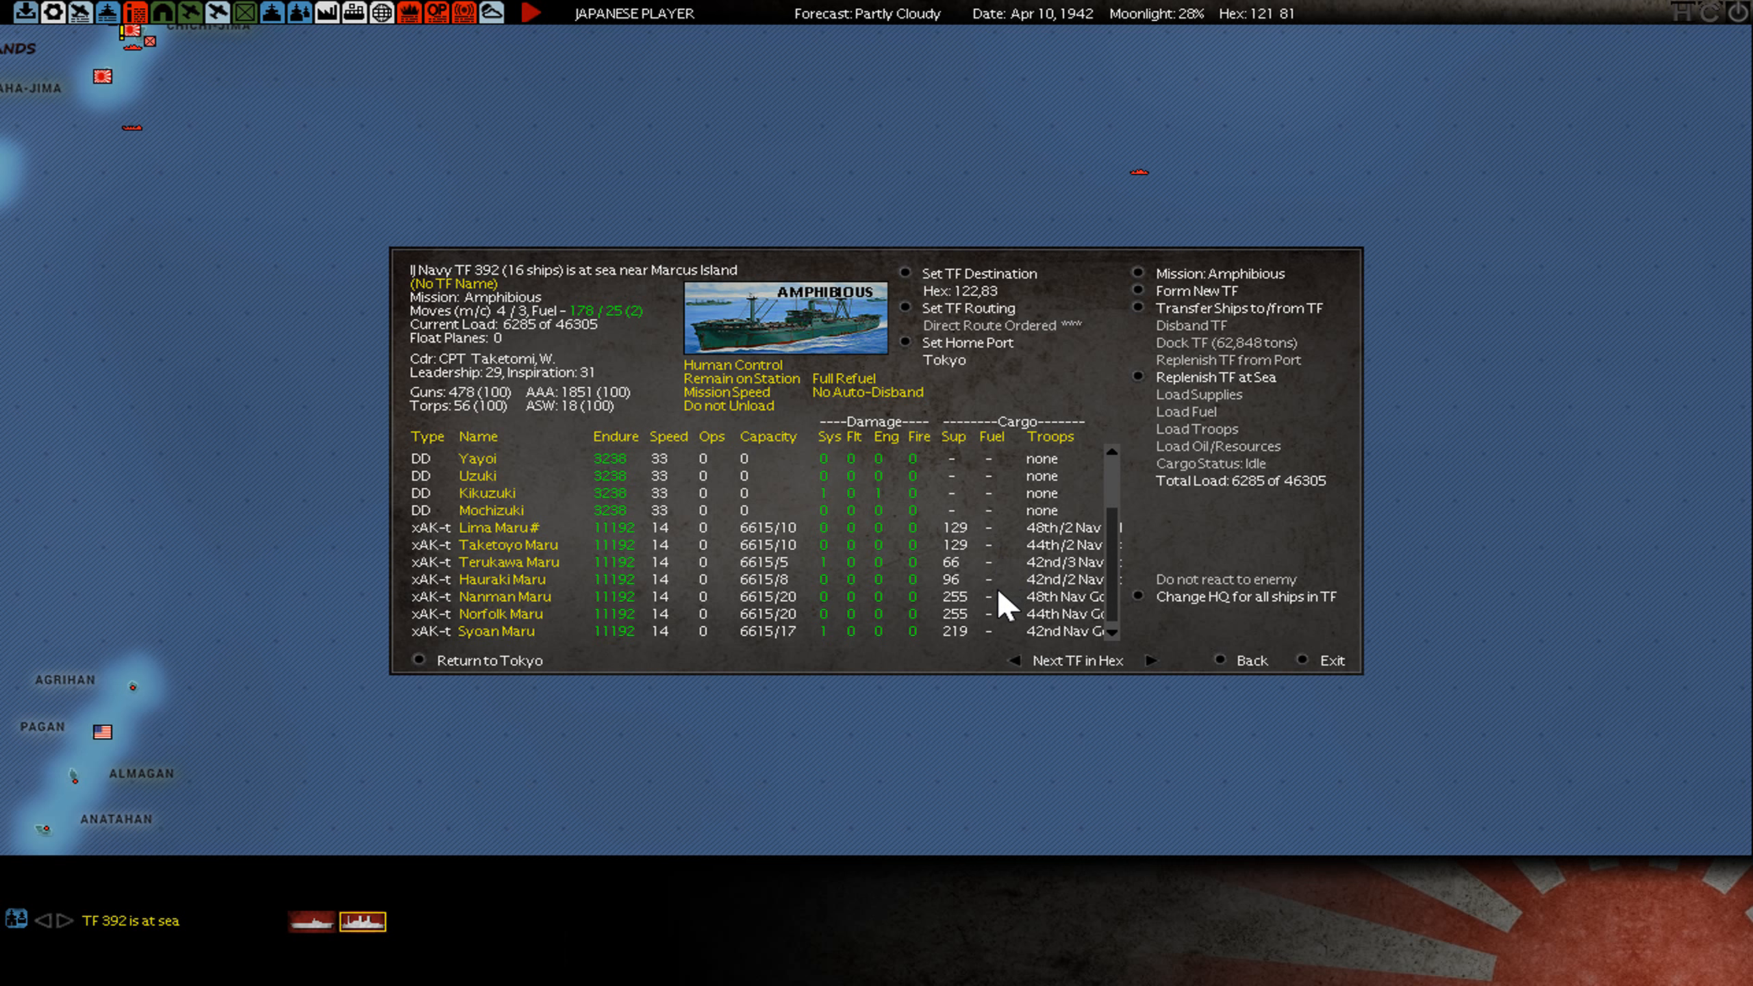
mouse_move(1033, 651)
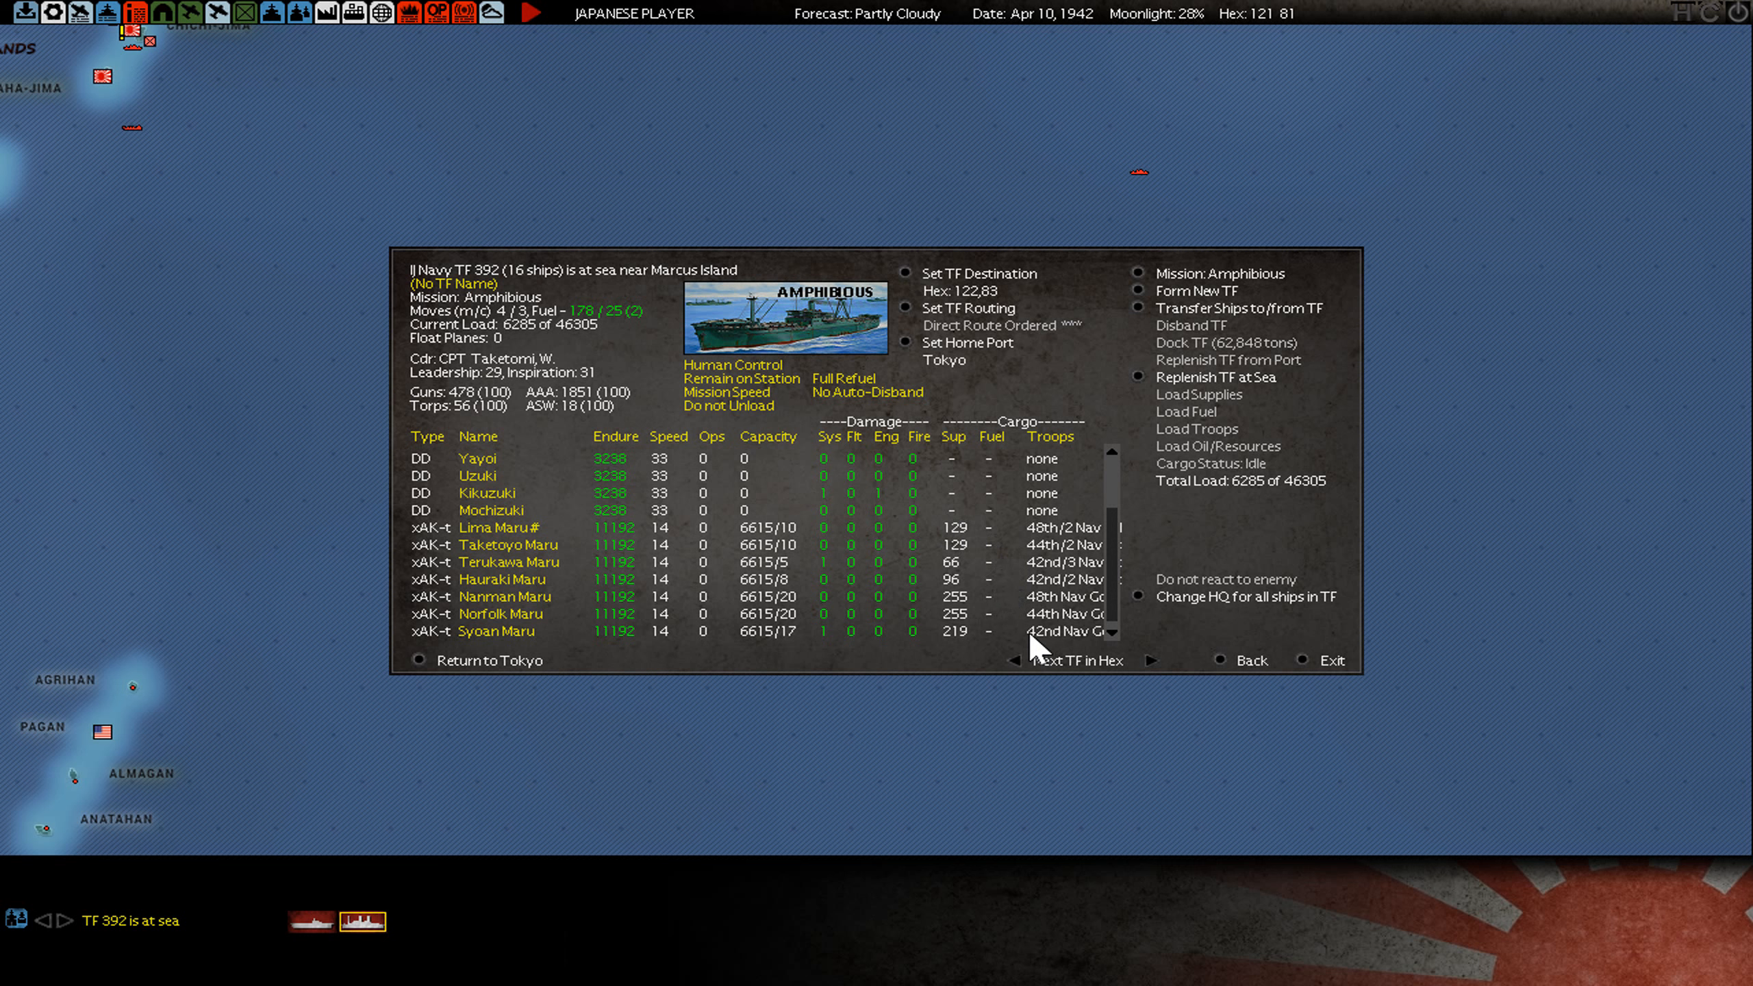
mouse_move(1039, 637)
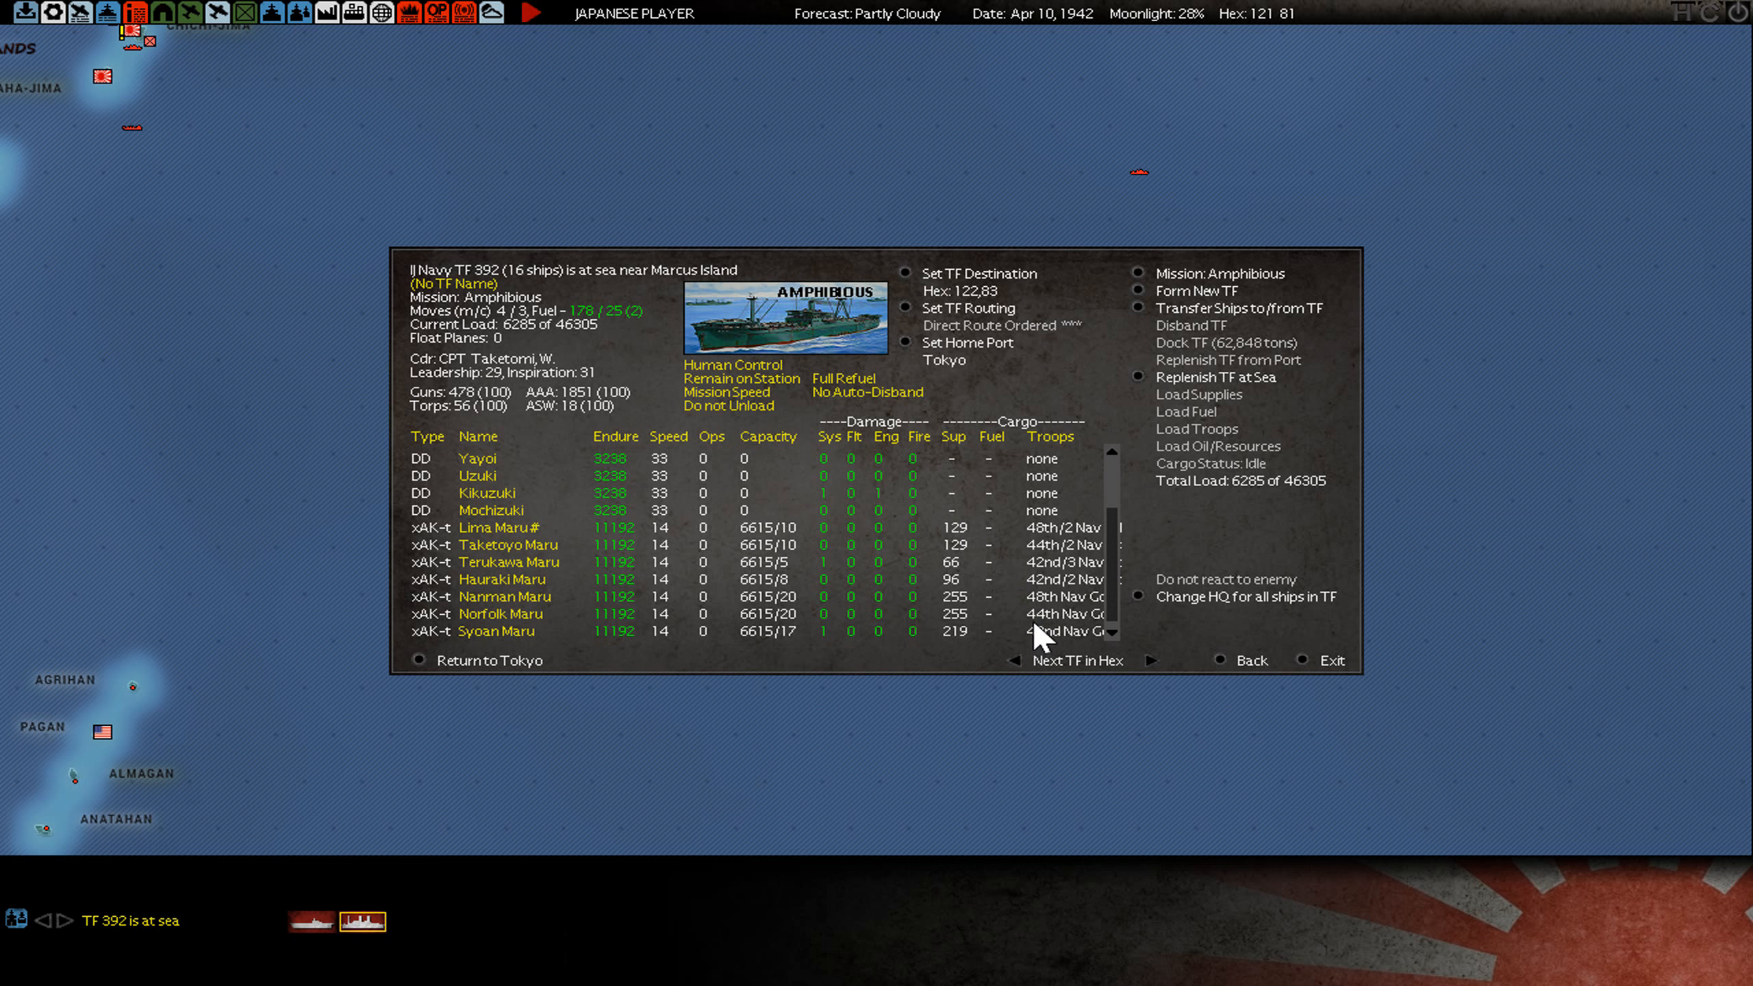
left_click(1137, 596)
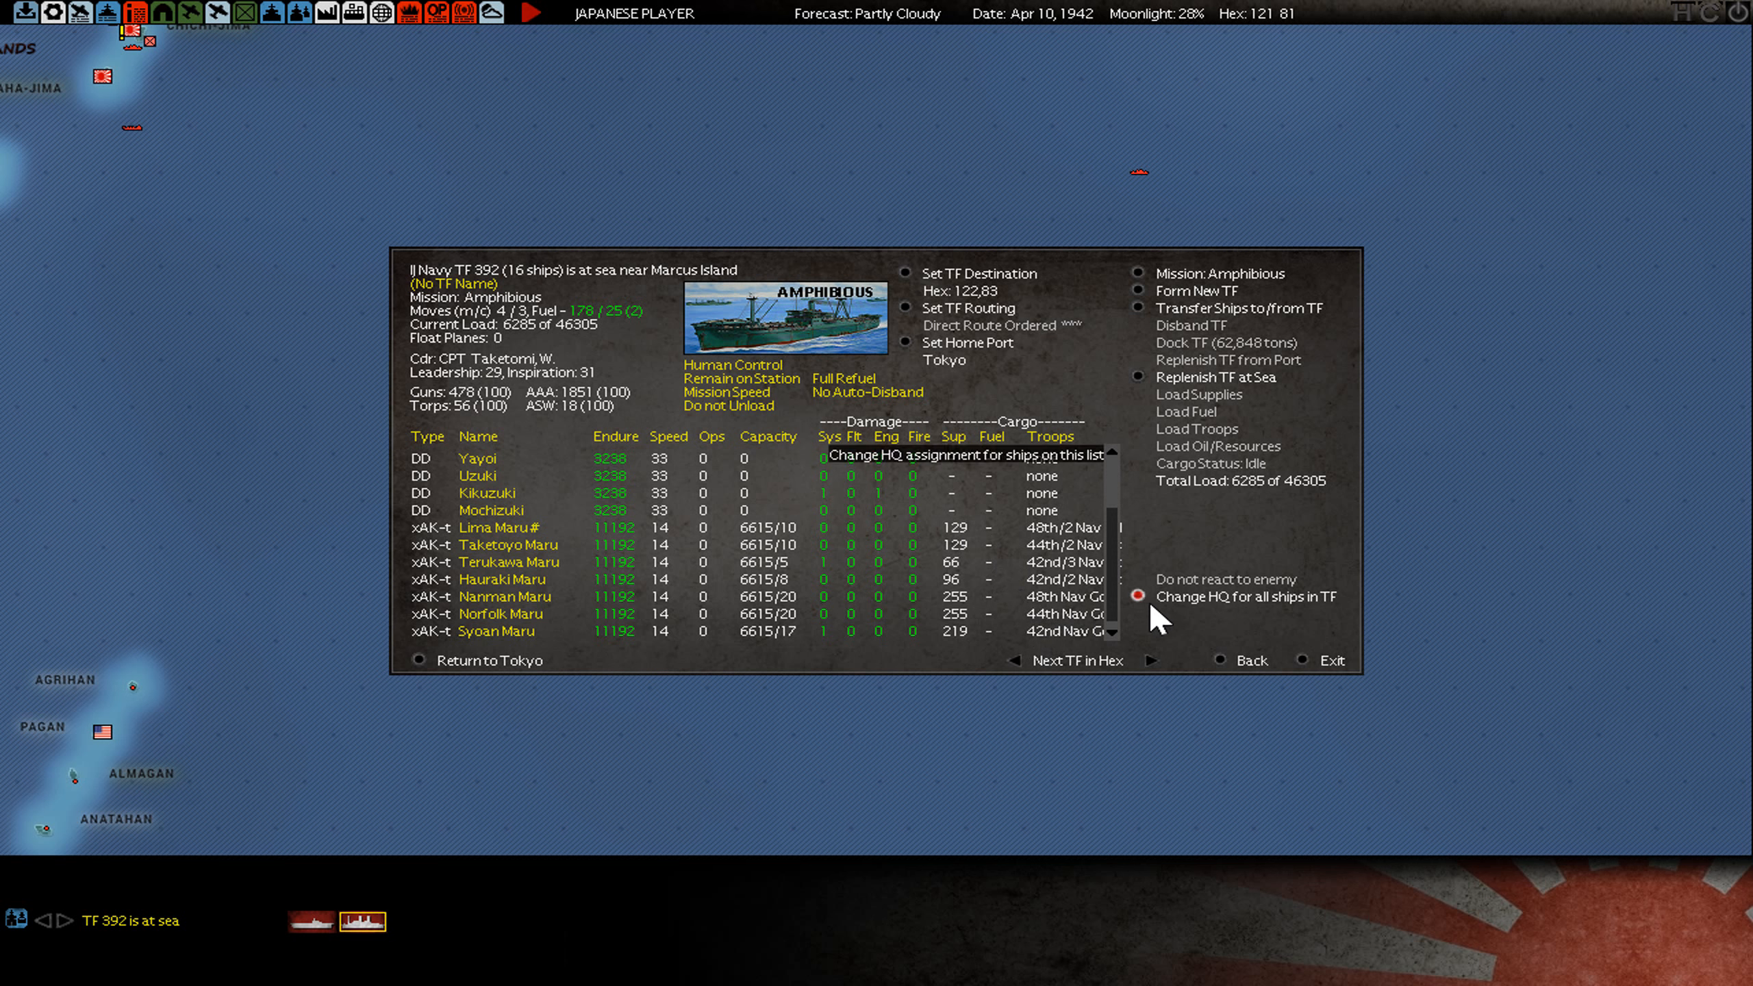
left_click(1329, 659)
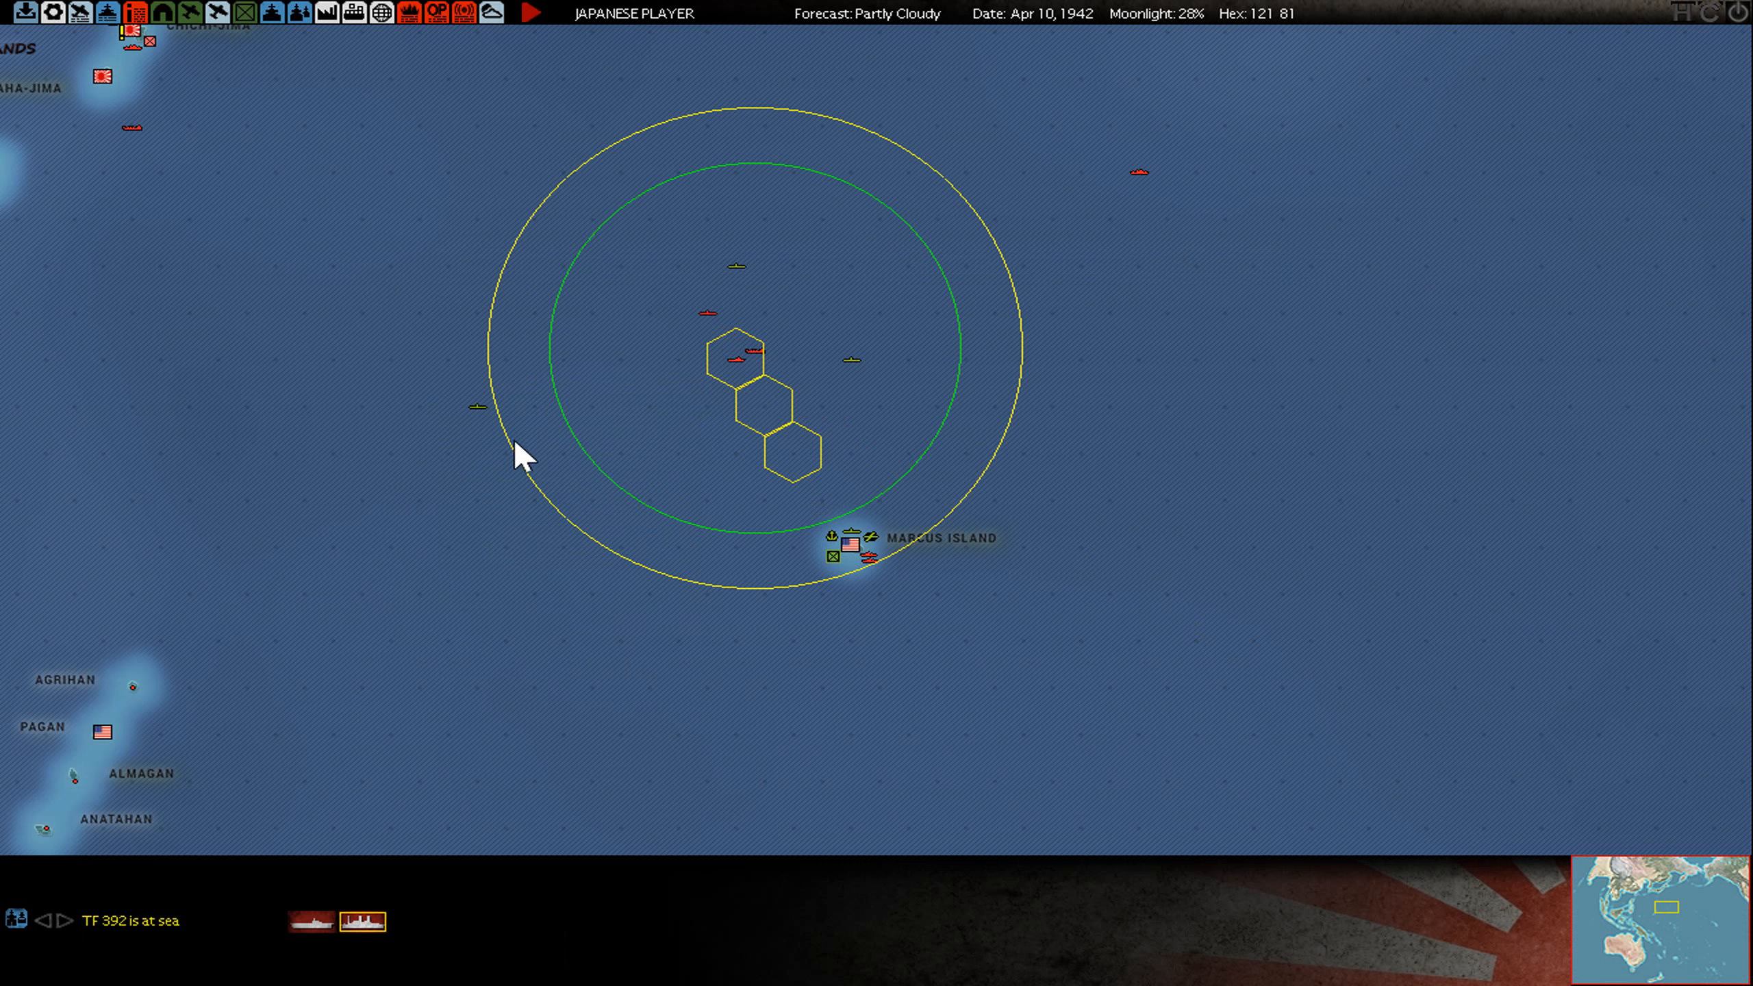
mouse_move(747, 384)
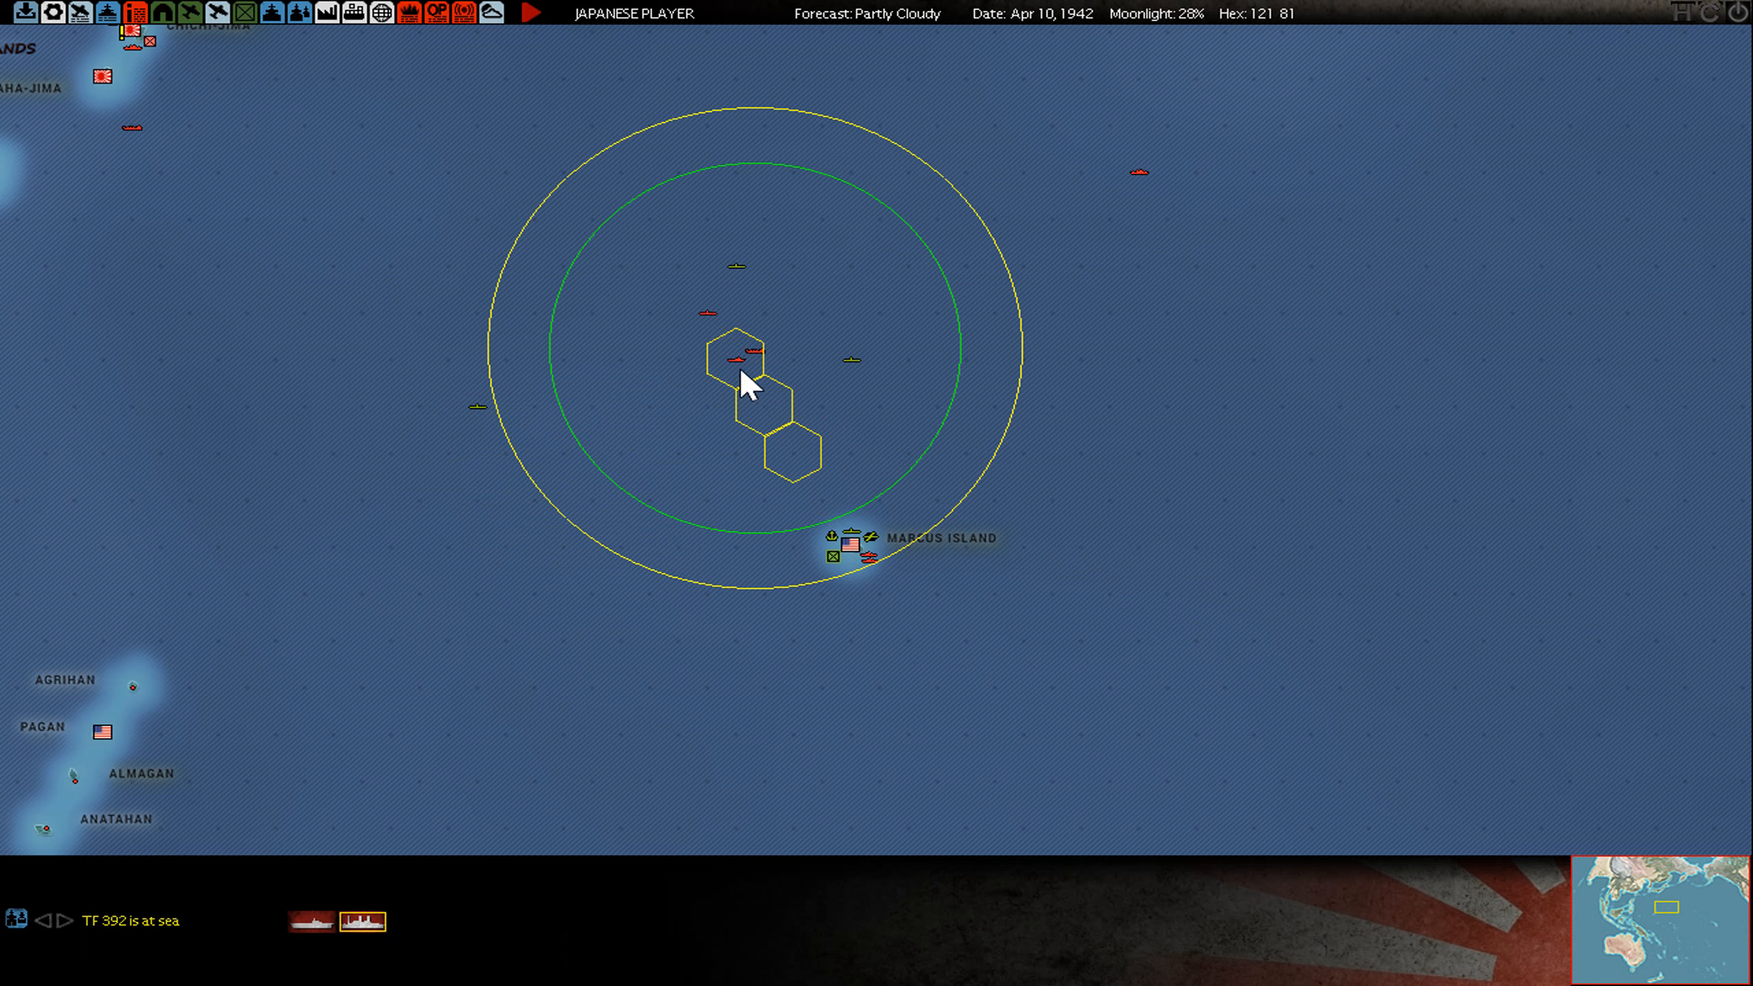
mouse_move(601, 685)
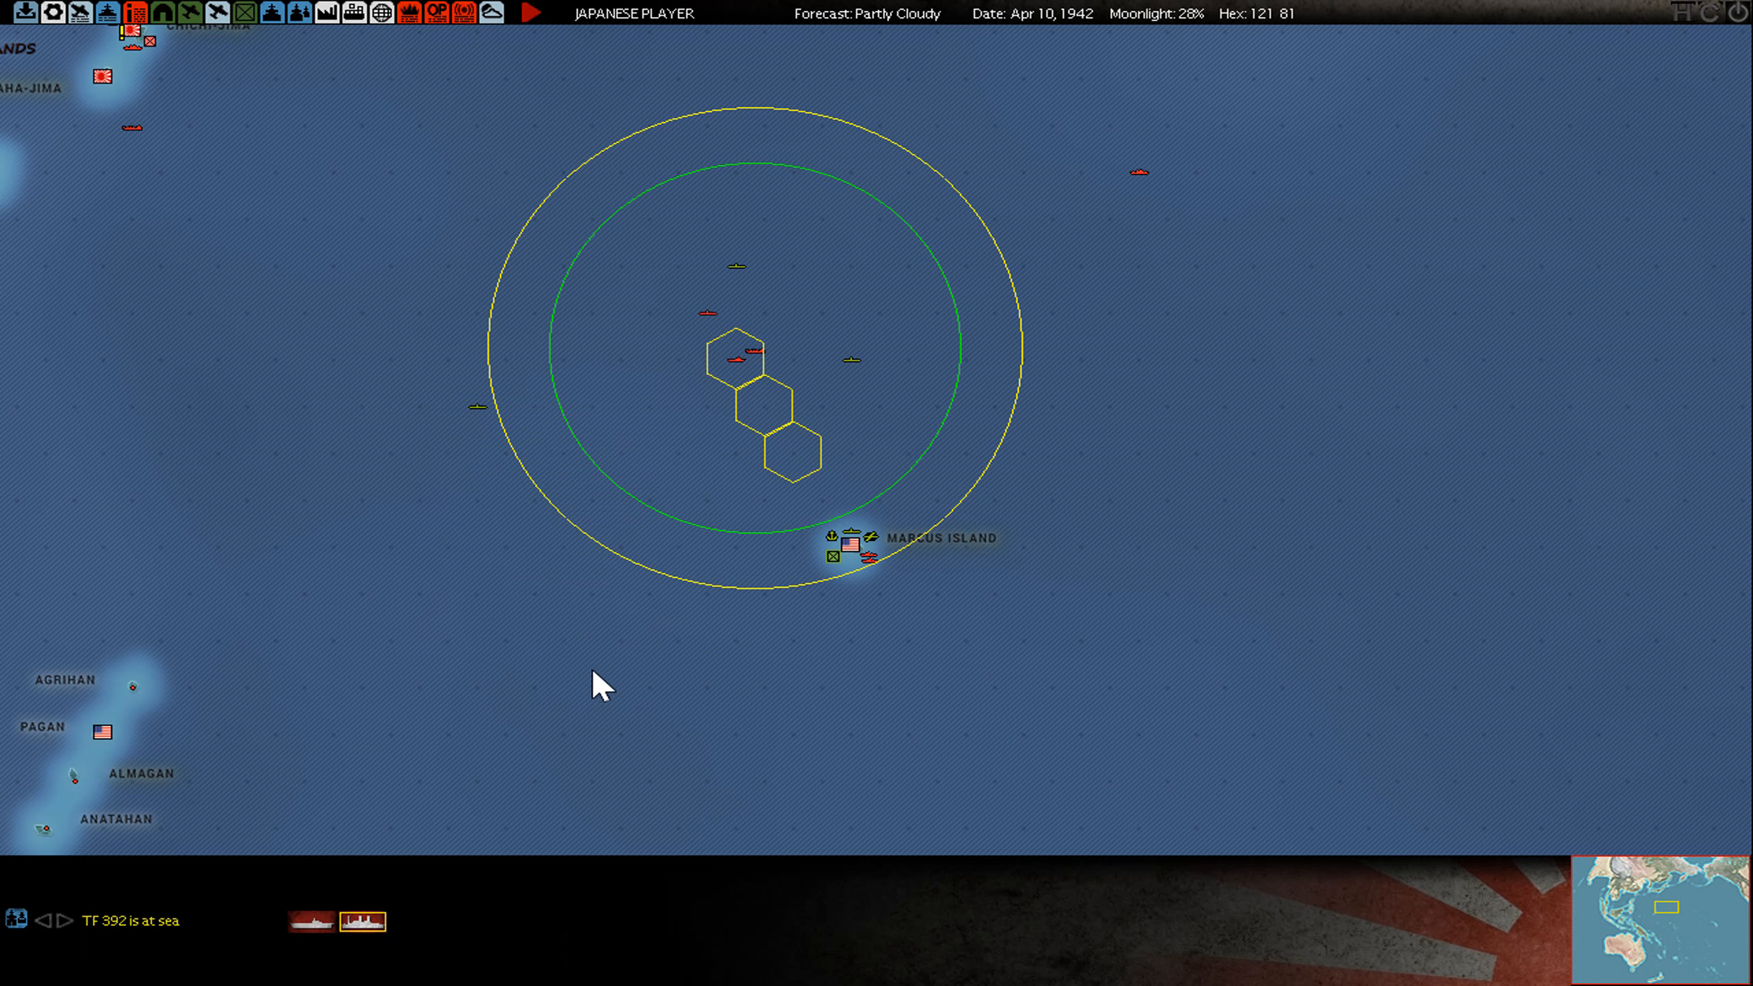
mouse_move(779, 590)
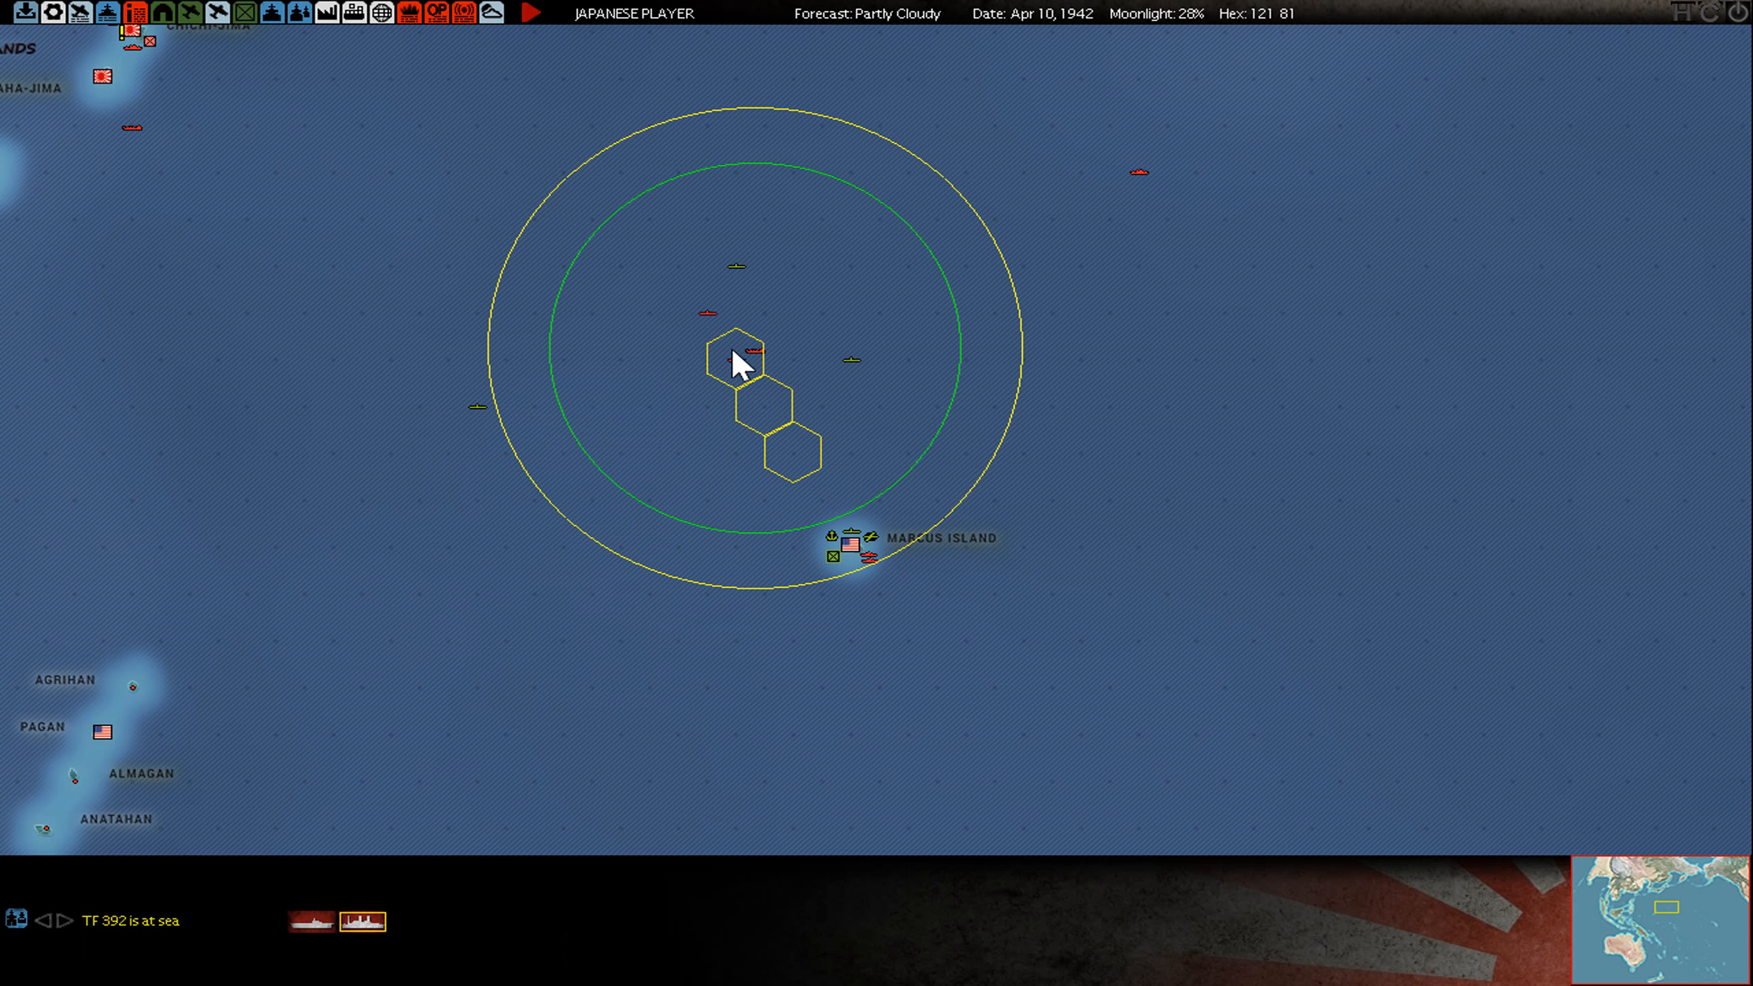
mouse_move(740, 371)
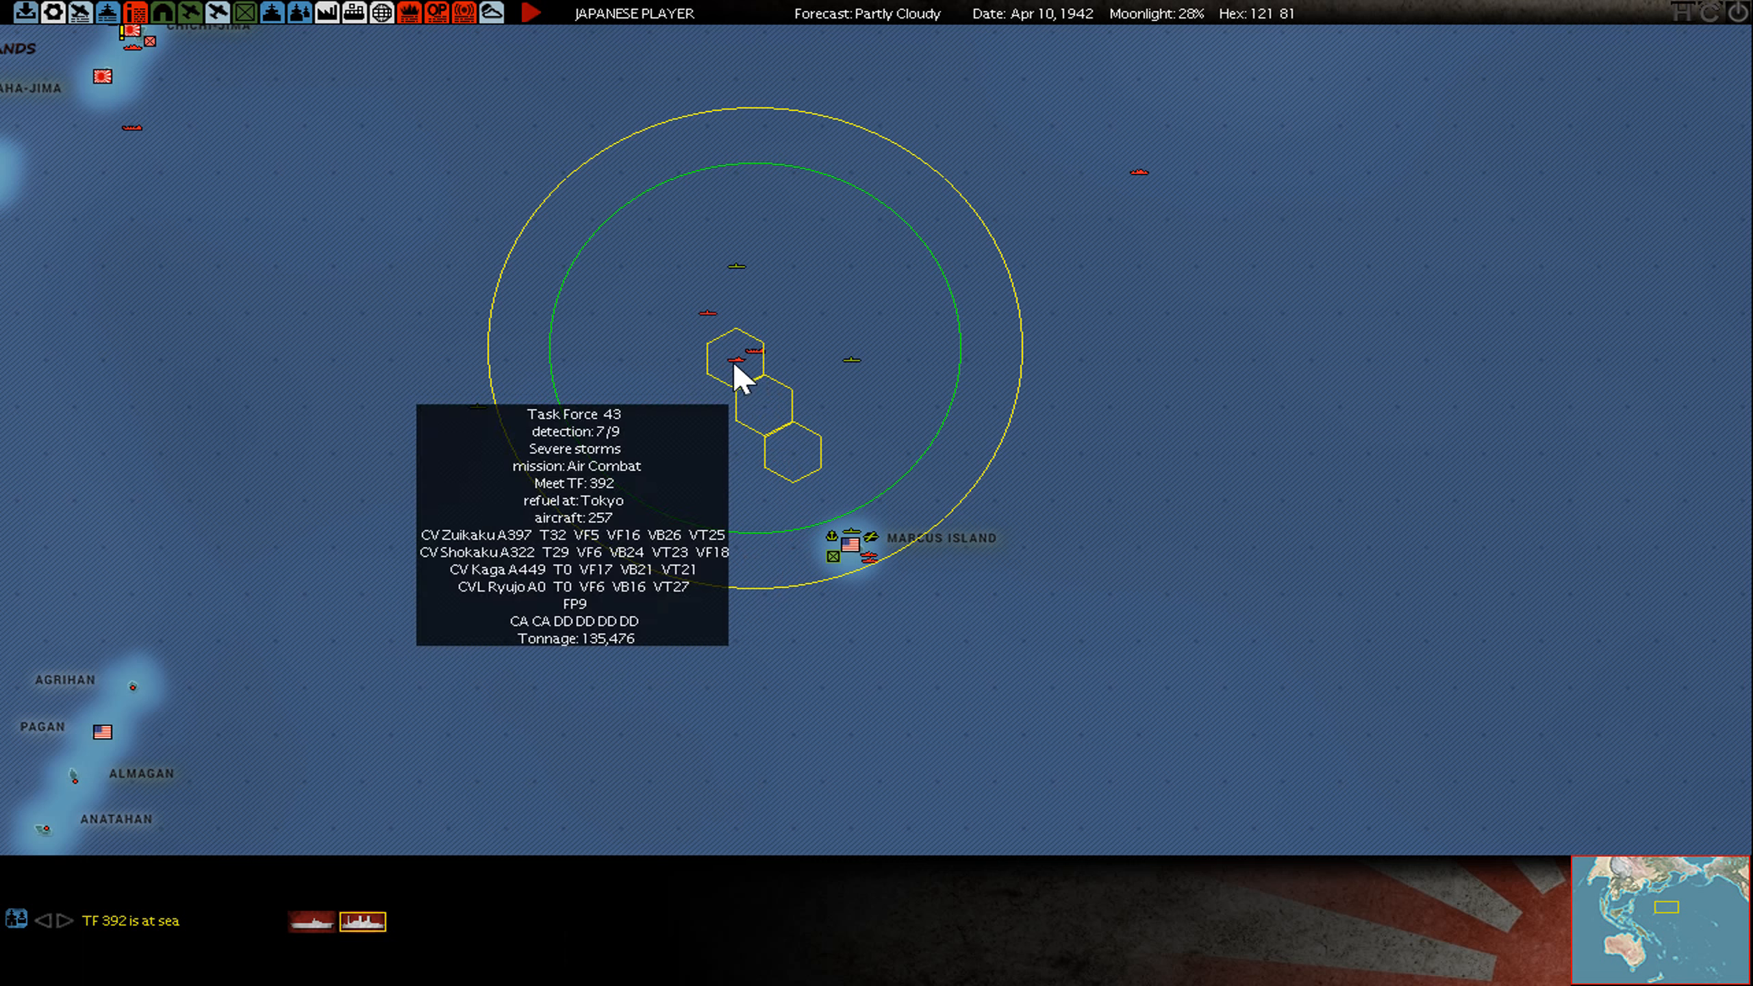
mouse_move(853, 552)
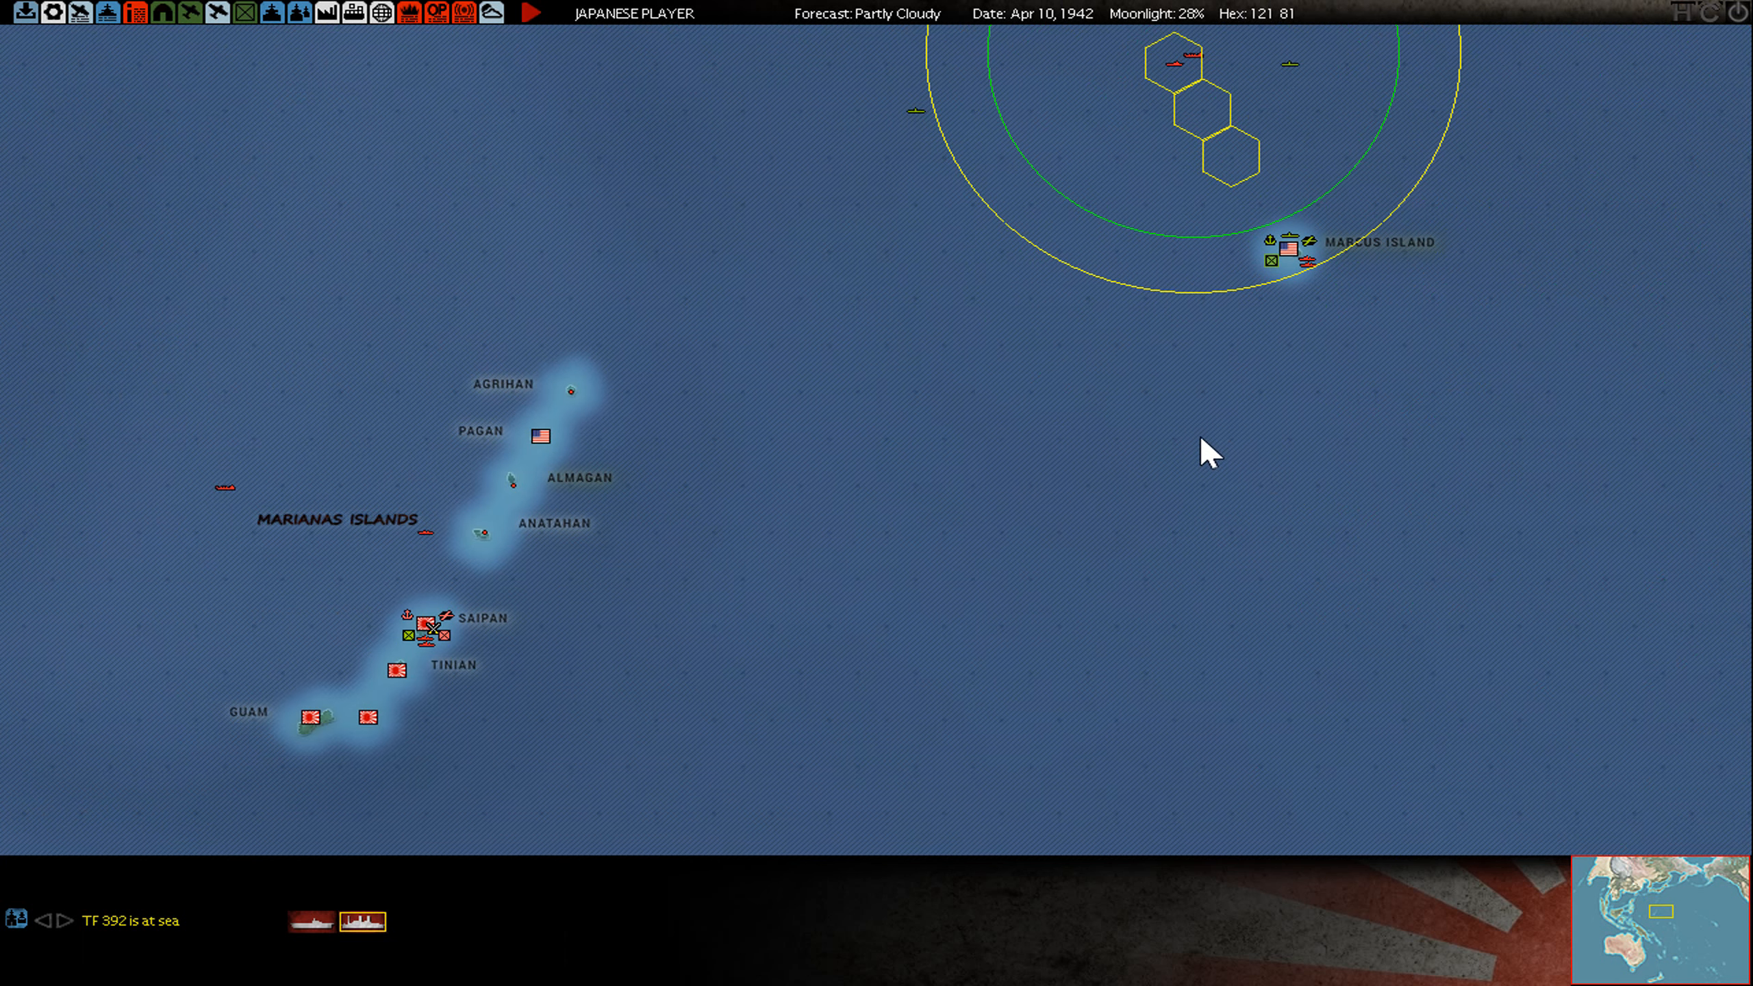
mouse_move(1155, 442)
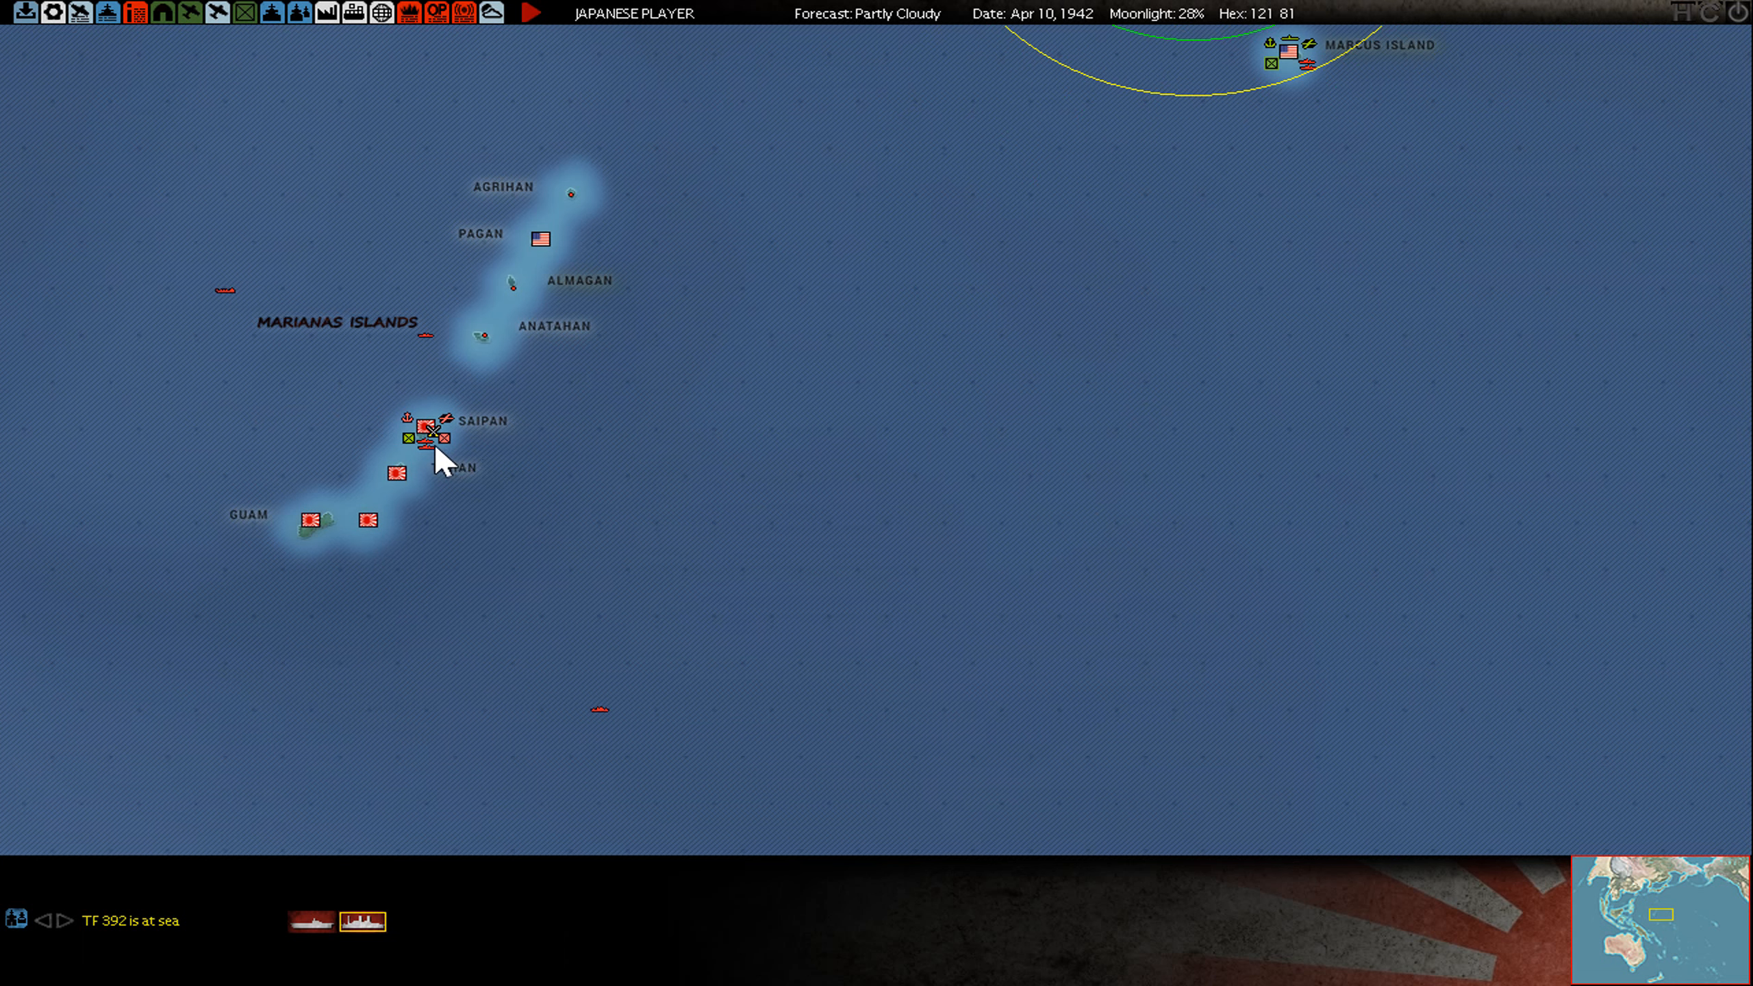
mouse_move(422, 436)
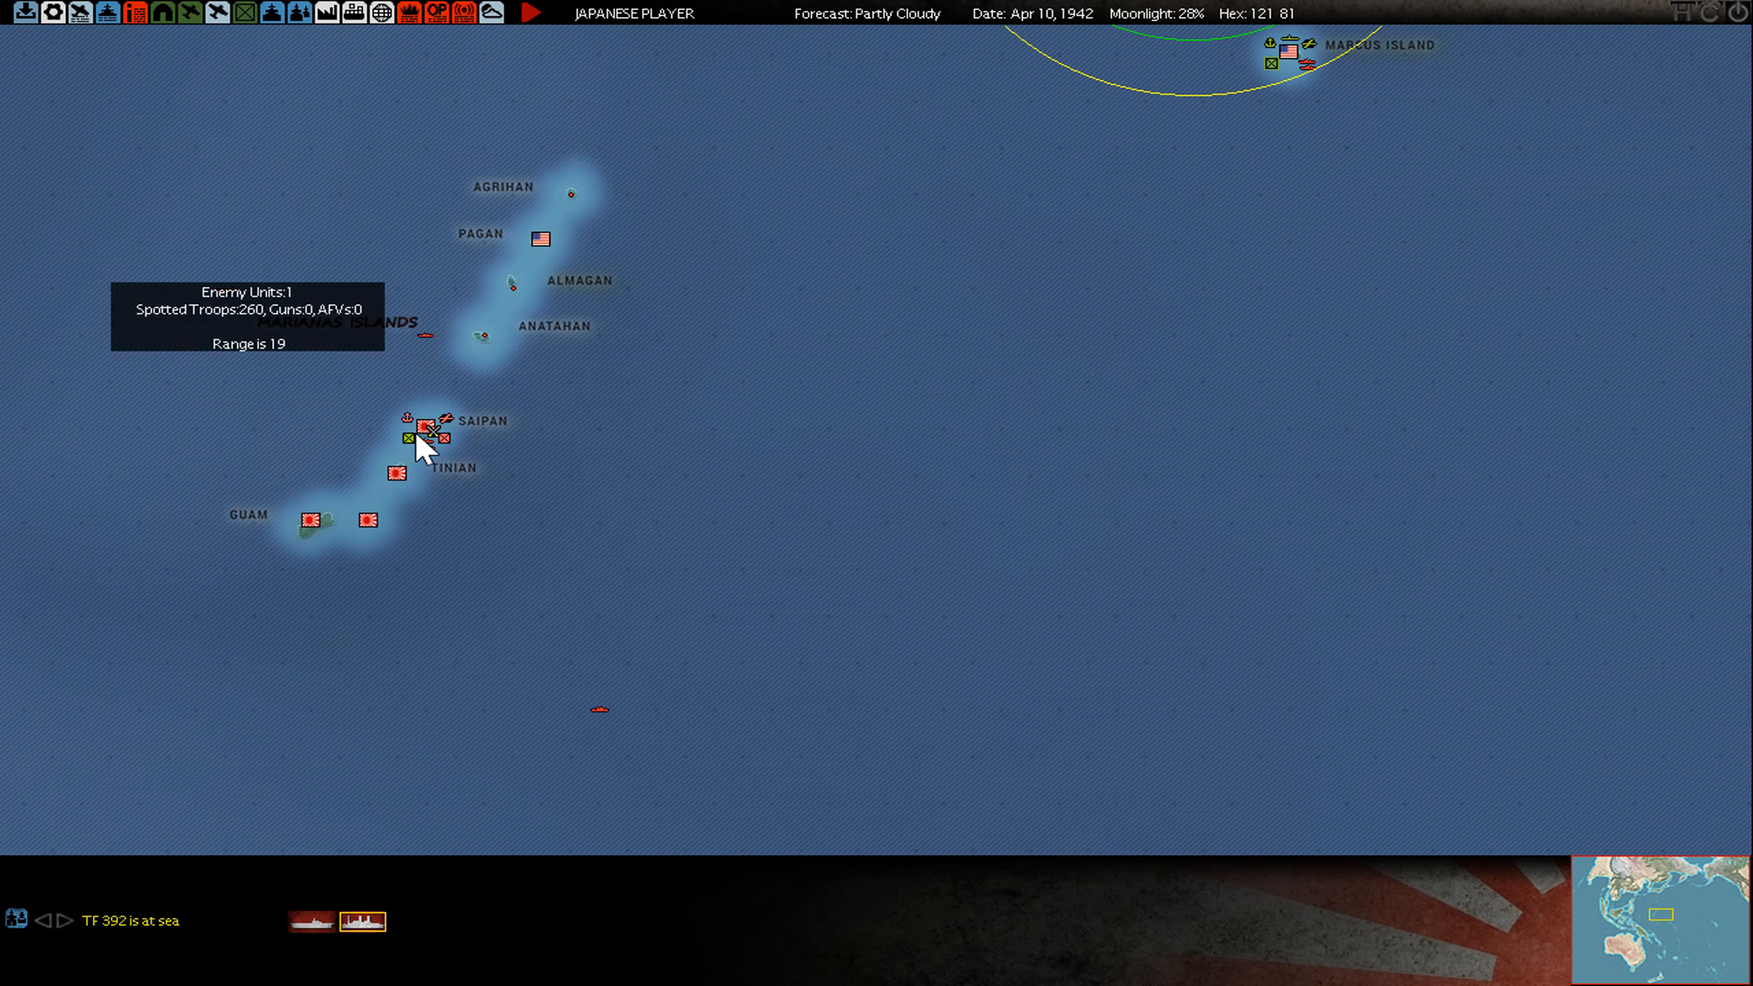
- Inspect and close Saipan Naval Fortress details, then shift the map north of Marcus
left_click(423, 434)
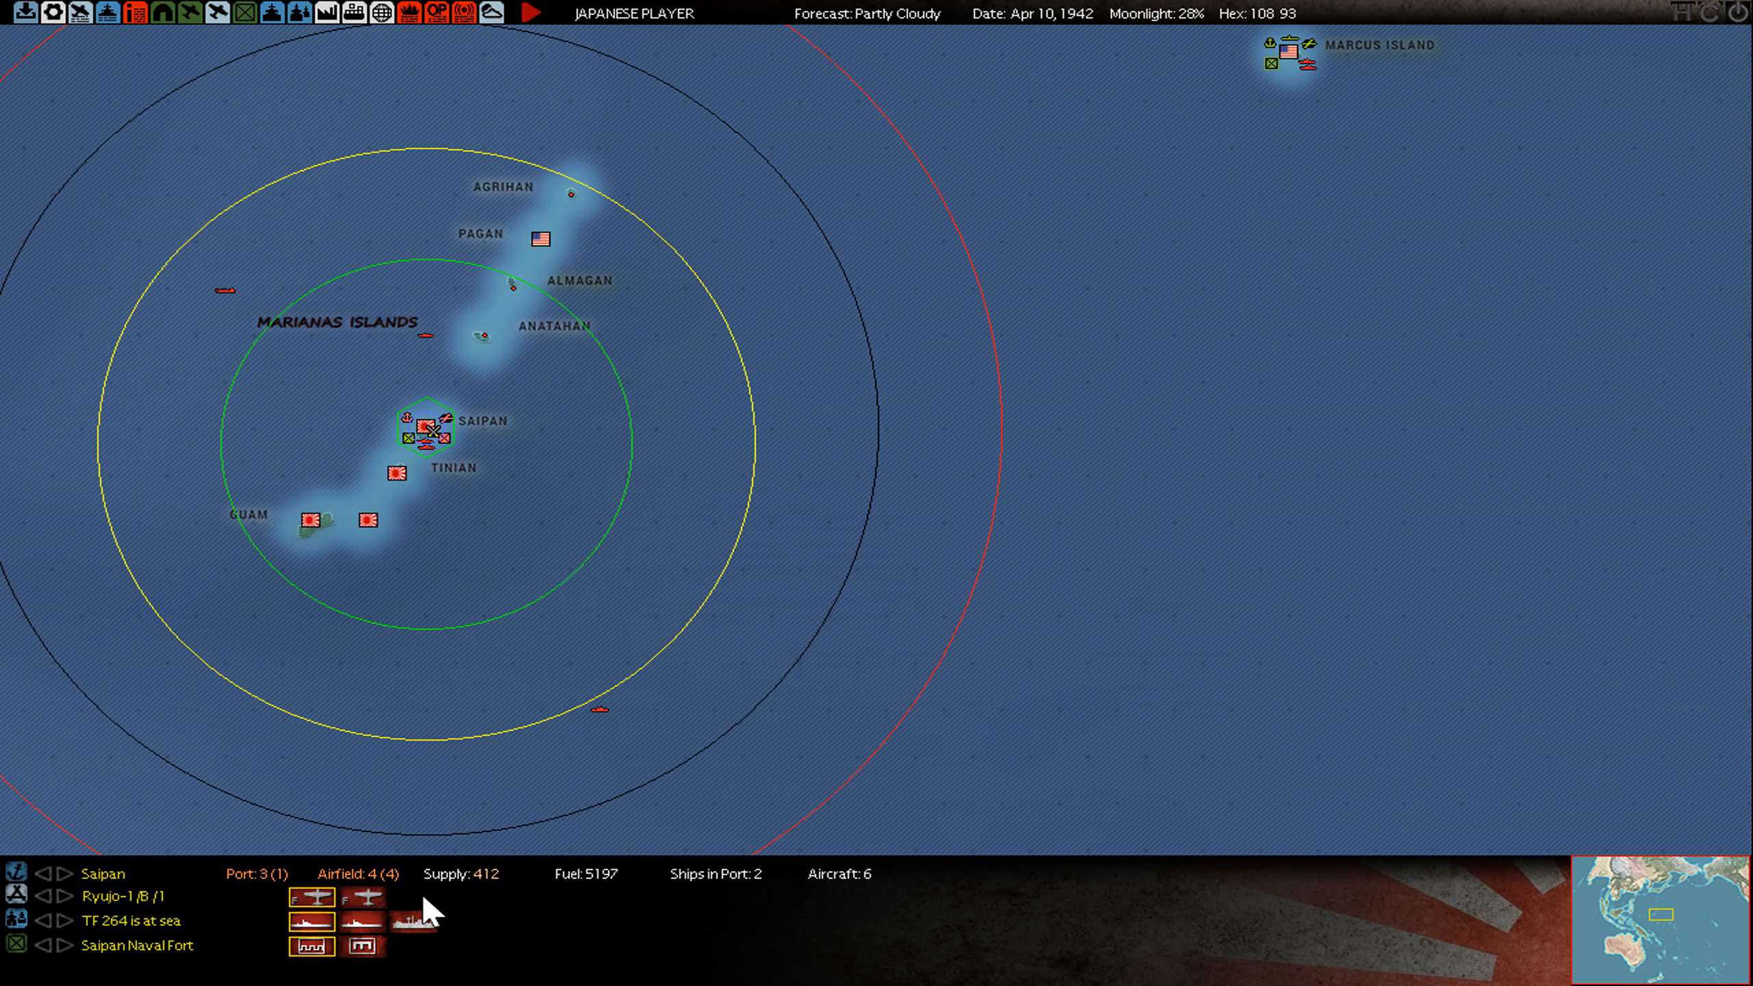
left_click(311, 947)
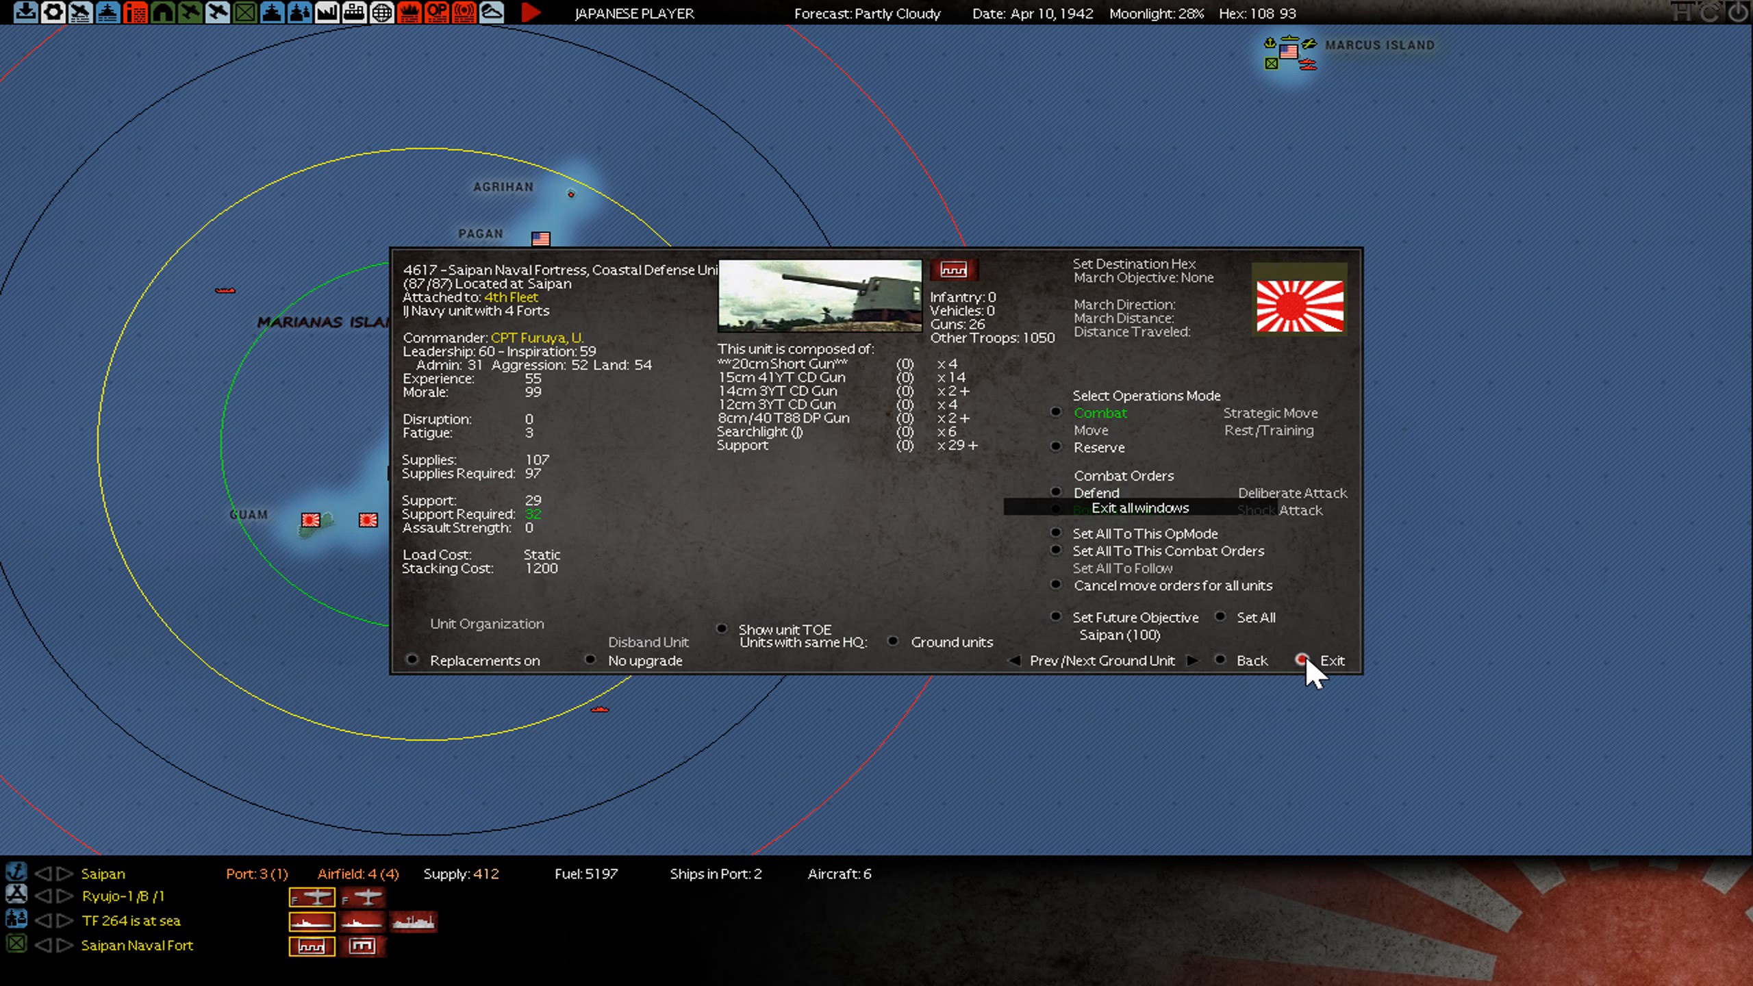
left_click(1331, 659)
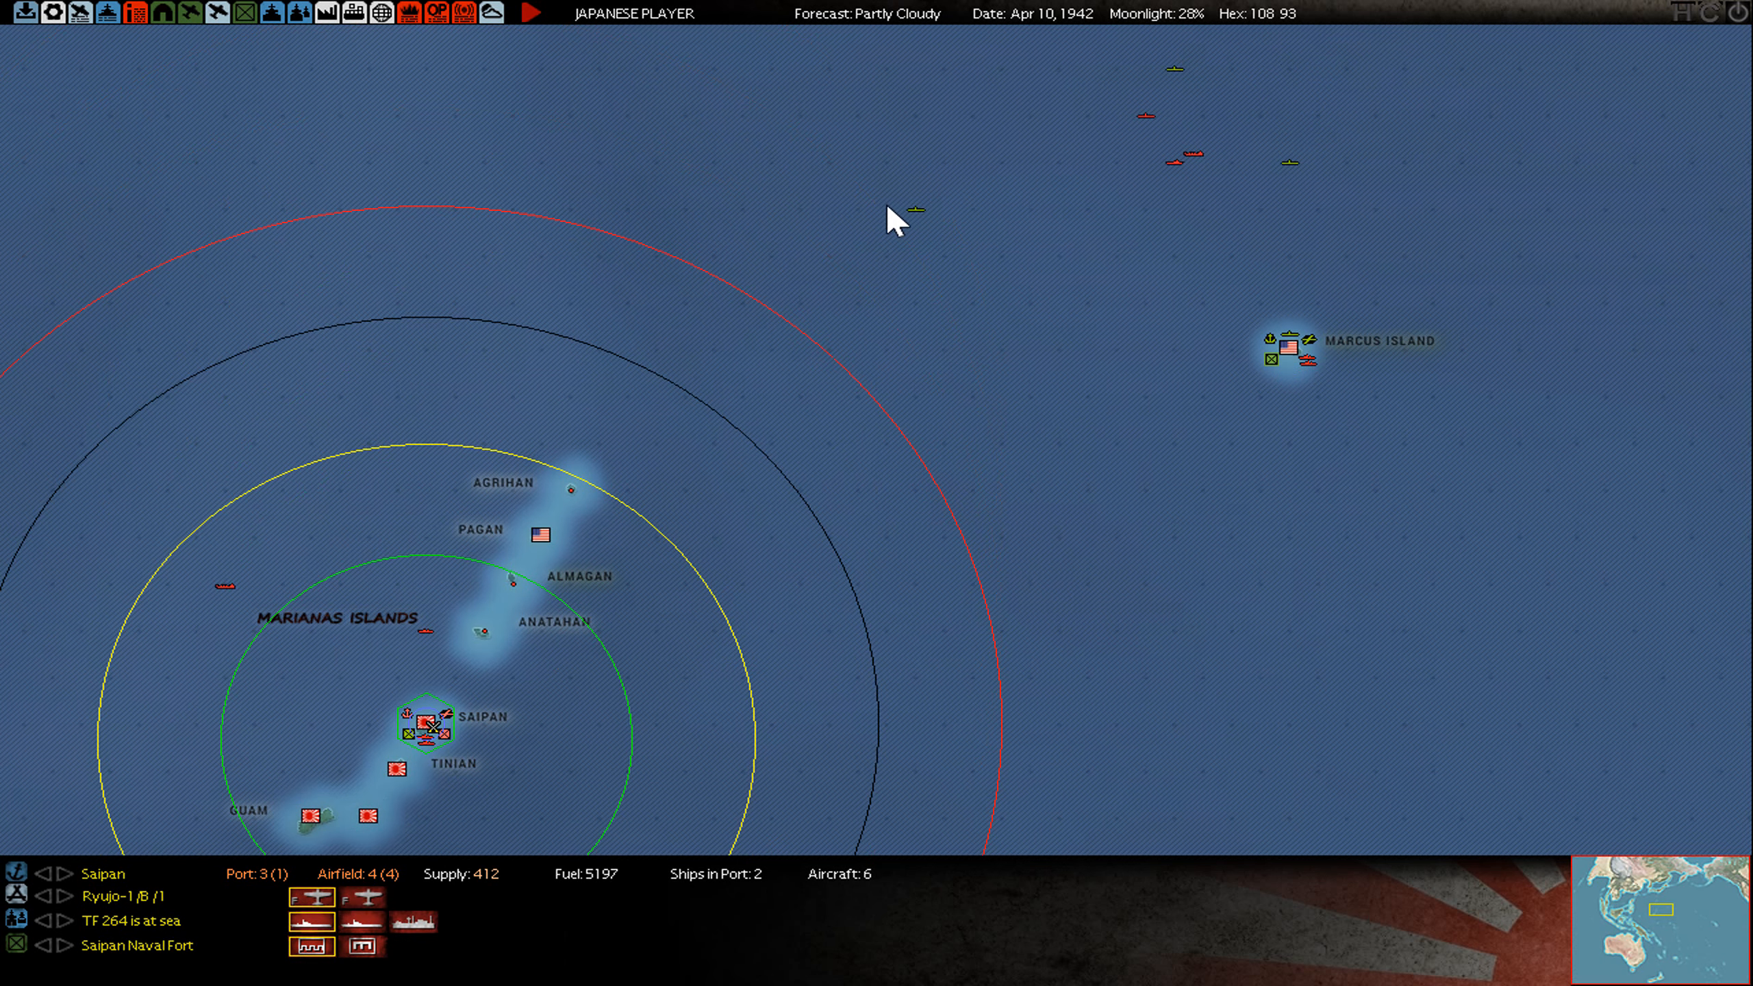
left_click(1286, 357)
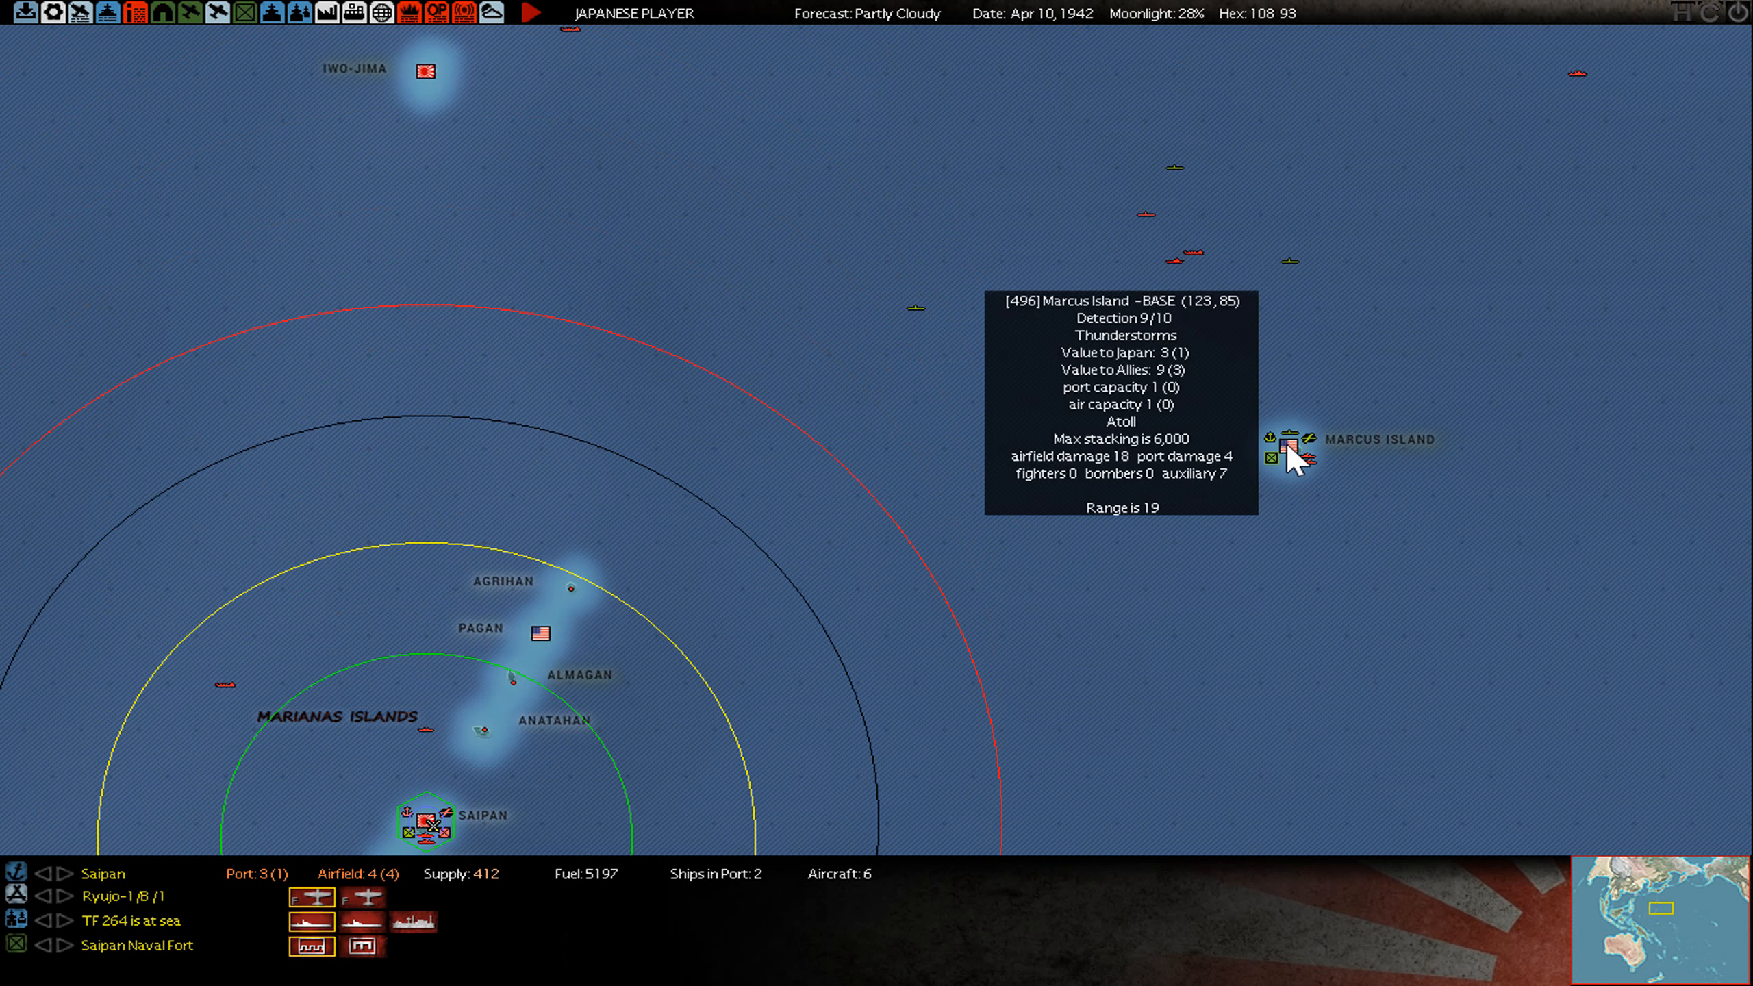
mouse_move(621, 355)
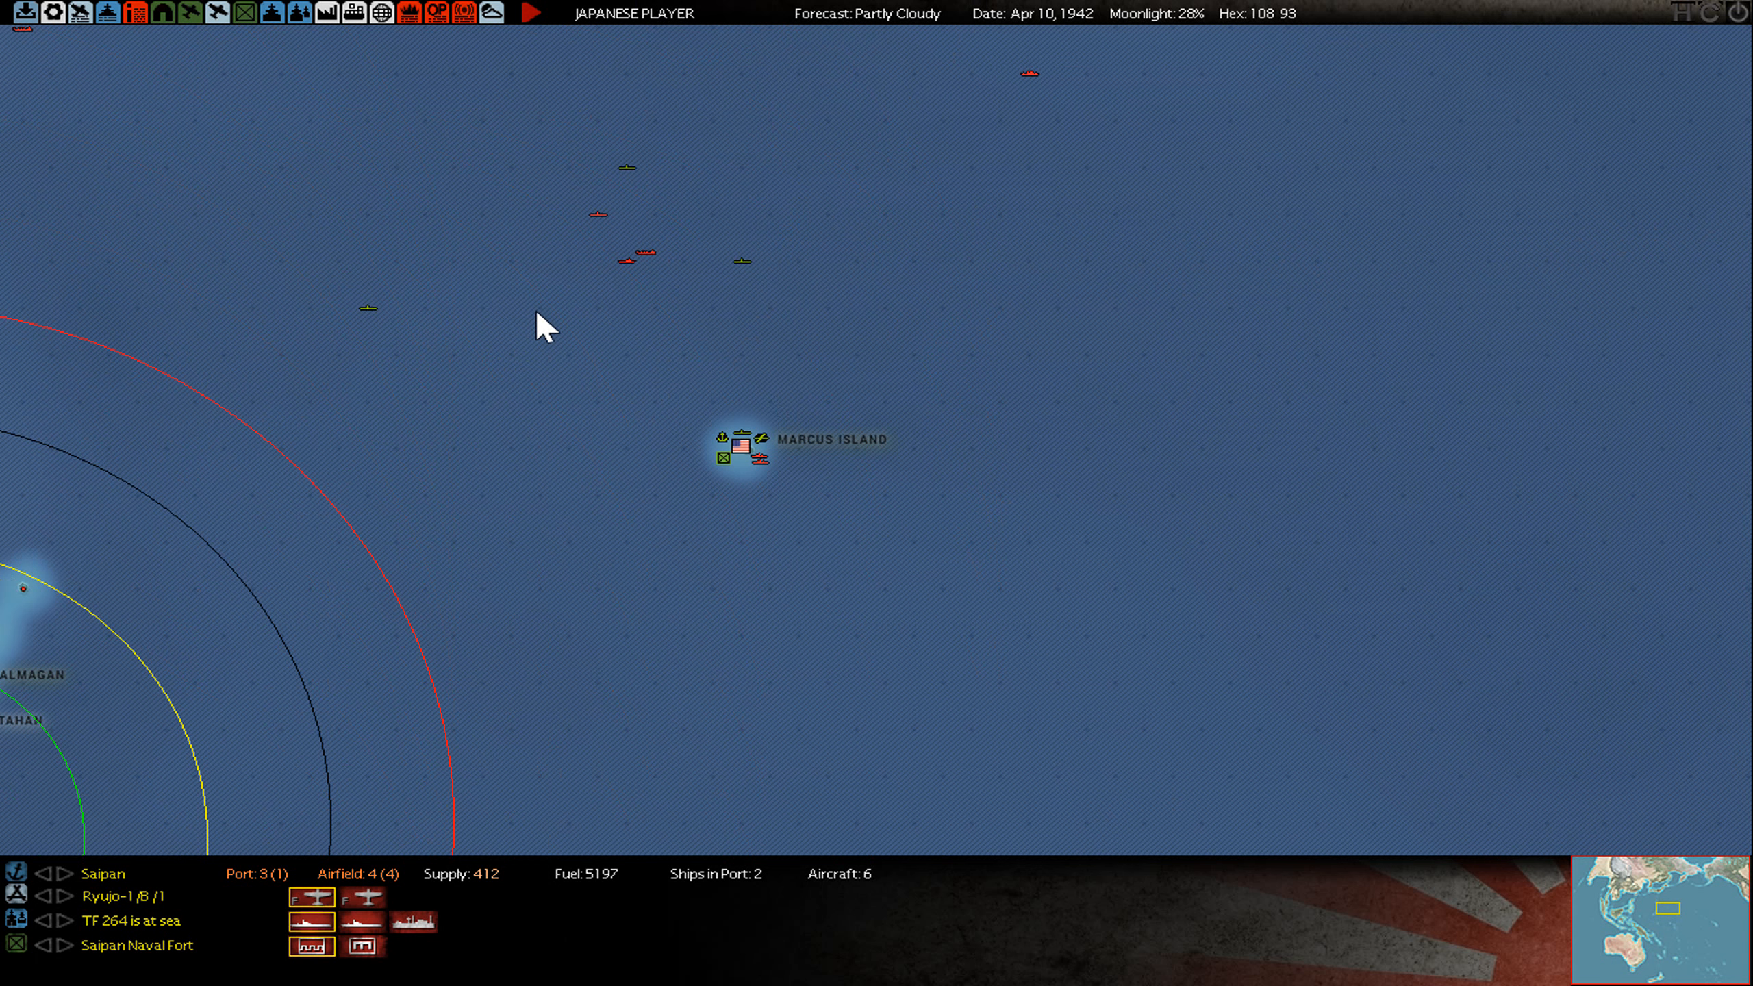
mouse_move(846, 323)
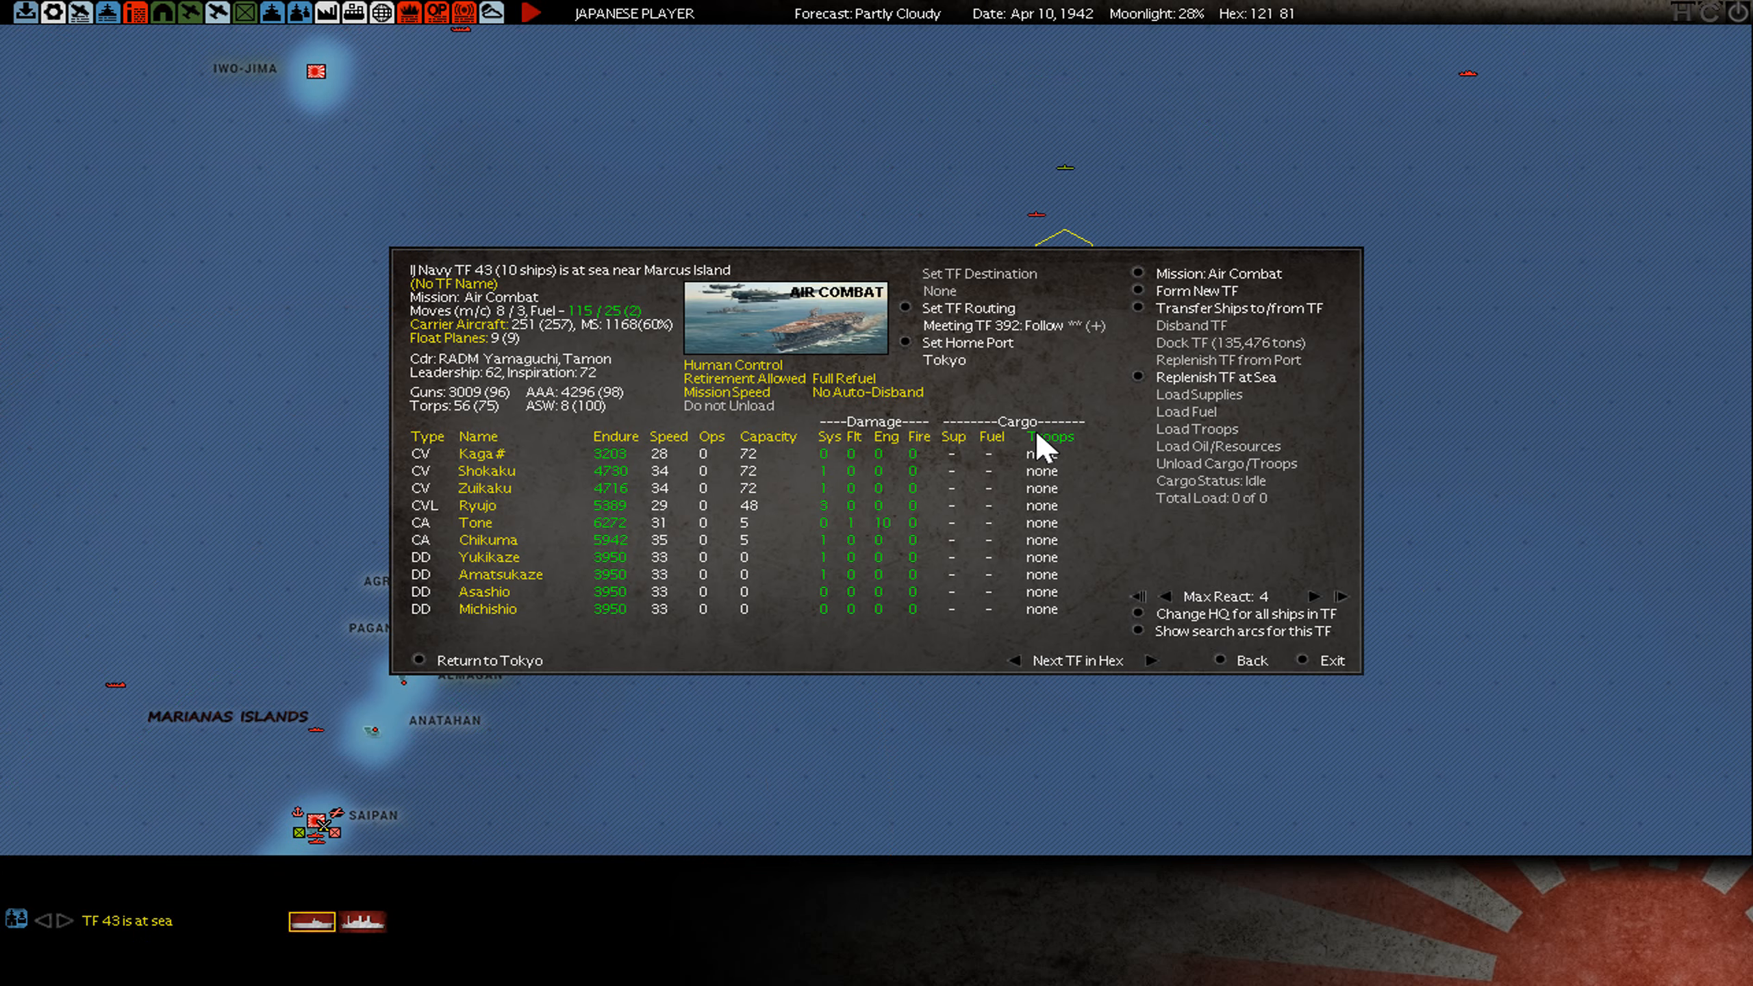
mouse_move(570, 530)
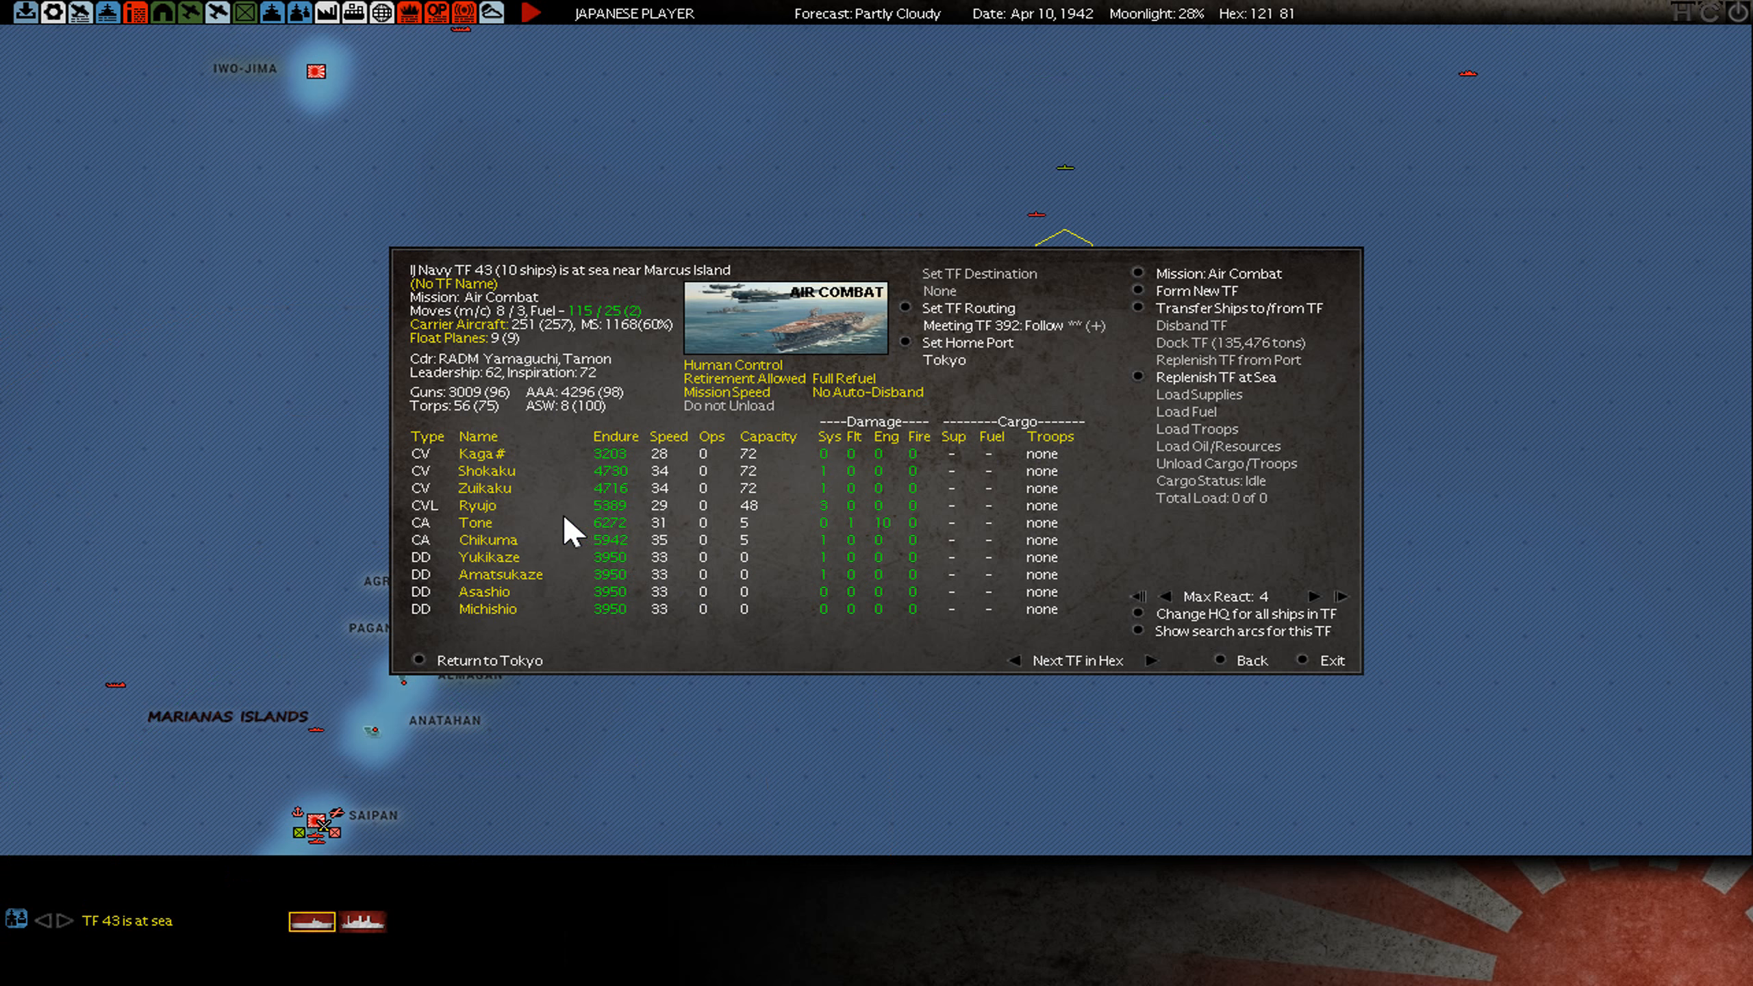
mouse_move(1202, 648)
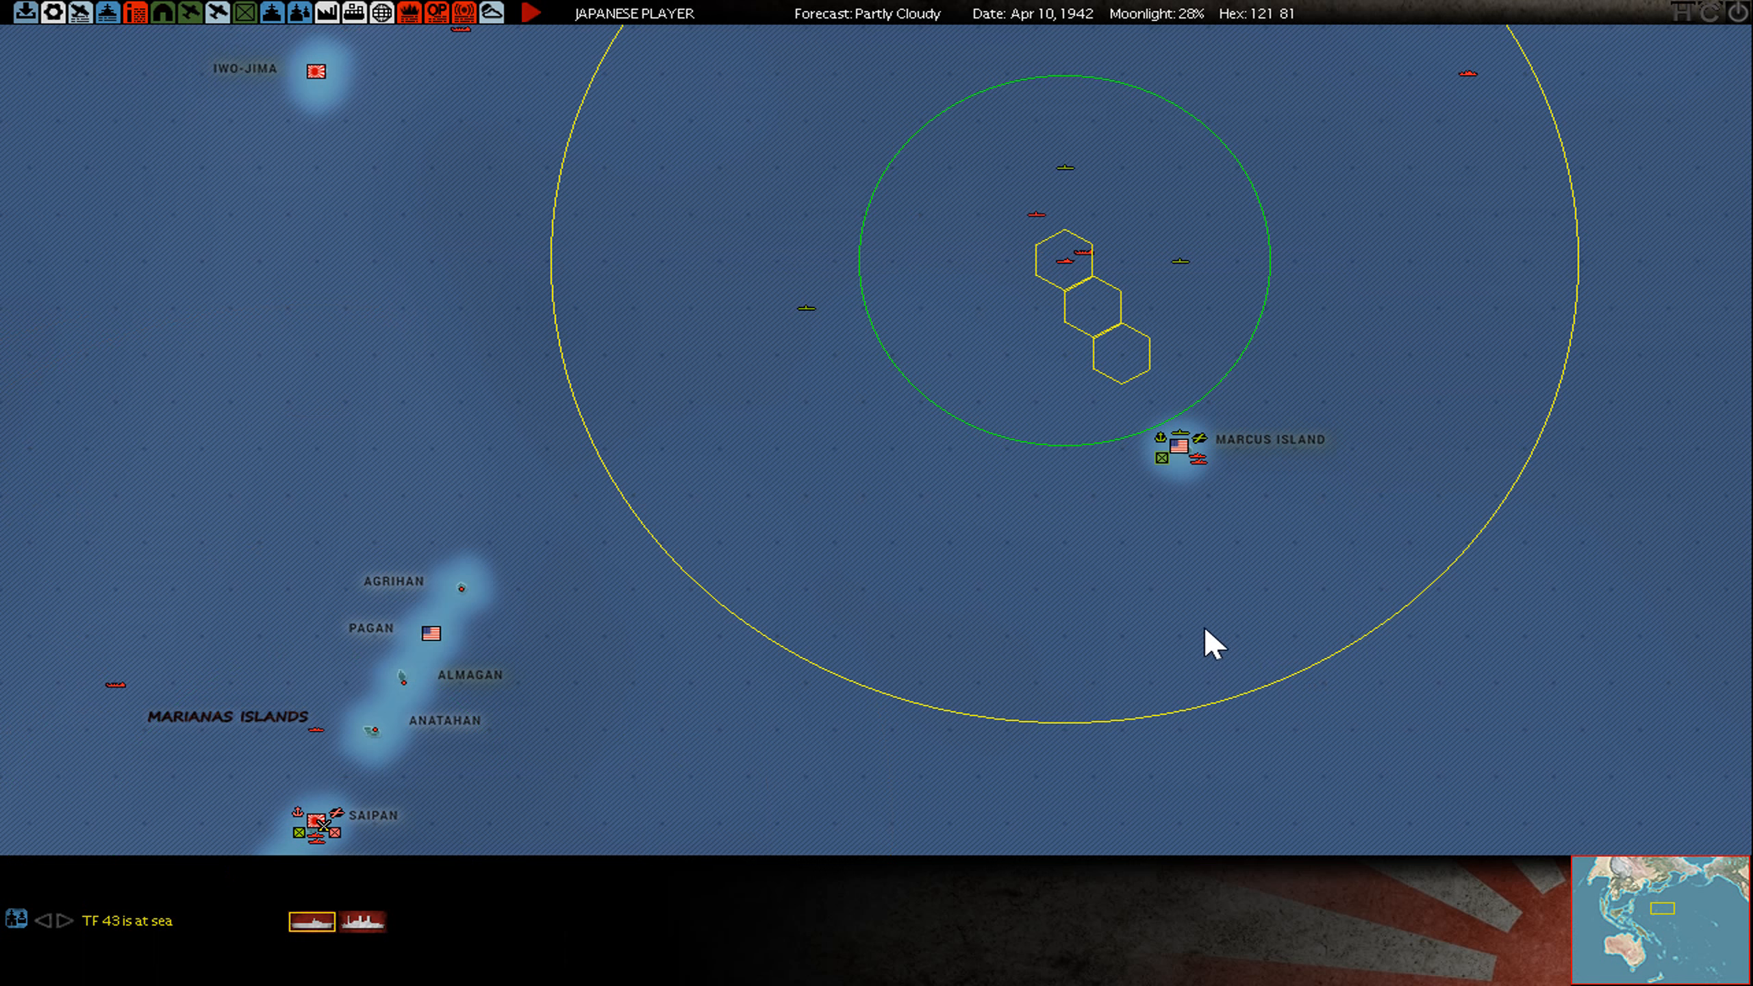
mouse_move(1076, 18)
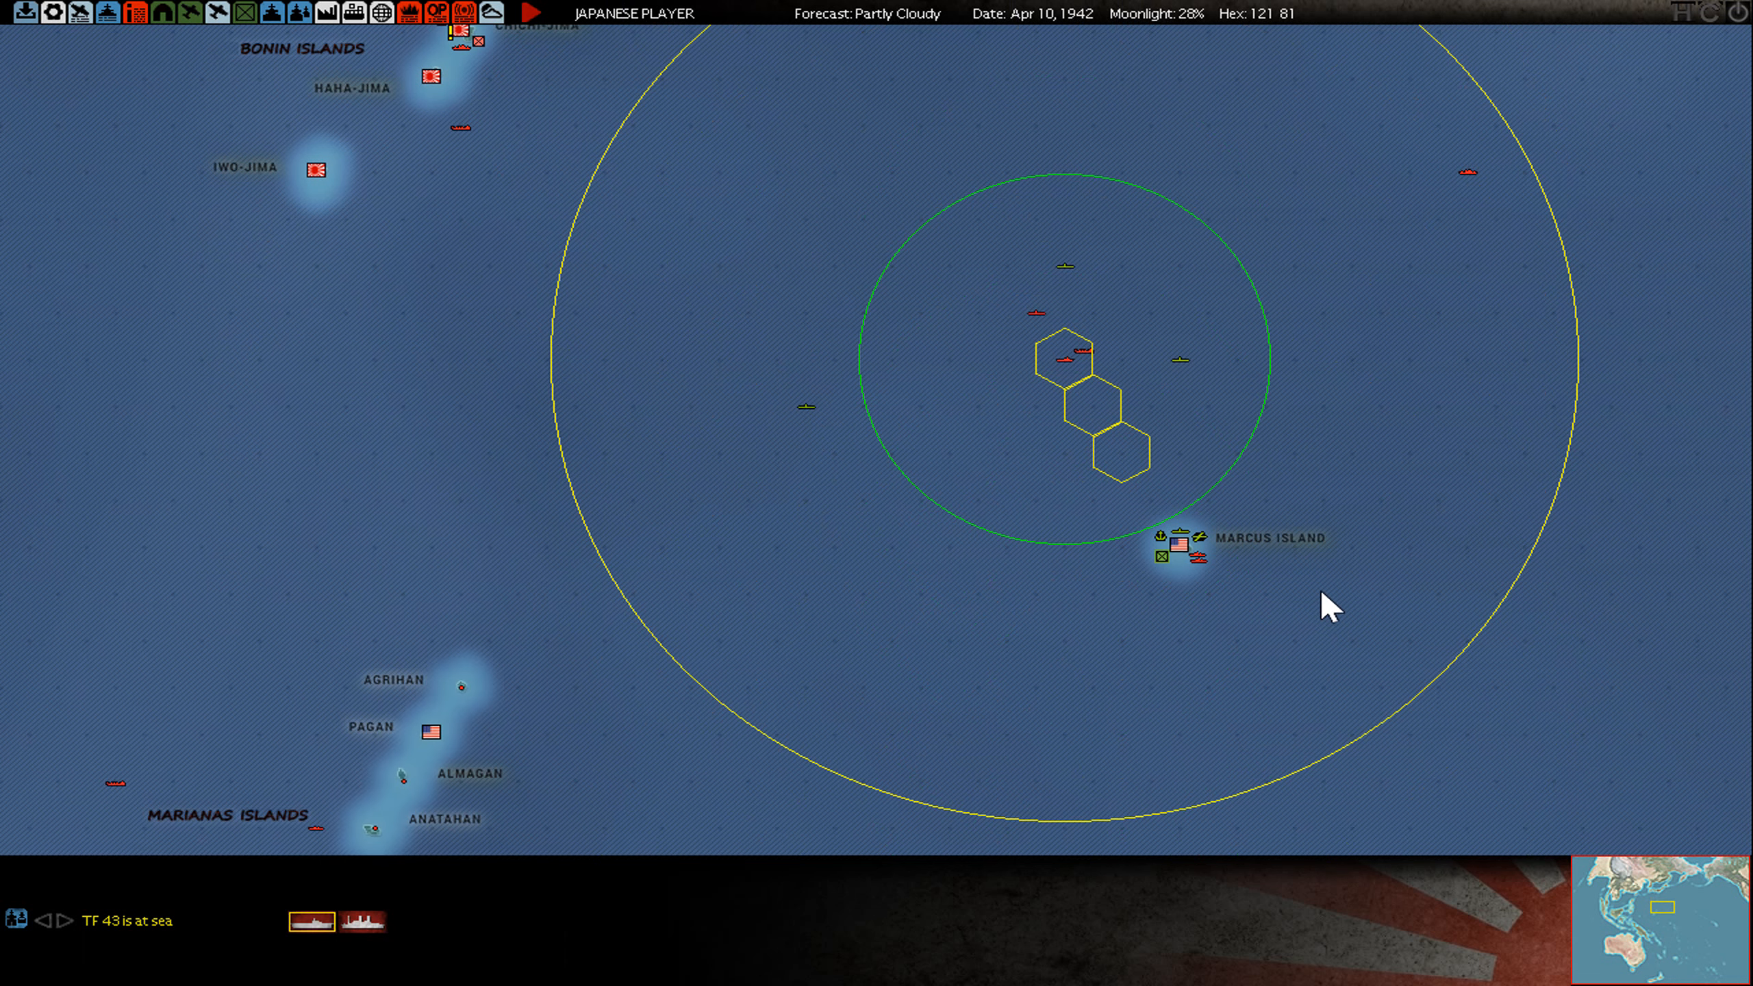
mouse_move(1181, 572)
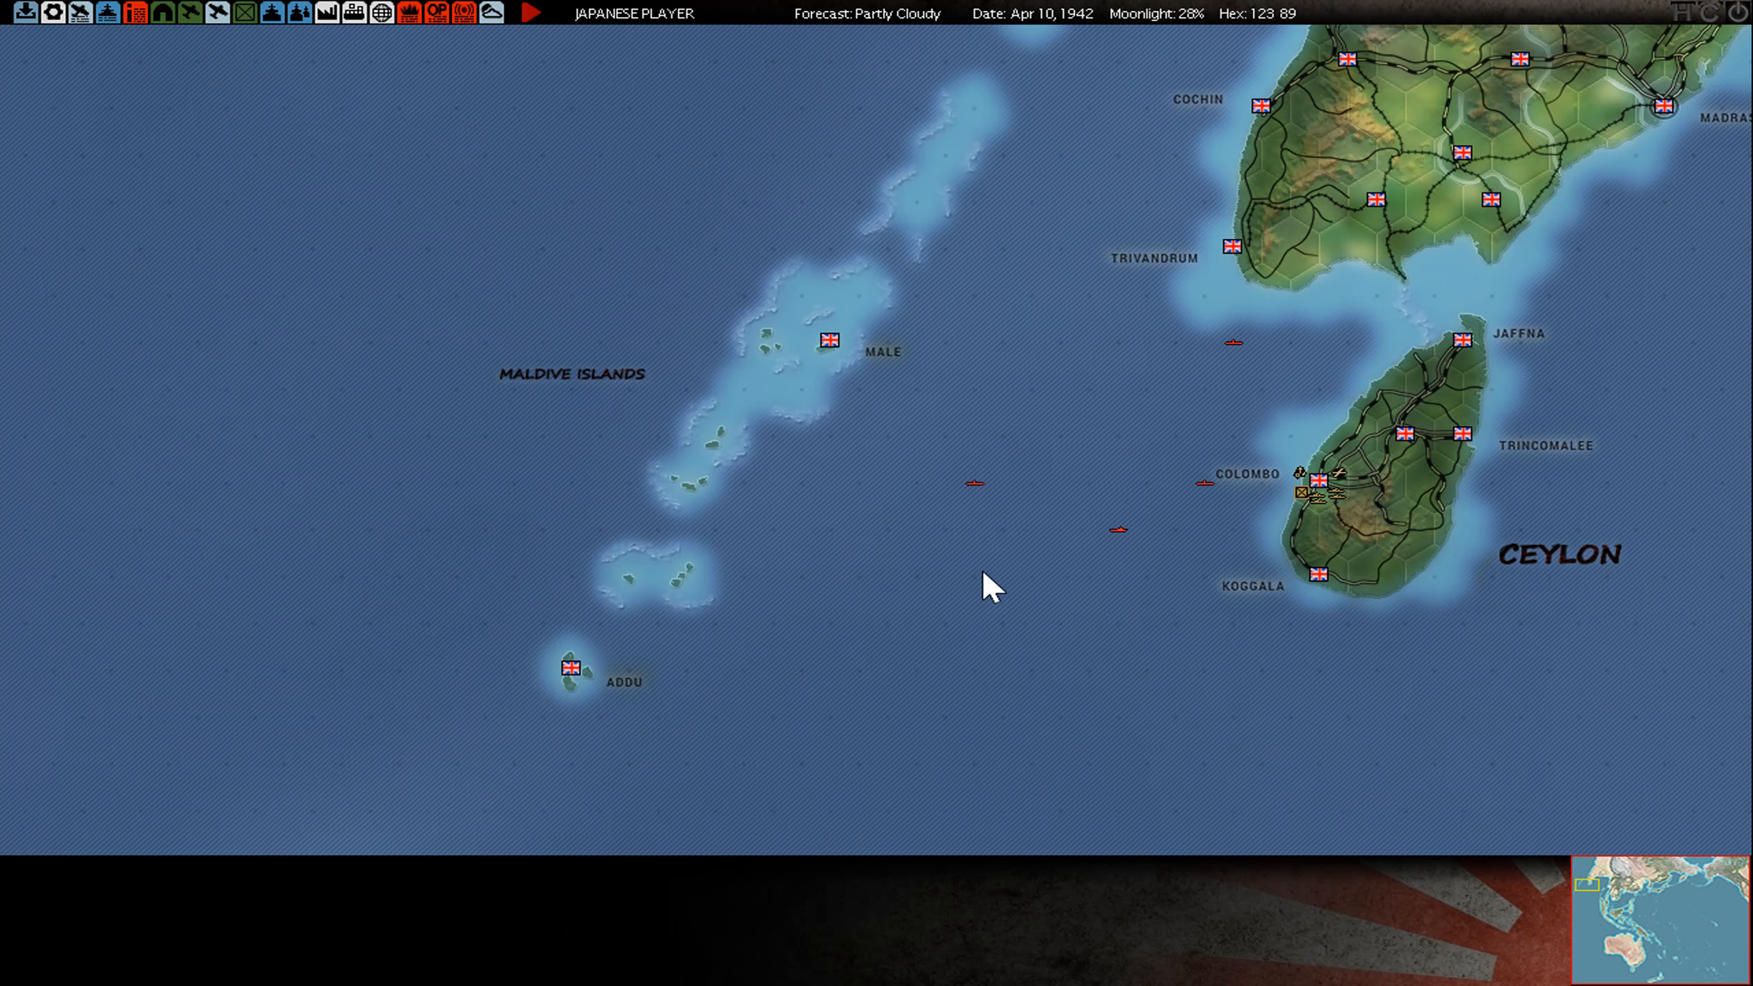
mouse_move(1121, 334)
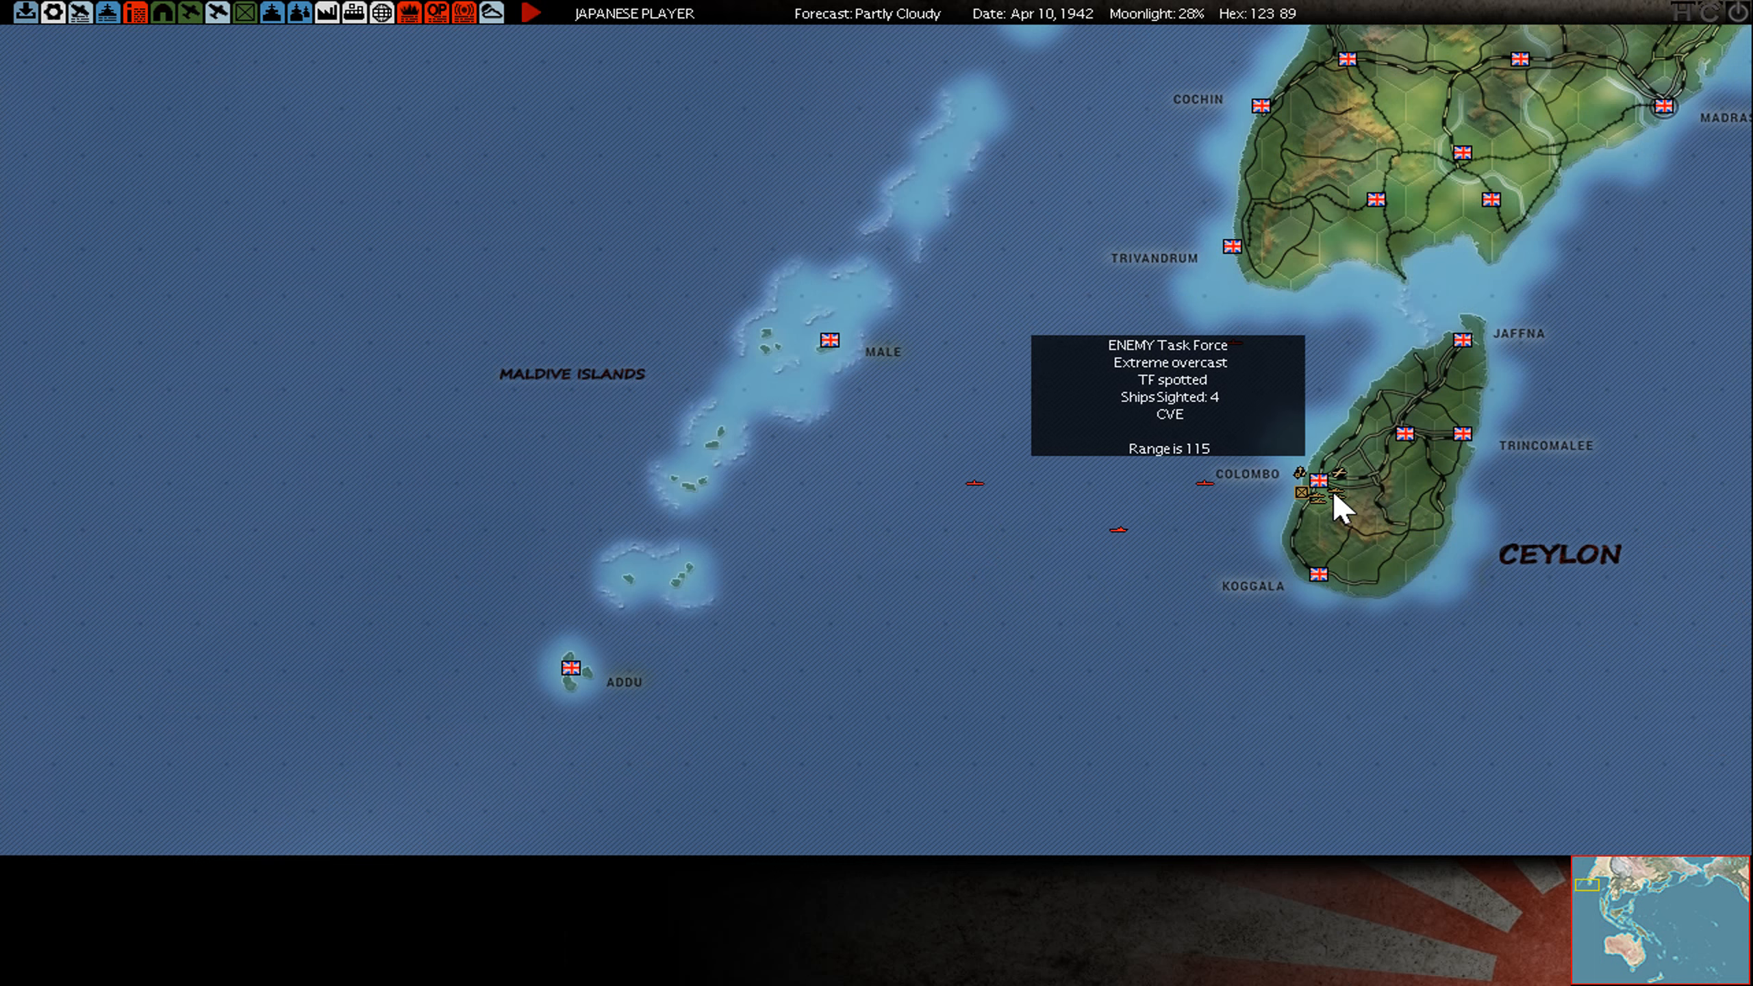
mouse_move(1101, 567)
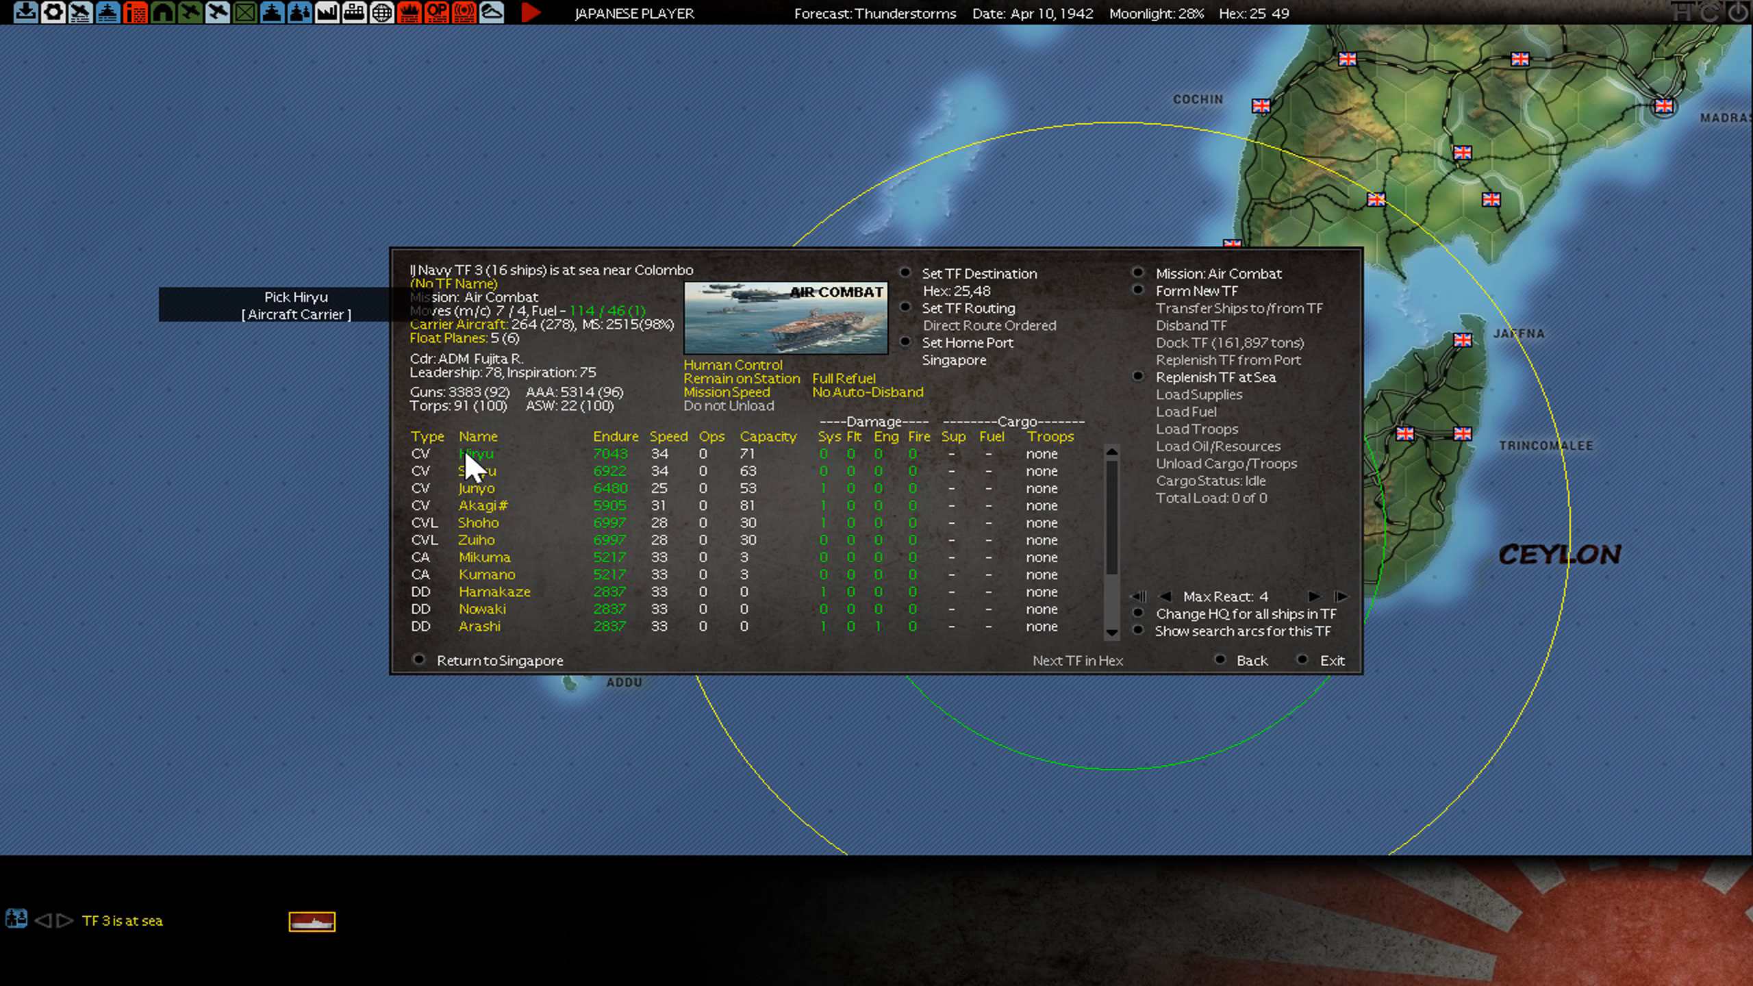
- Open the carrier Hiryu's details from TF 3 near Colombo
left_click(475, 454)
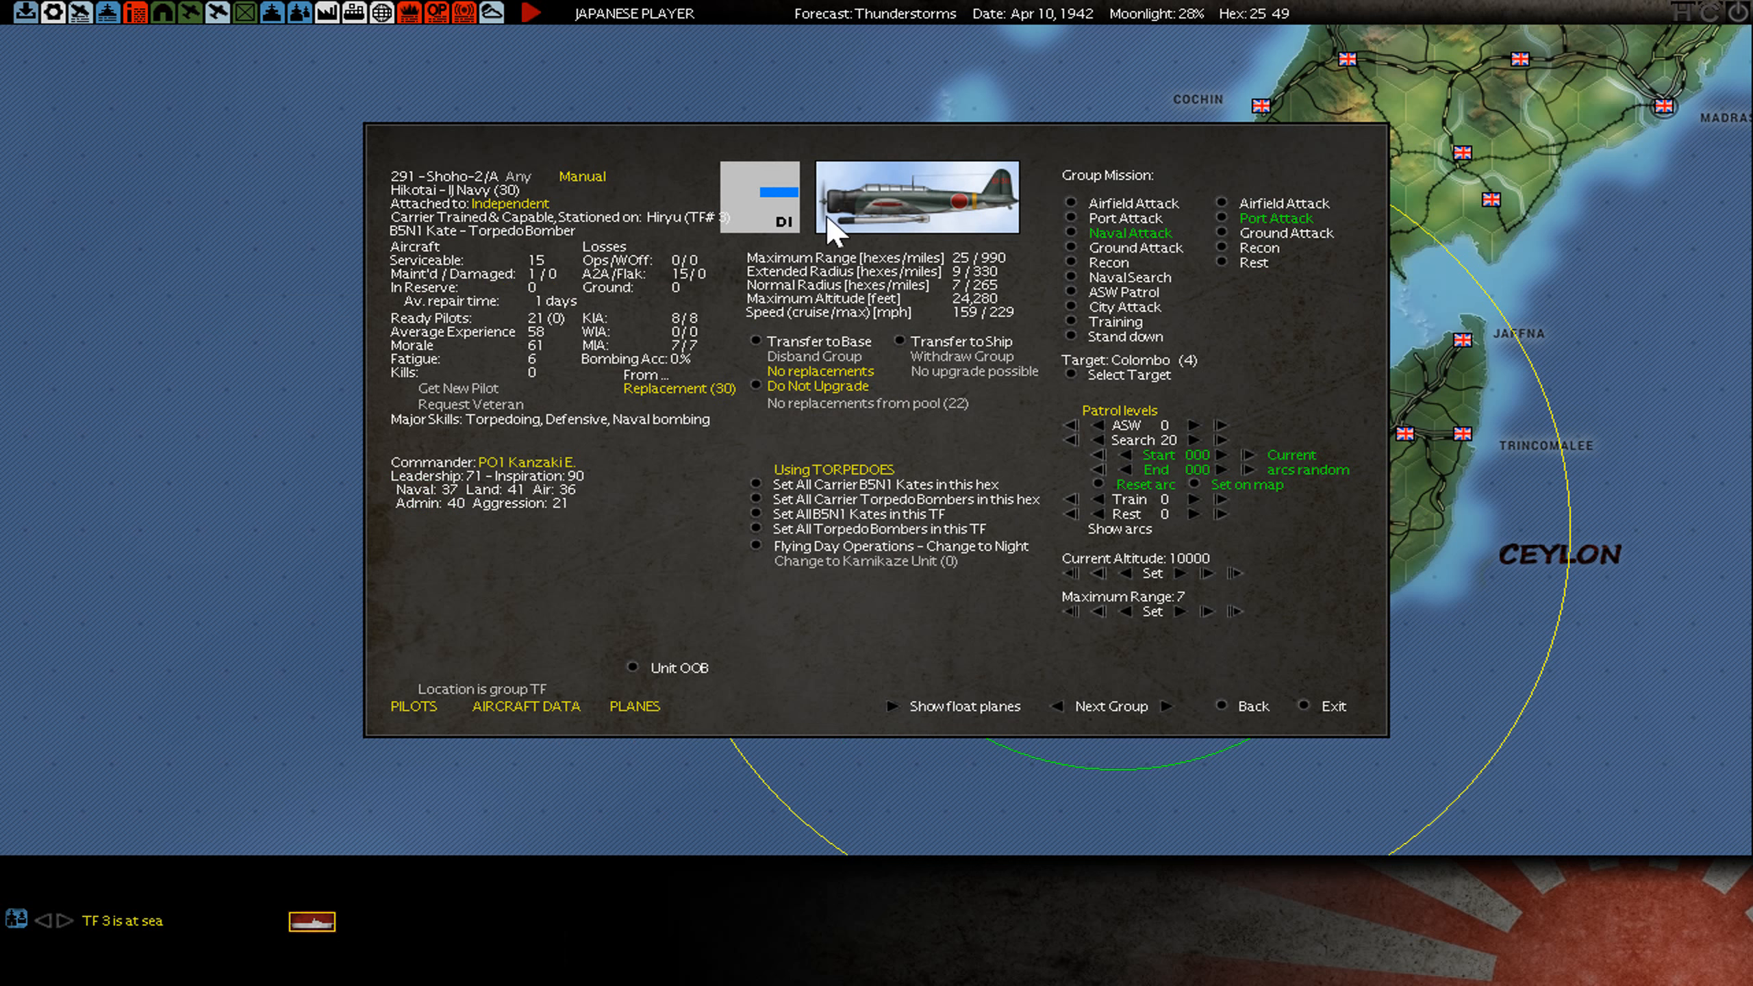
mouse_move(687, 338)
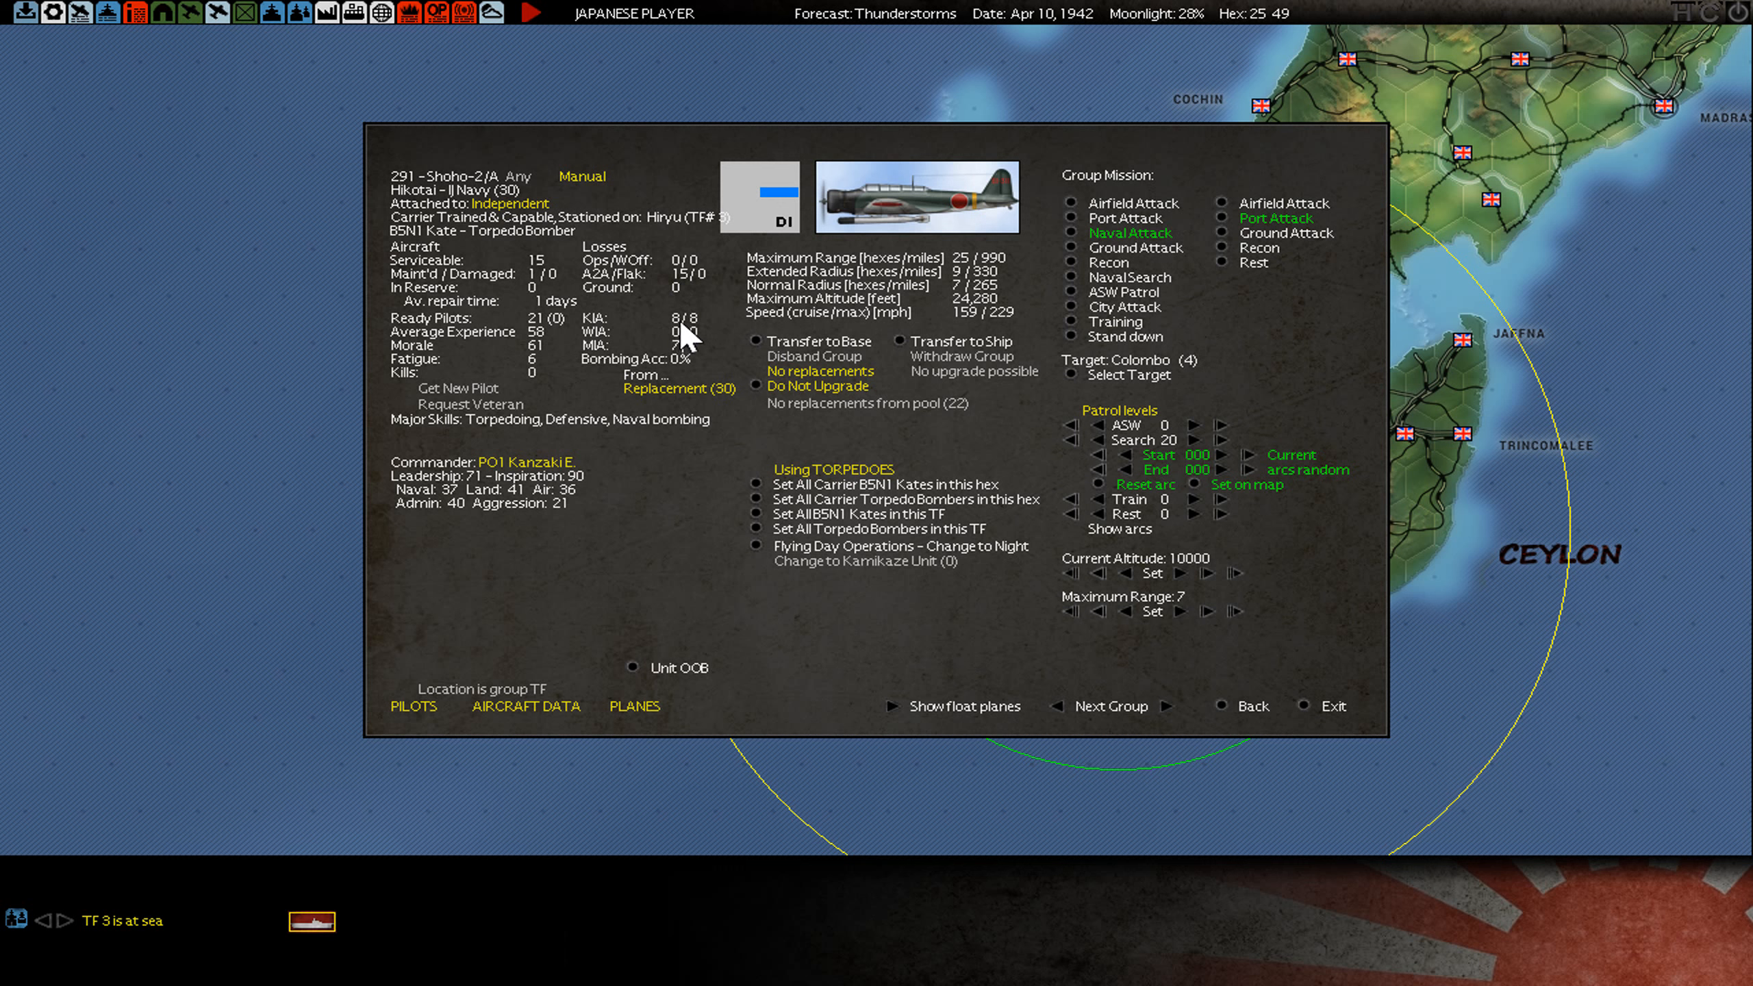
mouse_move(686, 318)
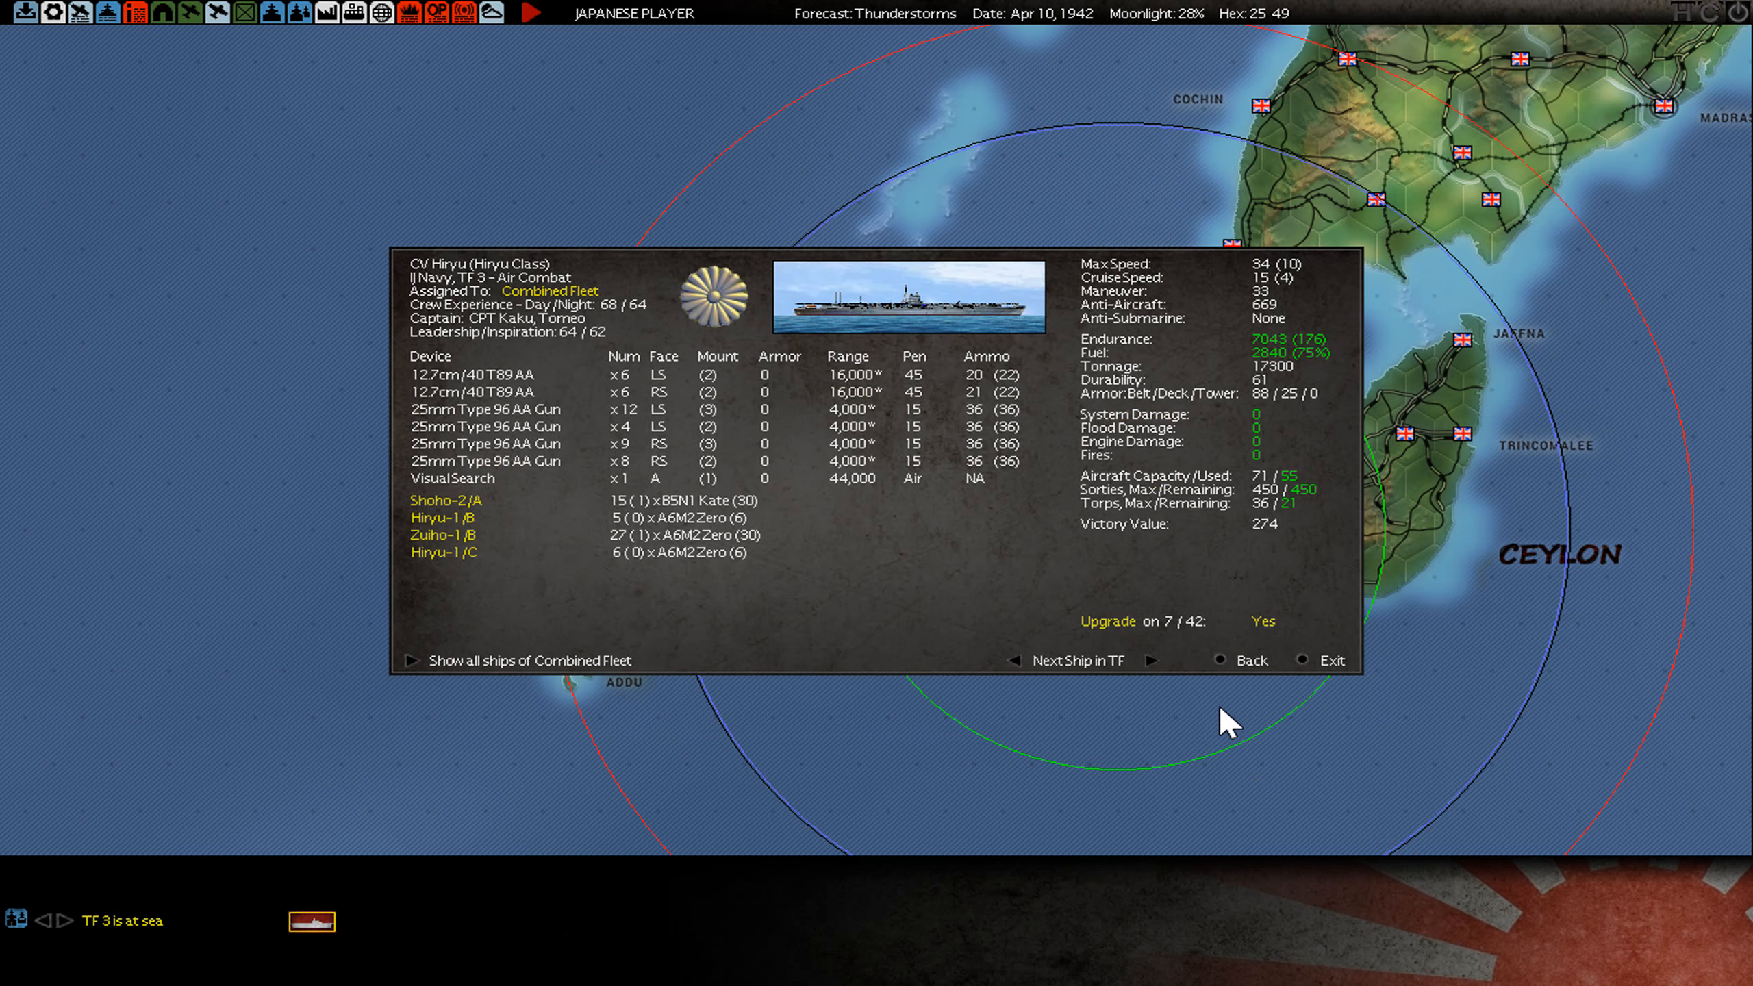
mouse_move(704, 598)
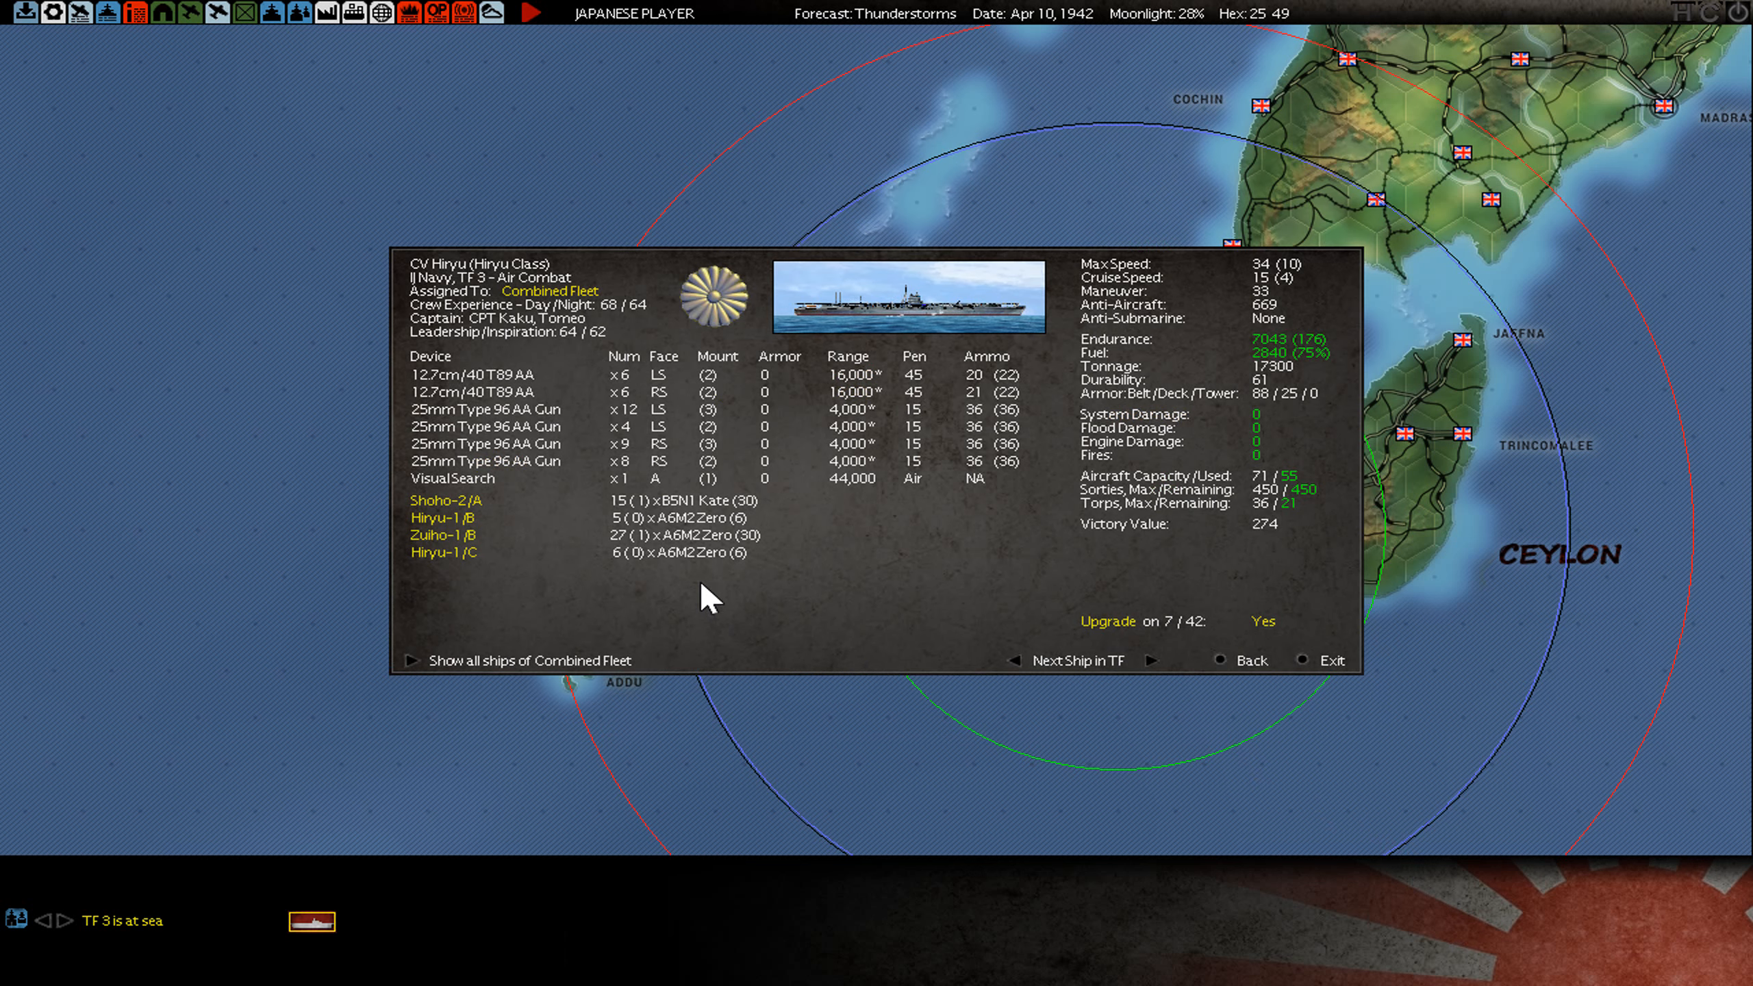
mouse_move(797, 608)
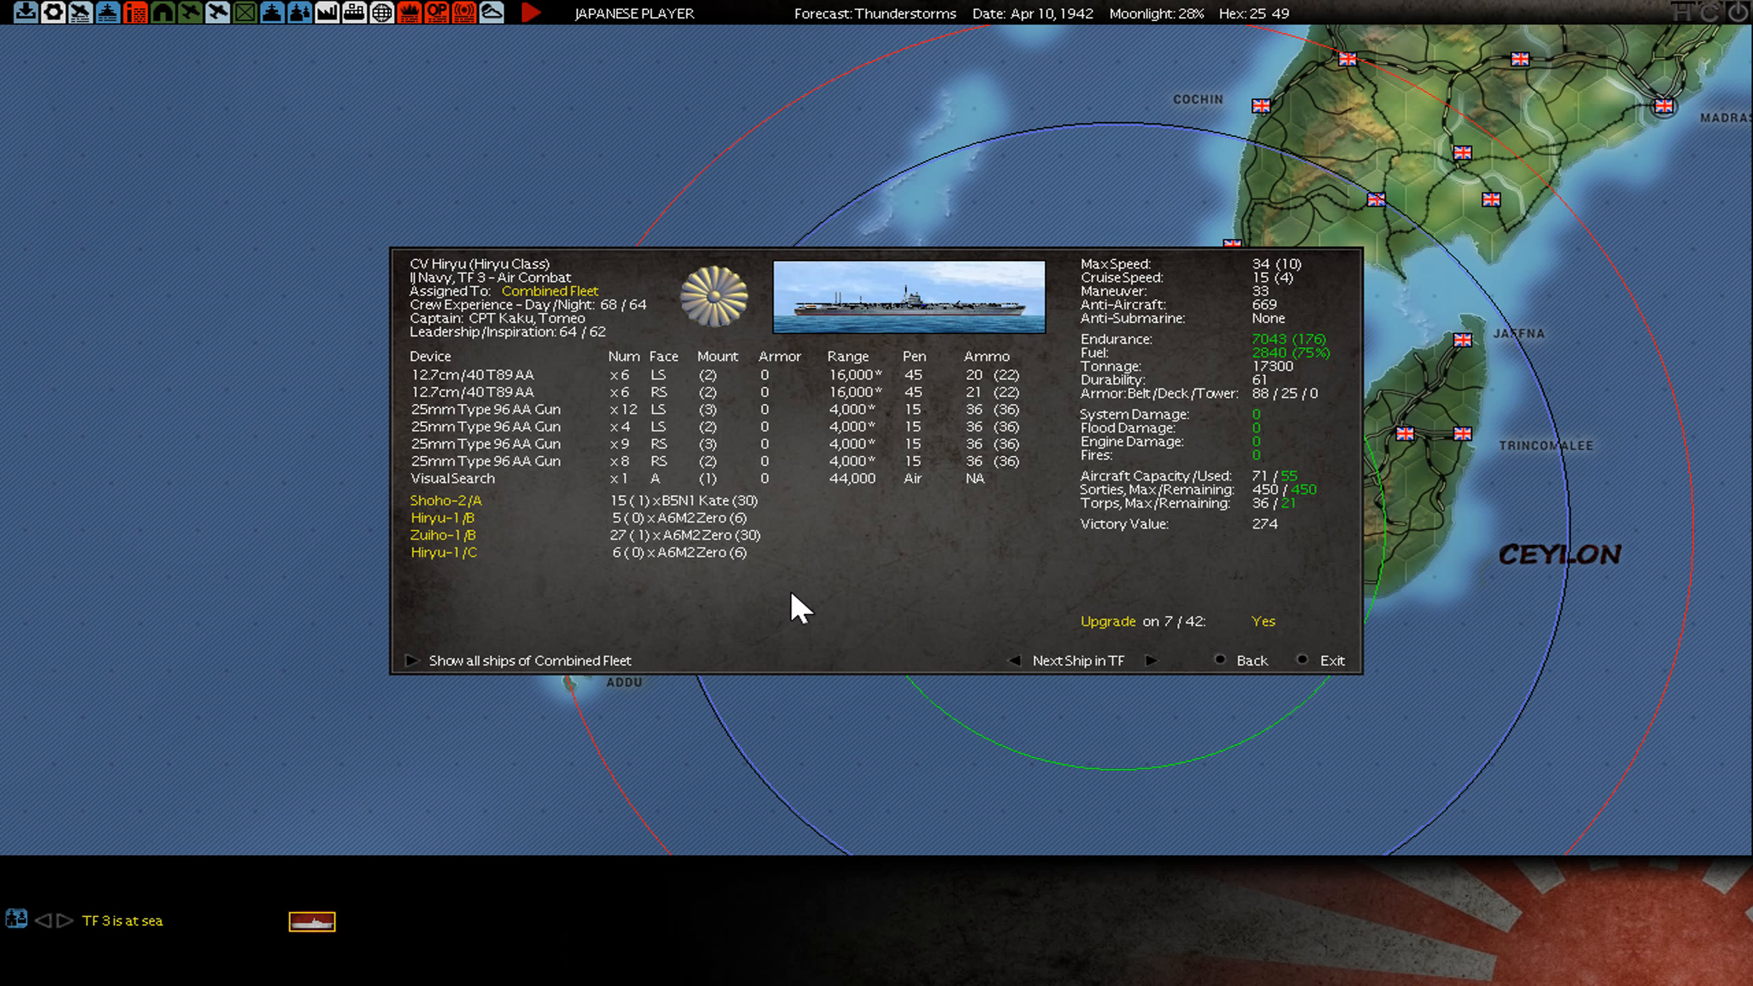
mouse_move(1221, 671)
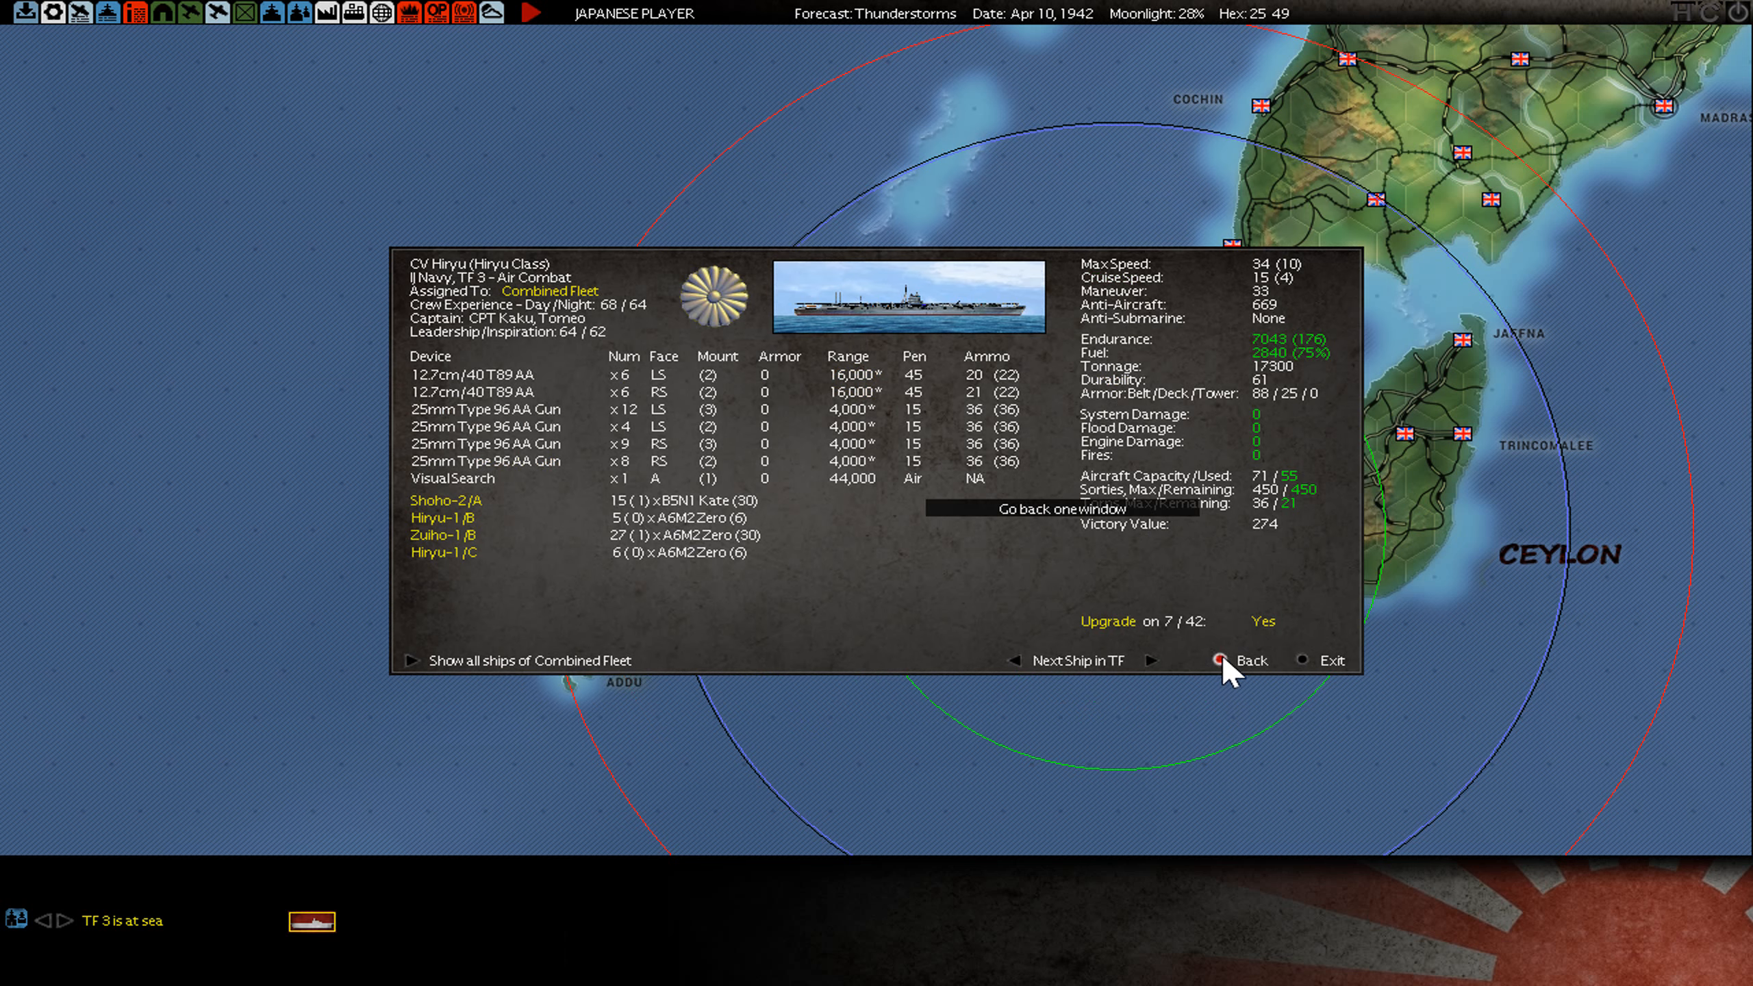
- Review Soryu-2's D3A1 Val group losses, then open the Junyo-1 A6M2 Zero group
left_click(1012, 660)
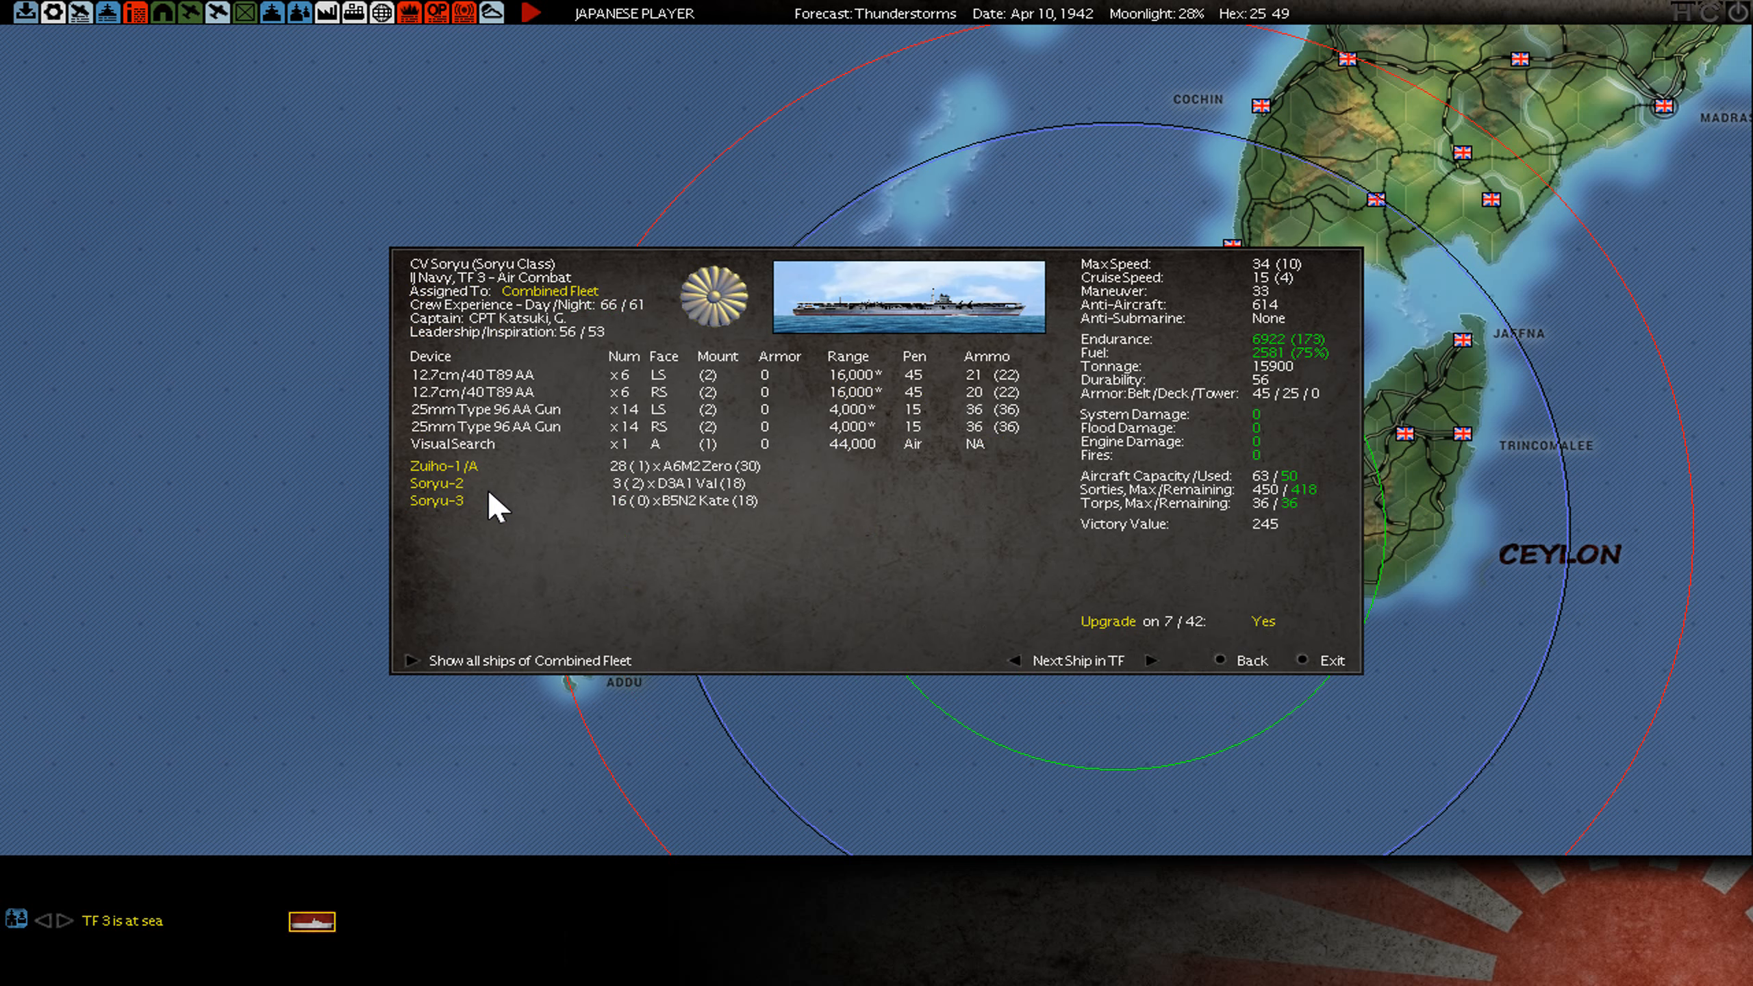
left_click(443, 465)
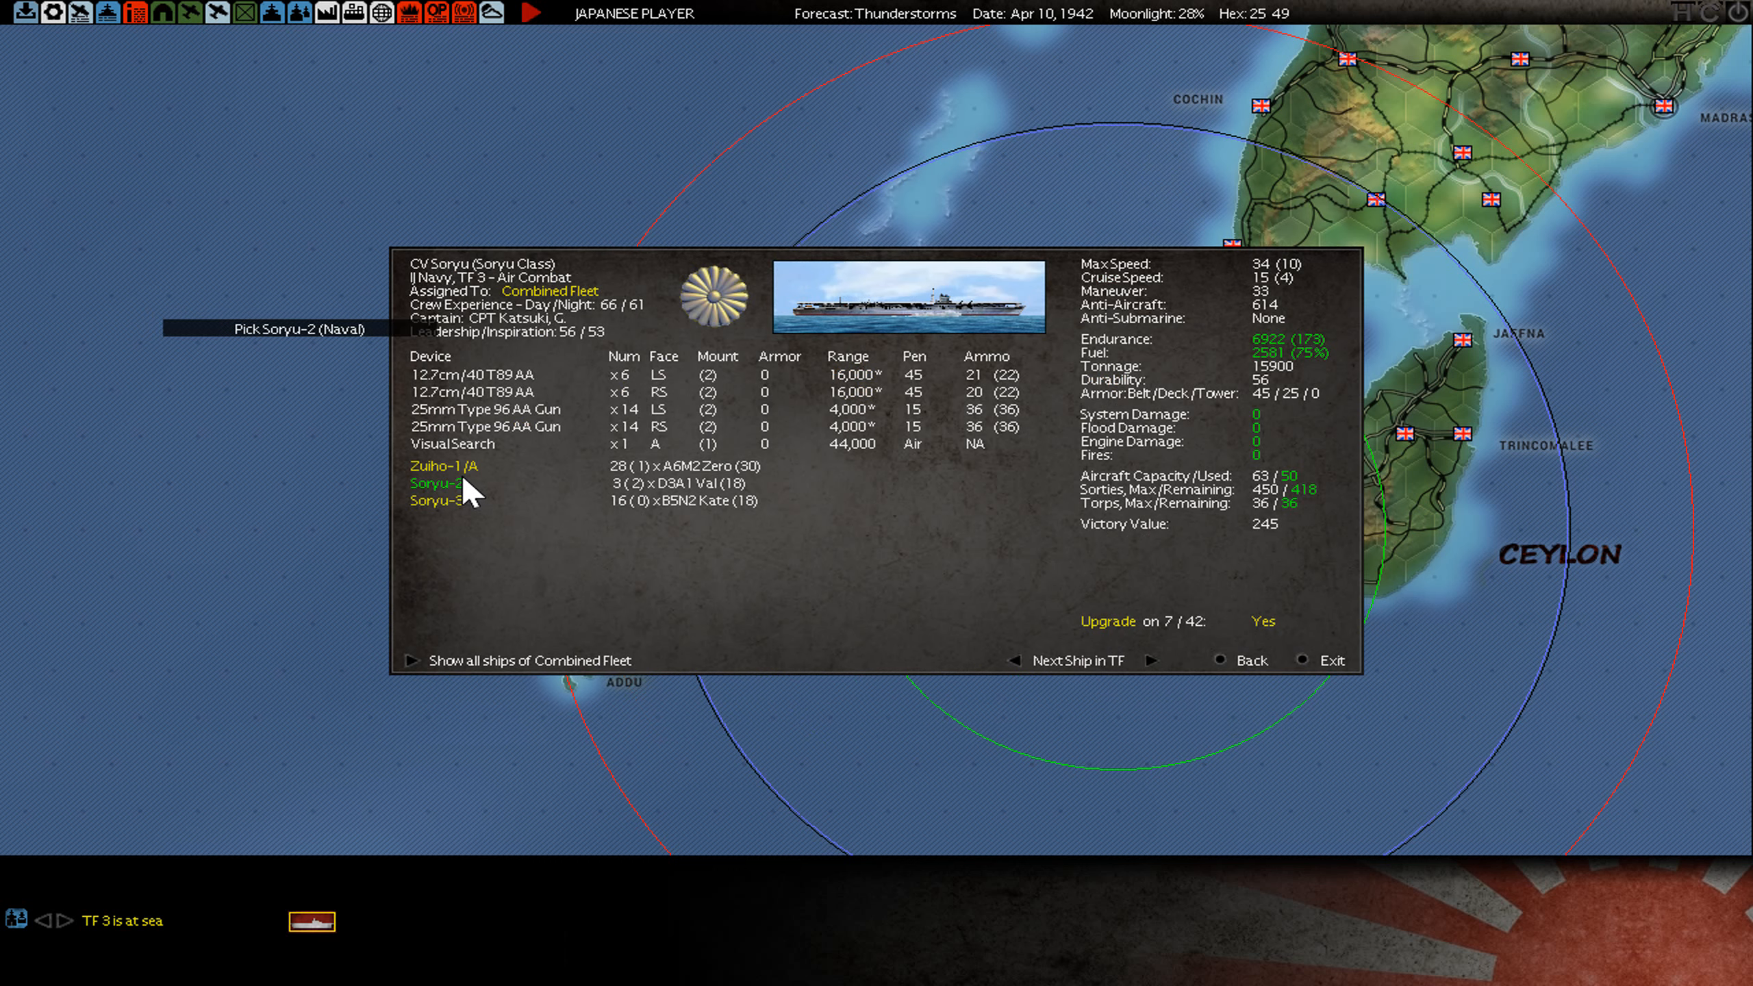
left_click(433, 482)
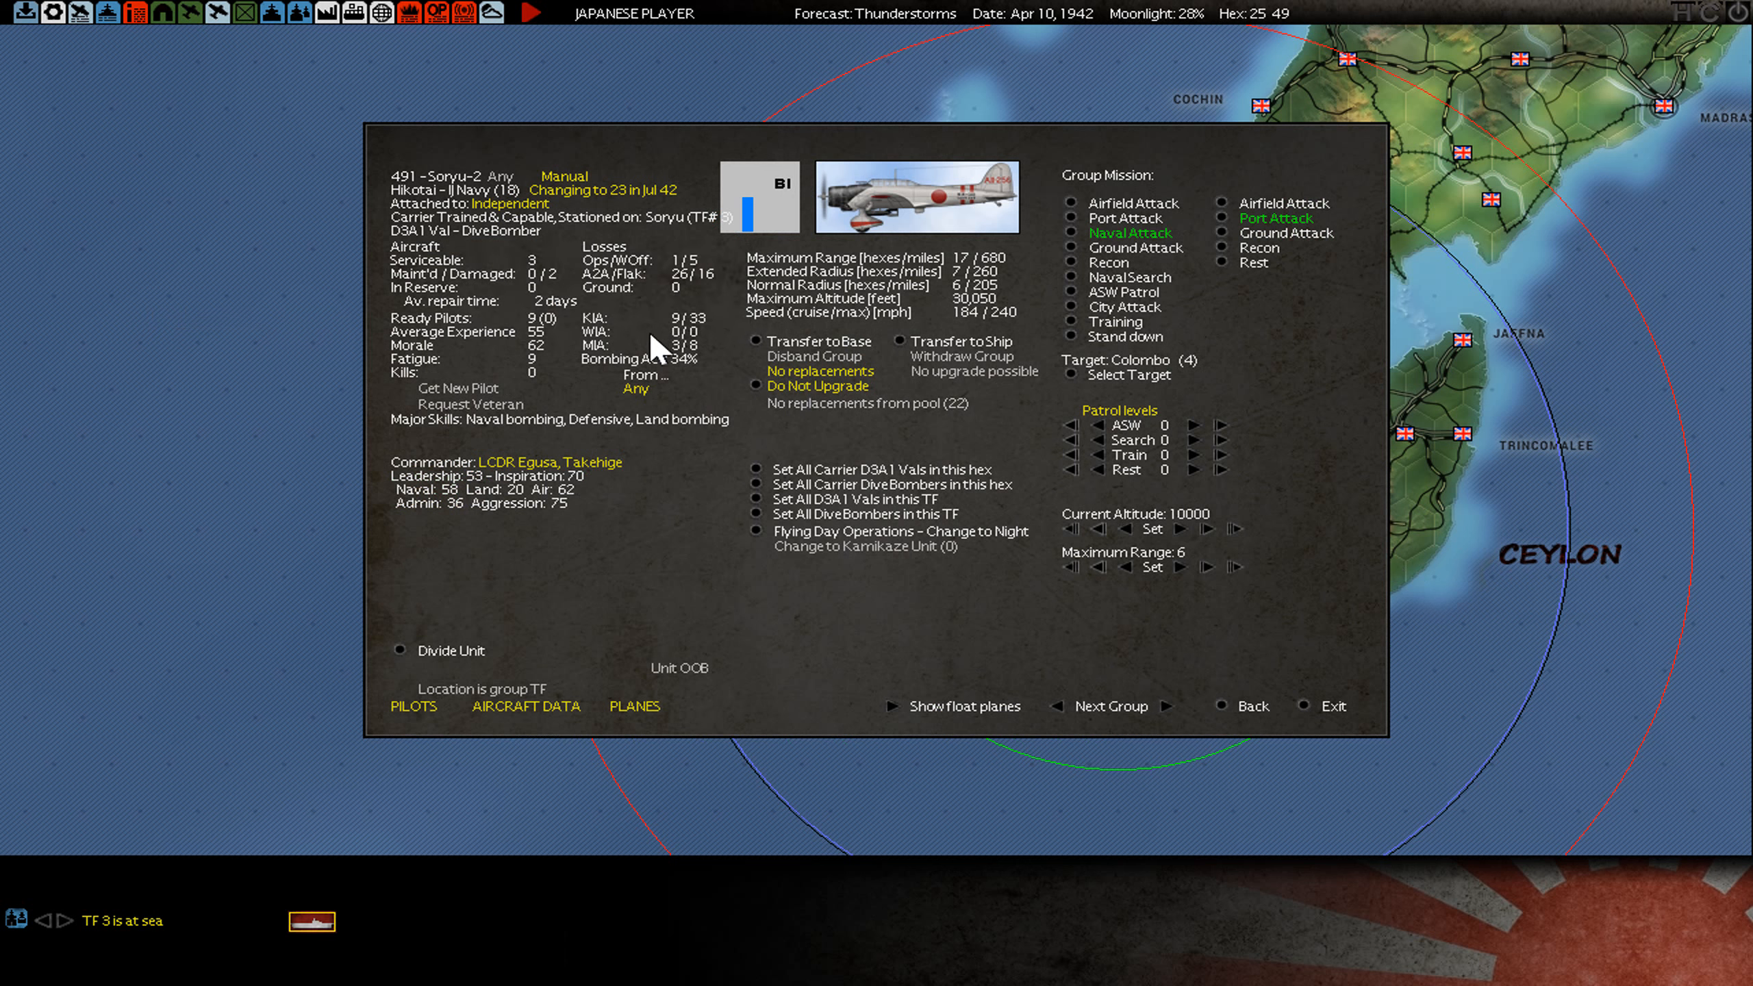
mouse_move(682, 296)
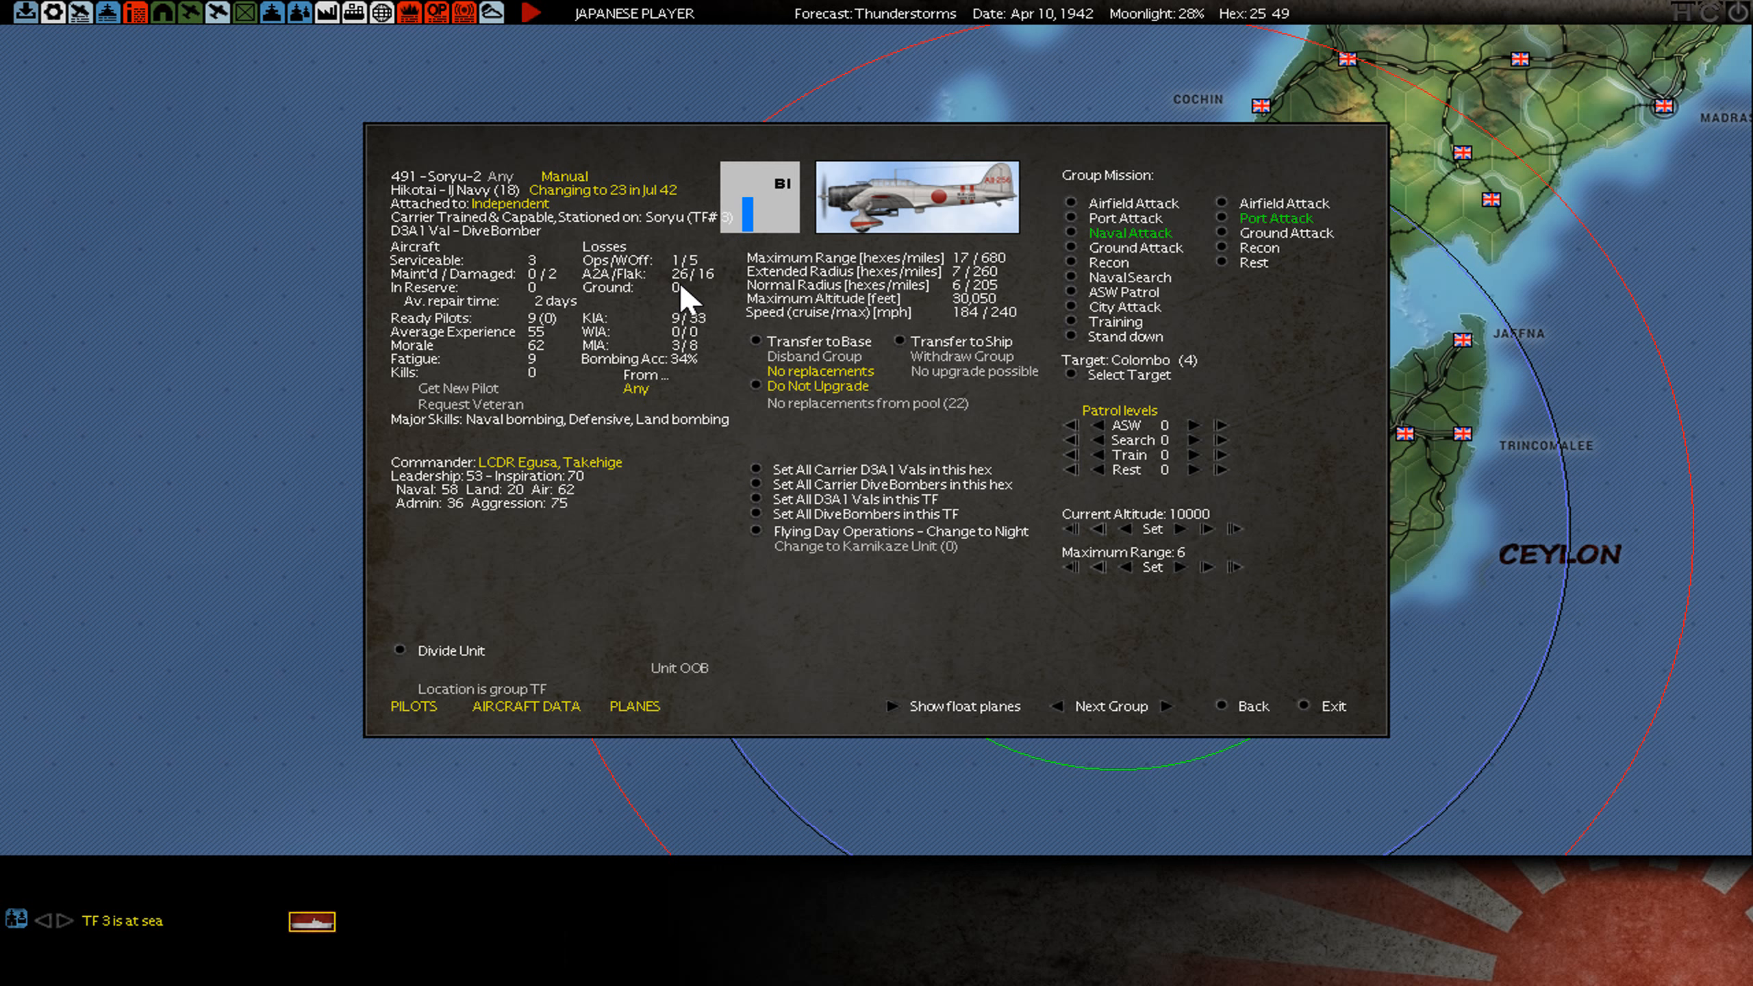
mouse_move(683, 341)
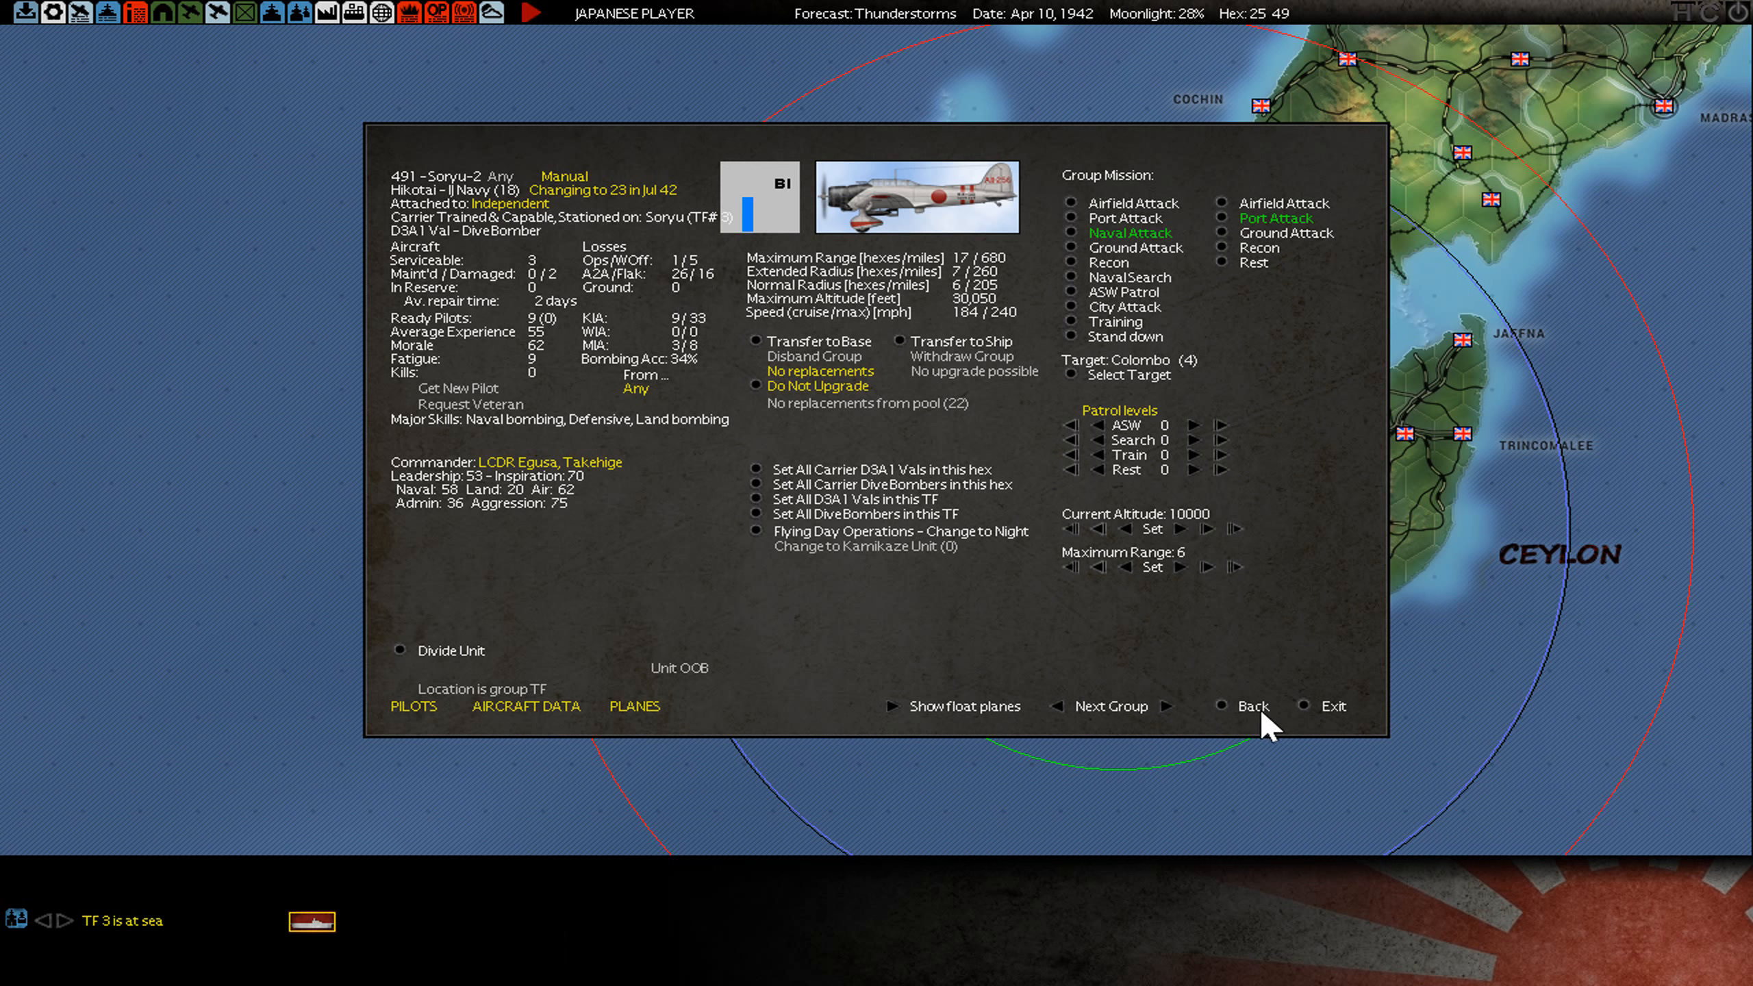
mouse_move(710, 297)
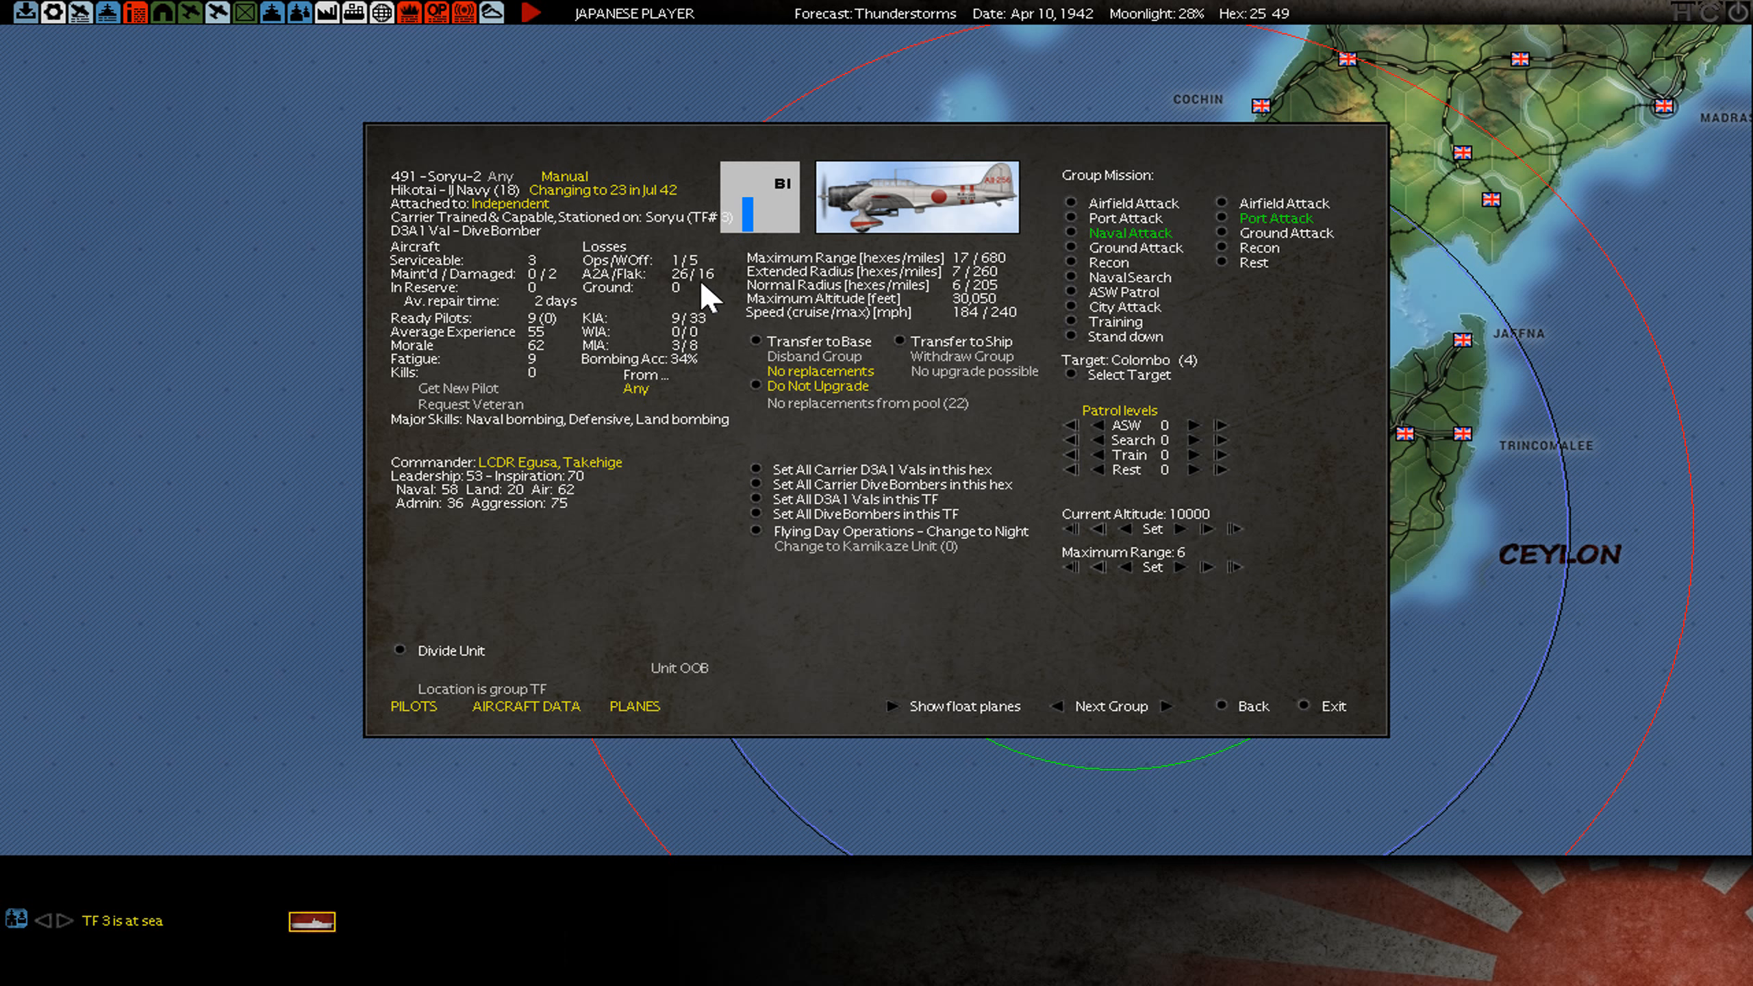
mouse_move(558, 294)
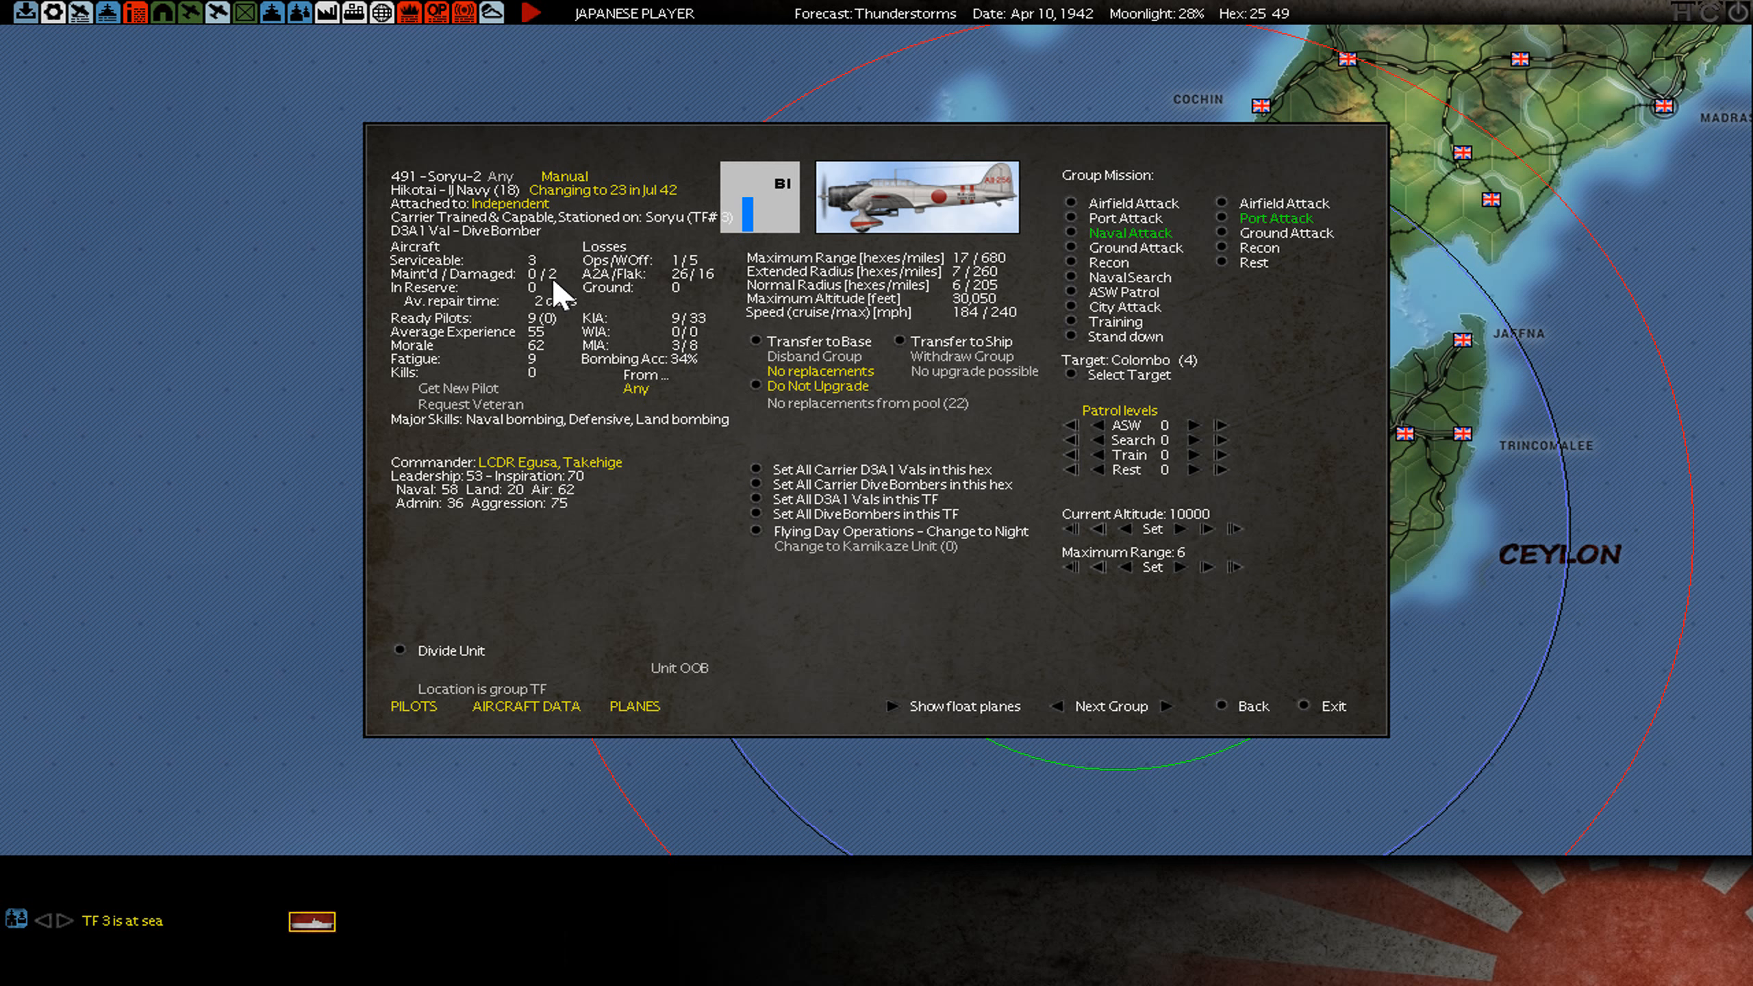
mouse_move(509, 196)
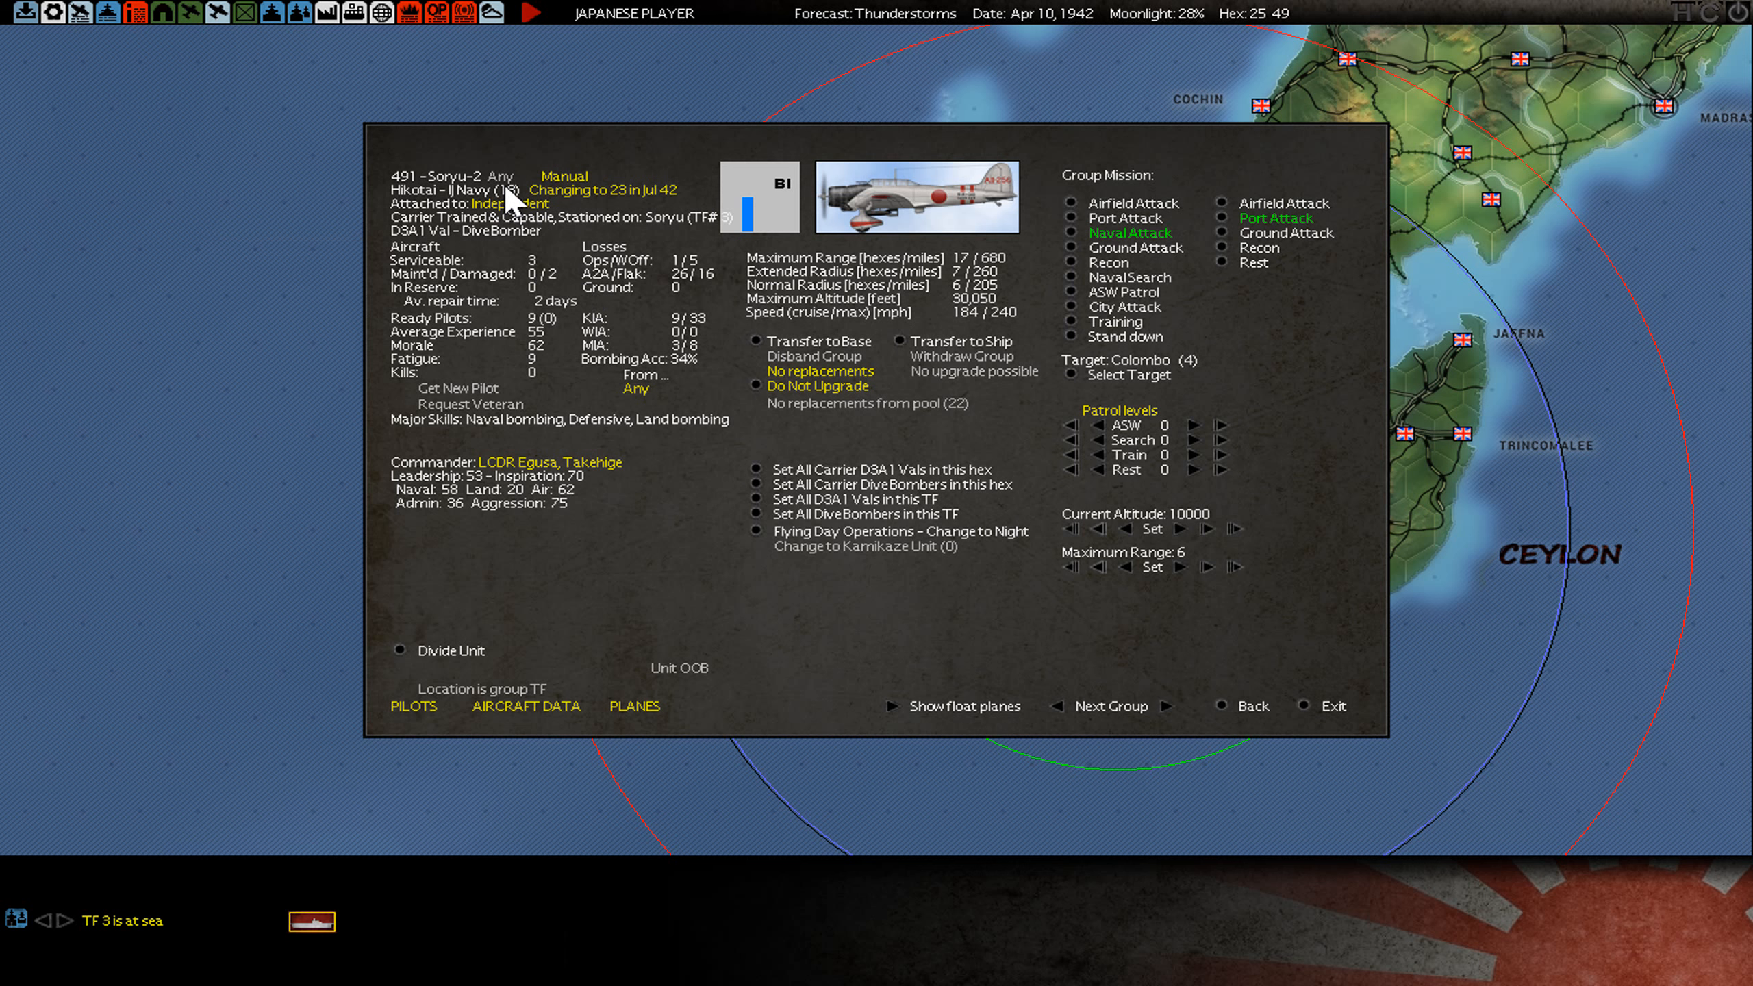
left_click(1226, 706)
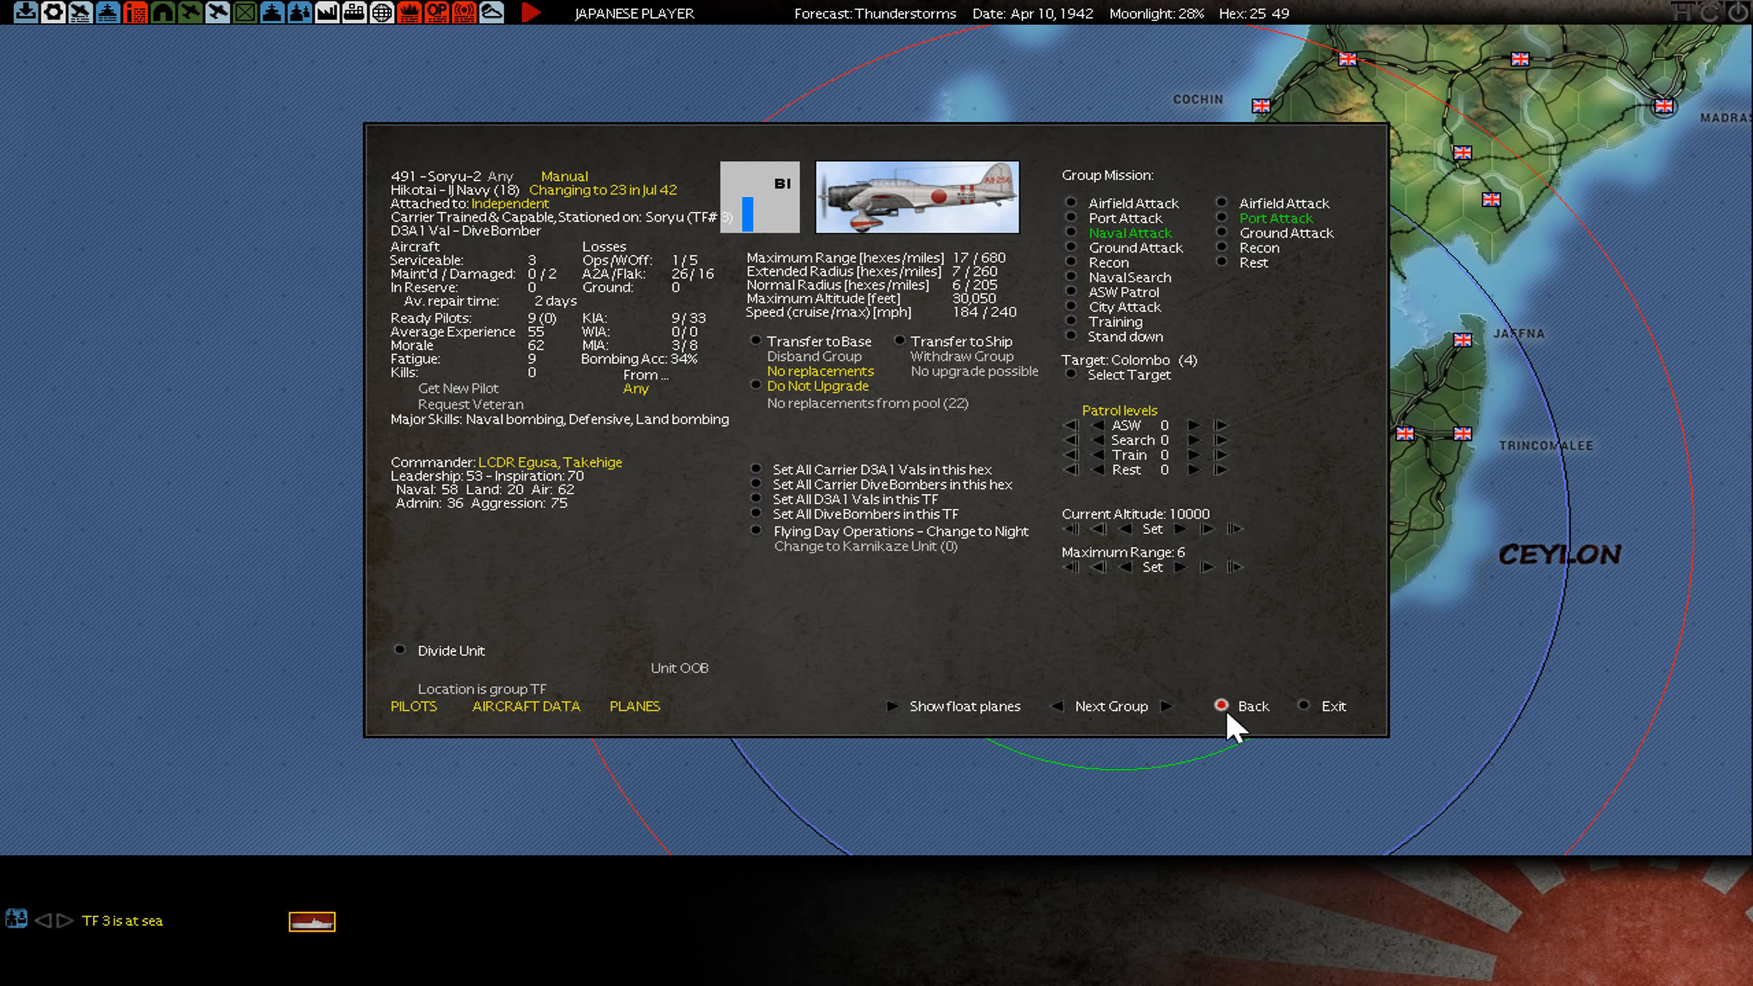
left_click(1249, 705)
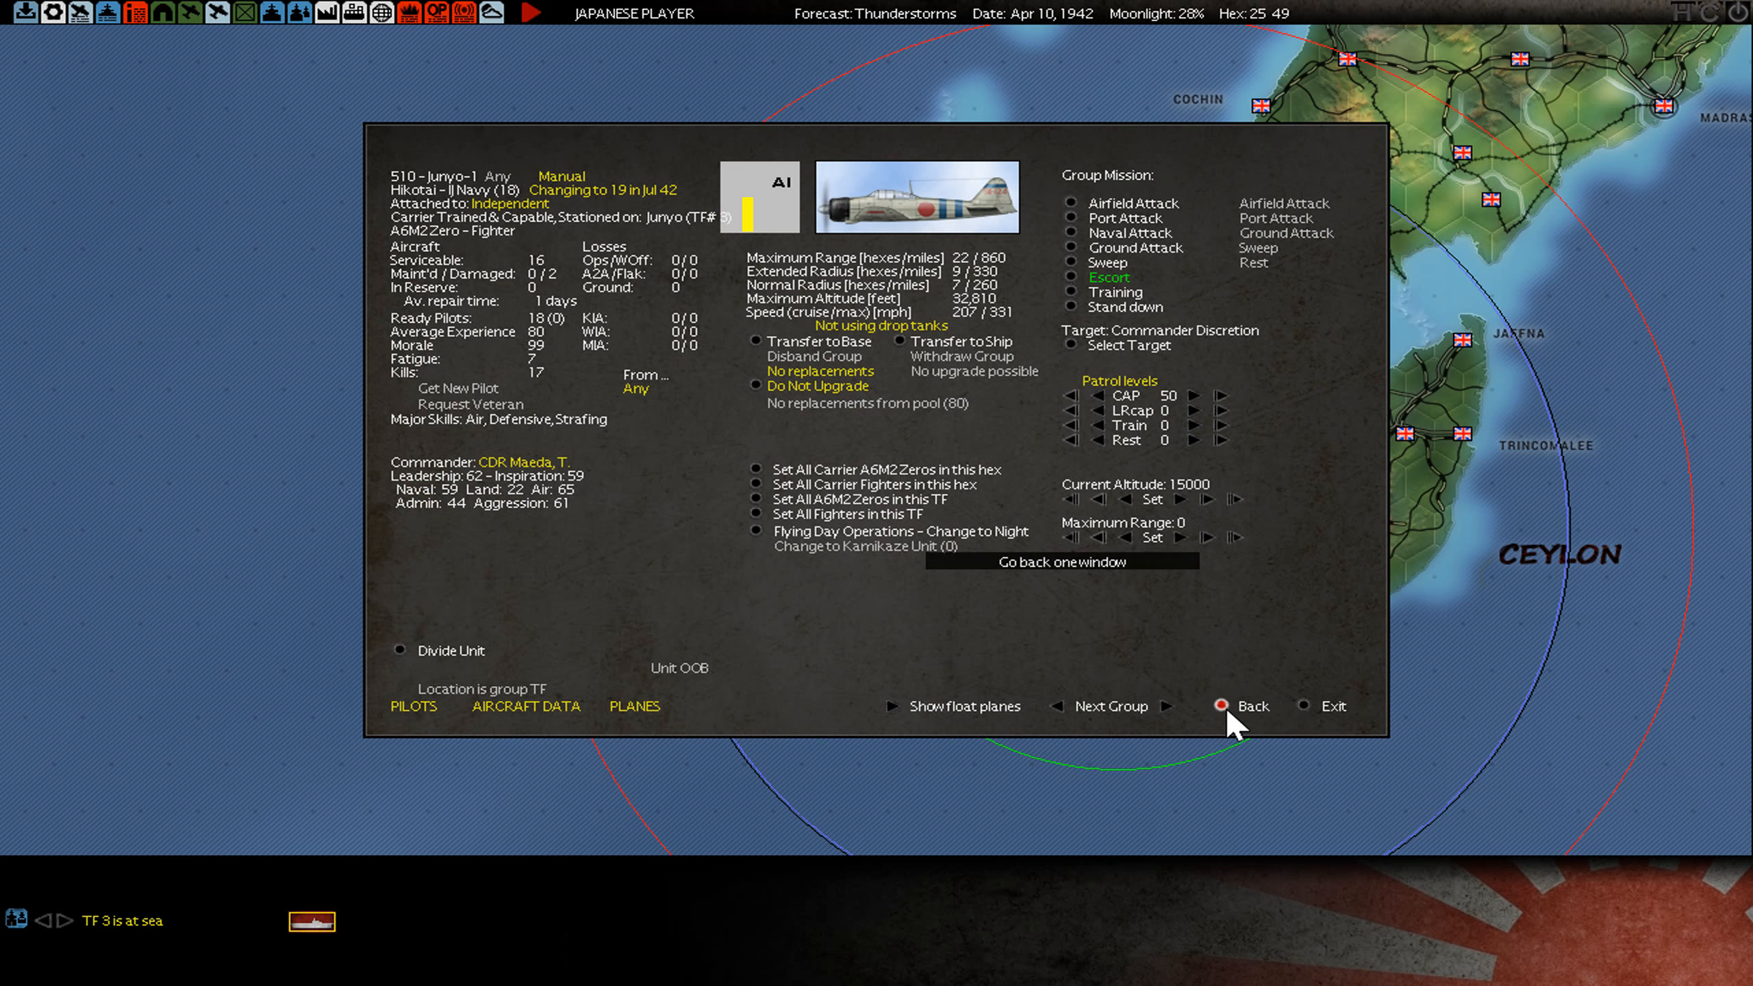
- Review the TF 3 carriers Akagi, Shoho and Zuiho, then return to the Ceylon map
left_click(1237, 706)
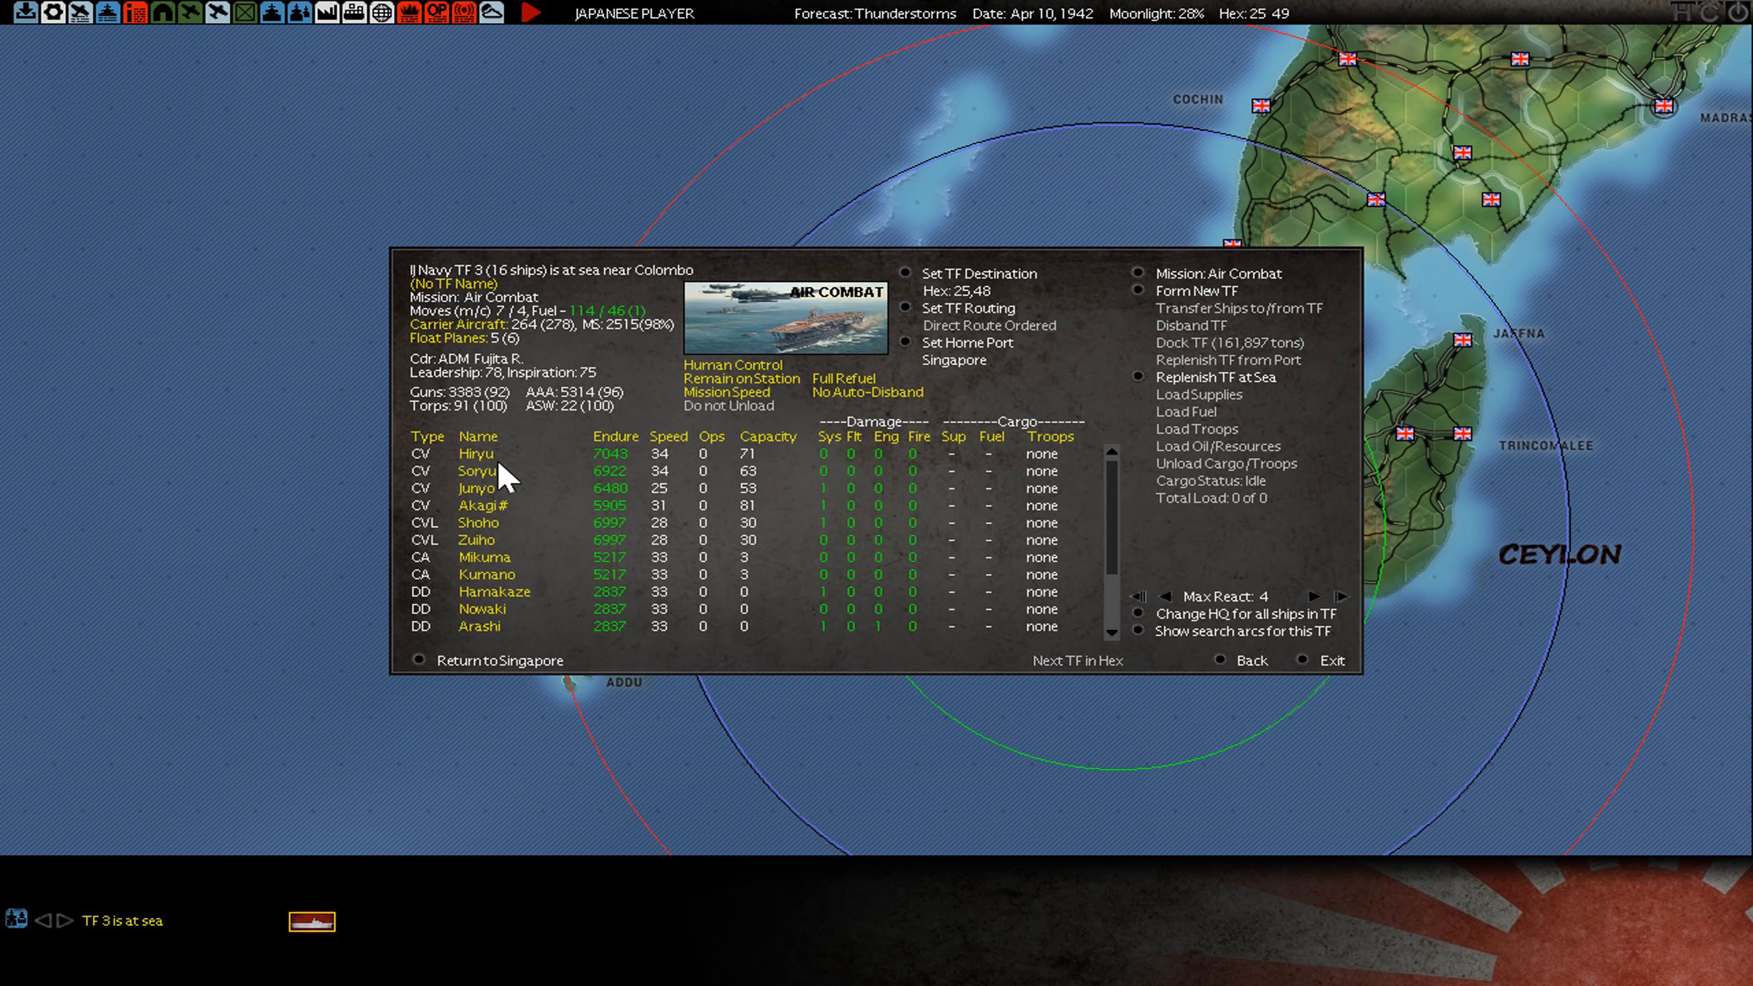
left_click(484, 506)
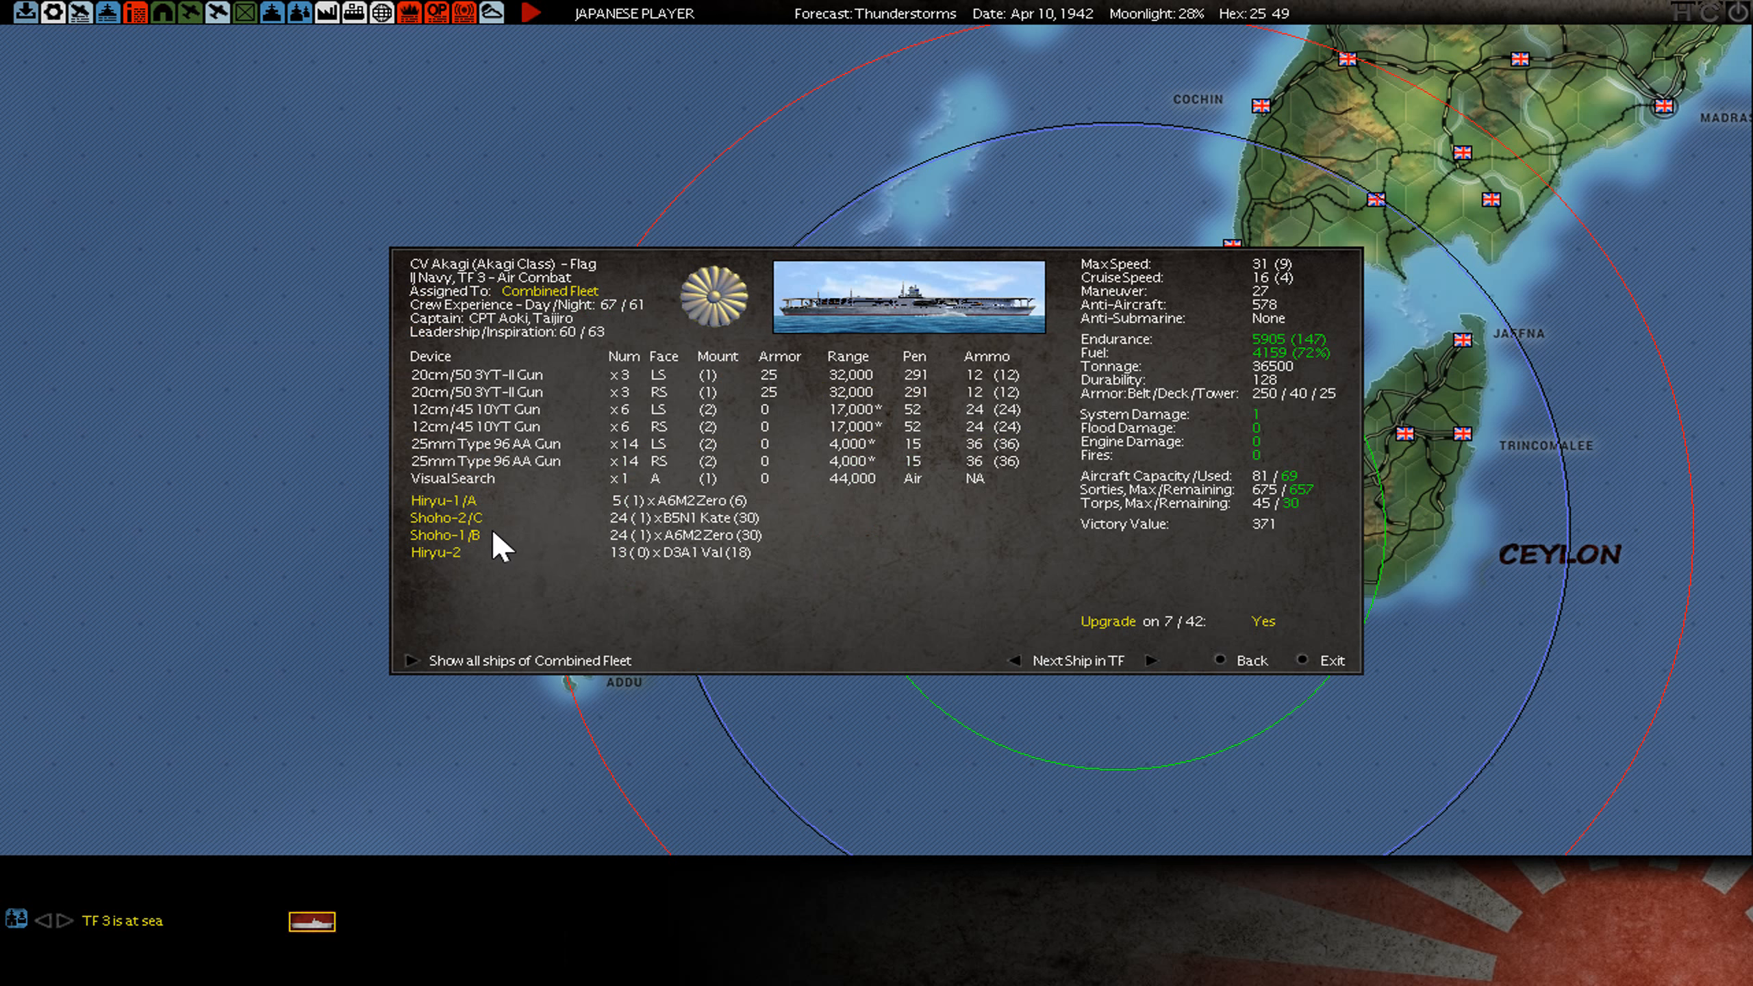
left_click(447, 534)
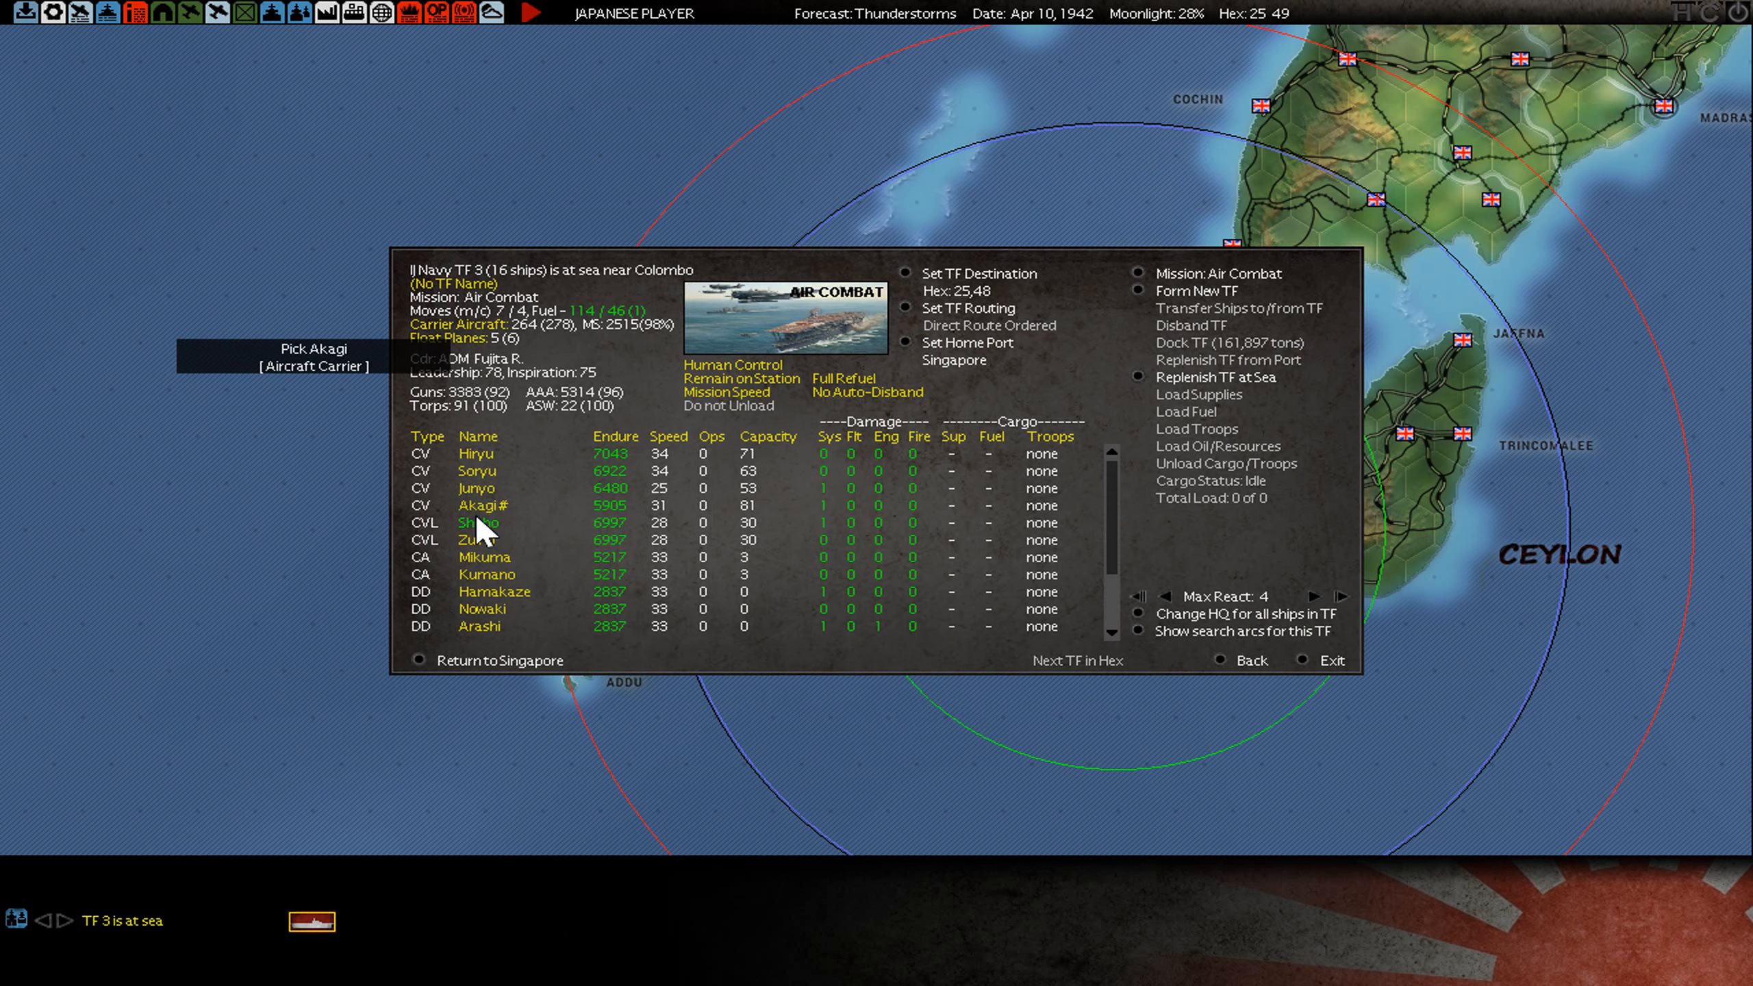
left_click(479, 521)
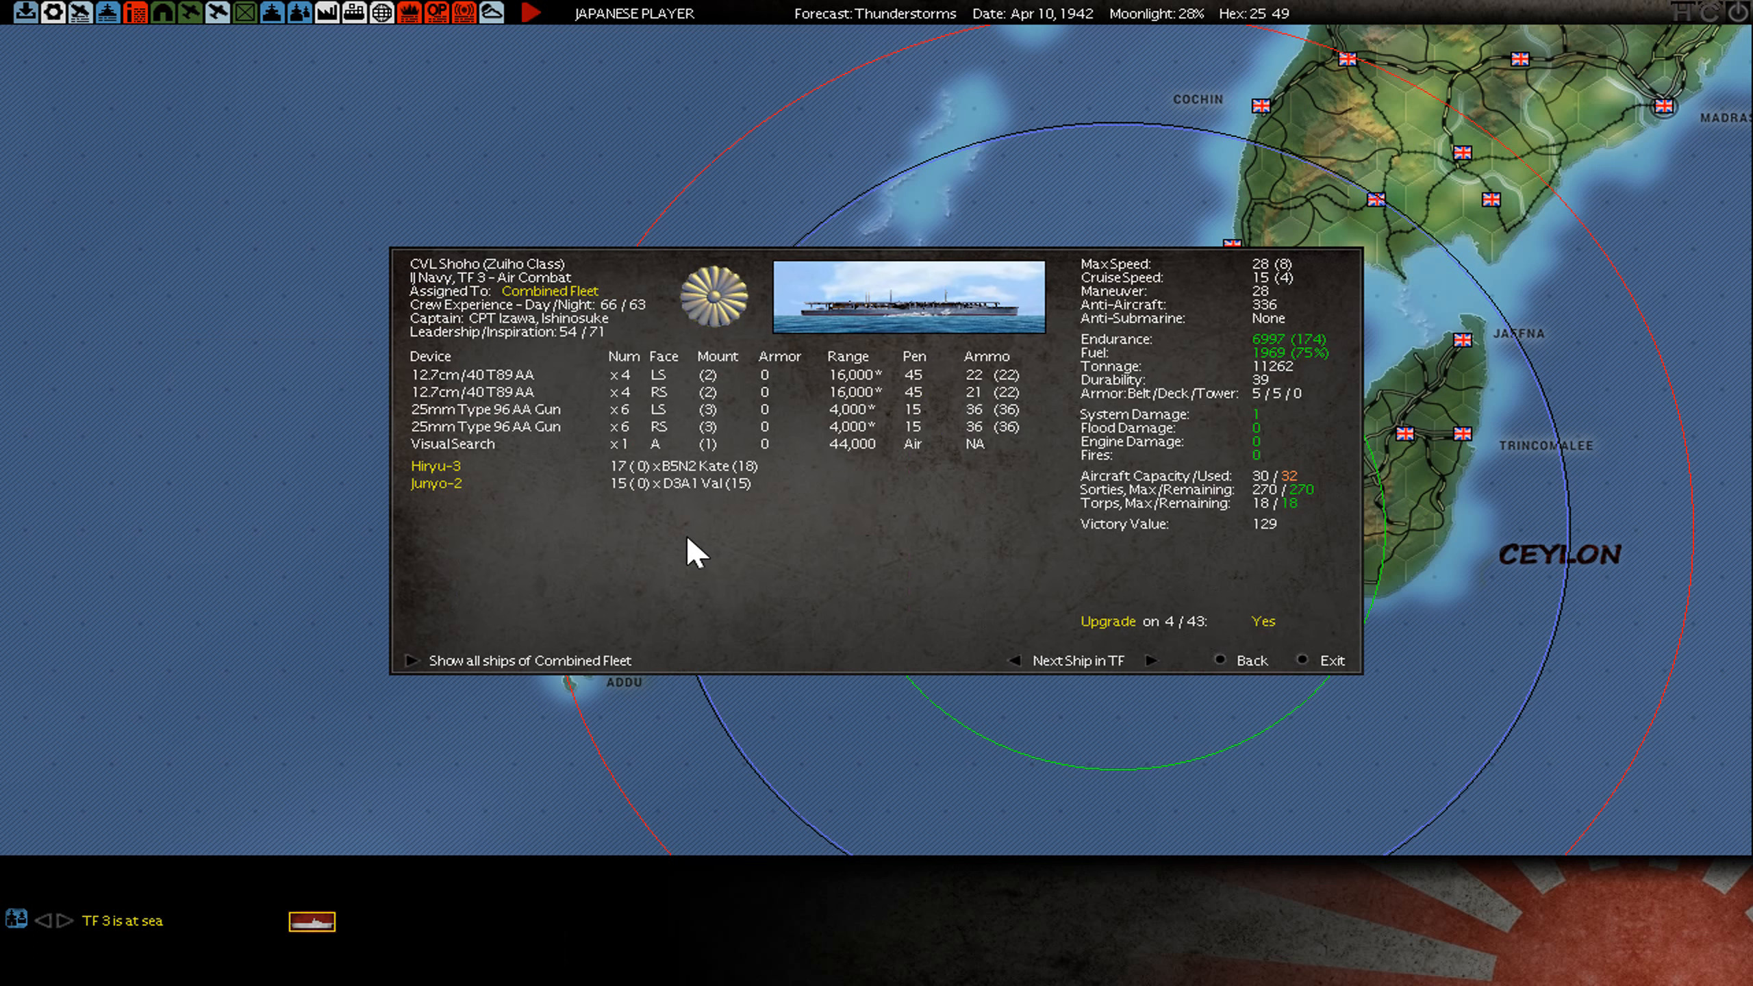
left_click(1252, 660)
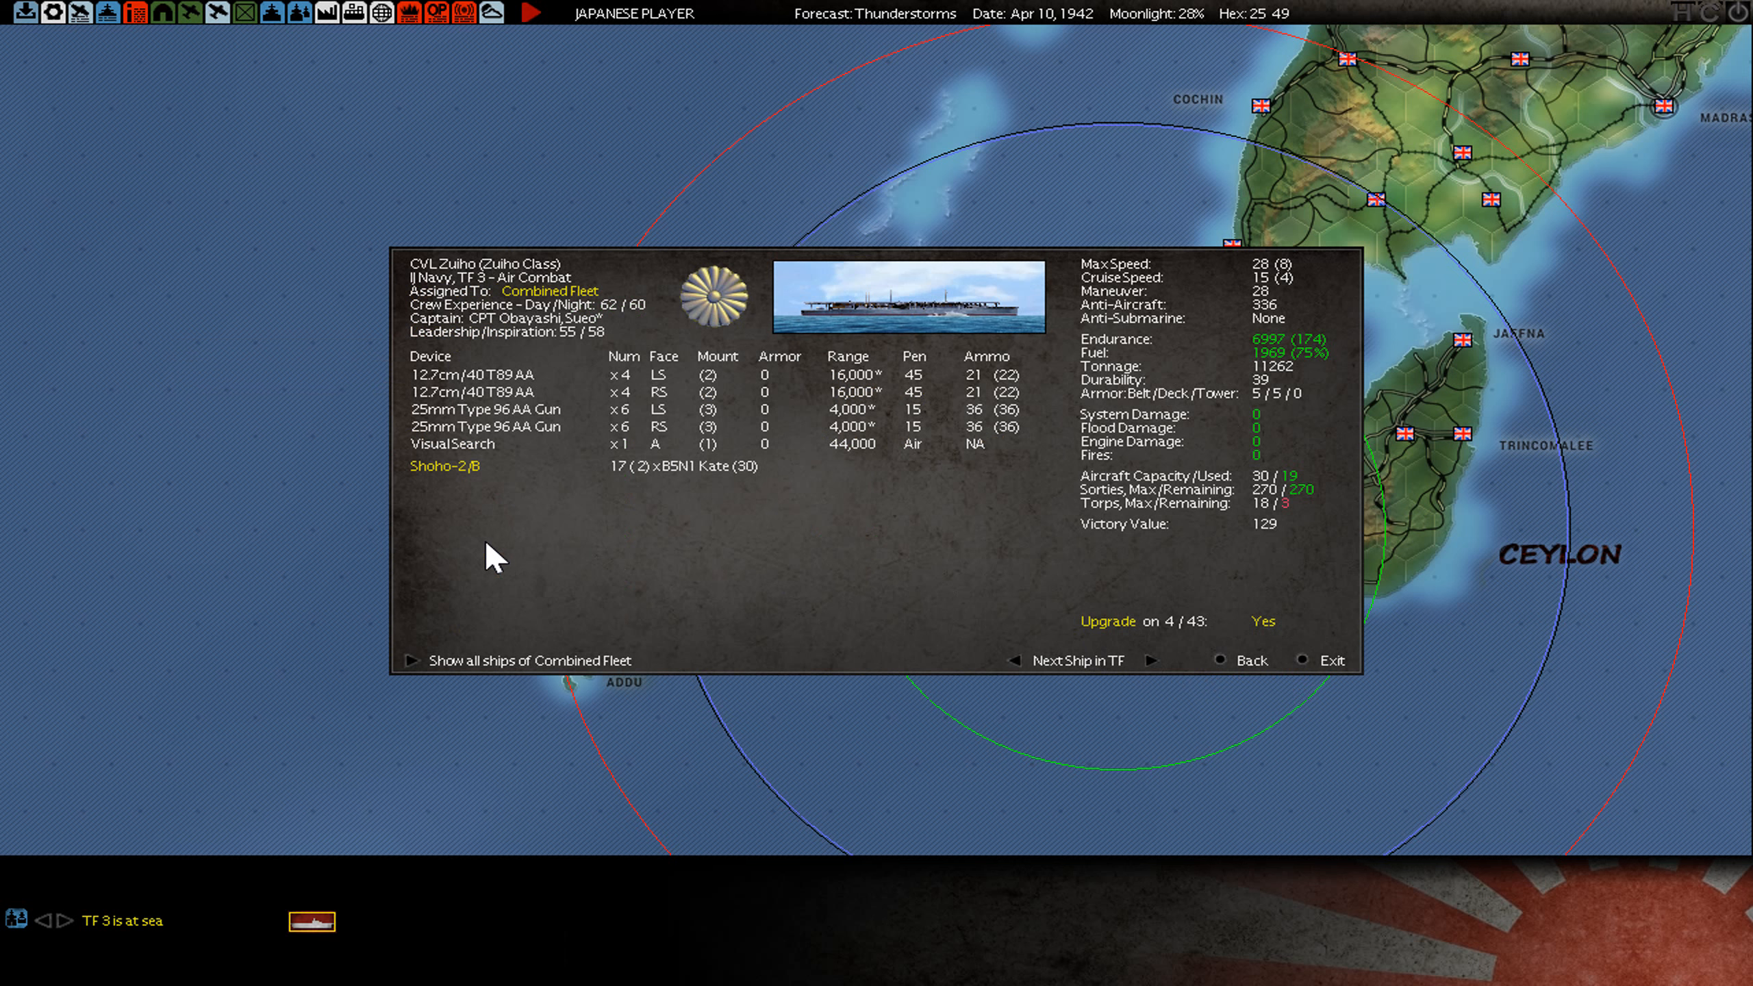
left_click(443, 467)
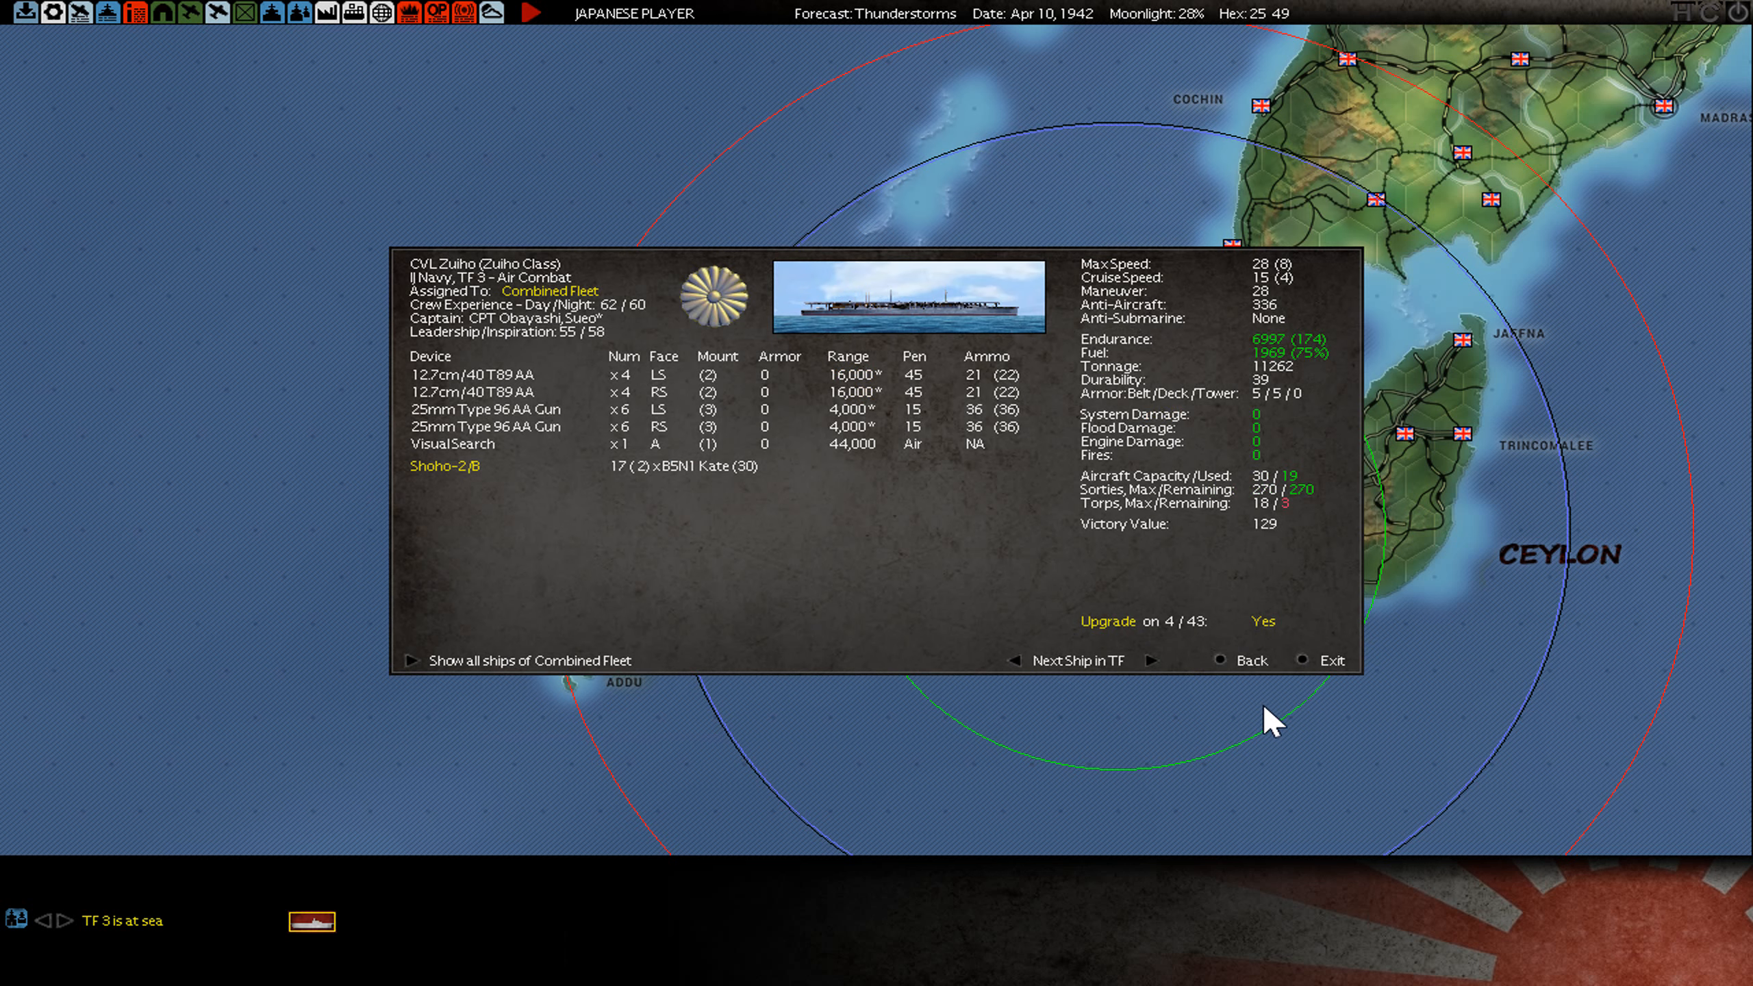
left_click(1330, 660)
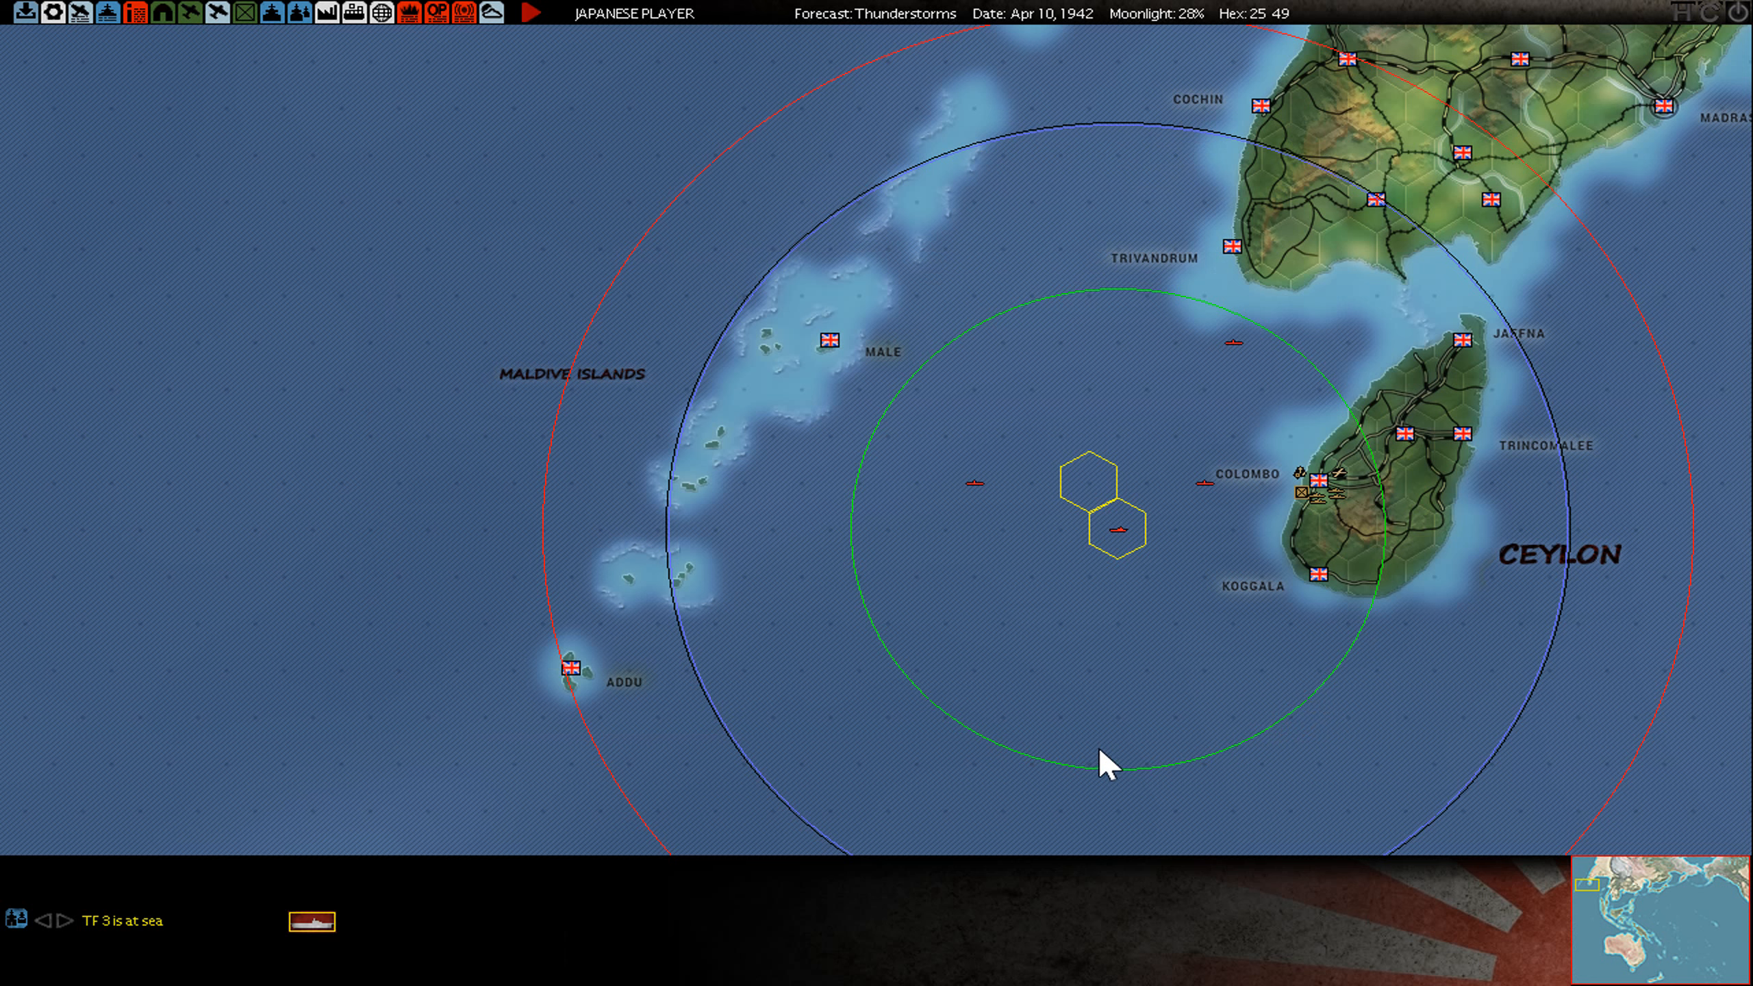